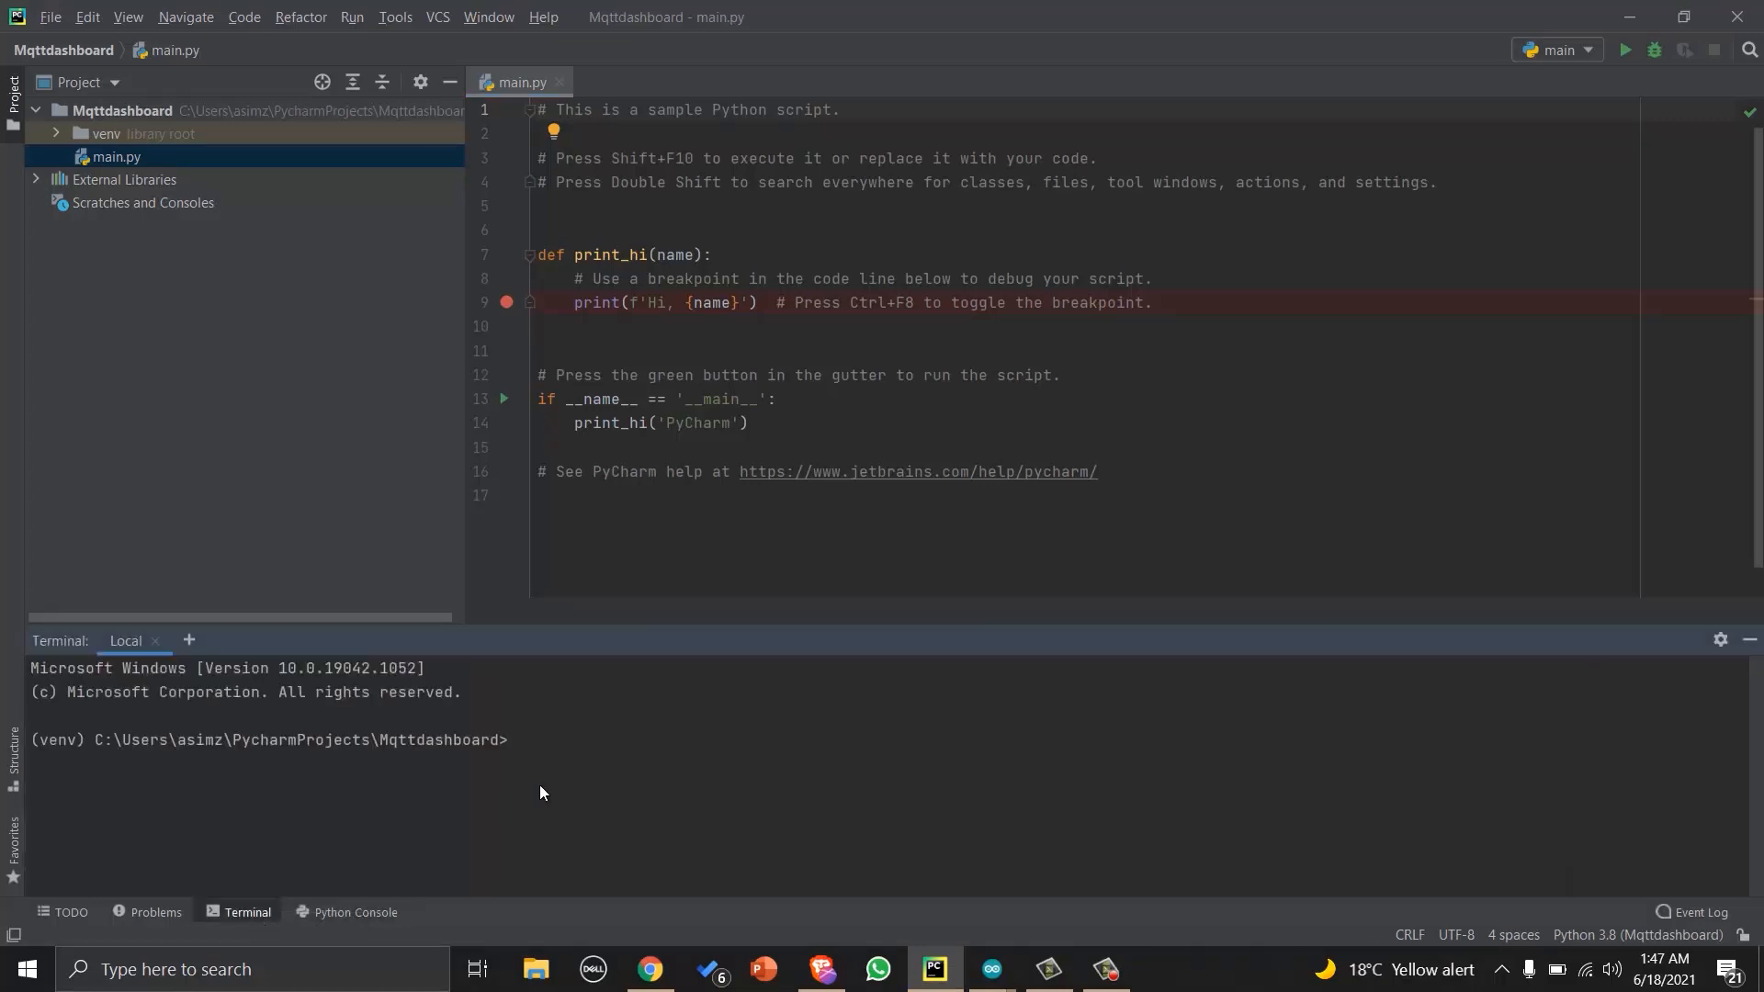
Run pip3 install paho-mqtt in the Terminal to add the package to the environment.
{"action": "type", "text": "p"}
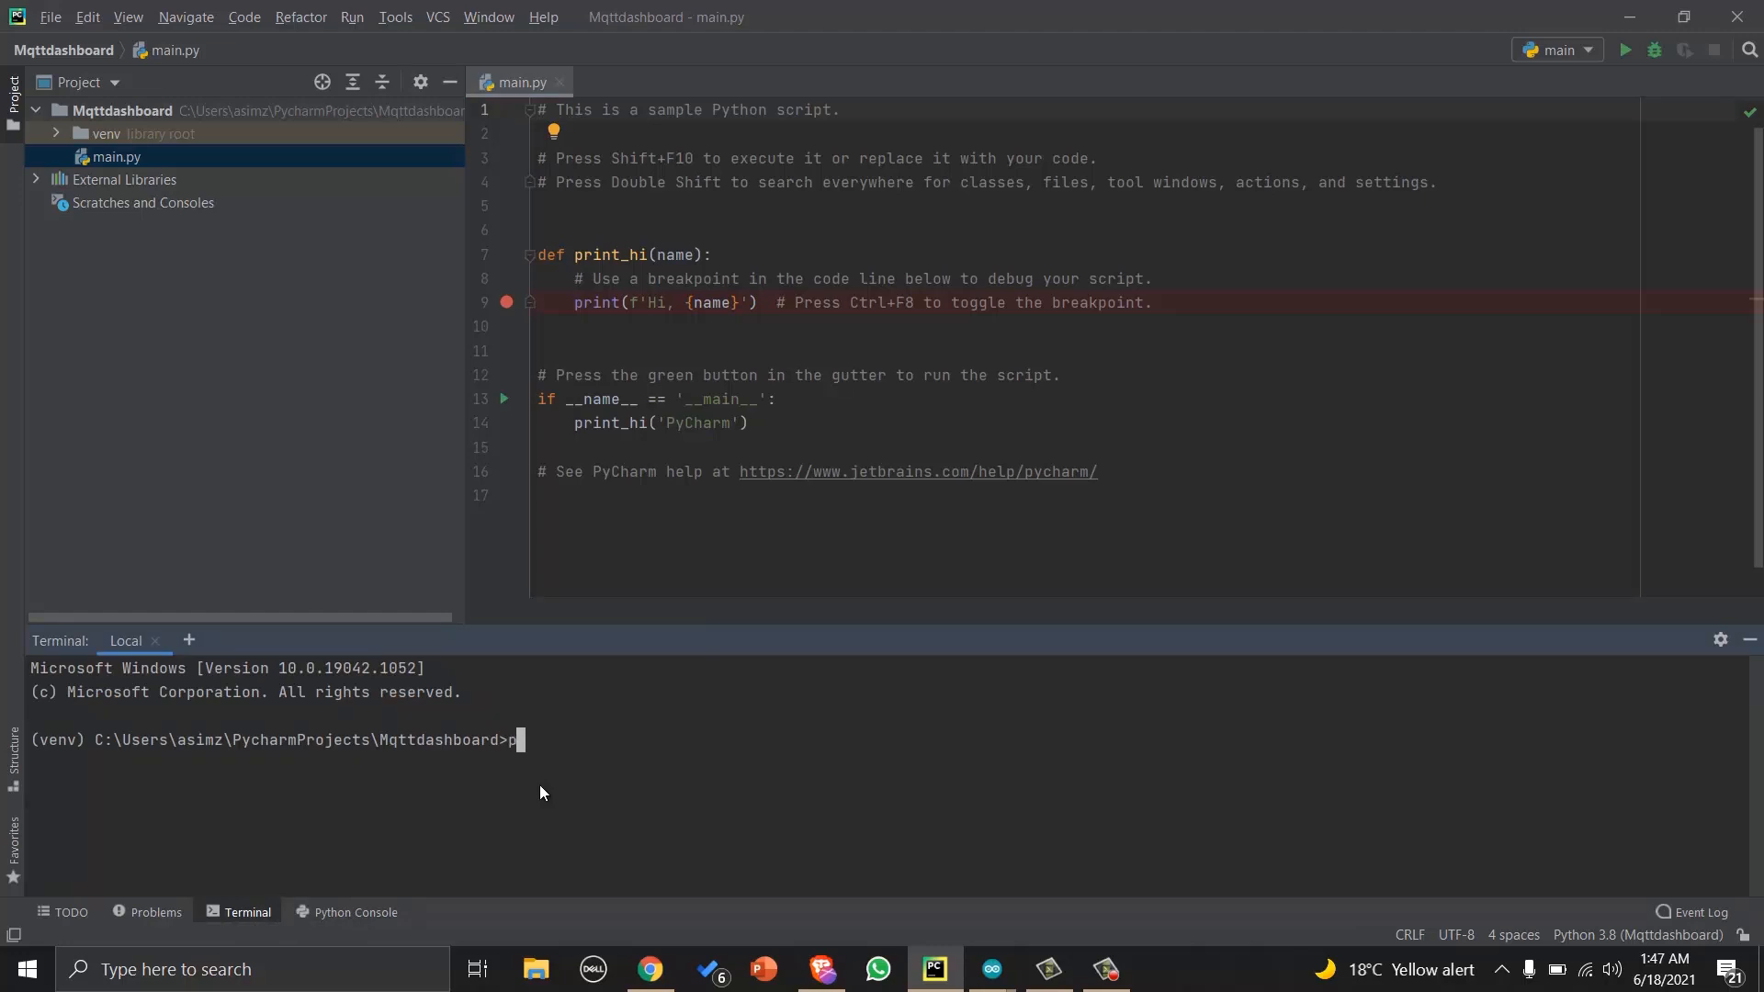
{"action": "type", "text": "ip3 inst"}
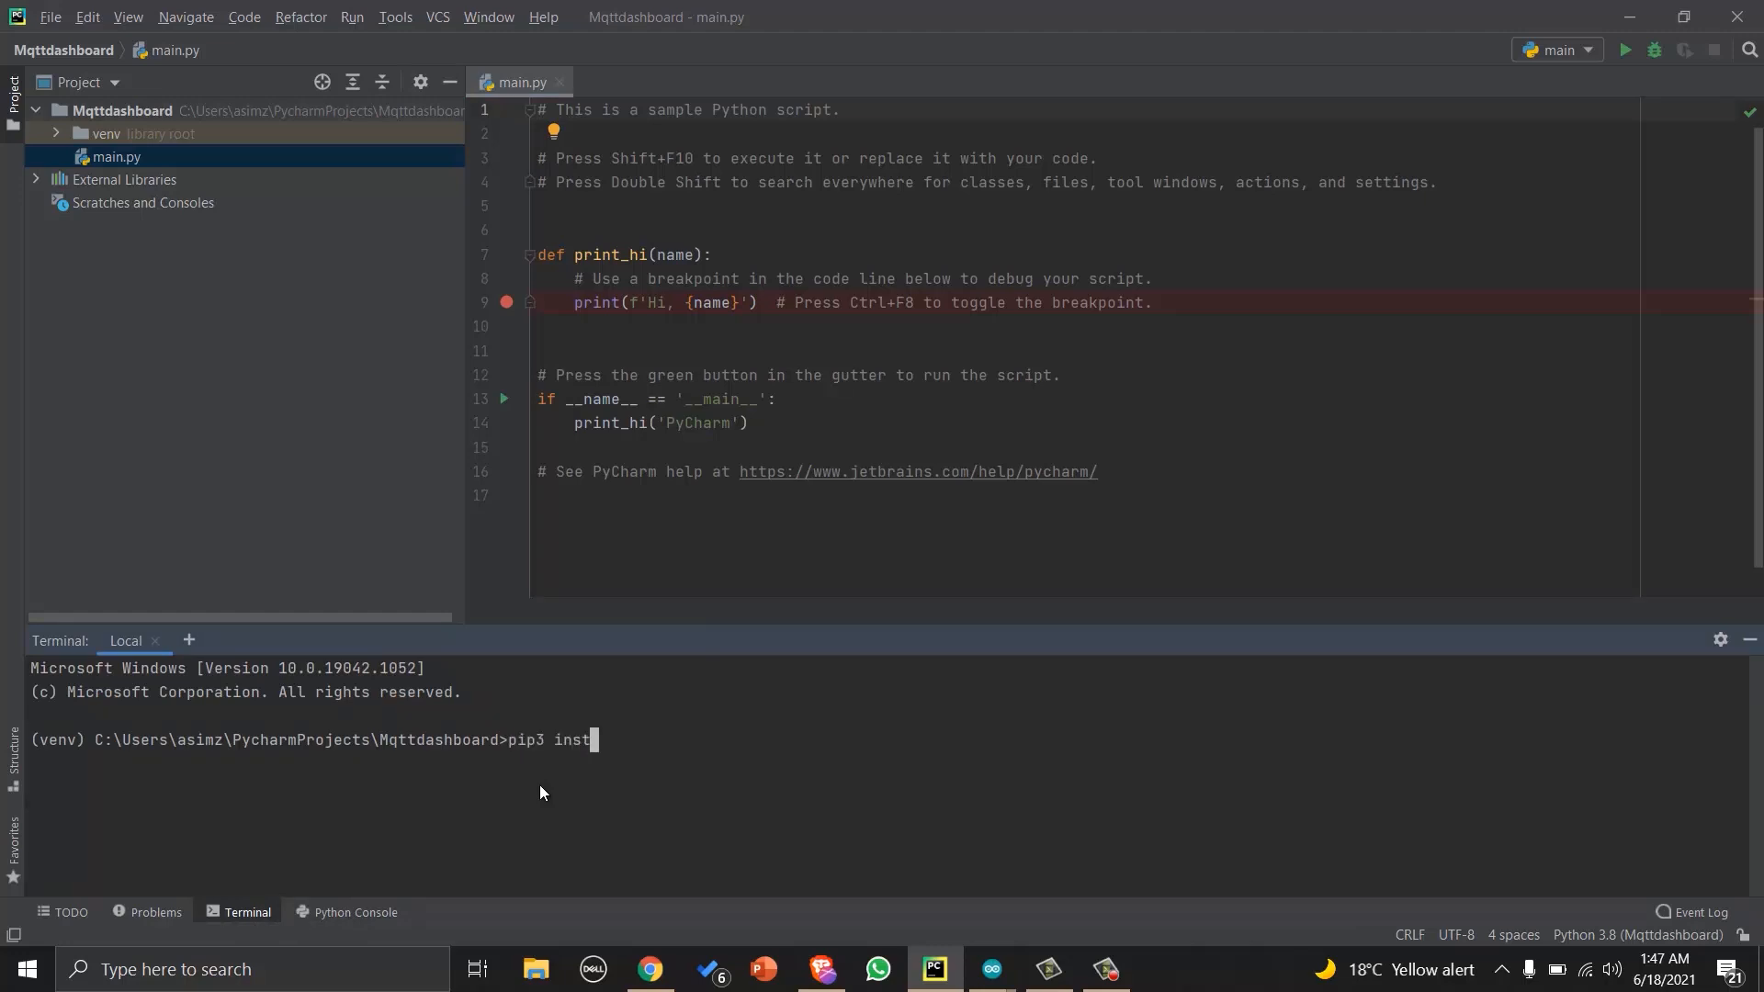
{"action": "type", "text": "all paho"}
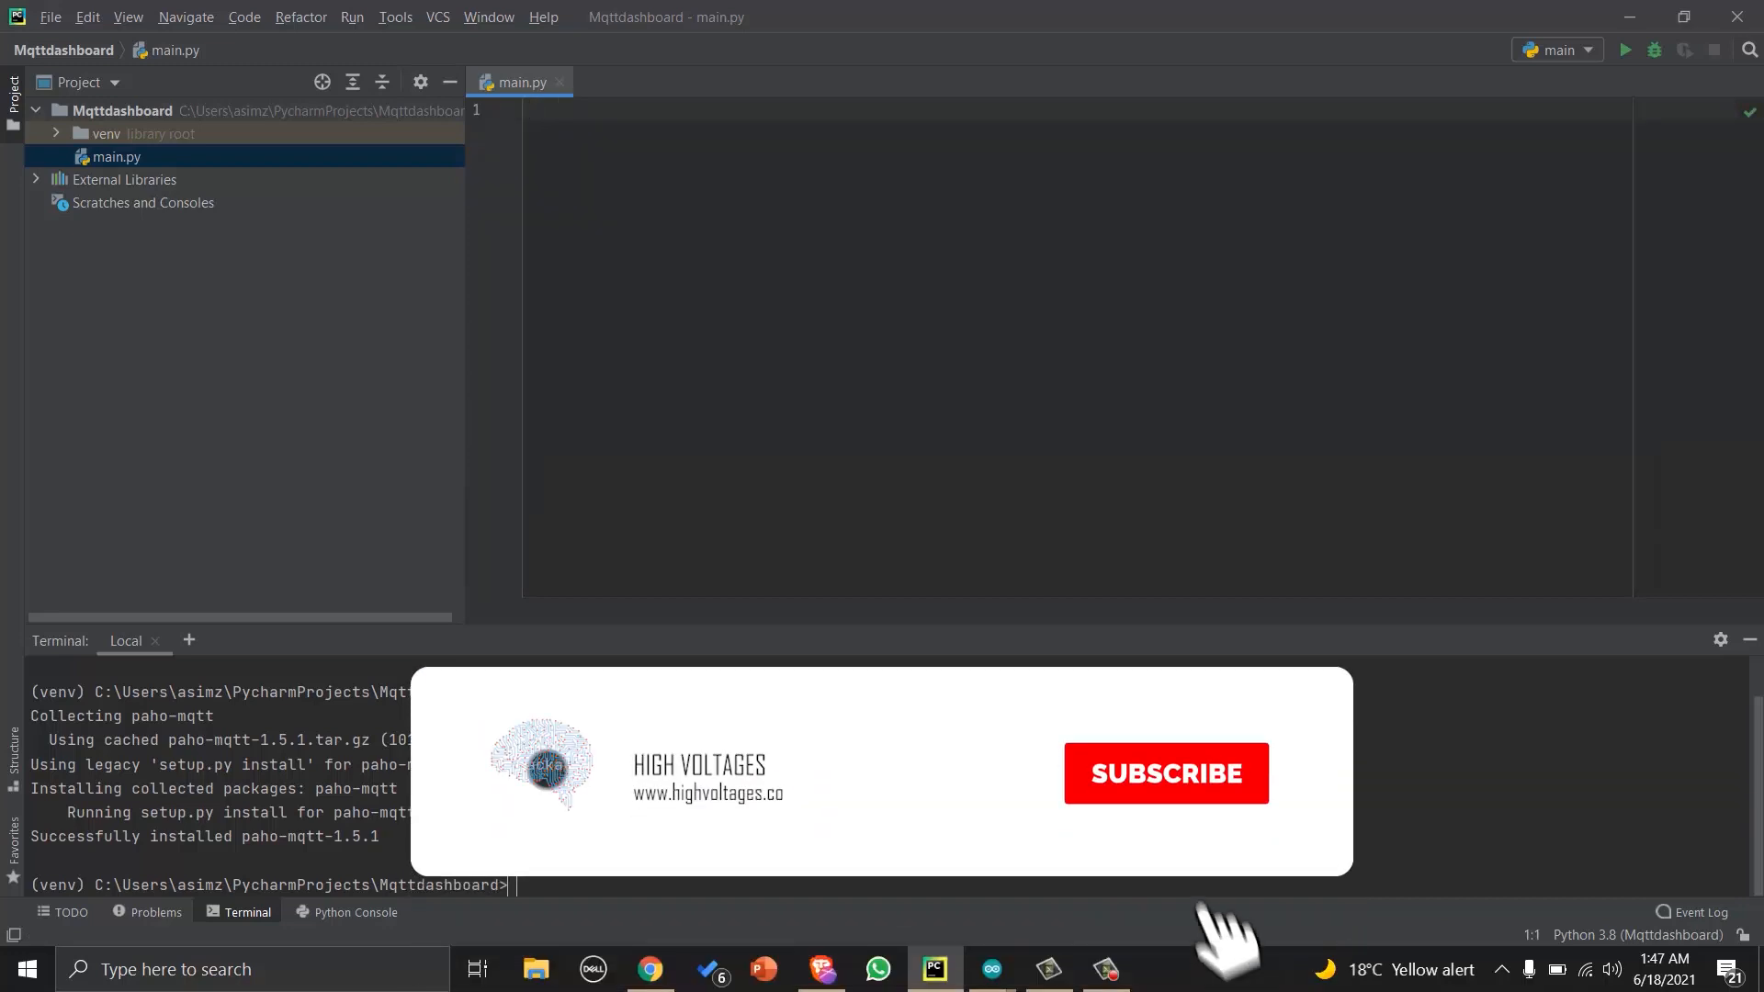
Write the paho import, broker 'iot.reyax.com' and related settings, and begin def connect_mqtt().
{"action": "left_click", "coordinate": [1167, 773]}
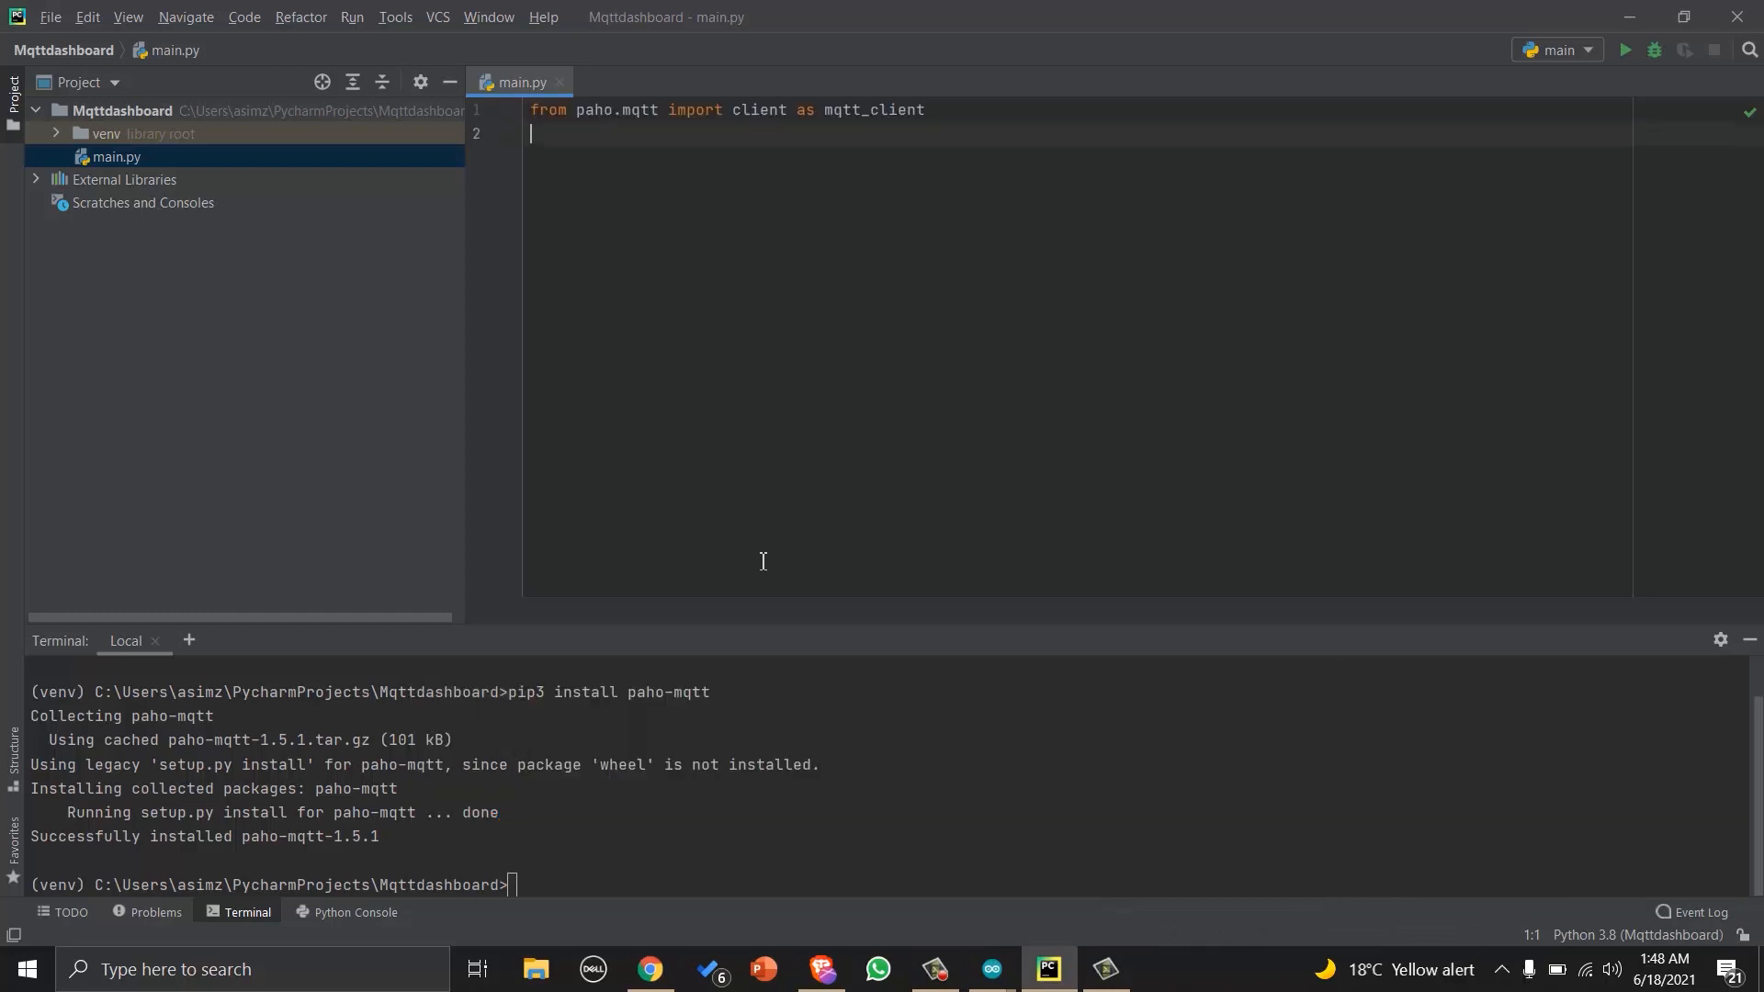
{"action": "type", "text": "broker = 'iot.reyax.com'"}
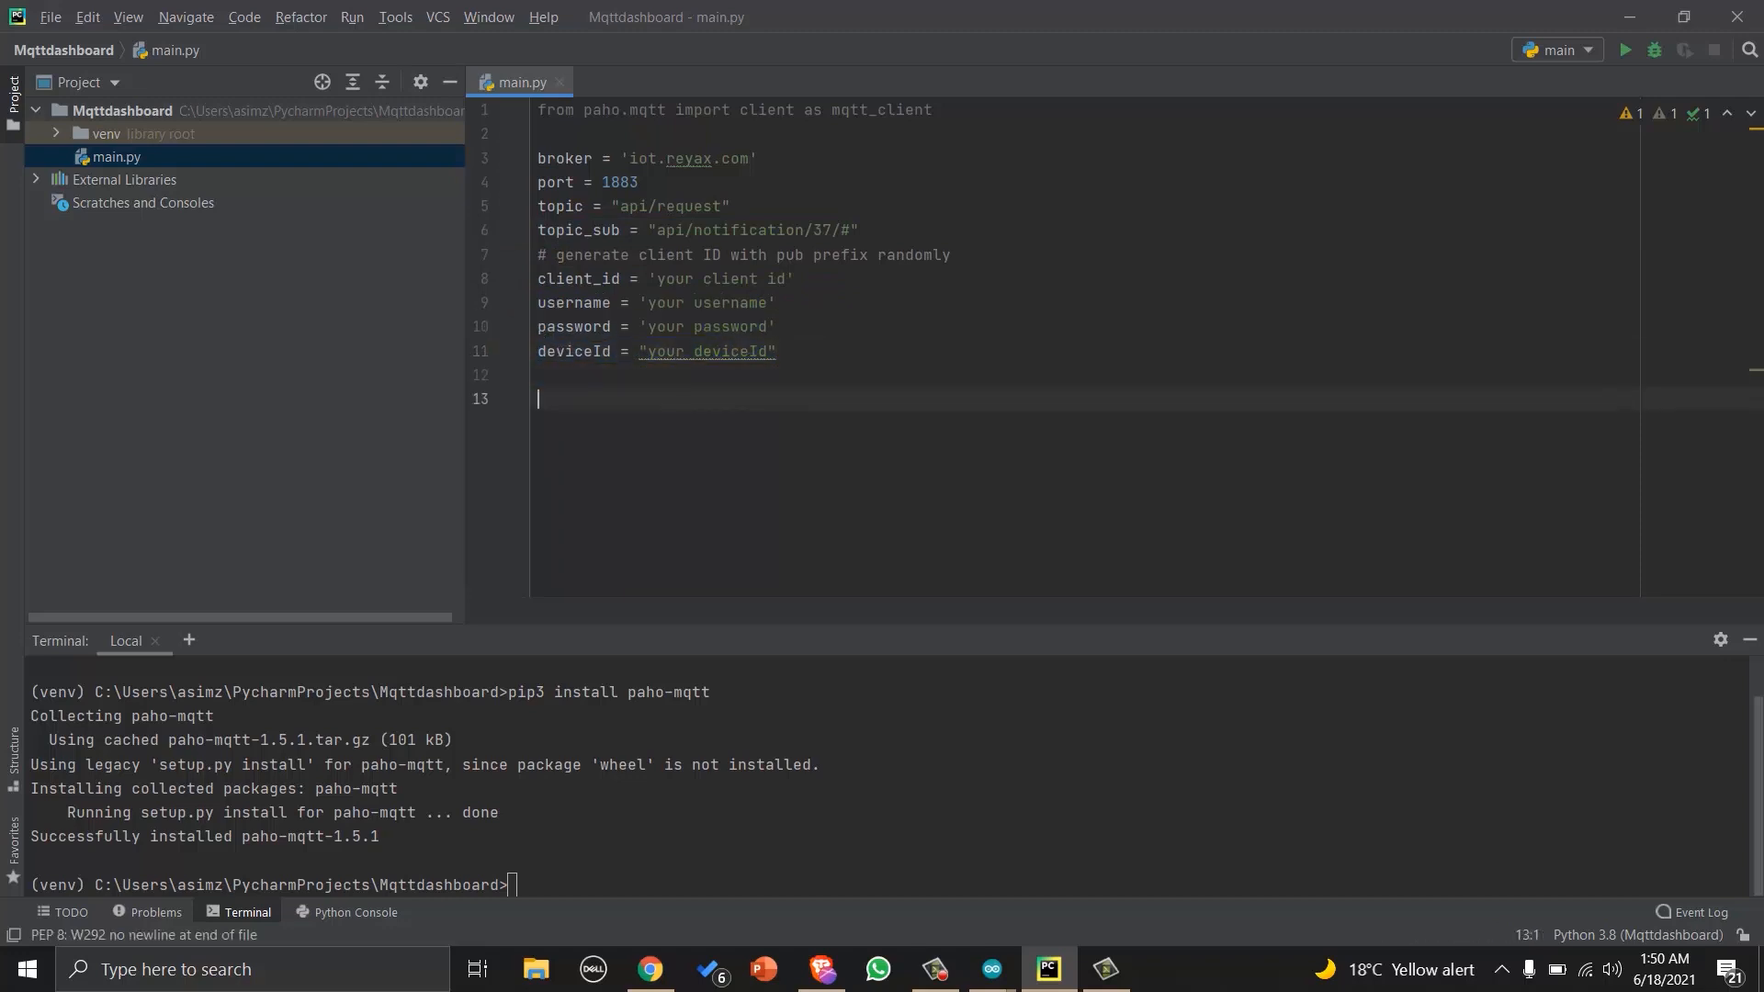
{"action": "type", "text": "def connect_mqtt():"}
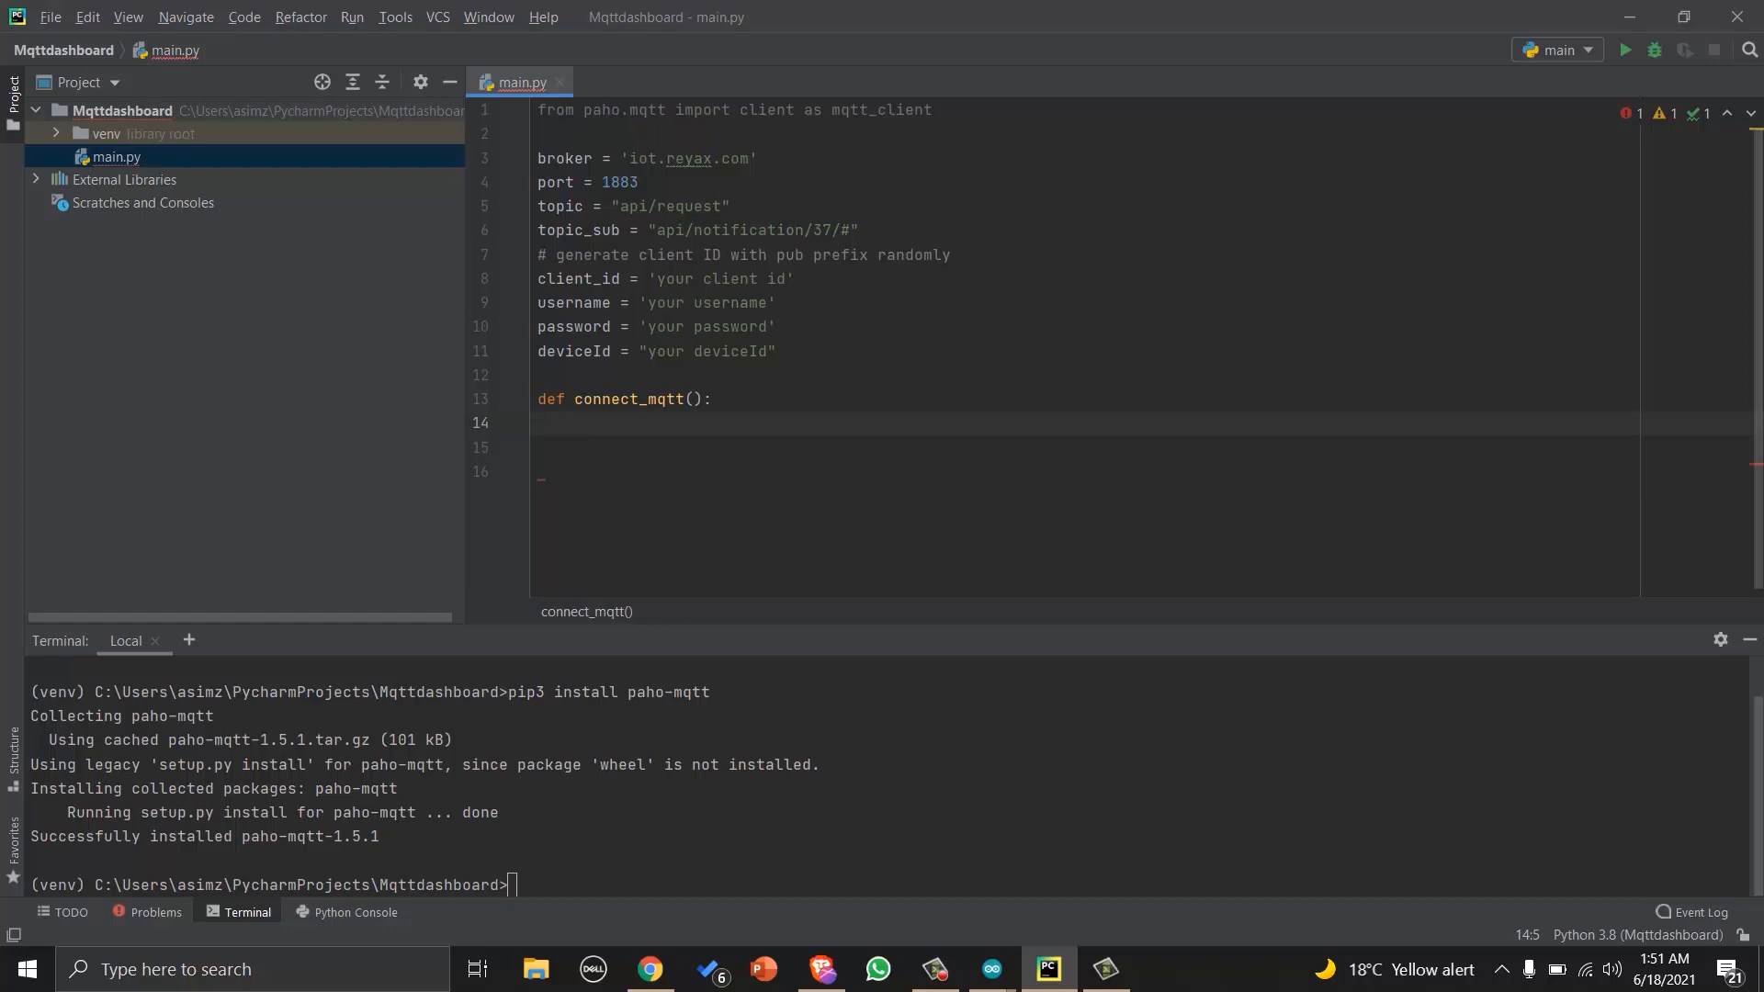
Add client creation with client_id, username_pw_set(username, password) and client.on_connect = on_connect.
{"action": "type", "text": "client = mqtt_client.Client(client_id)"}
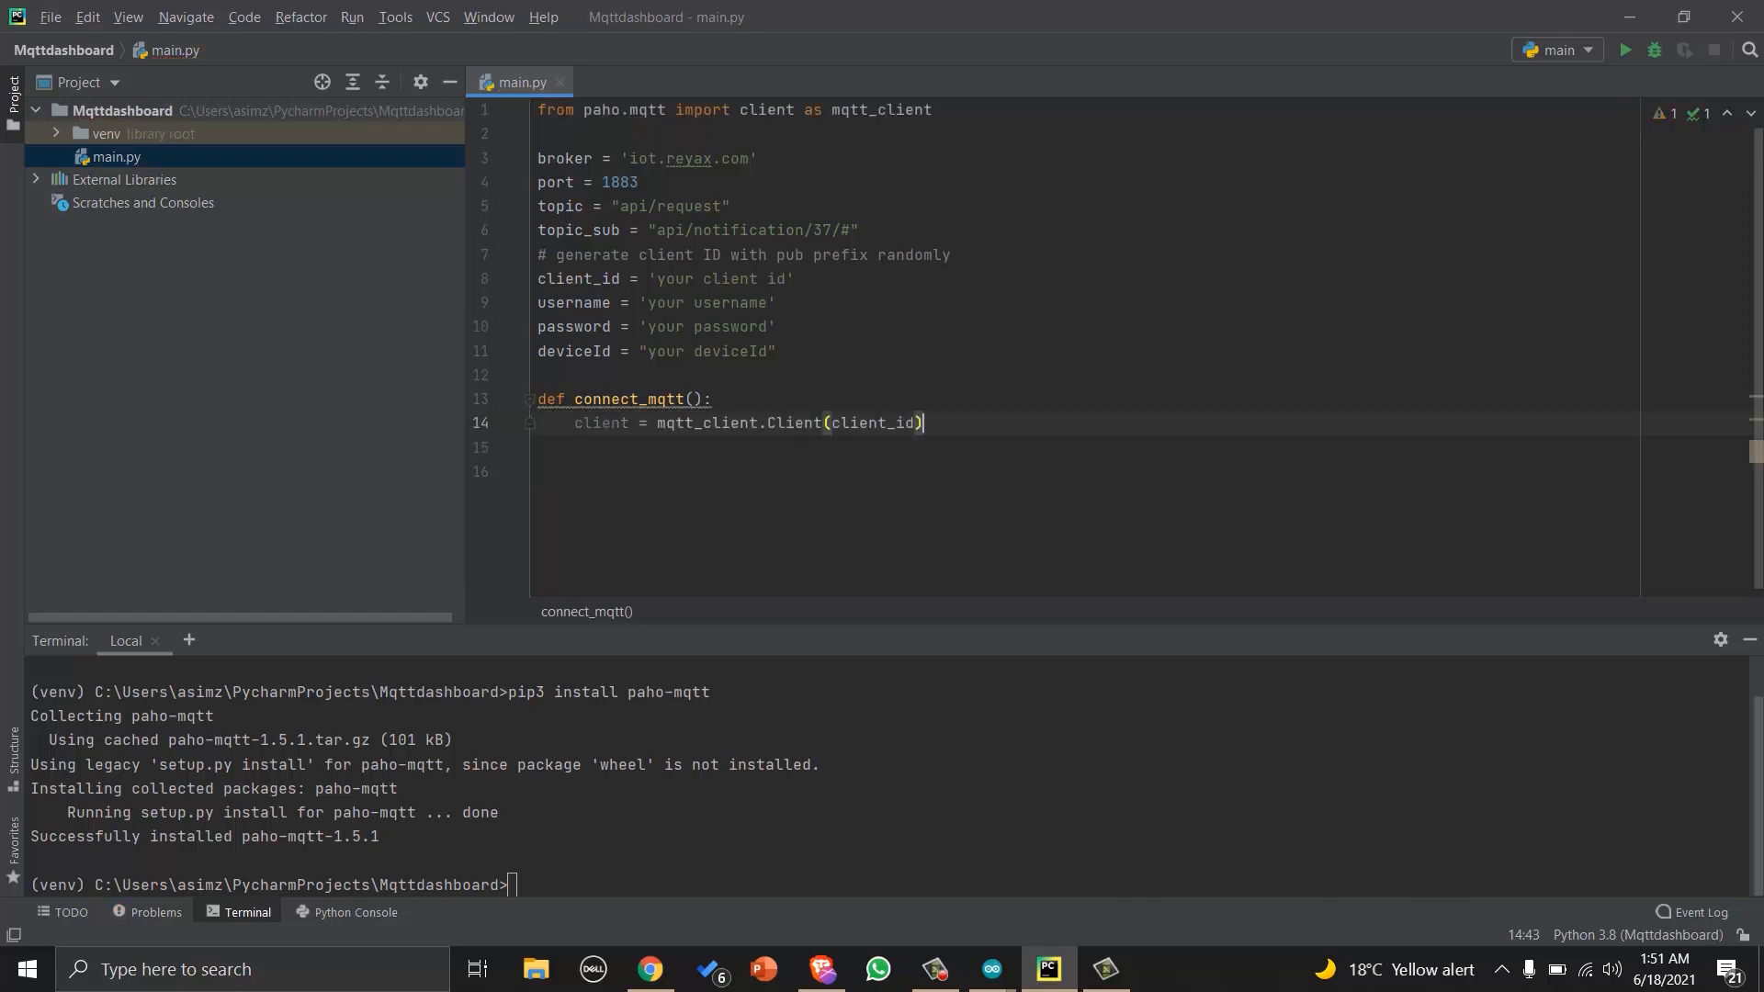
{"action": "key", "text": "Enter"}
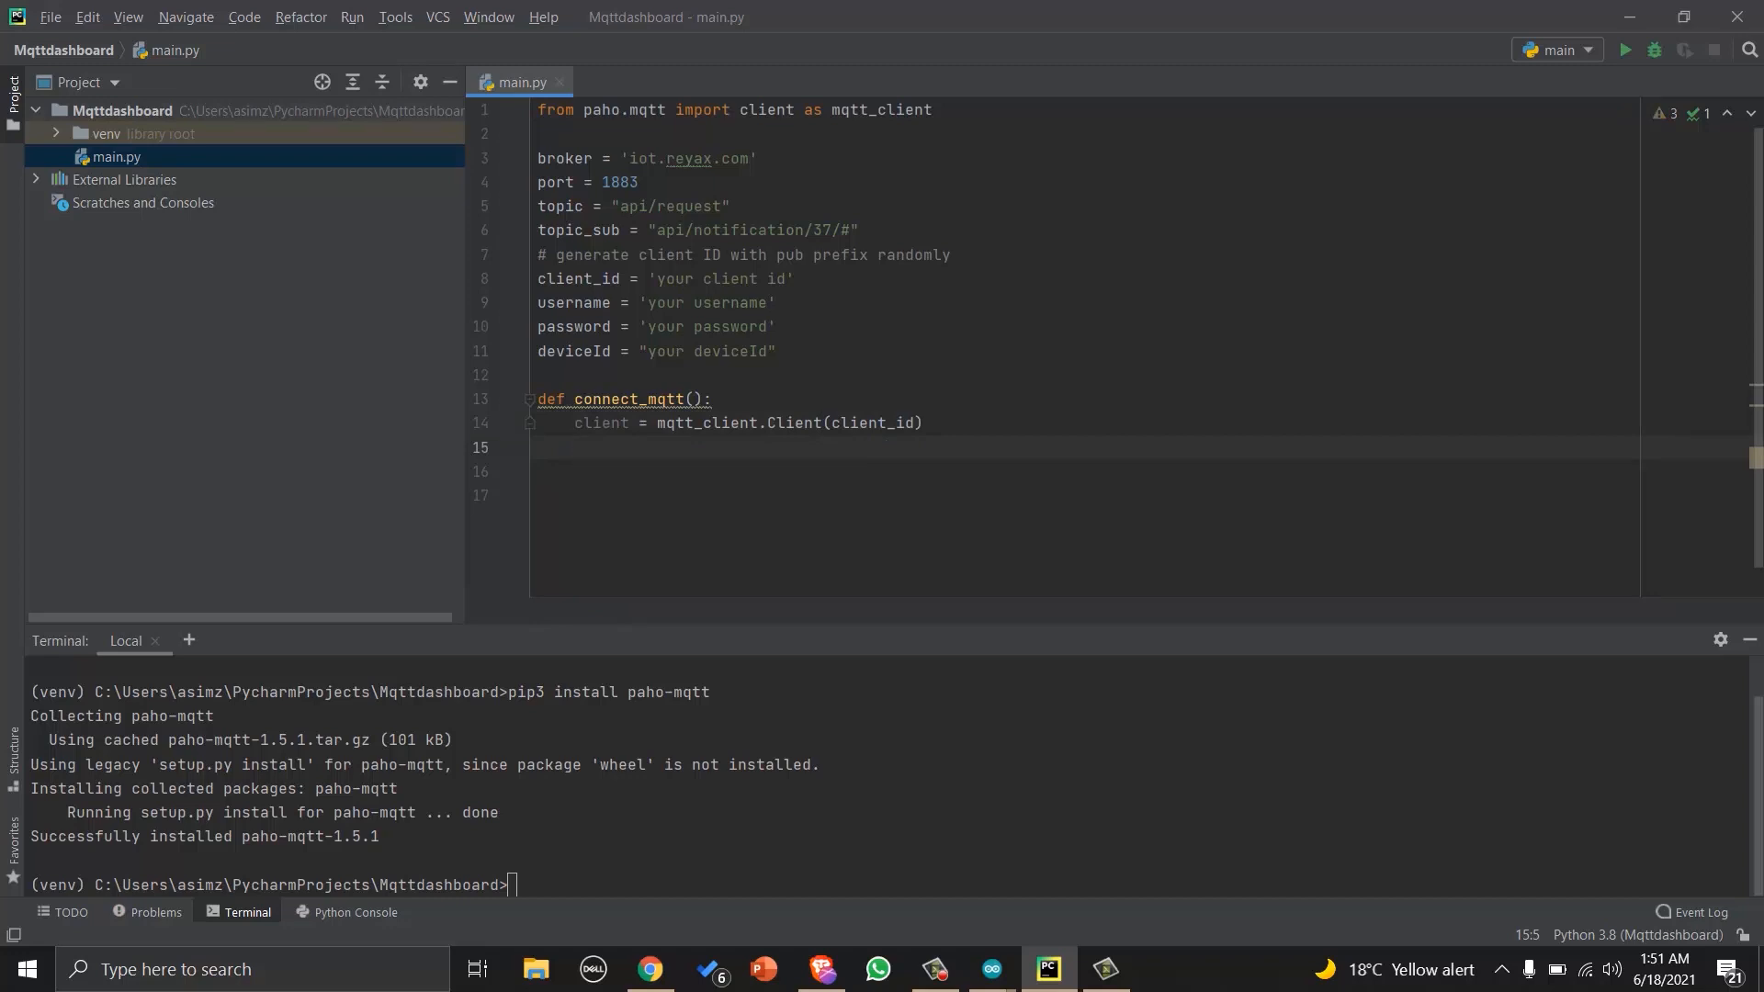
{"action": "type", "text": "client.username_pw_set(username, password)"}
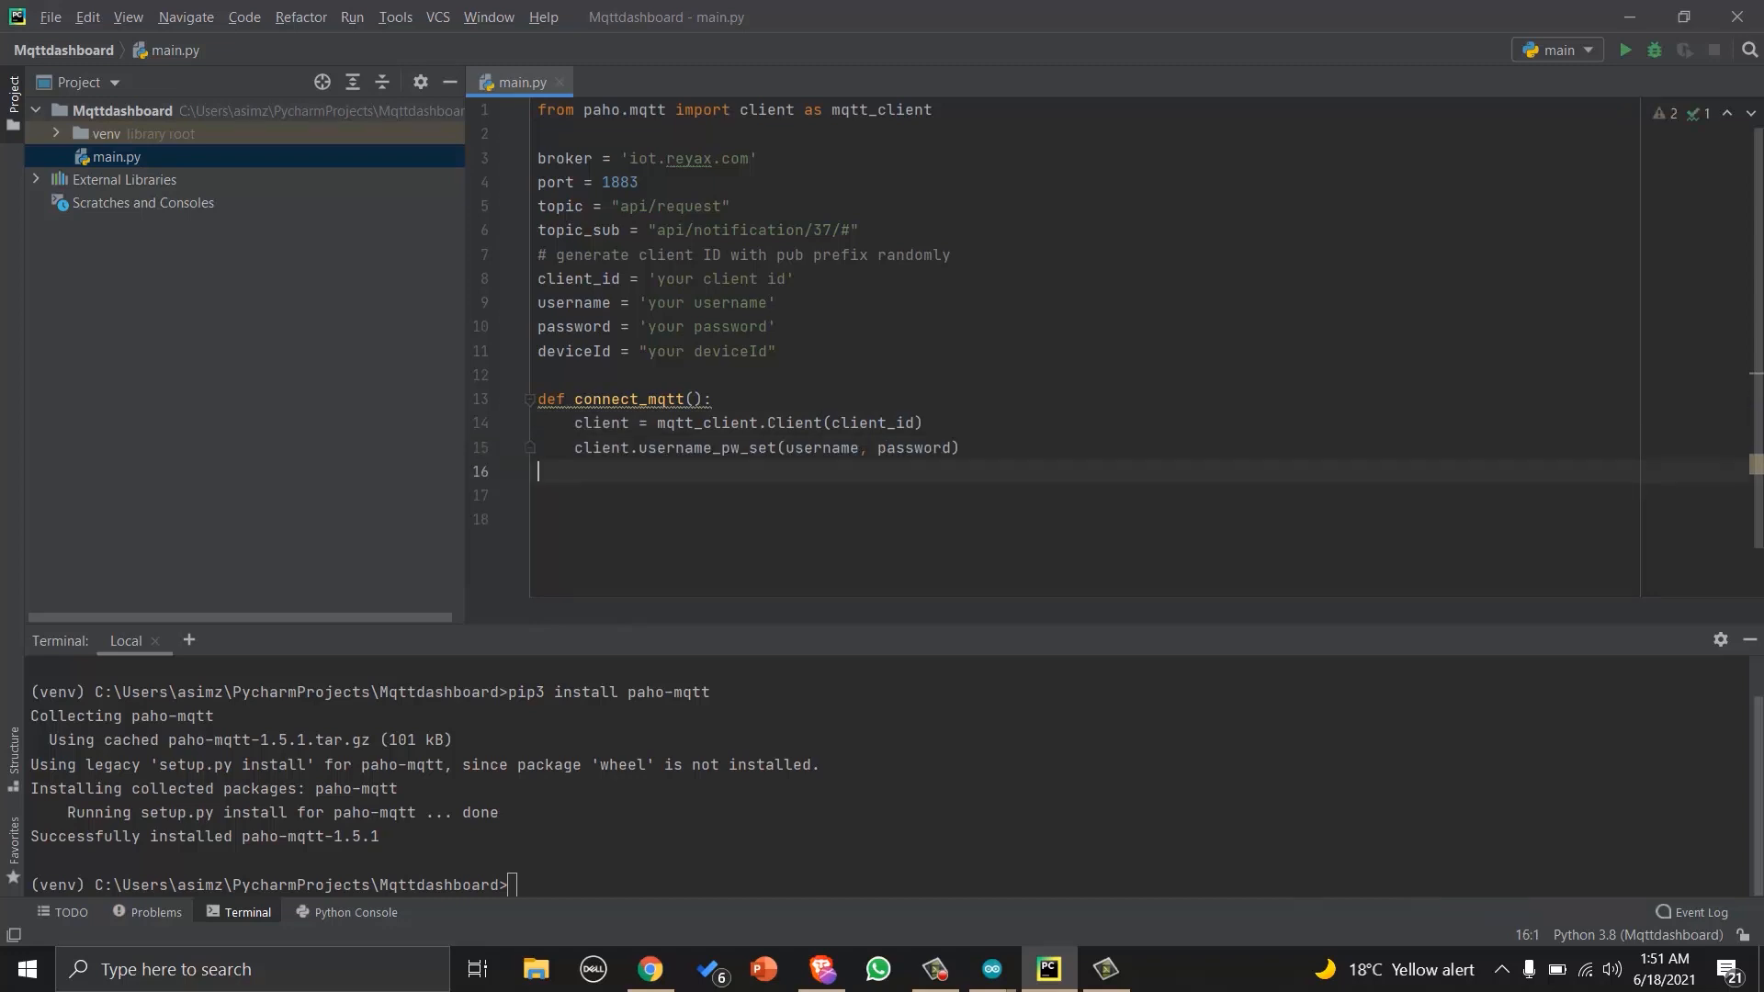
{"action": "key", "text": "Tab"}
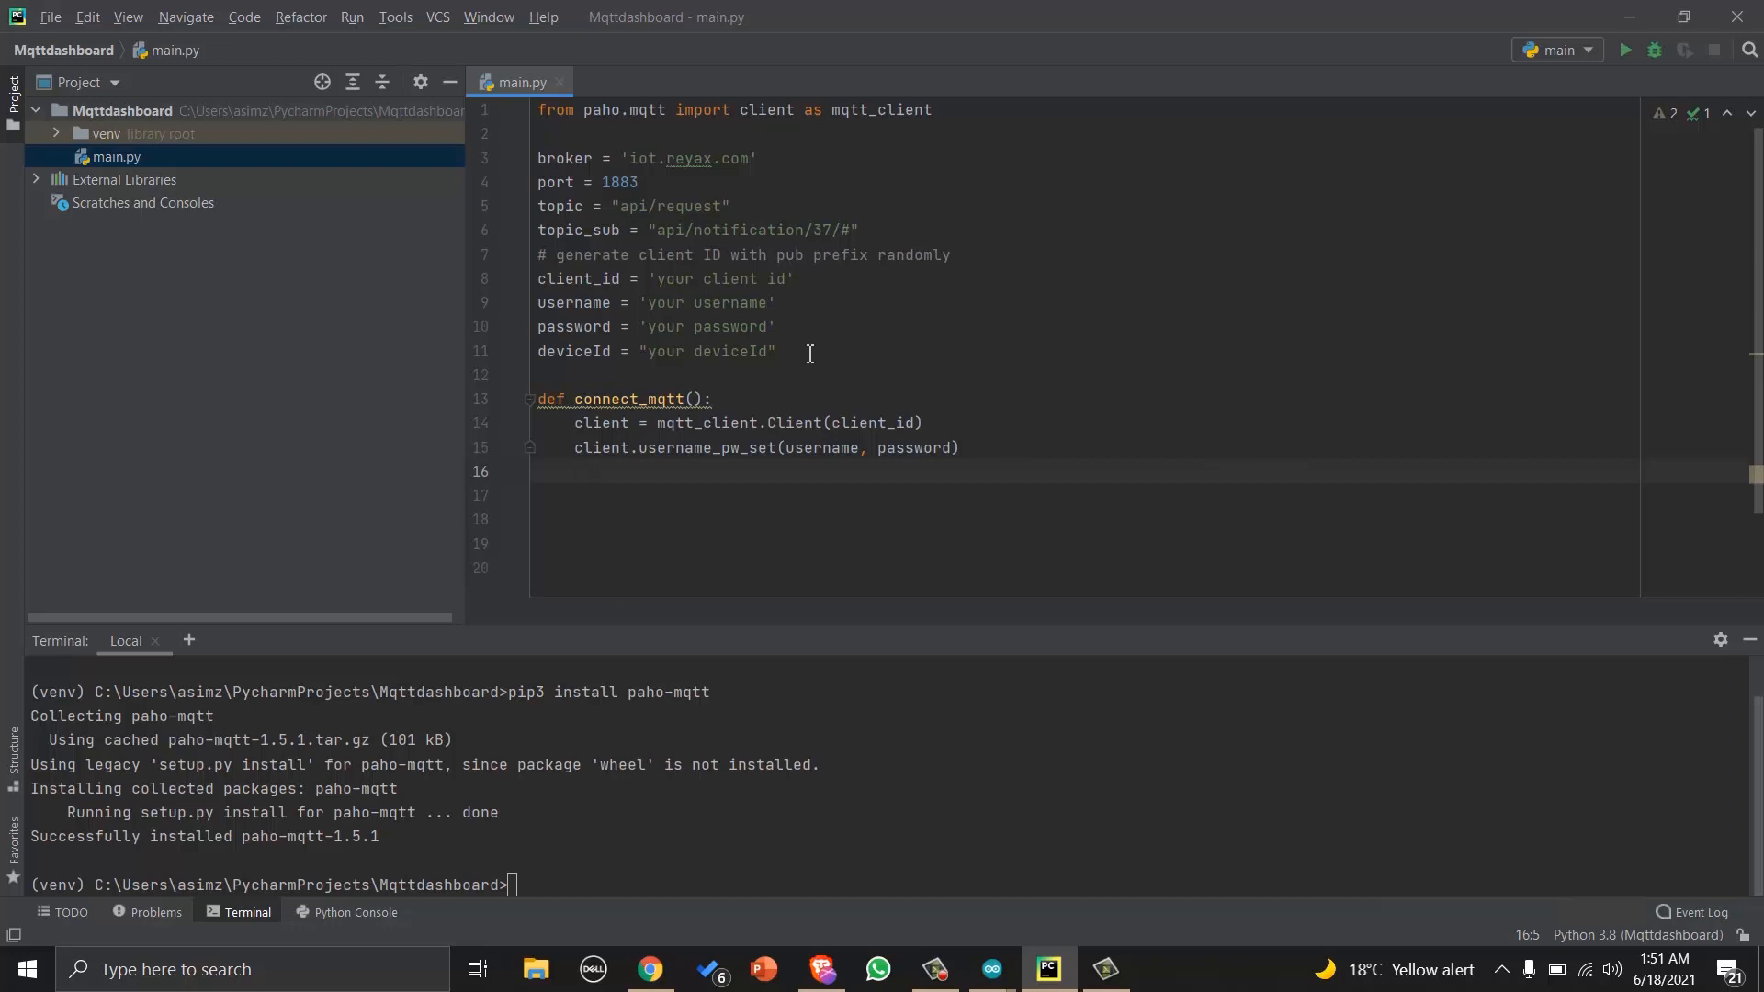
{"action": "type", "text": "client.on_connect = on_connect"}
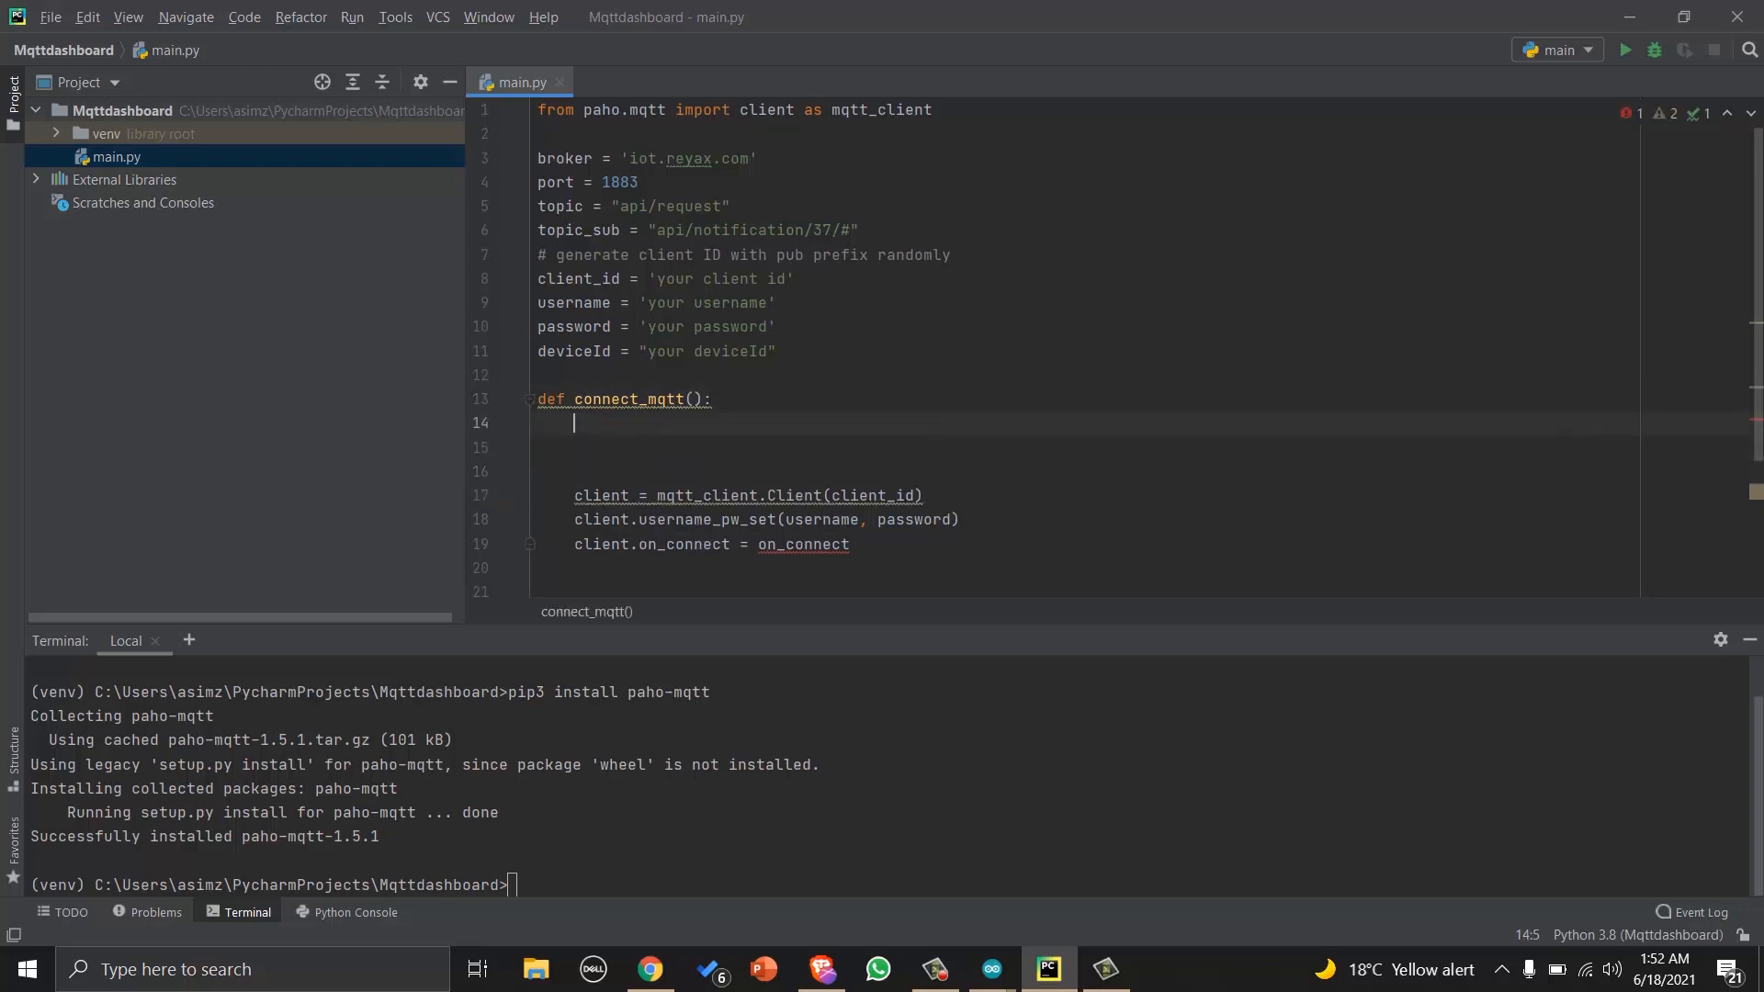
Define the nested on_connect(client, userdata, flags, rc) callback signature.
{"action": "type", "text": "def_c"}
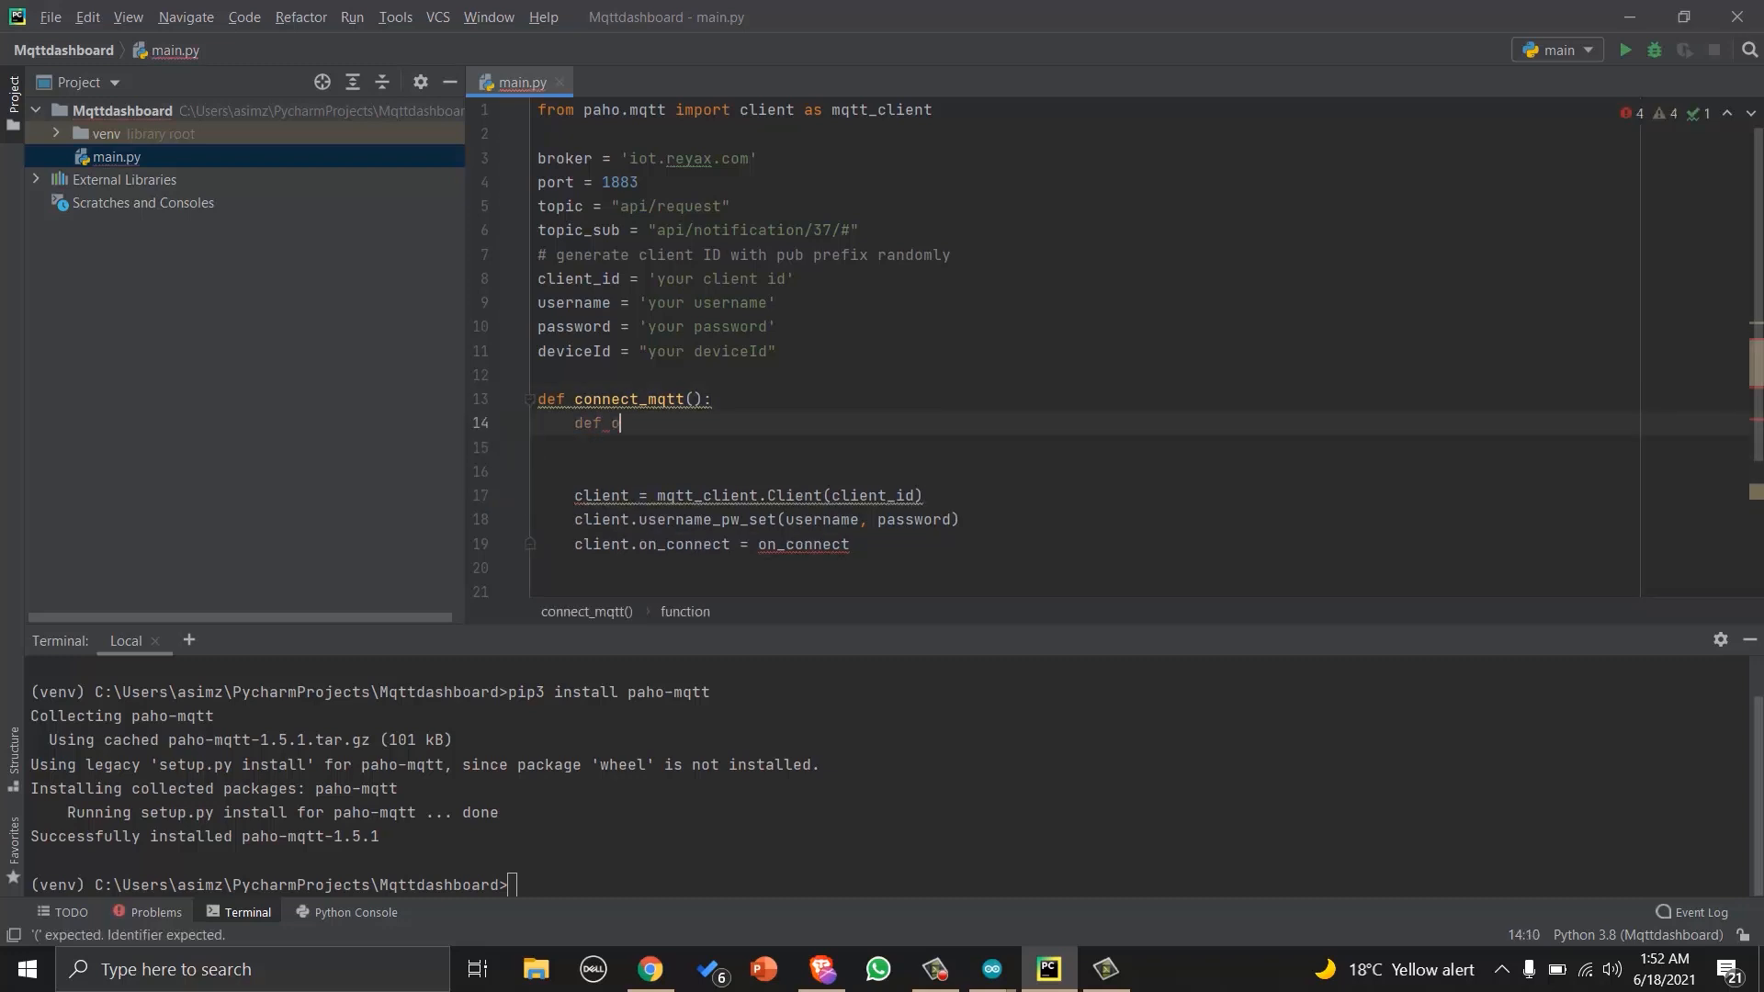
{"action": "type", "text": "on_conn"}
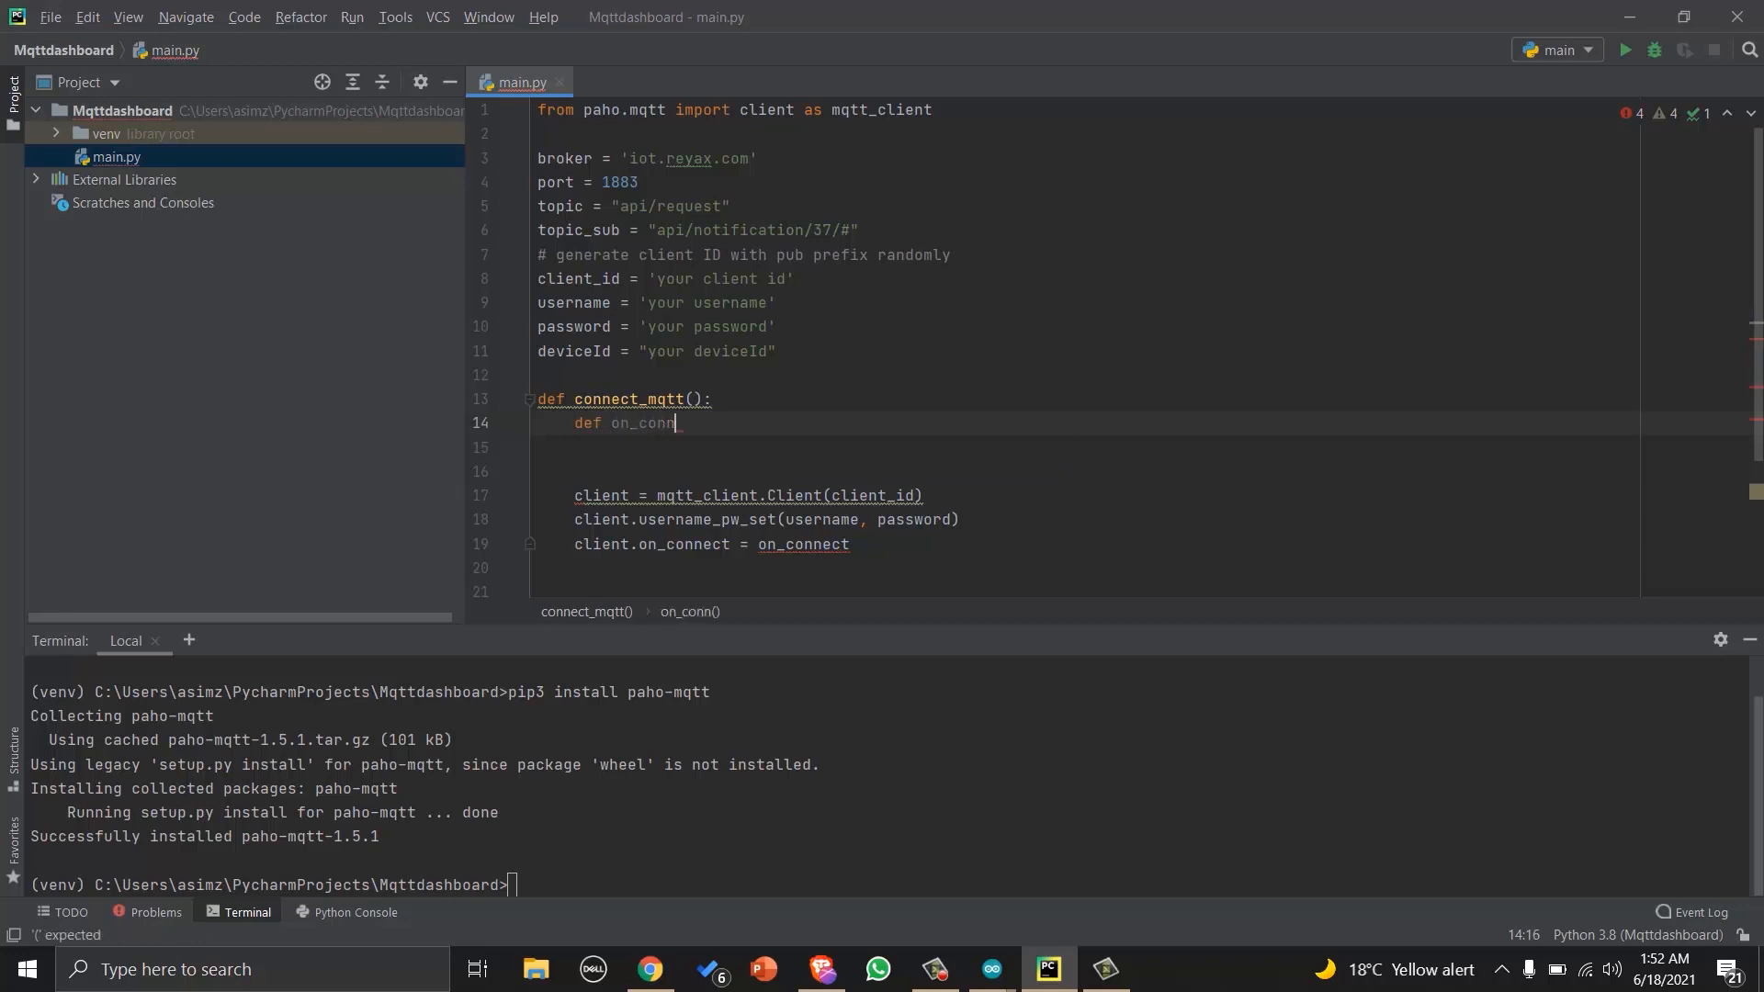
{"action": "type", "text": "ect"}
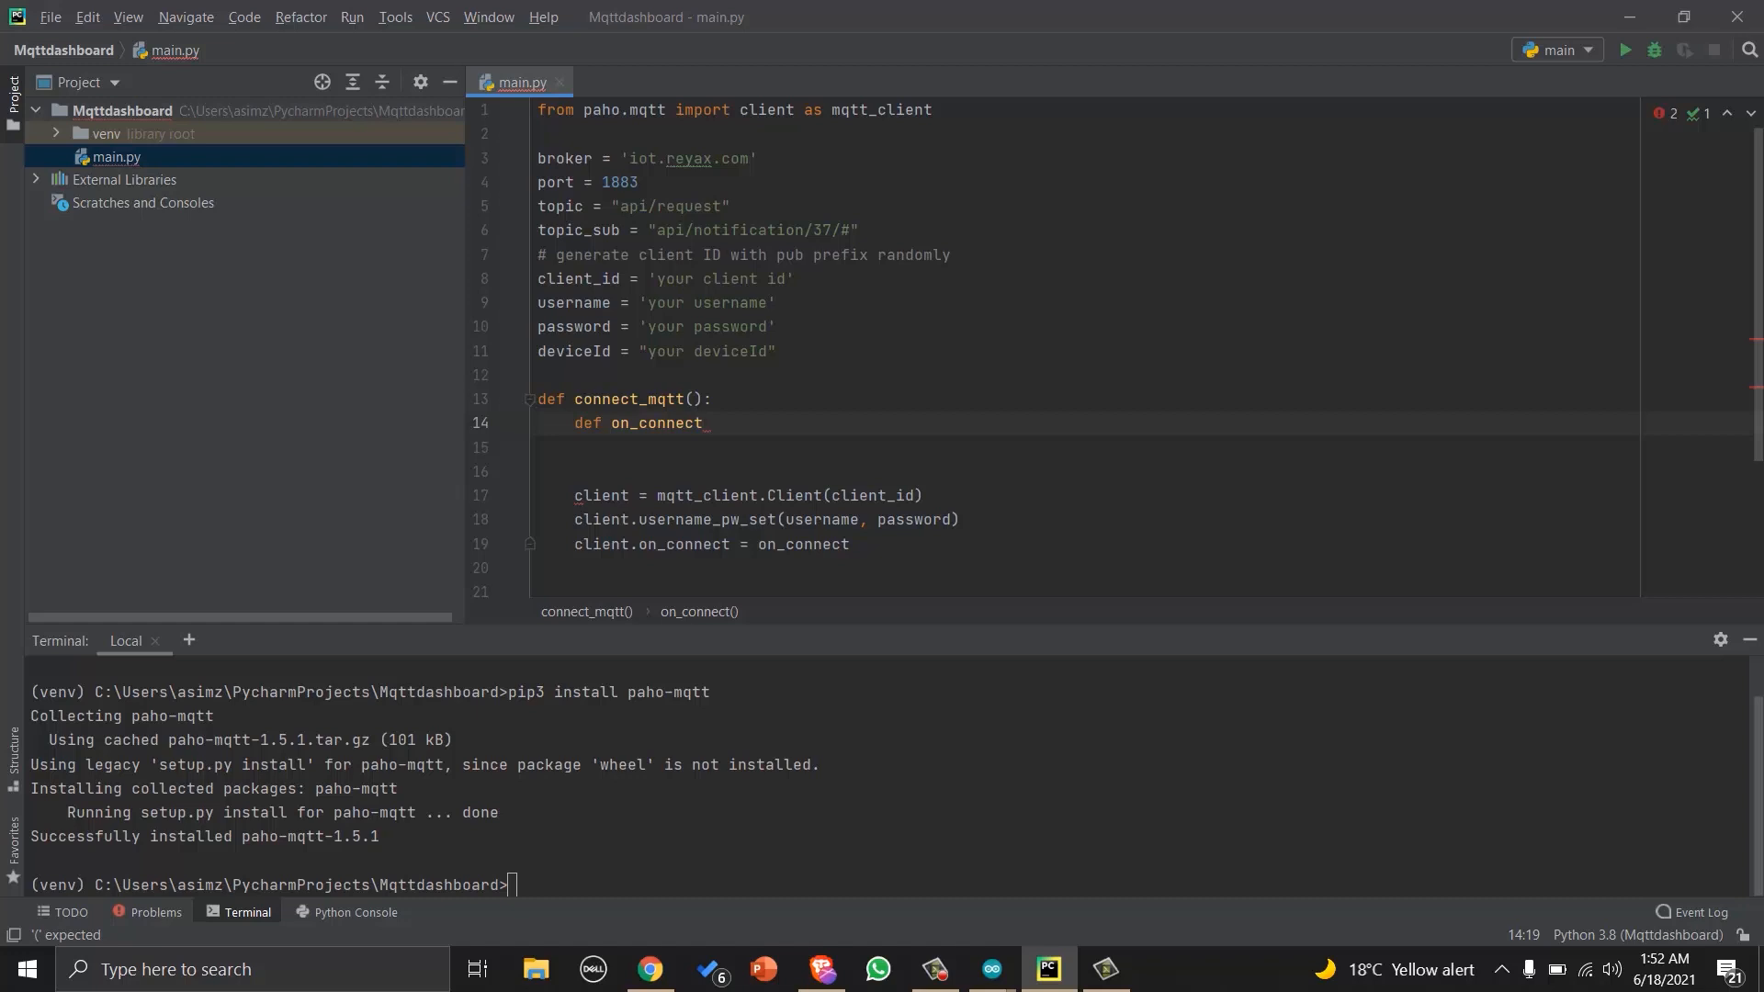
{"action": "type", "text": "()"}
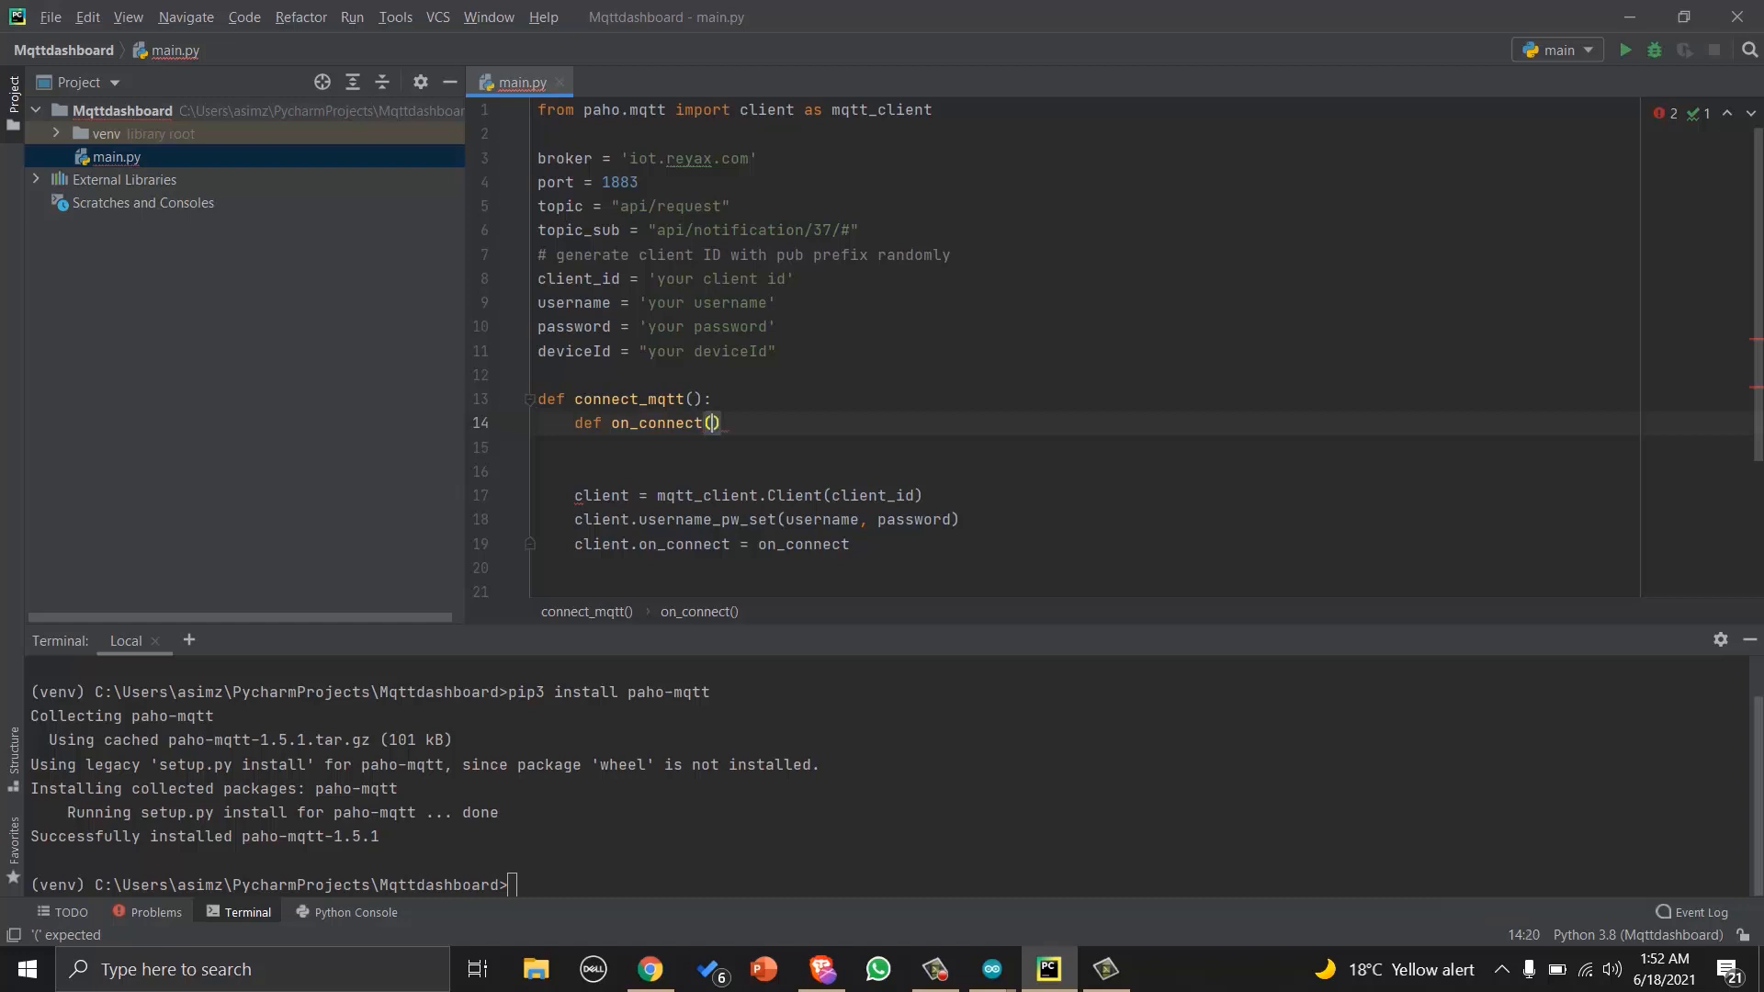
{"action": "type", "text": "client, use"}
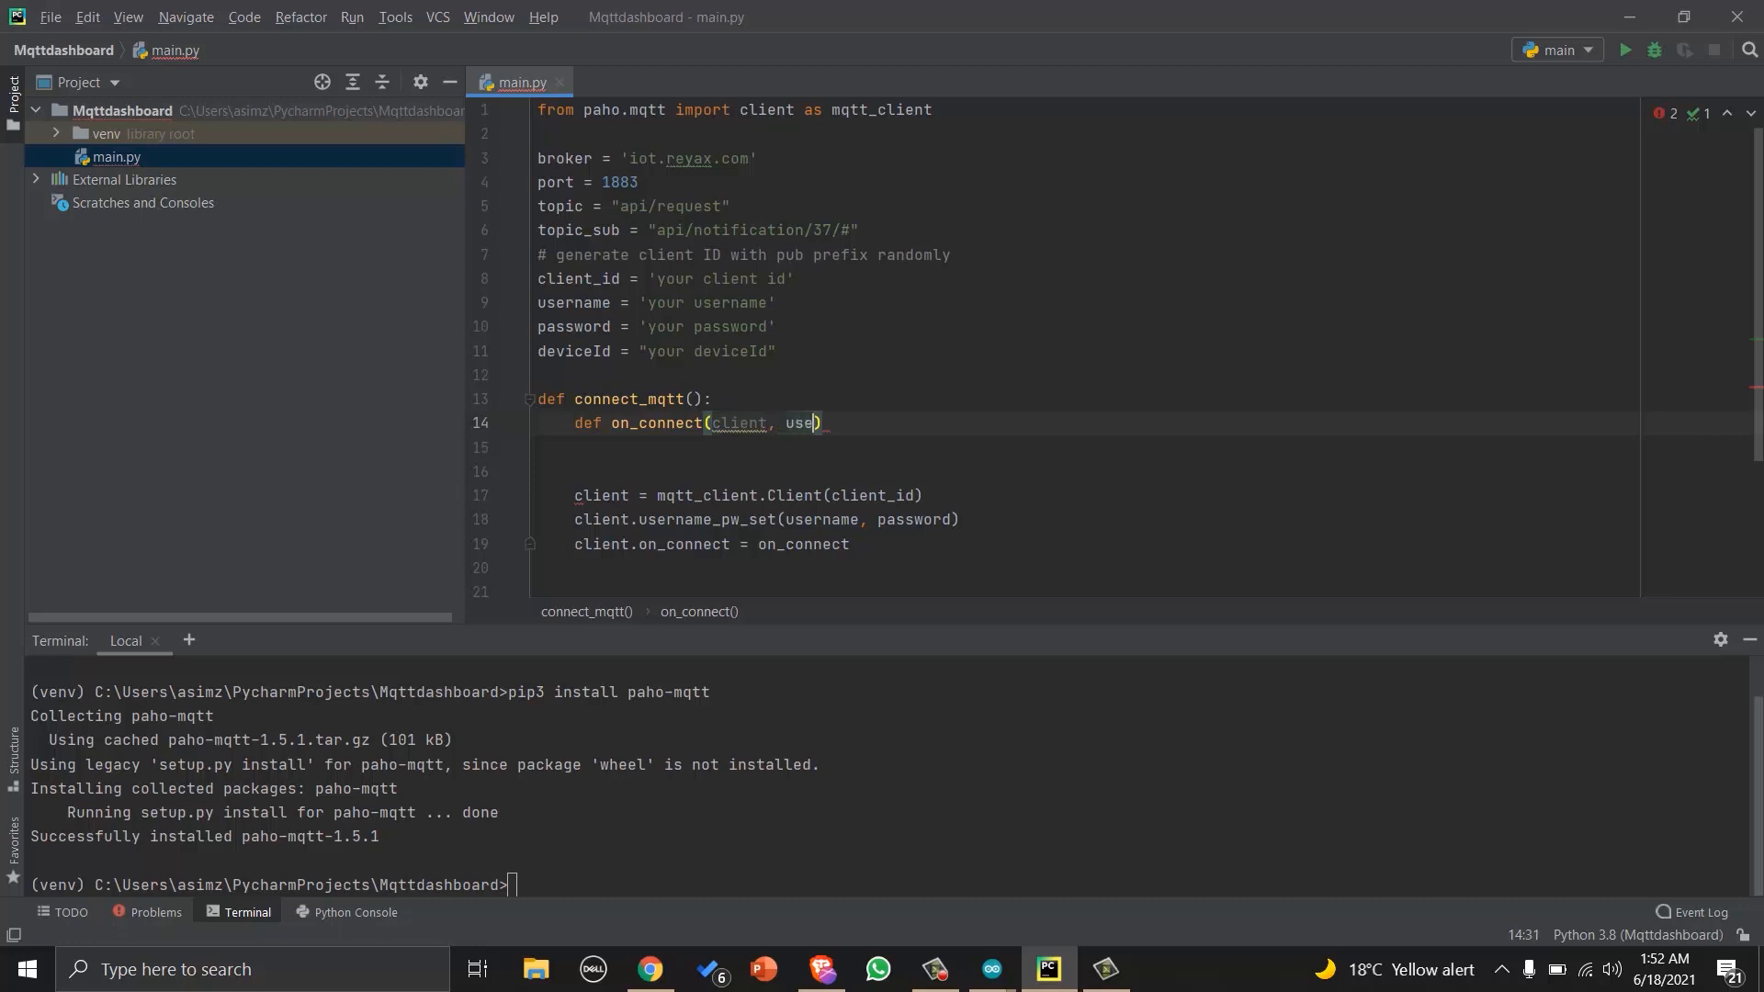
{"action": "type", "text": "rdata,"}
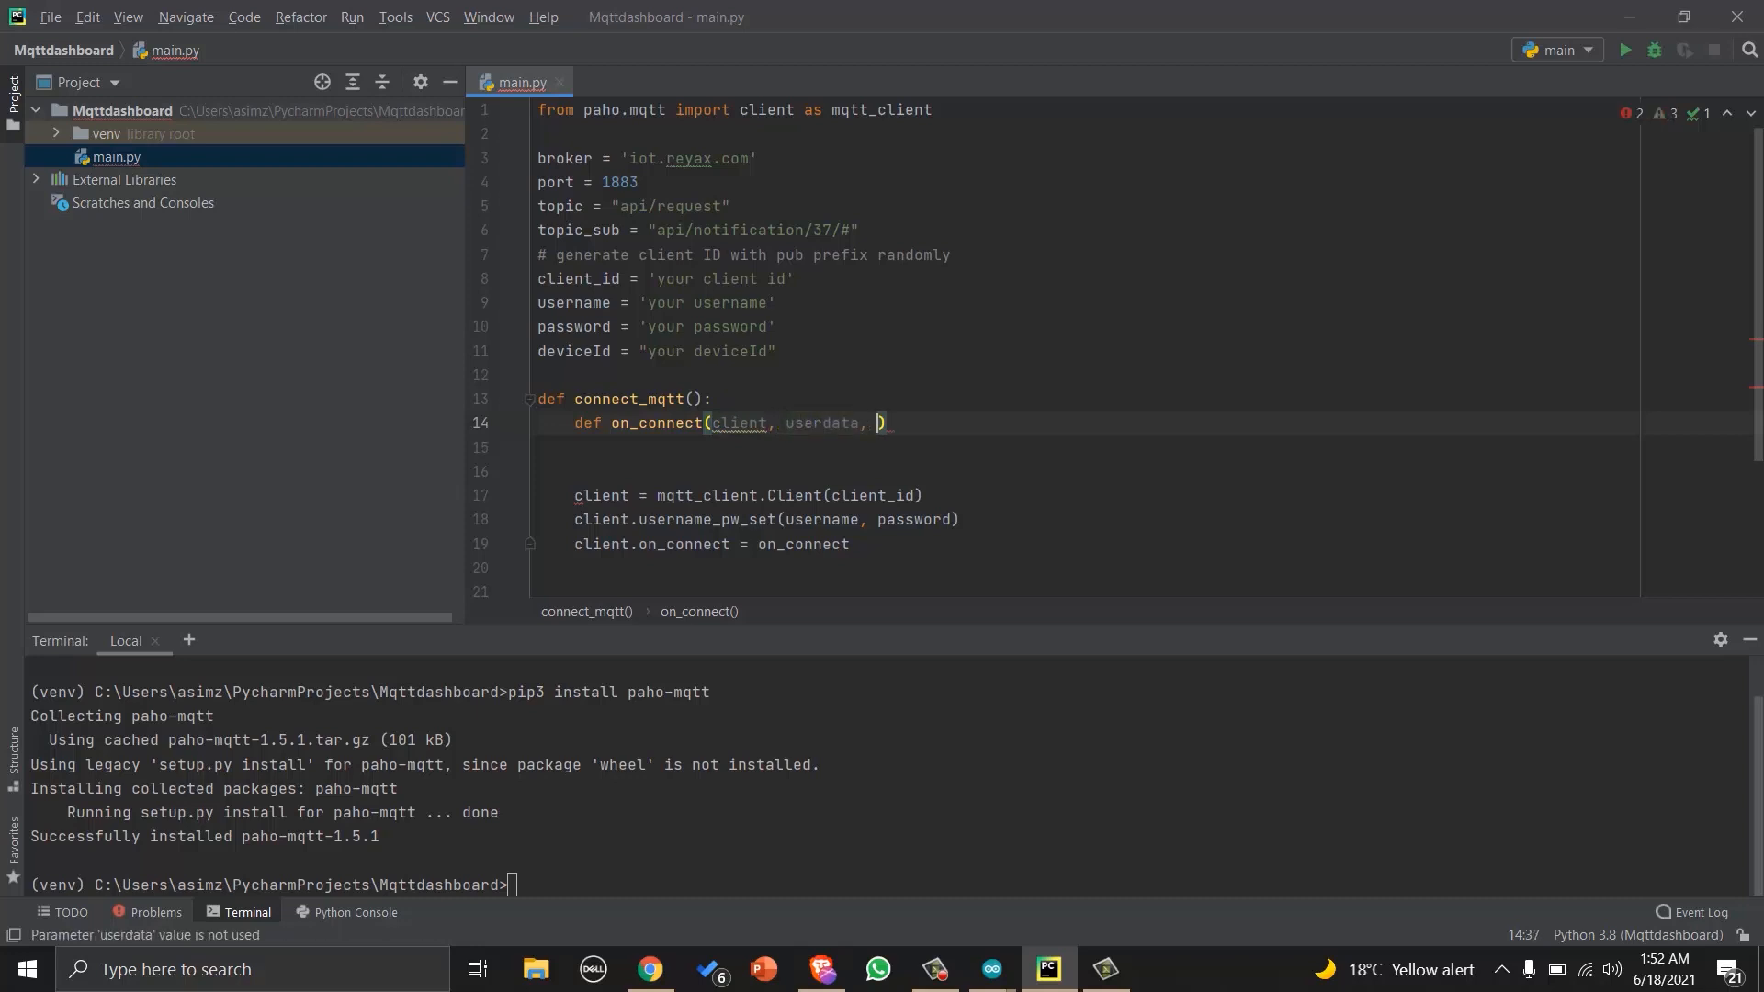
{"action": "type", "text": "flags, r"}
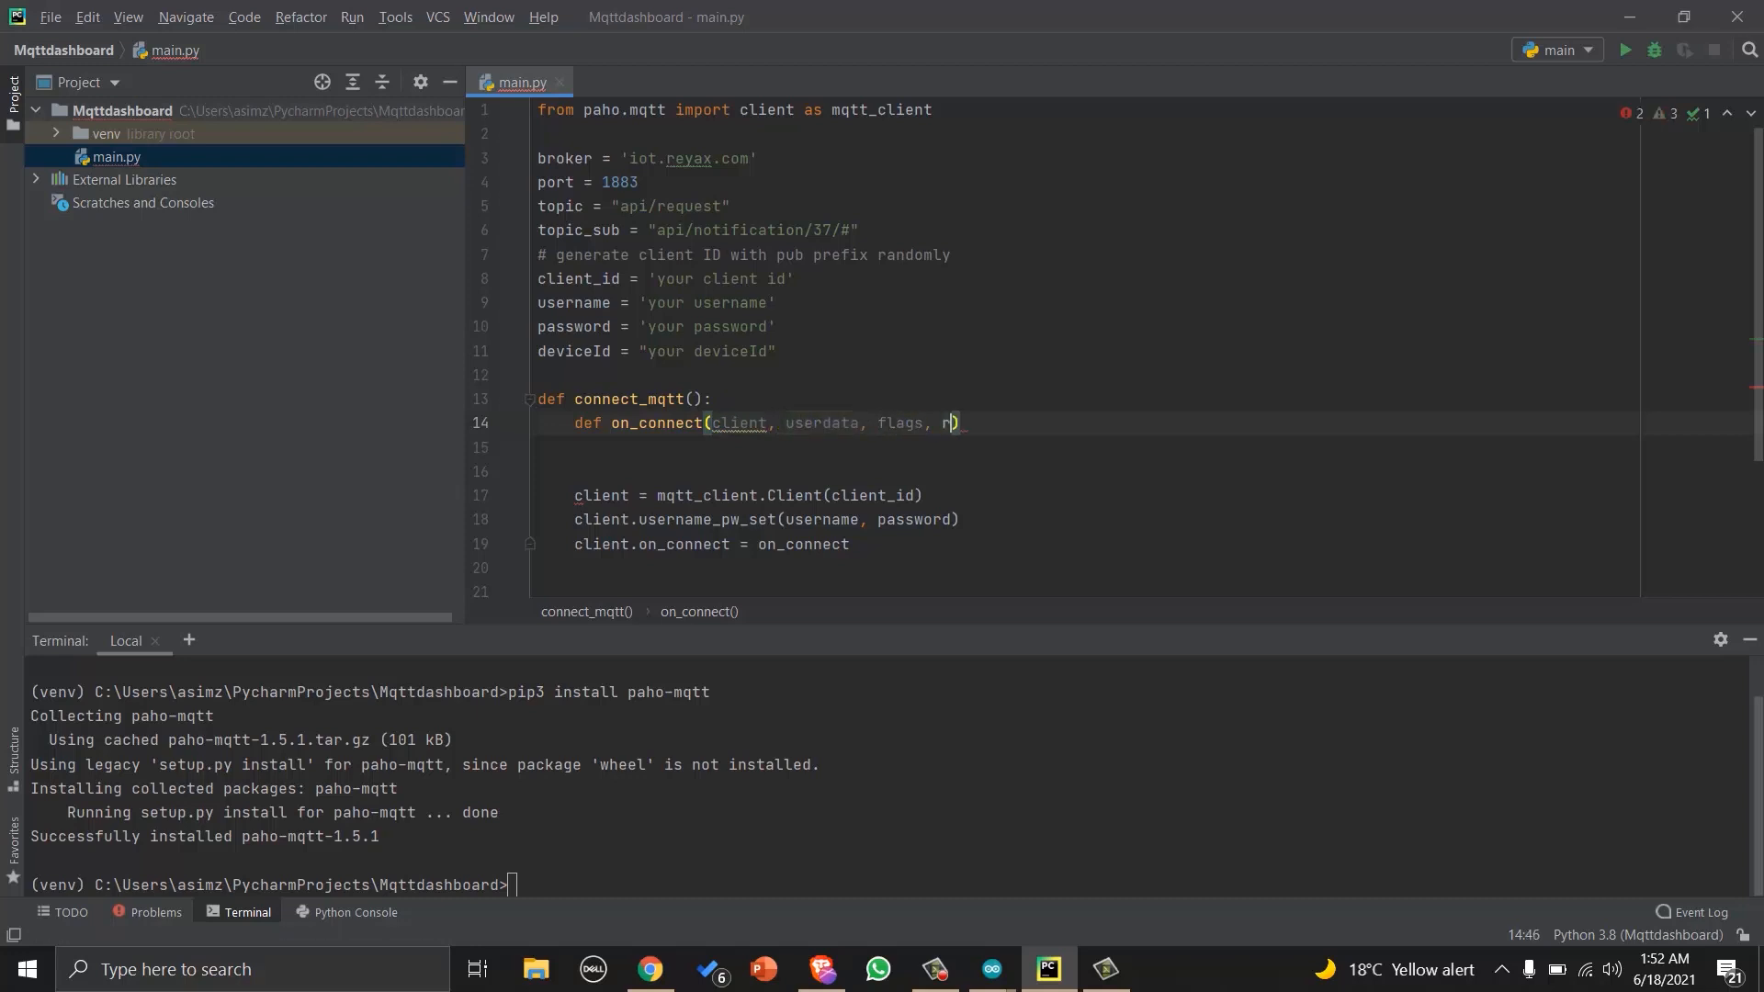
{"action": "type", "text": "c):"}
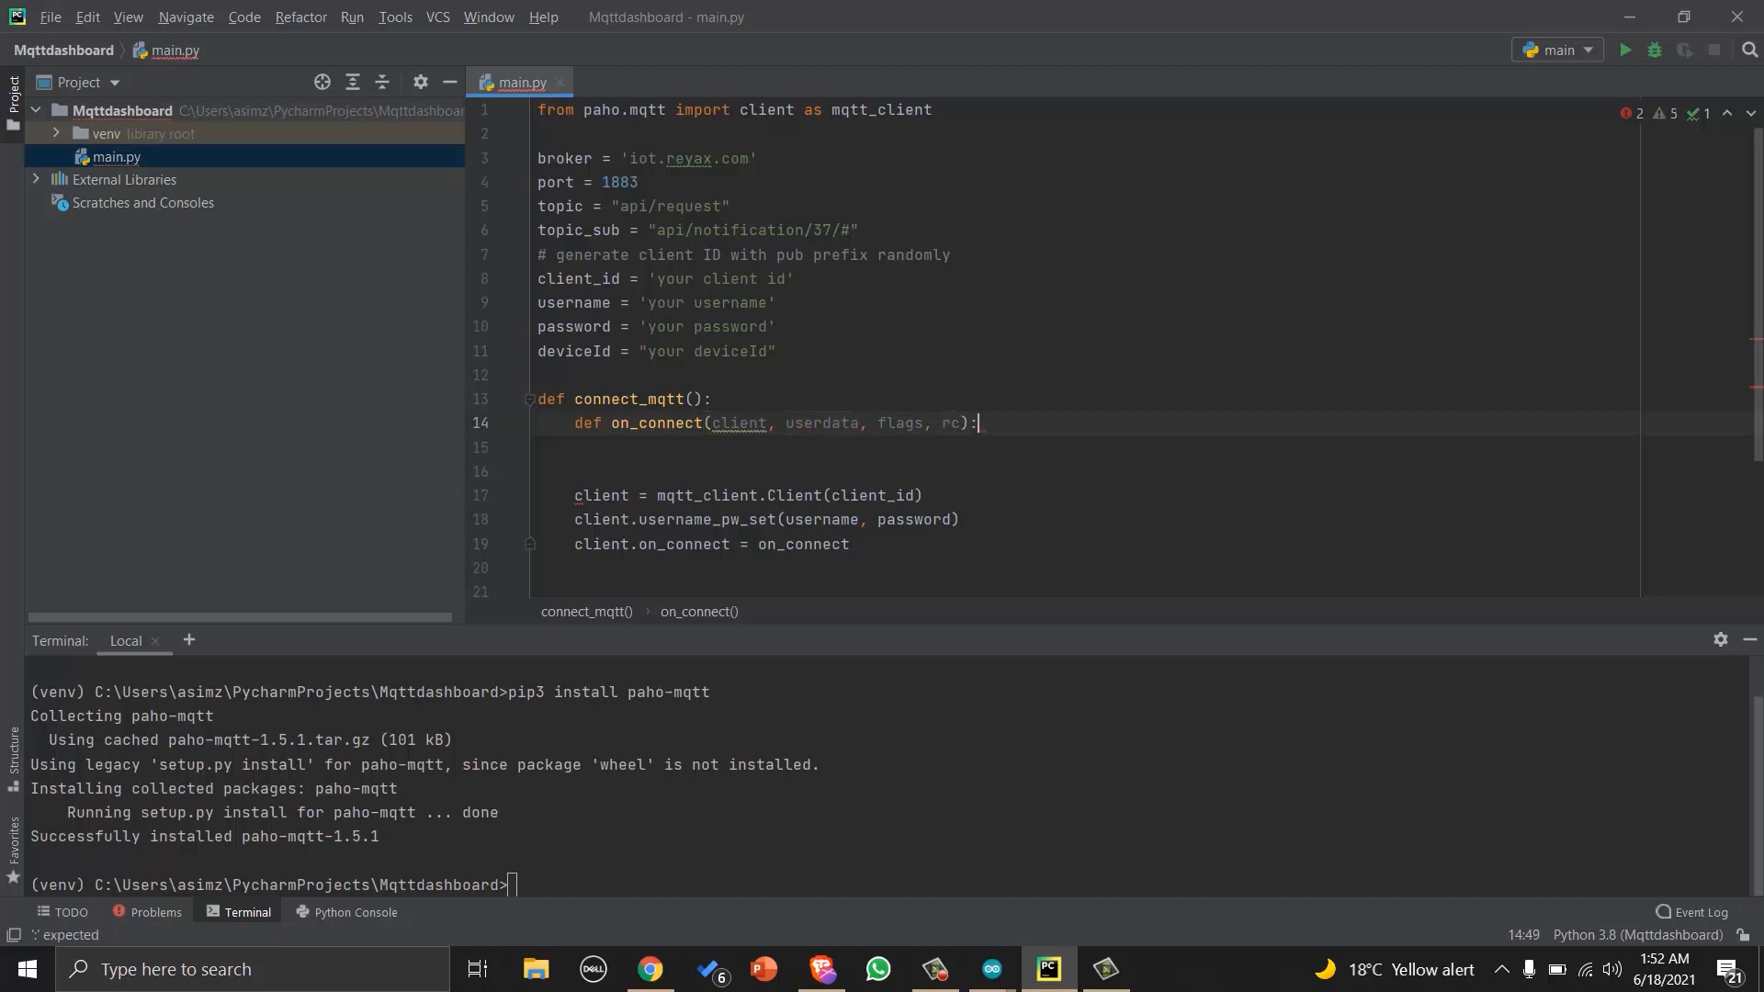
When rc == 0 print 'Successfully connected to MQTT broker'.
{"action": "type", "text": "if"}
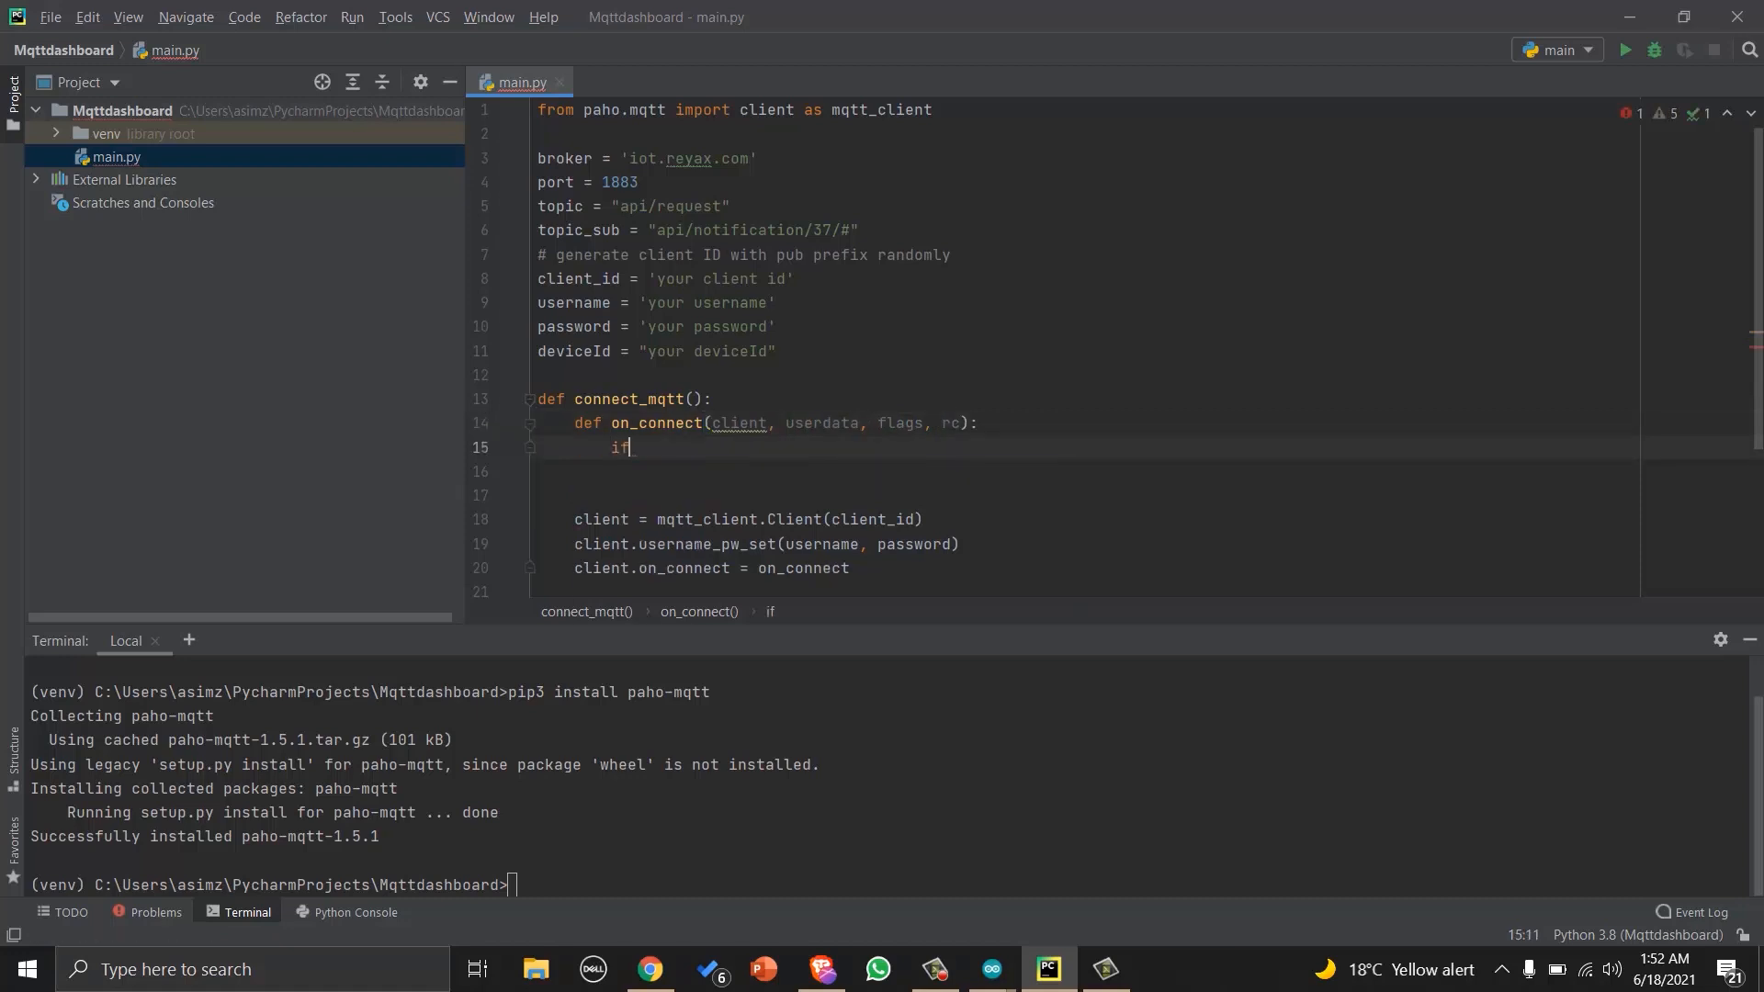
{"action": "type", "text": "rc=="}
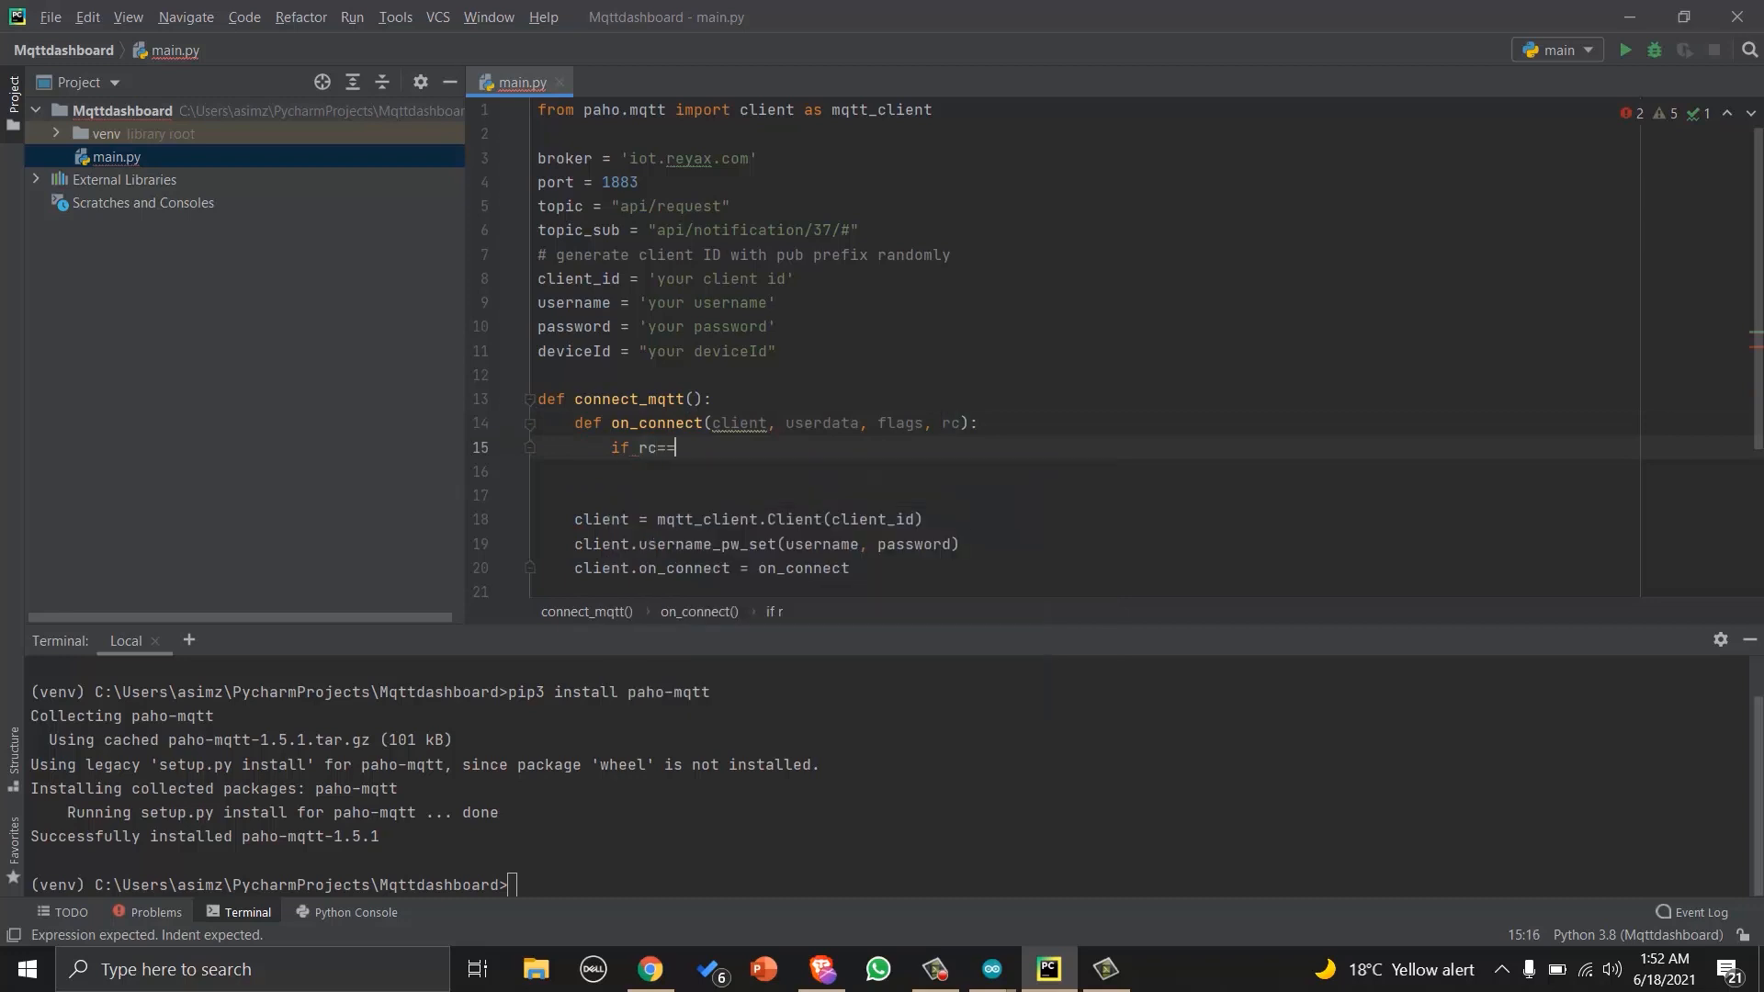
{"action": "type", "text": "0:"}
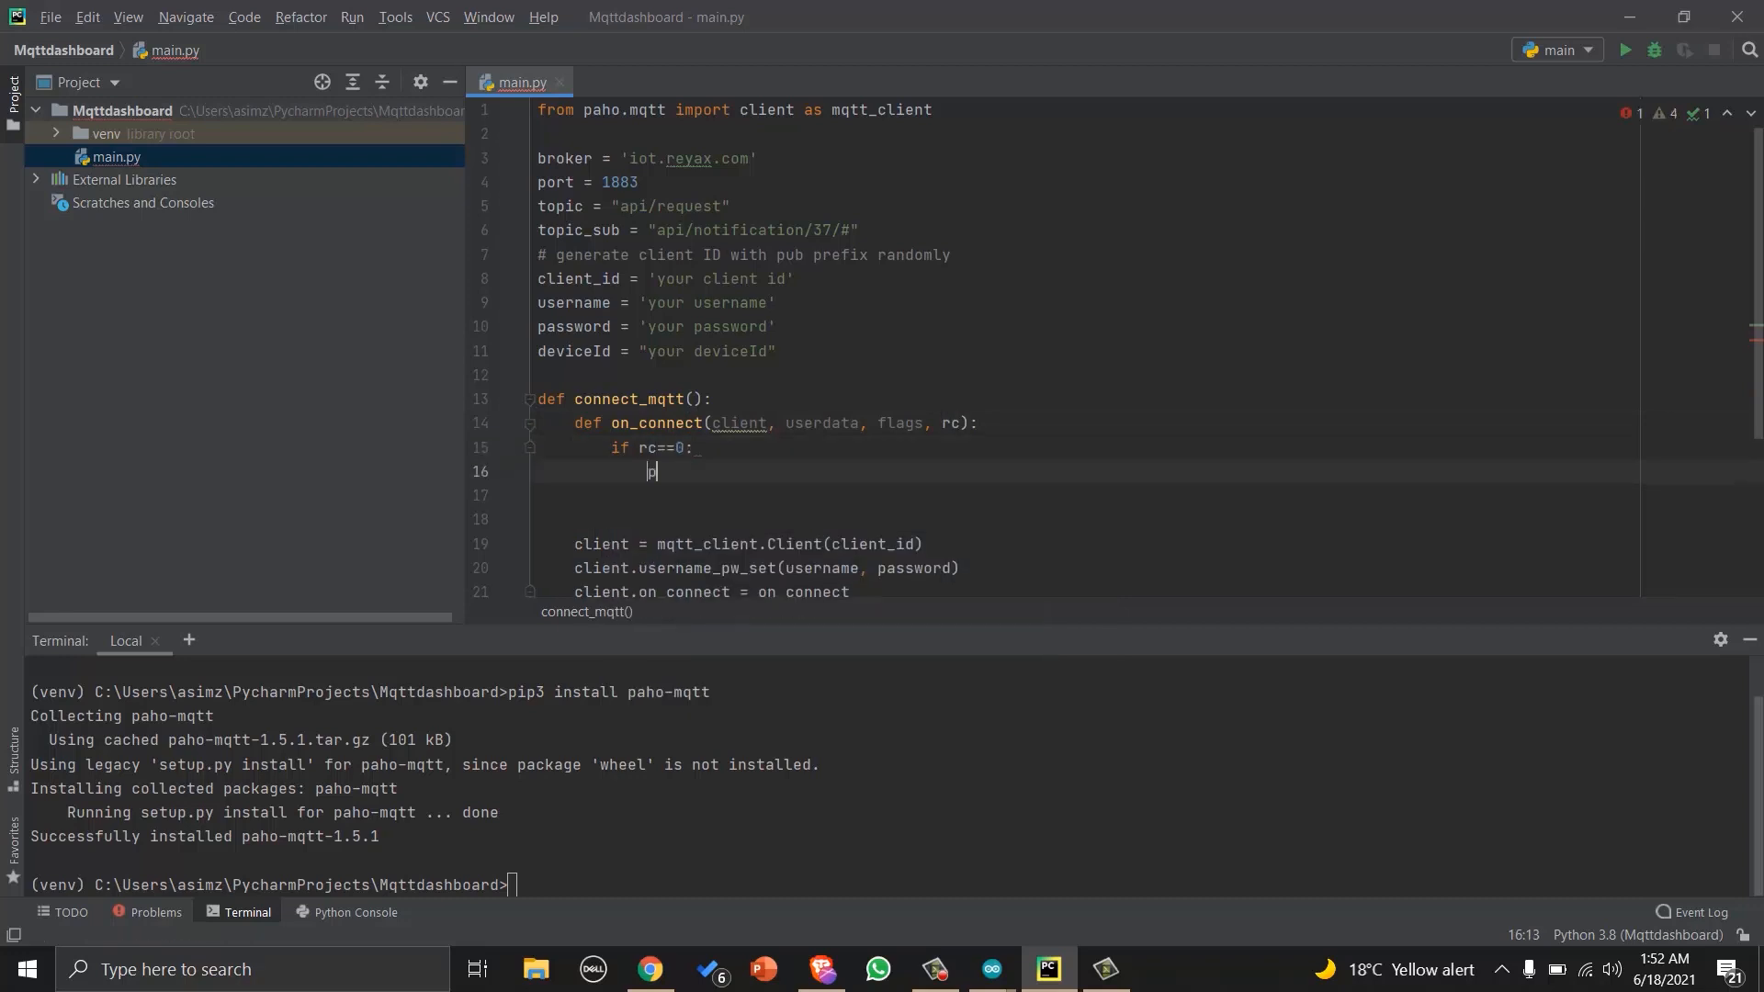
{"action": "type", "text": "print()"}
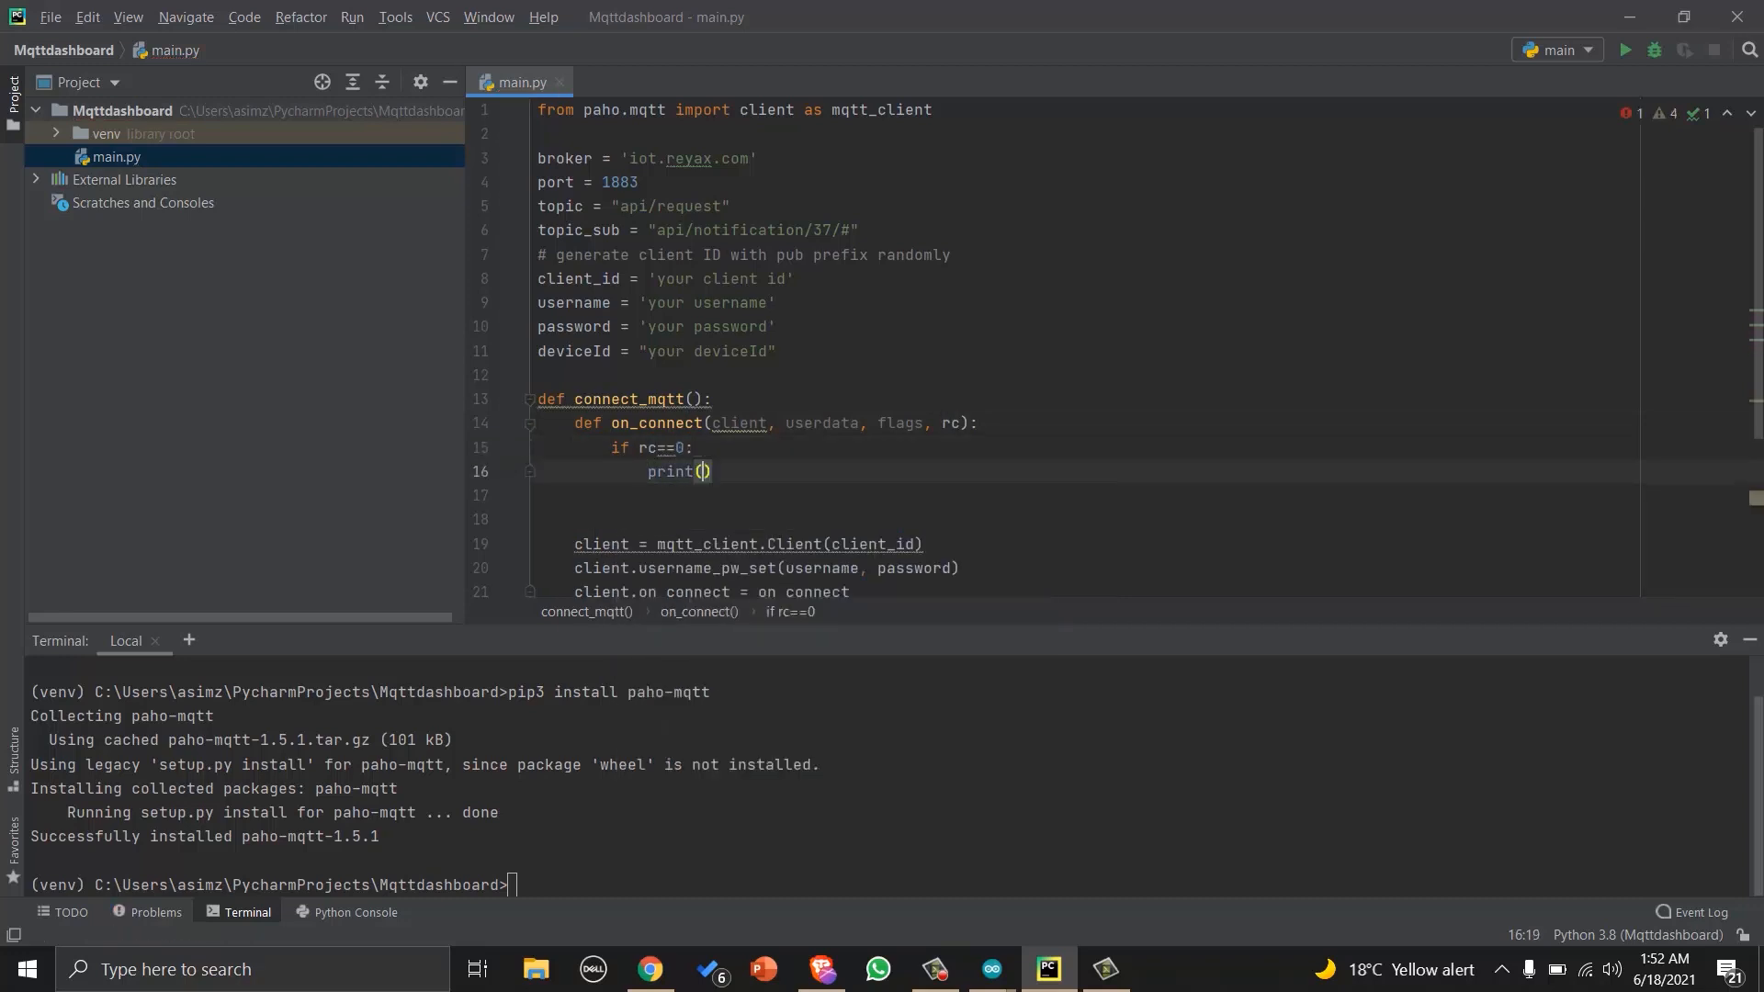
{"action": "type", "text": "\"Succe"}
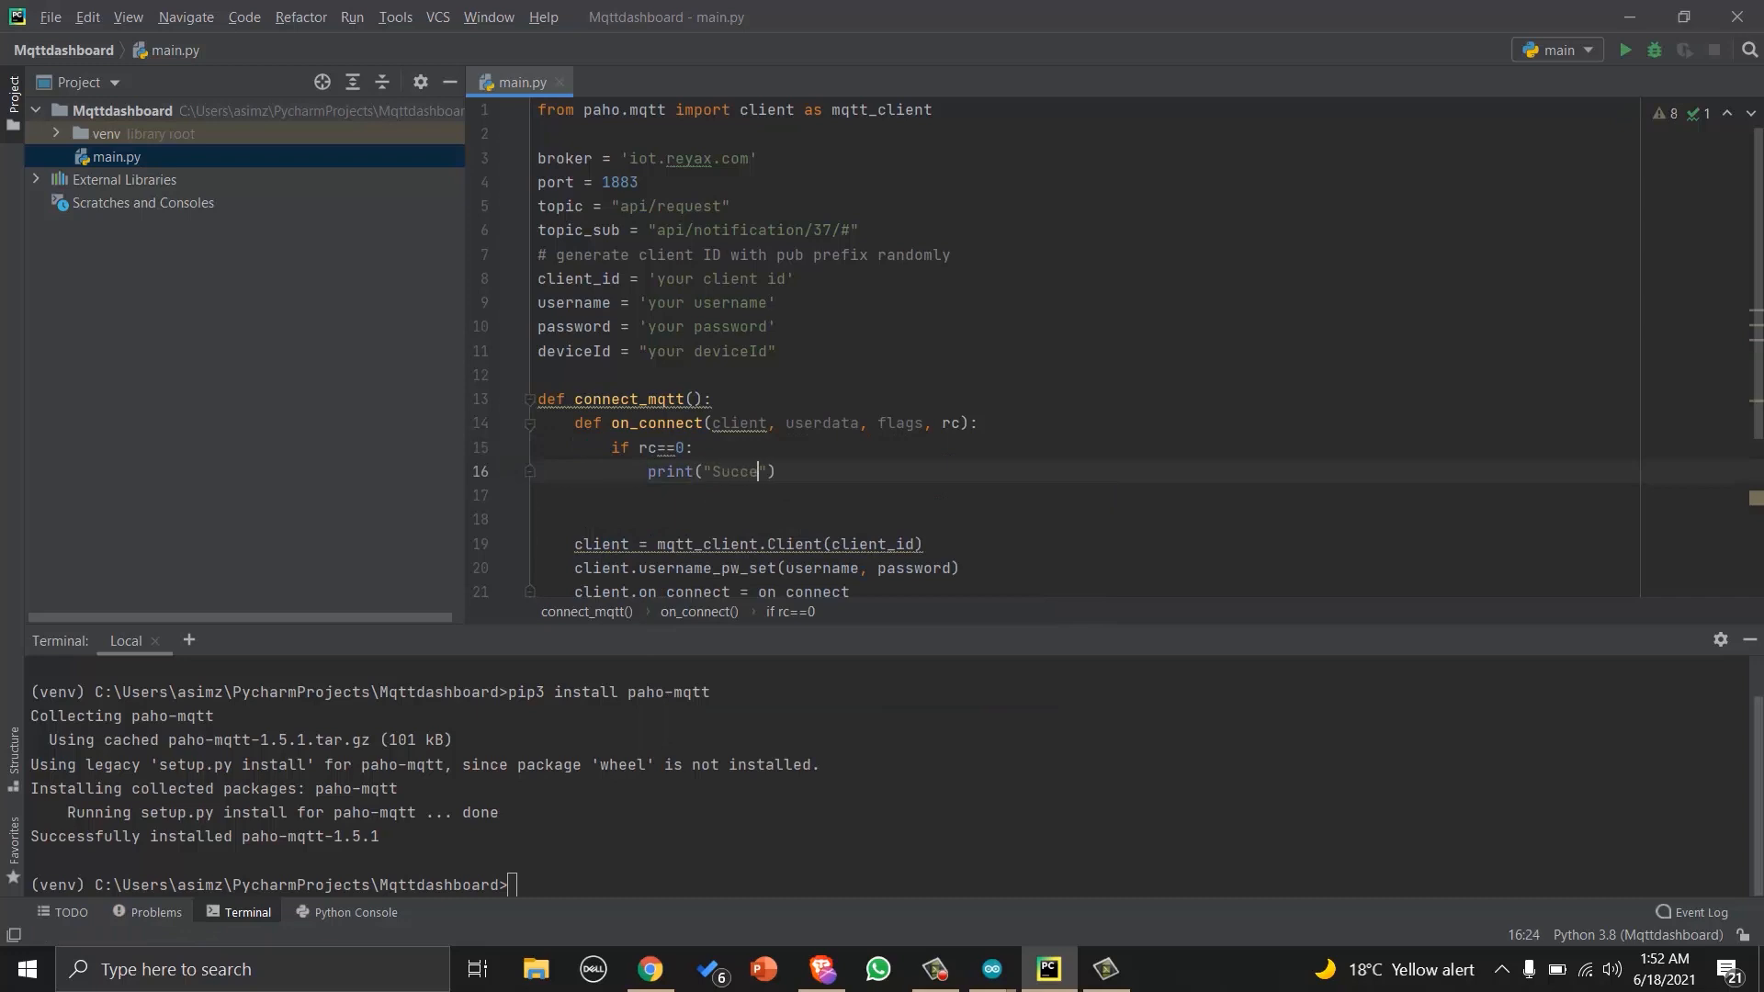
{"action": "type", "text": "ssfully co"}
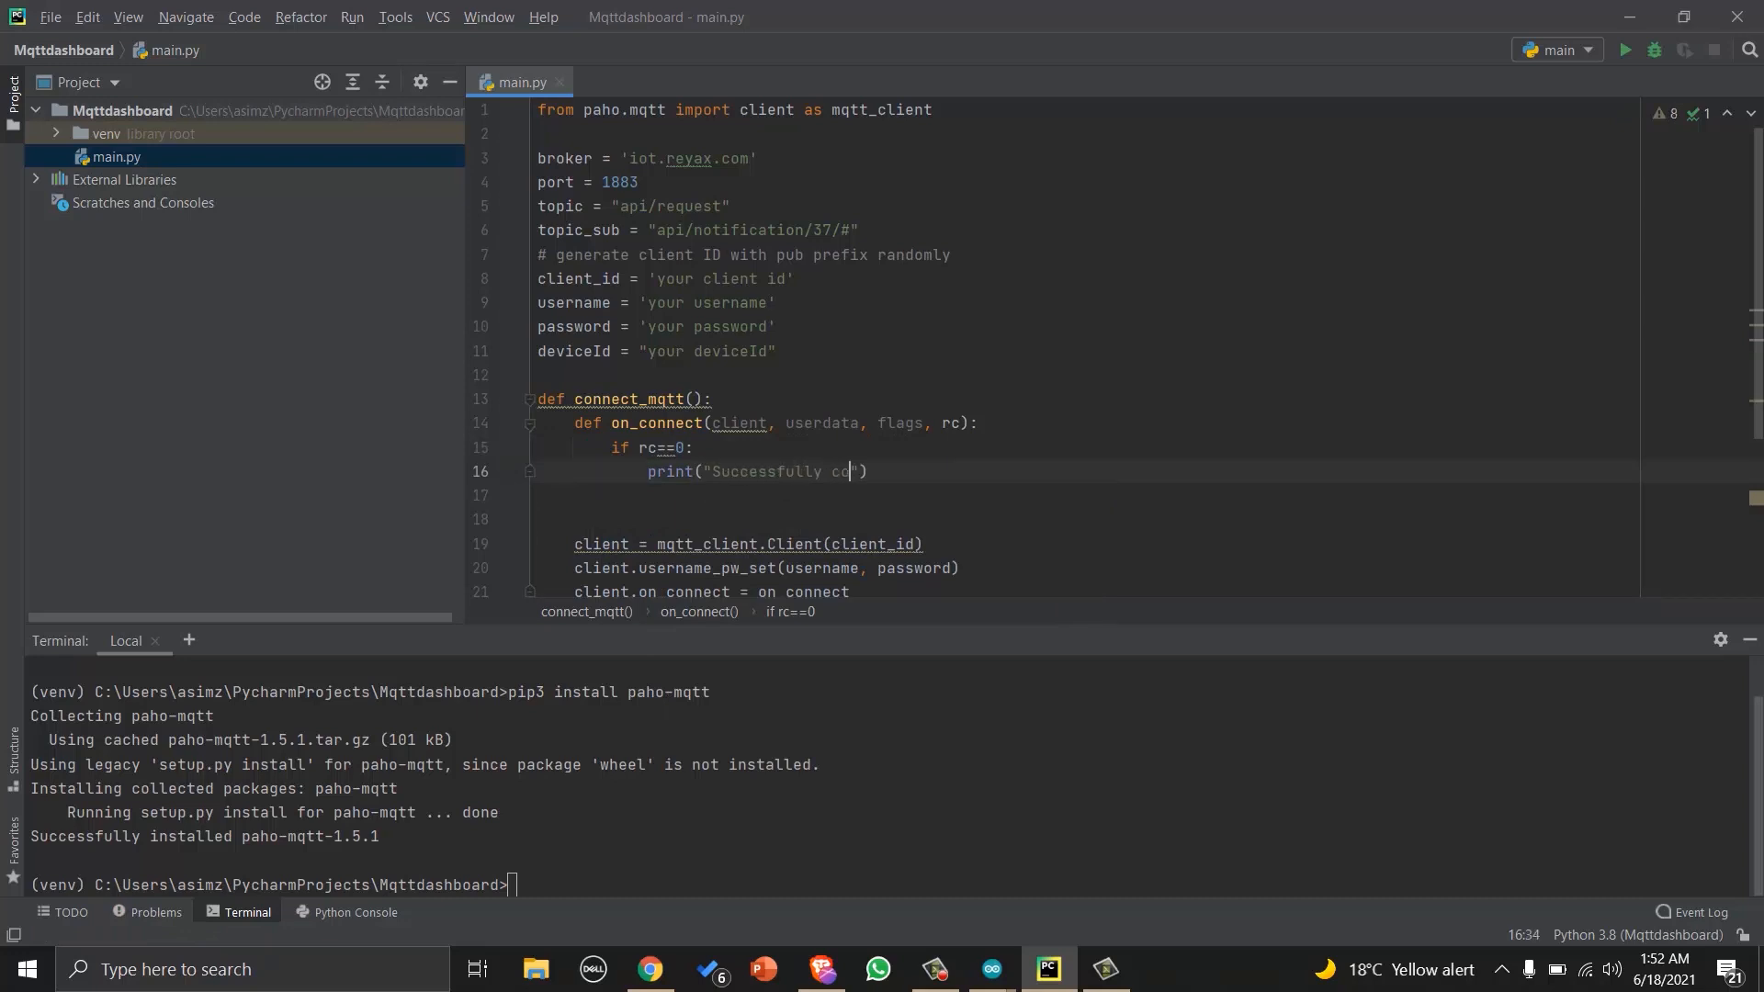
{"action": "type", "text": "nnected to"}
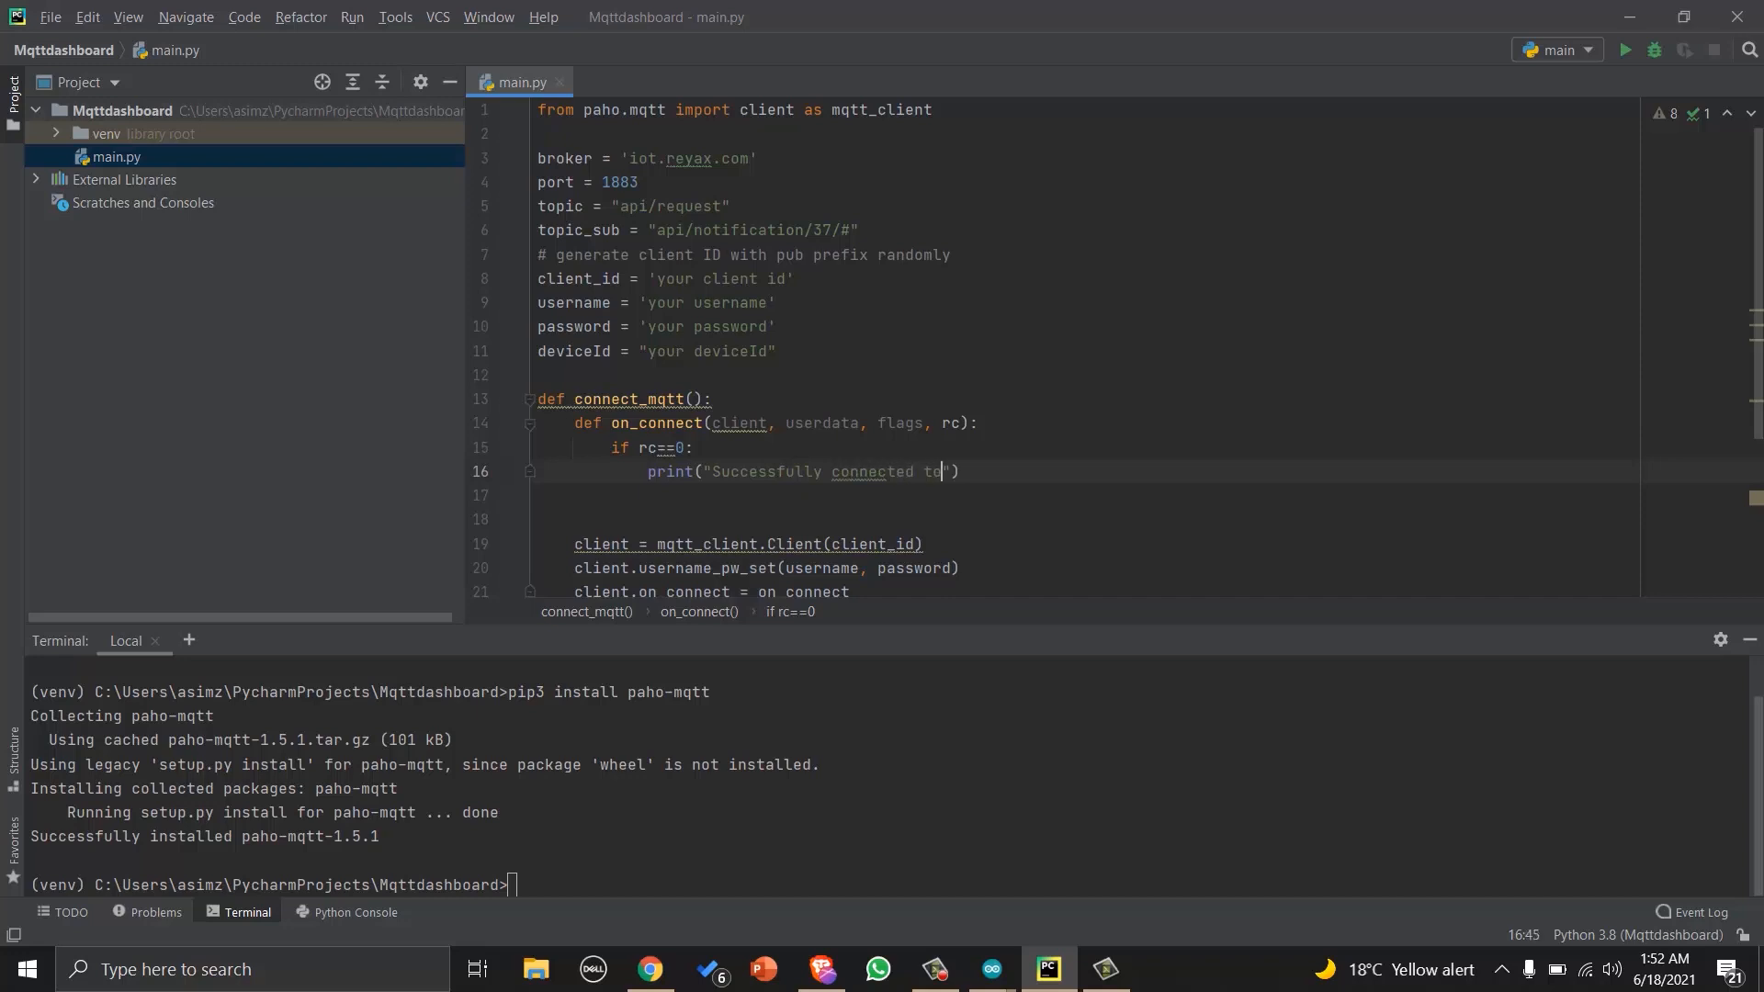
{"action": "type", "text": "MQTT br"}
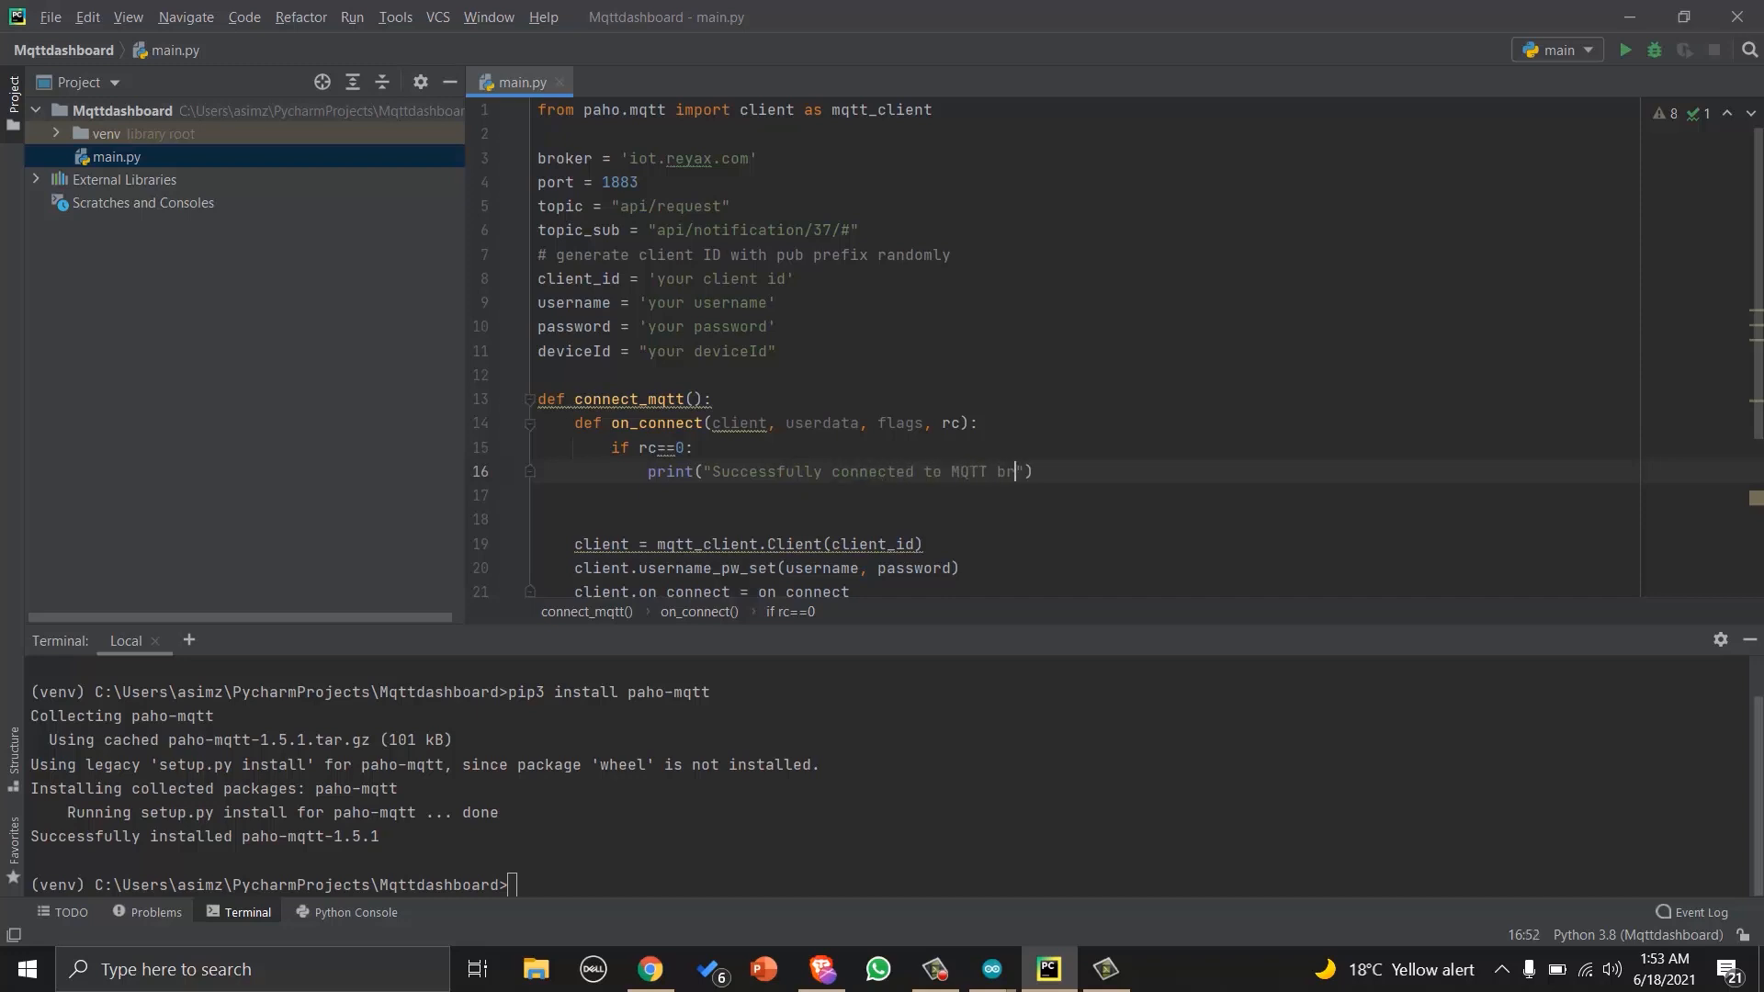
{"action": "type", "text": "oker"}
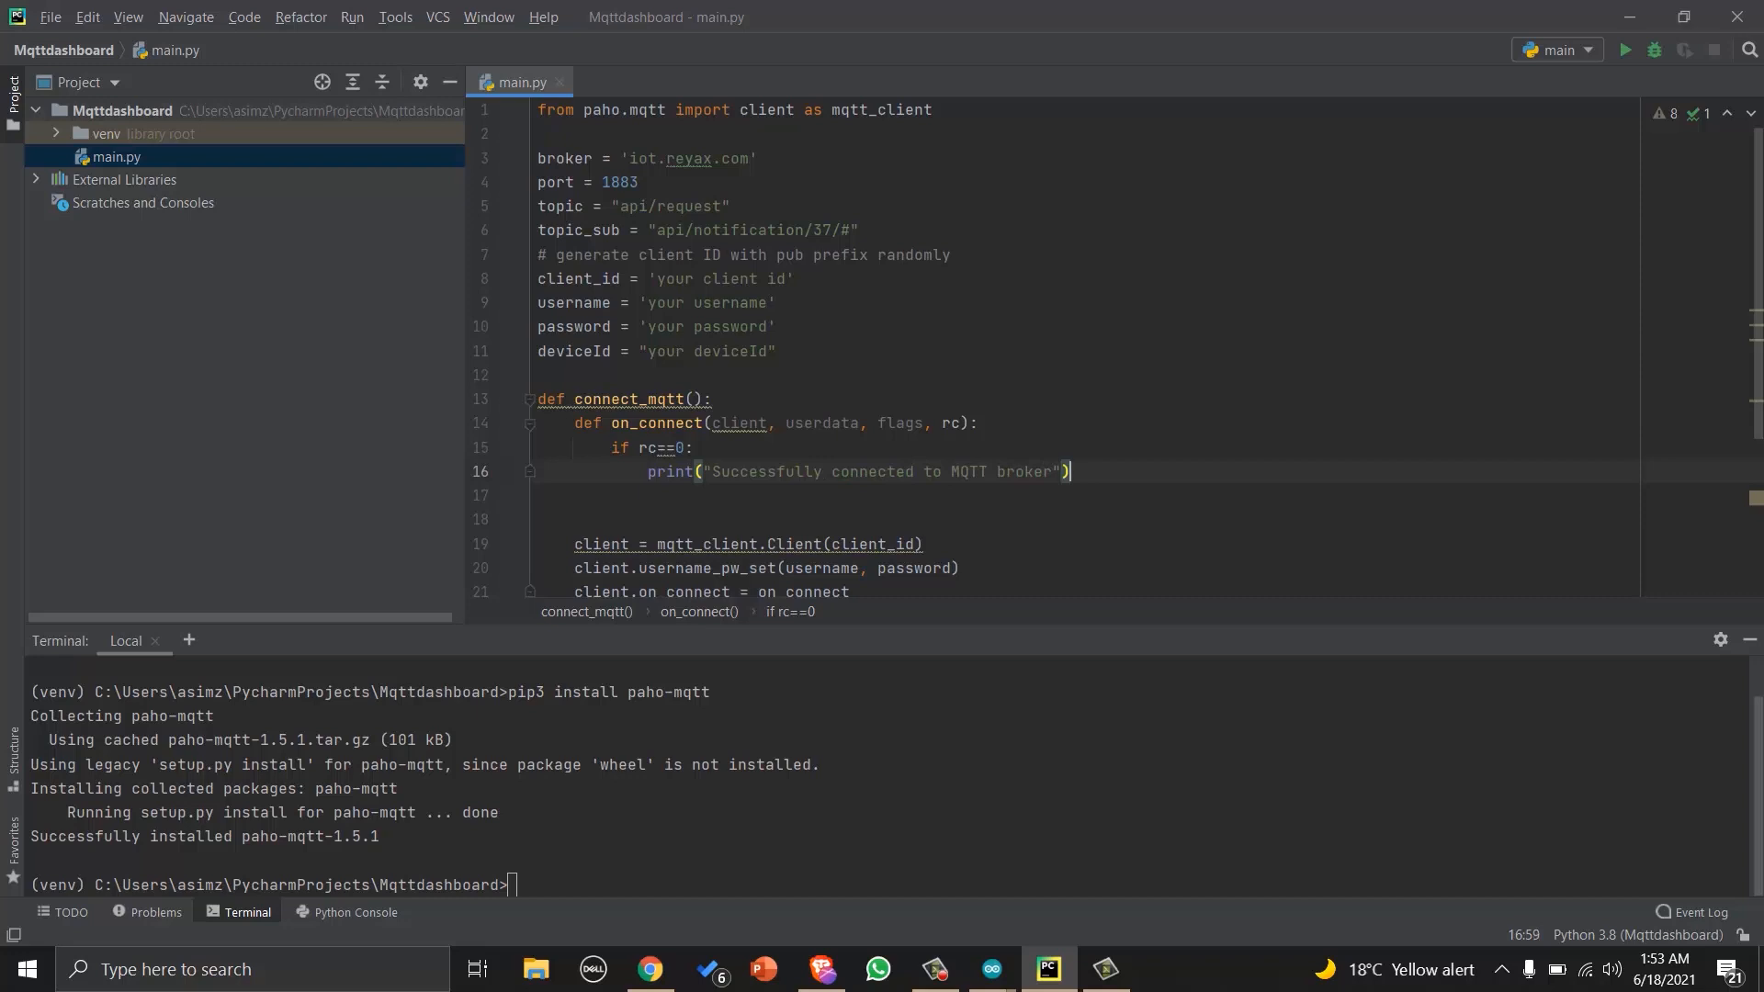
{"action": "key", "text": "Enter"}
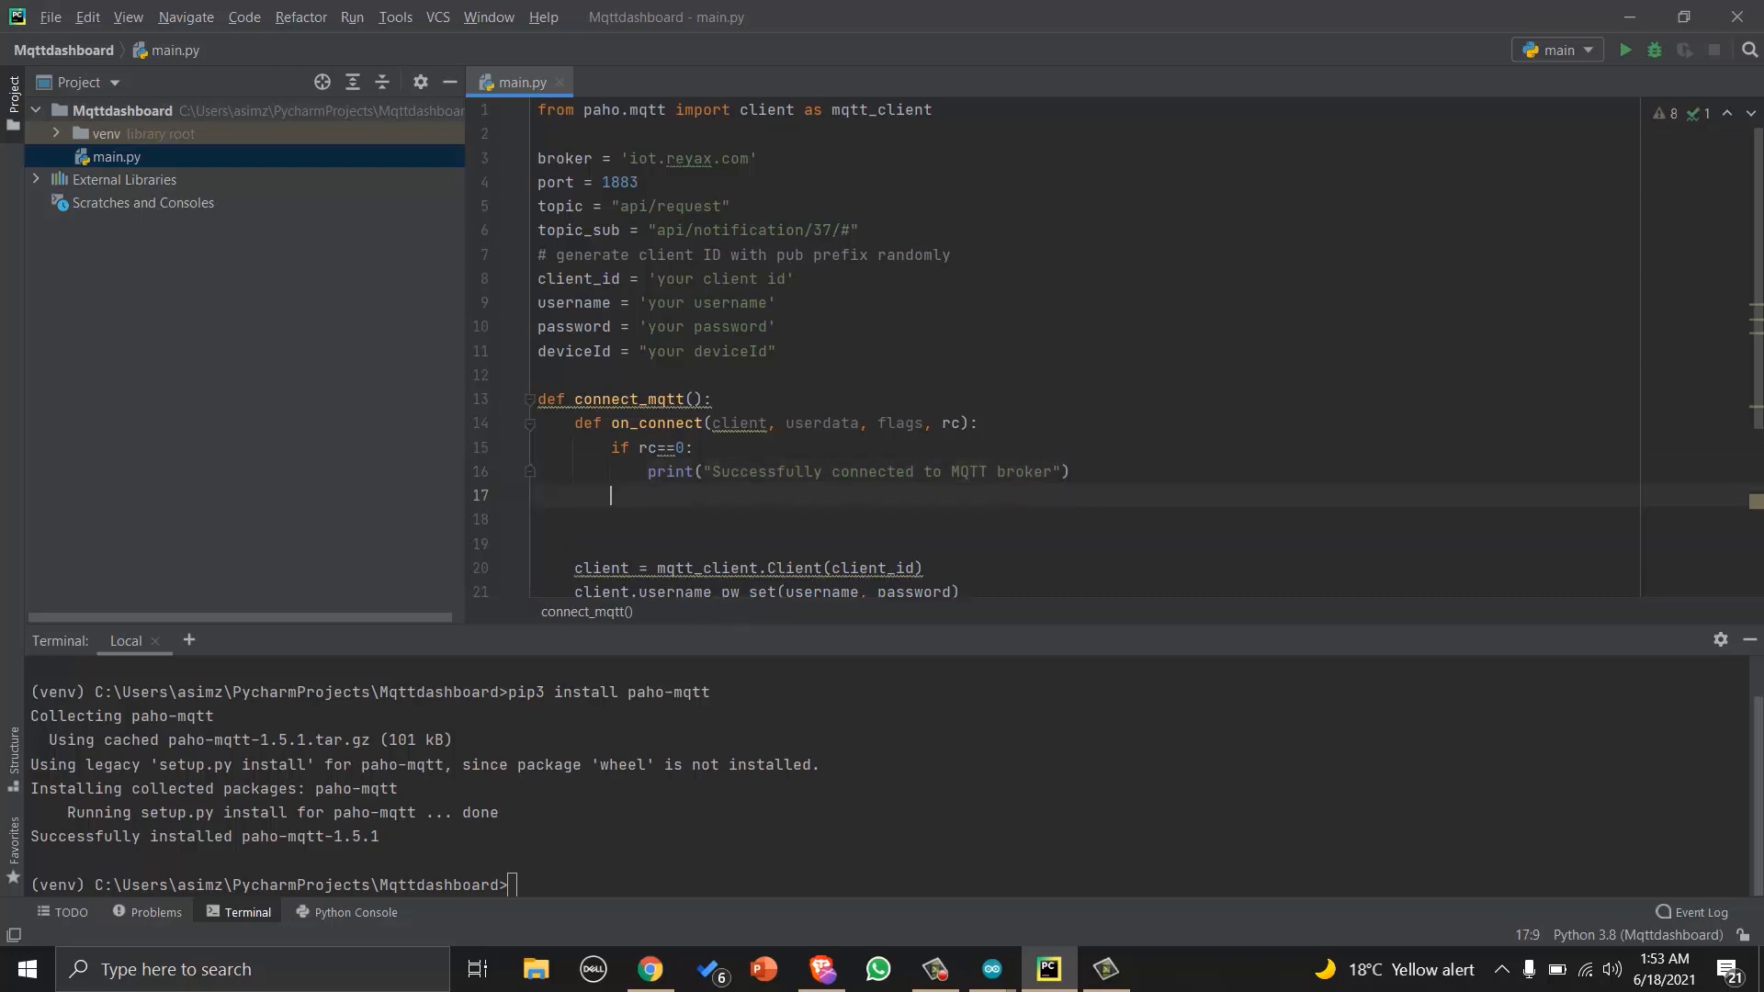
Otherwise print a failed-to-connect message with the return code.
{"action": "type", "text": "else:"}
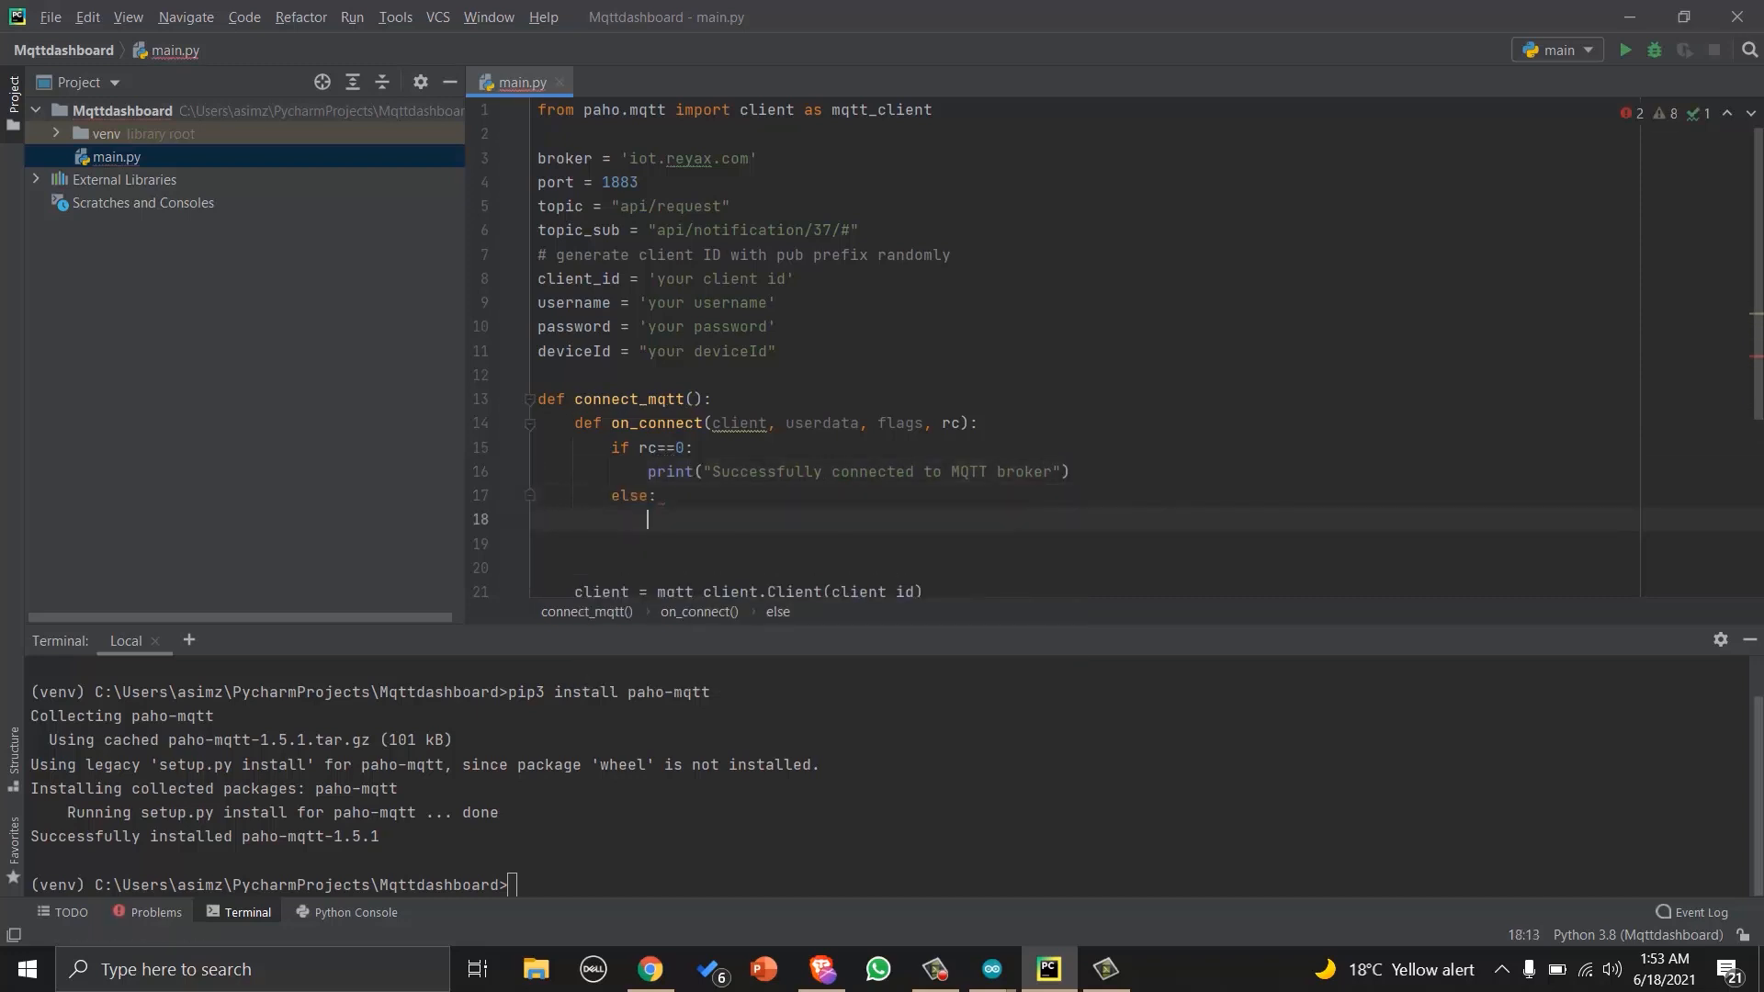
{"action": "type", "text": "print"}
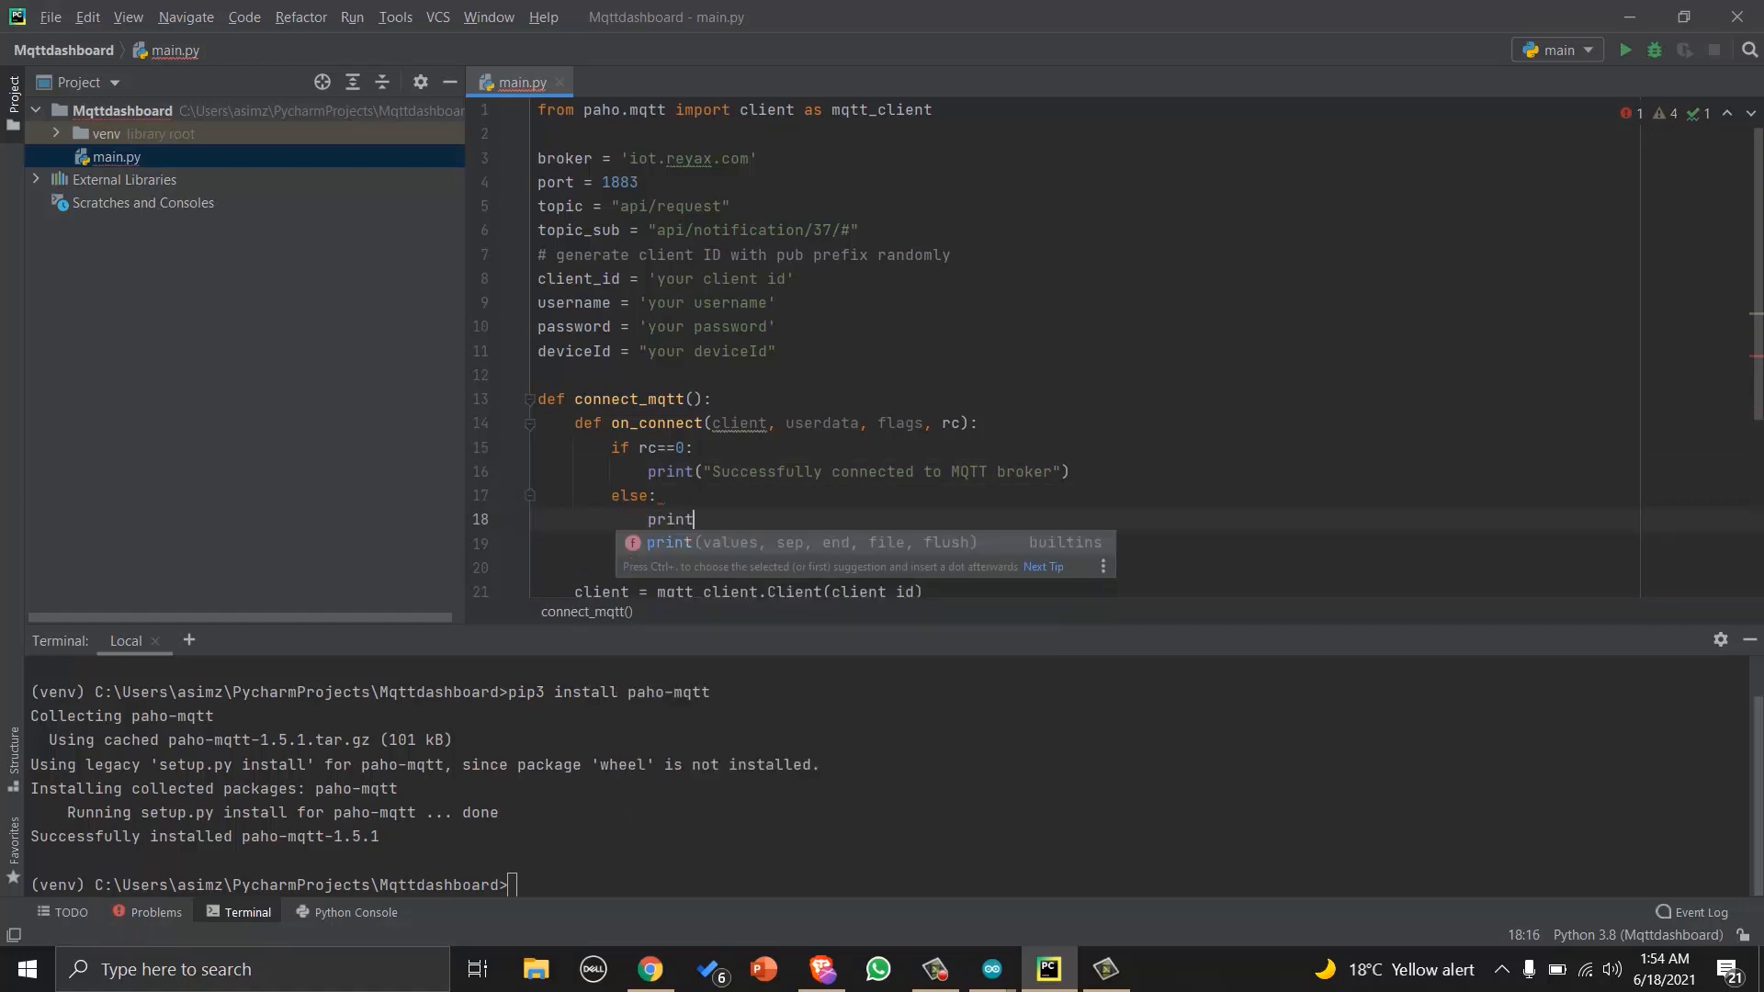
{"action": "type", "text": "(\"F\""}
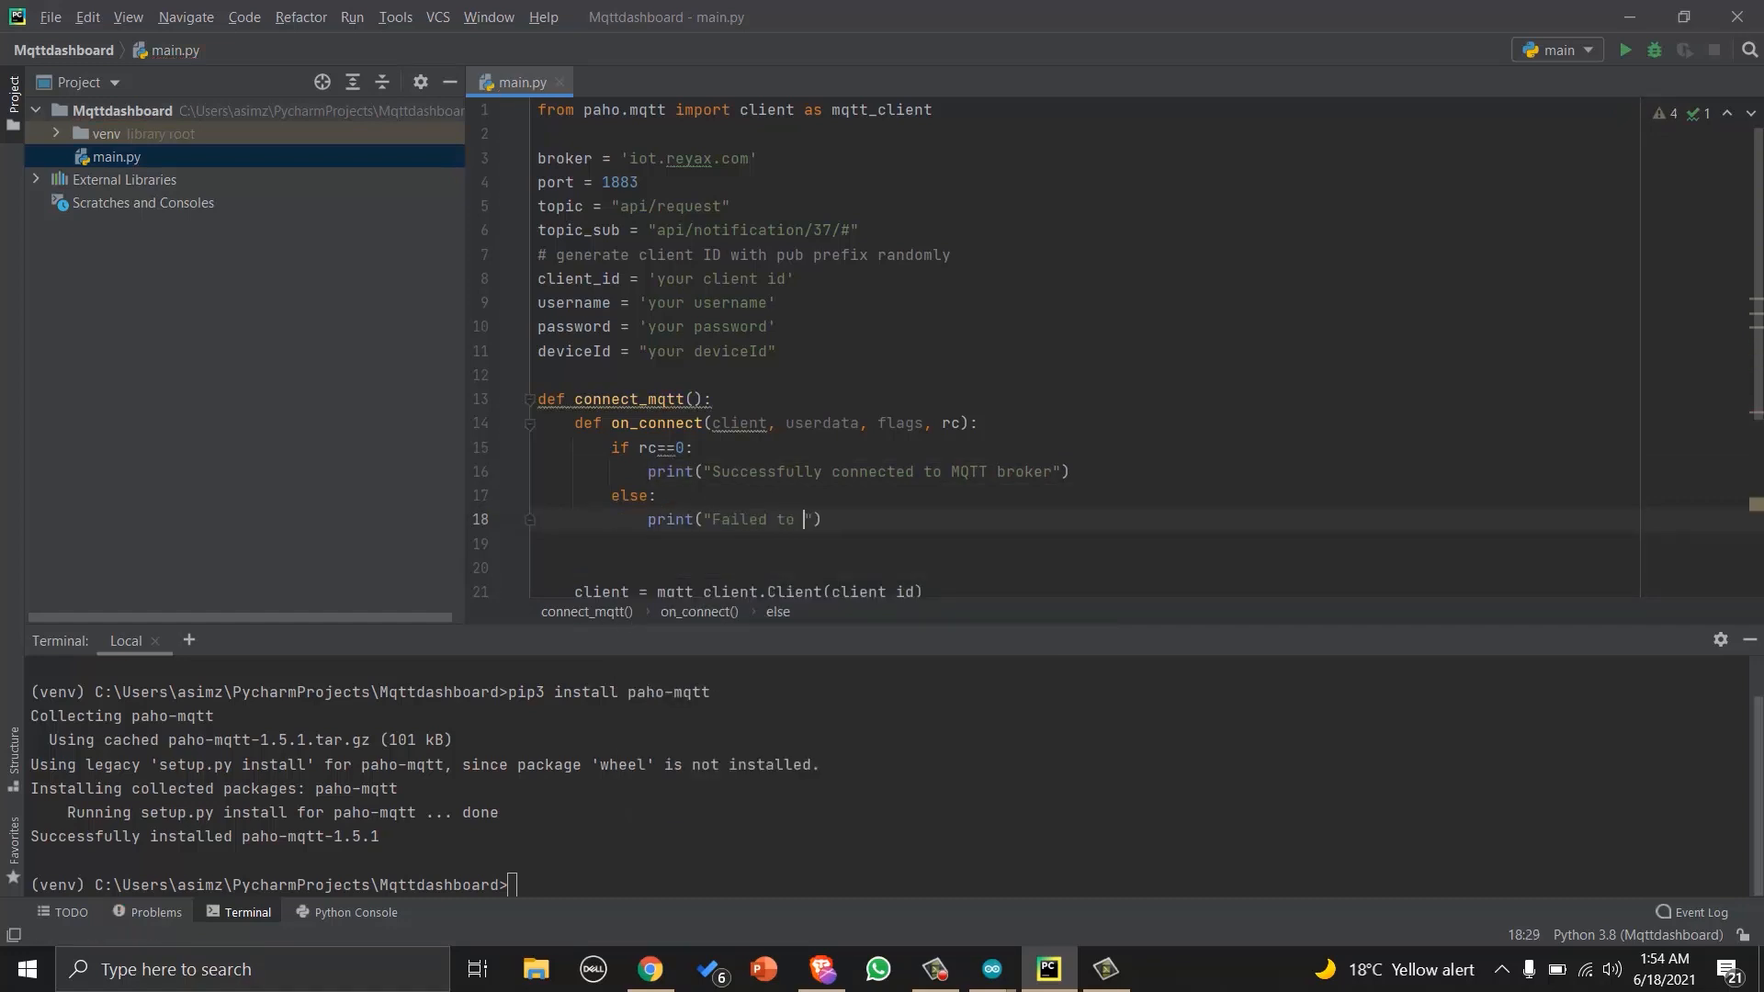
{"action": "type", "text": "connect,"}
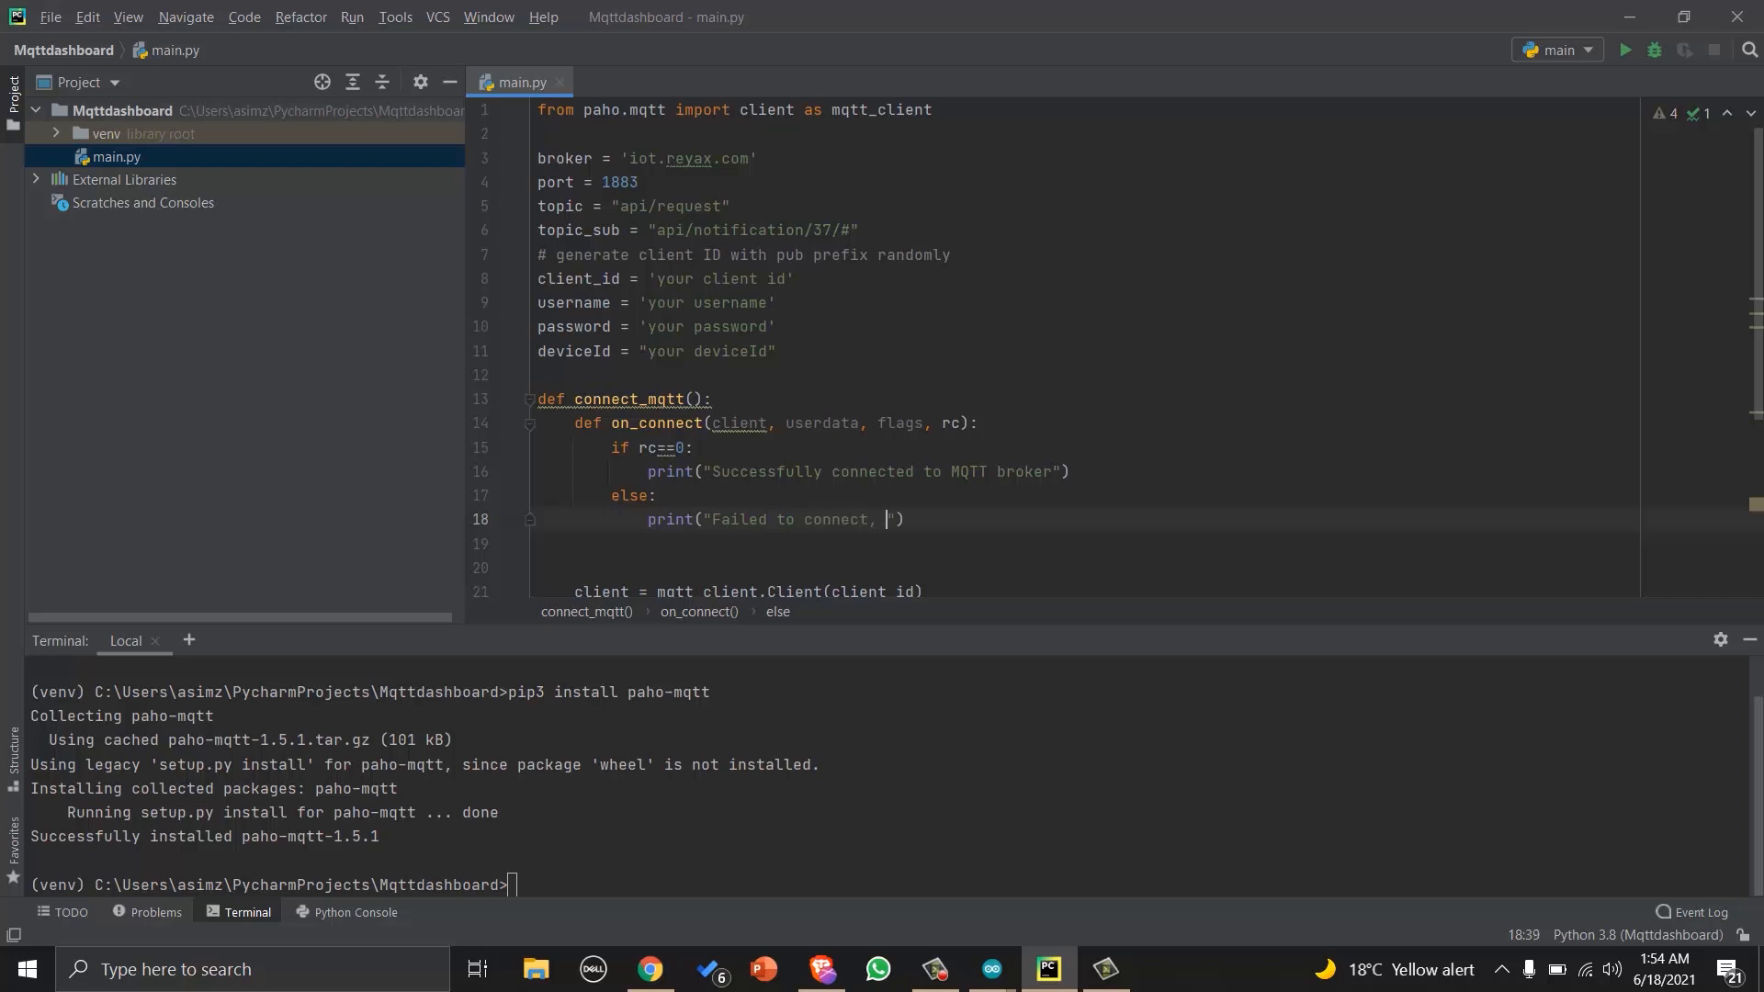
{"action": "type", "text": "return code %d"}
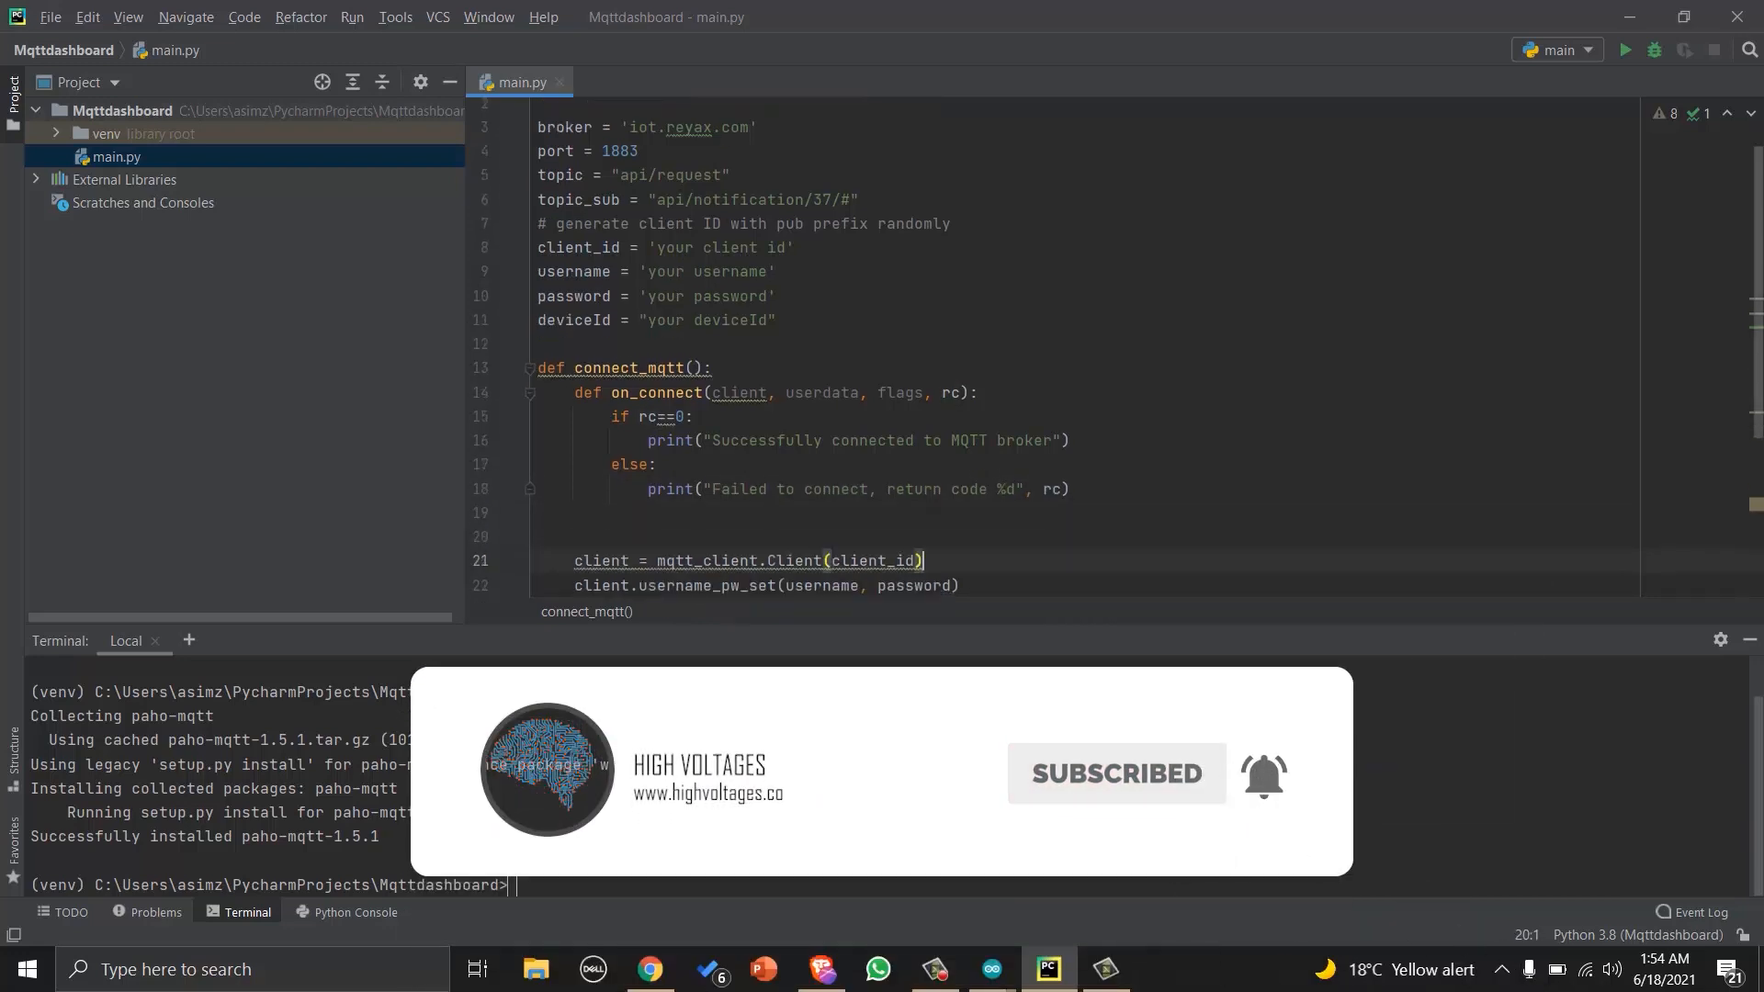
Register on_connect, connect to broker and port, and return the client.
{"action": "type", "text": "client.on_connect = on_connect"}
{"action": "type", "text": "ret"}
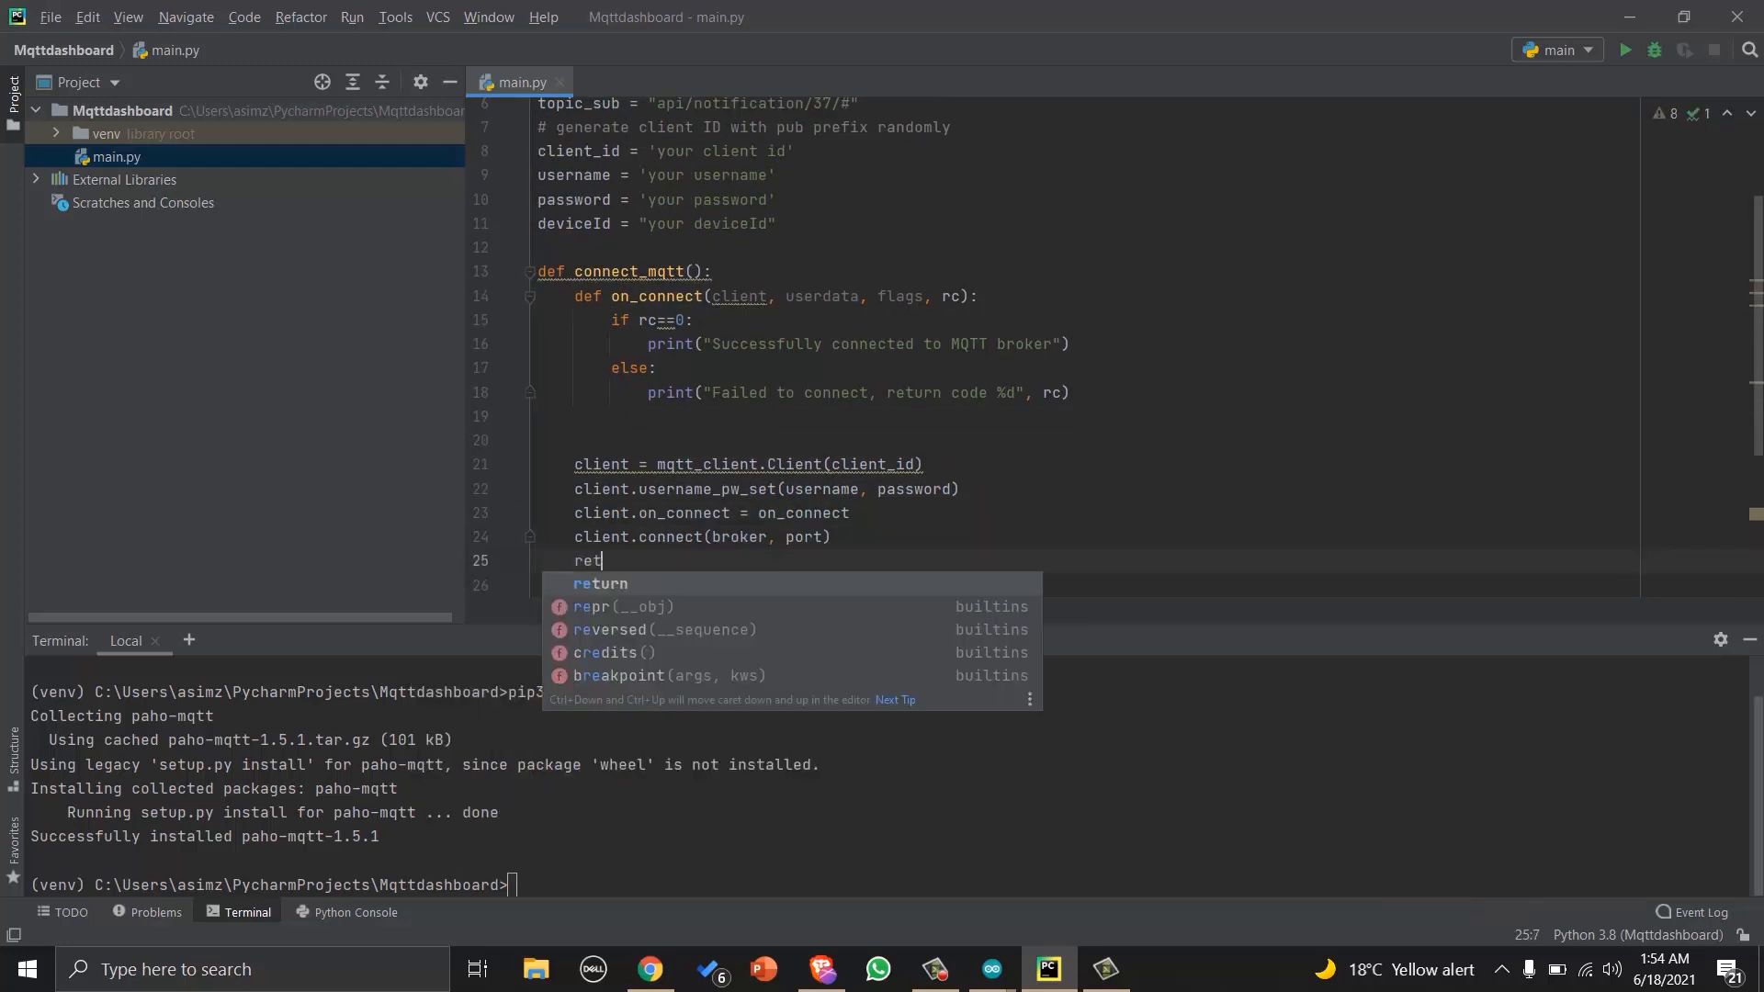
{"action": "type", "text": "urn client"}
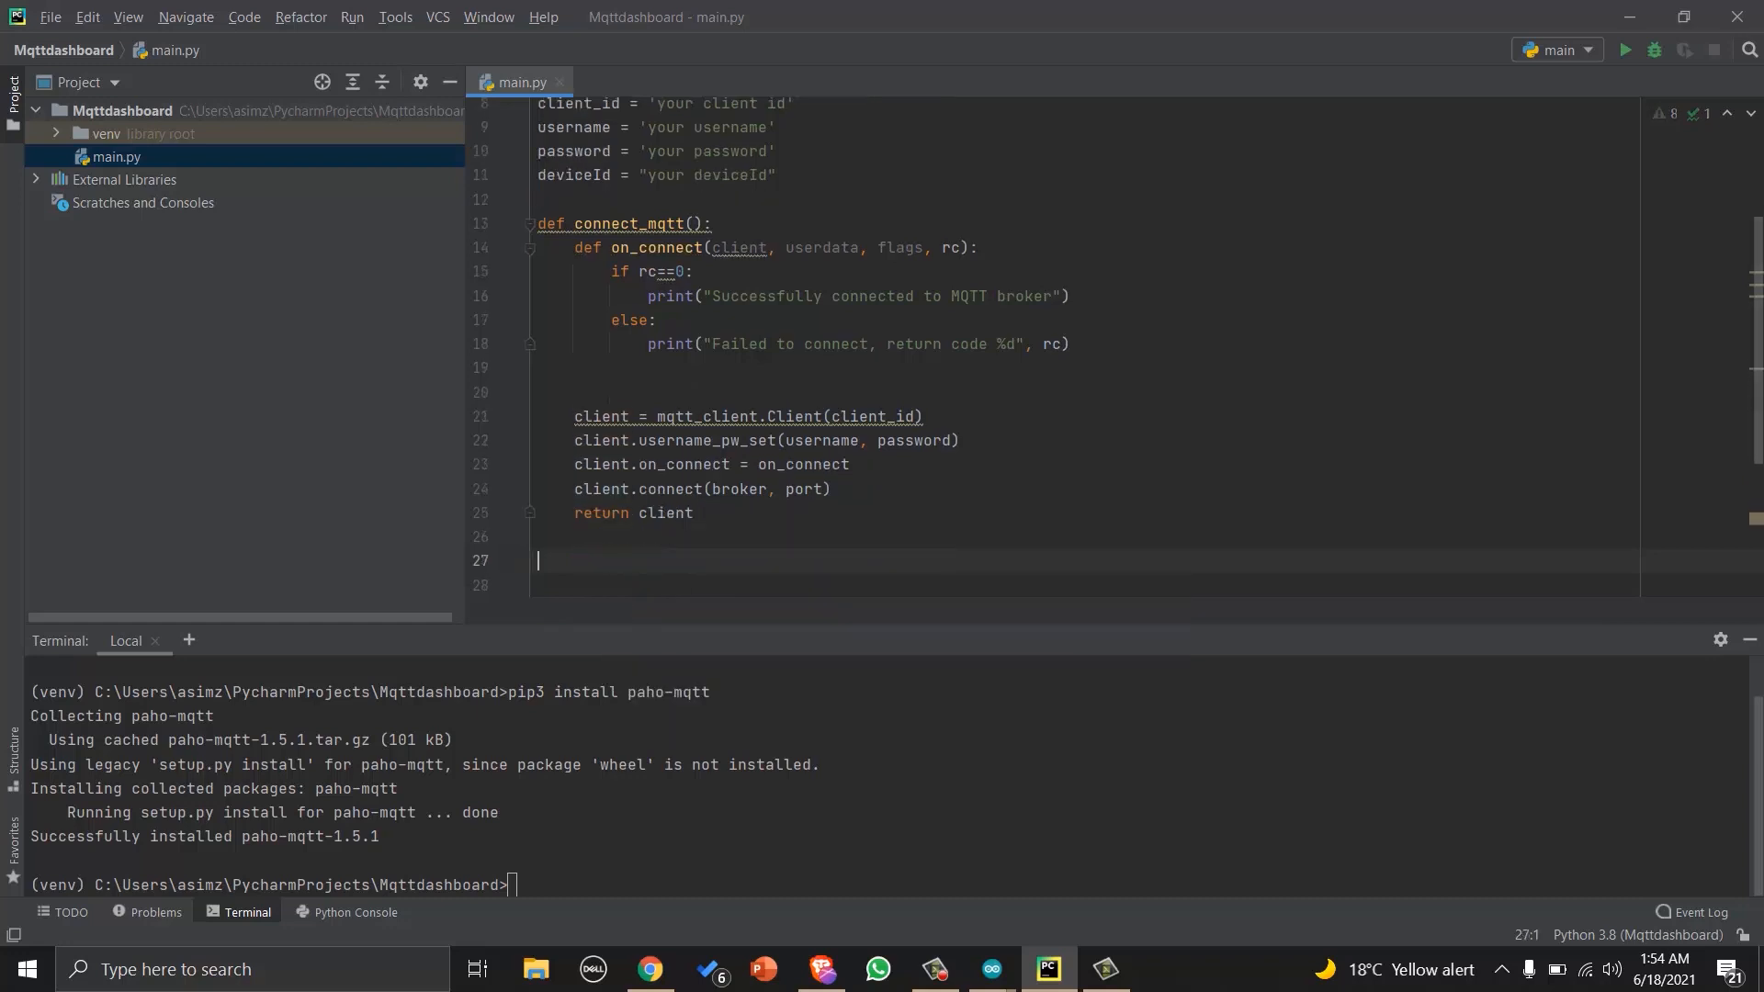
Define subscribe(client: mqtt_client) calling client.subscribe(topic_sub) and assigning client.on_message.
{"action": "type", "text": "def"}
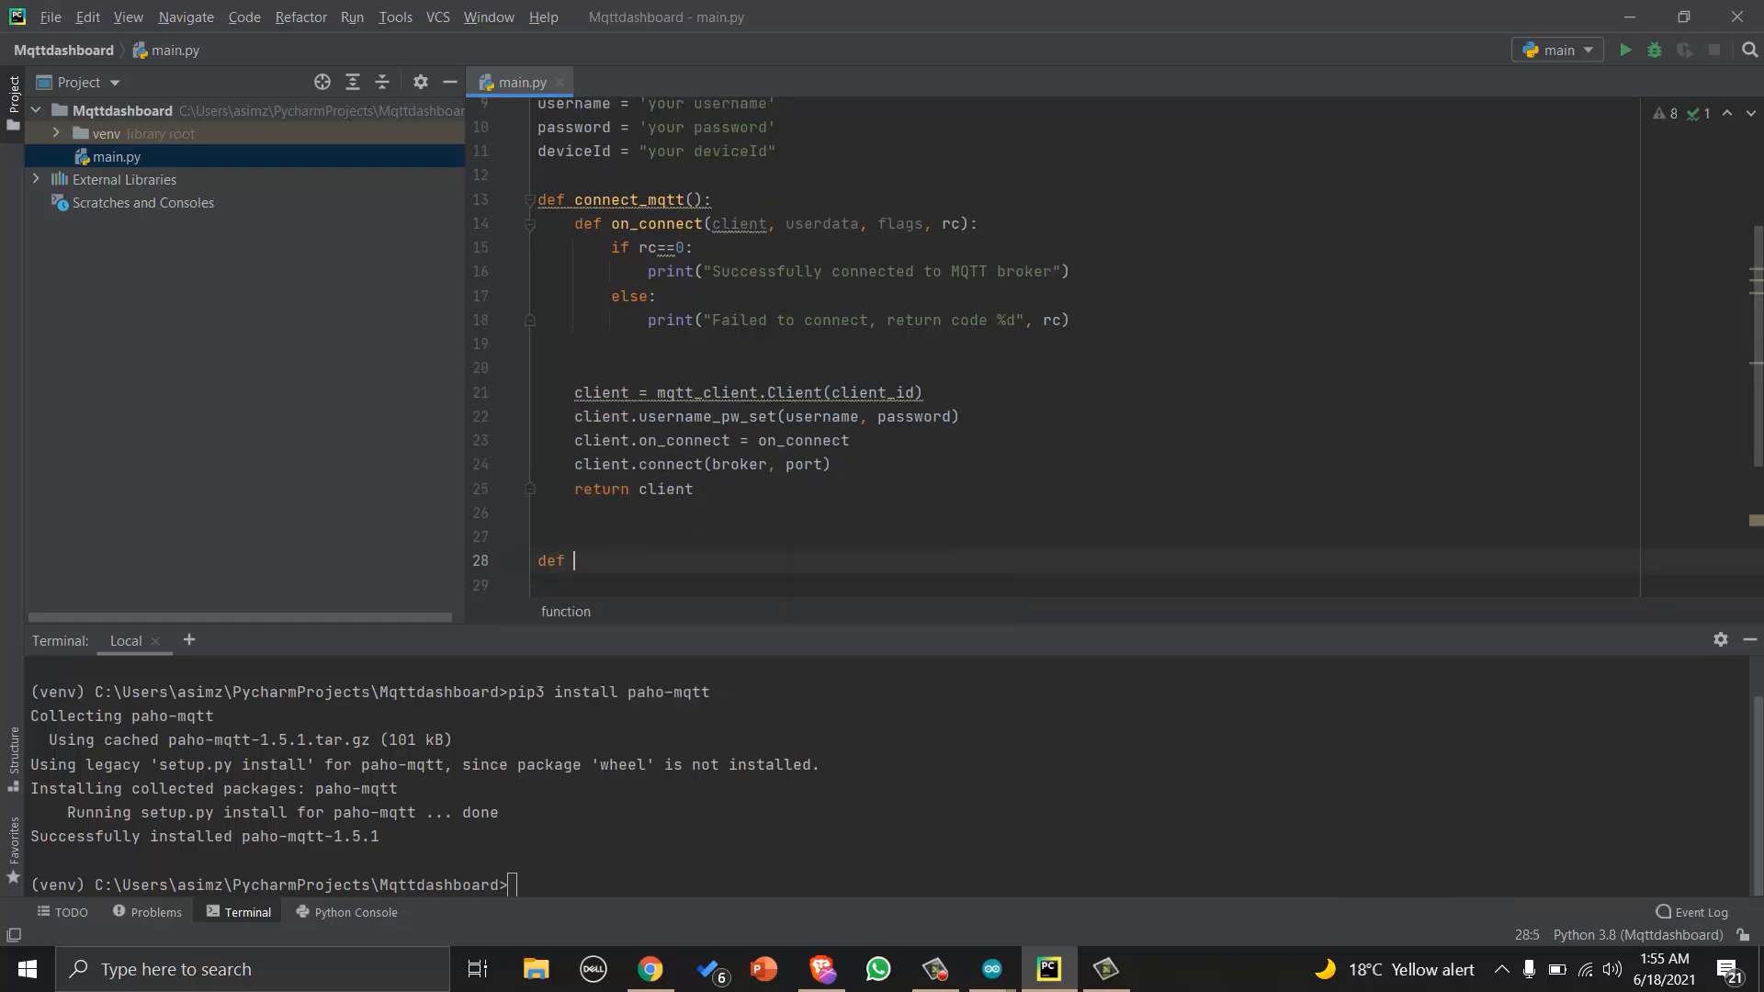
{"action": "type", "text": "subscri"}
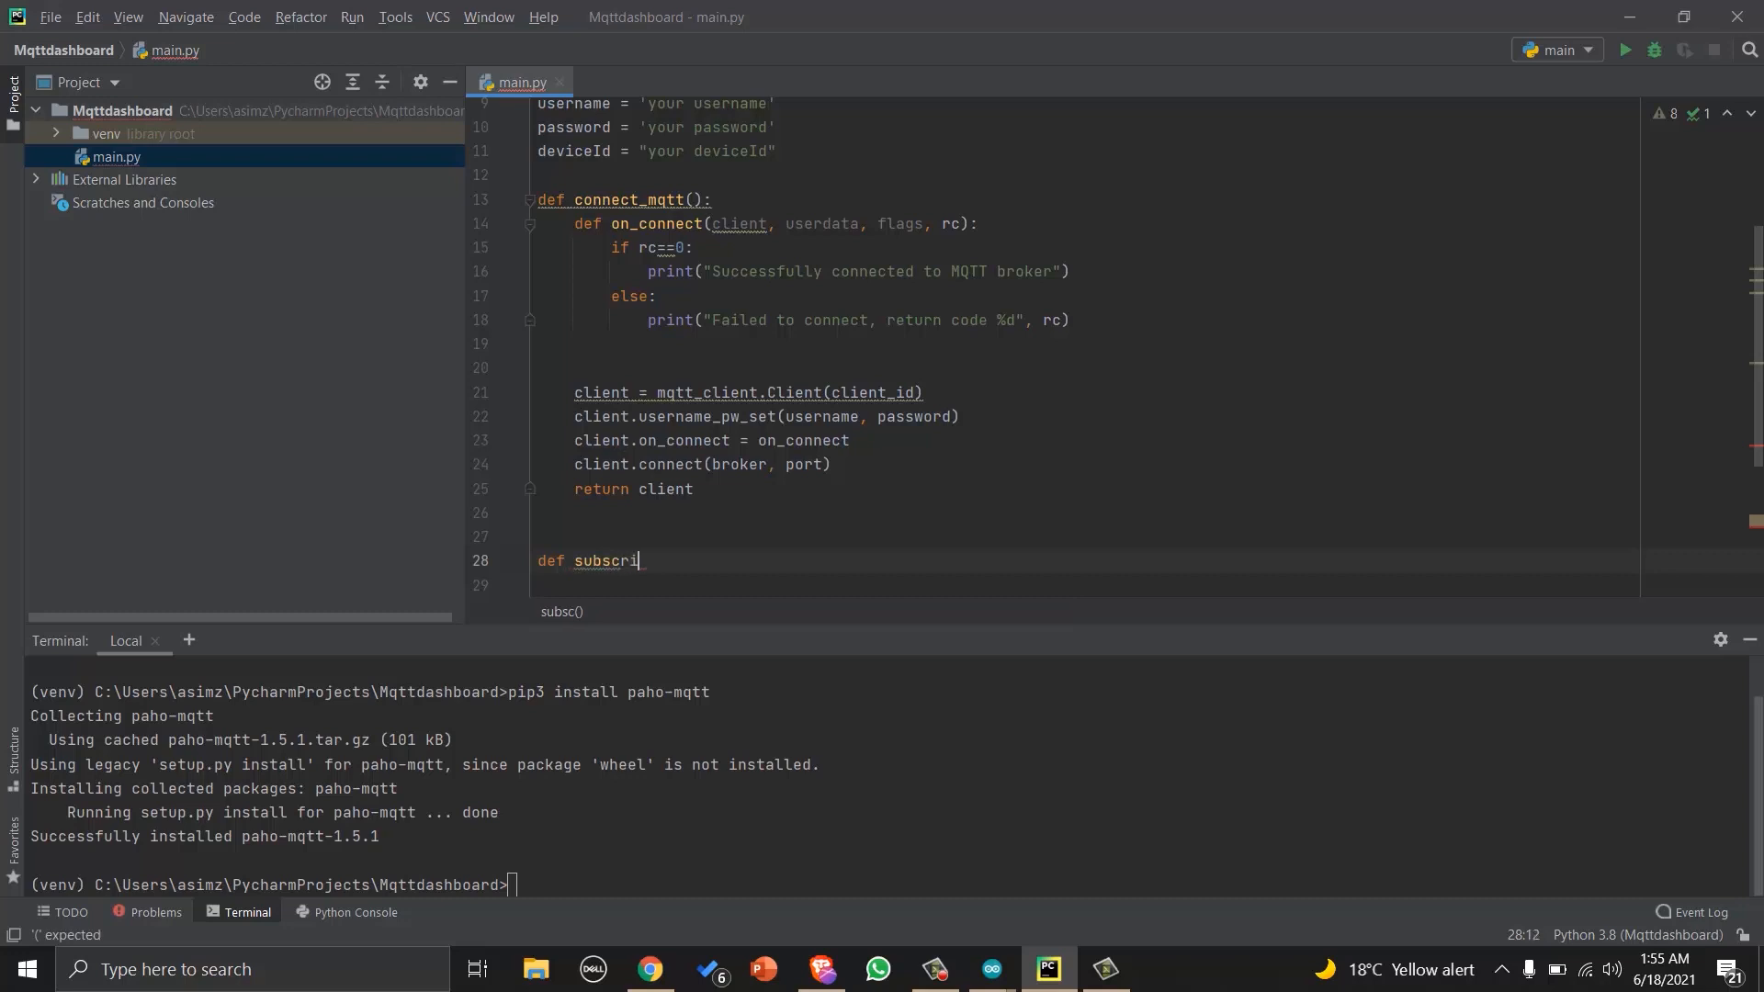
{"action": "type", "text": "be()"}
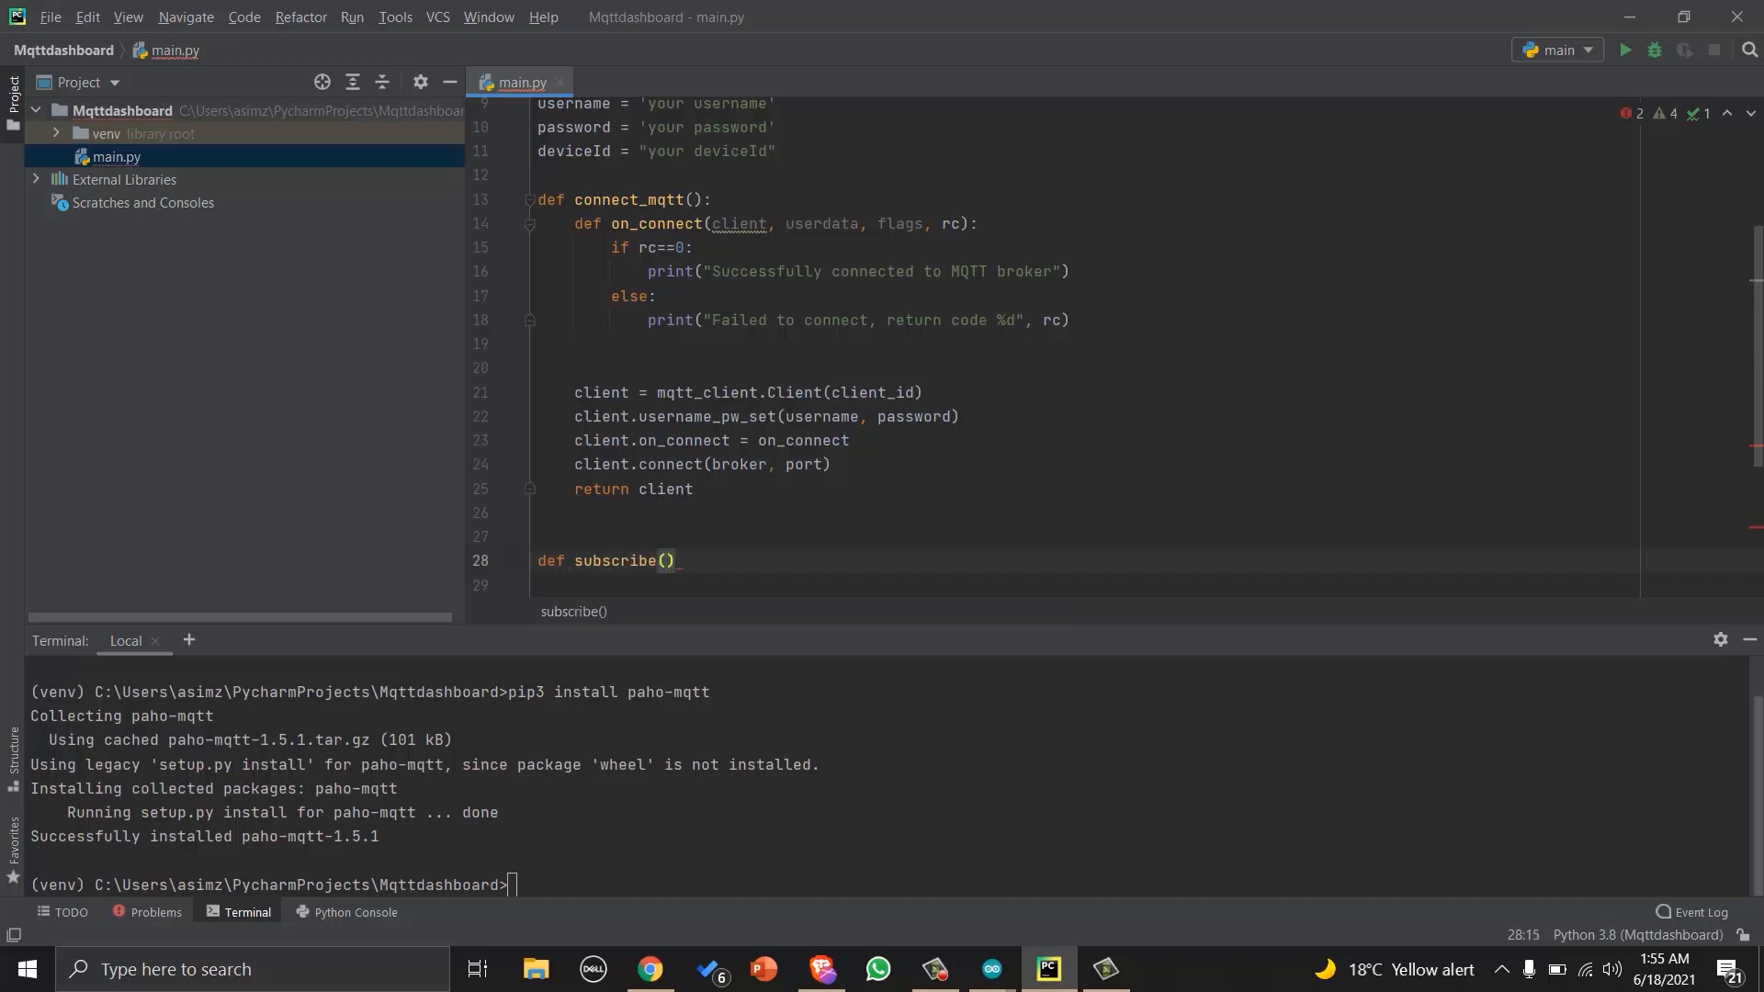
{"action": "type", "text": "client"}
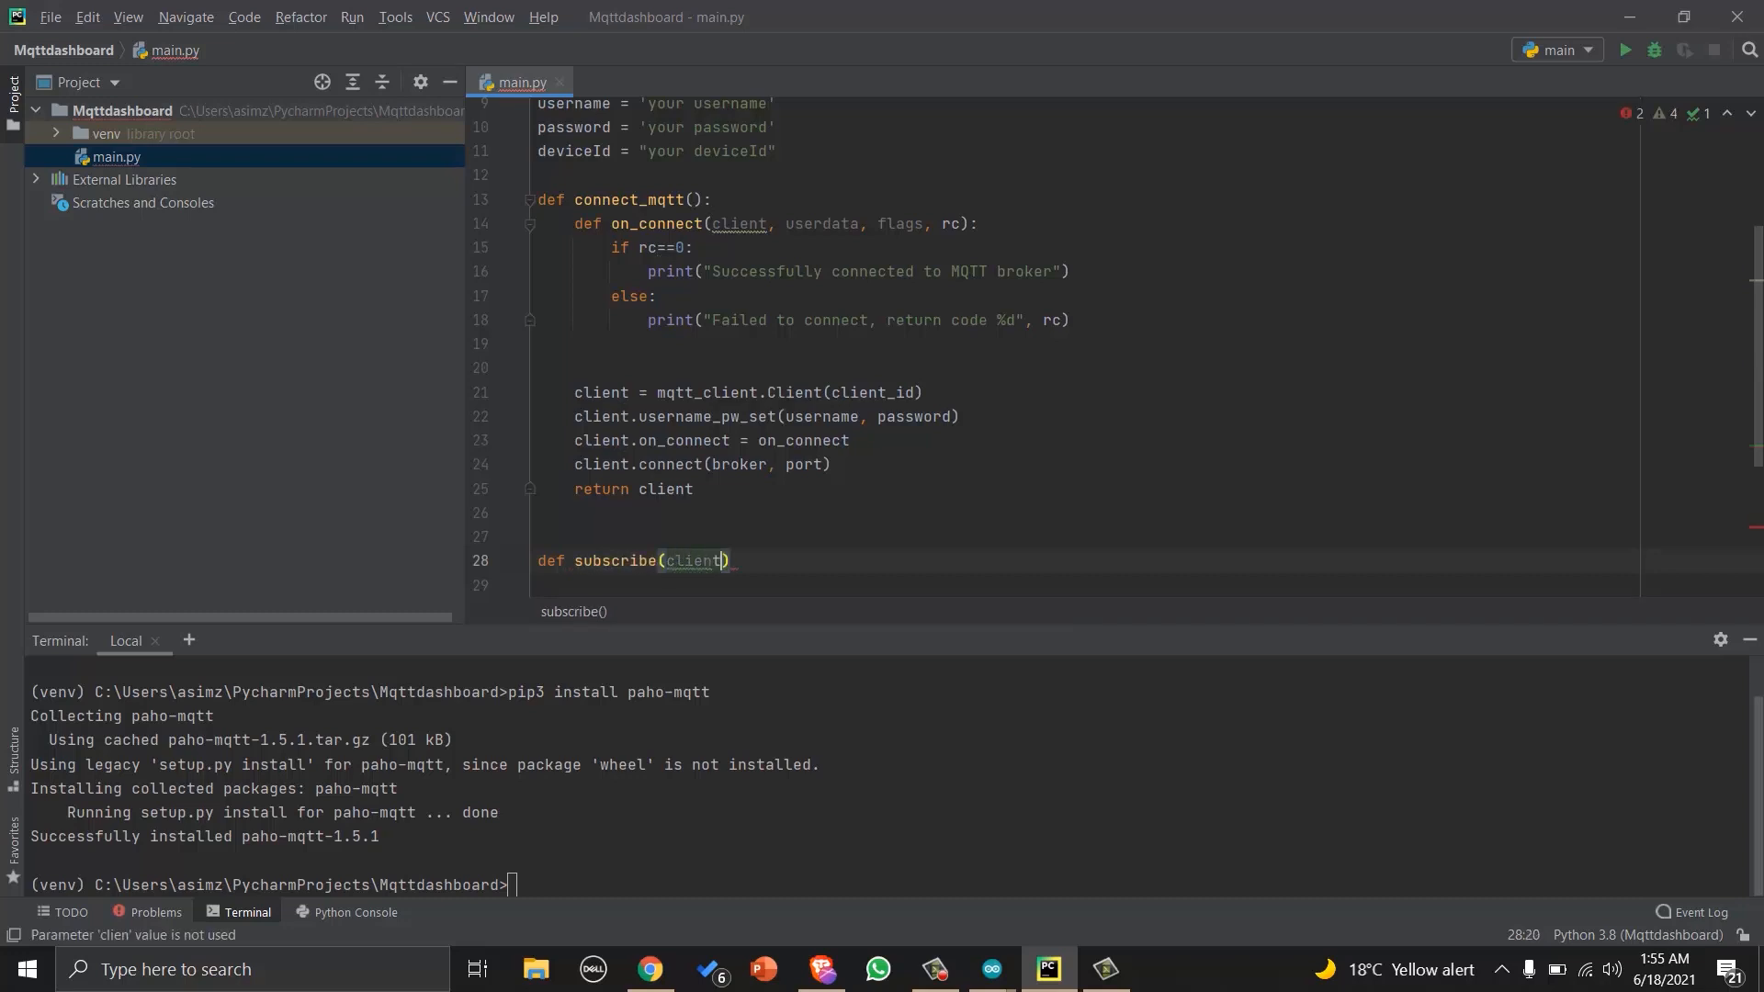
{"action": "type", "text": ":"}
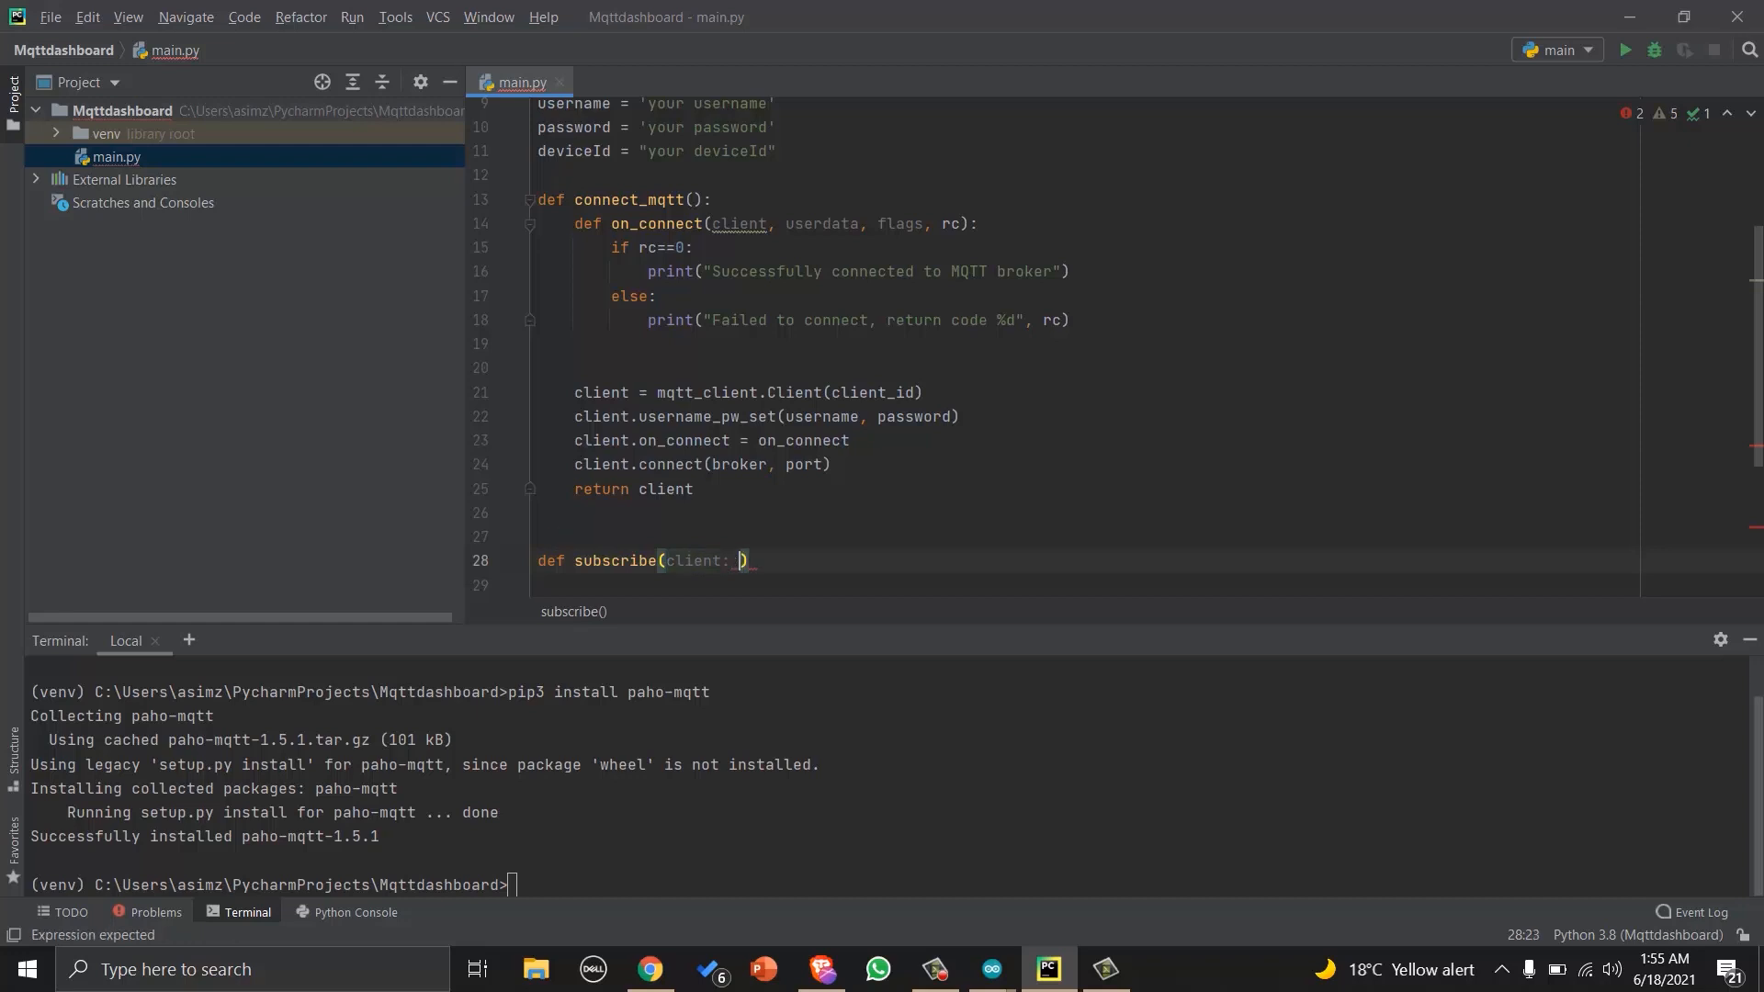
{"action": "type", "text": "mqtt_client"}
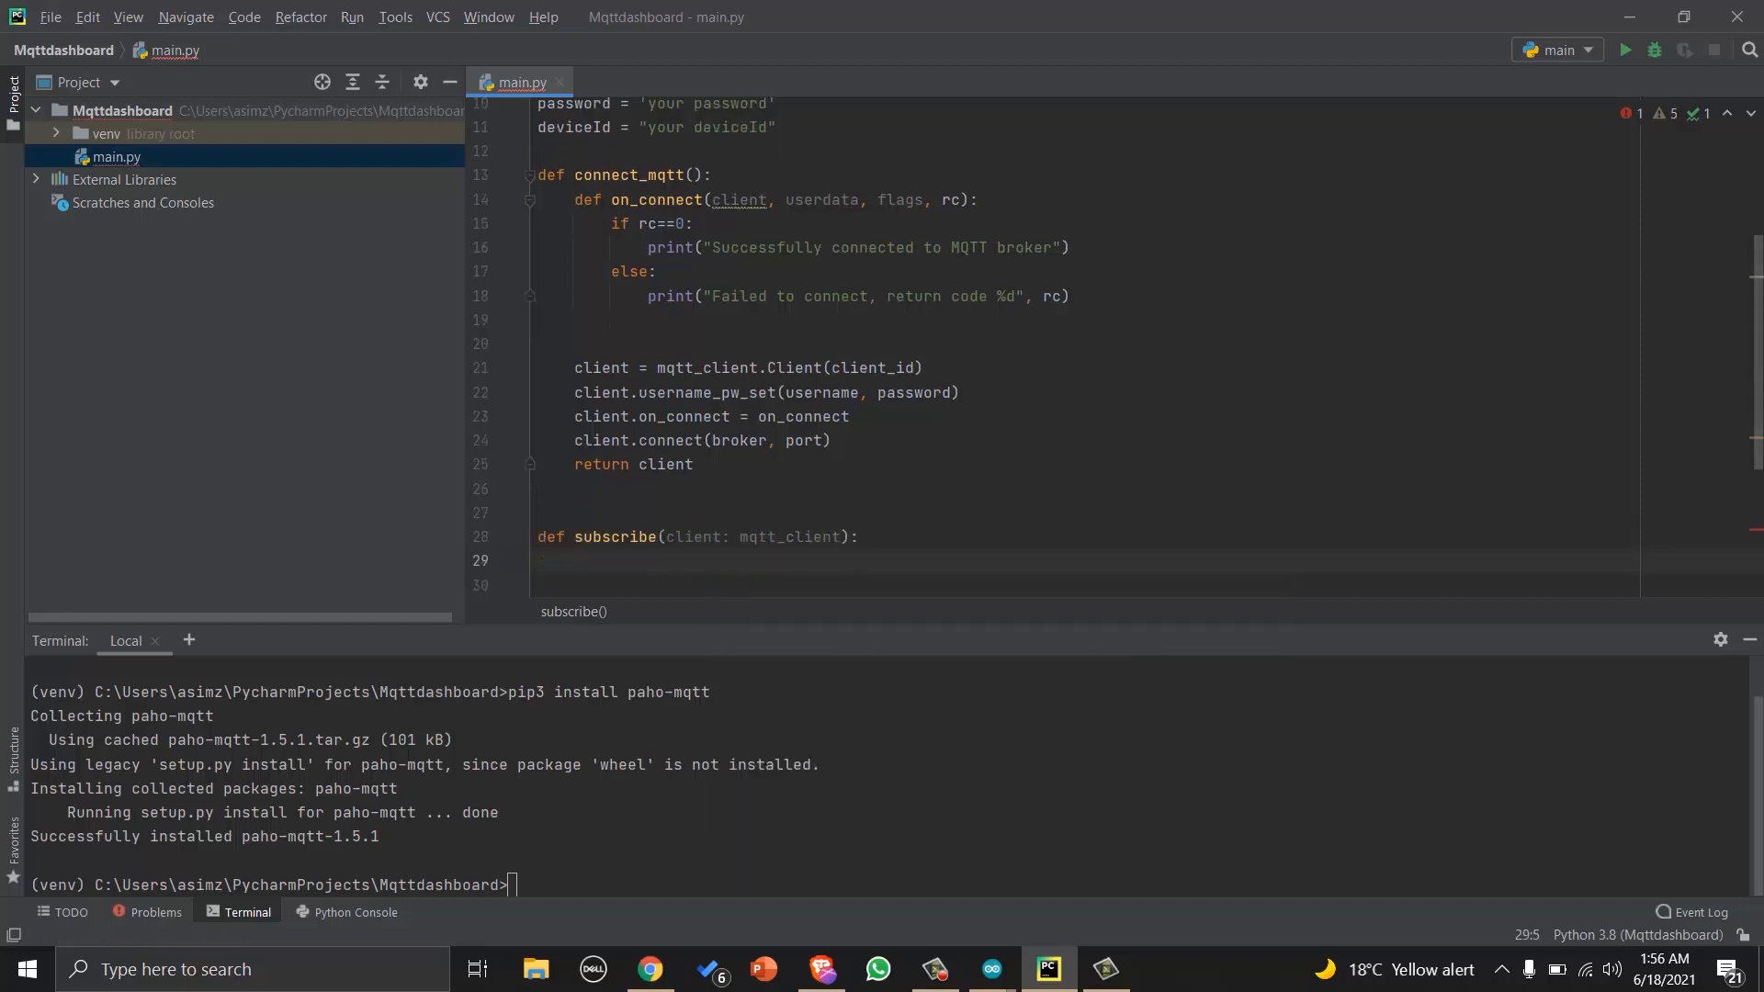
{"action": "left_click", "coordinate": [575, 560]}
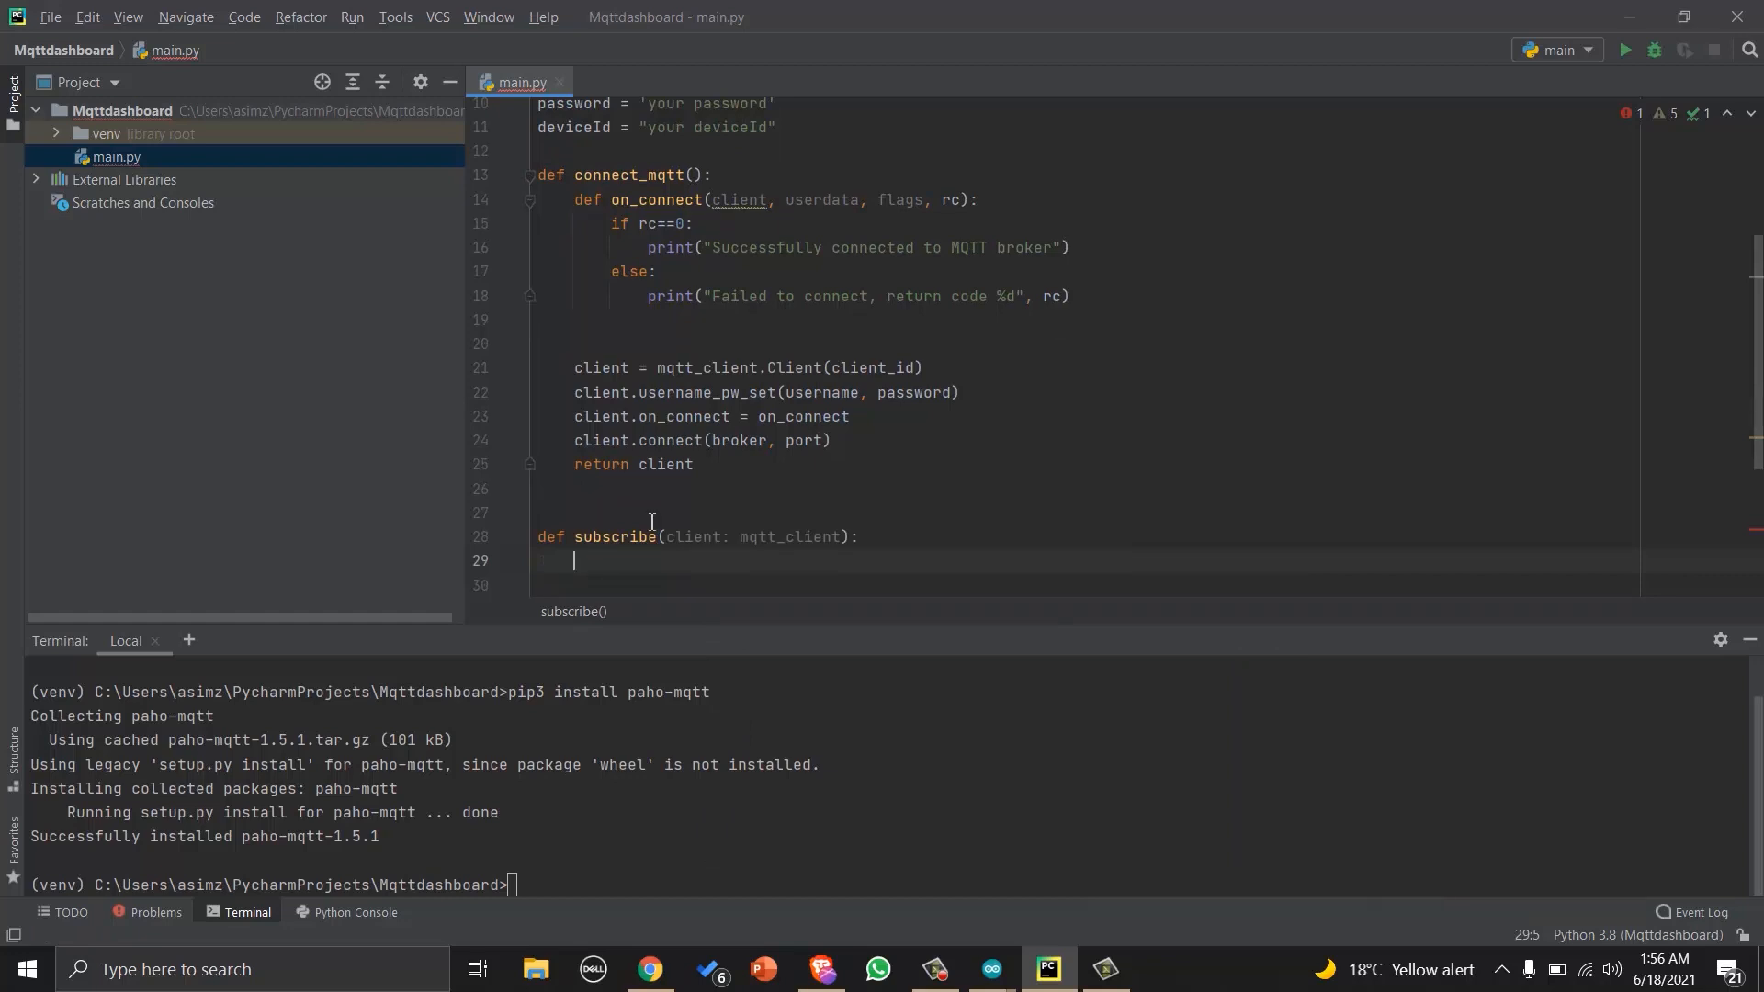
{"action": "type", "text": "client.subscribe(topic_sub)"}
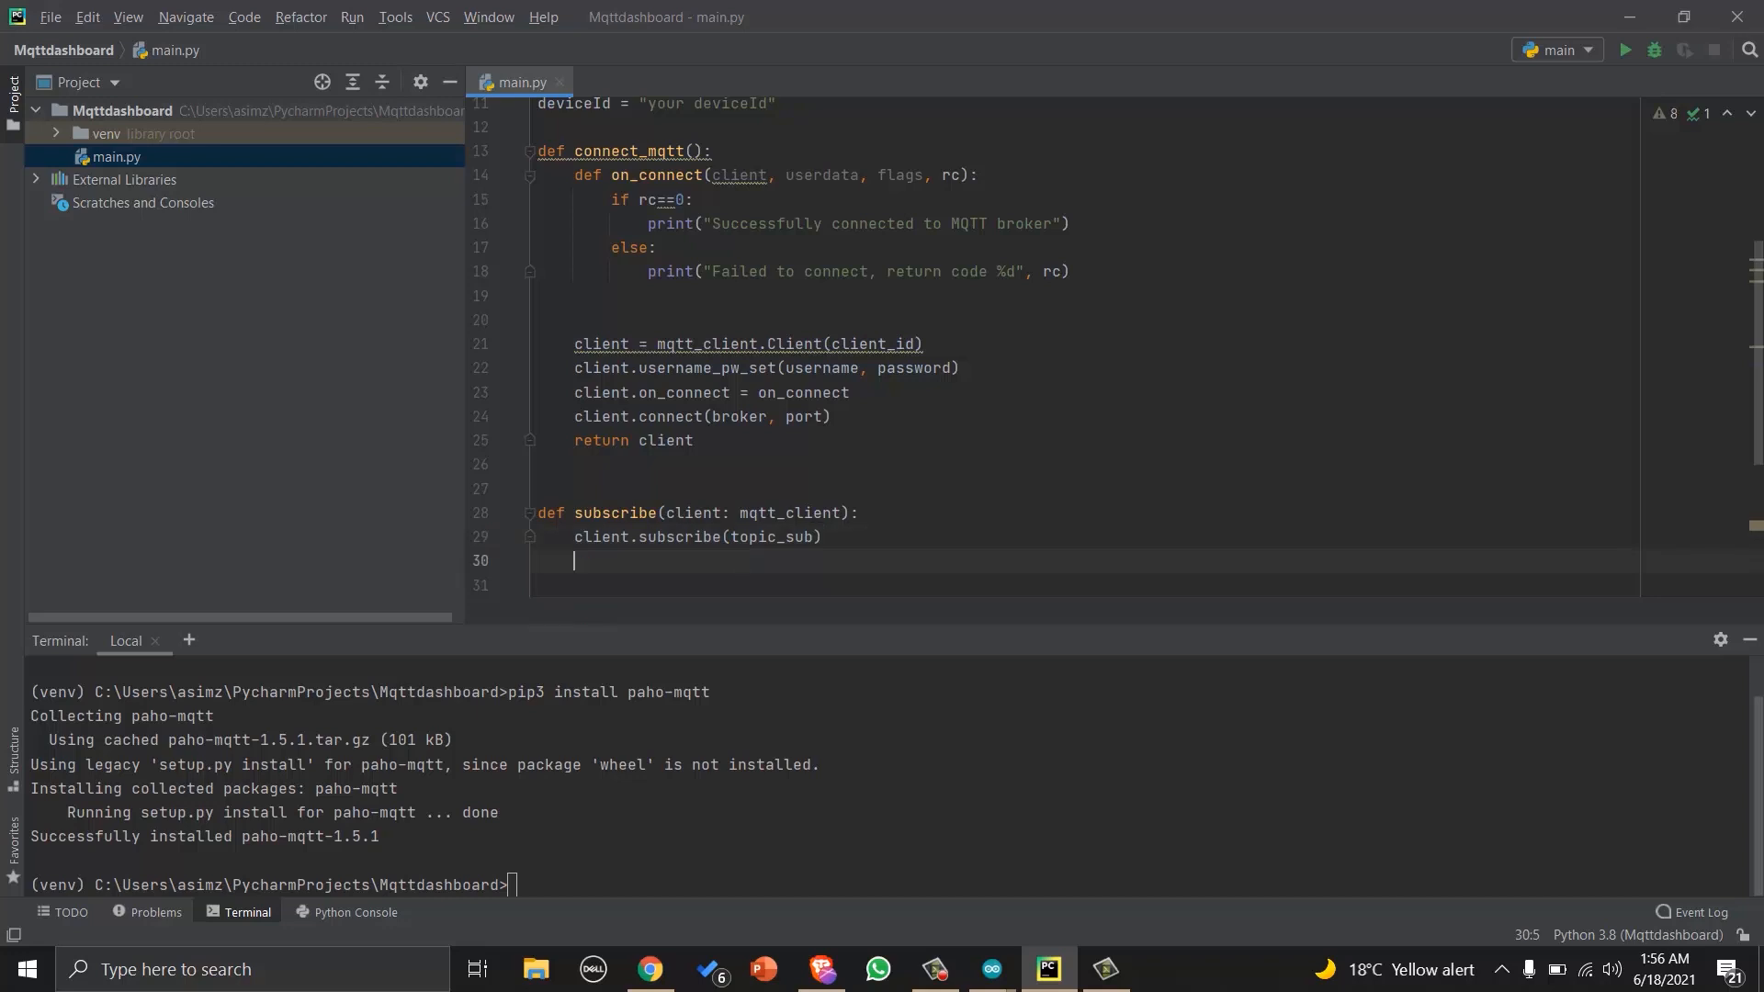
{"action": "type", "text": "client.on_"}
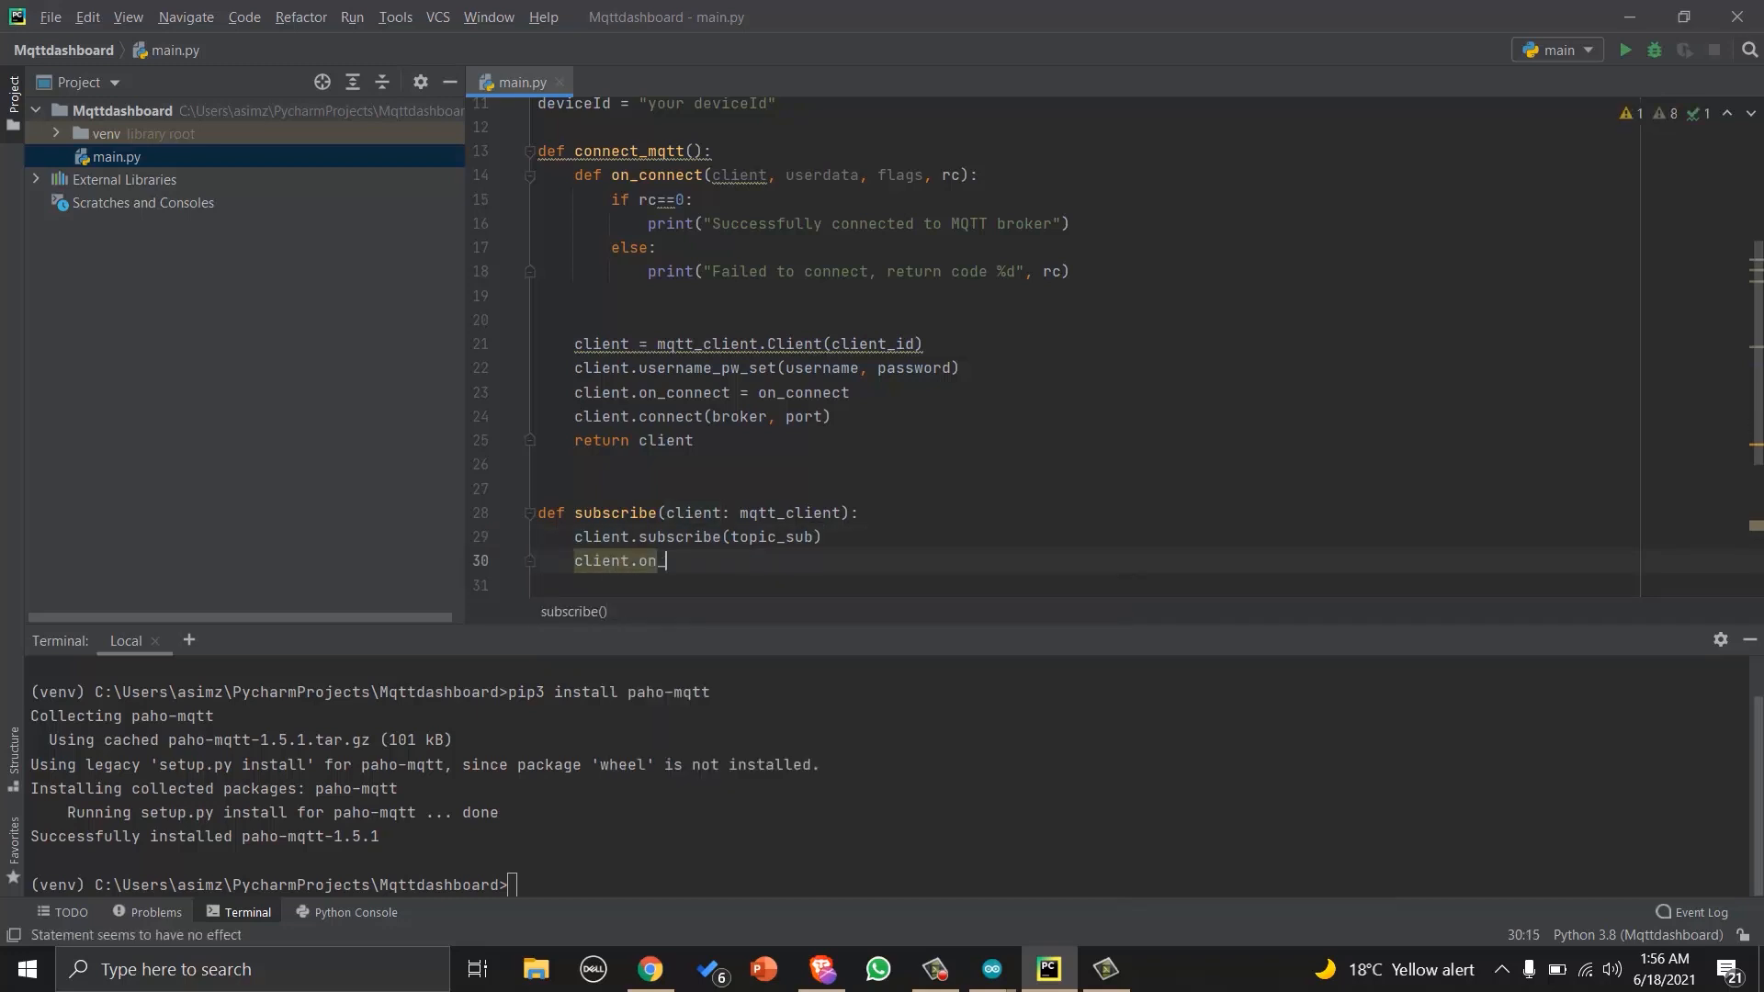
{"action": "type", "text": "message ="}
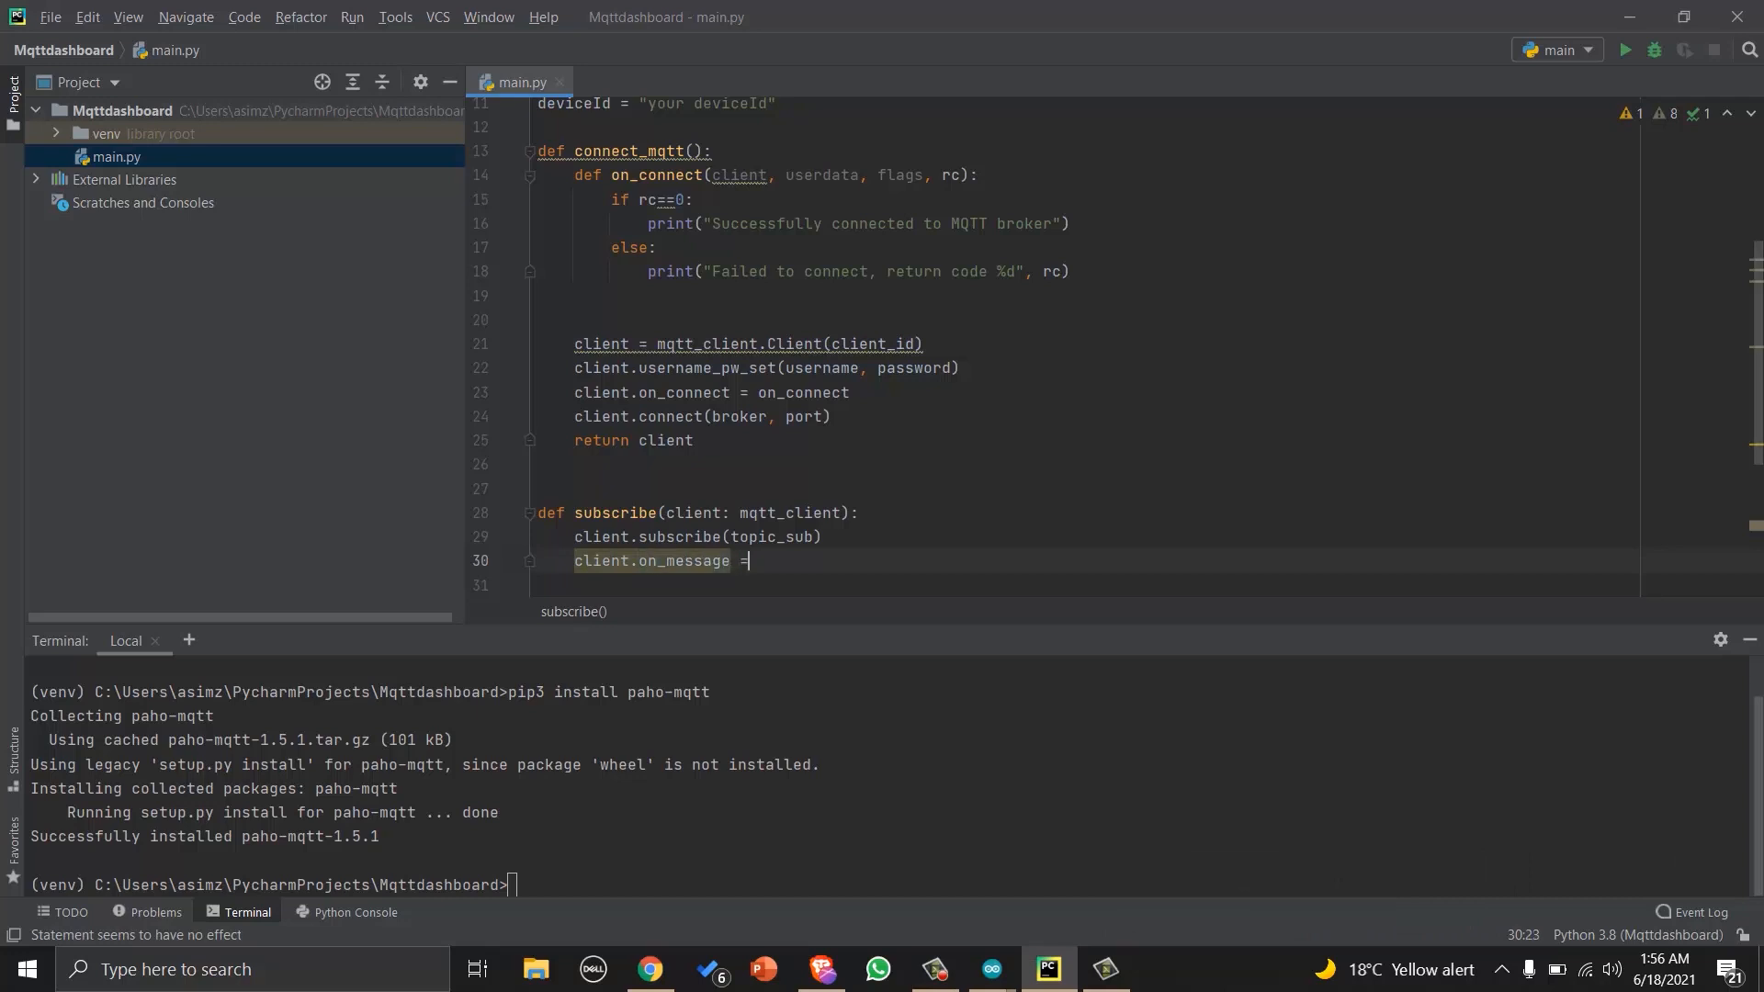
{"action": "type", "text": "_on_me"}
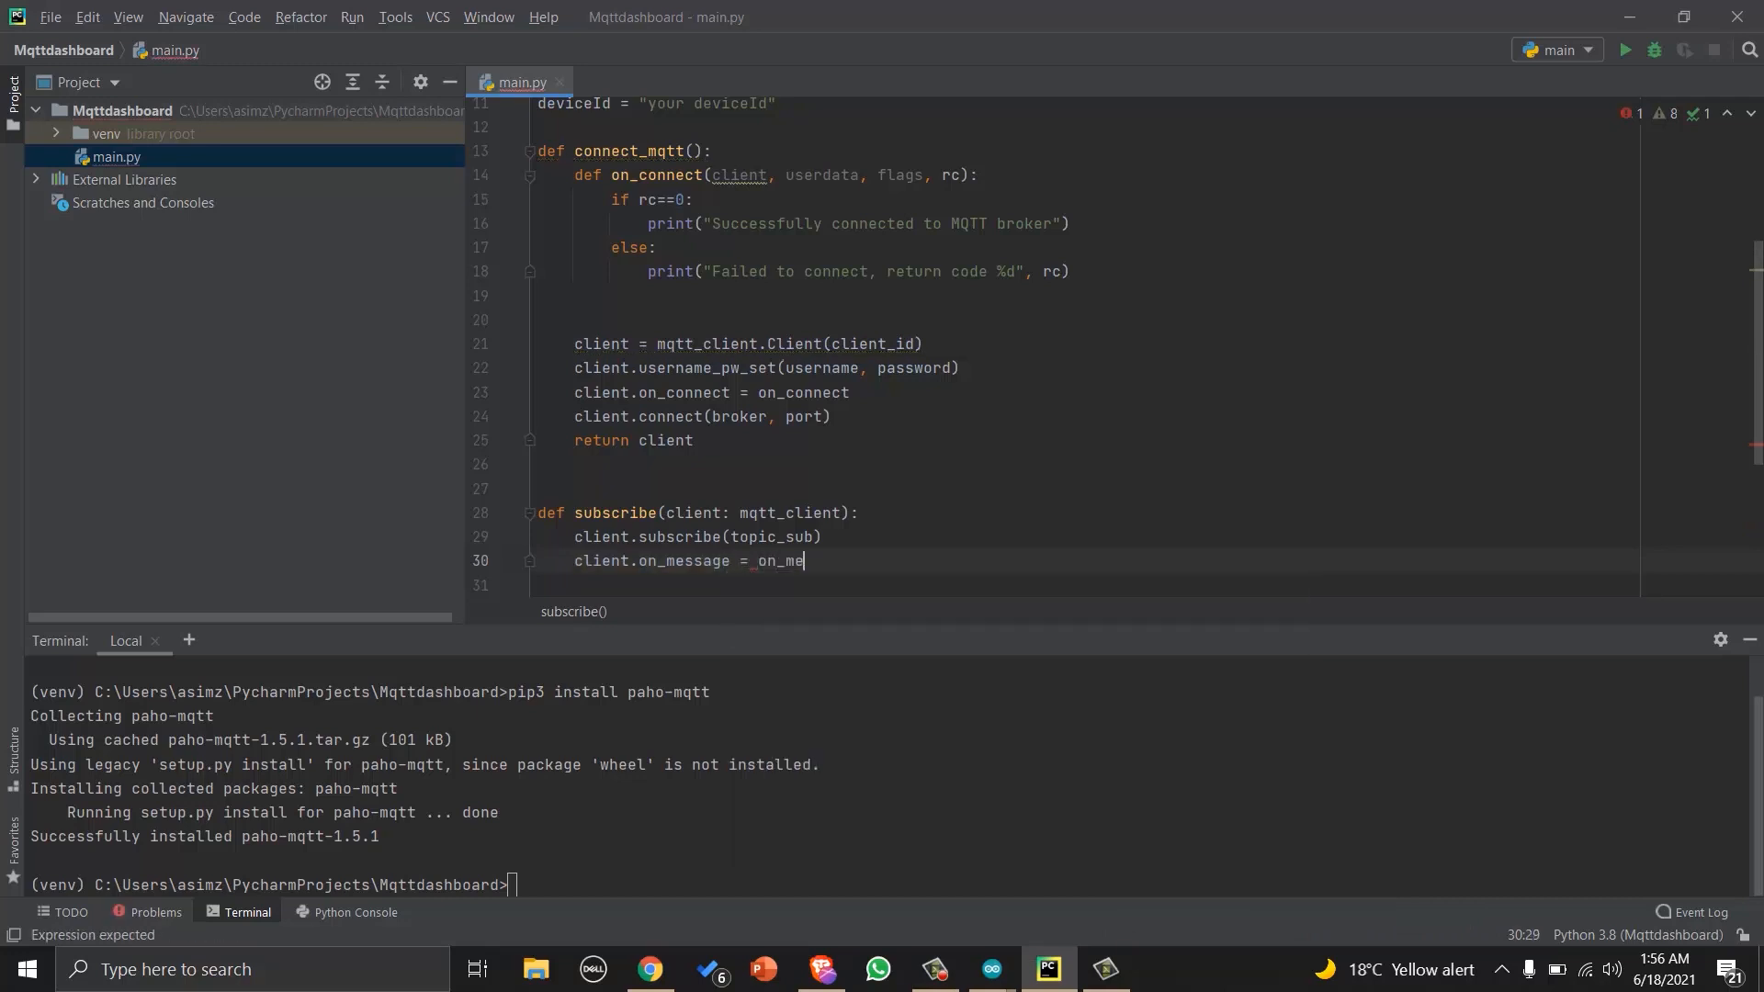
{"action": "type", "text": "ssage"}
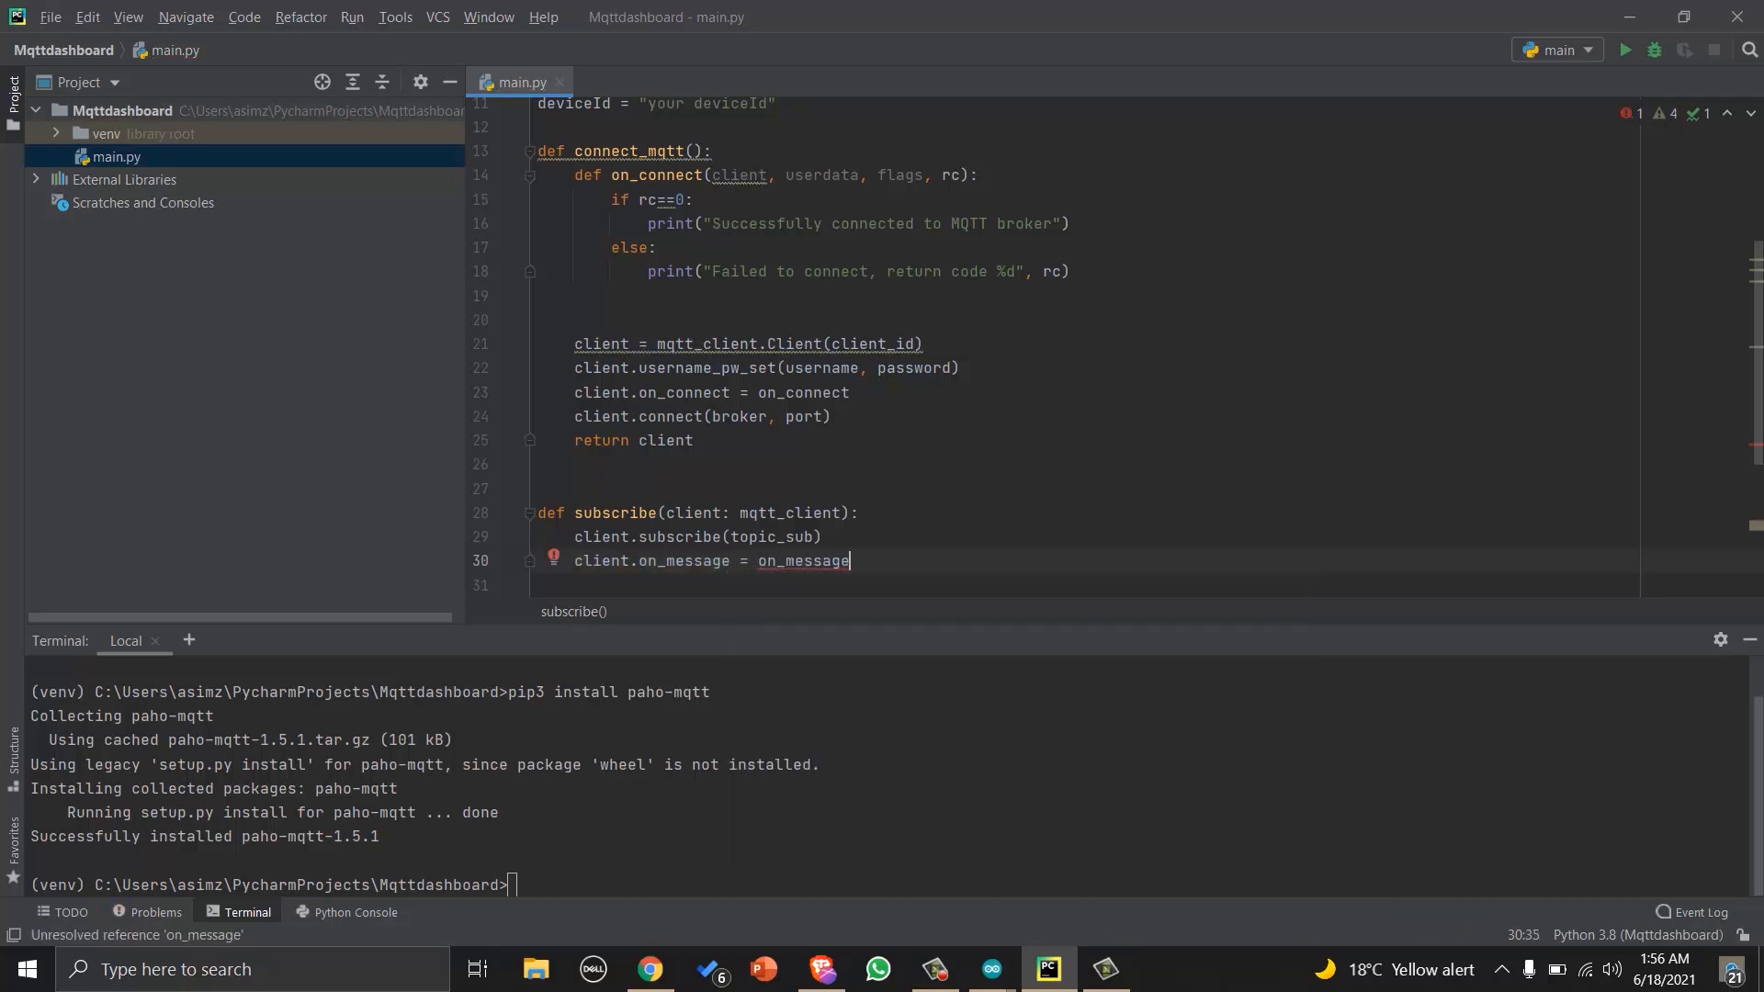
{"action": "key", "text": "Enter"}
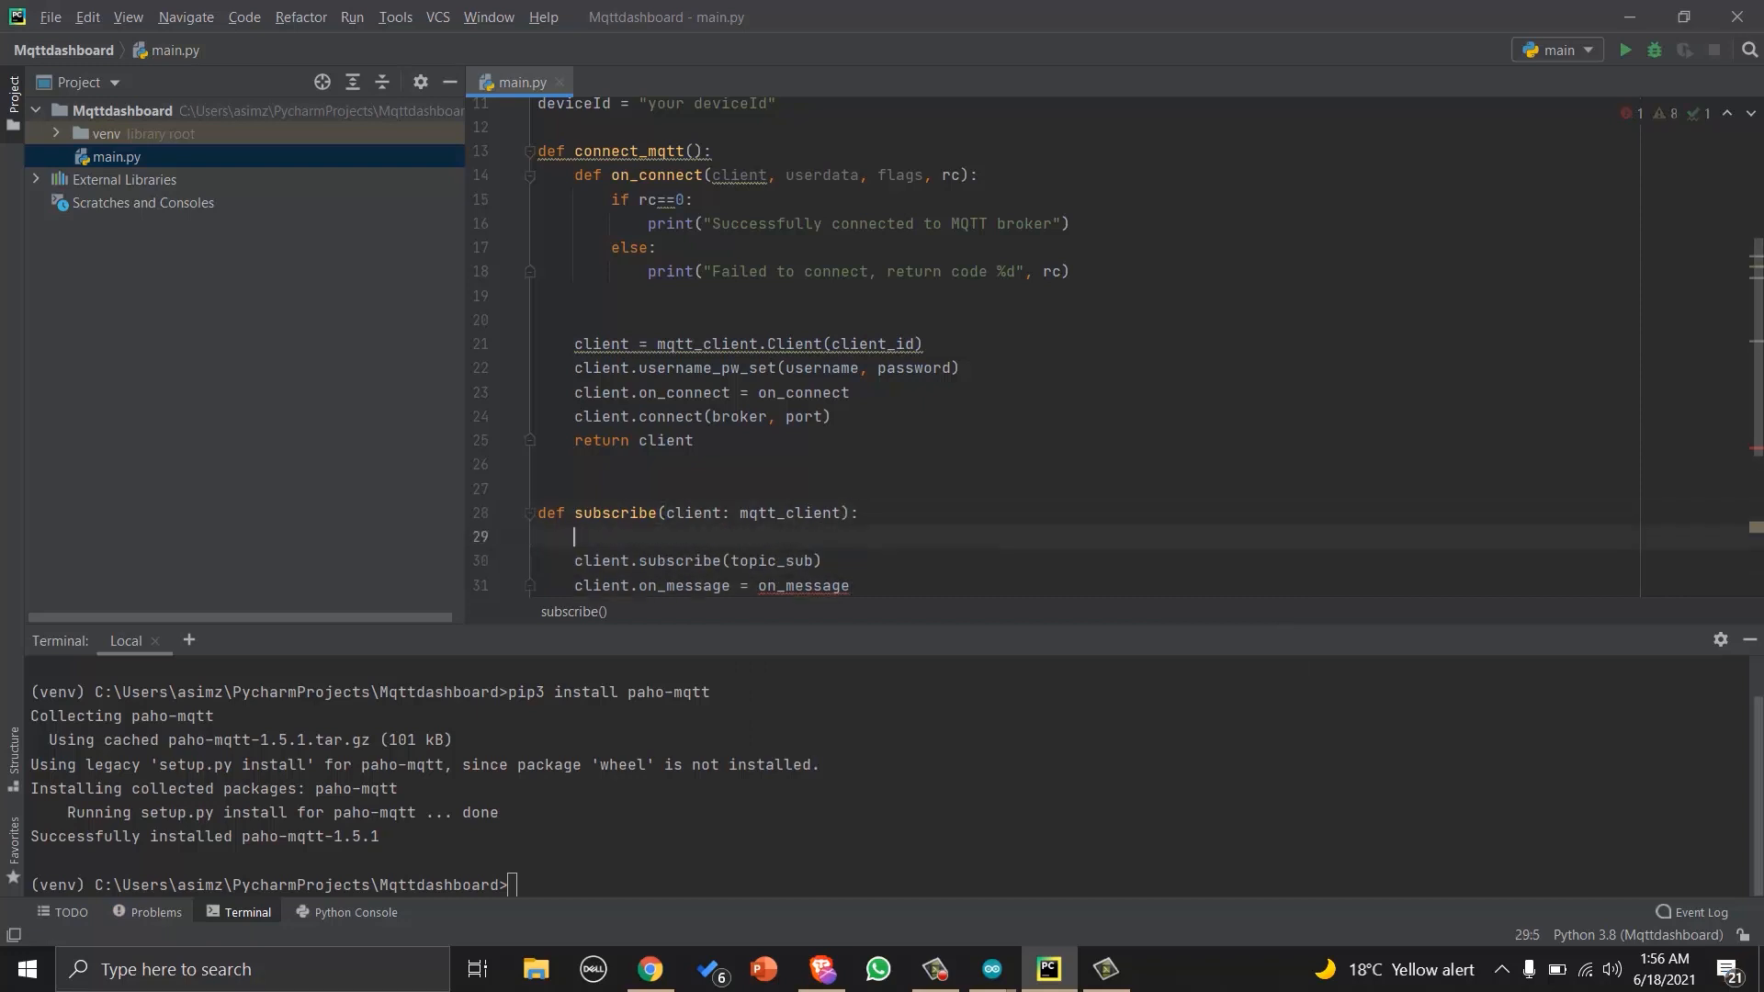
Add nested on_message(client, userdata, msg) printing the received payload and topic above the subscribe call.
{"action": "type", "text": "def"}
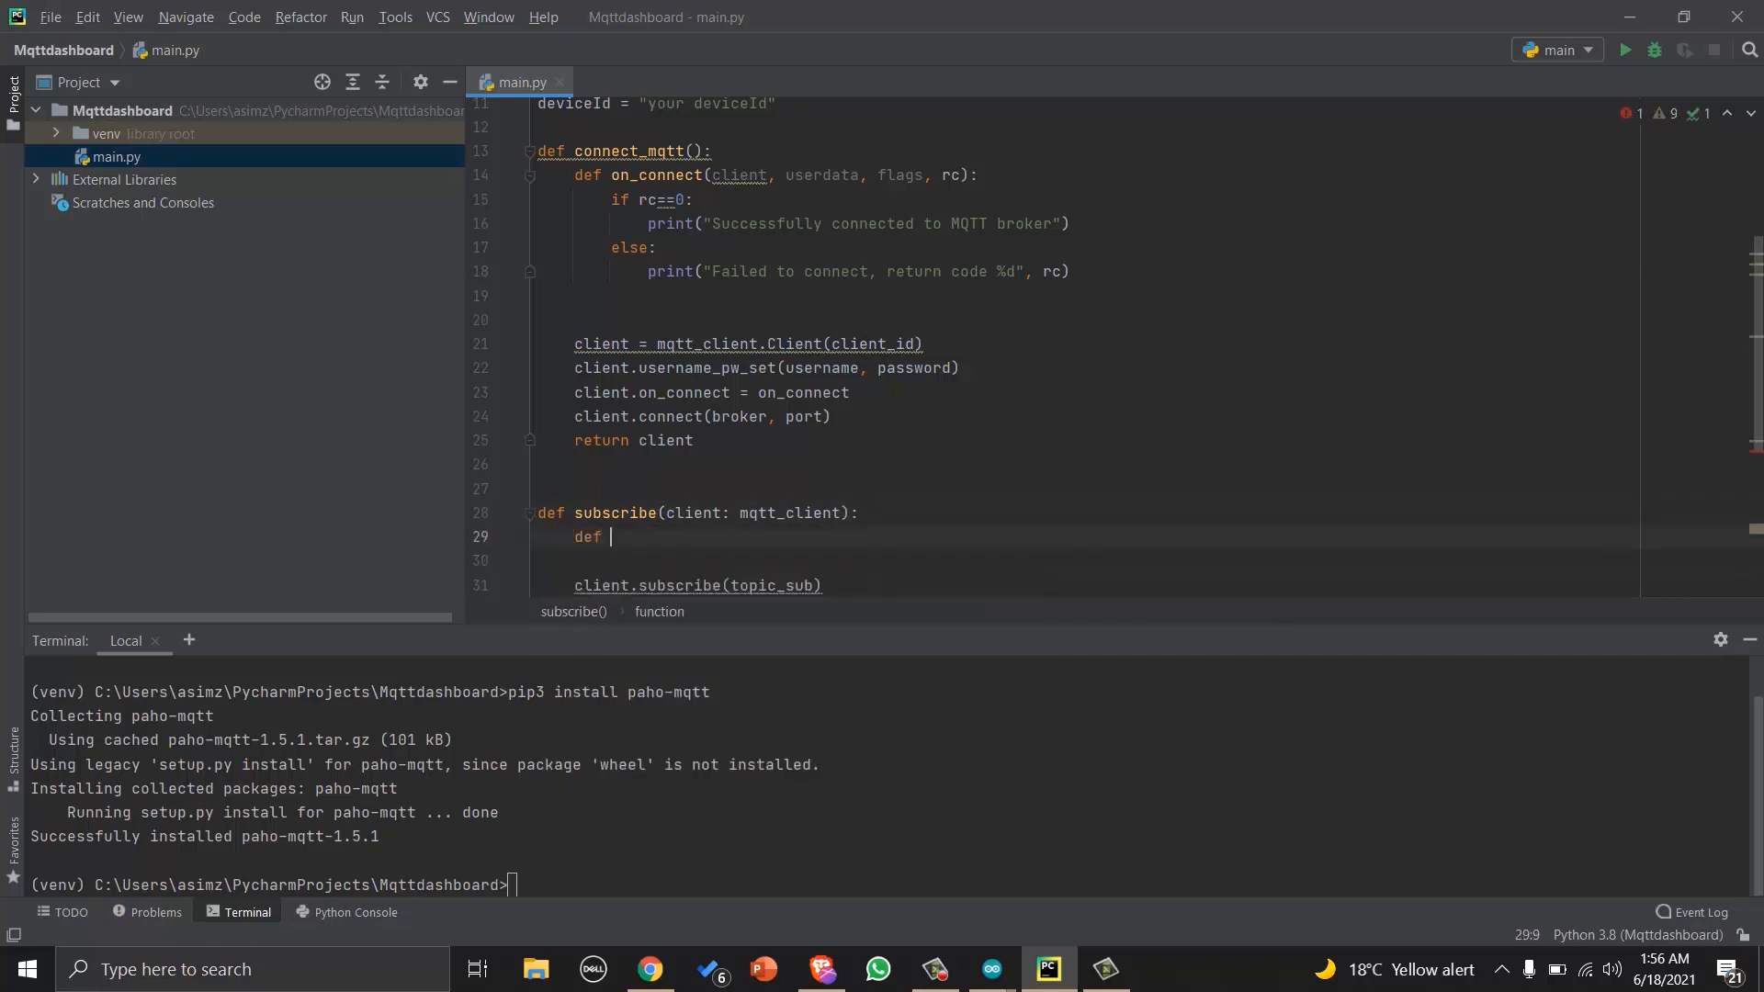
{"action": "type", "text": "on_mess"}
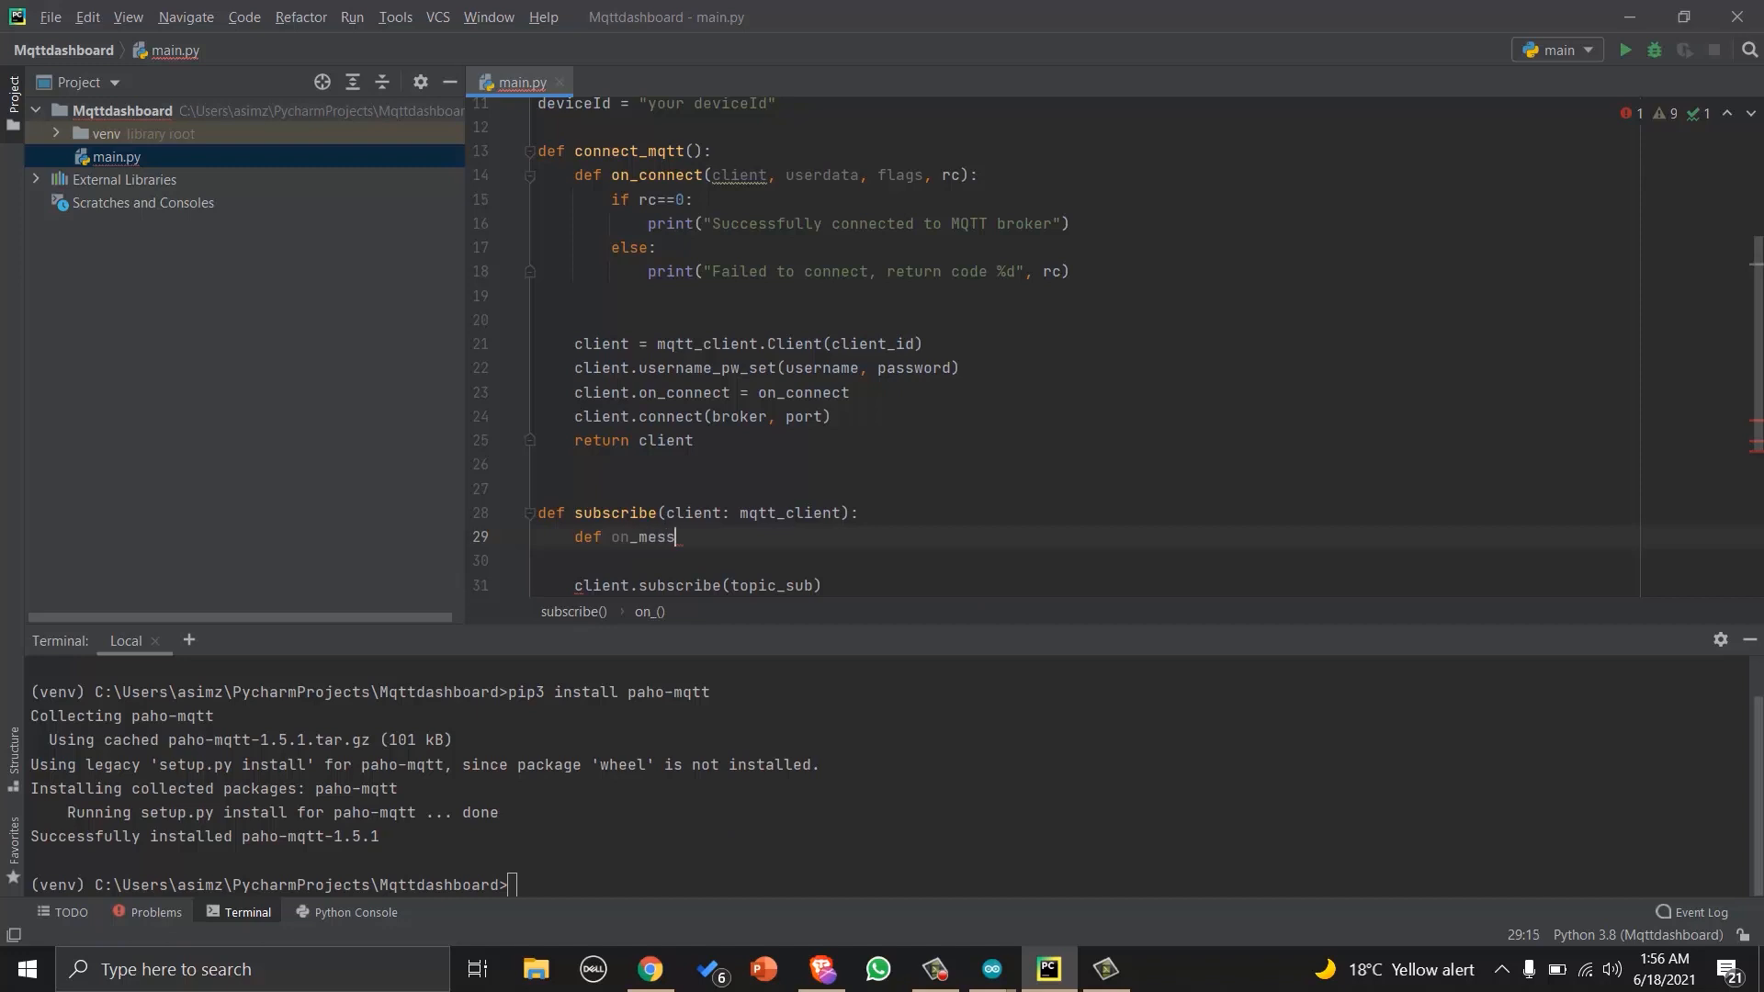
{"action": "type", "text": "age(cle"}
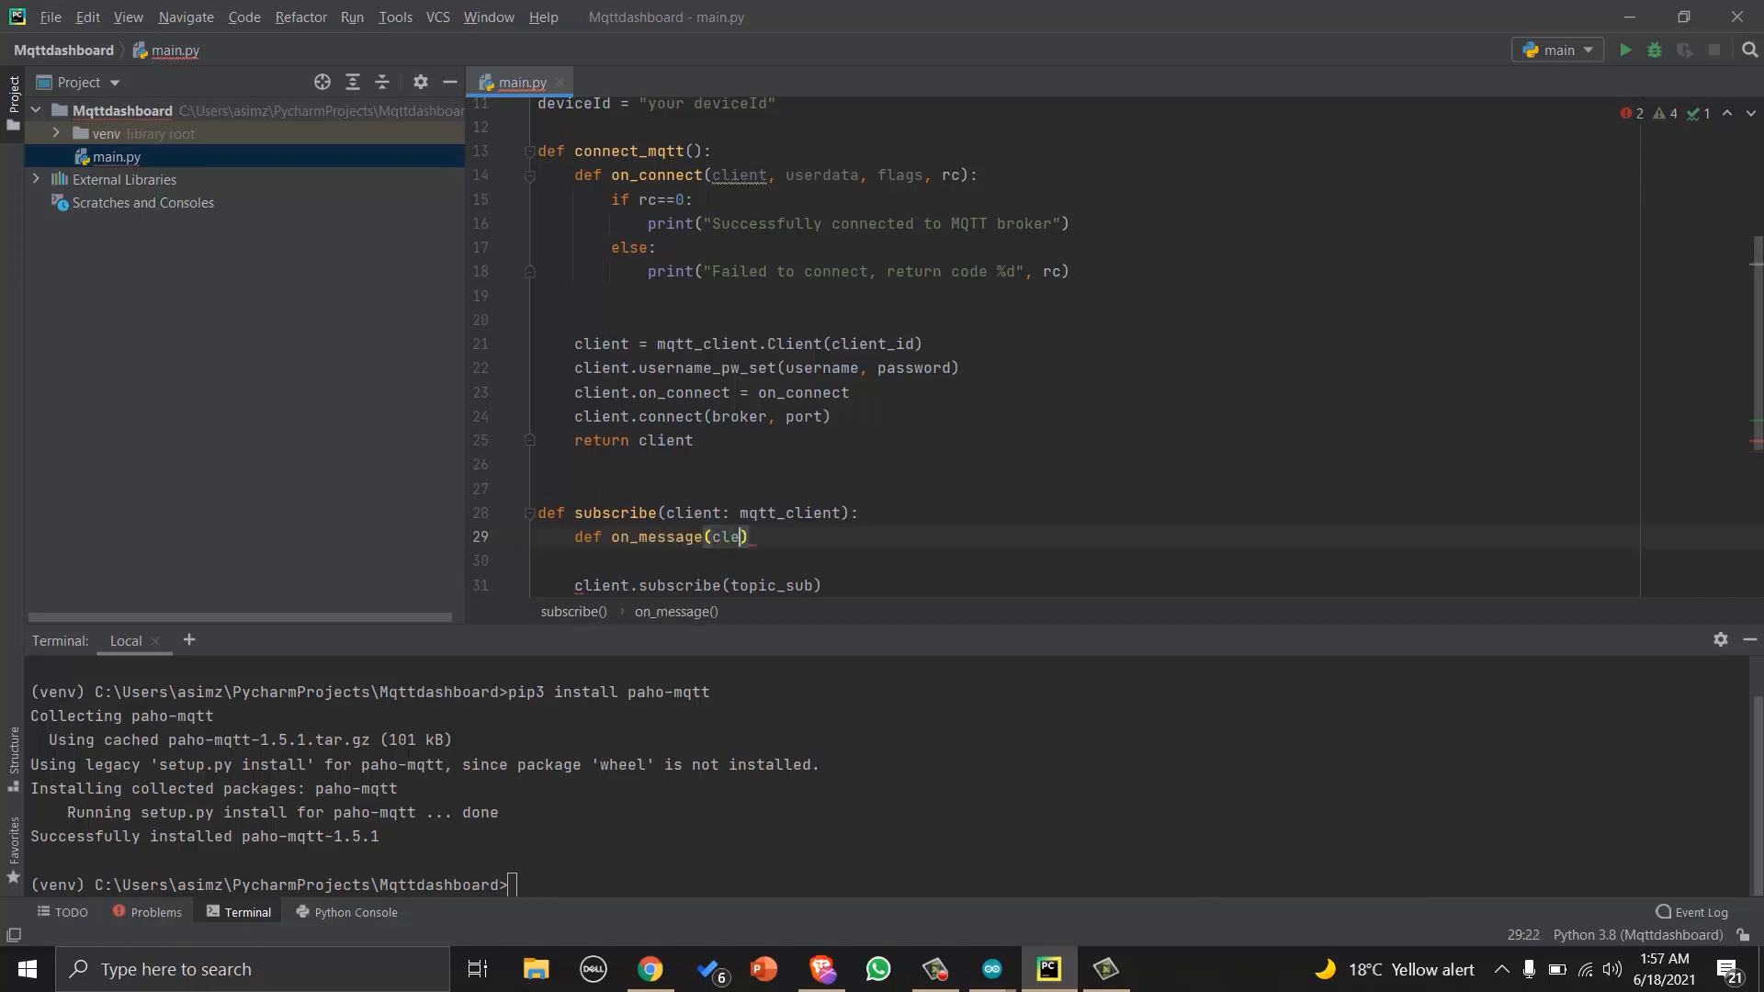
{"action": "type", "text": "client, u"}
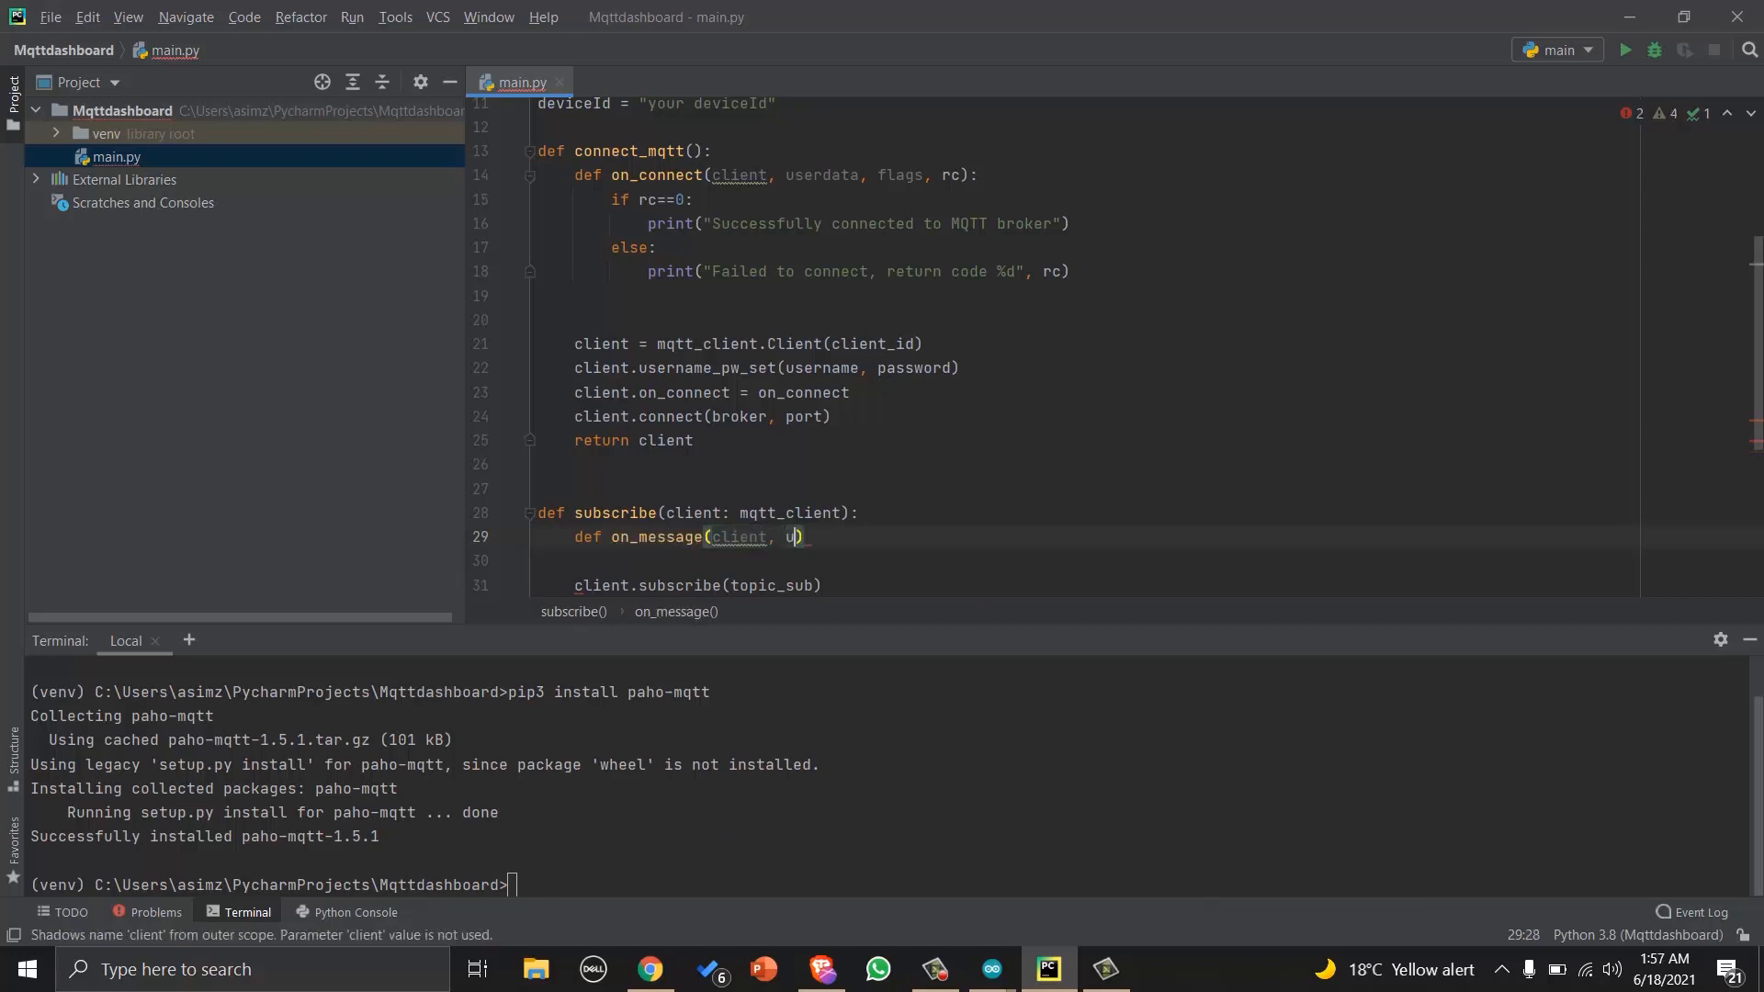
{"action": "type", "text": "serdata, msg"}
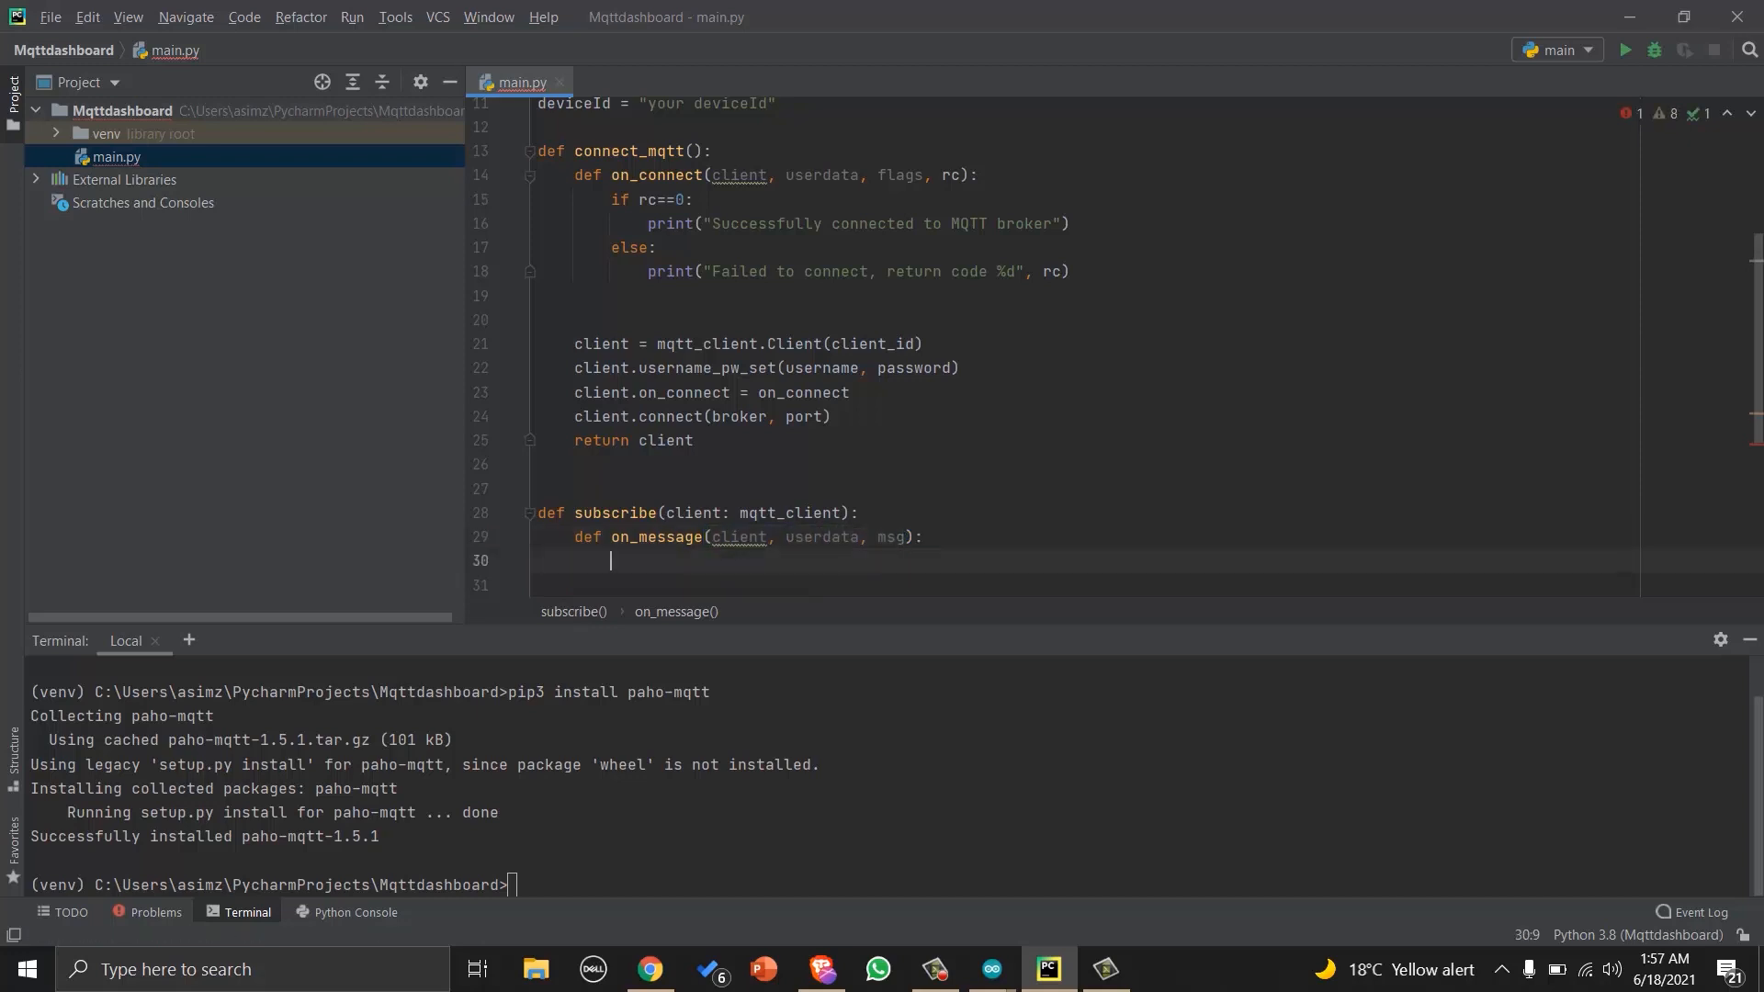
{"action": "type", "text": "print"}
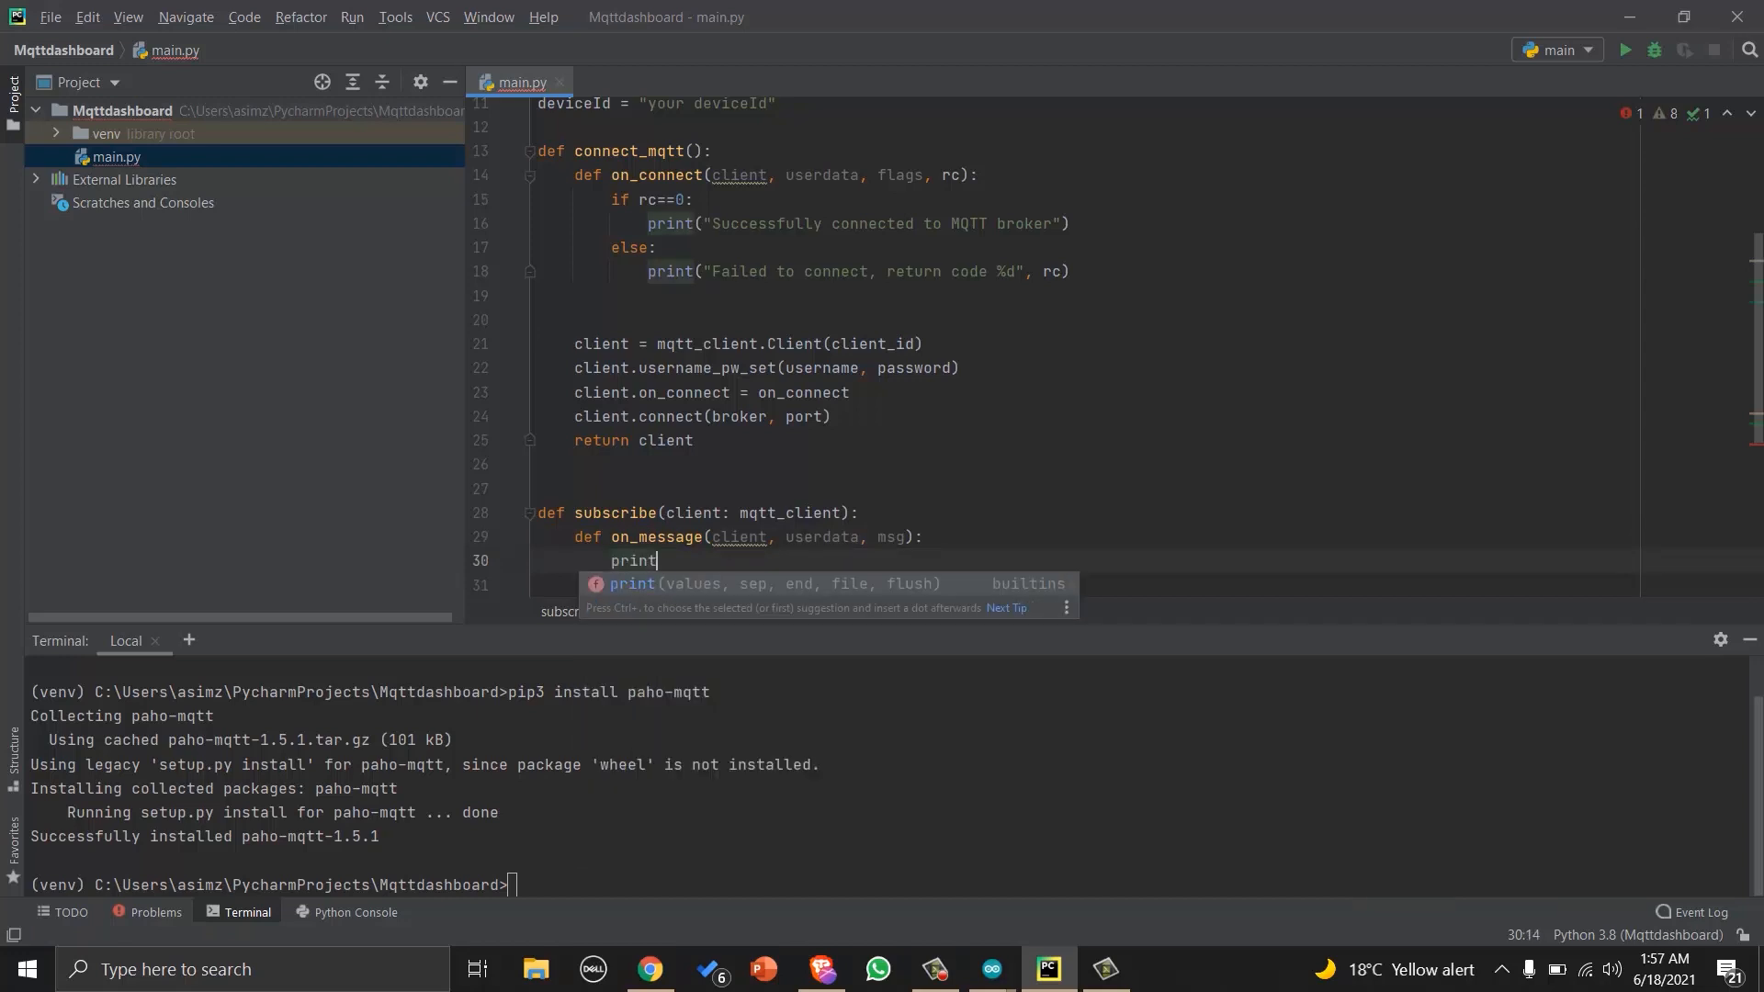
{"action": "type", "text": "(\"R\""}
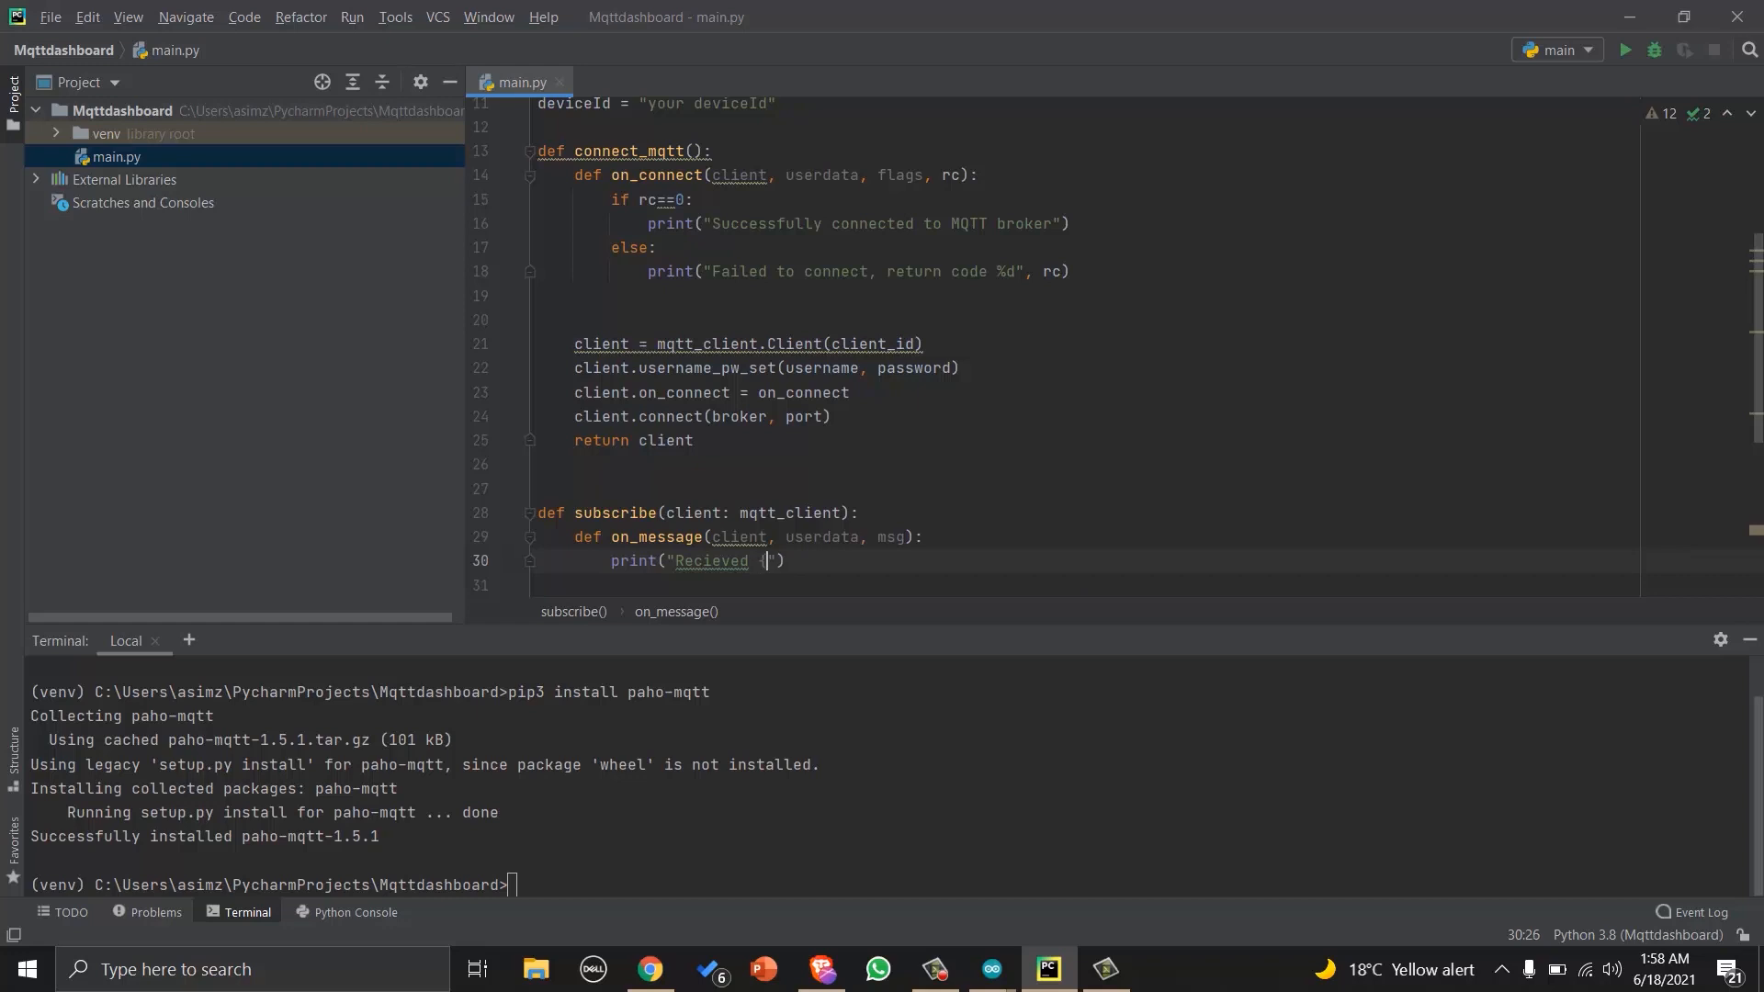
{"action": "type", "text": "{}"}
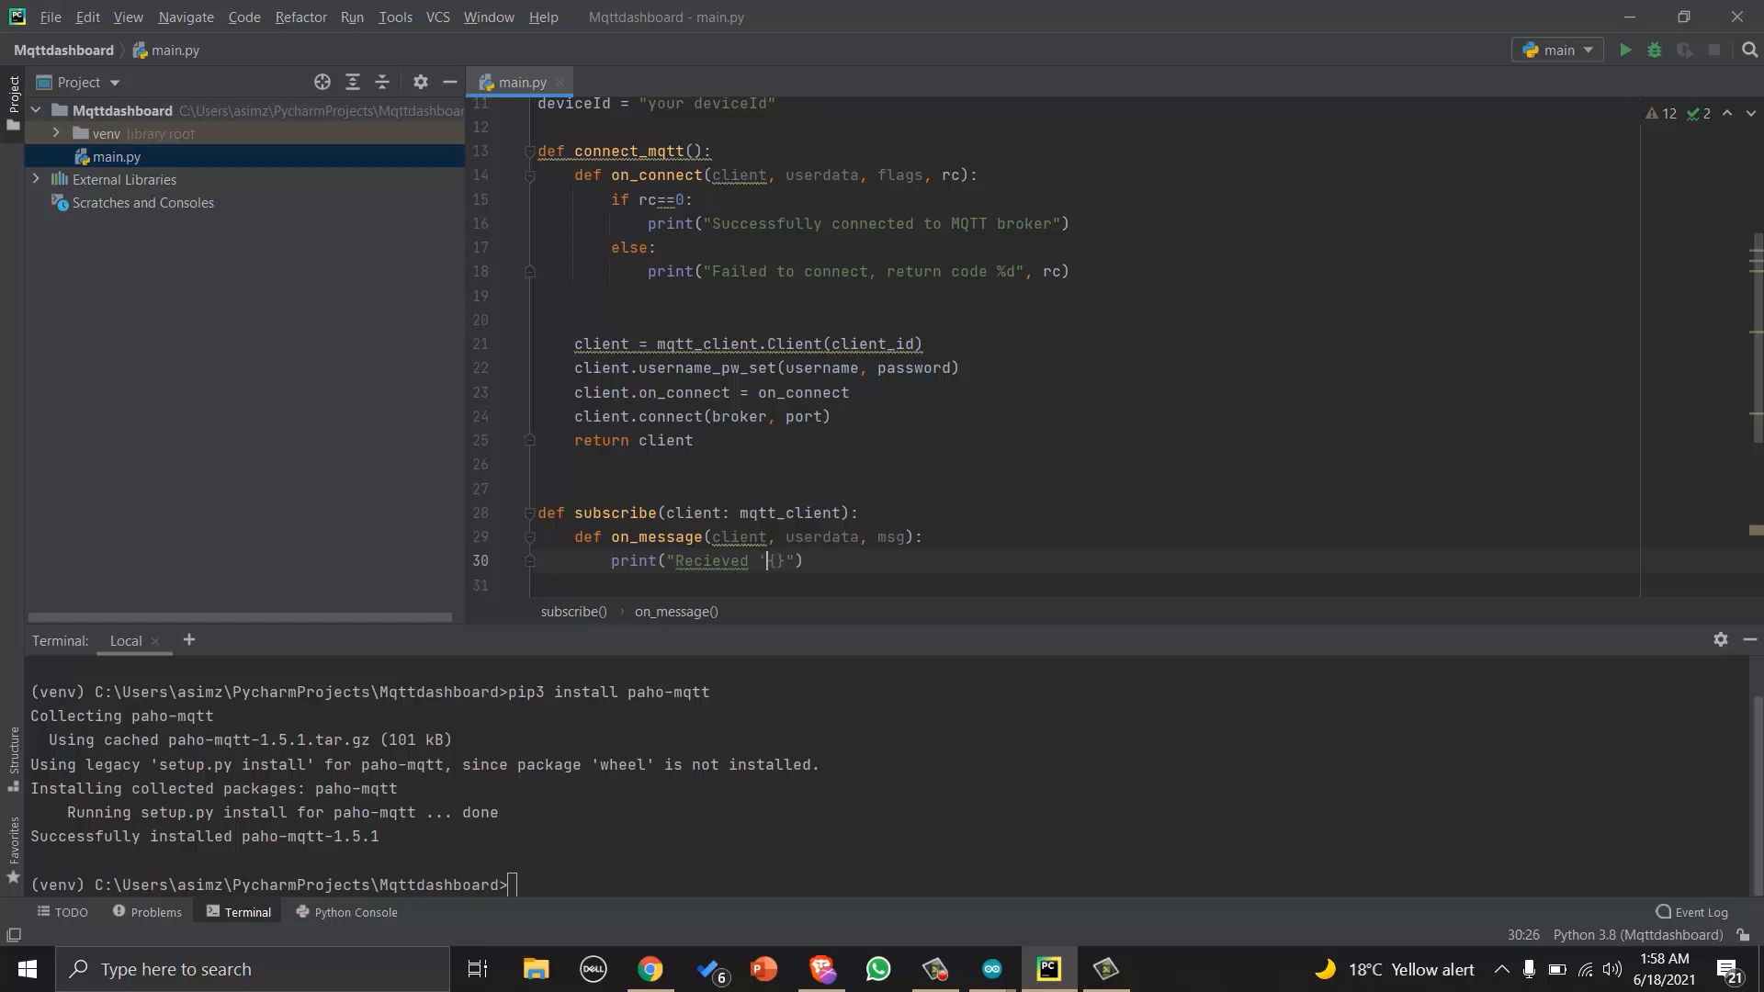
{"action": "type", "text": "msg.payload.decode"}
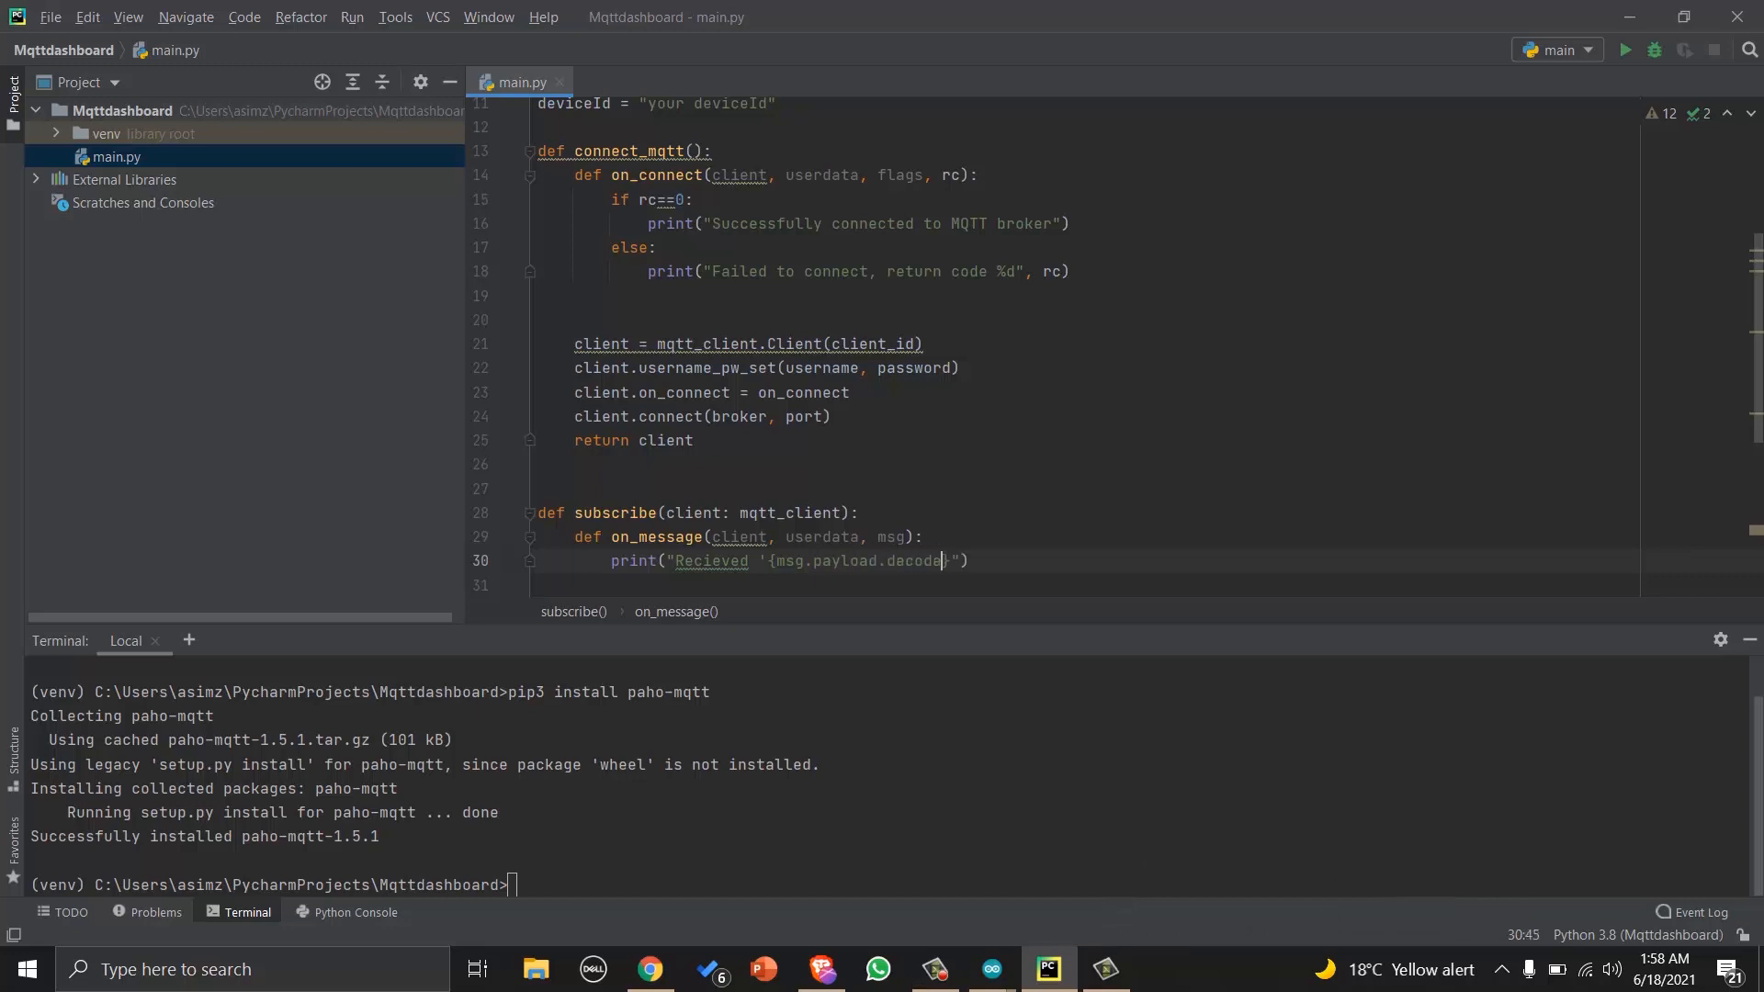
{"action": "type", "text": "()}' from '{msg.topic}' topi"}
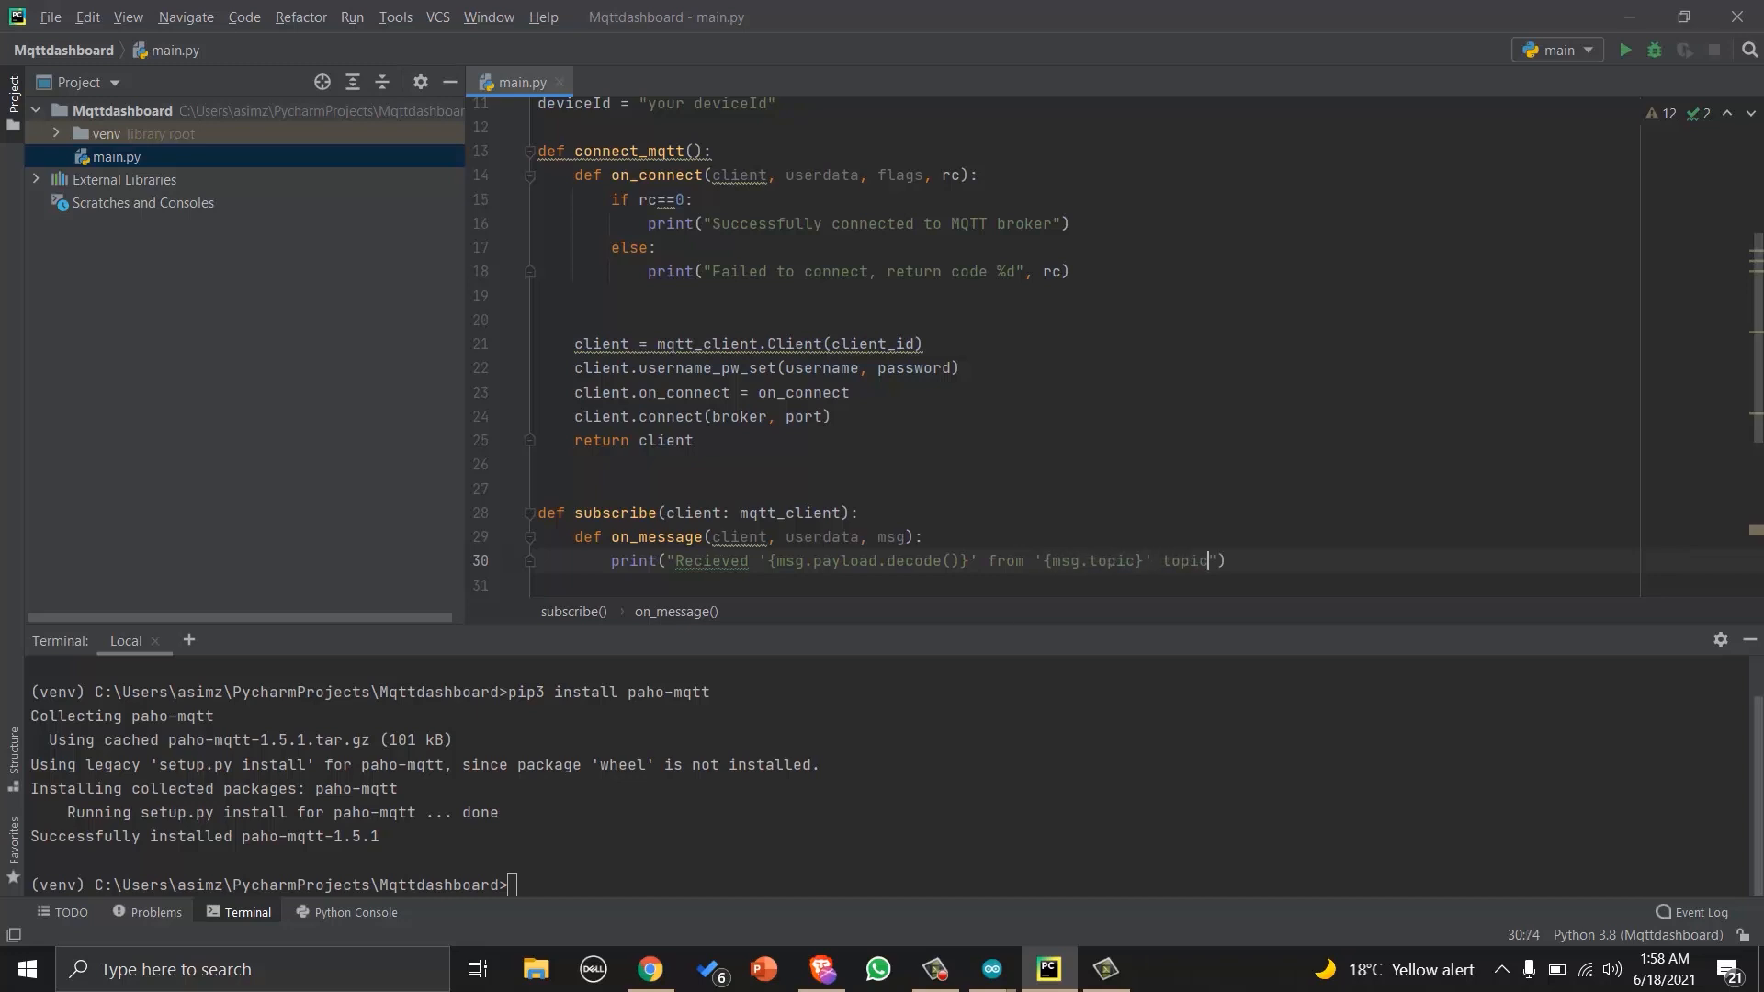
{"action": "type", "text": "client.subscribe(topic_sub)"}
{"action": "type", "text": "def main():"}
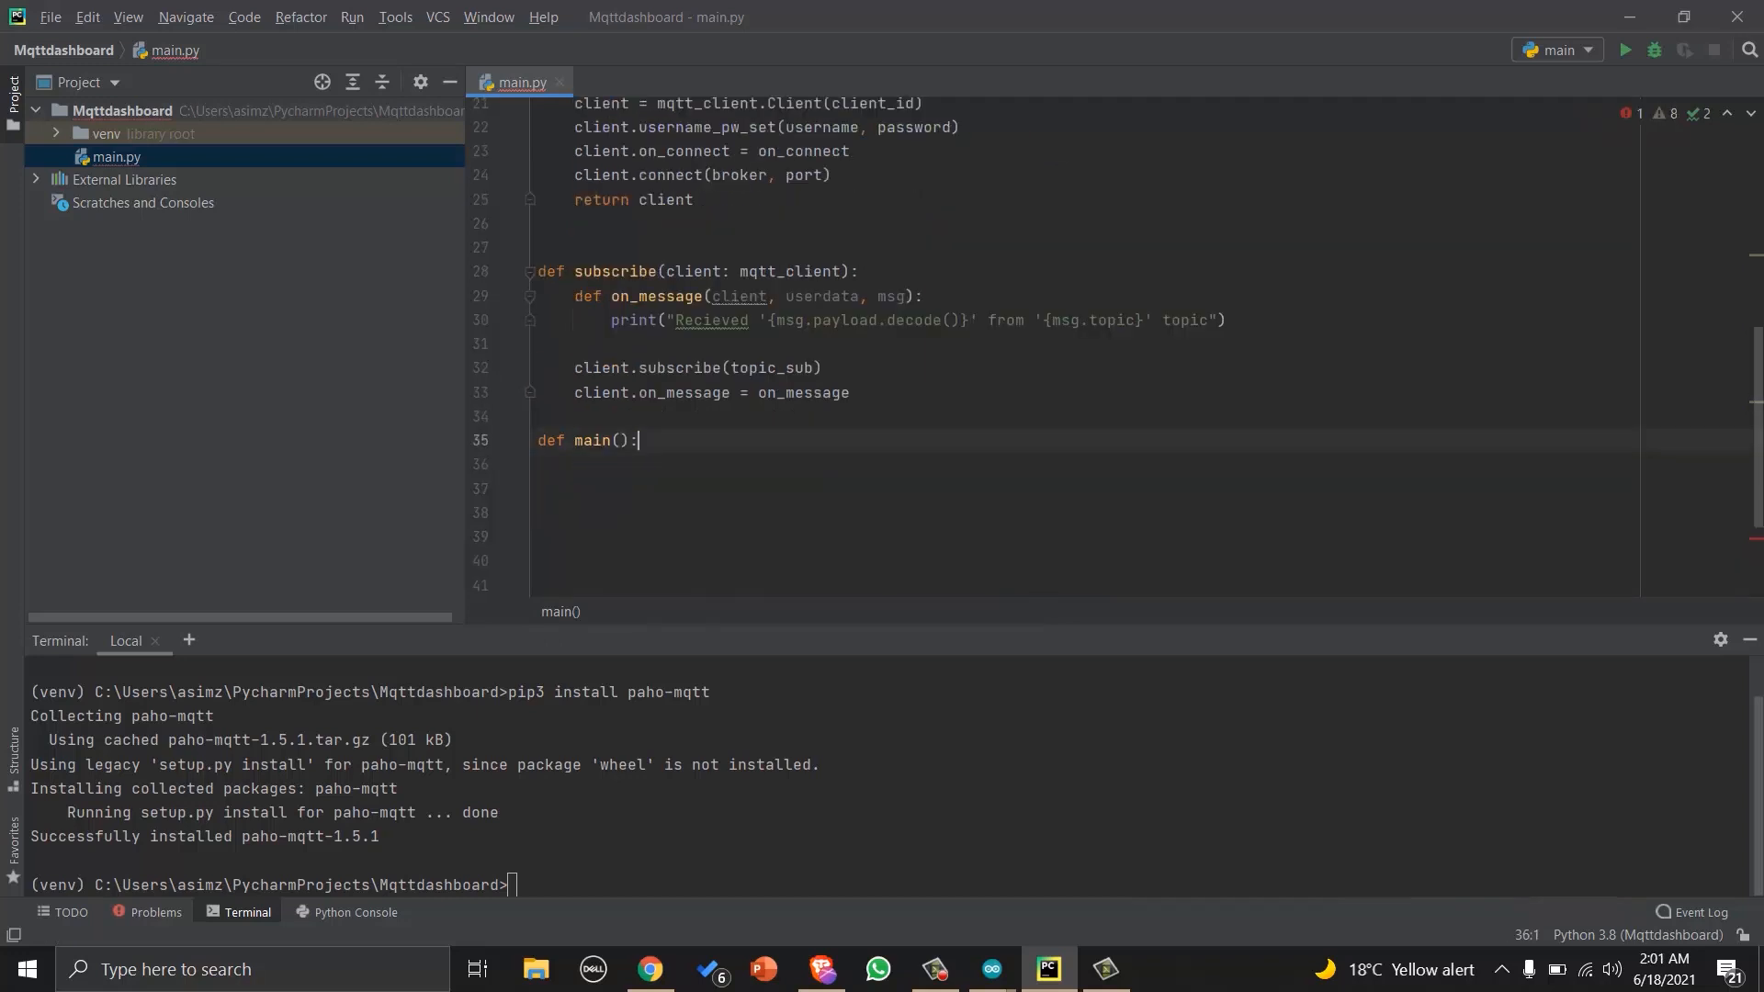
Make main subscribe the client and call client.loop_forever().
{"action": "type", "text": "client = con"}
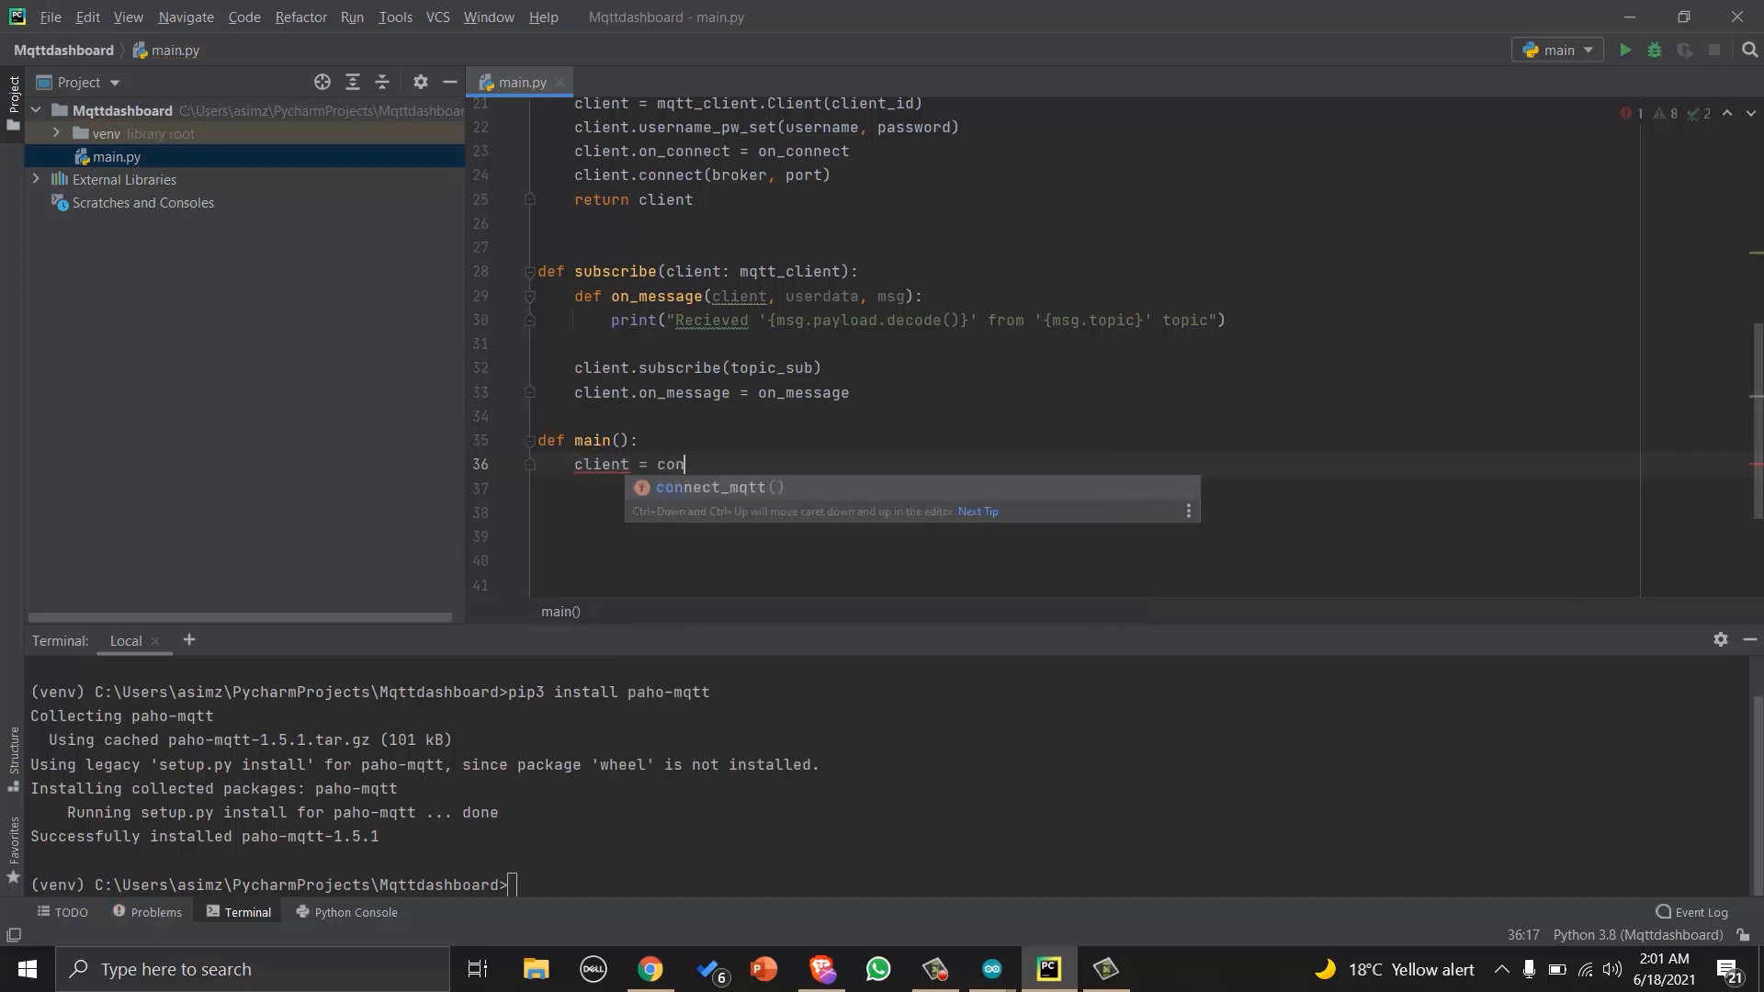
{"action": "scroll", "scroll_direction": "up", "scroll_amount": 3}
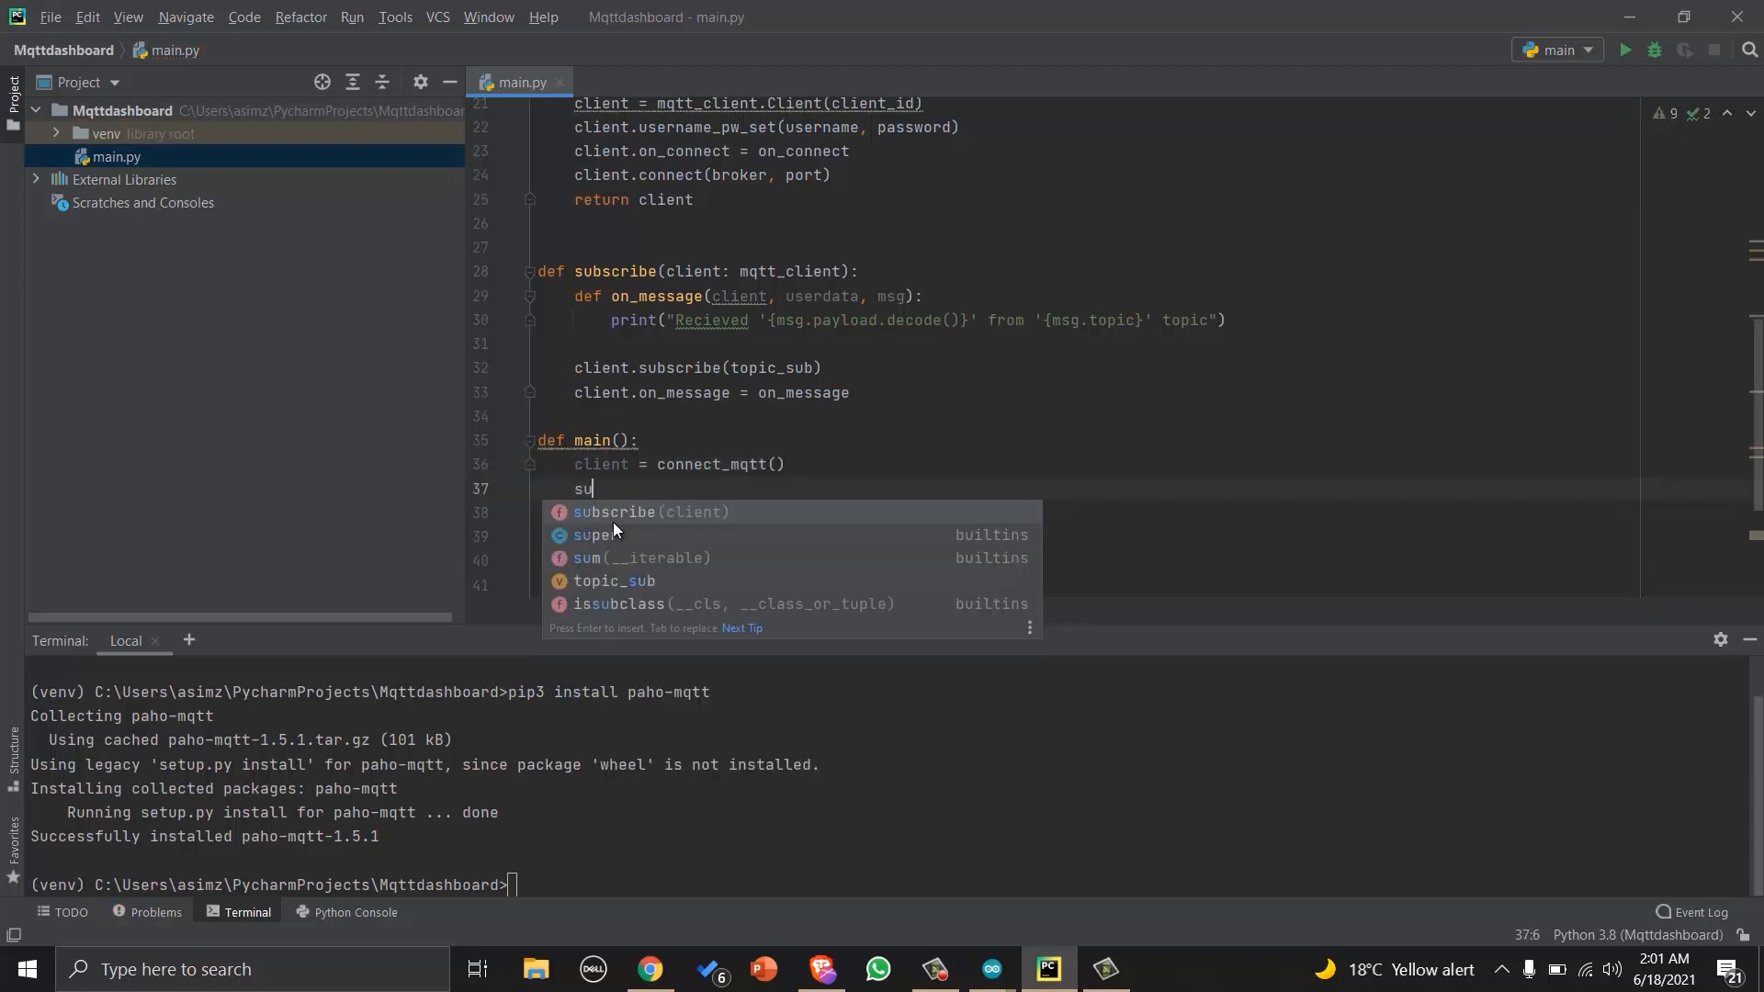
{"action": "type", "text": "bscribe(client"}
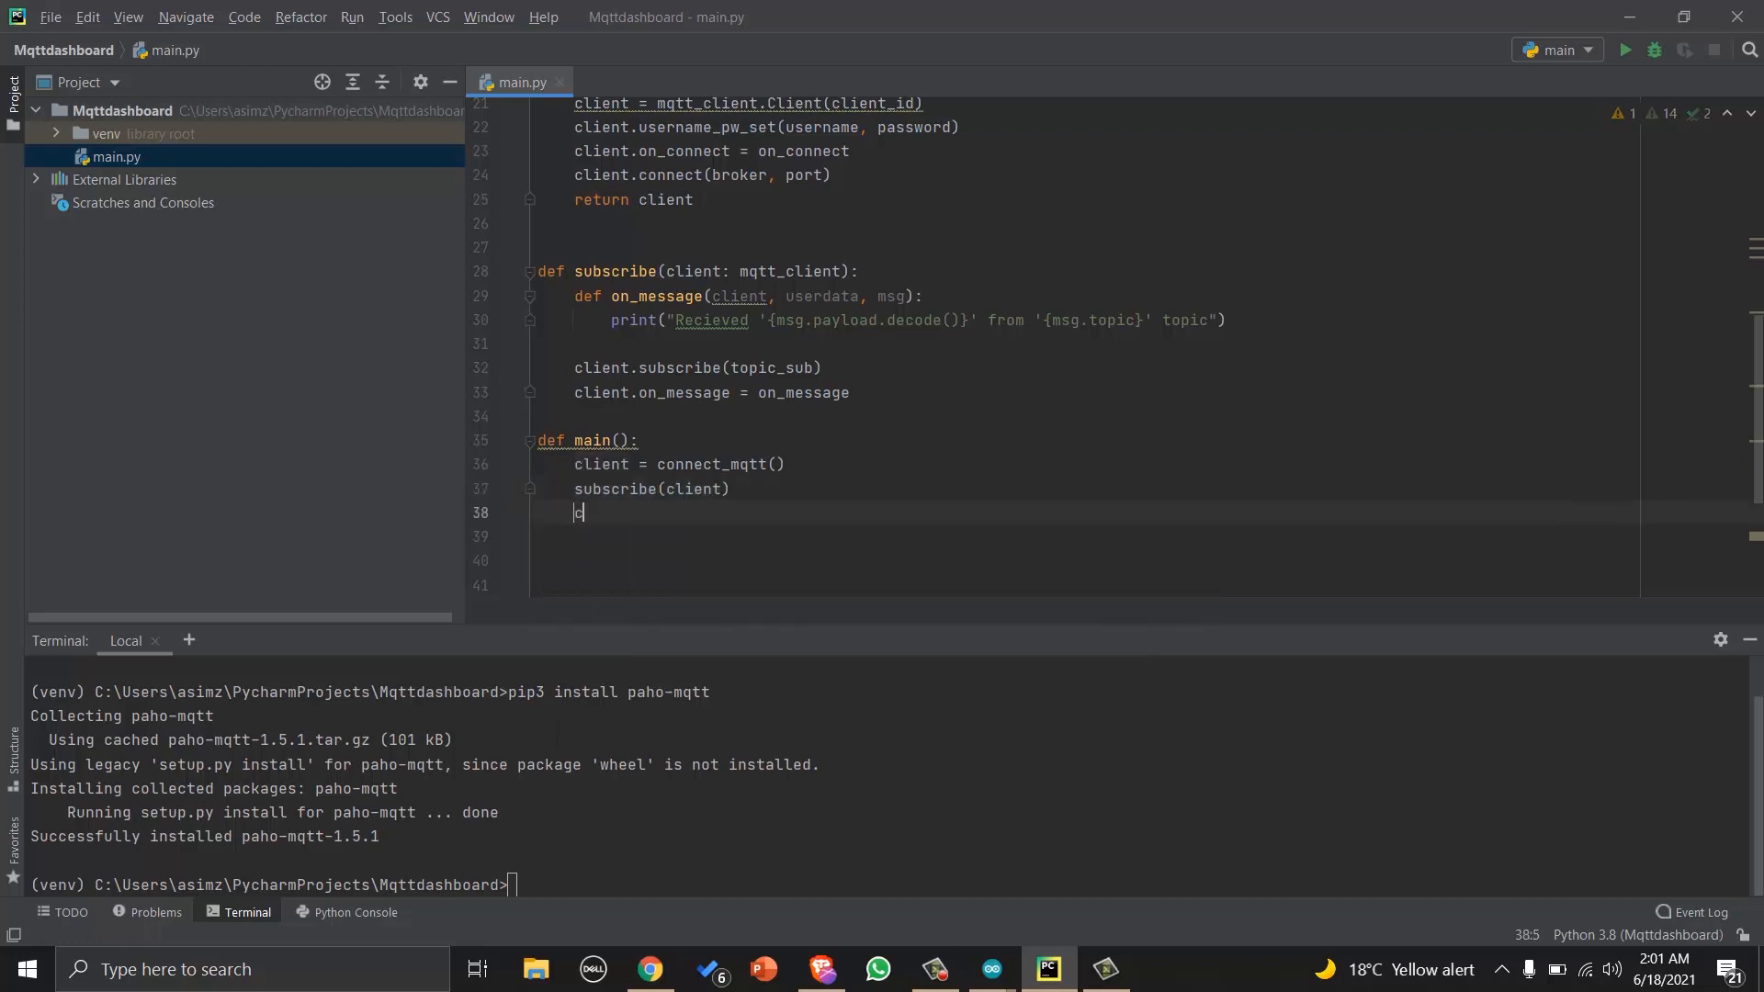
{"action": "type", "text": "lient.loo"}
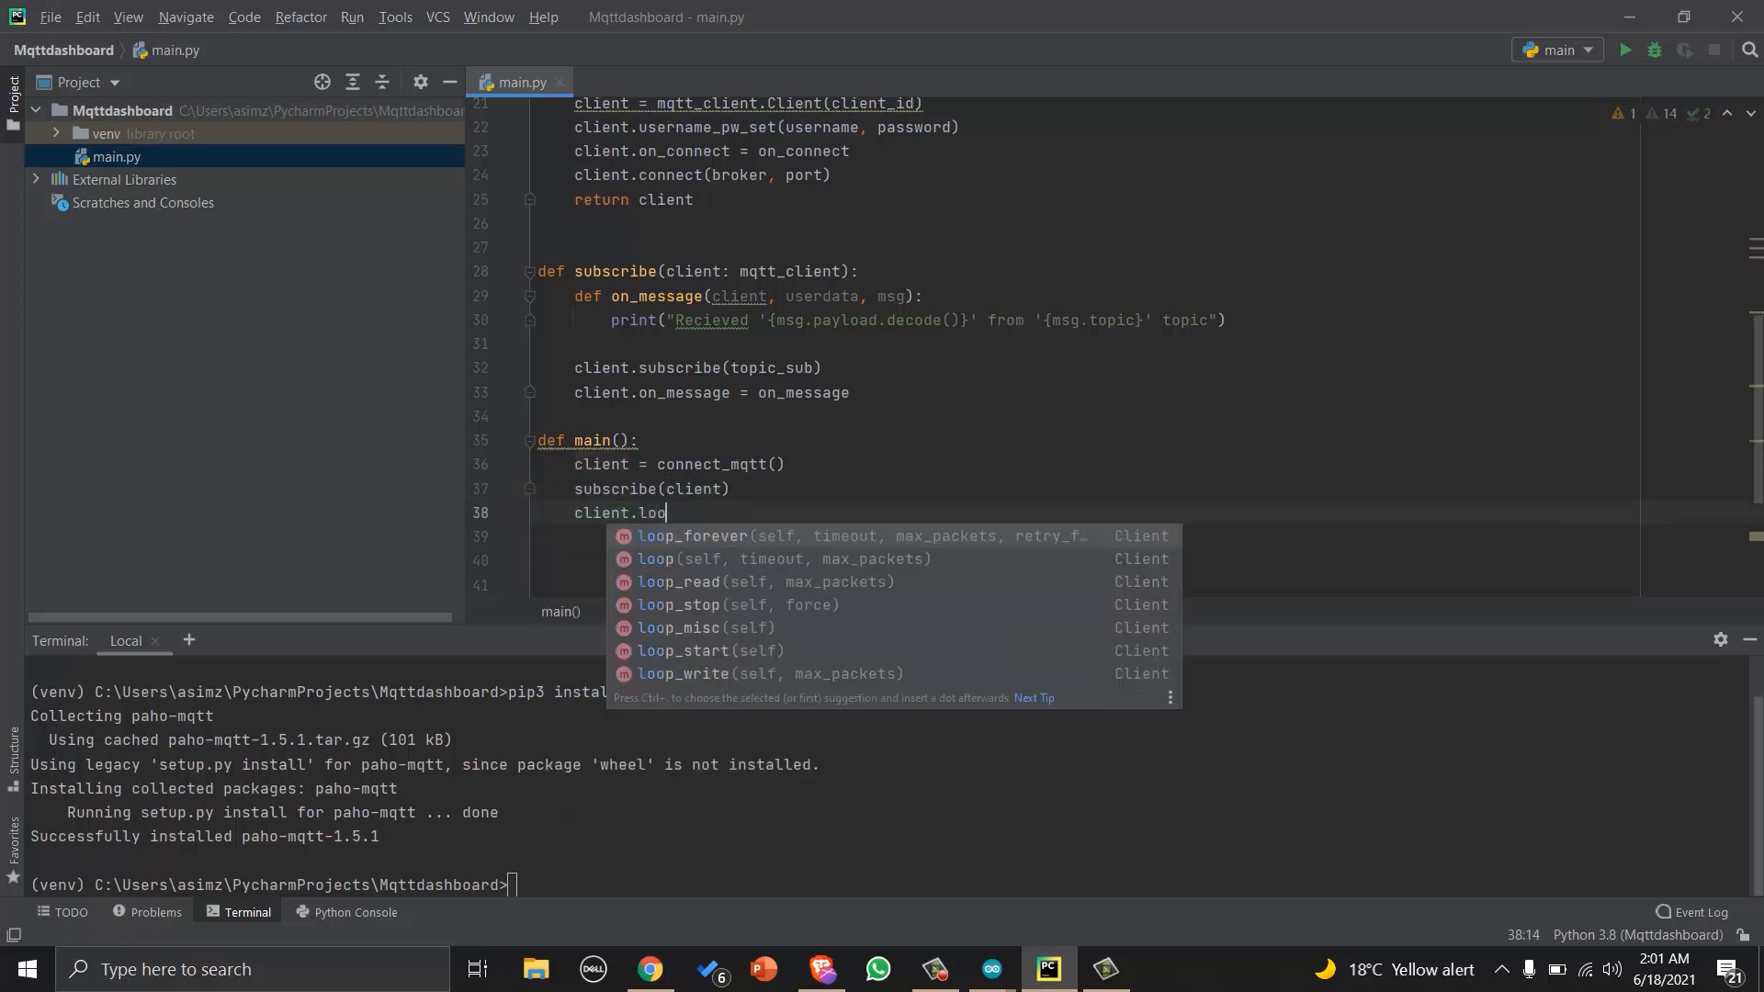
{"action": "type", "text": "p_forever("}
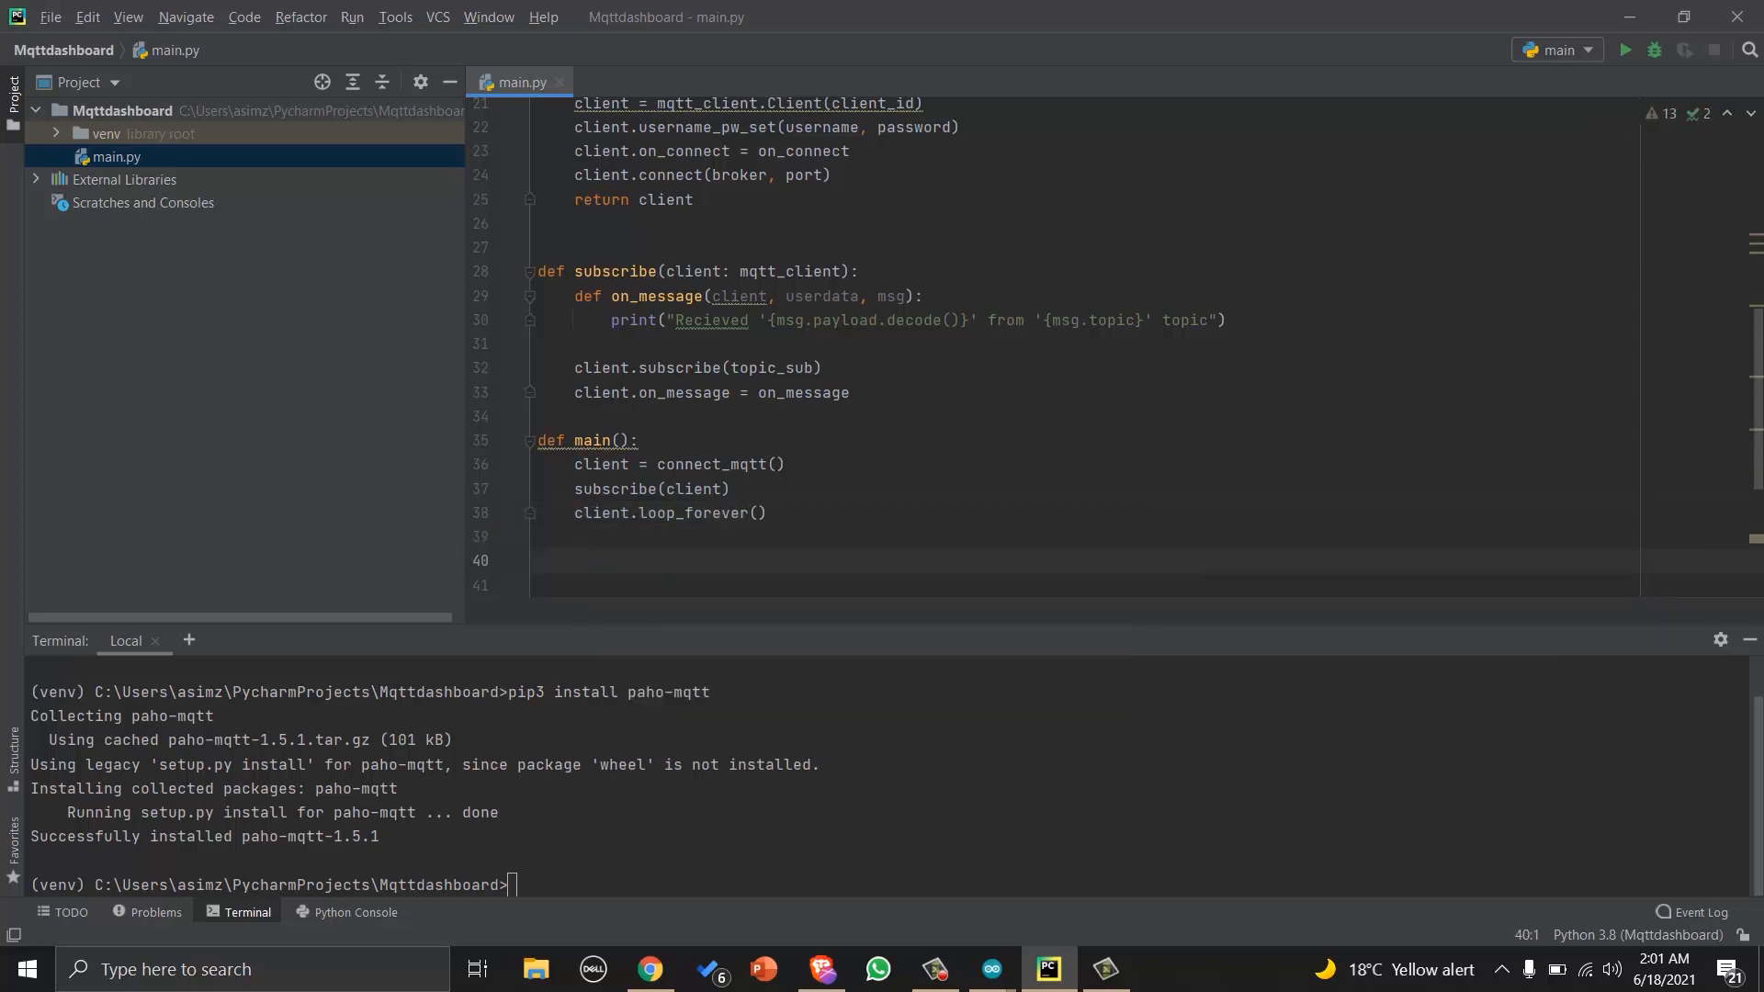
Add the if __name__ == '__main__' guard that calls main().
{"action": "type", "text": "if __name__"}
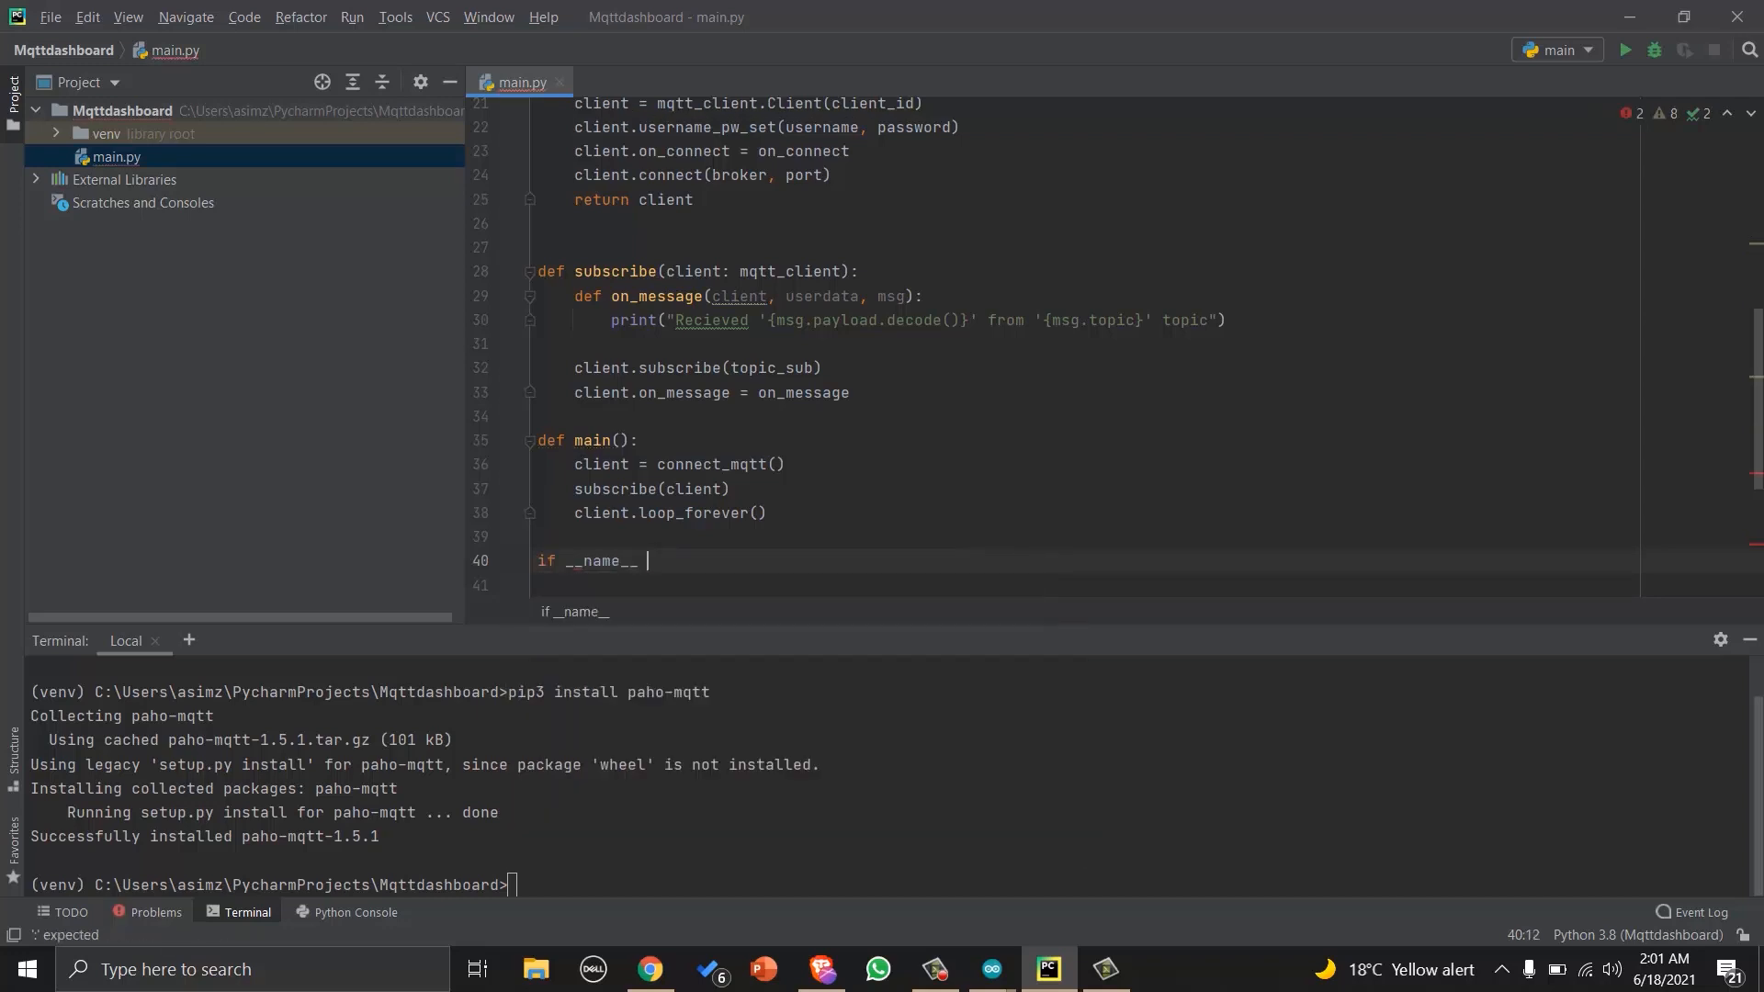
{"action": "type", "text": "=="}
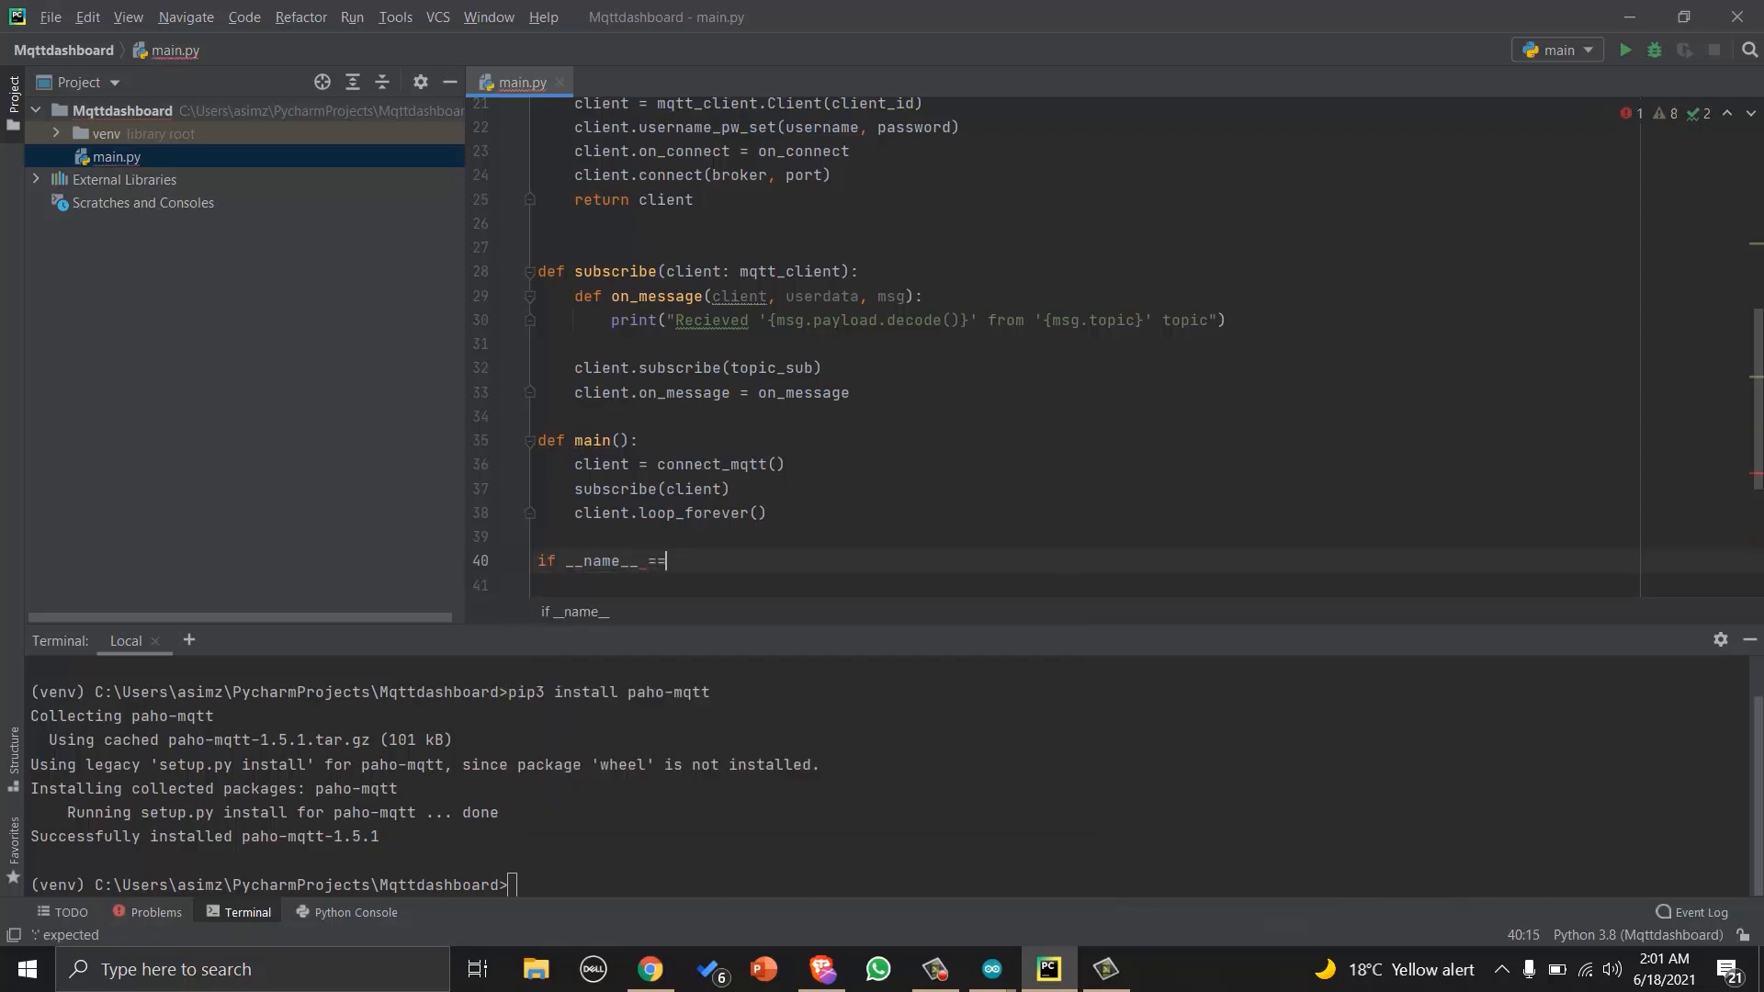
{"action": "type", "text": "'"}
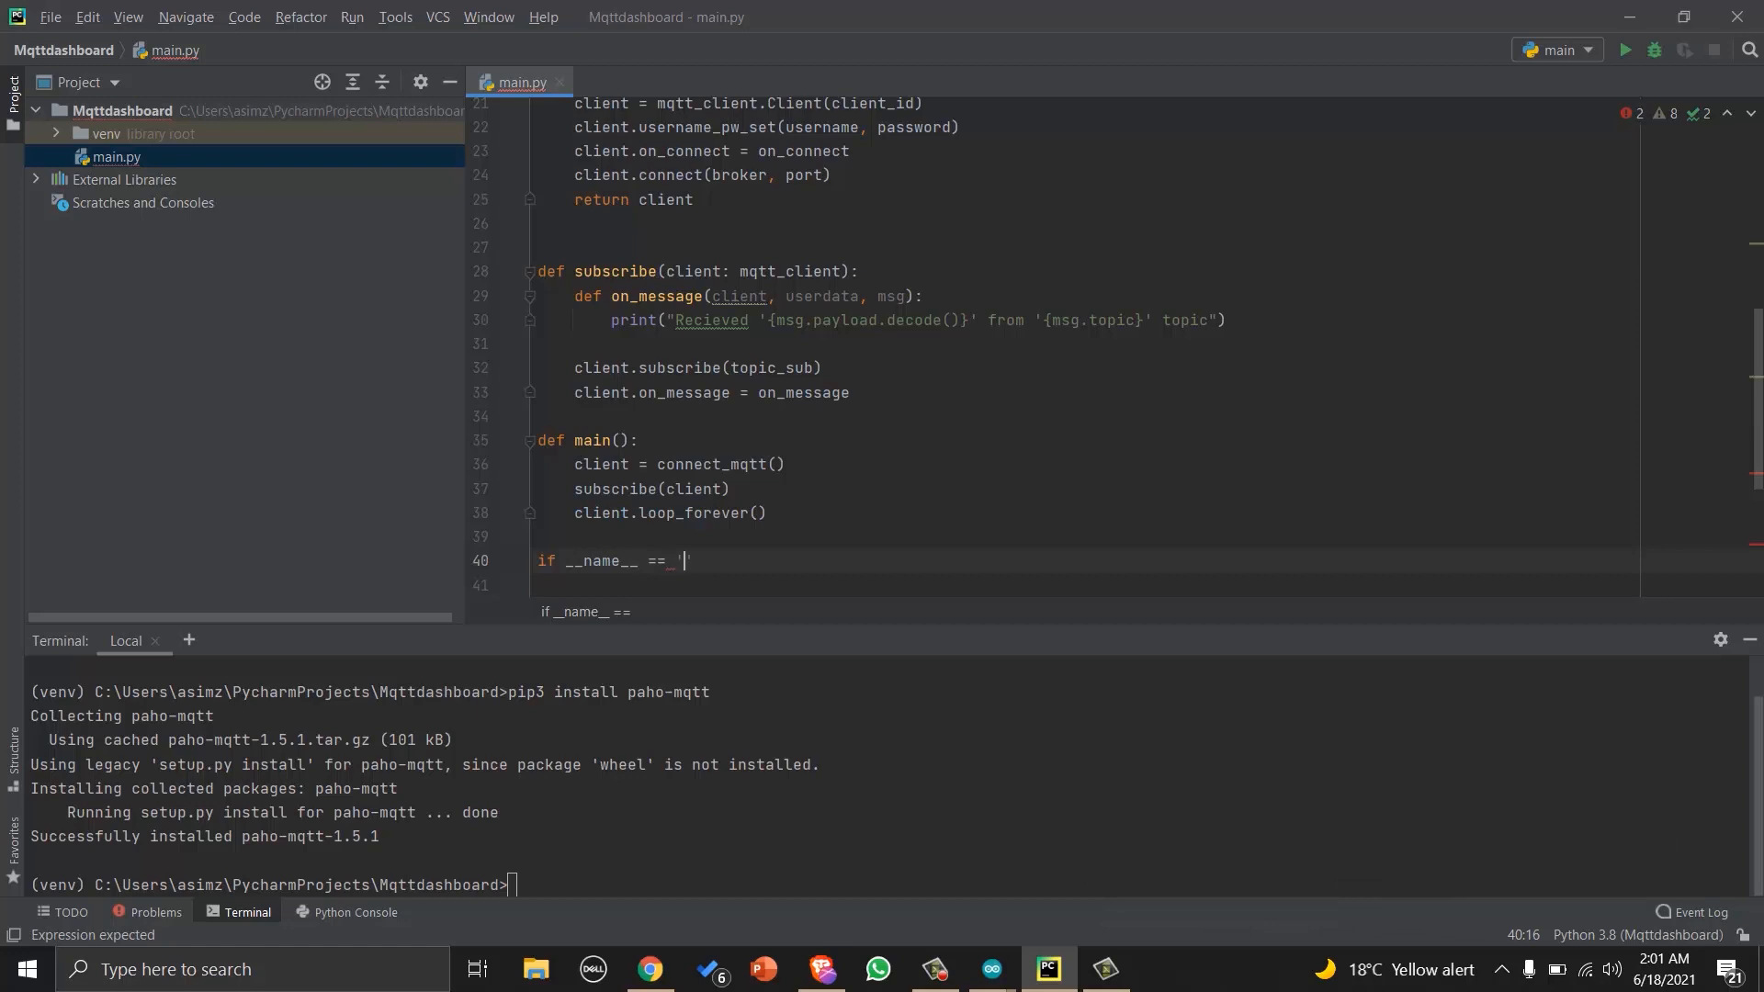
{"action": "type", "text": "__main__':"}
{"action": "left_click", "coordinate": [1084, 584]}
{"action": "type", "text": "main()"}
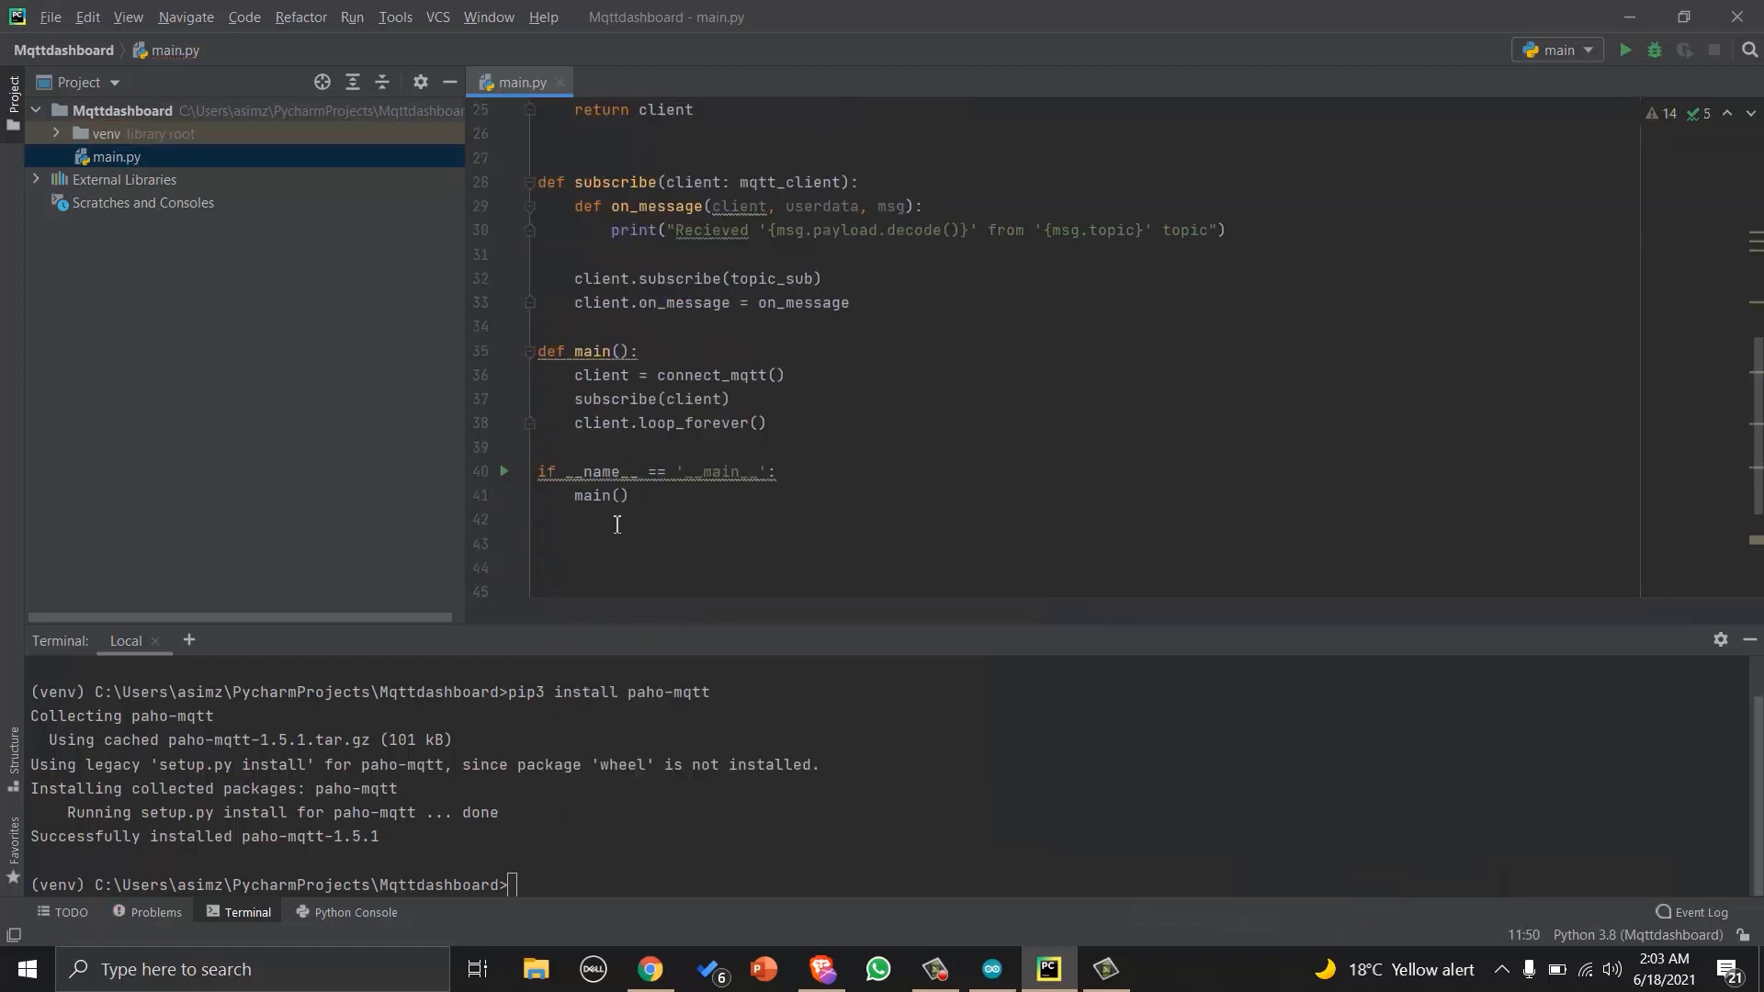
View the Arduino Serial Monitor showing 28.20°C temperature and 56% humidity output.
{"action": "left_click", "coordinate": [990, 970]}
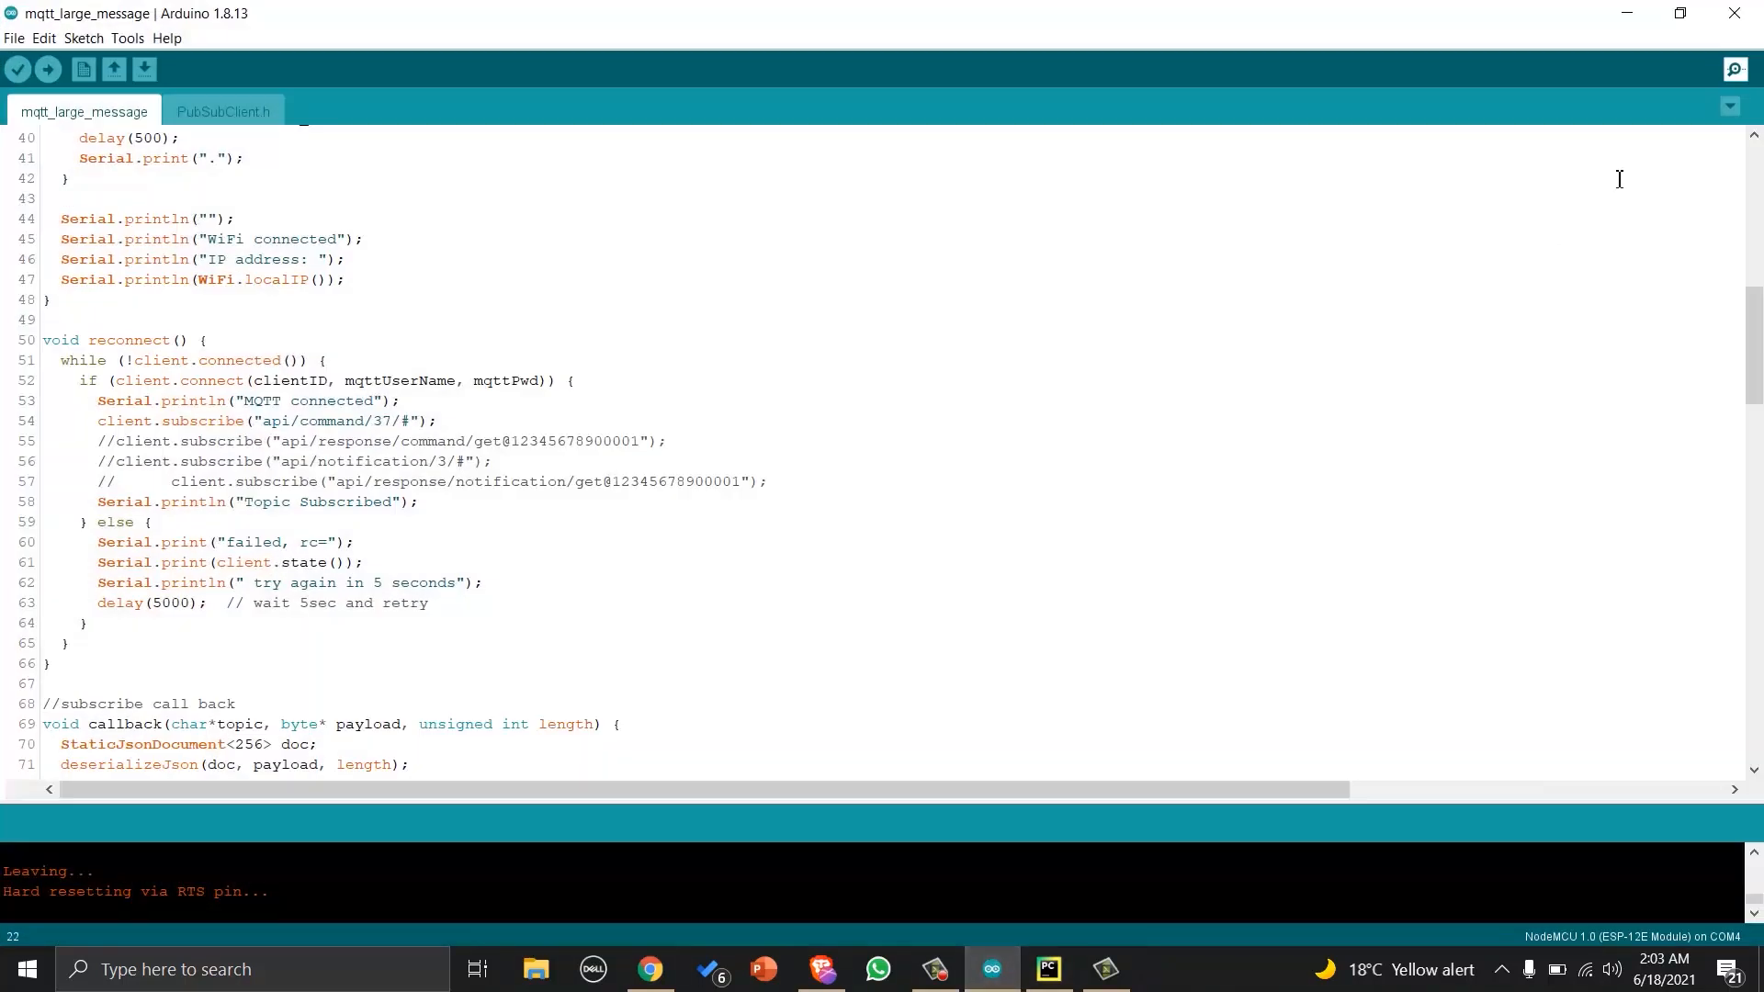
{"action": "left_click", "coordinate": [1735, 69]}
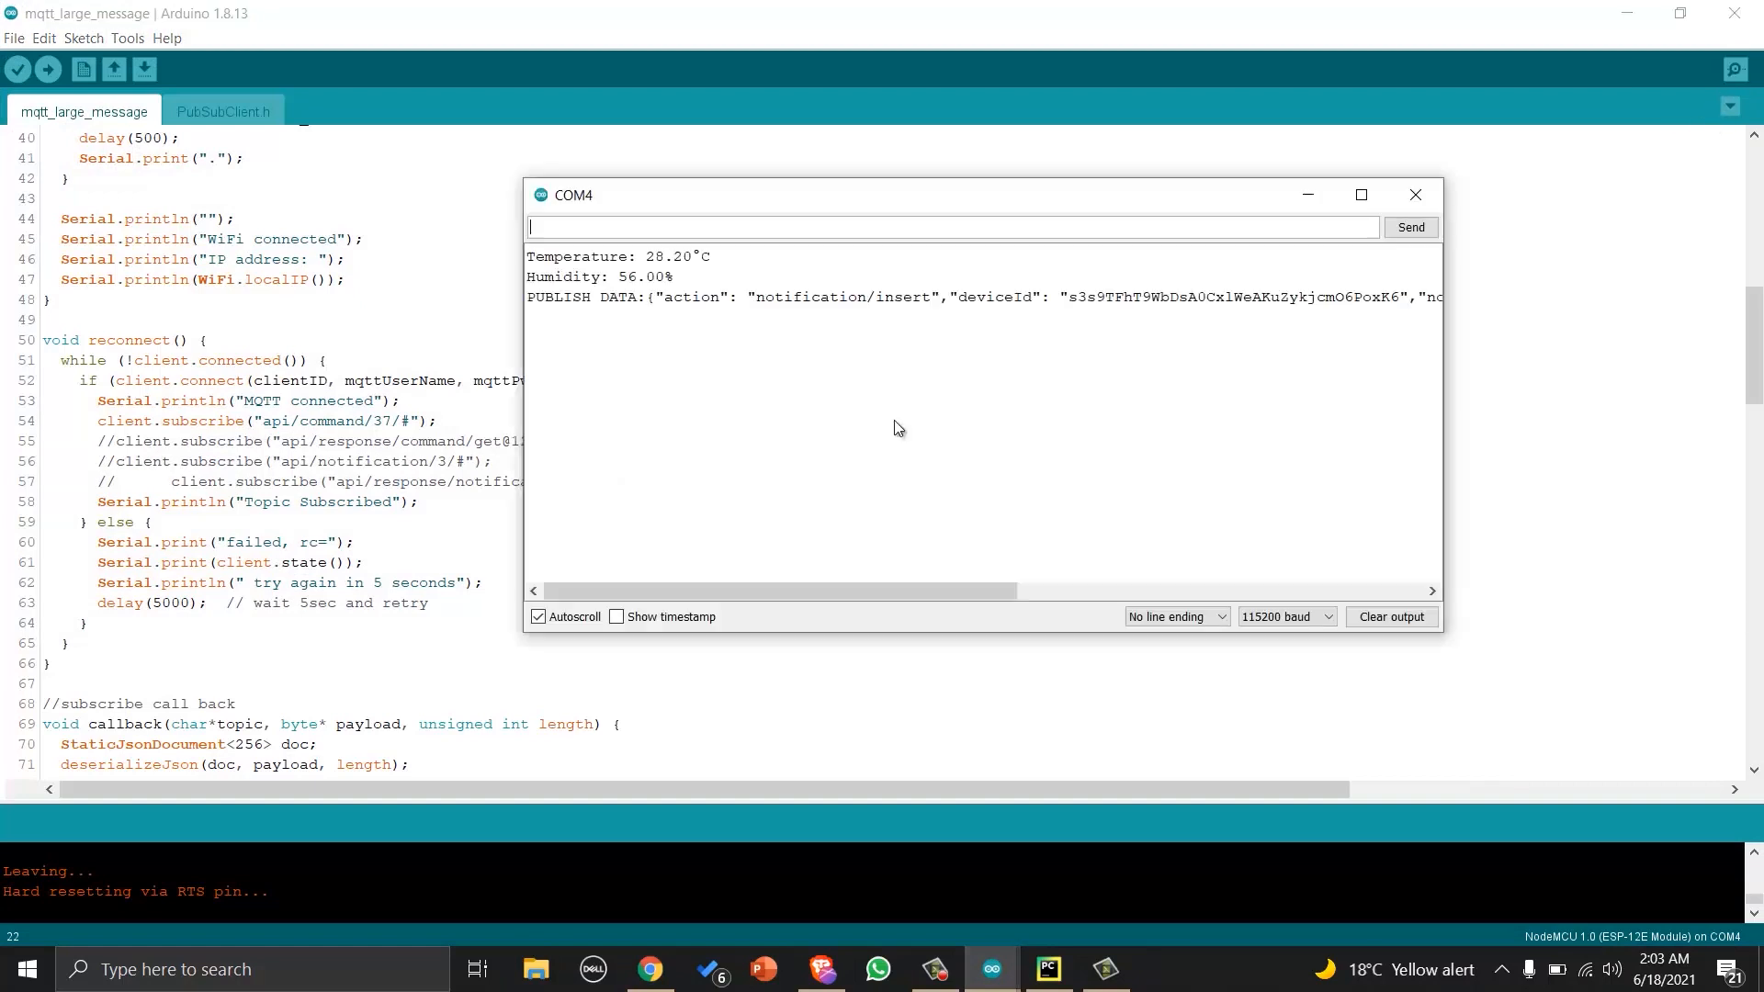
{"action": "mouse_move", "coordinate": [658, 275]}
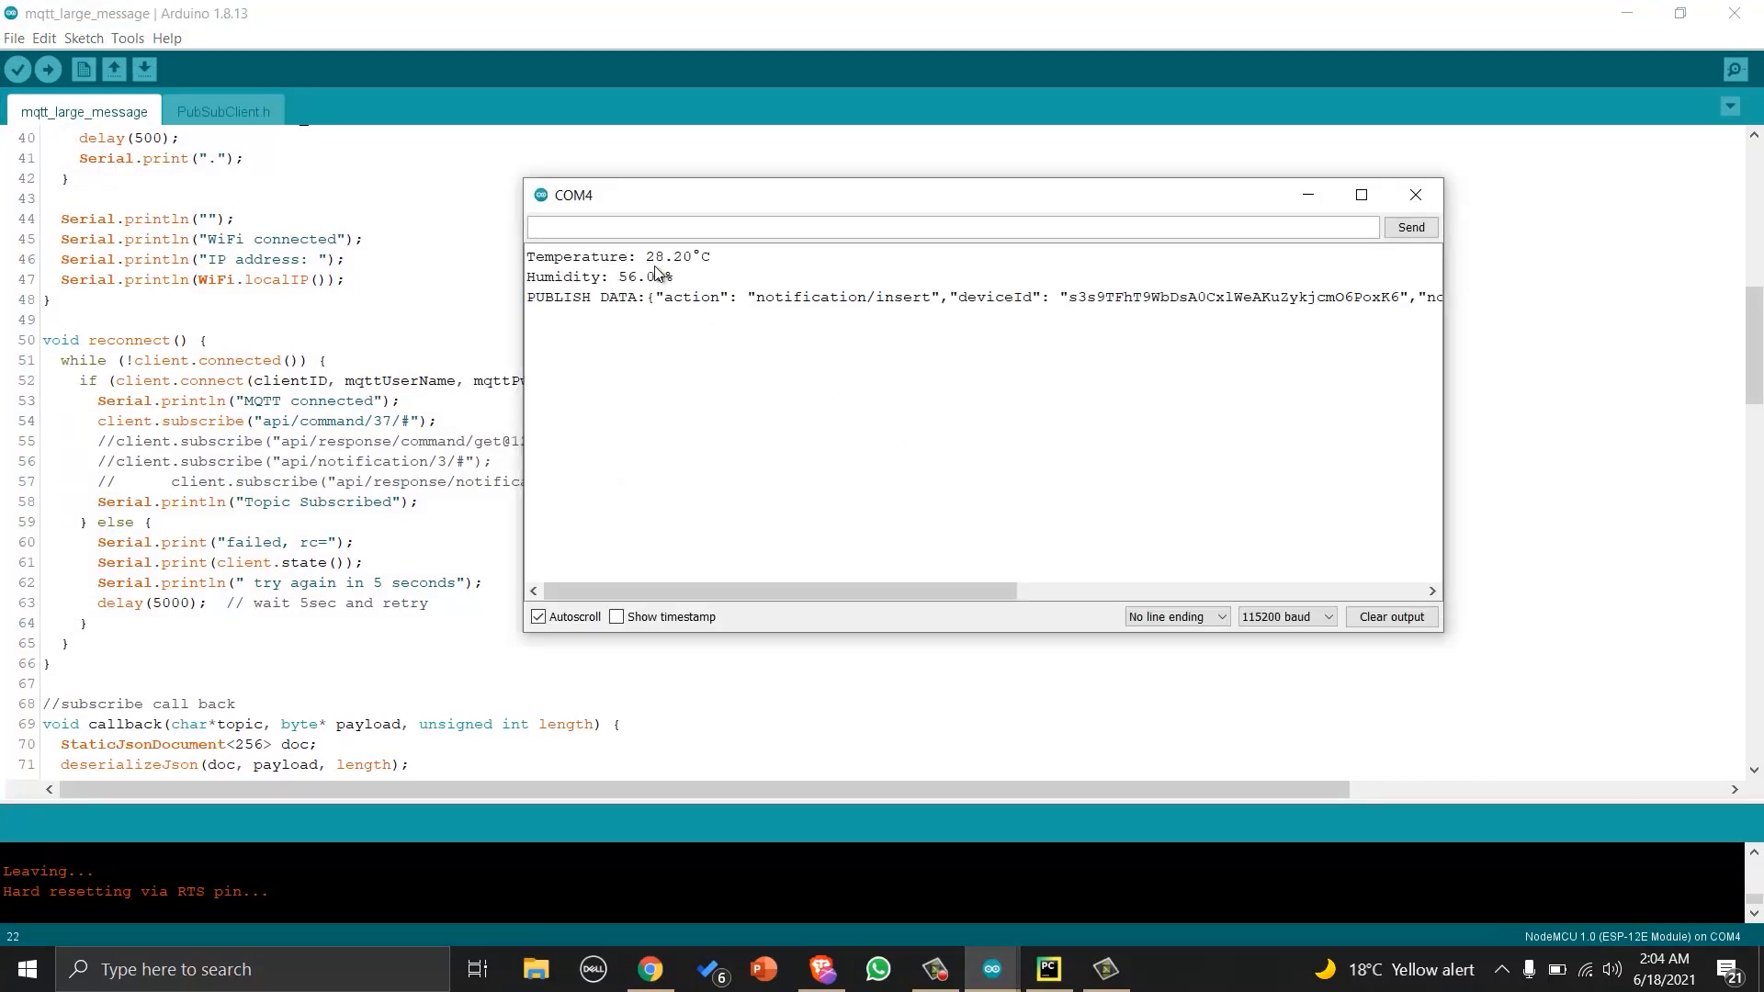
{"action": "left_click_drag", "start_coordinate": [525, 255], "coordinate": [716, 297]}
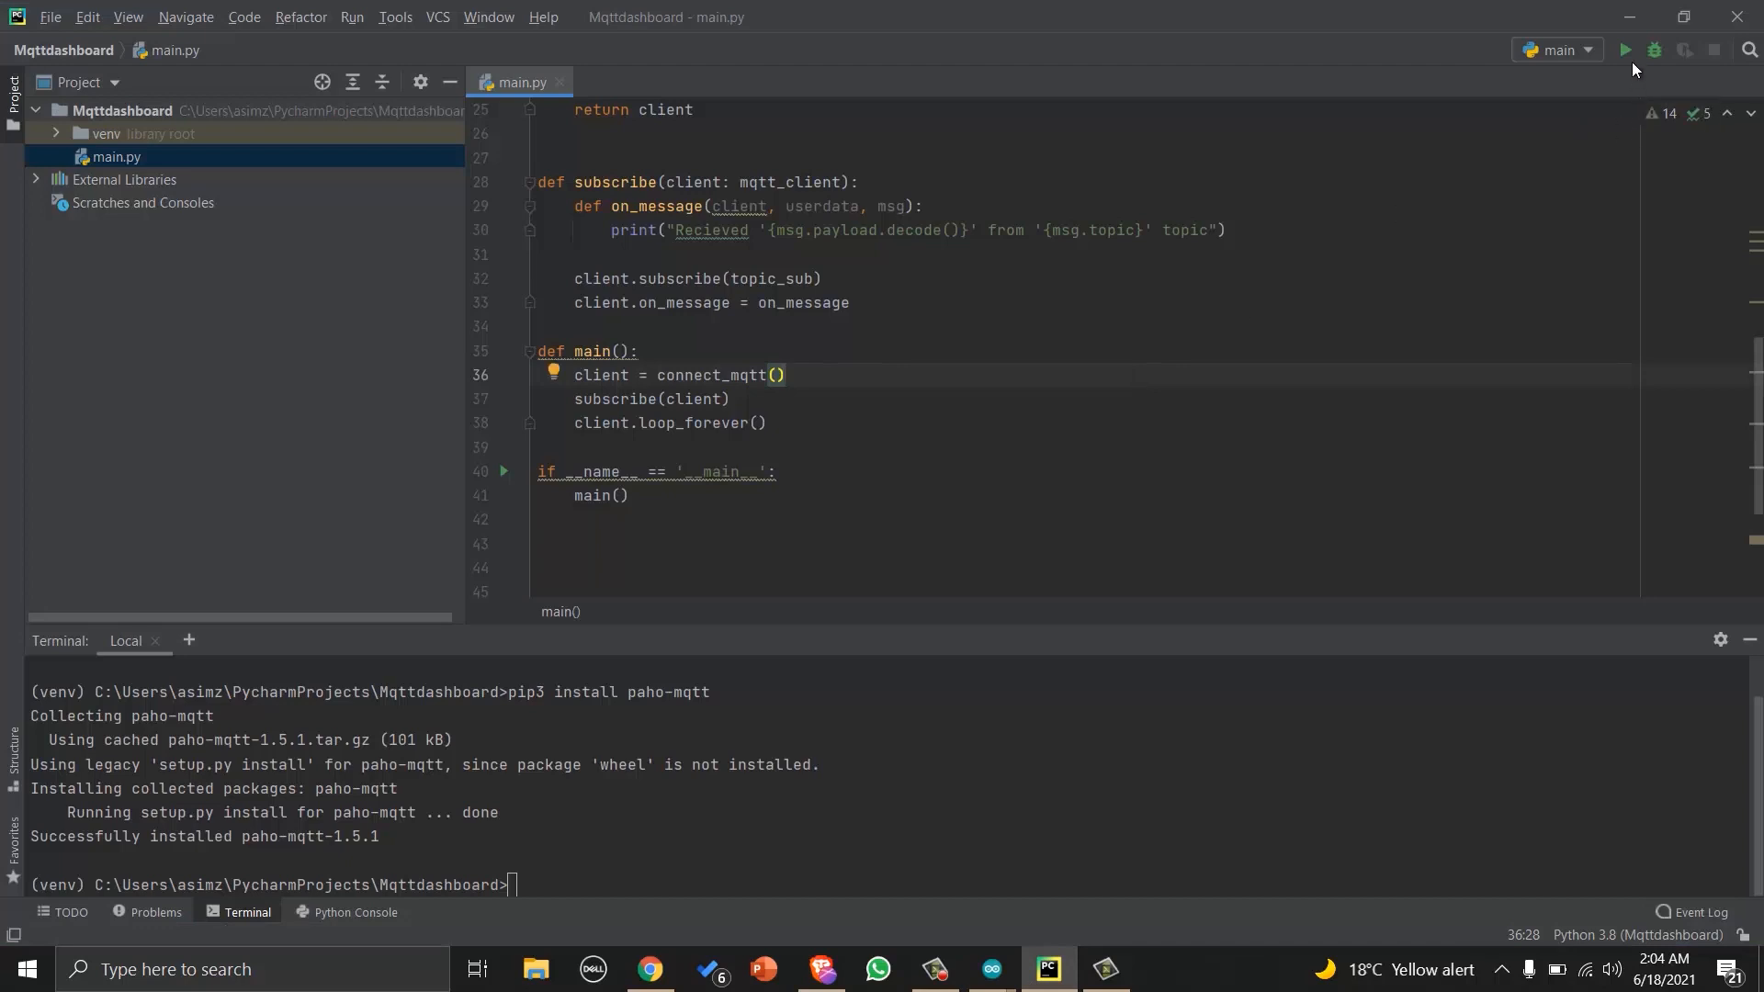
Run main.py to confirm the broker connection, stop it, and begin fixing the message print line.
{"action": "left_click", "coordinate": [1624, 50]}
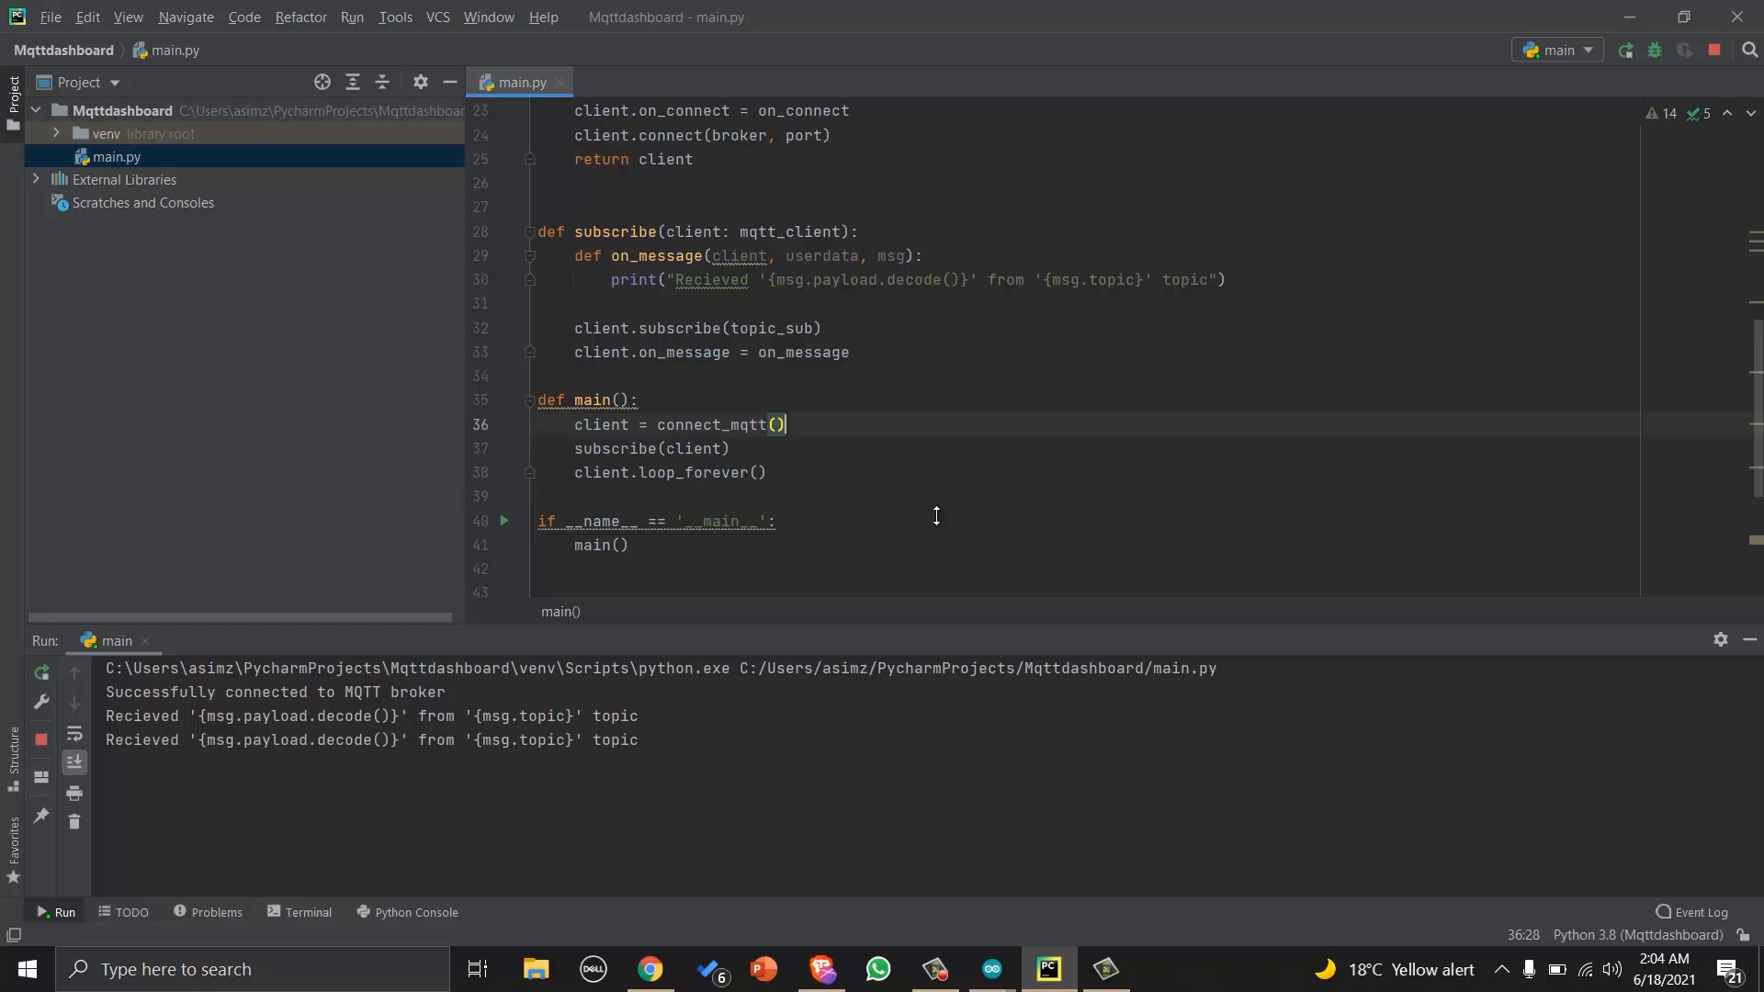
{"action": "left_click", "coordinate": [1714, 51]}
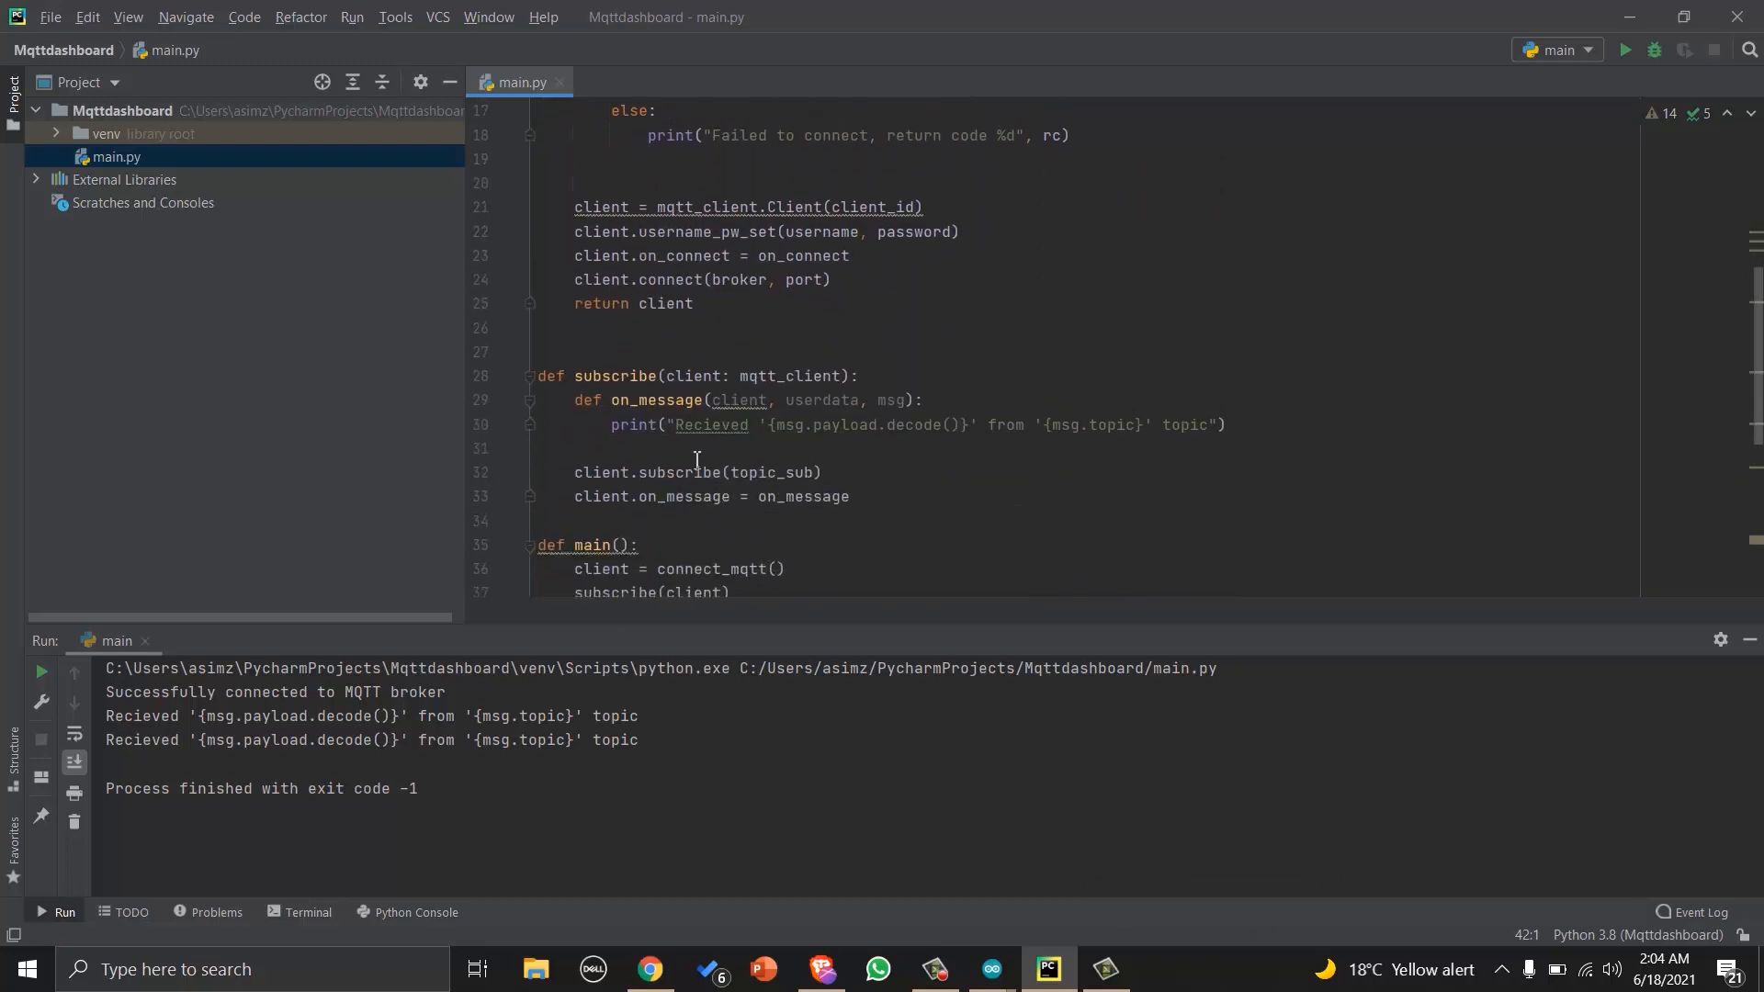
{"action": "left_click", "coordinate": [664, 424]}
{"action": "type", "text": "f"}
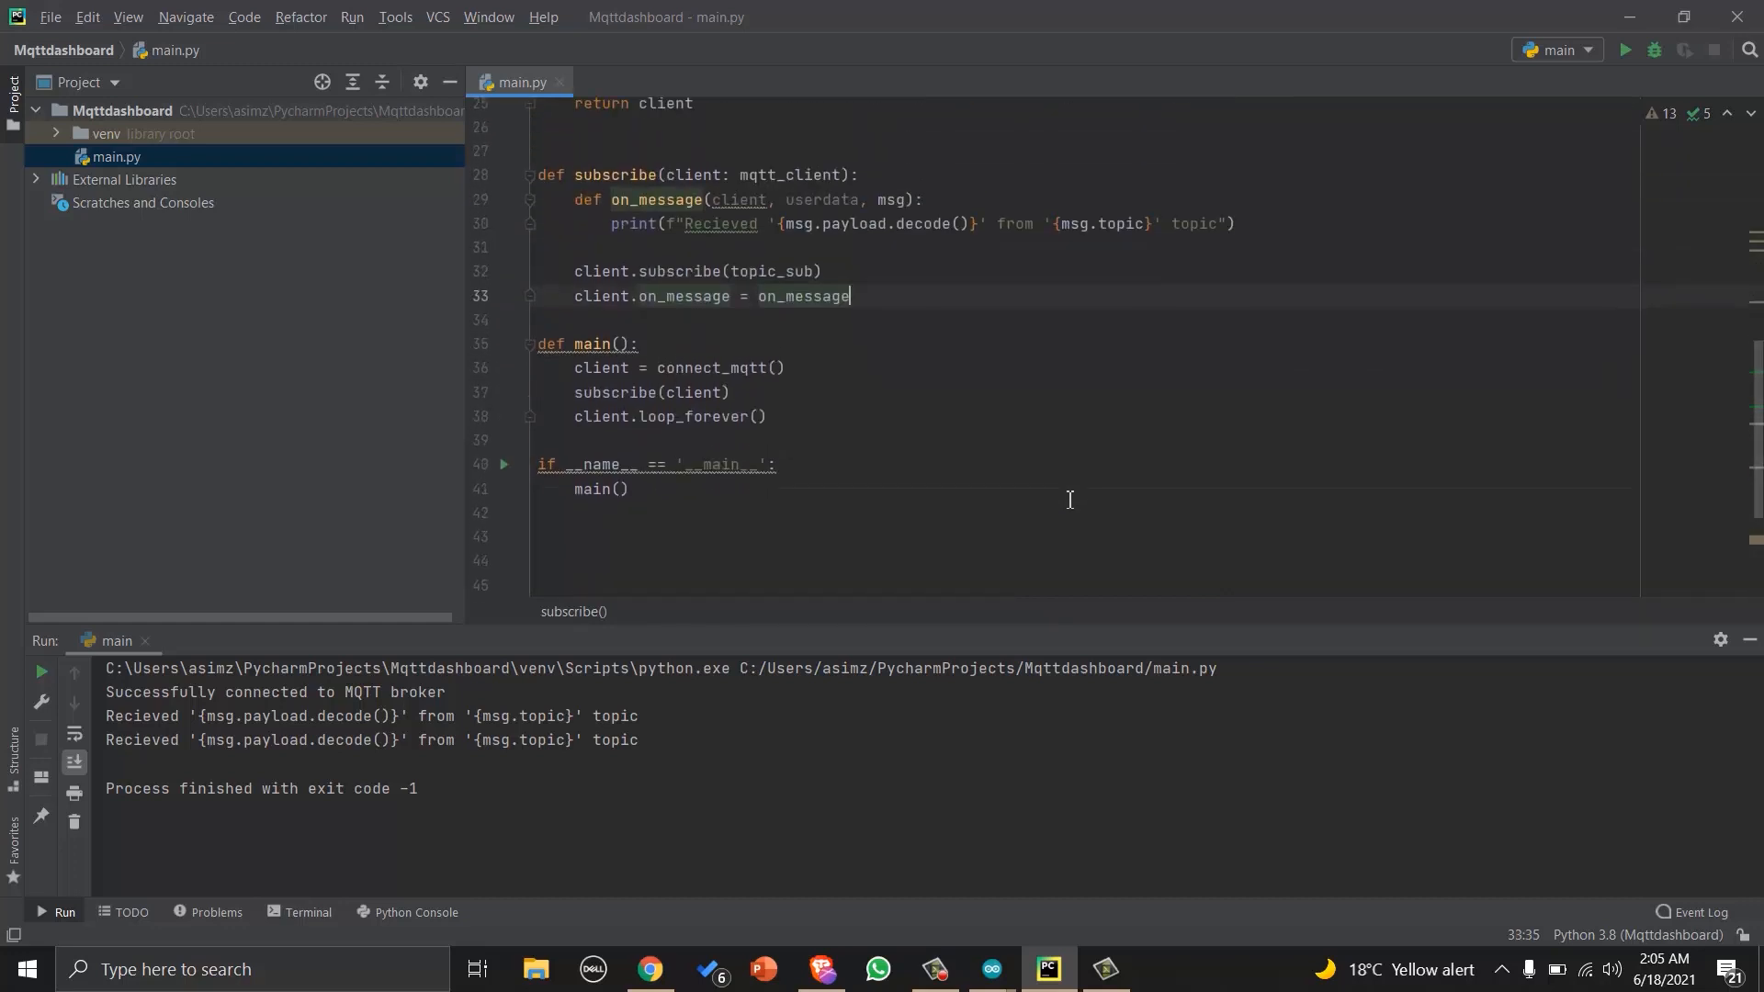
Rerun with the f-string fix so real JSON payloads print, stop it, and select a received message.
{"action": "left_click", "coordinate": [41, 672]}
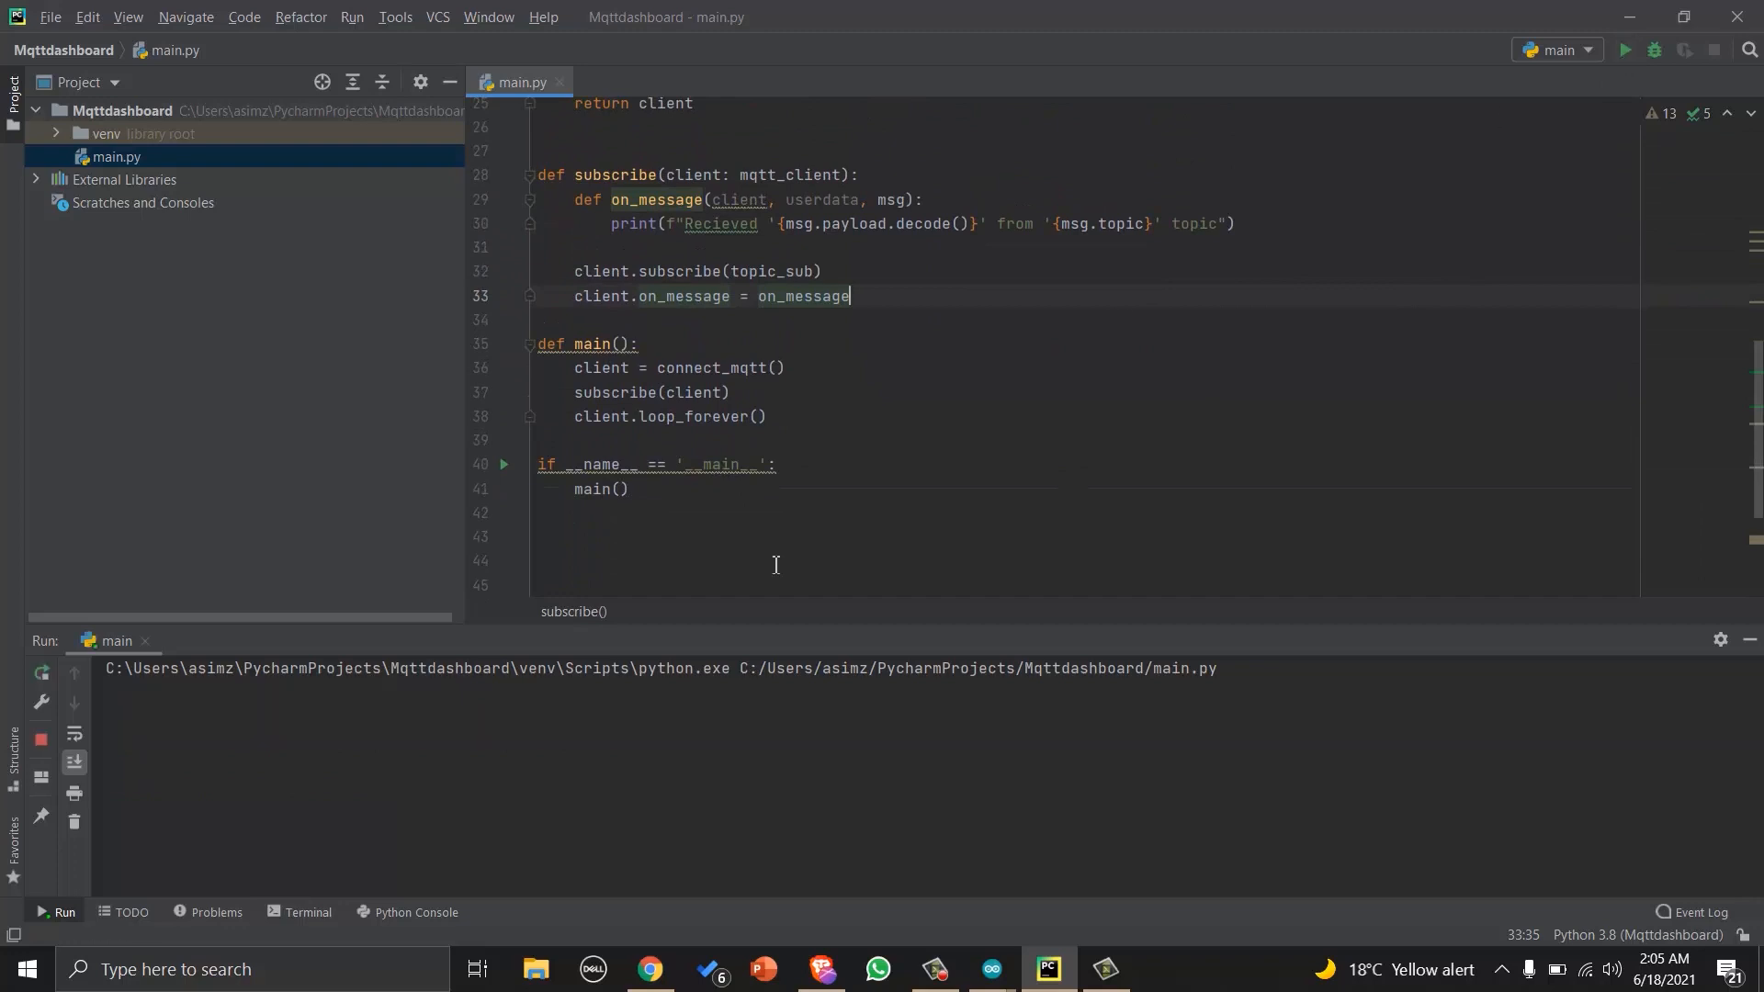
{"action": "left_click", "coordinate": [1624, 50]}
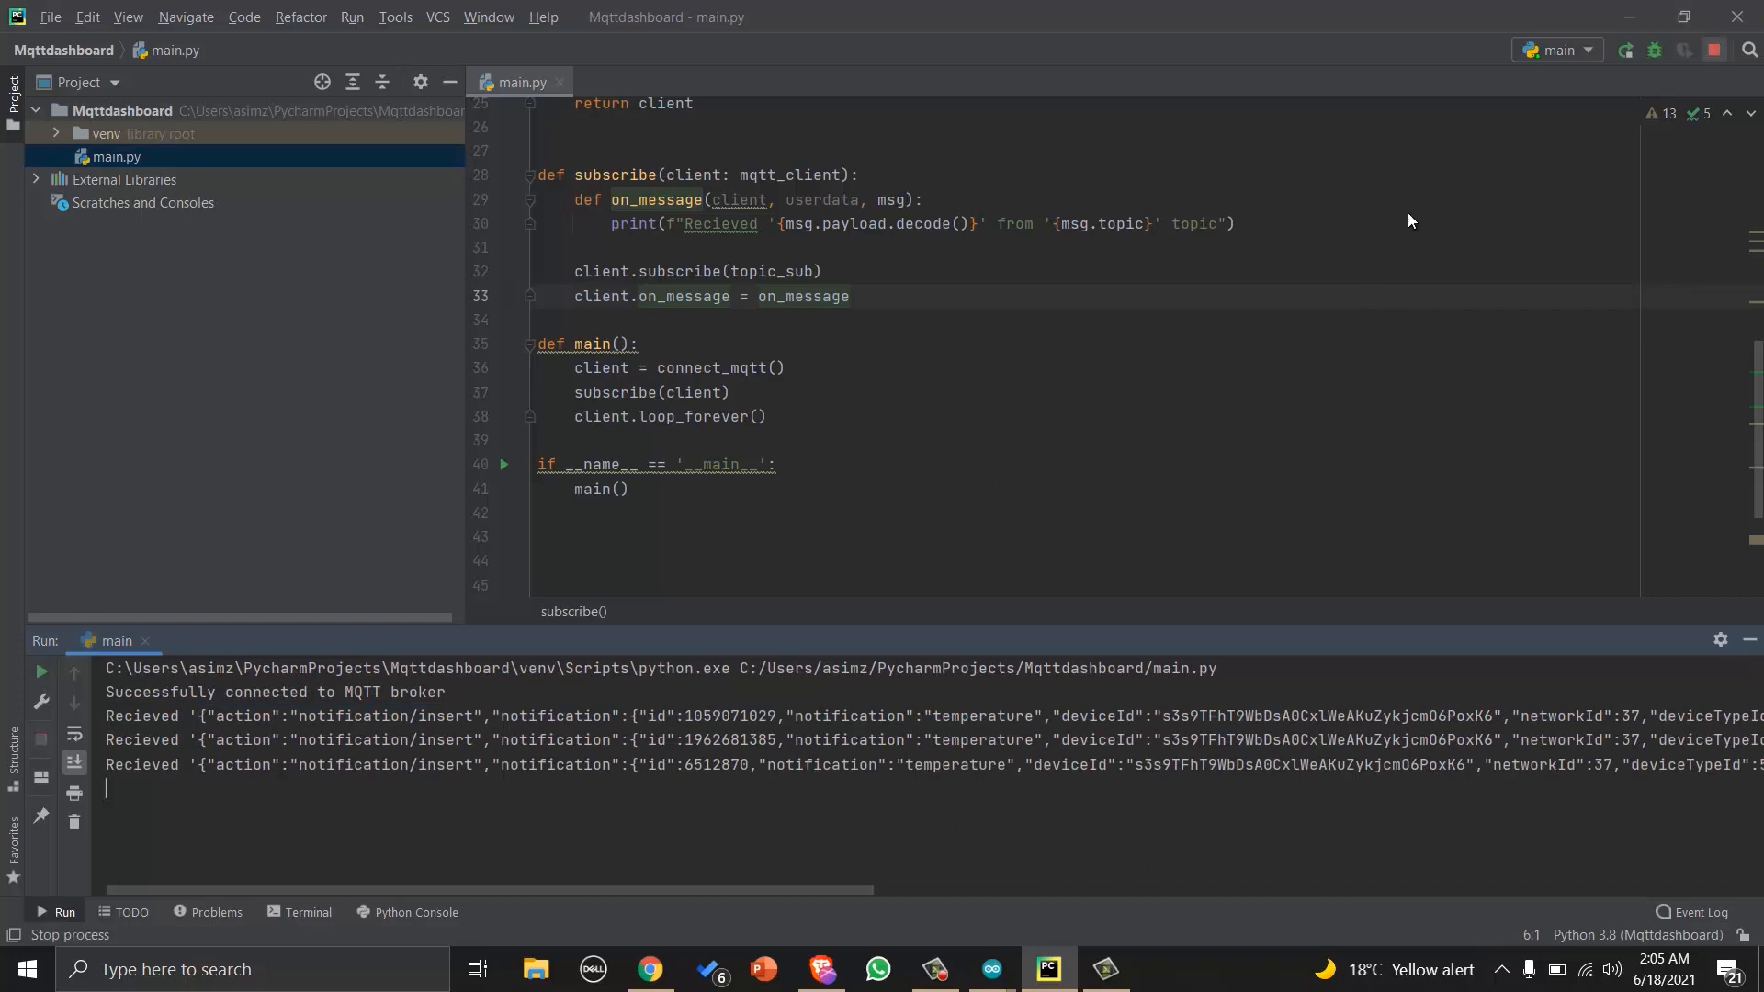
{"action": "left_click", "coordinate": [41, 739]}
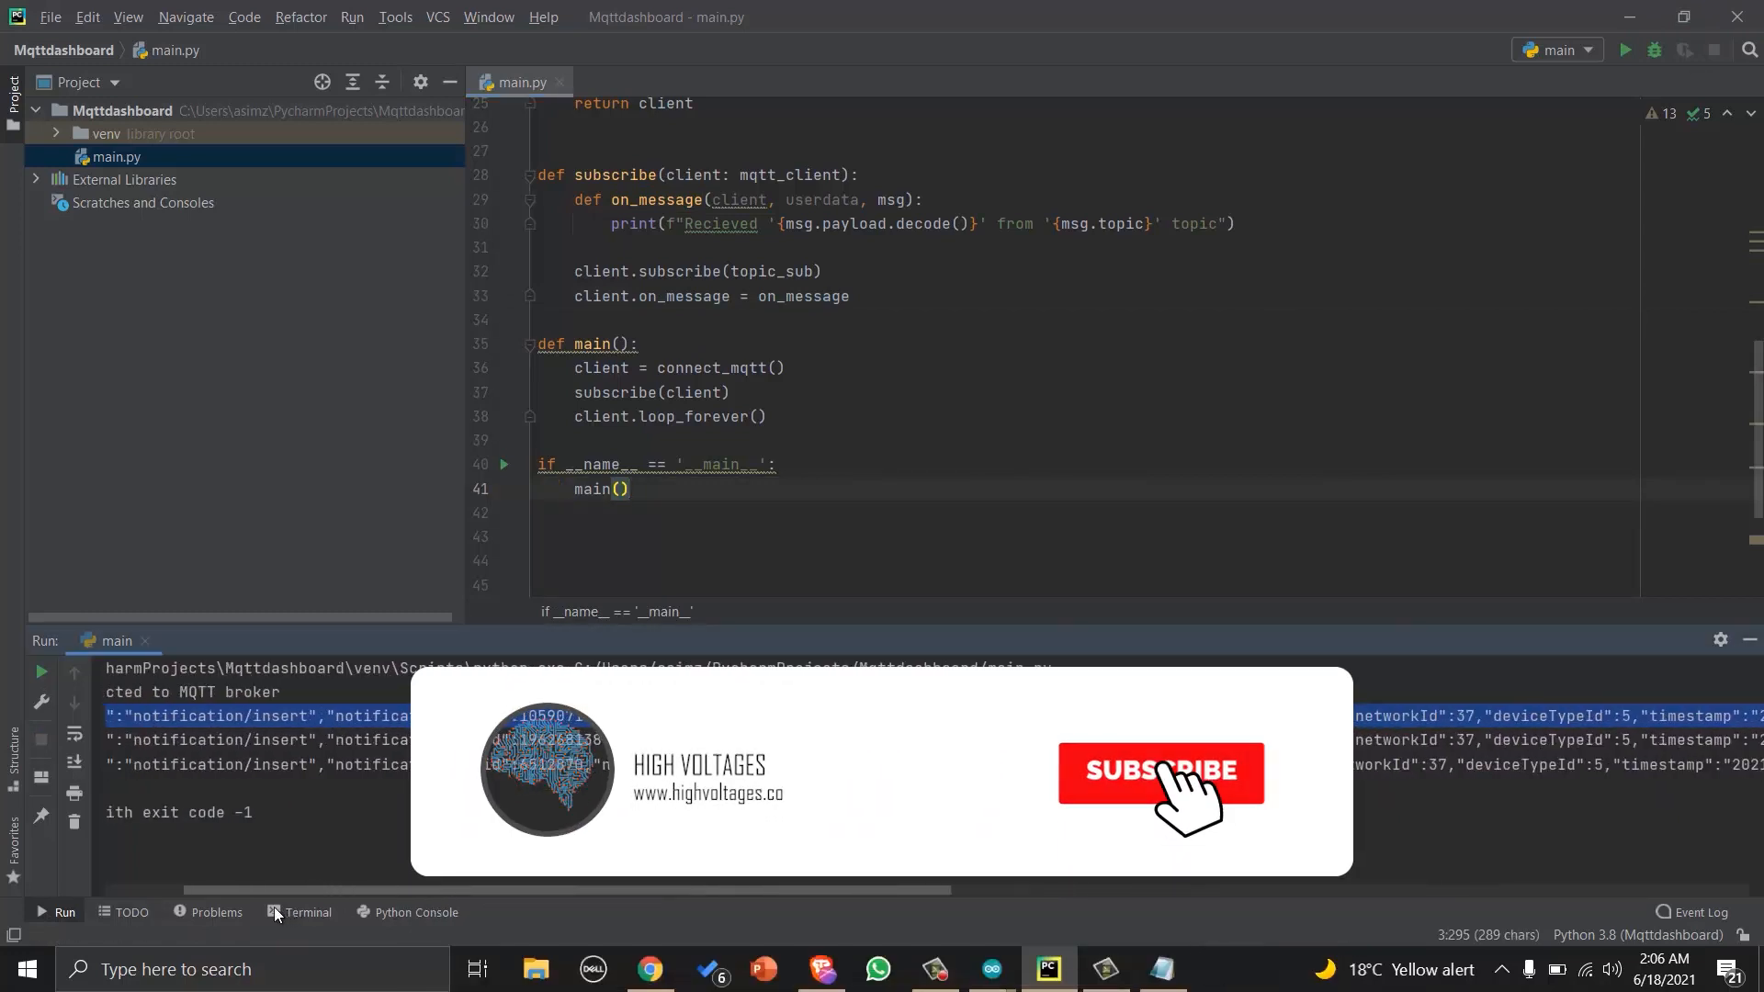
{"action": "left_click", "coordinate": [1170, 773]}
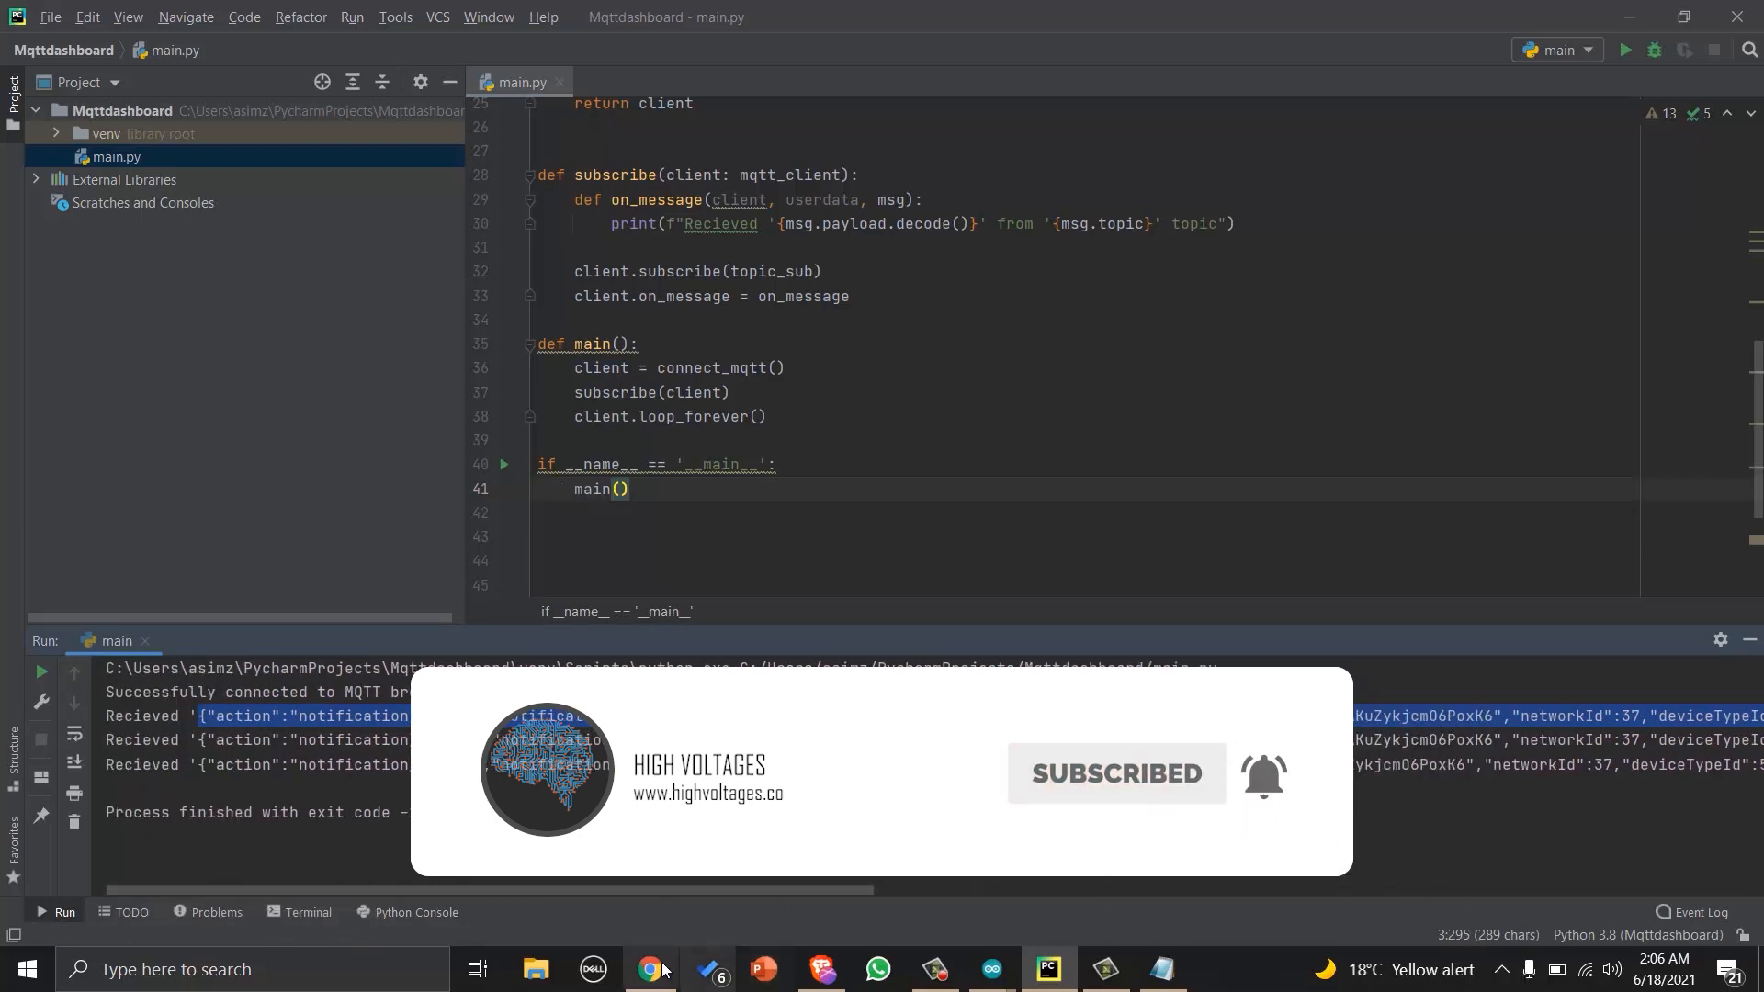
Process the pasted MQTT payload in the browser validator, confirming valid JSON with temp 28.20 and humi 55.00, then return to PyCharm.
{"action": "left_click", "coordinate": [650, 970]}
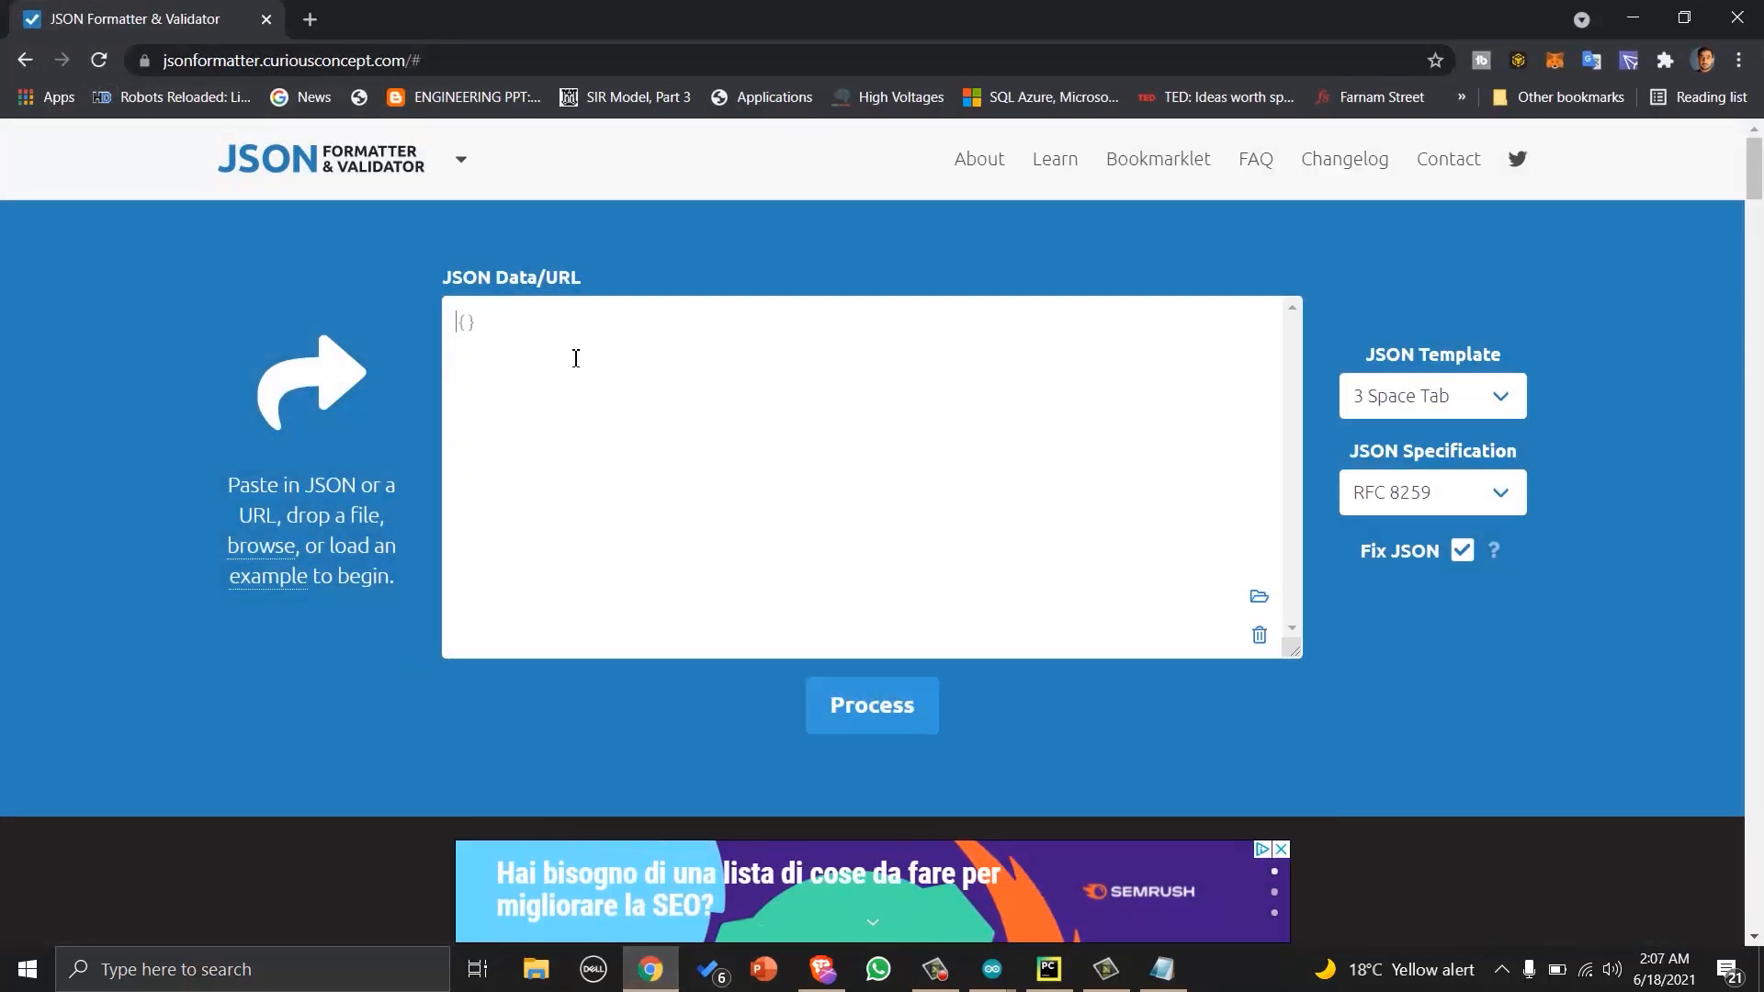
{"action": "mouse_move", "coordinate": [502, 206]}
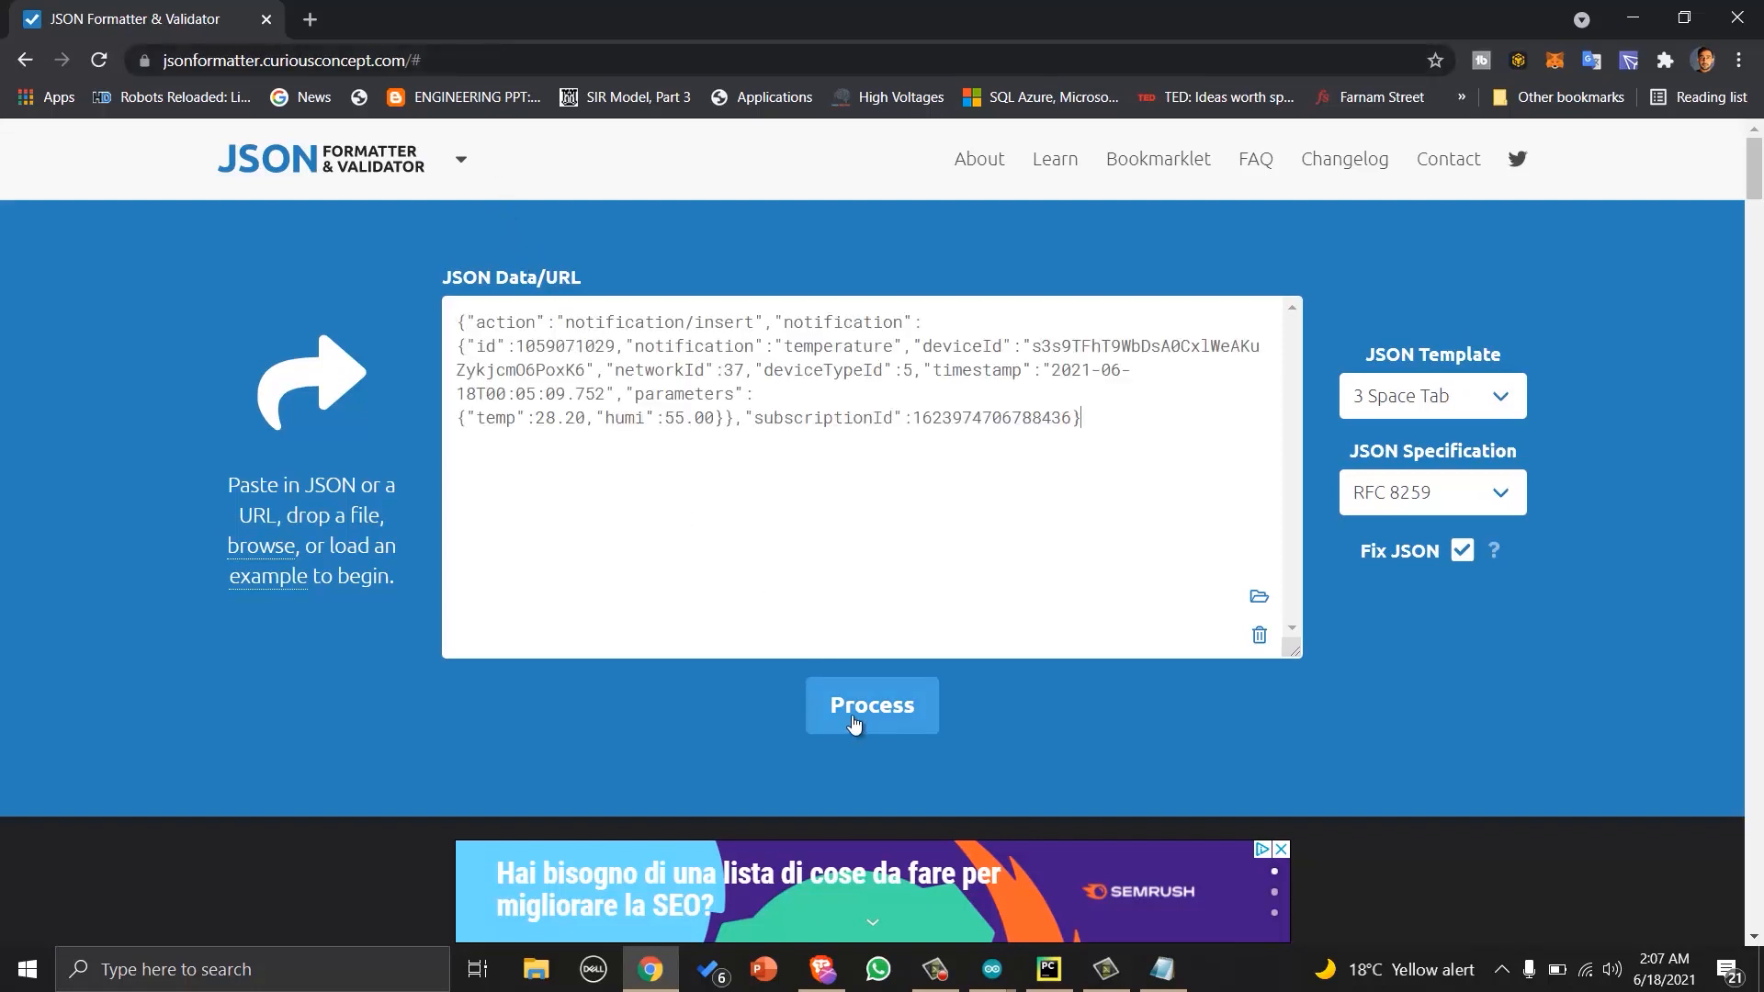
{"action": "left_click", "coordinate": [871, 705]}
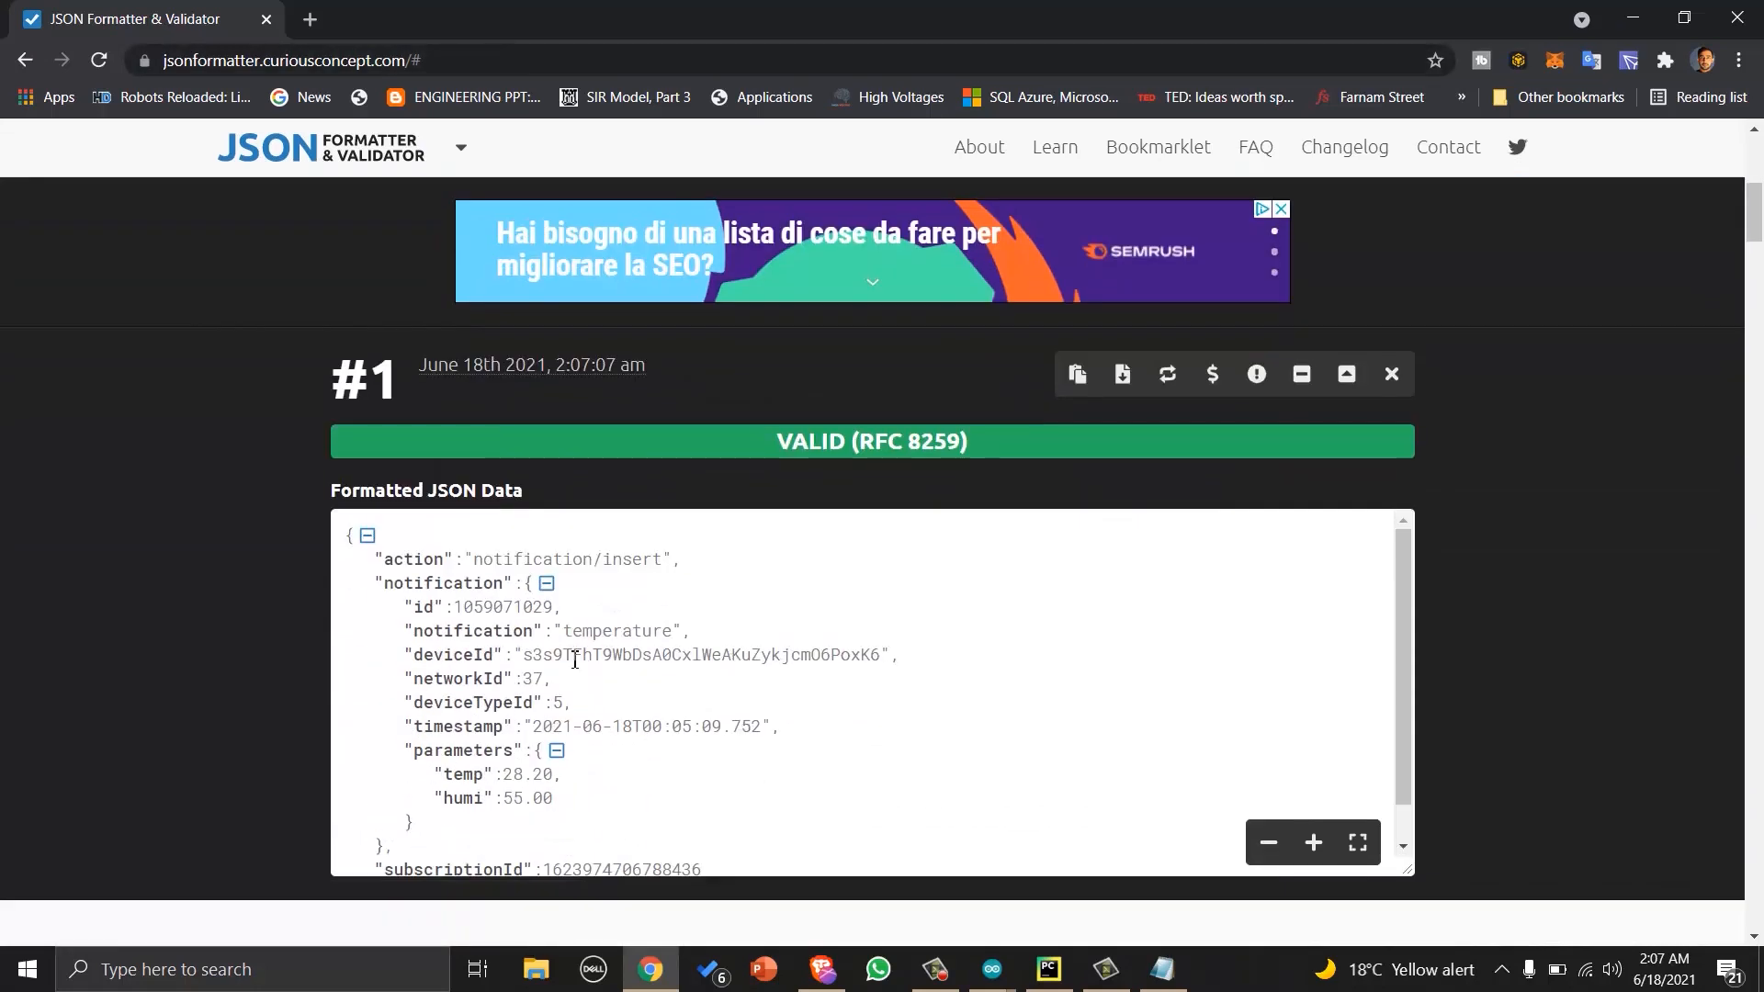
{"action": "mouse_move", "coordinate": [742, 749]}
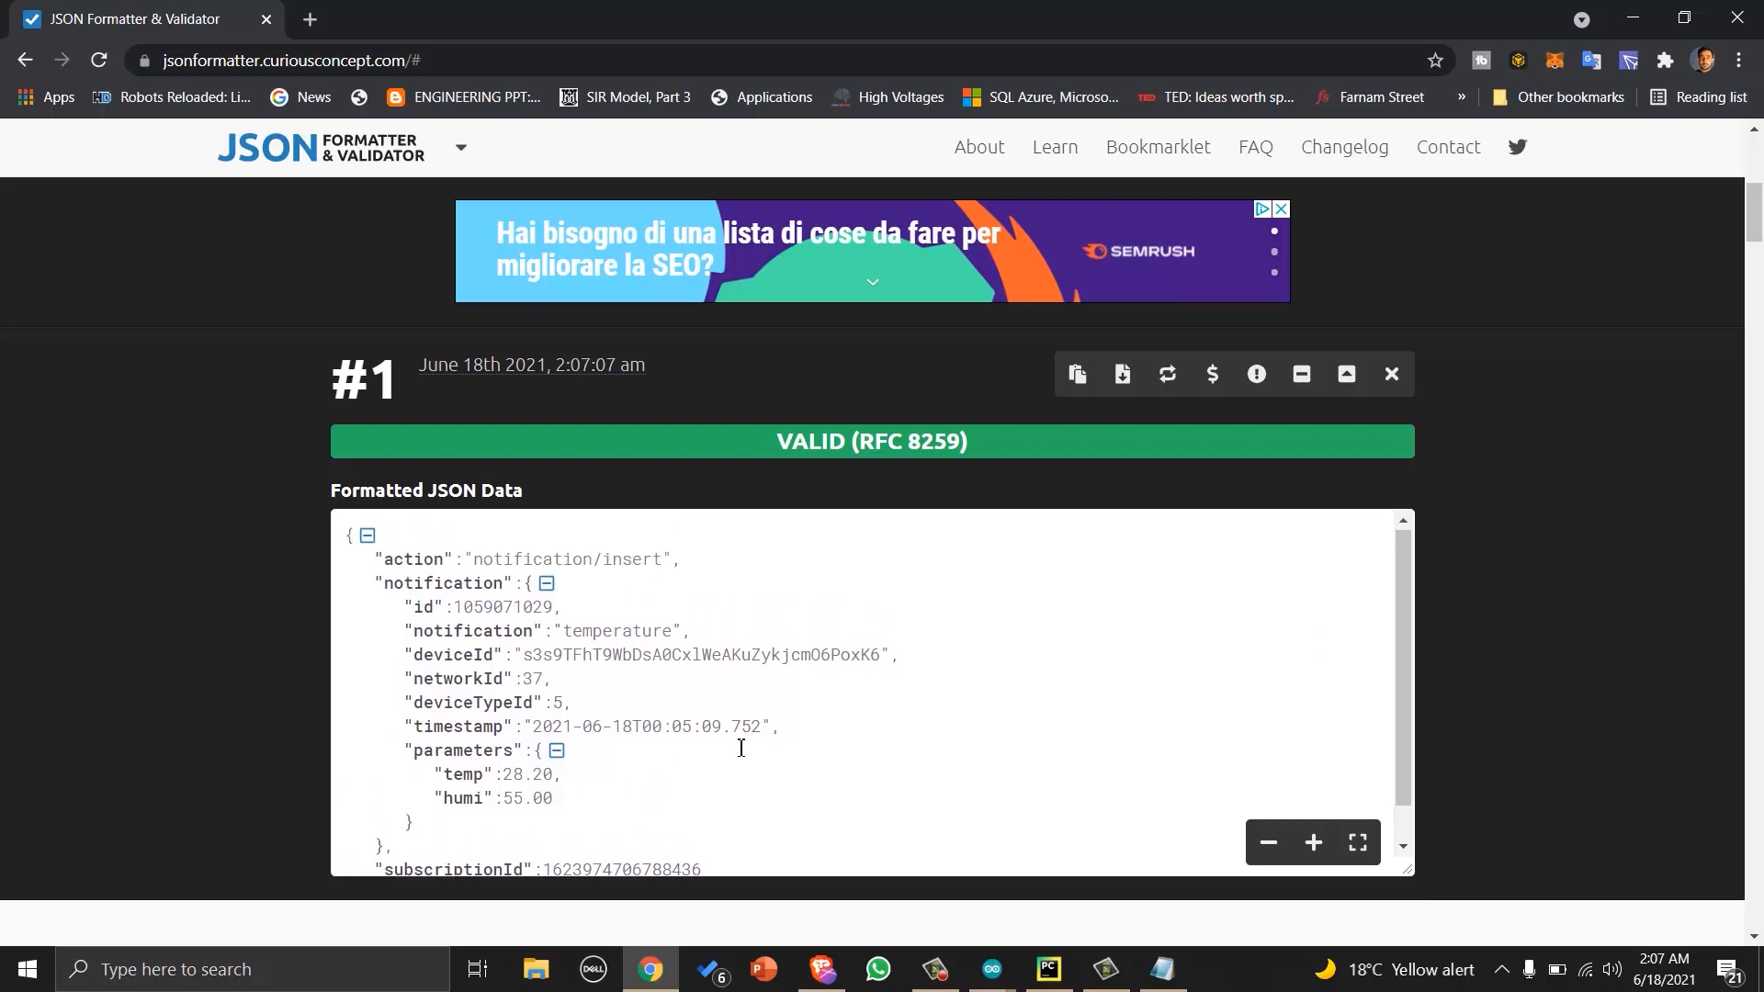
{"action": "left_click", "coordinate": [1047, 968]}
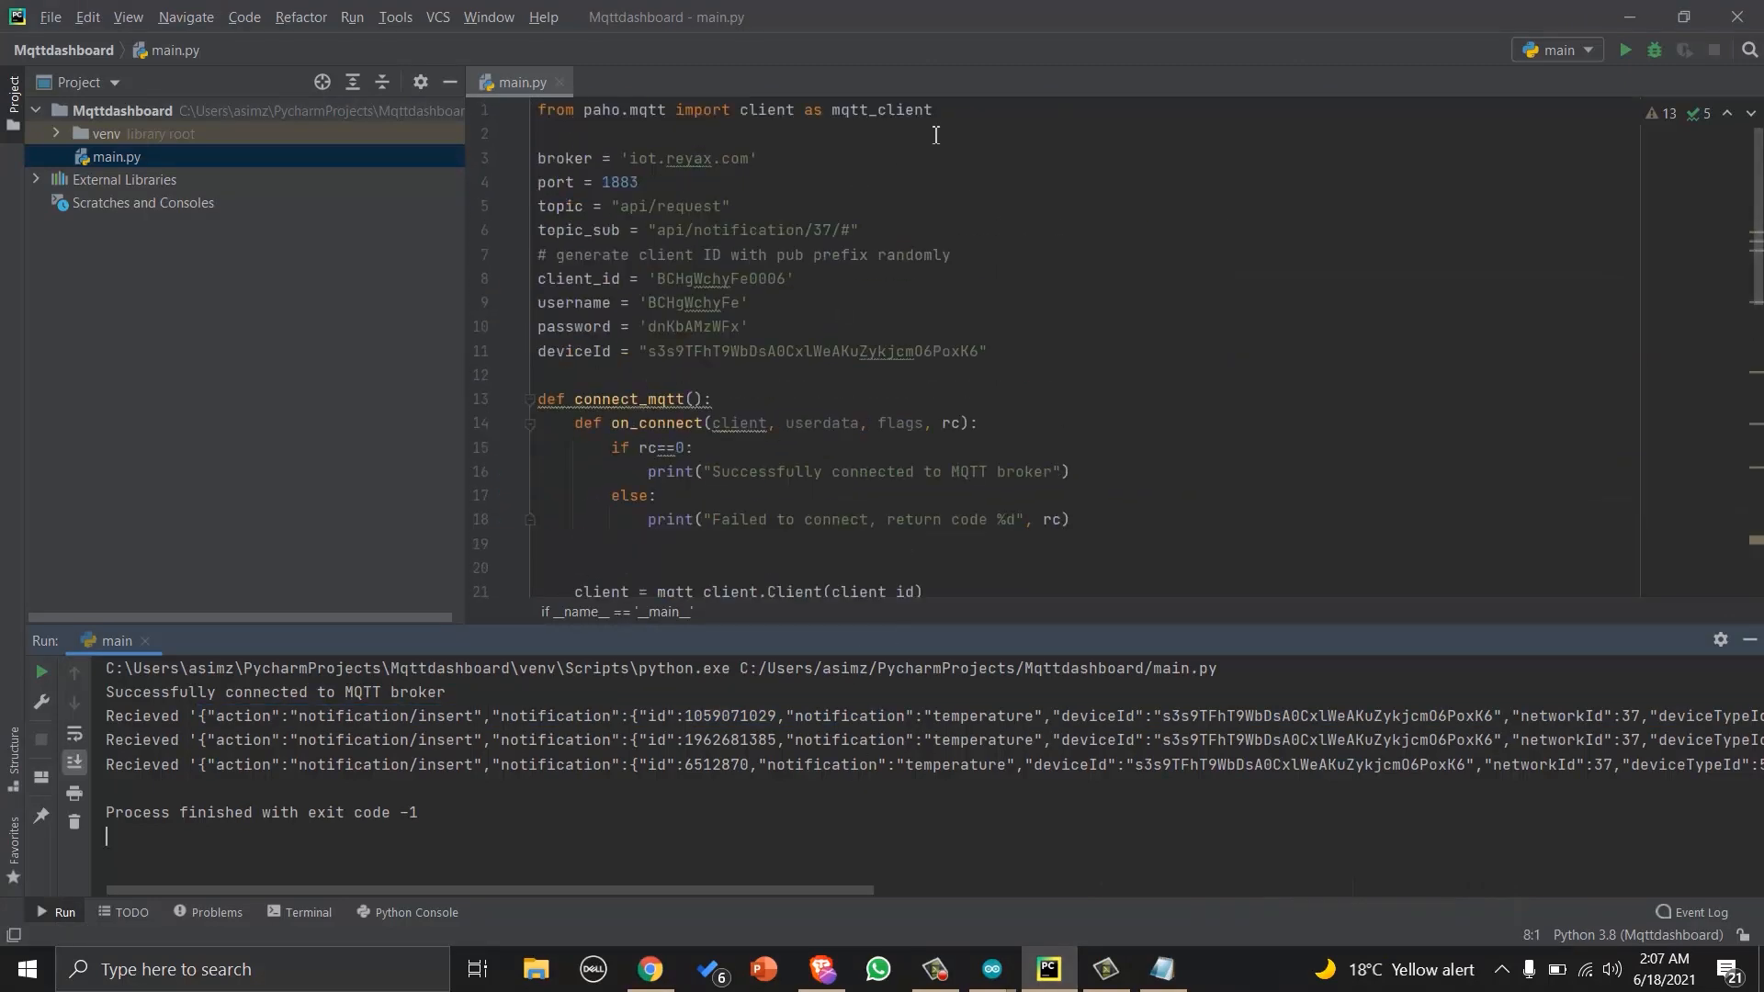
Import json and have on_message load the payload and print y["notification"]["parameters"].
{"action": "type", "text": "imp"}
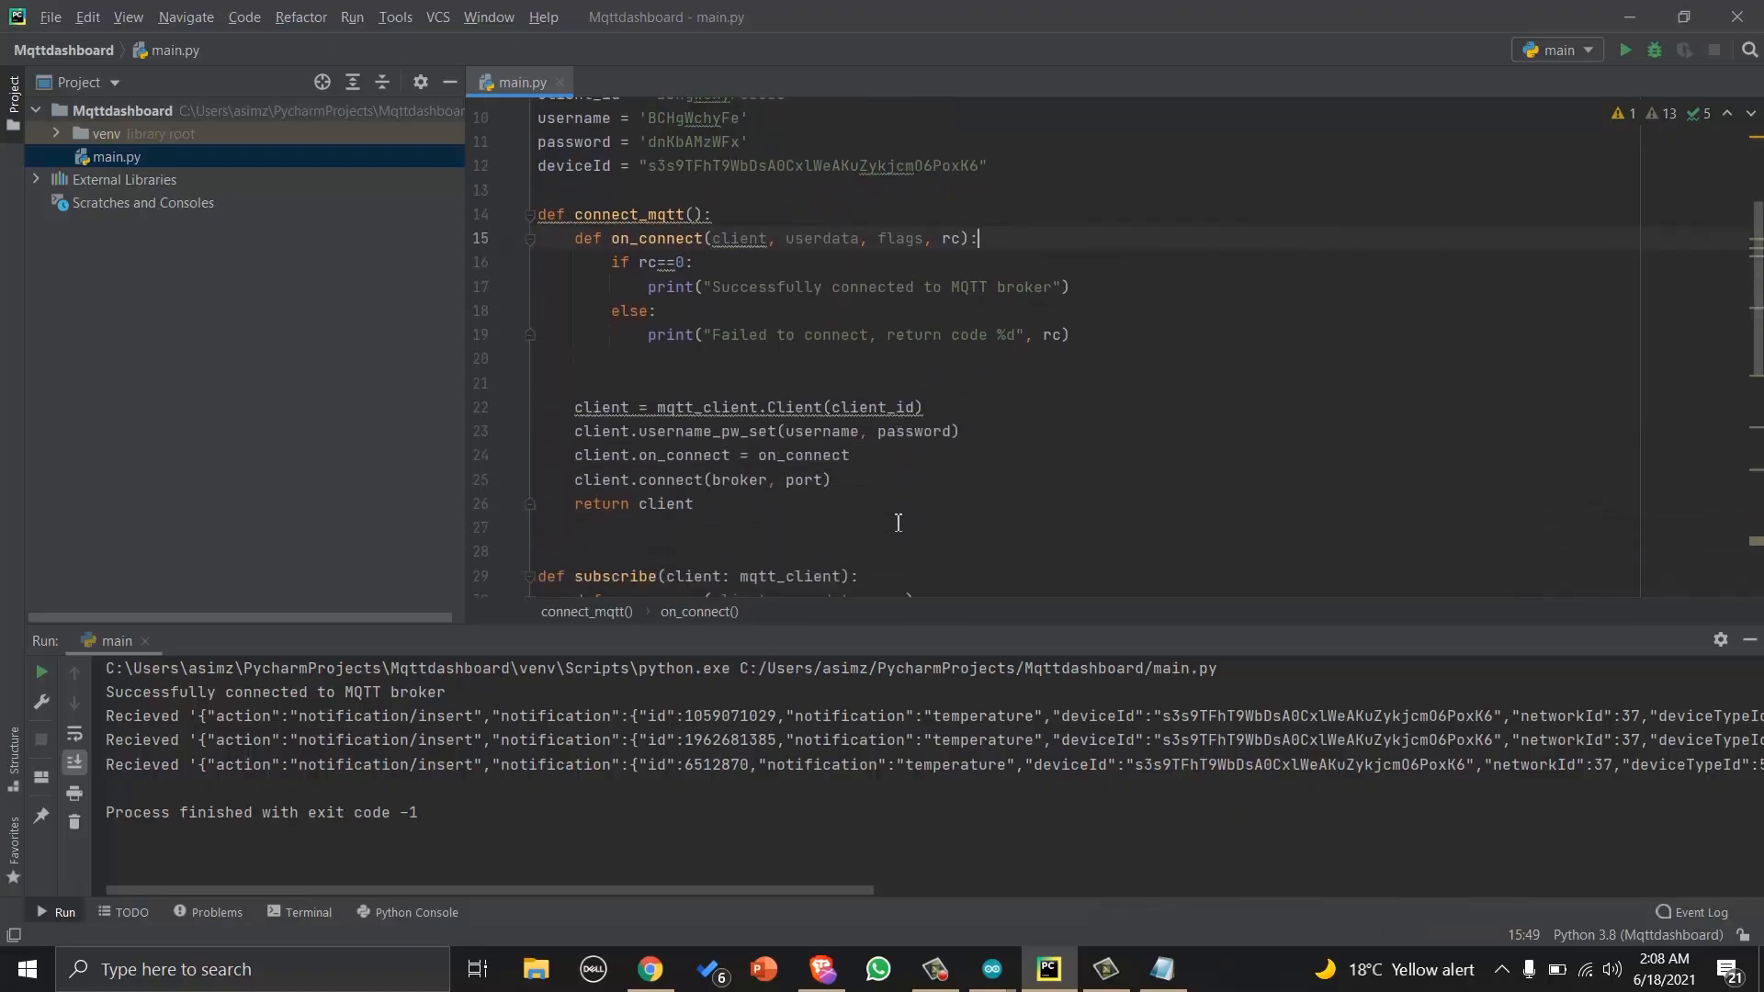
{"action": "scroll", "scroll_direction": "down", "scroll_amount": 3}
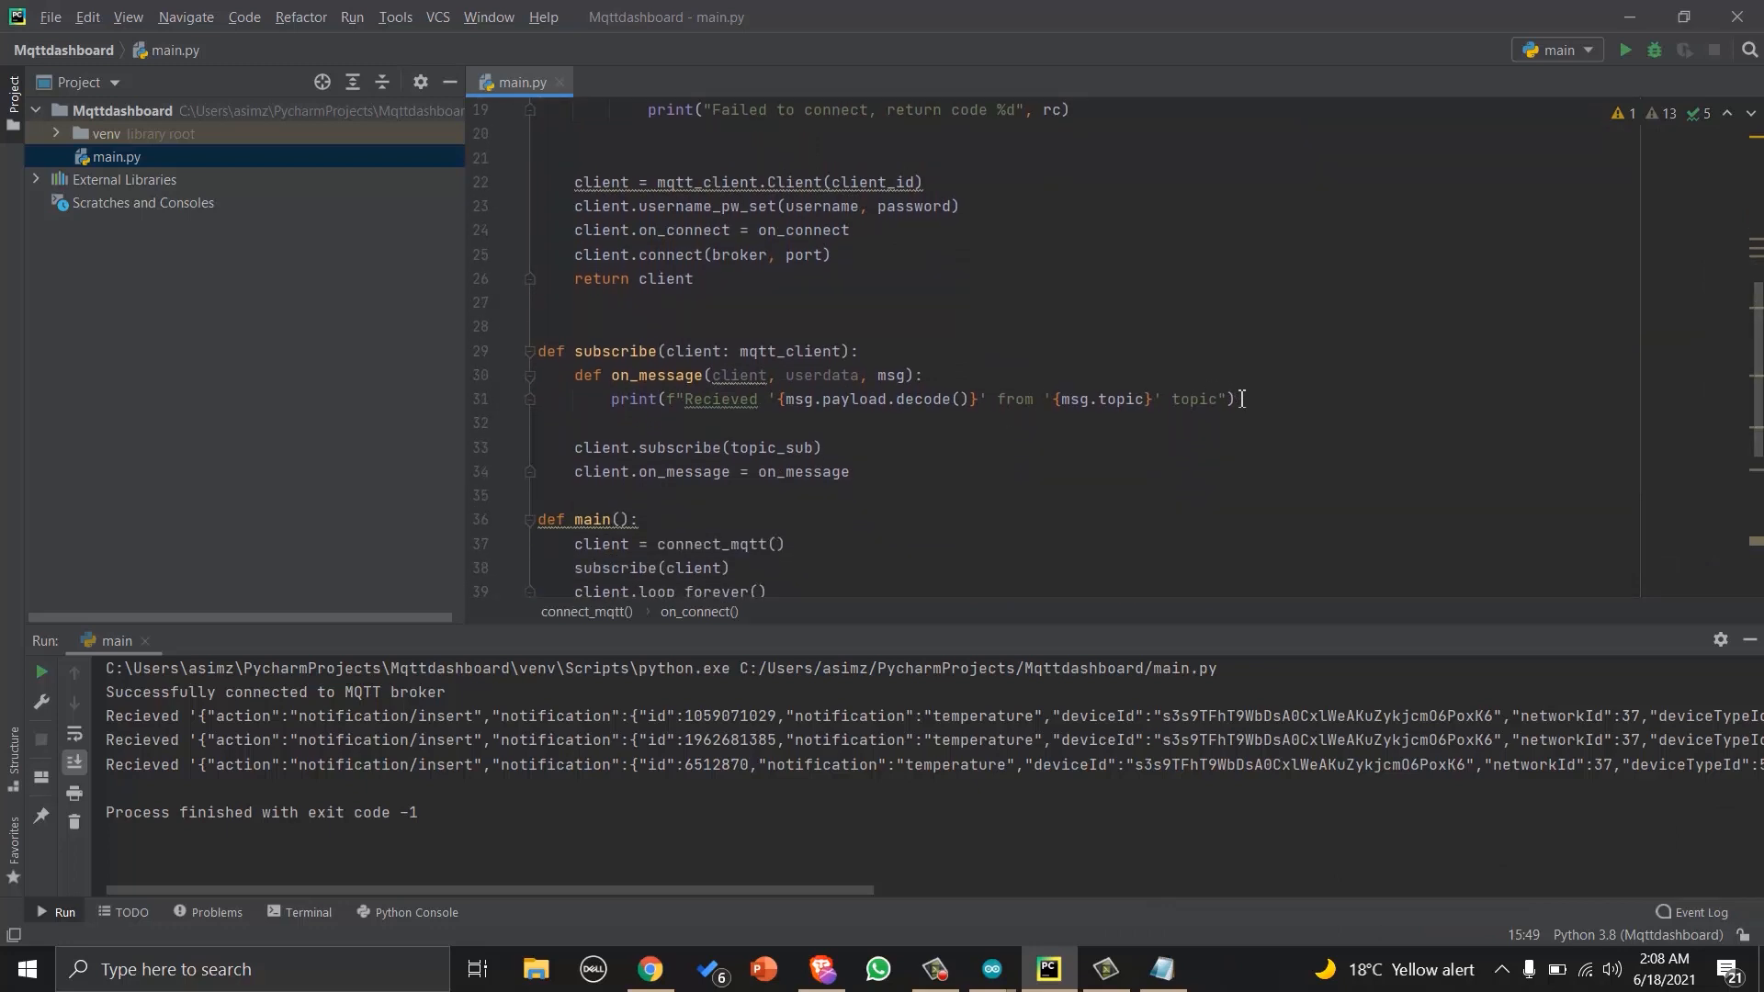
{"action": "type", "text": "y = json.loads(msg.payload.decode())"}
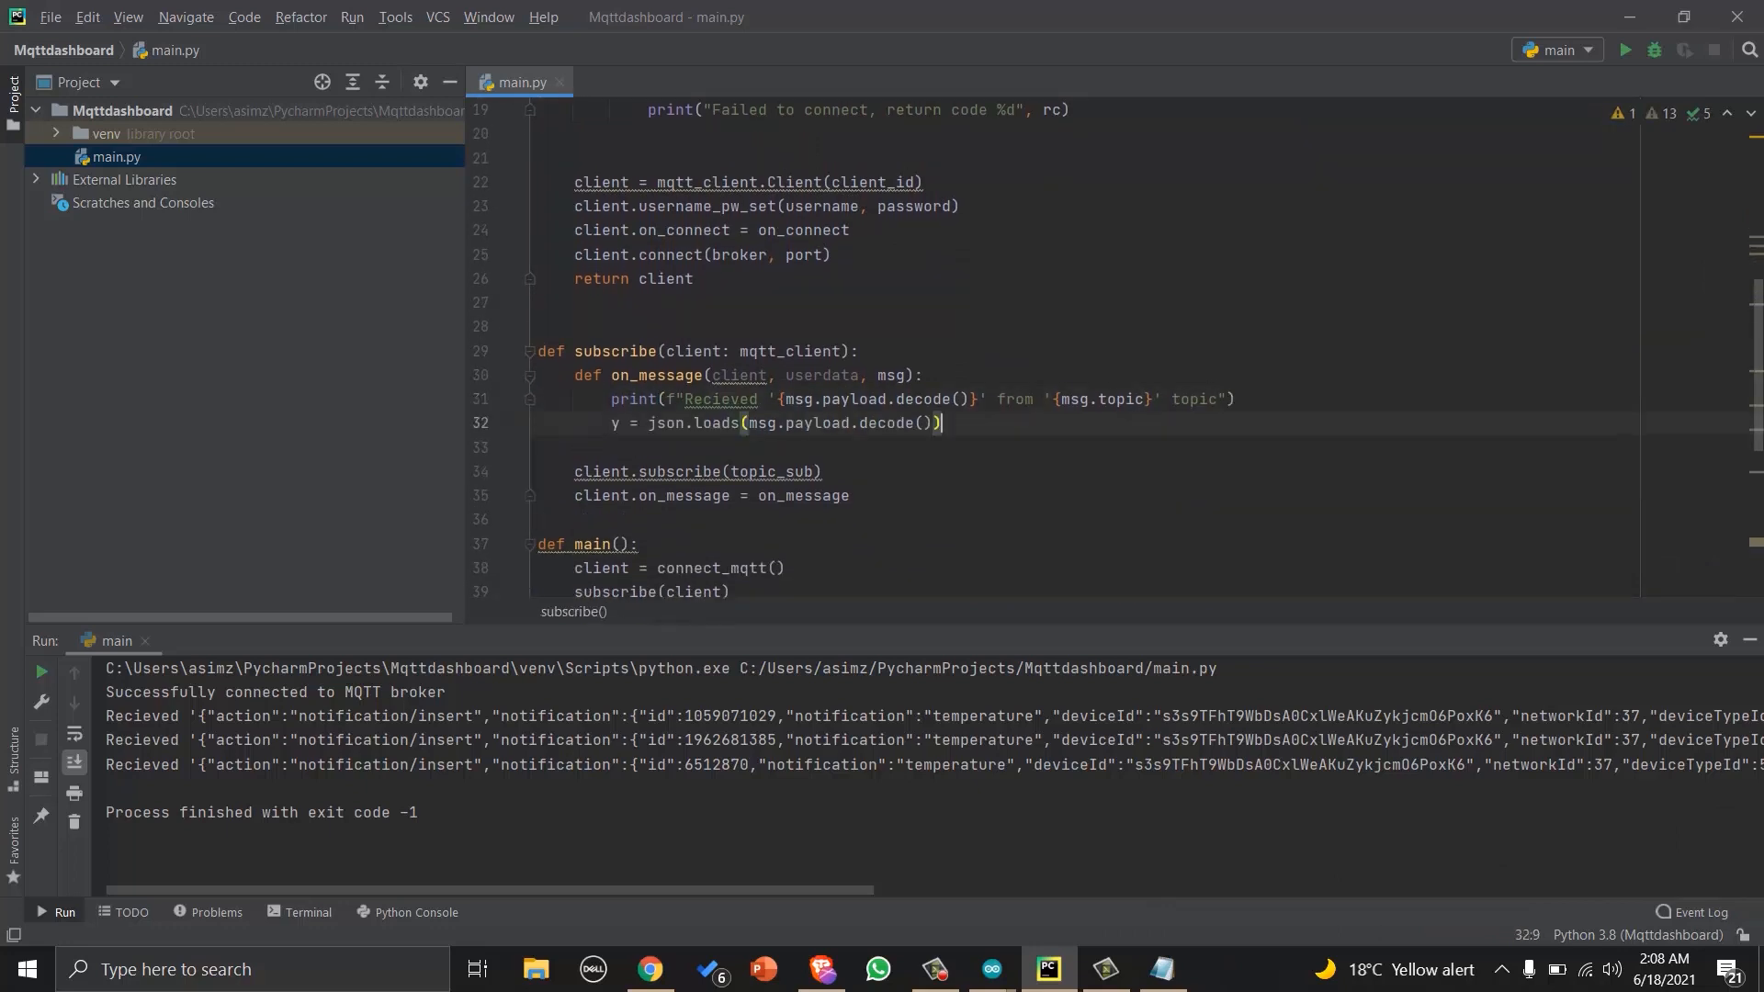
{"action": "key", "text": "Enter"}
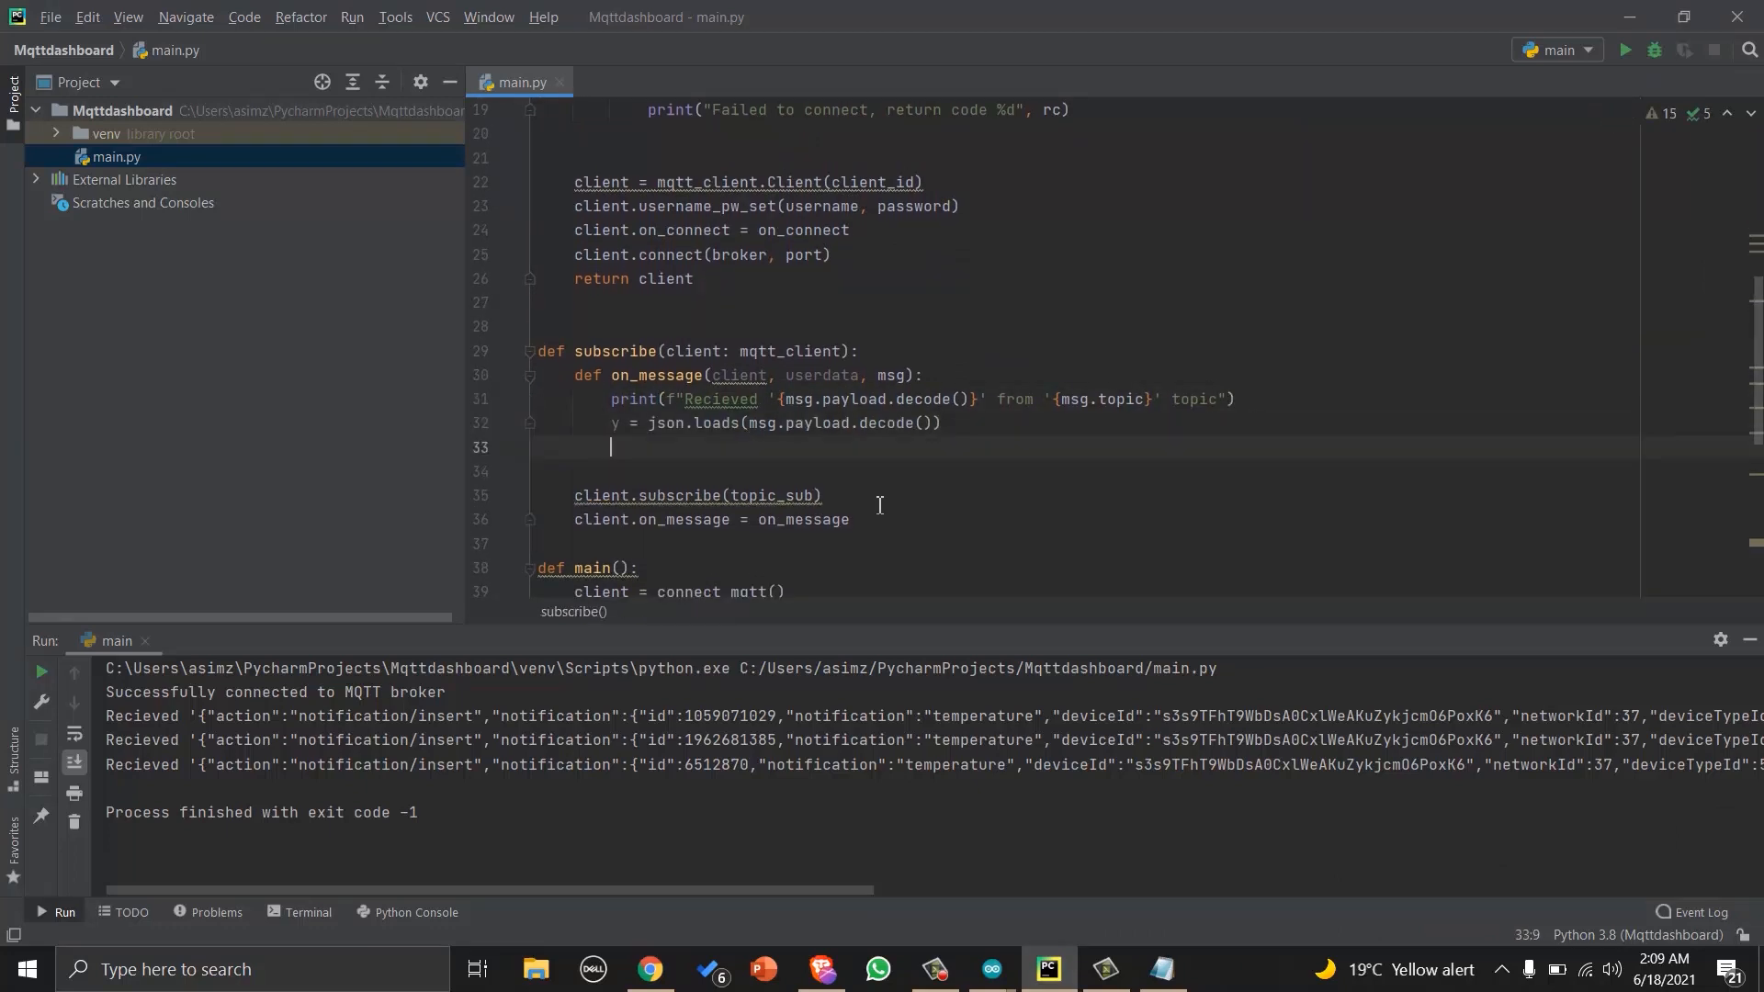
{"action": "type", "text": "print(y[\"notification\"][\"parameters\"])"}
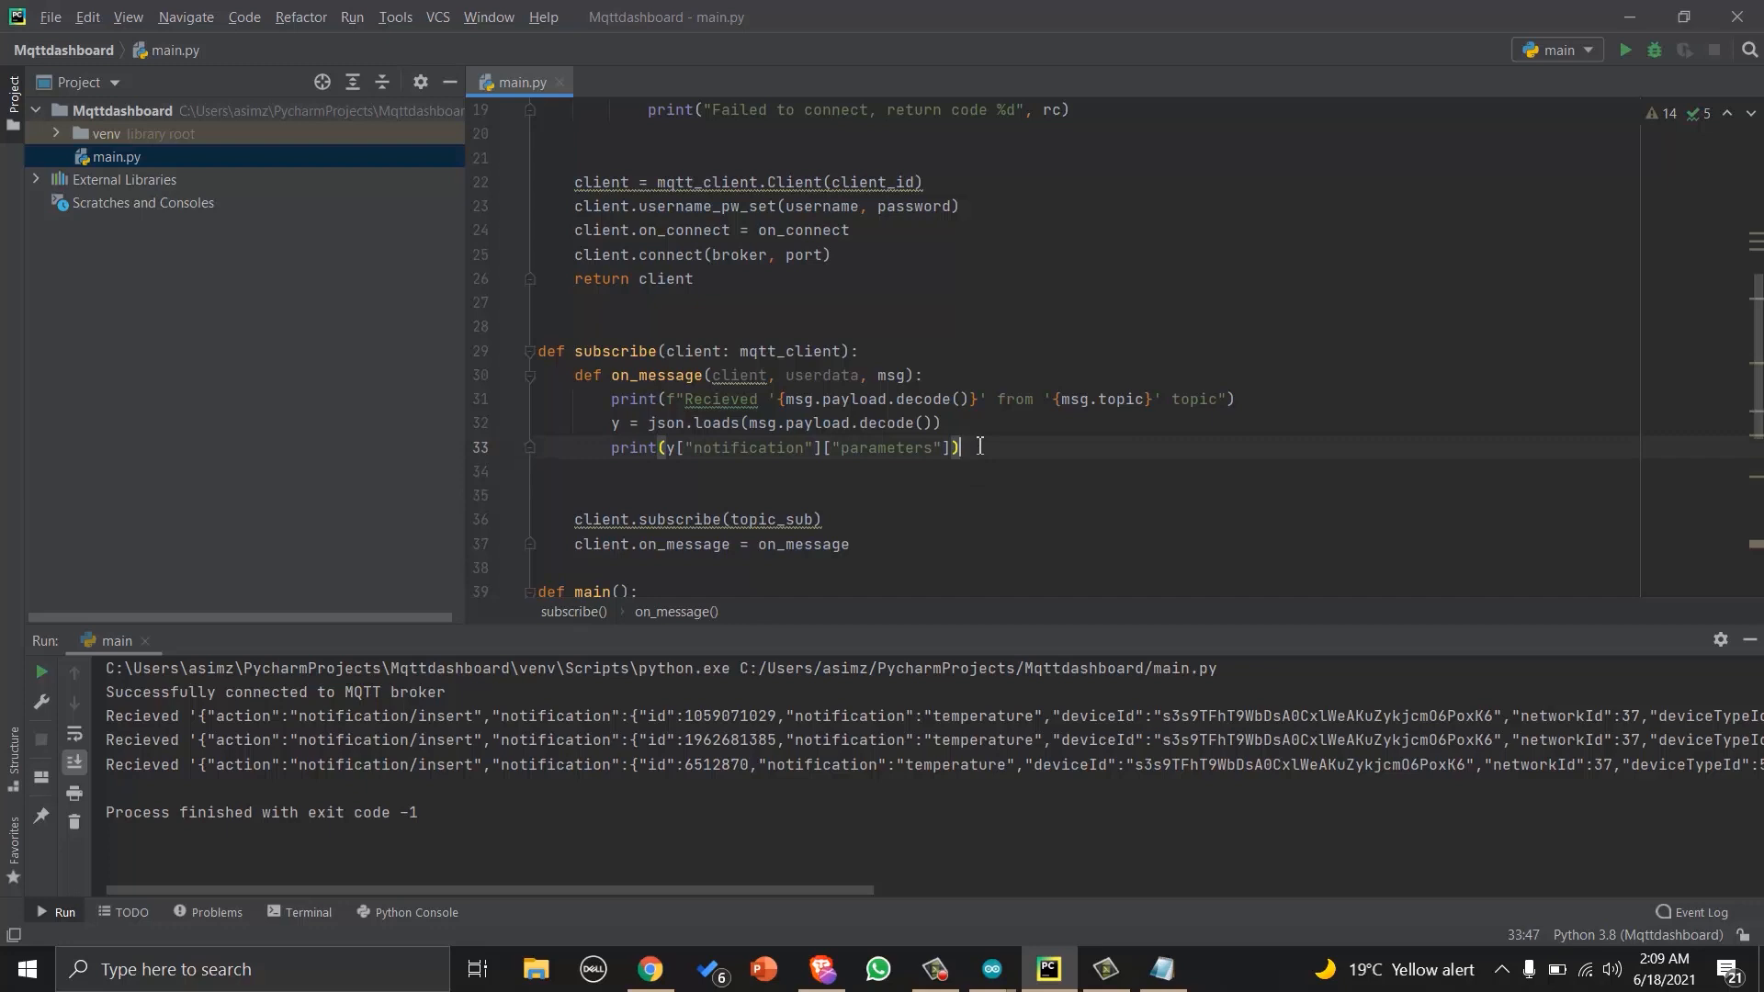
{"action": "mouse_move", "coordinate": [1624, 52]}
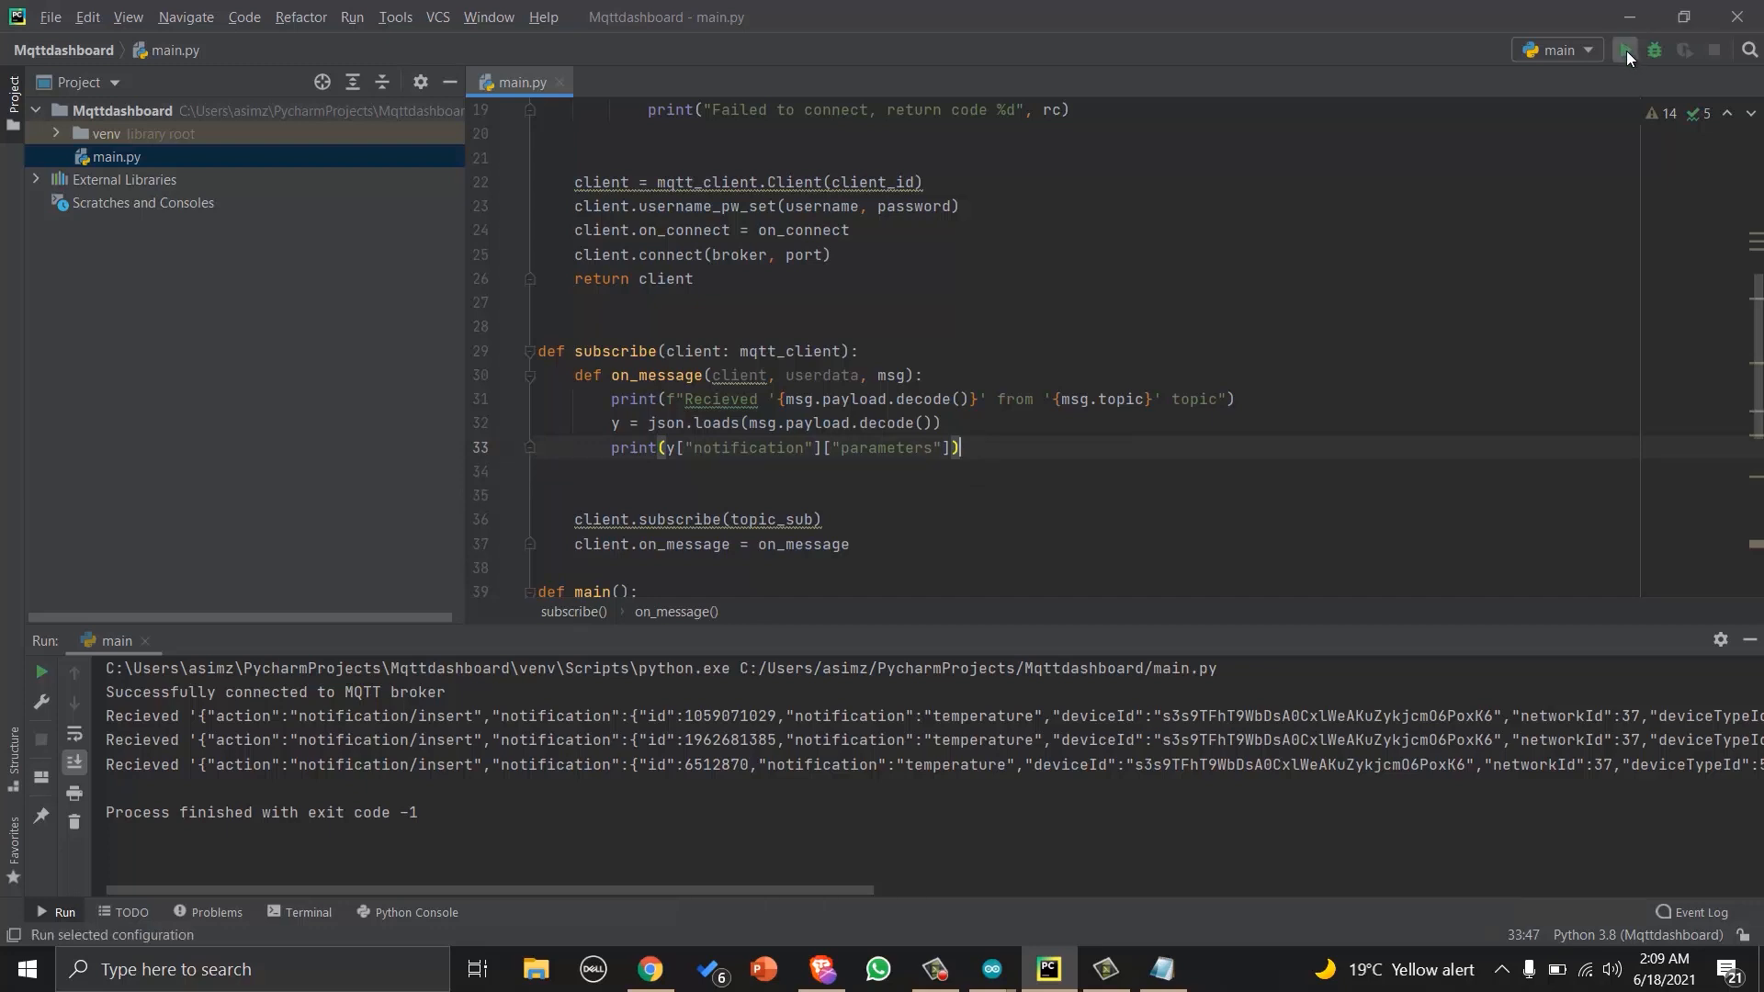
Run the subscriber to see temp and humi values like 28.4 and 55.0 printed, then stop it.
{"action": "left_click", "coordinate": [1624, 50]}
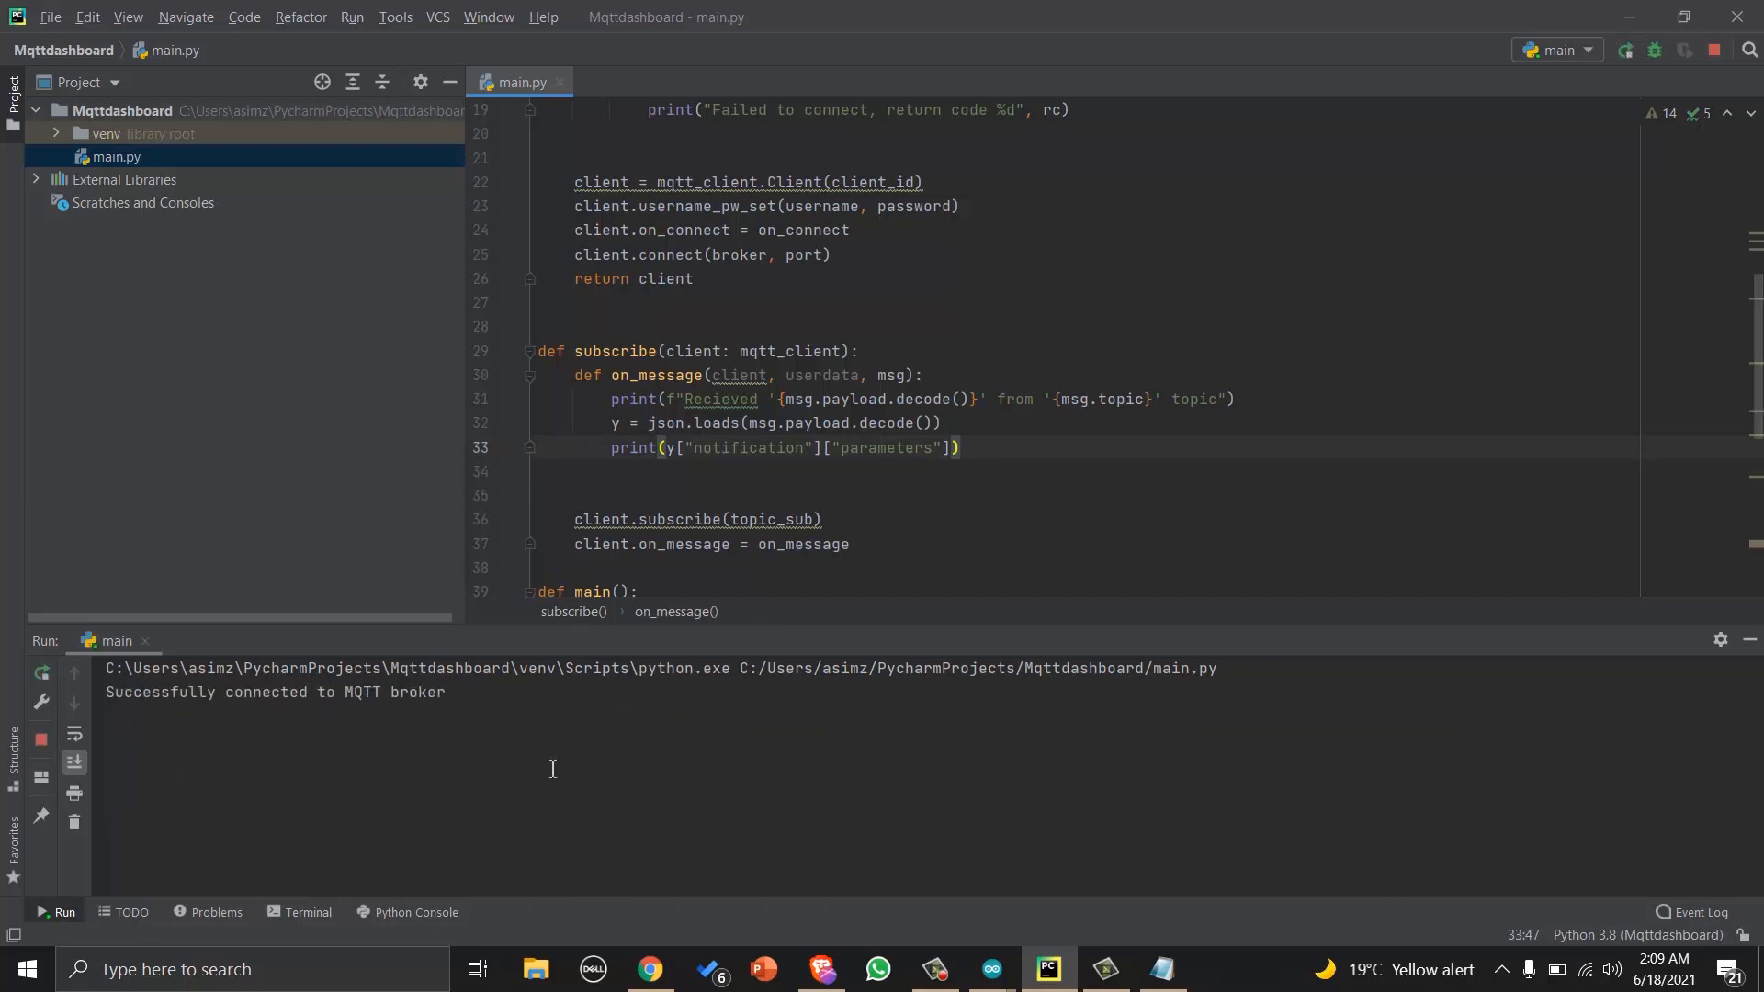
{"action": "mouse_move", "coordinate": [389, 795]}
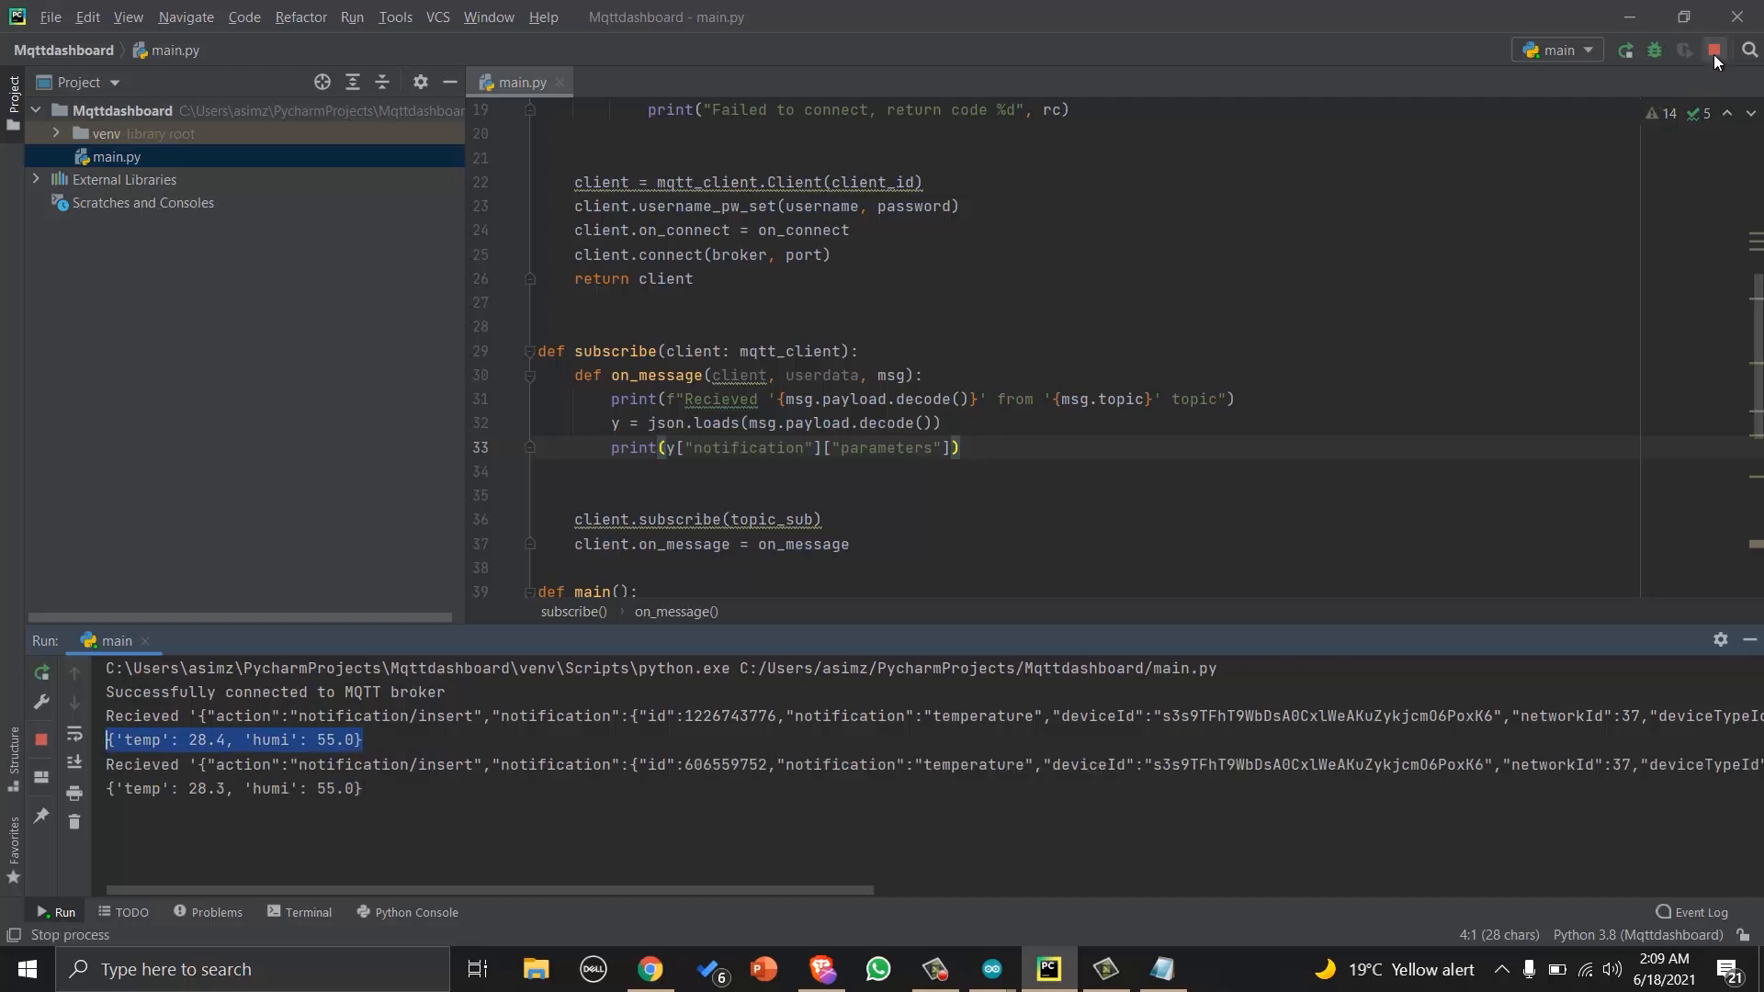
{"action": "left_click", "coordinate": [1714, 52]}
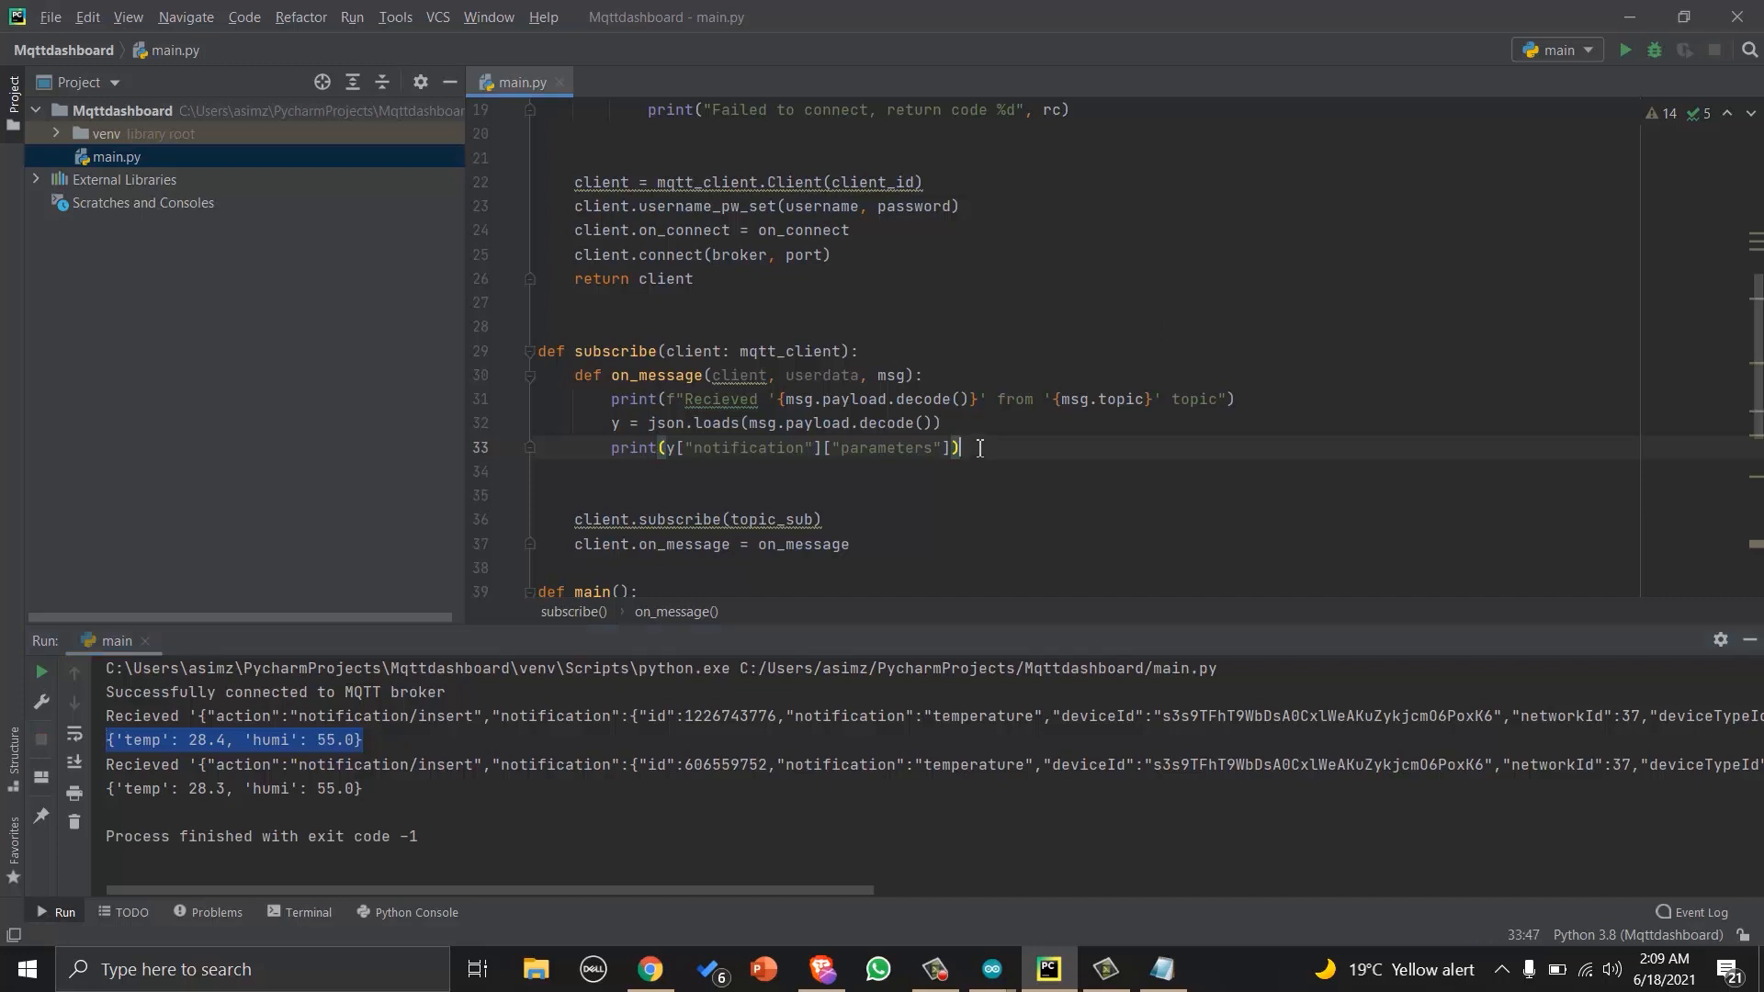
Replace the raw print with data, temp and hum assignments and a labelled temperature/humidity print.
{"action": "double_click", "coordinate": [632, 446]}
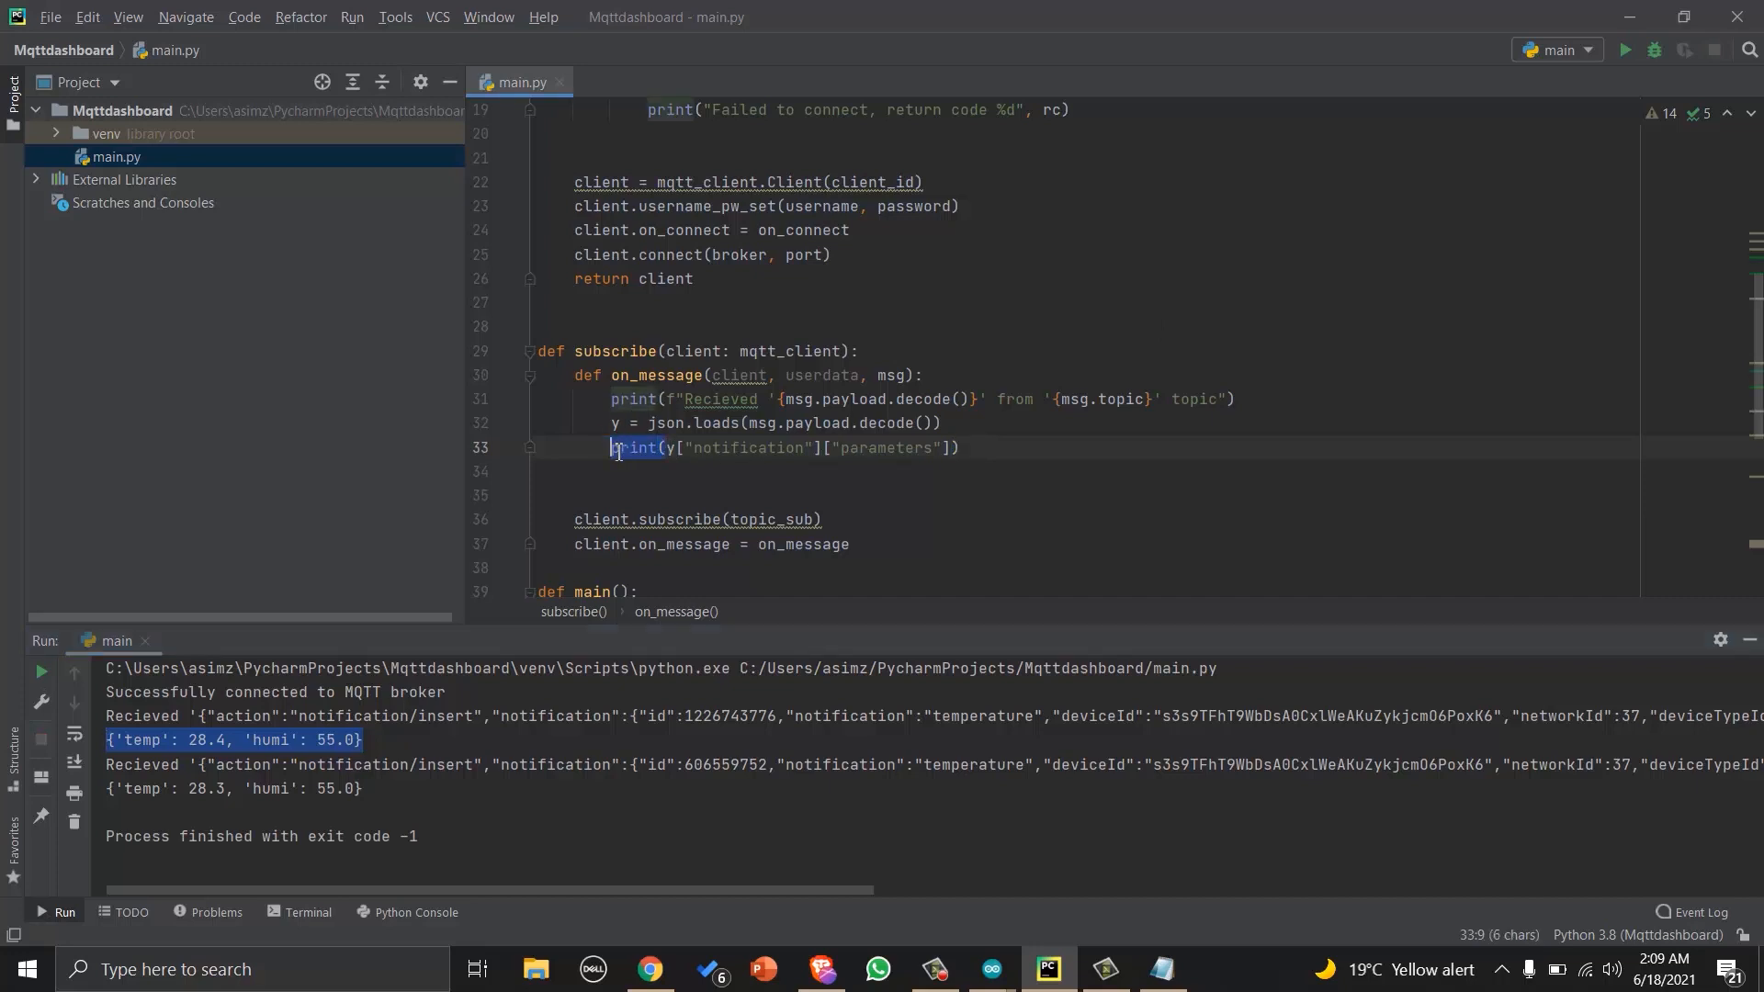
{"action": "type", "text": "data = y[\"notification\"][\"parameters\"]"}
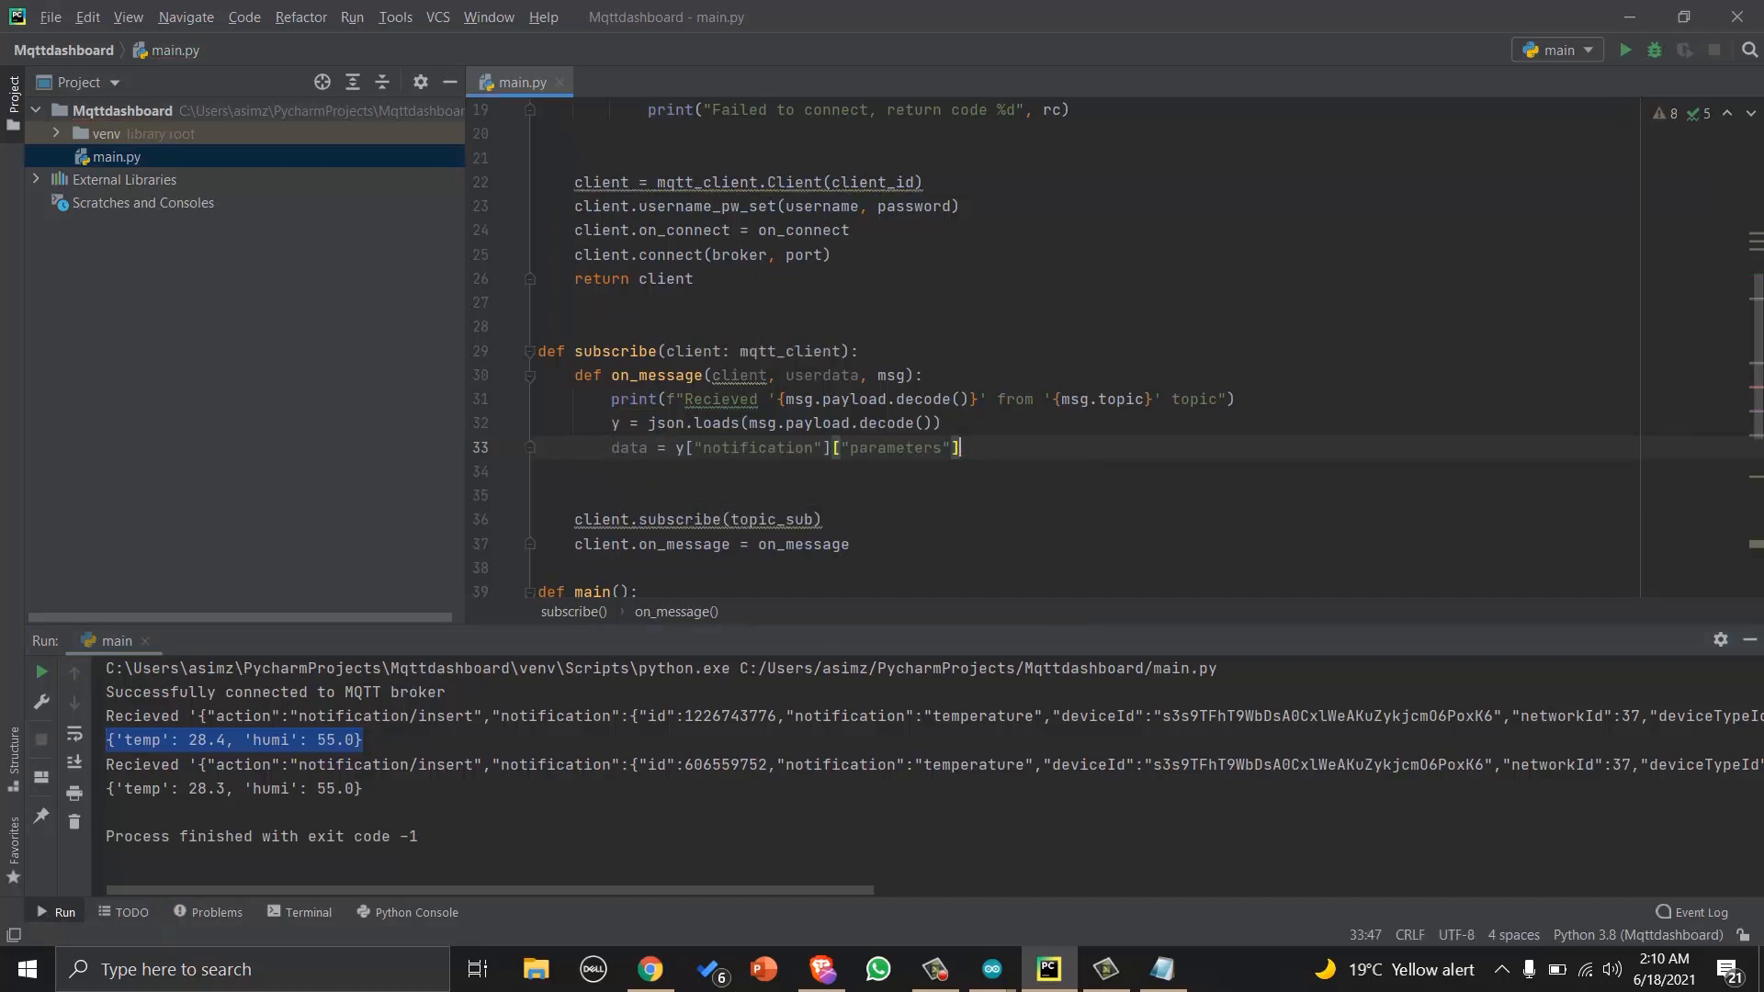
{"action": "type", "text": "temp"}
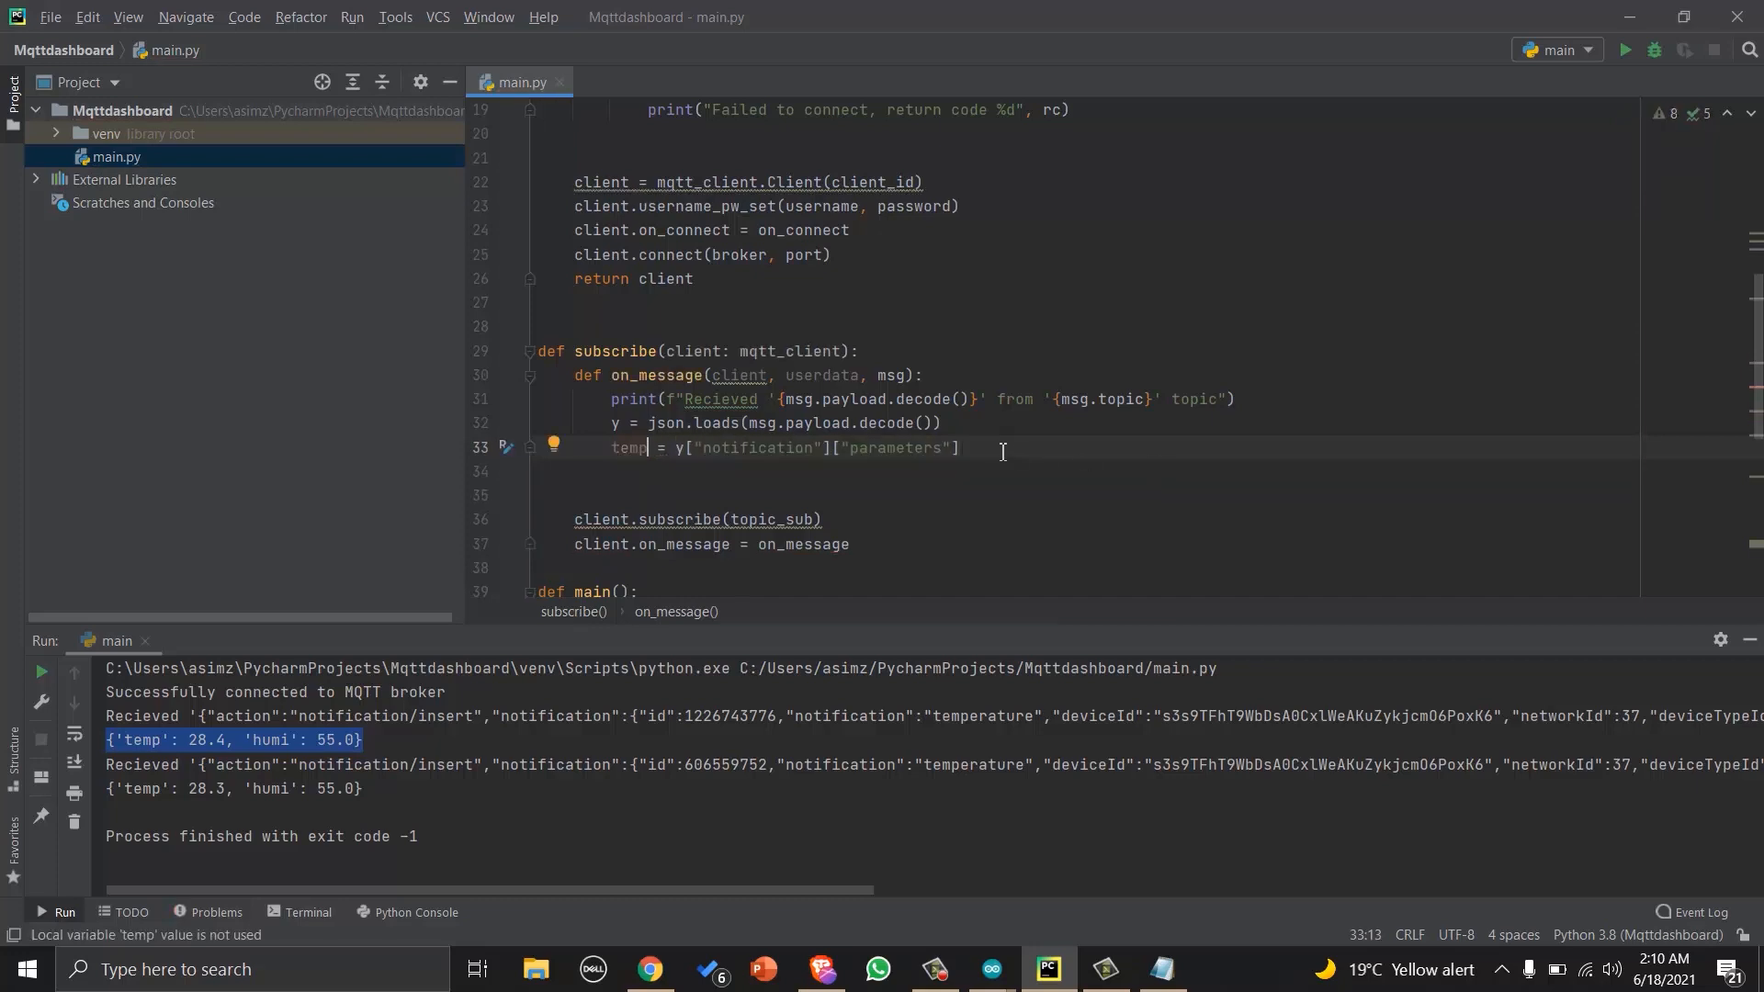
{"action": "type", "text": "[\"temp\"]"}
{"action": "left_click", "coordinate": [1122, 494]}
{"action": "type", "text": "print(temp,\","}
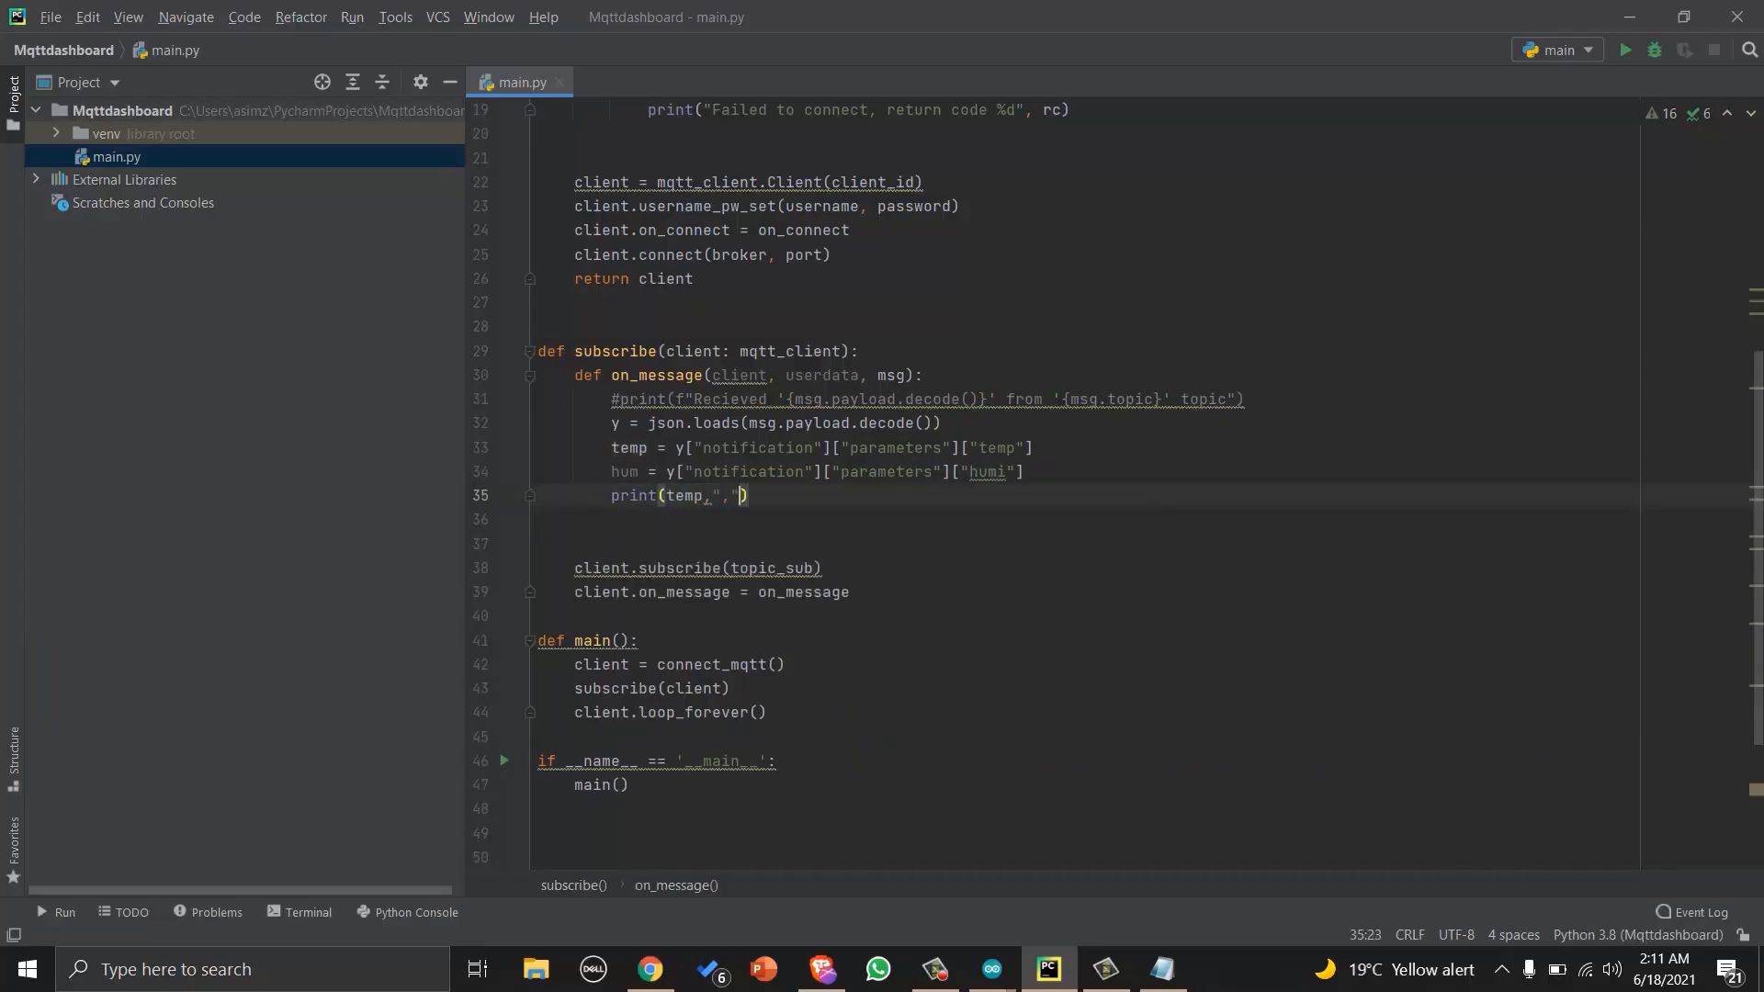
{"action": "type", "text": "temperature: \","}
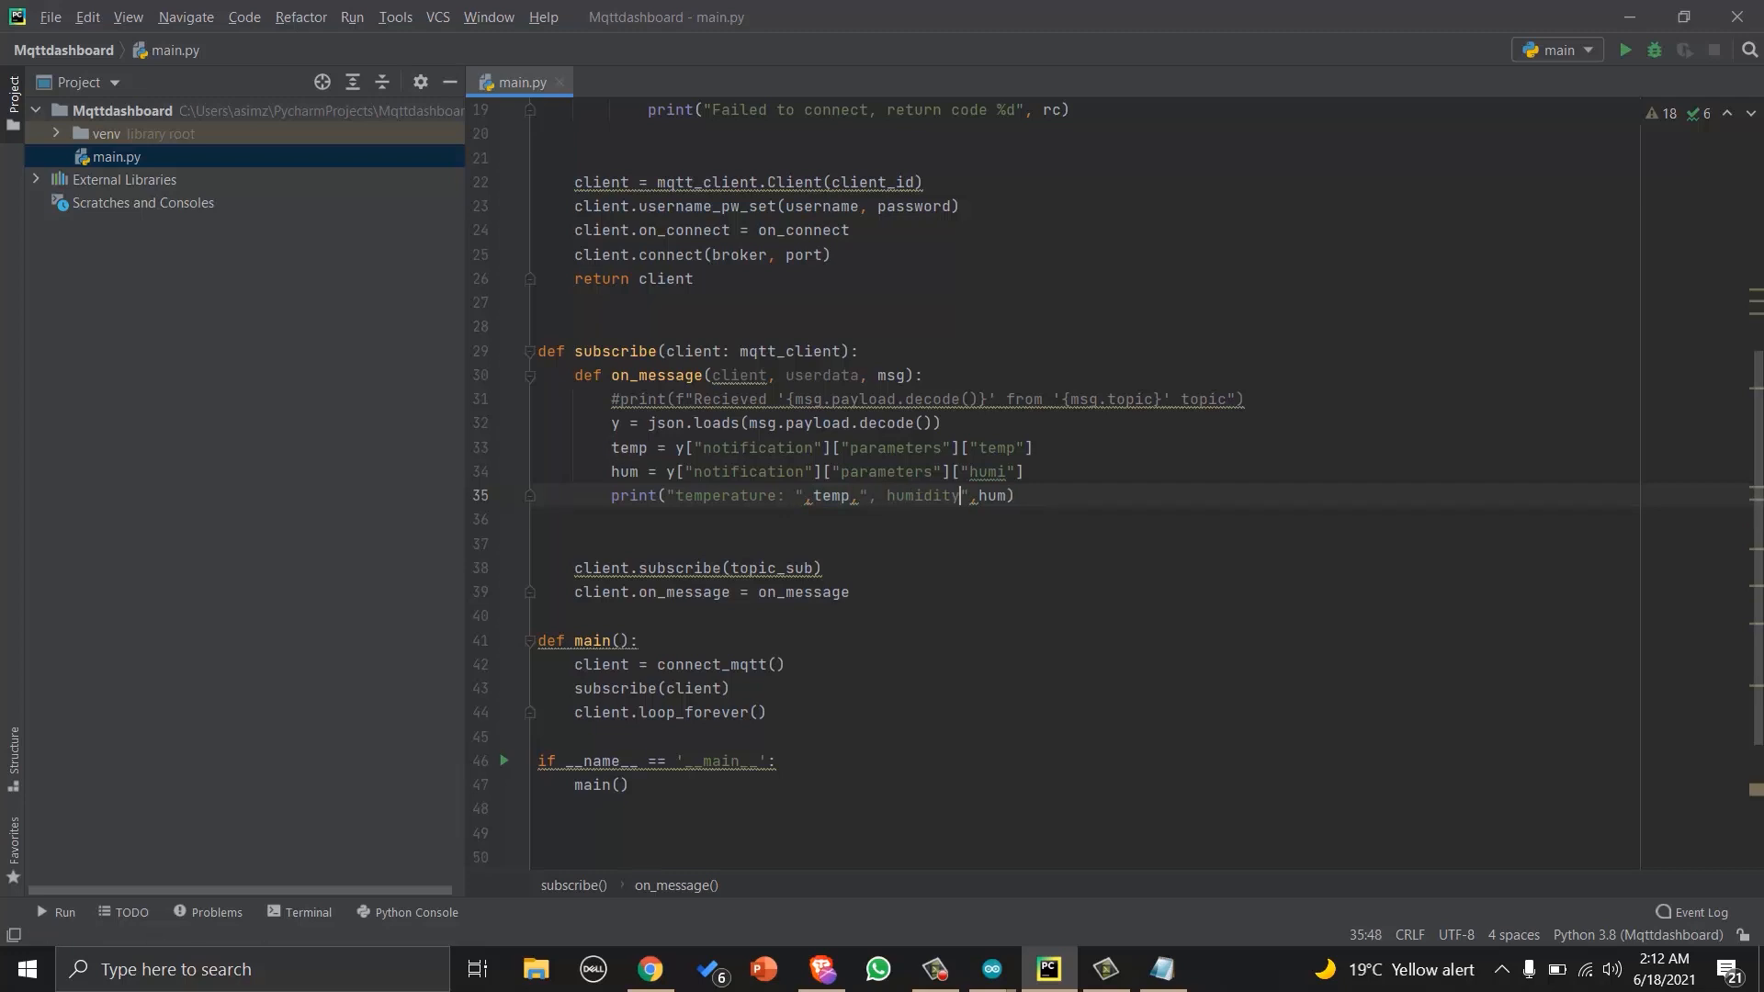
Run the script and pick out a 'temperature: 28.4, humidity: 55.0' output line.
{"action": "left_click", "coordinate": [1627, 52]}
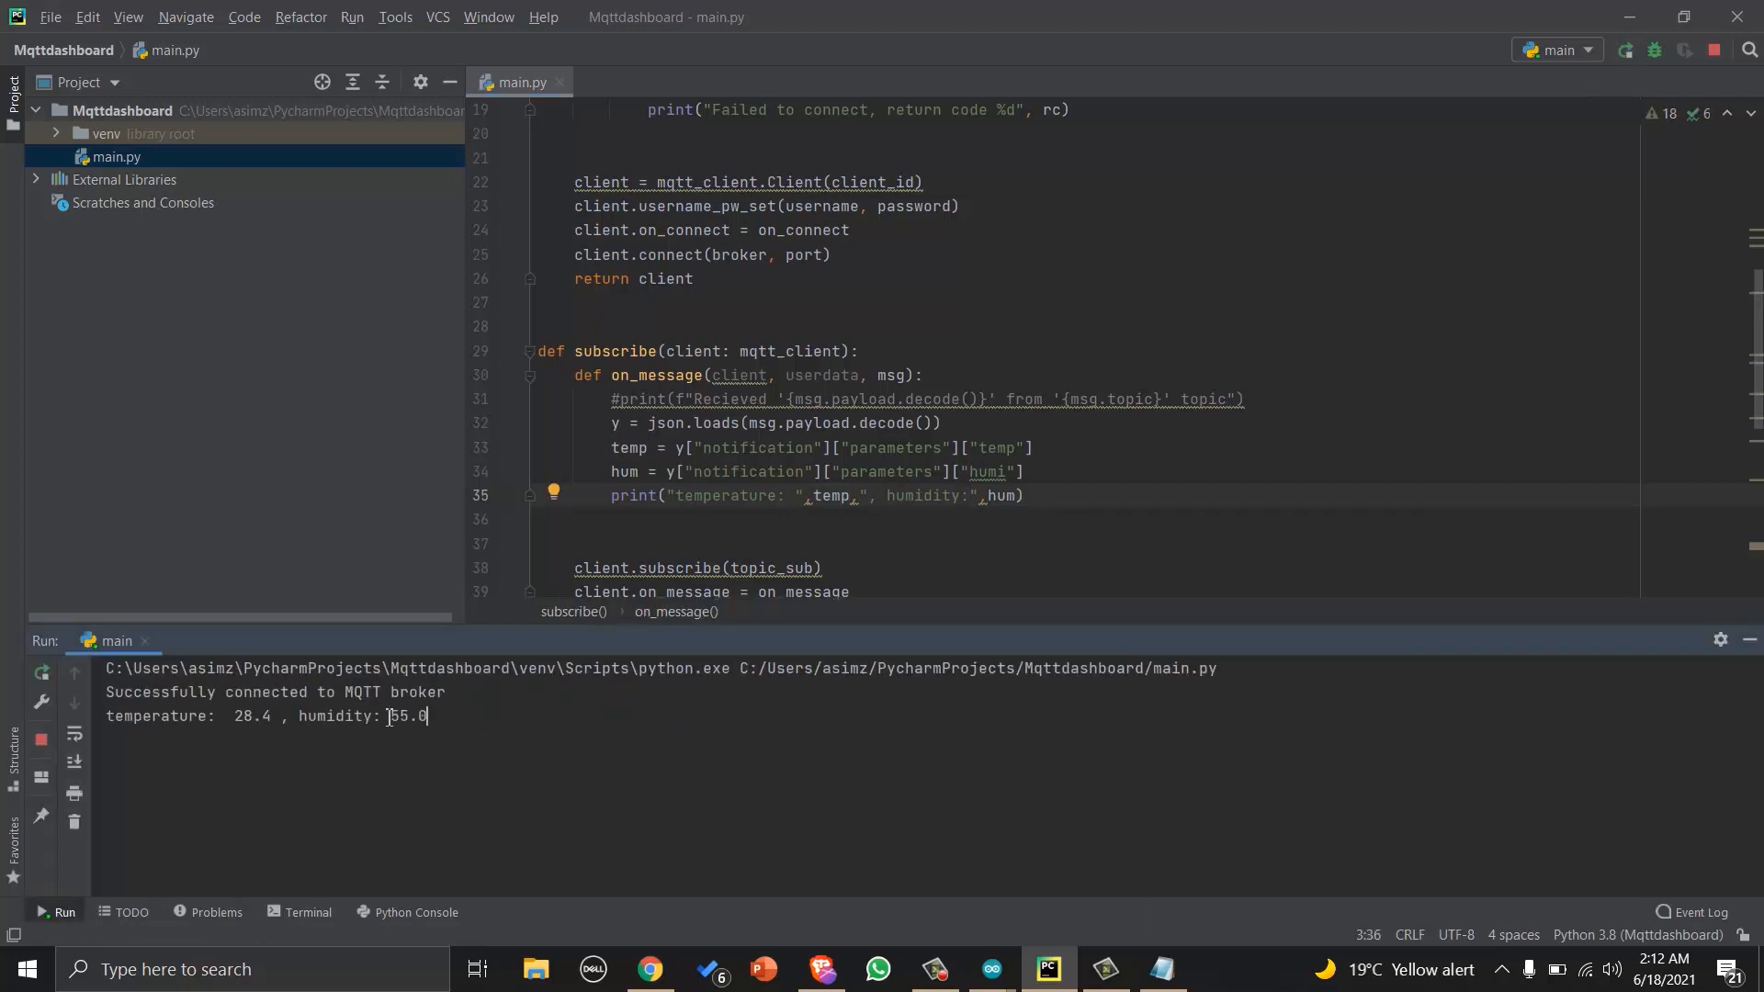
{"action": "triple_click", "coordinate": [264, 715]}
{"action": "type", "text": "def"}
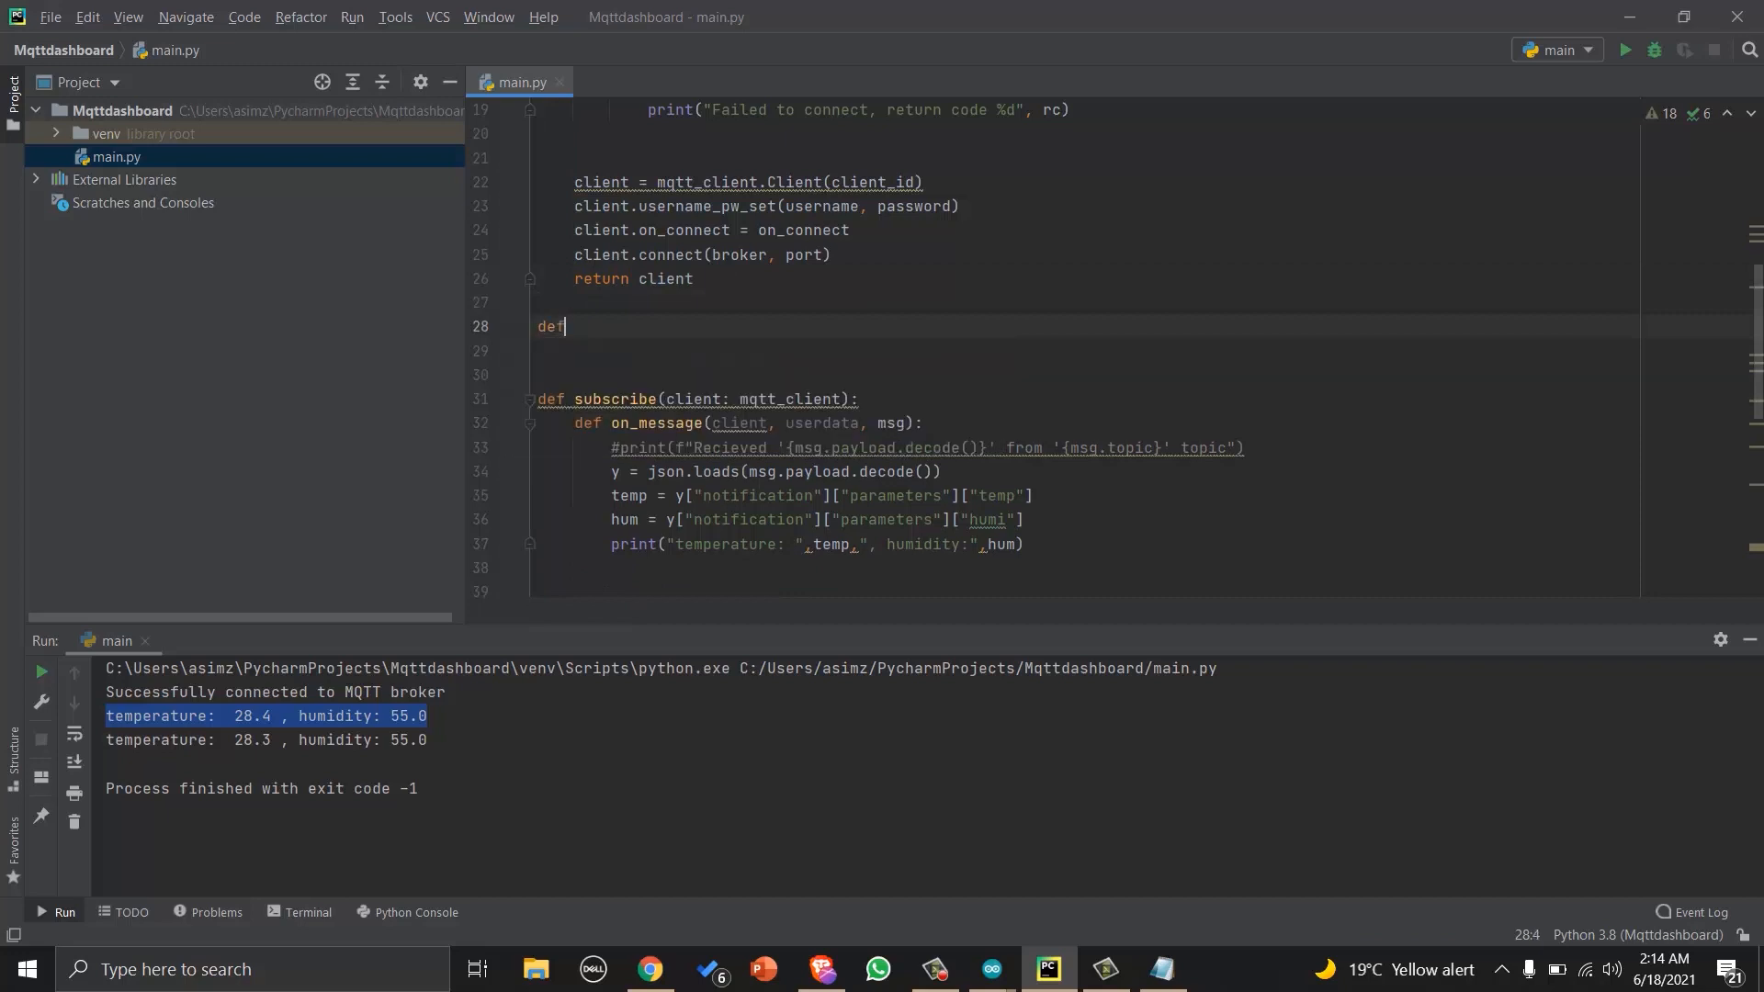
Define publish(client, status) building the LED_control command JSON message.
{"action": "type", "text": "publis"}
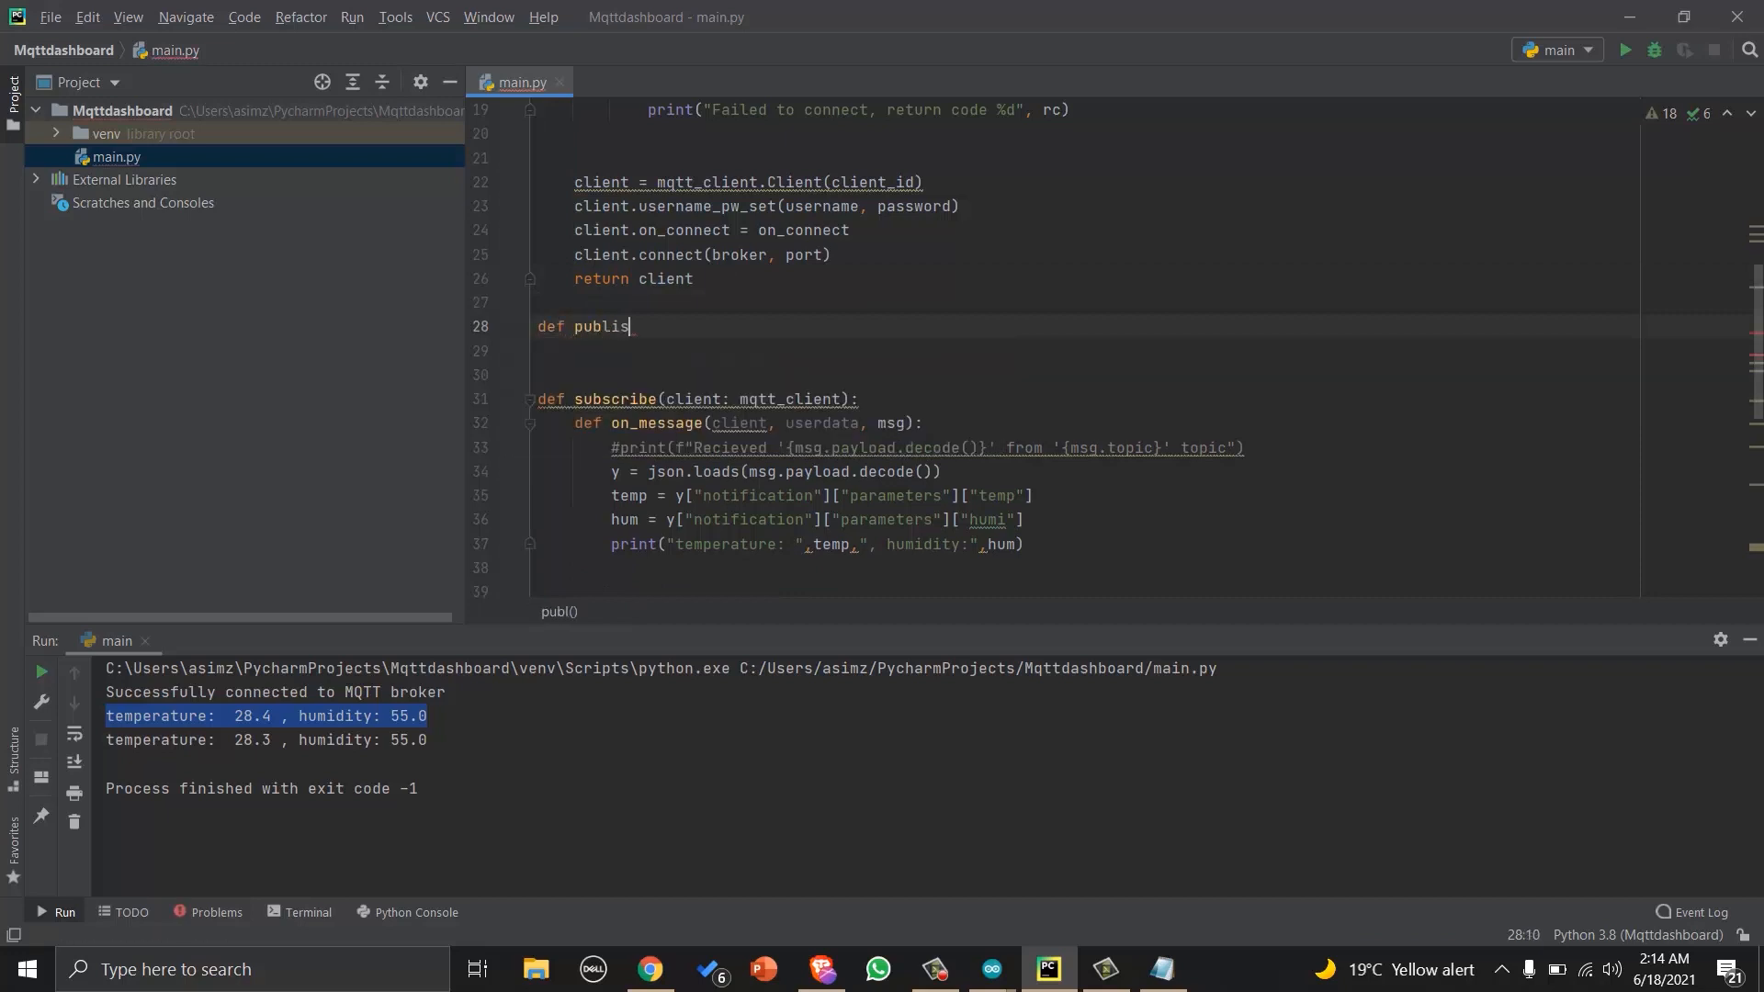
{"action": "type", "text": "h(client)"}
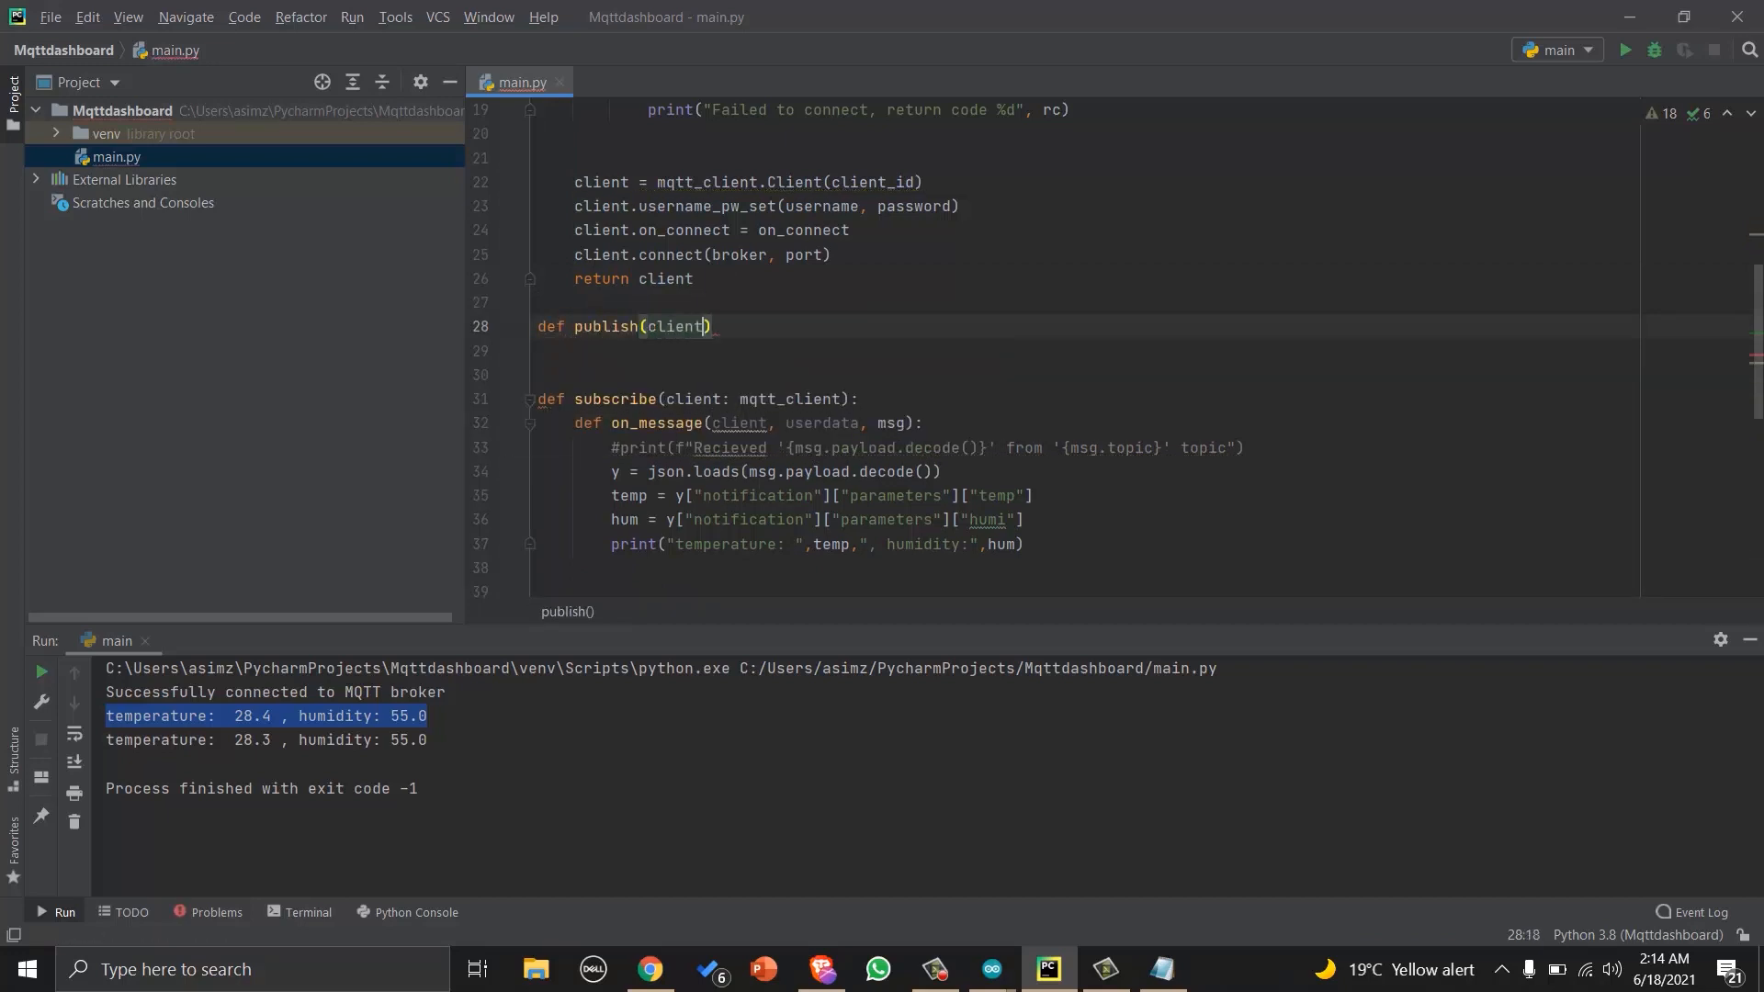
{"action": "type", "text": ", status"}
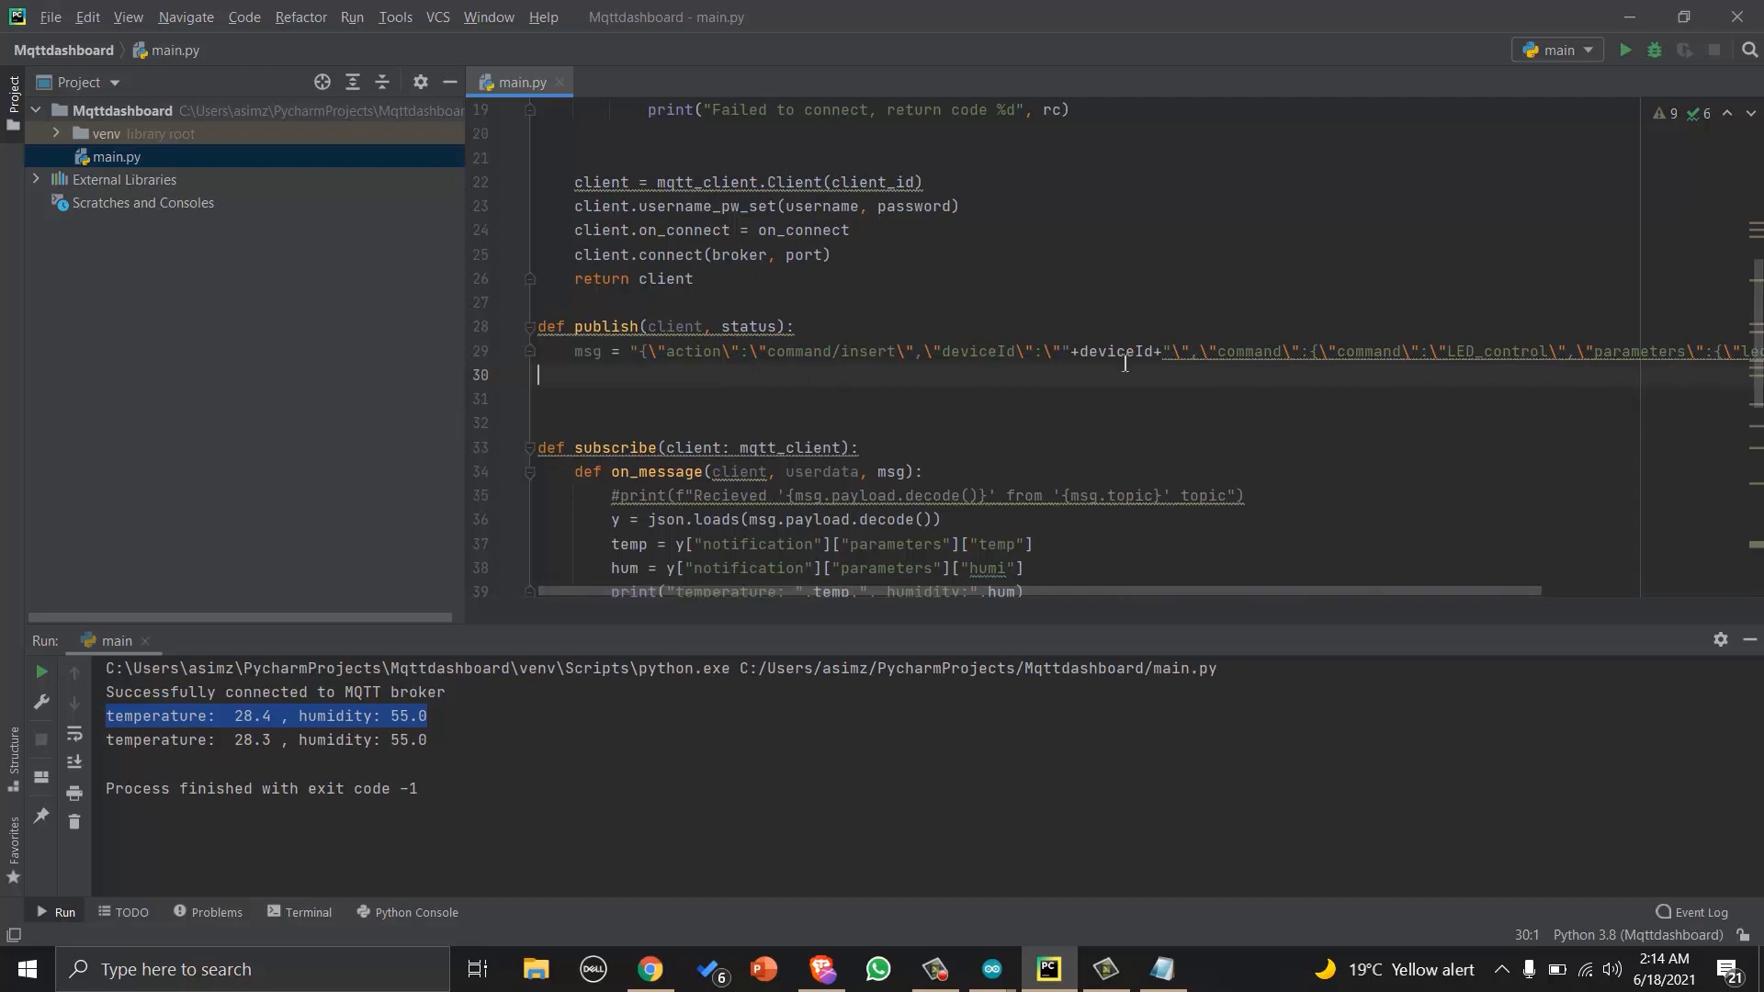
{"action": "scroll", "scroll_direction": "right", "scroll_amount": 3}
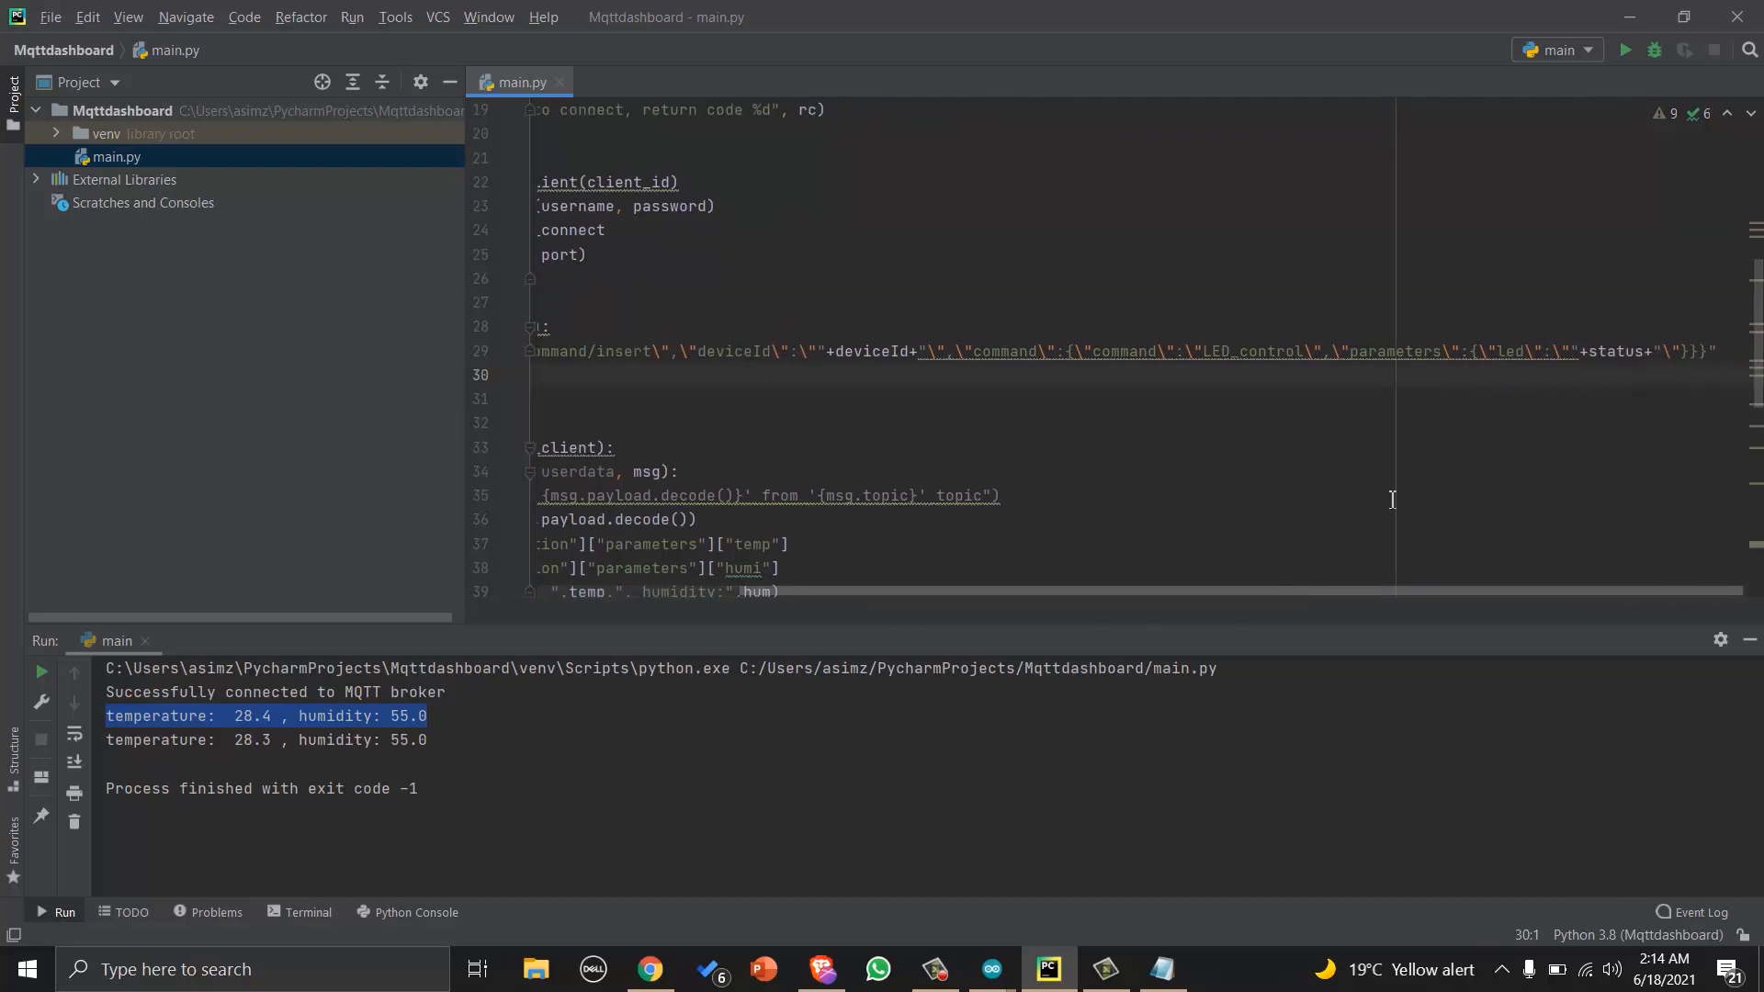
{"action": "mouse_move", "coordinate": [1597, 351]}
{"action": "type", "text": "result ="}
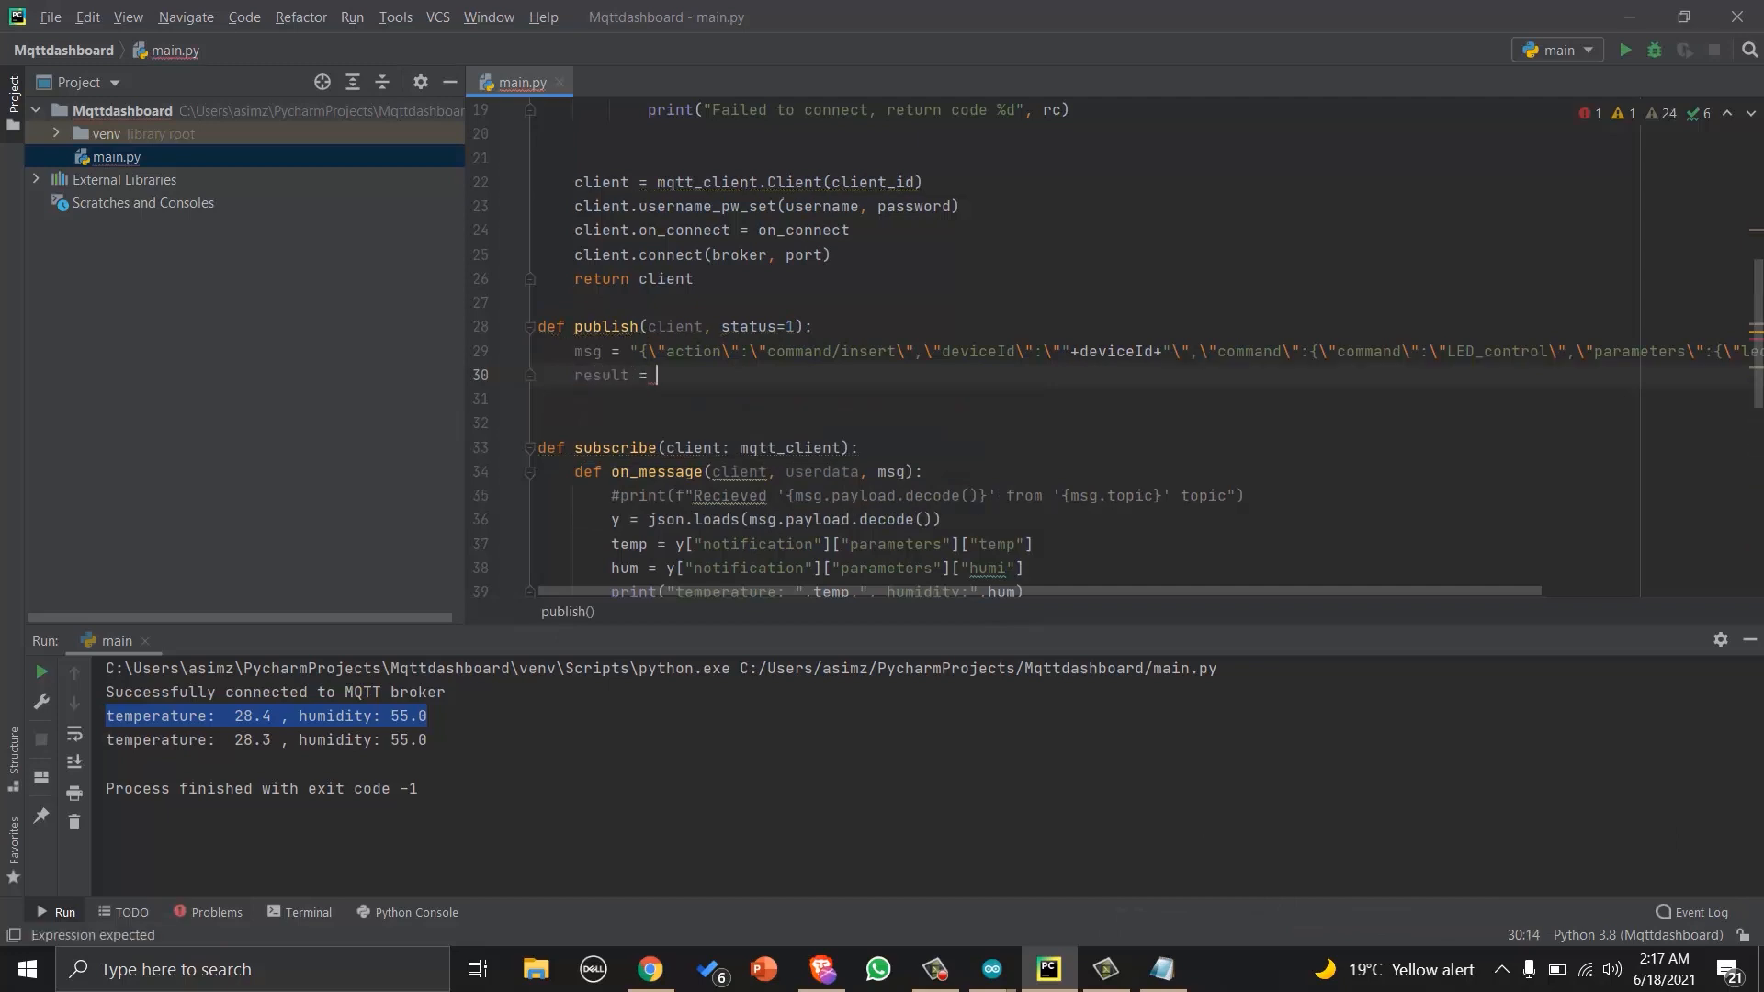
Call client.publish(msg, topic), read the result status and print whether the message reached the topic.
{"action": "type", "text": "clien"}
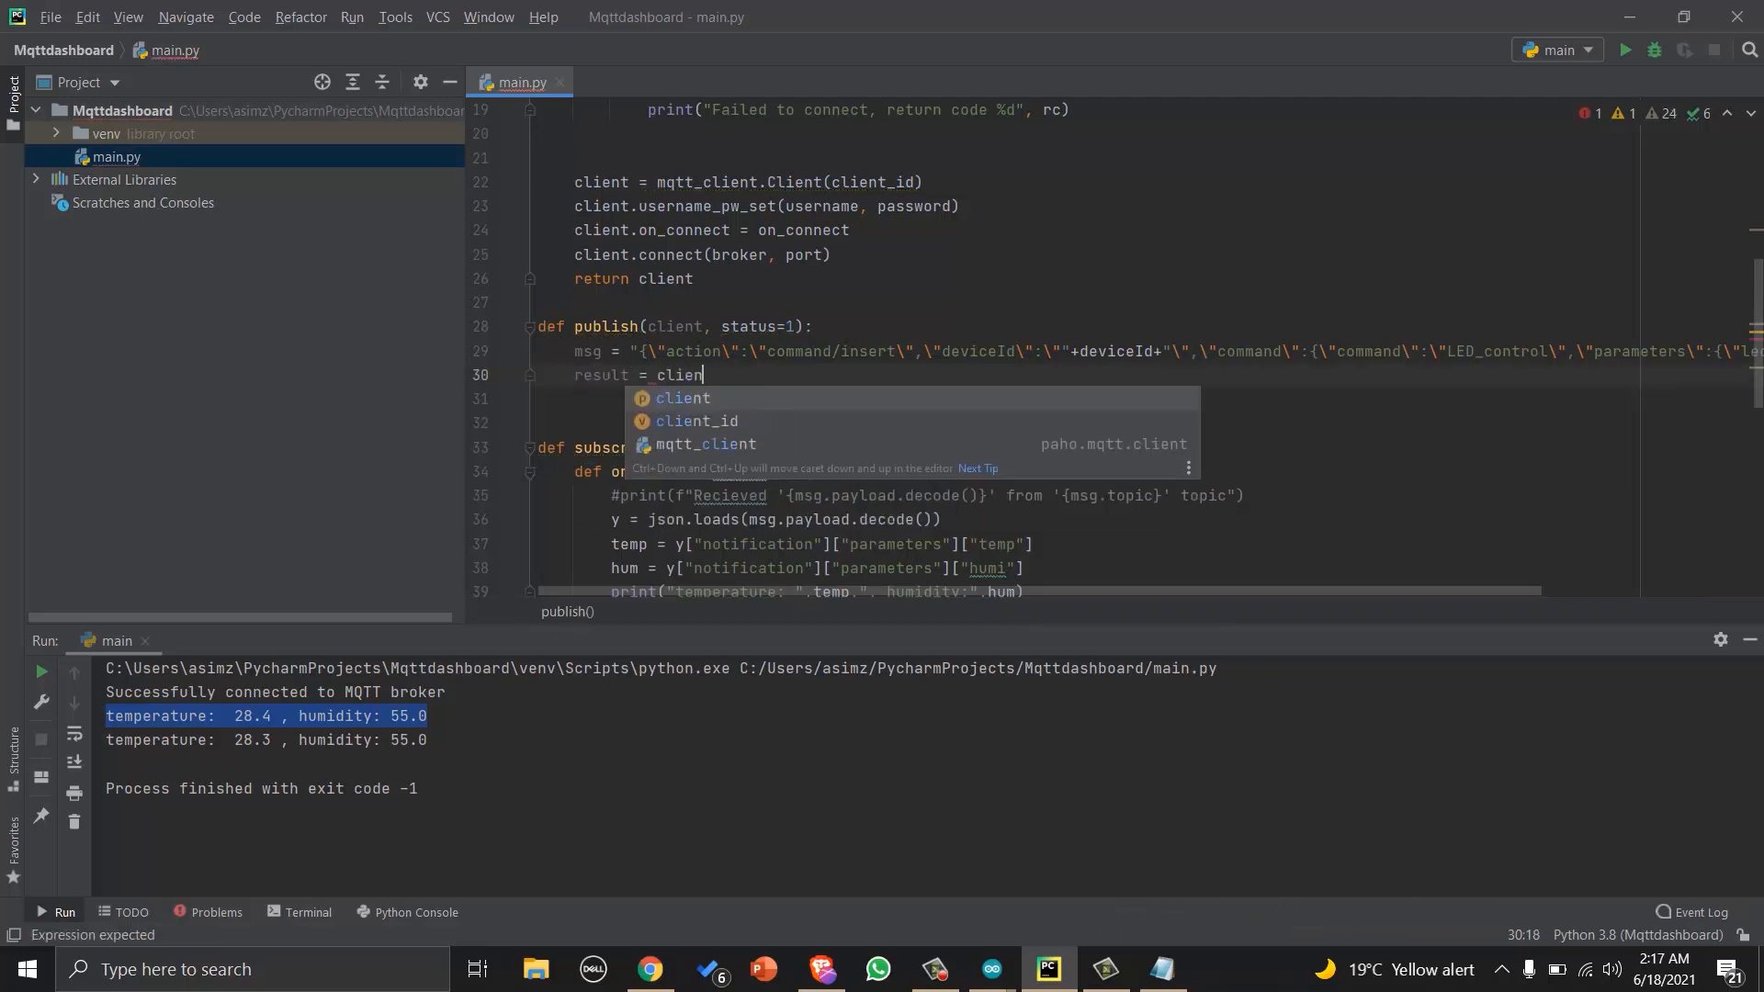
{"action": "type", "text": "t."}
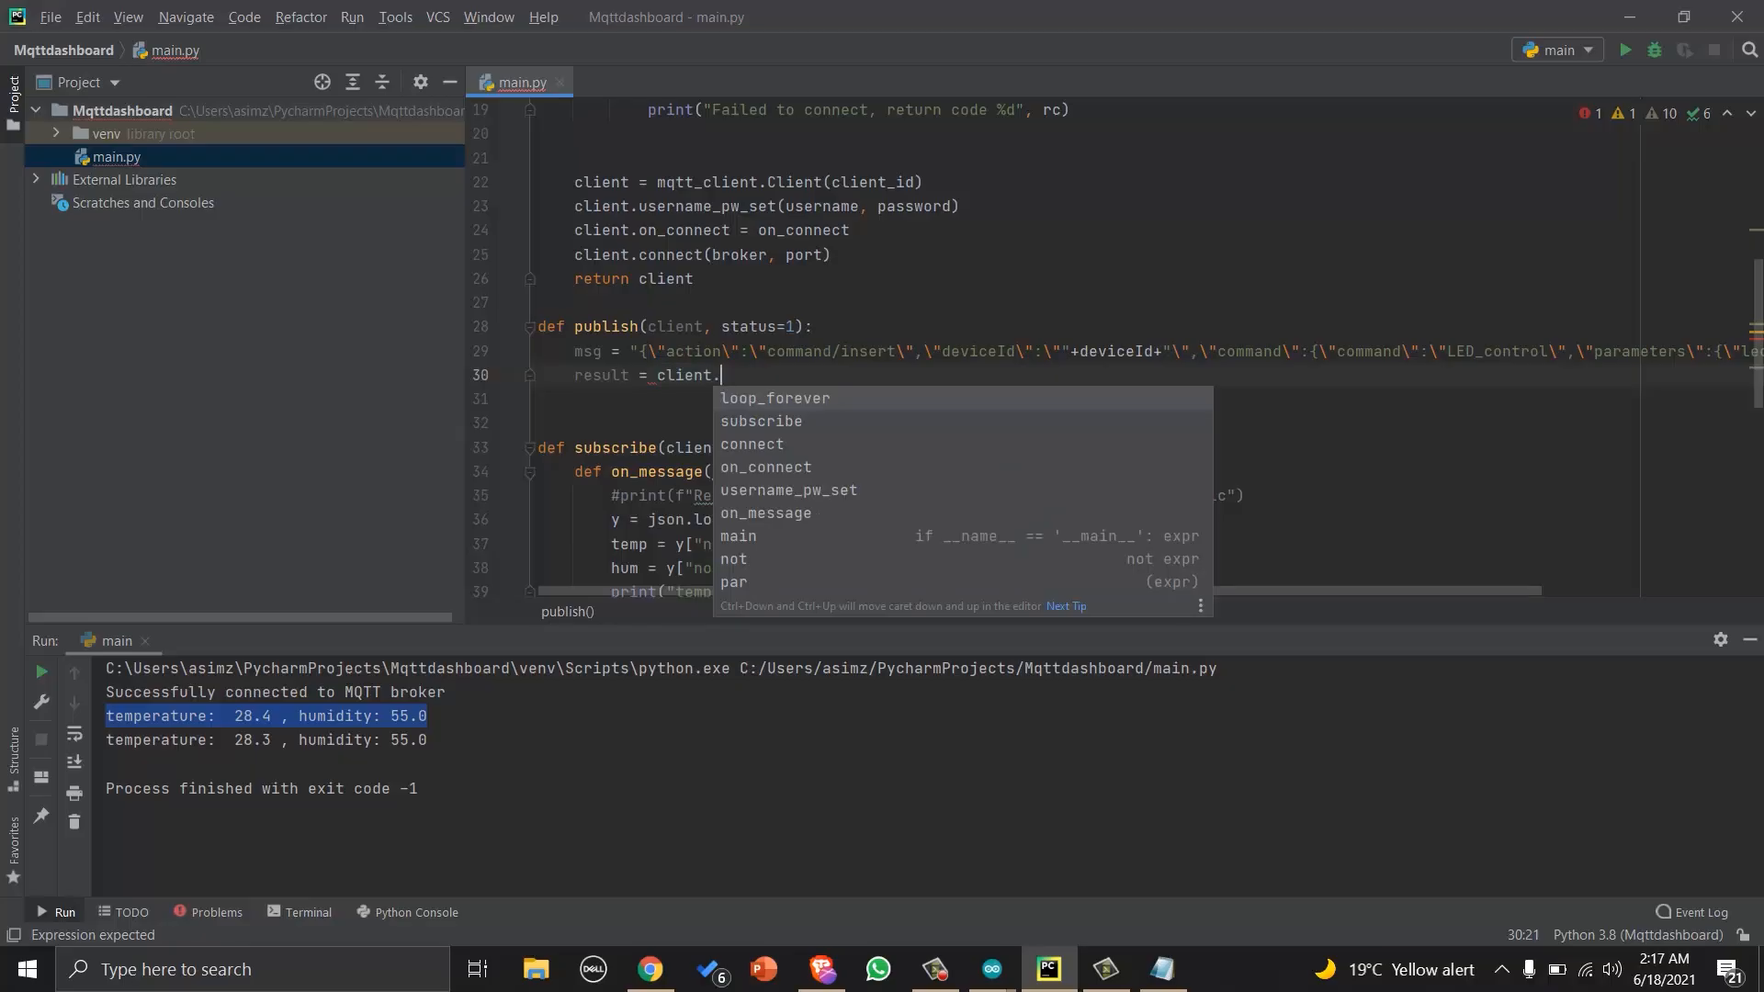
{"action": "type", "text": "pu"}
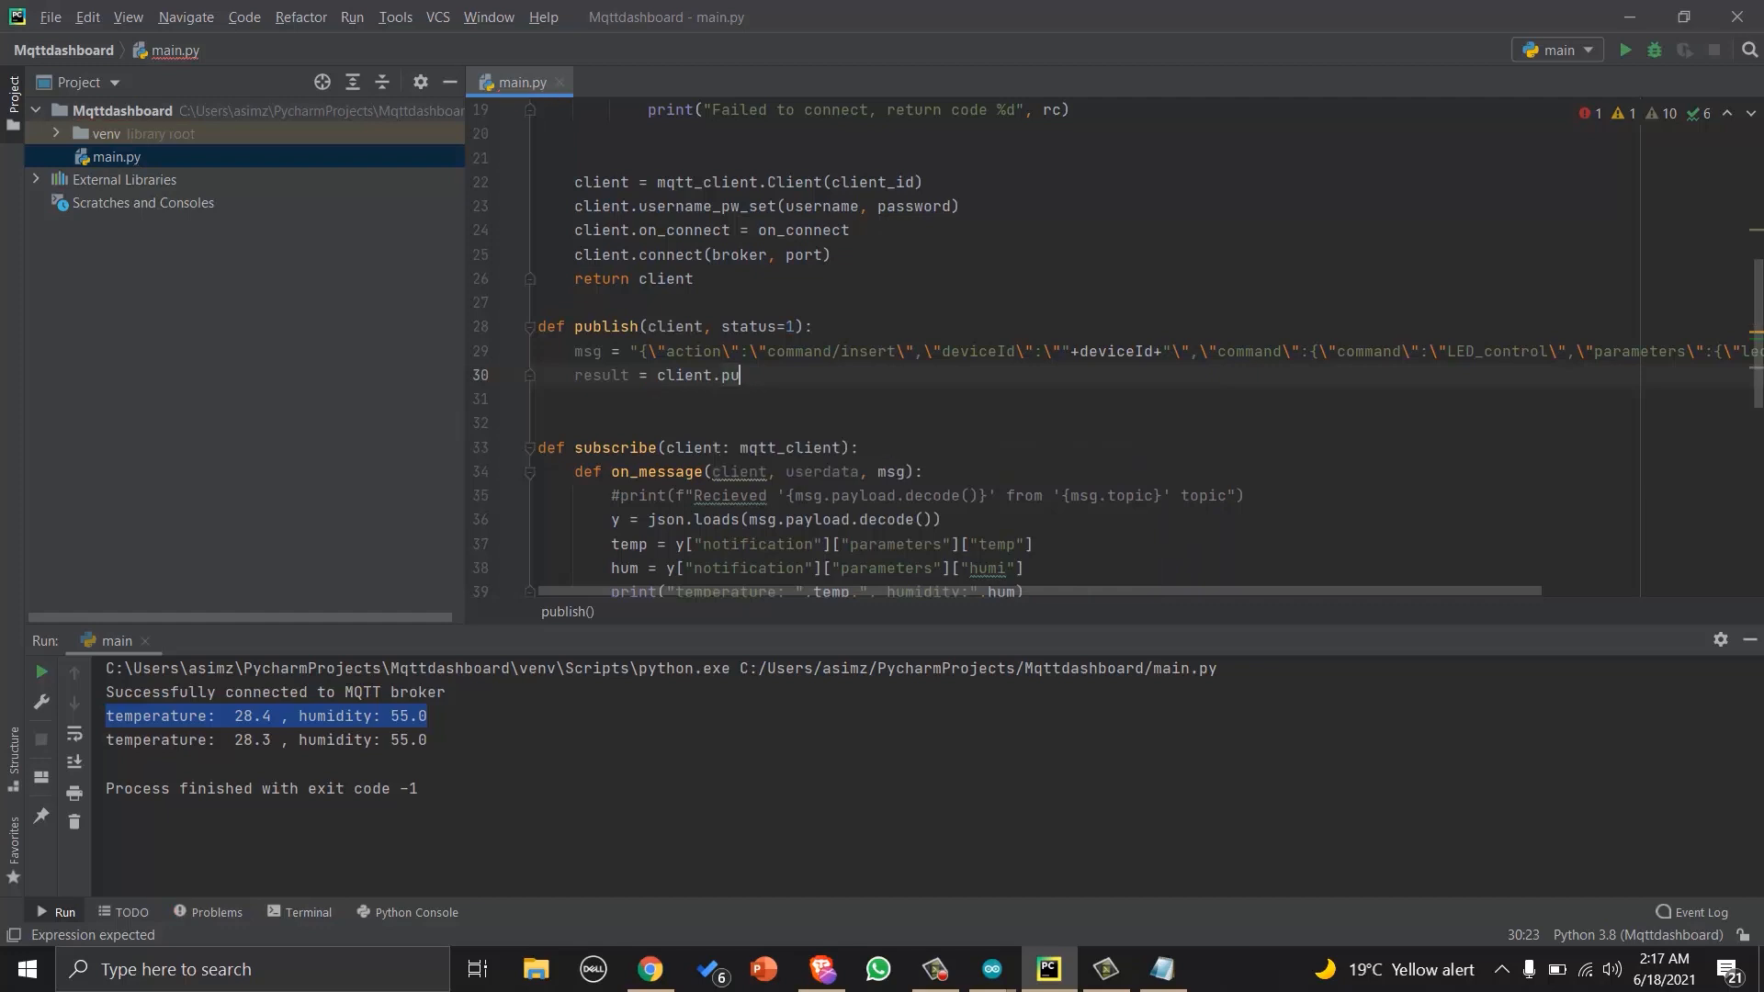
{"action": "type", "text": "blish[]"}
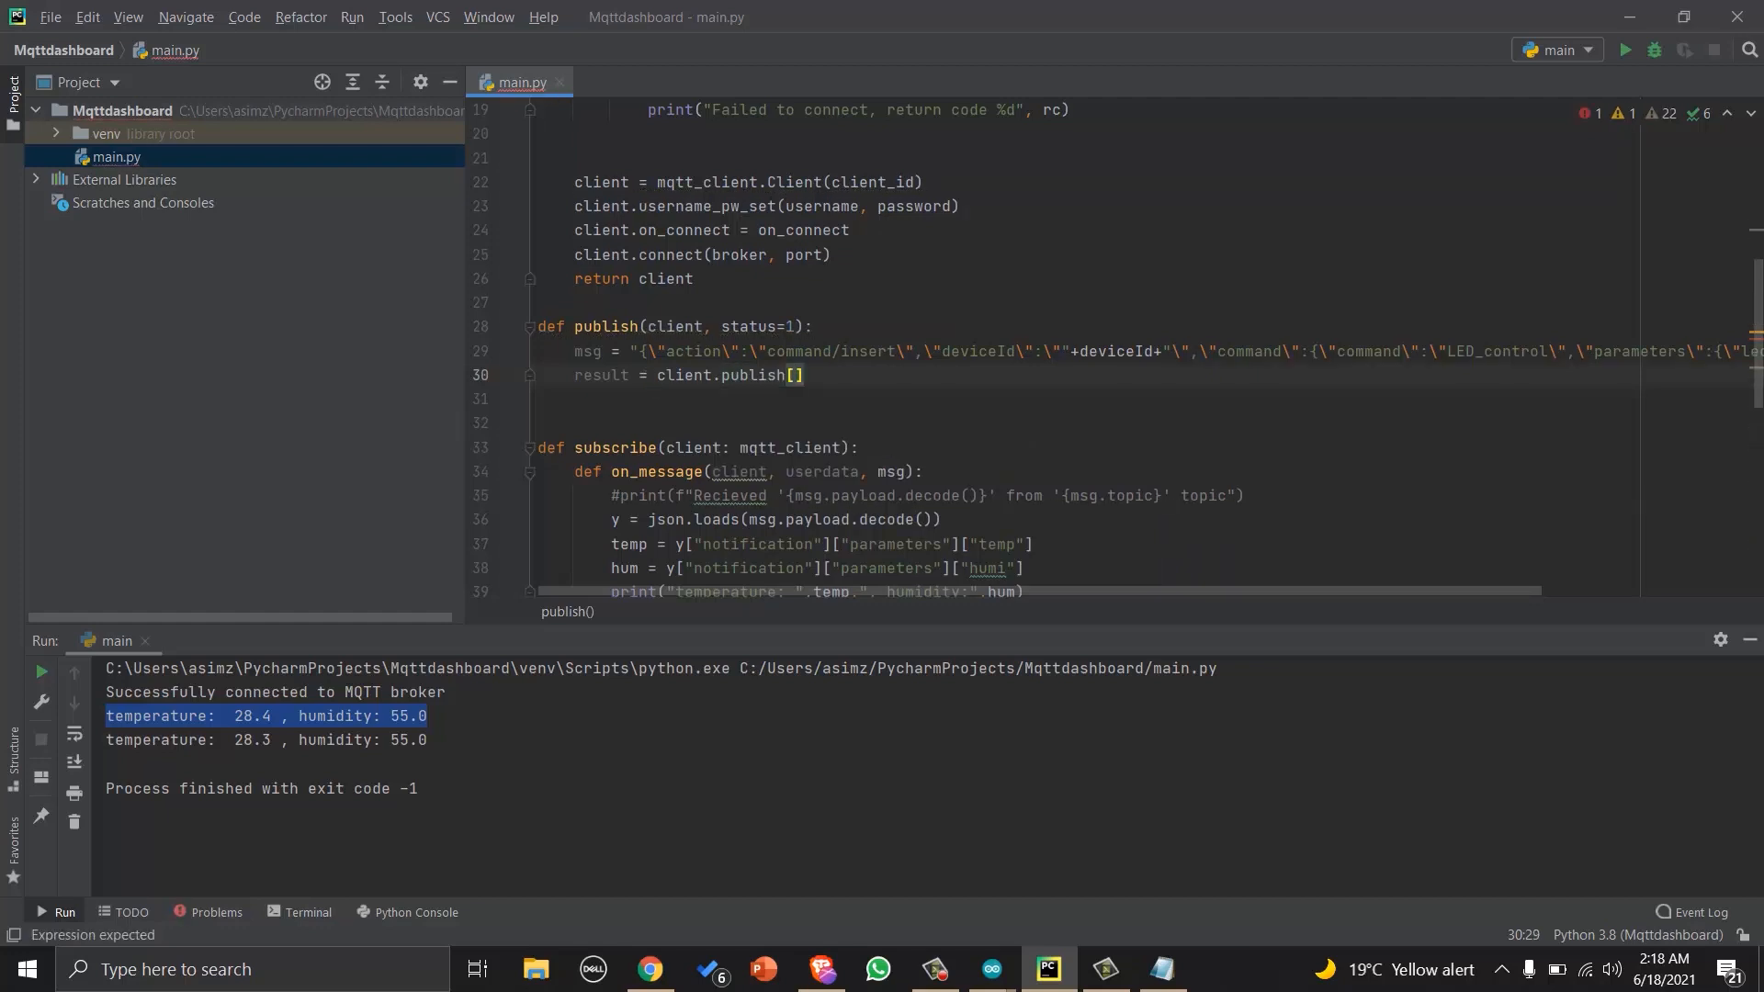
{"action": "type", "text": "msg,)"}
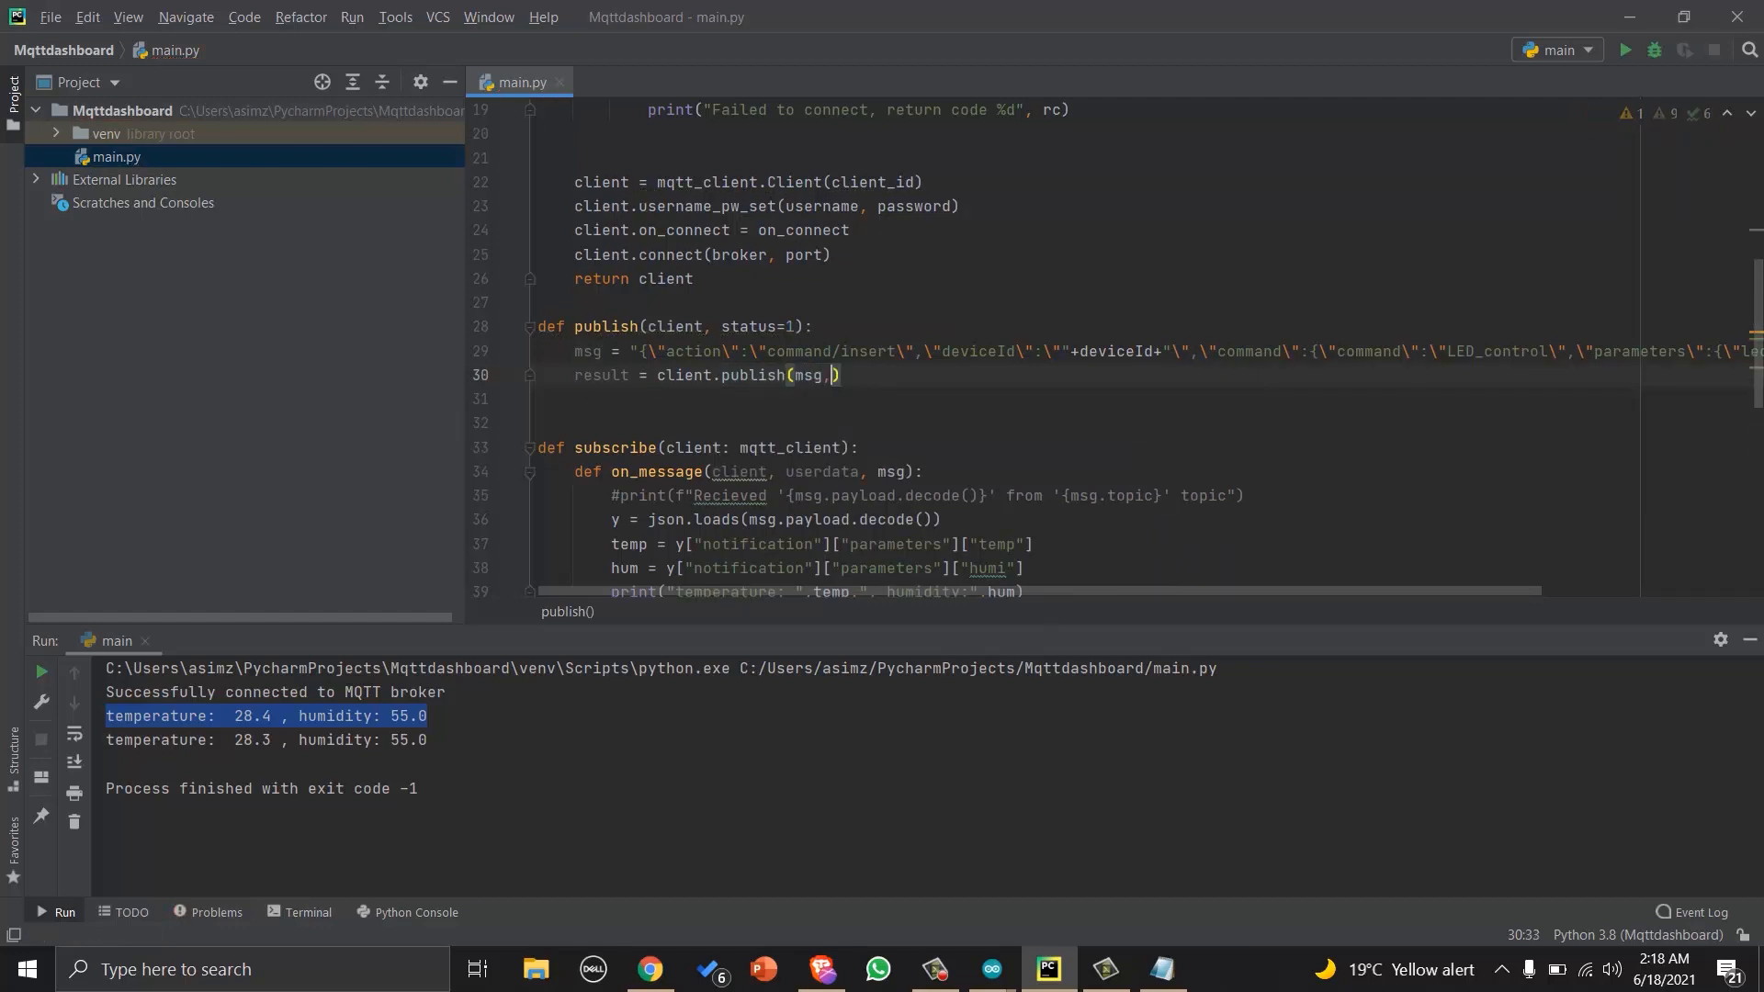
{"action": "type", "text": "topic"}
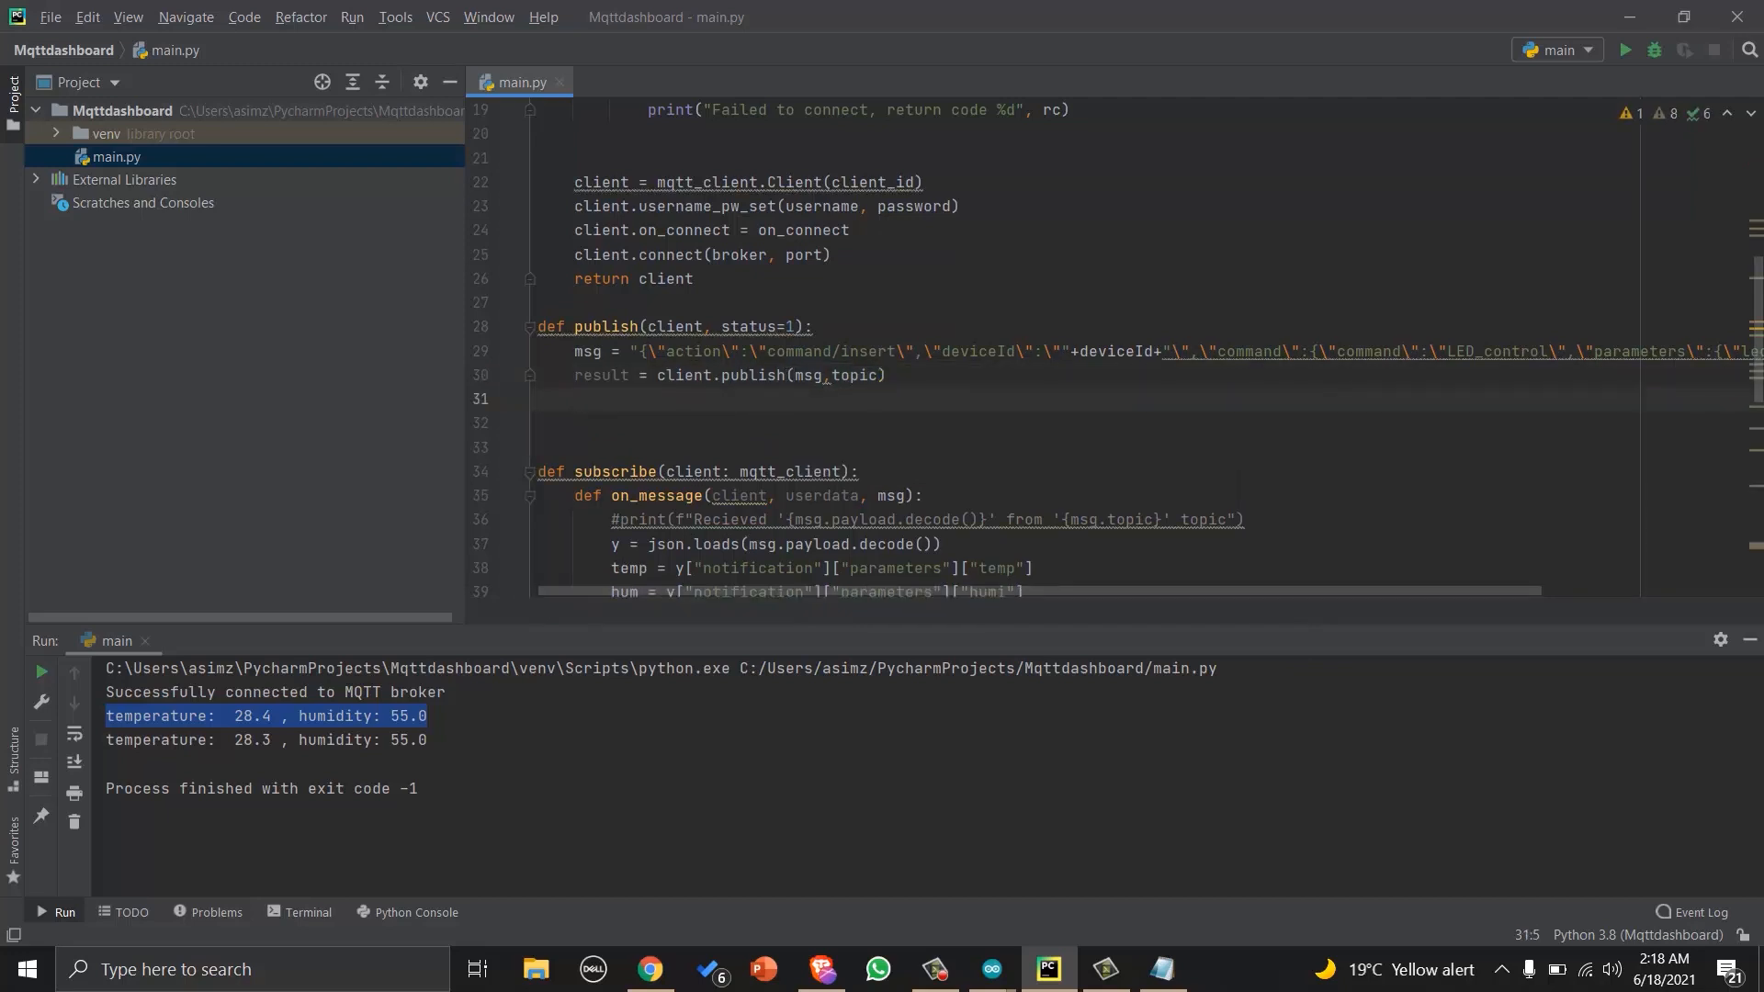
{"action": "type", "text": "msg_status = result[0"}
{"action": "left_click", "coordinate": [1142, 446]}
{"action": "type", "text": "pr"}
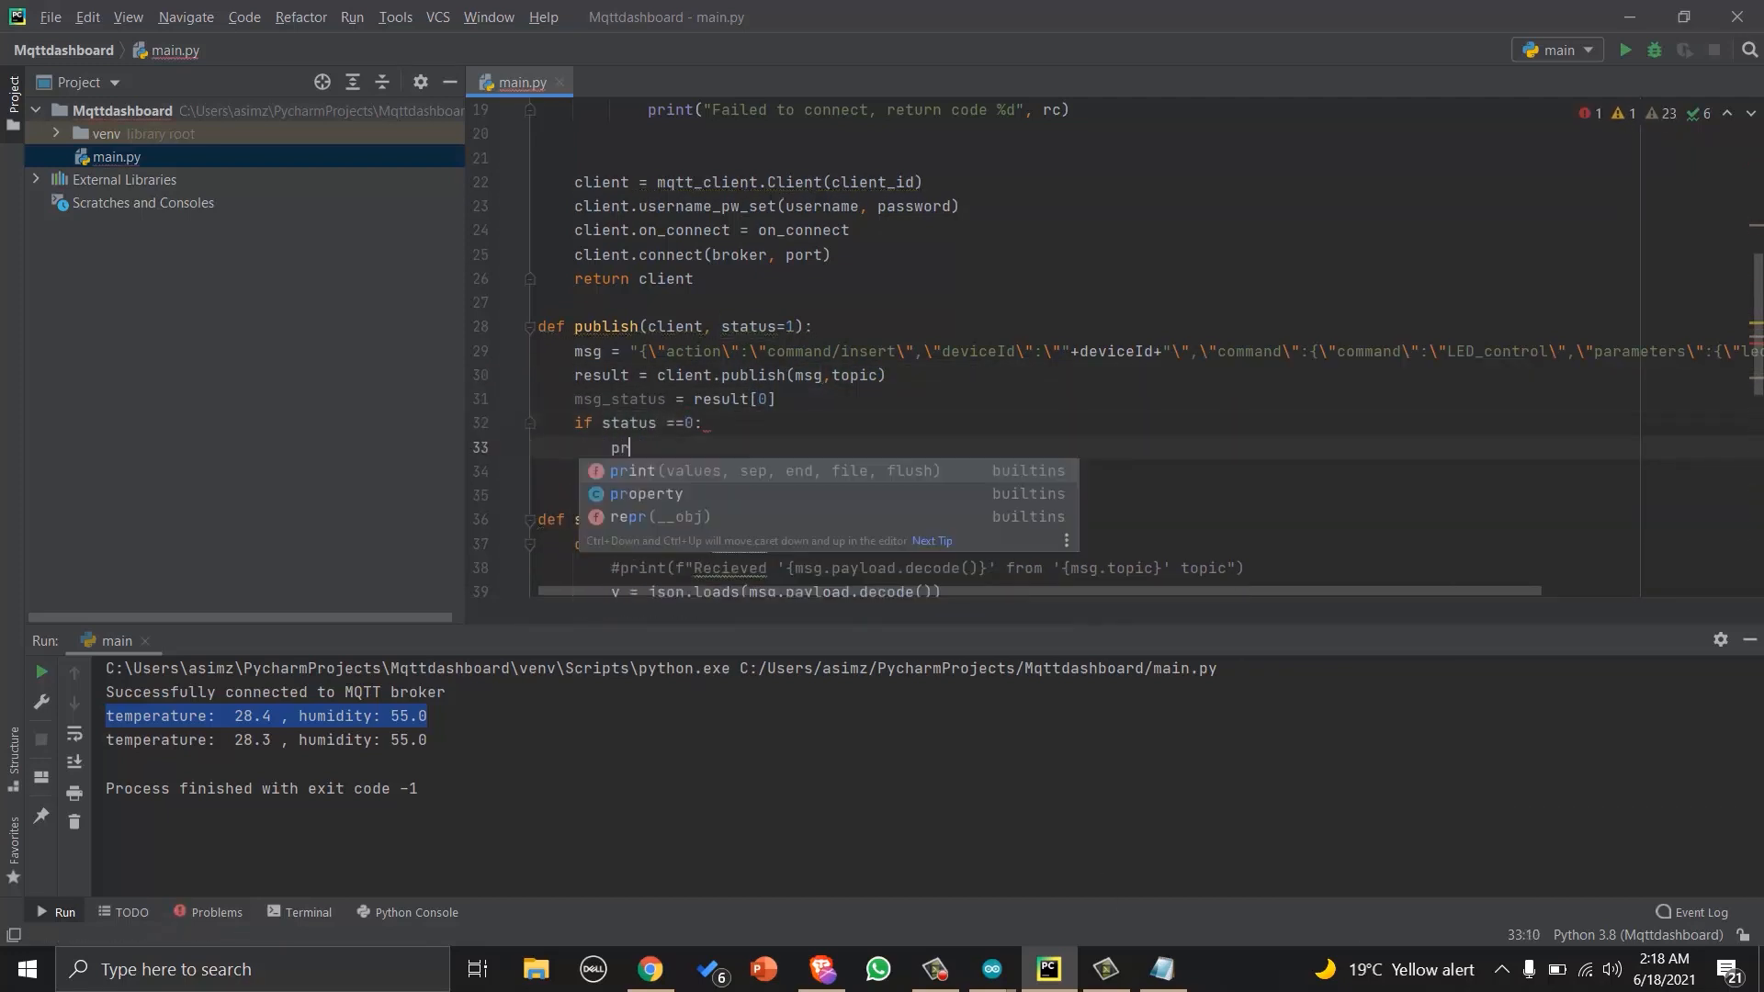
{"action": "type", "text": "int(f\"message {msg} sent to topic {topic"}
{"action": "type", "text": "print(f\"Failed to sen"}
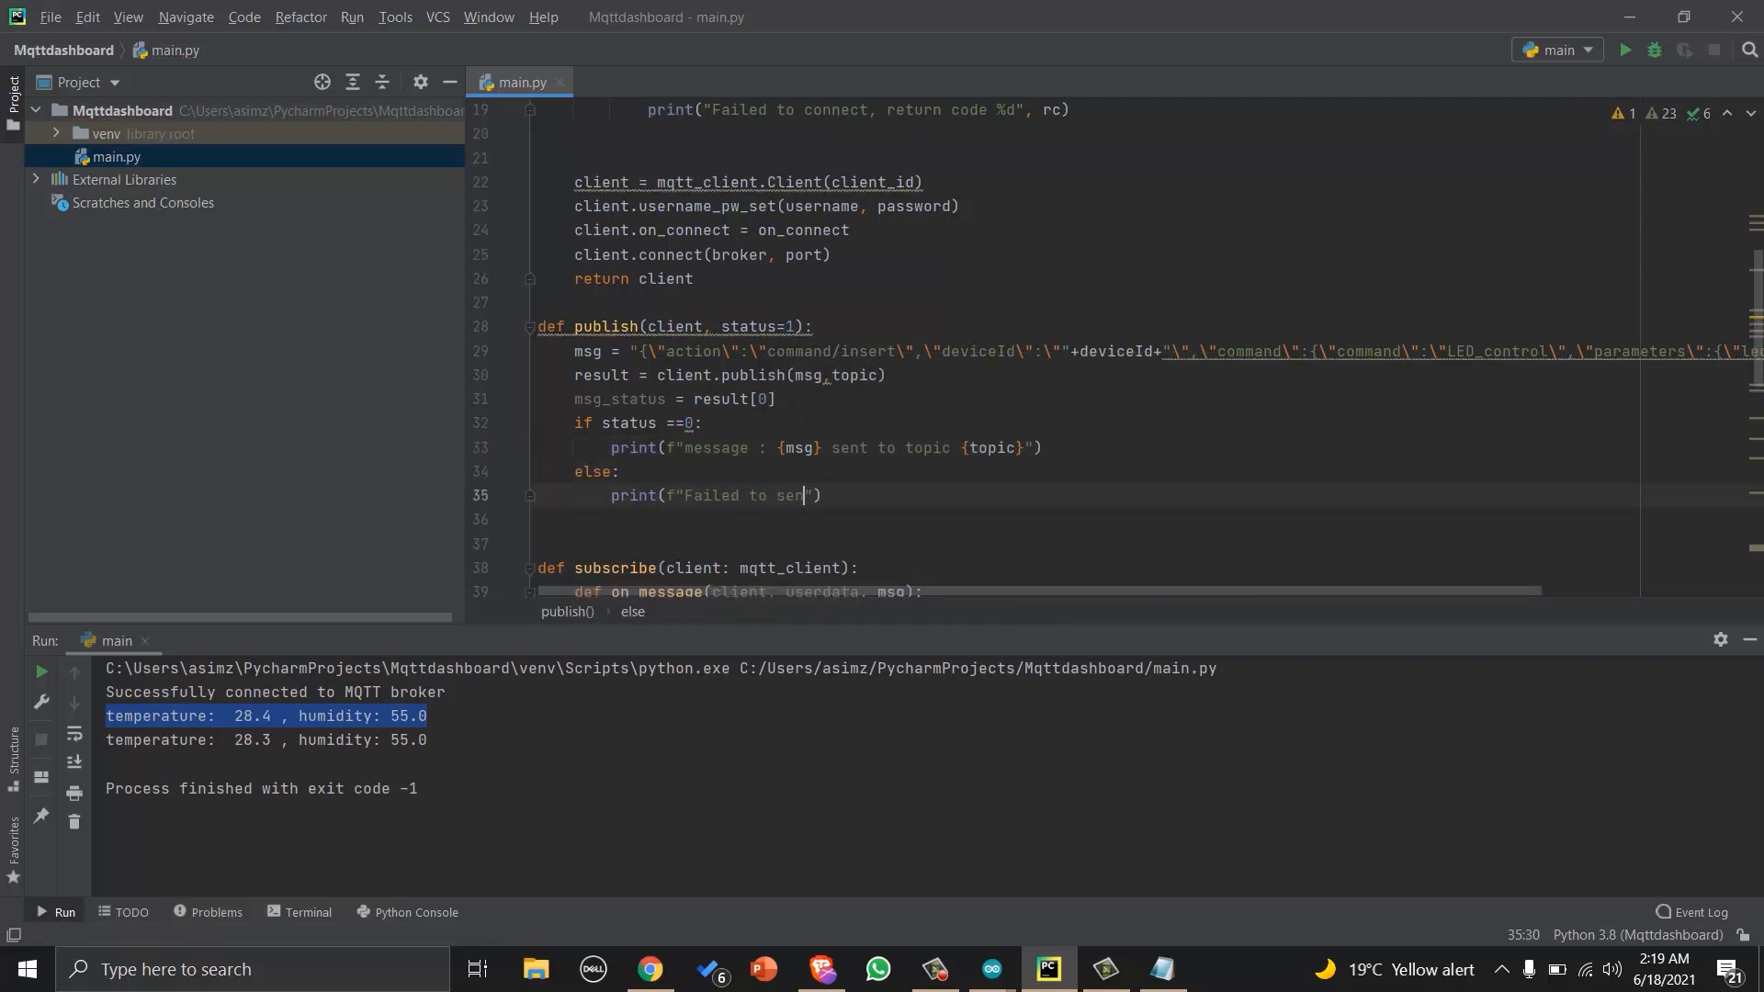
{"action": "type", "text": "d message to topic {topic}"}
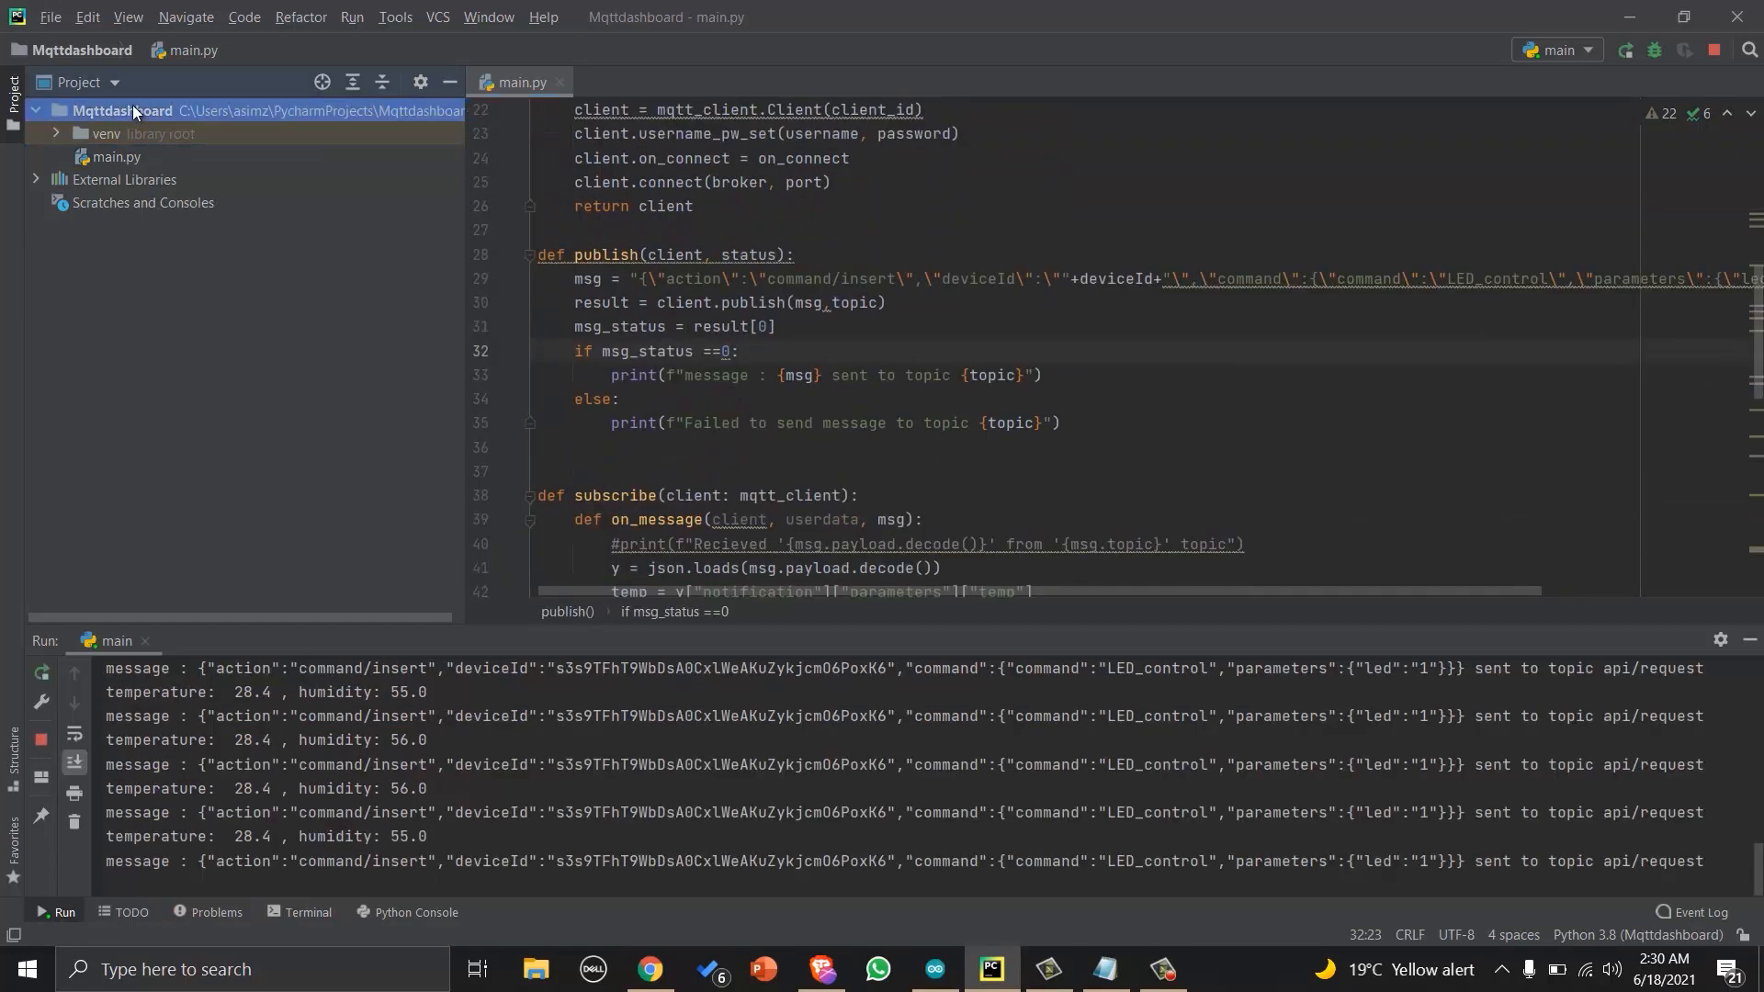
Create a new Python file named mqttdashboard in the Mqttdashboard project.
{"action": "right_click", "coordinate": [132, 110]}
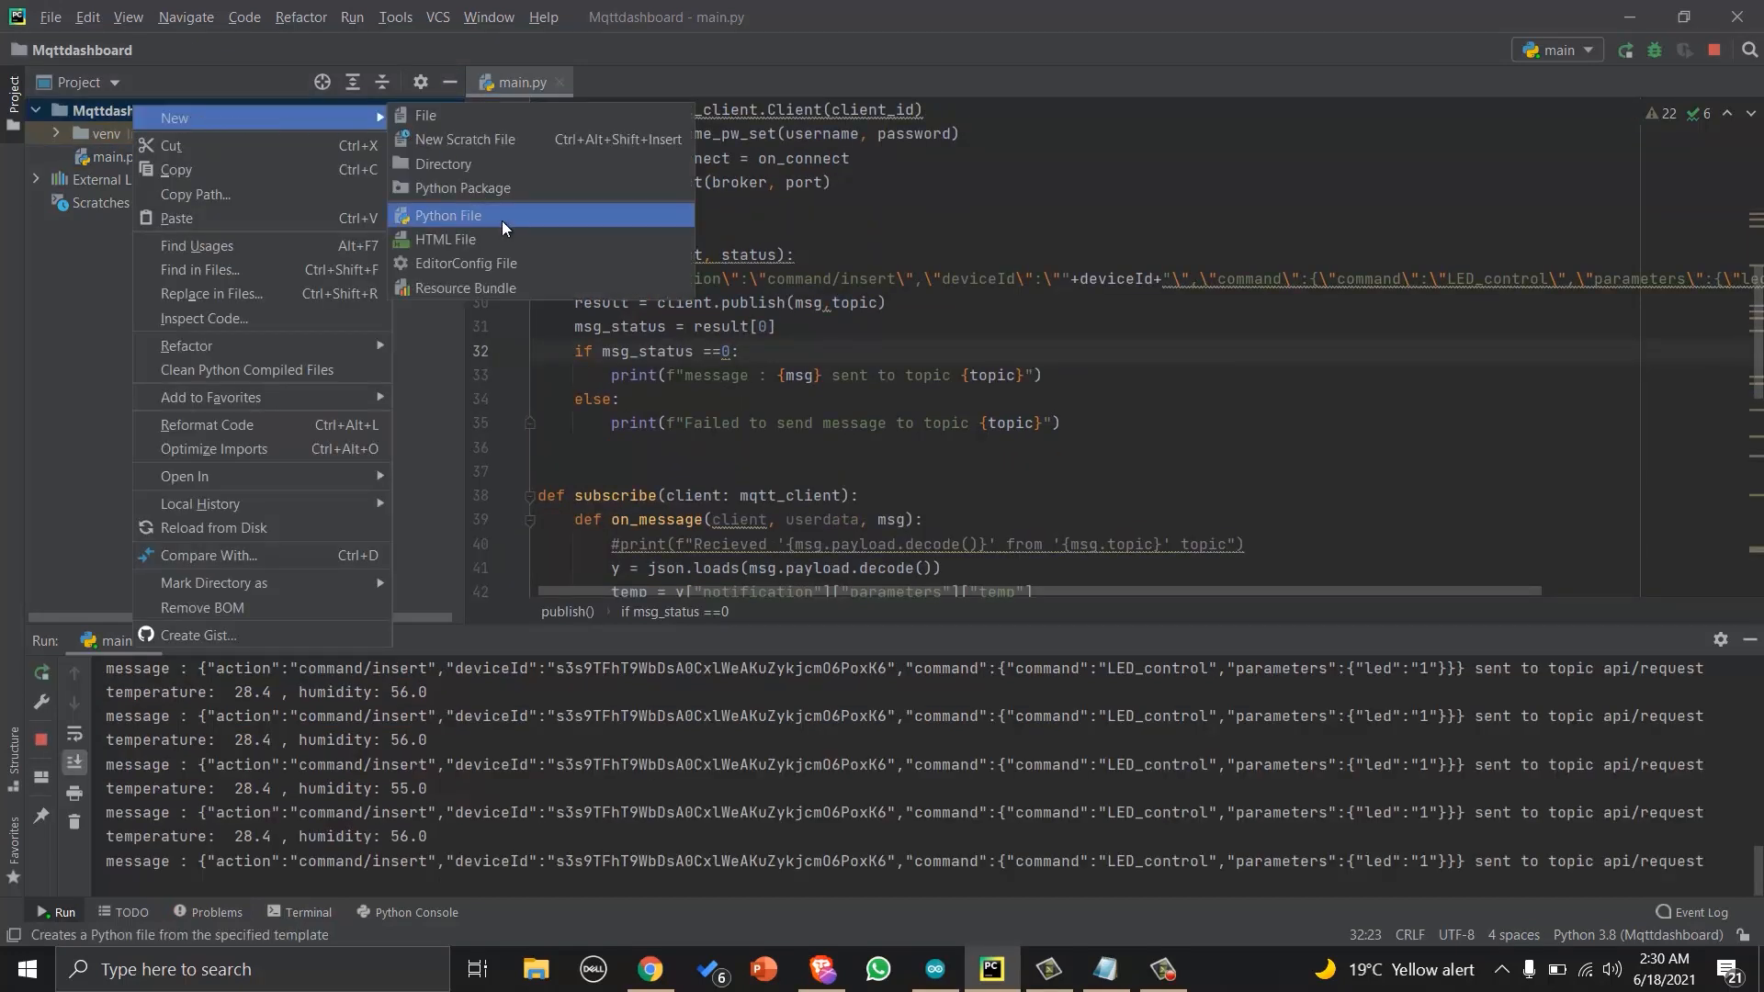
{"action": "left_click", "coordinate": [448, 215]}
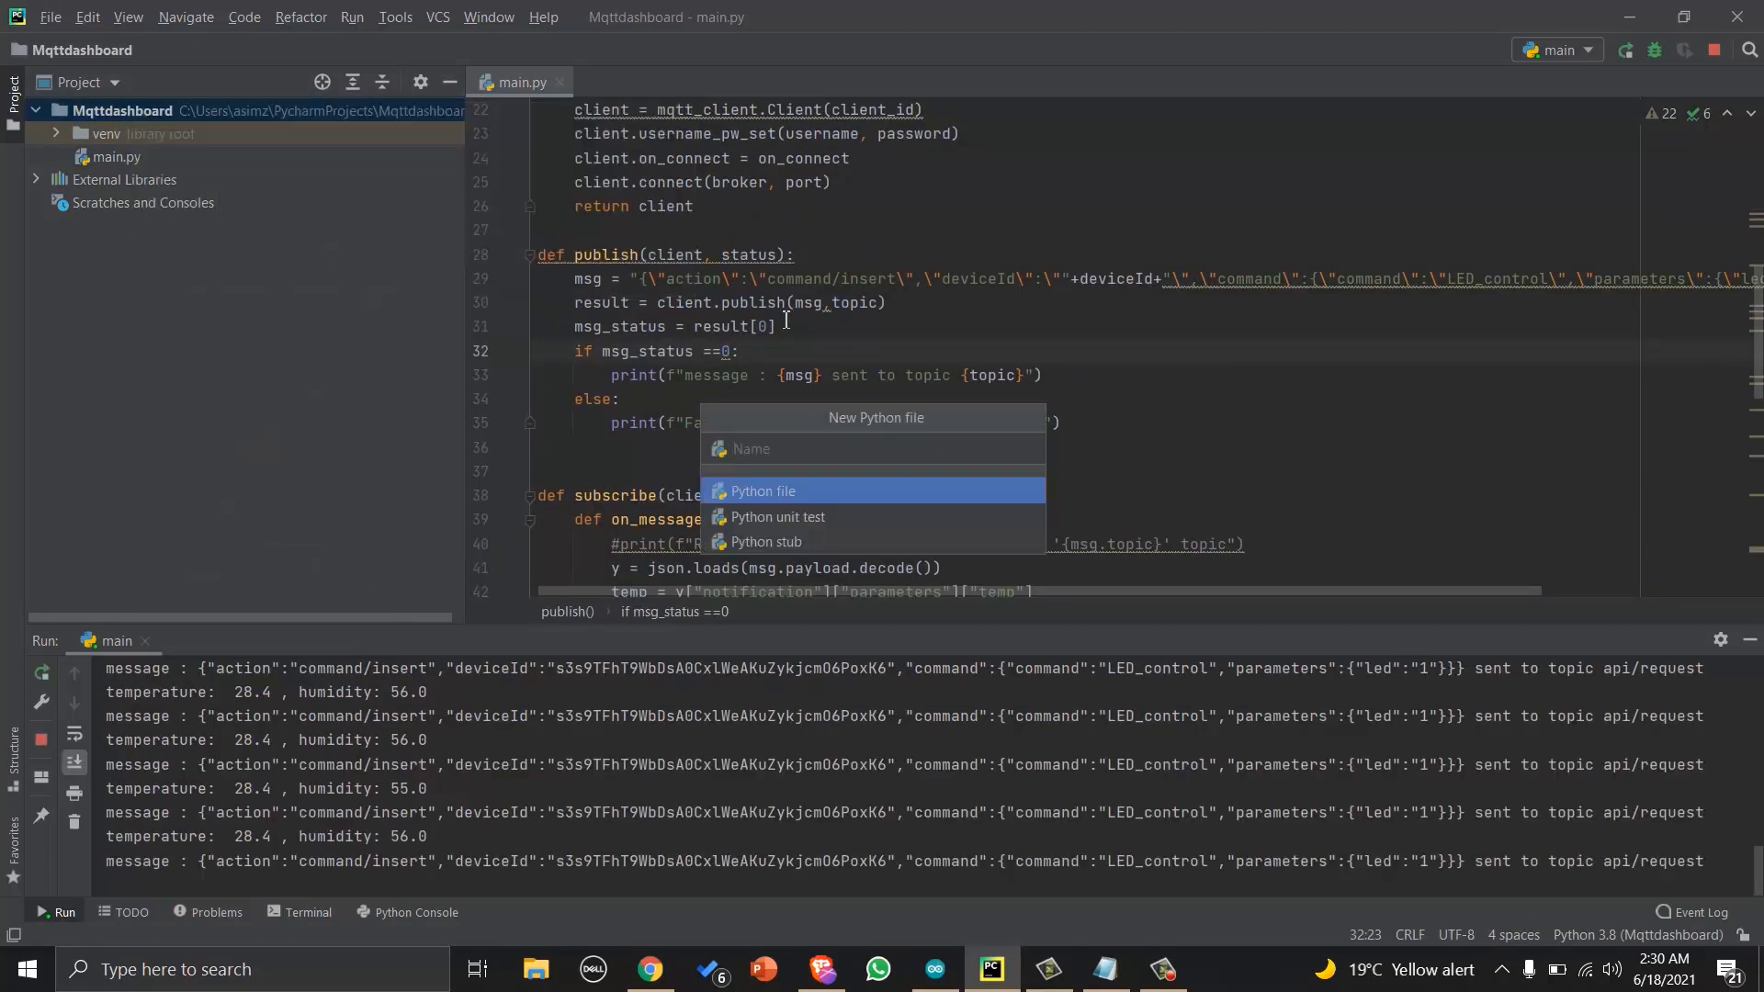
{"action": "type", "text": "mqttda"}
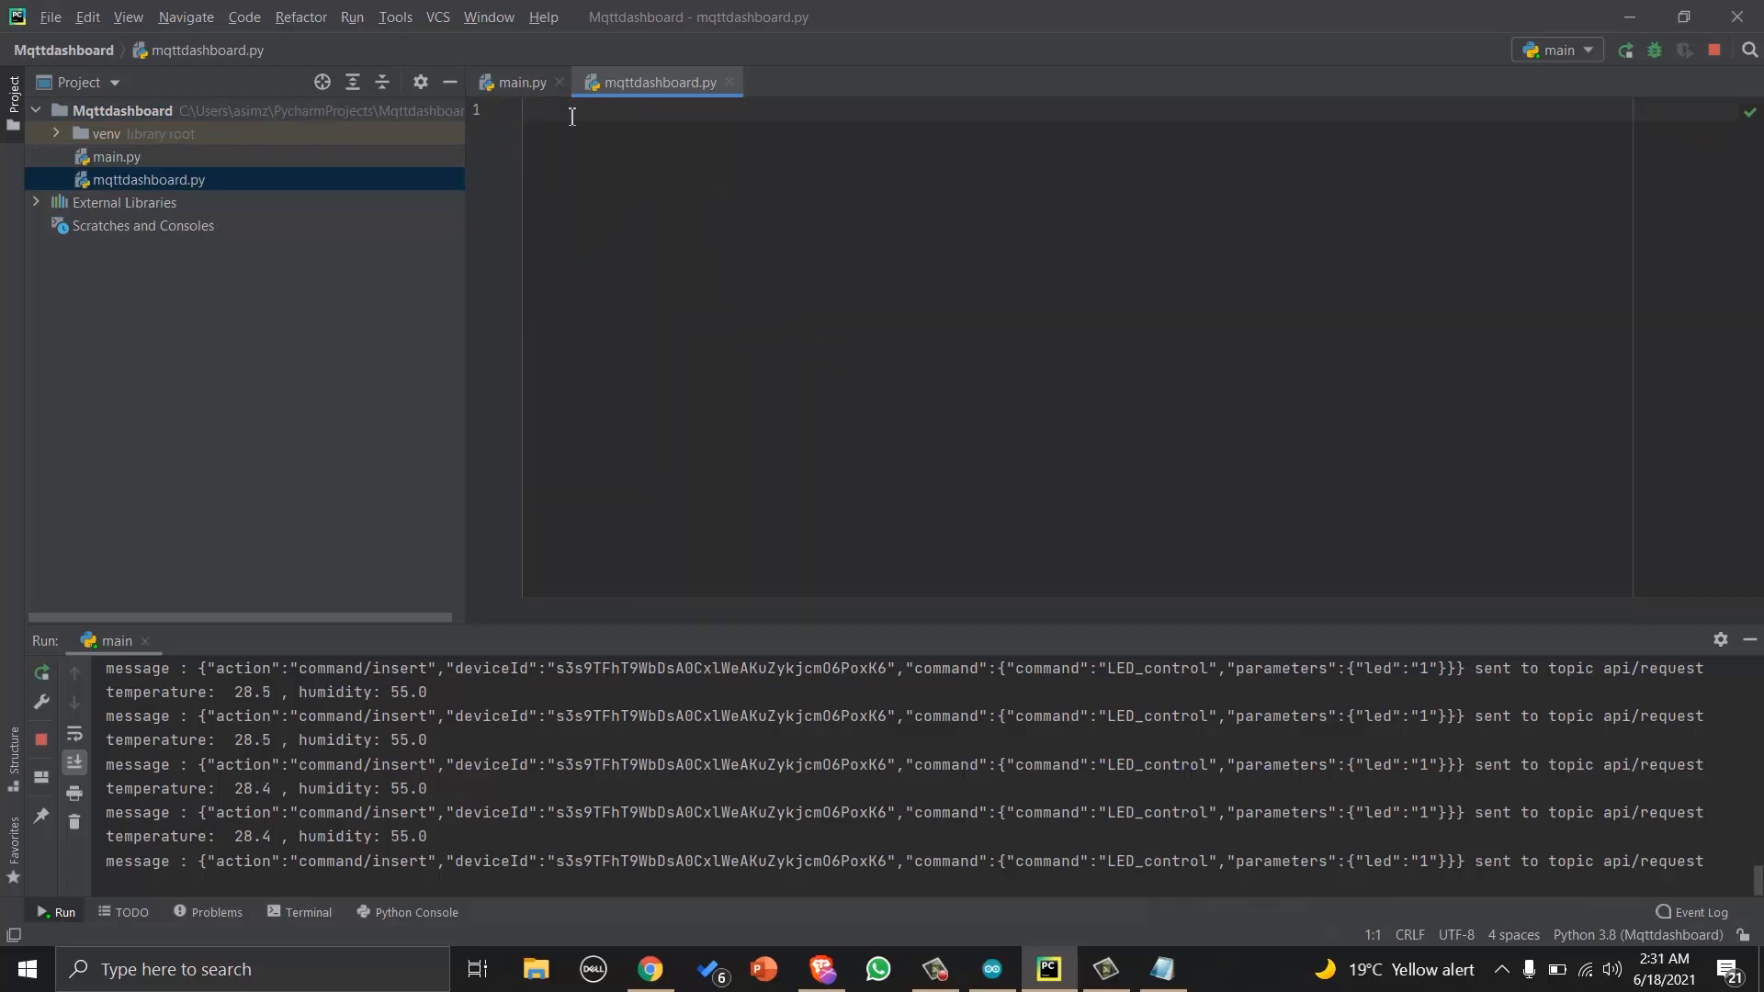
Import tkinter, build a Tk window titled "MQTT Dashboard" with mainloop, run it and close the empty window.
{"action": "type", "text": "from tkinter import *"}
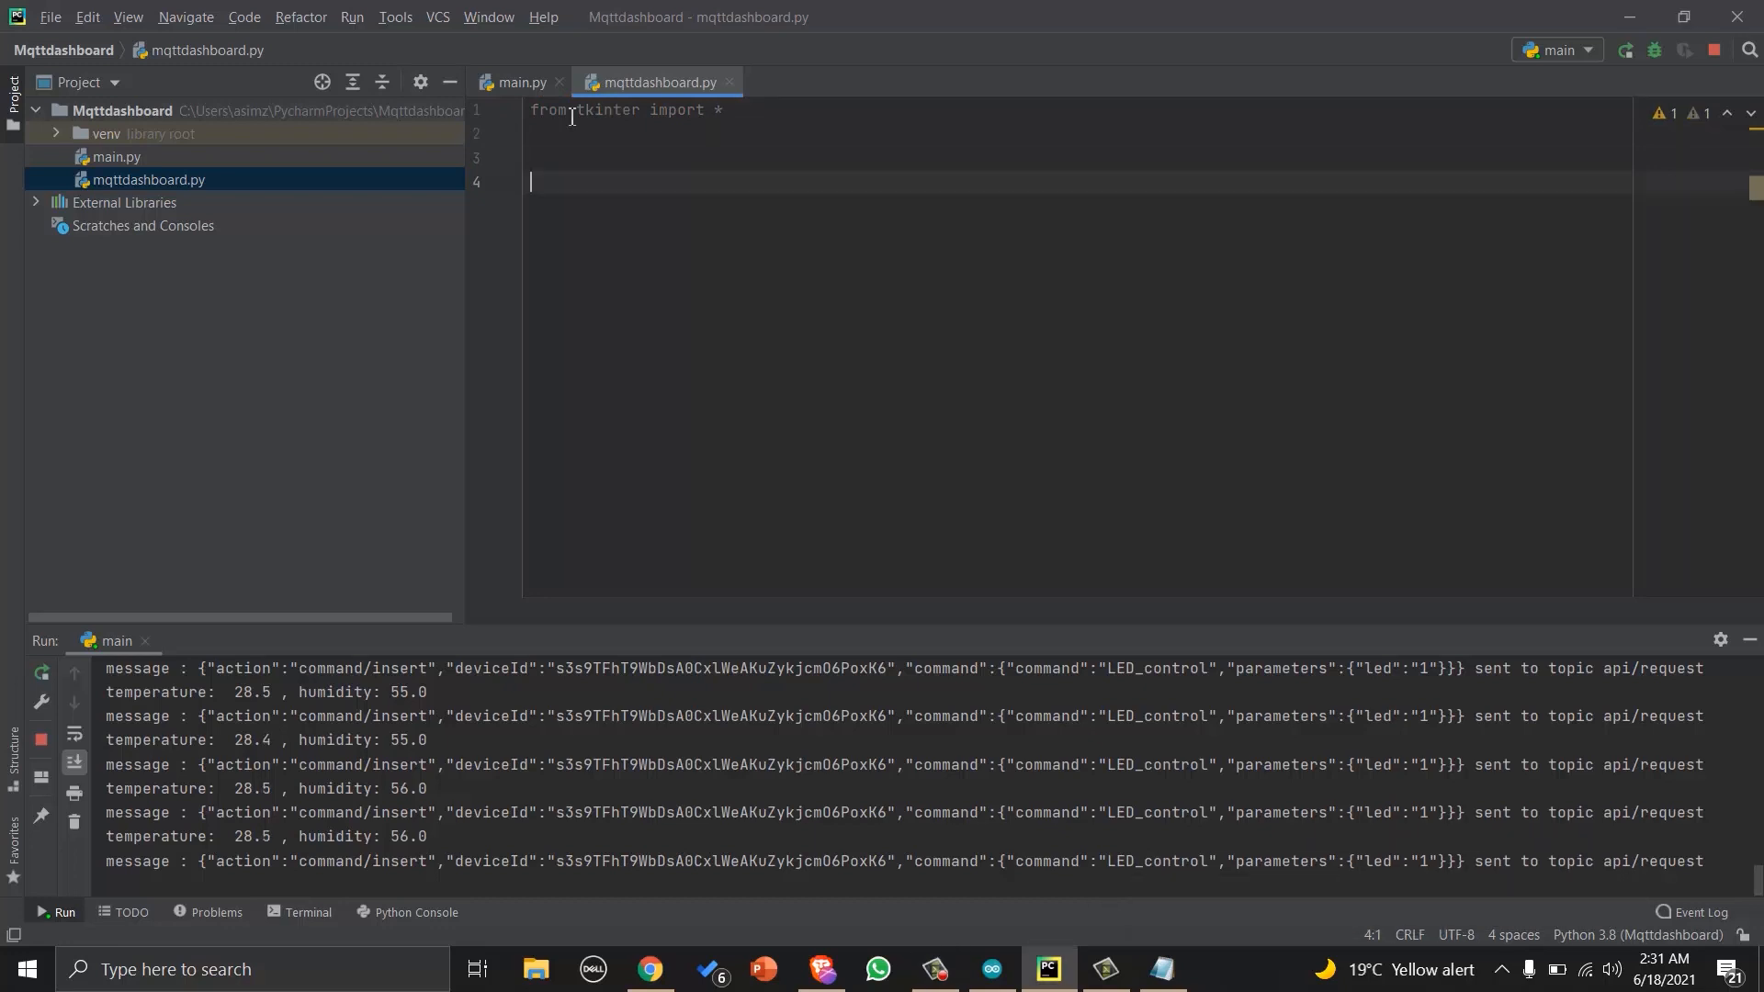
{"action": "type", "text": "wi"}
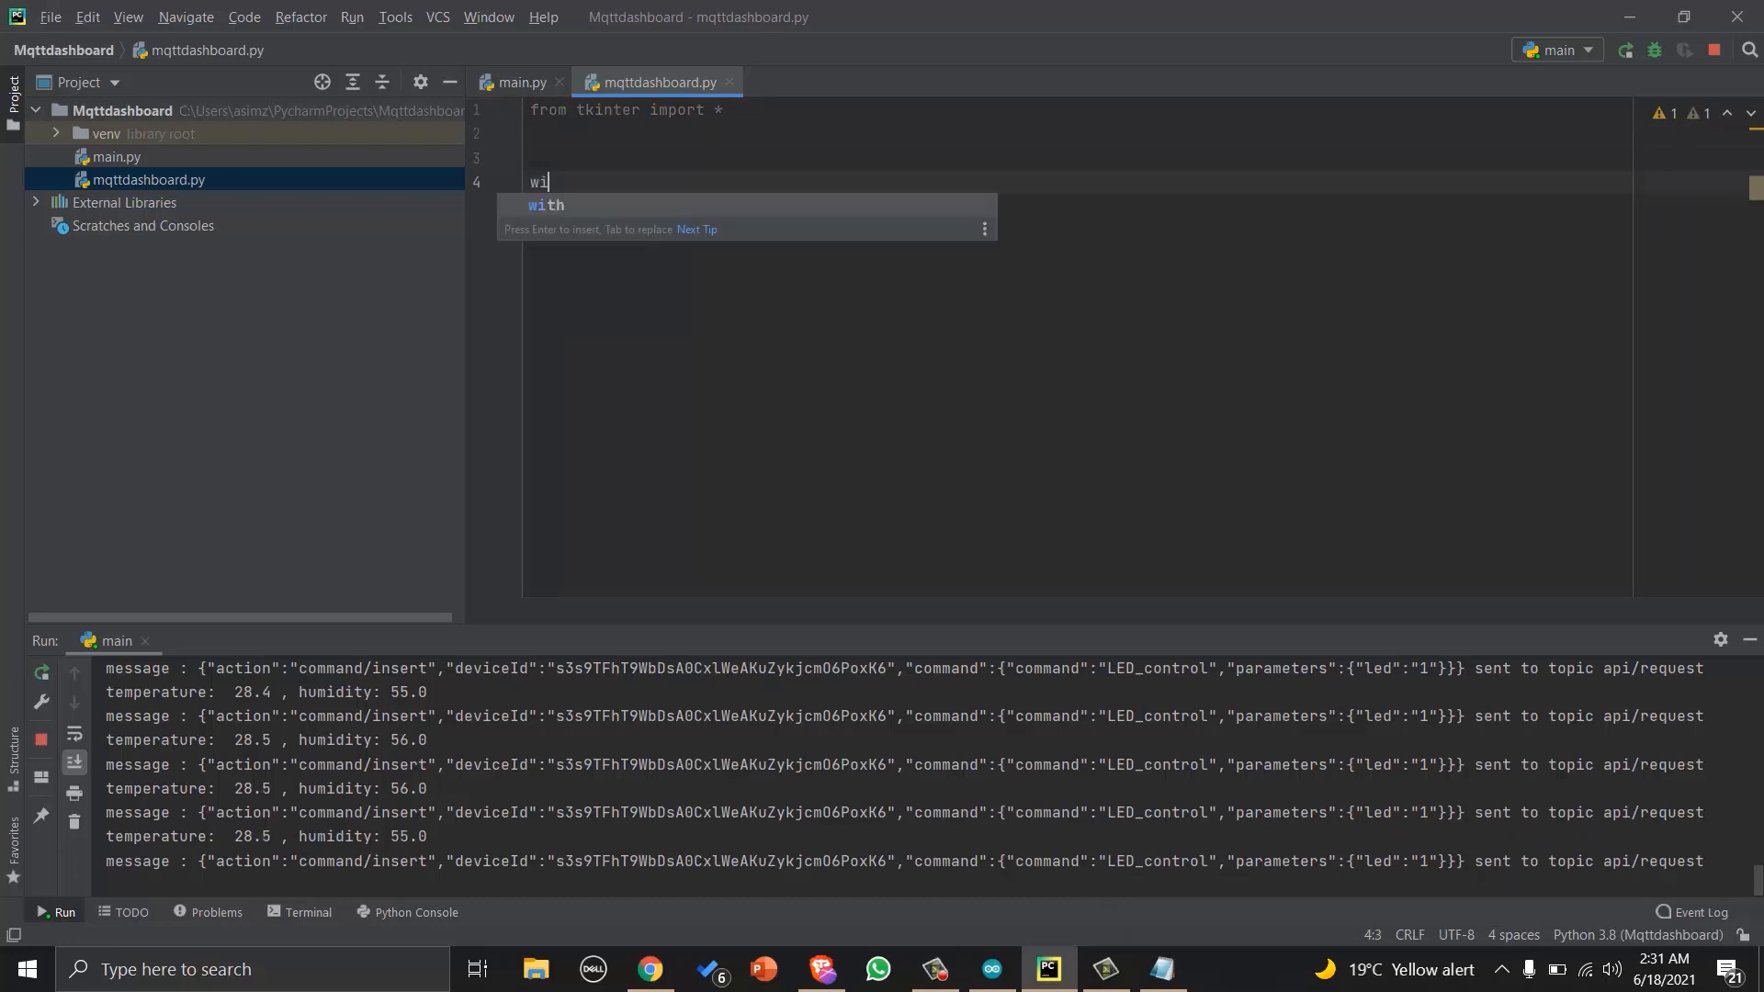
{"action": "type", "text": "ndow ="}
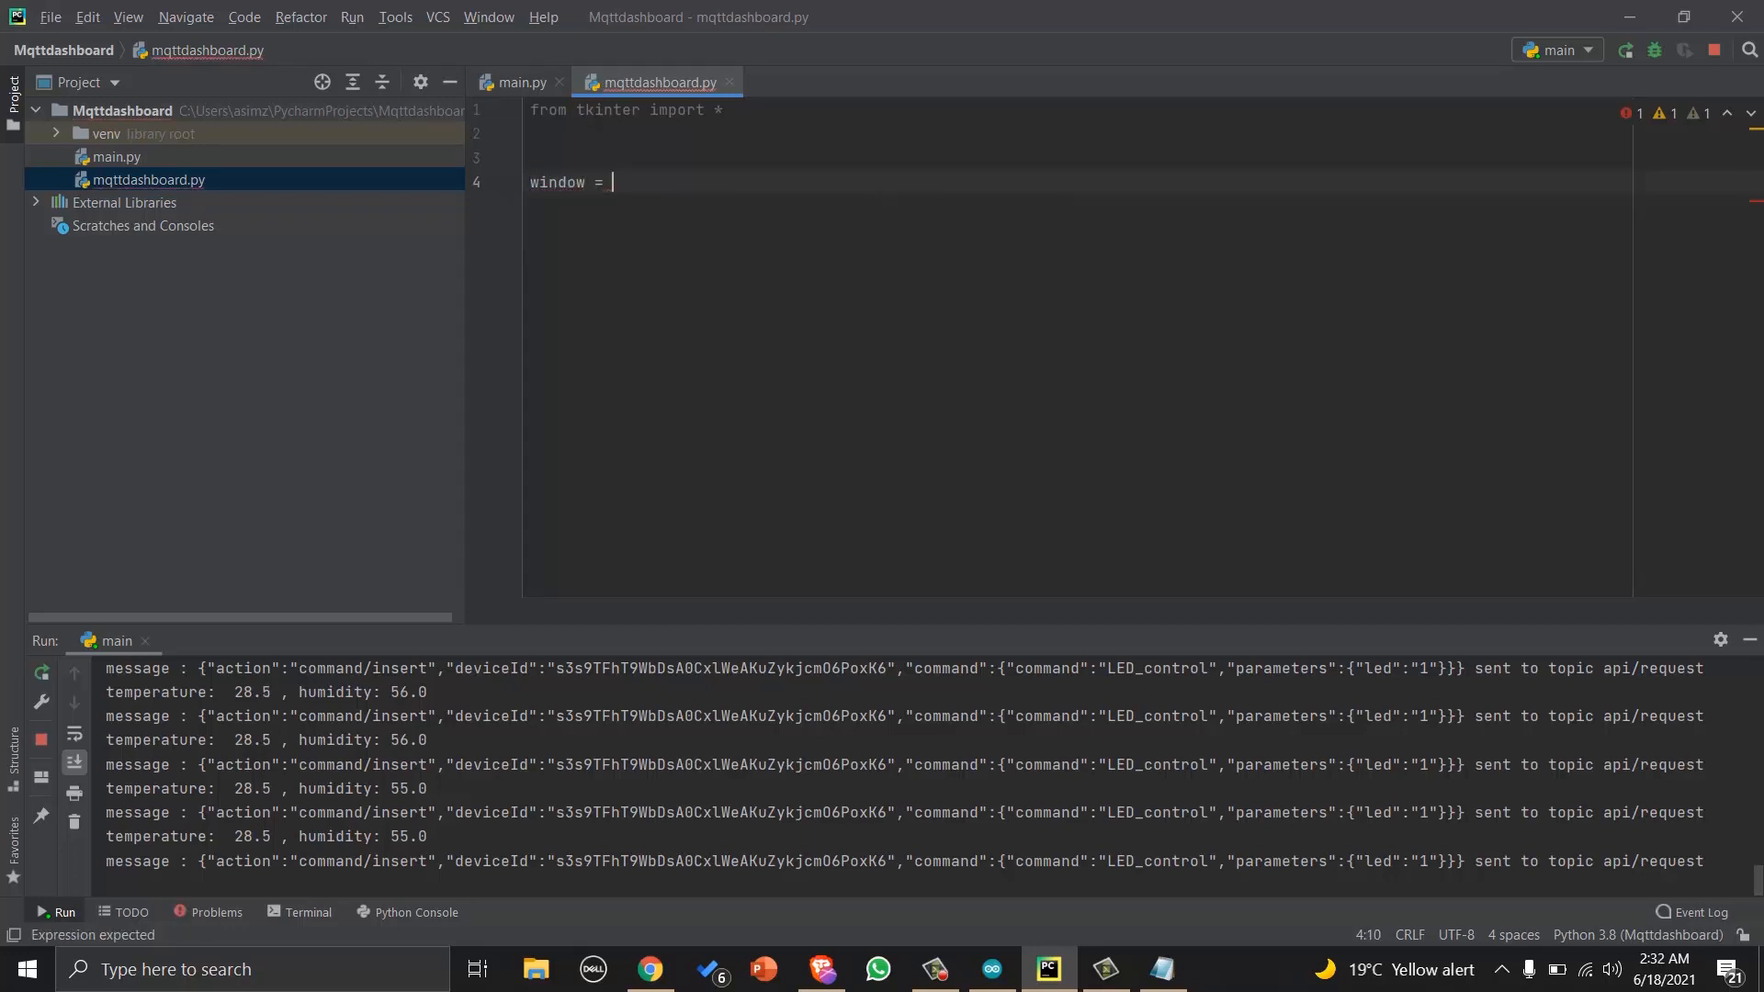
{"action": "type", "text": "Tk("}
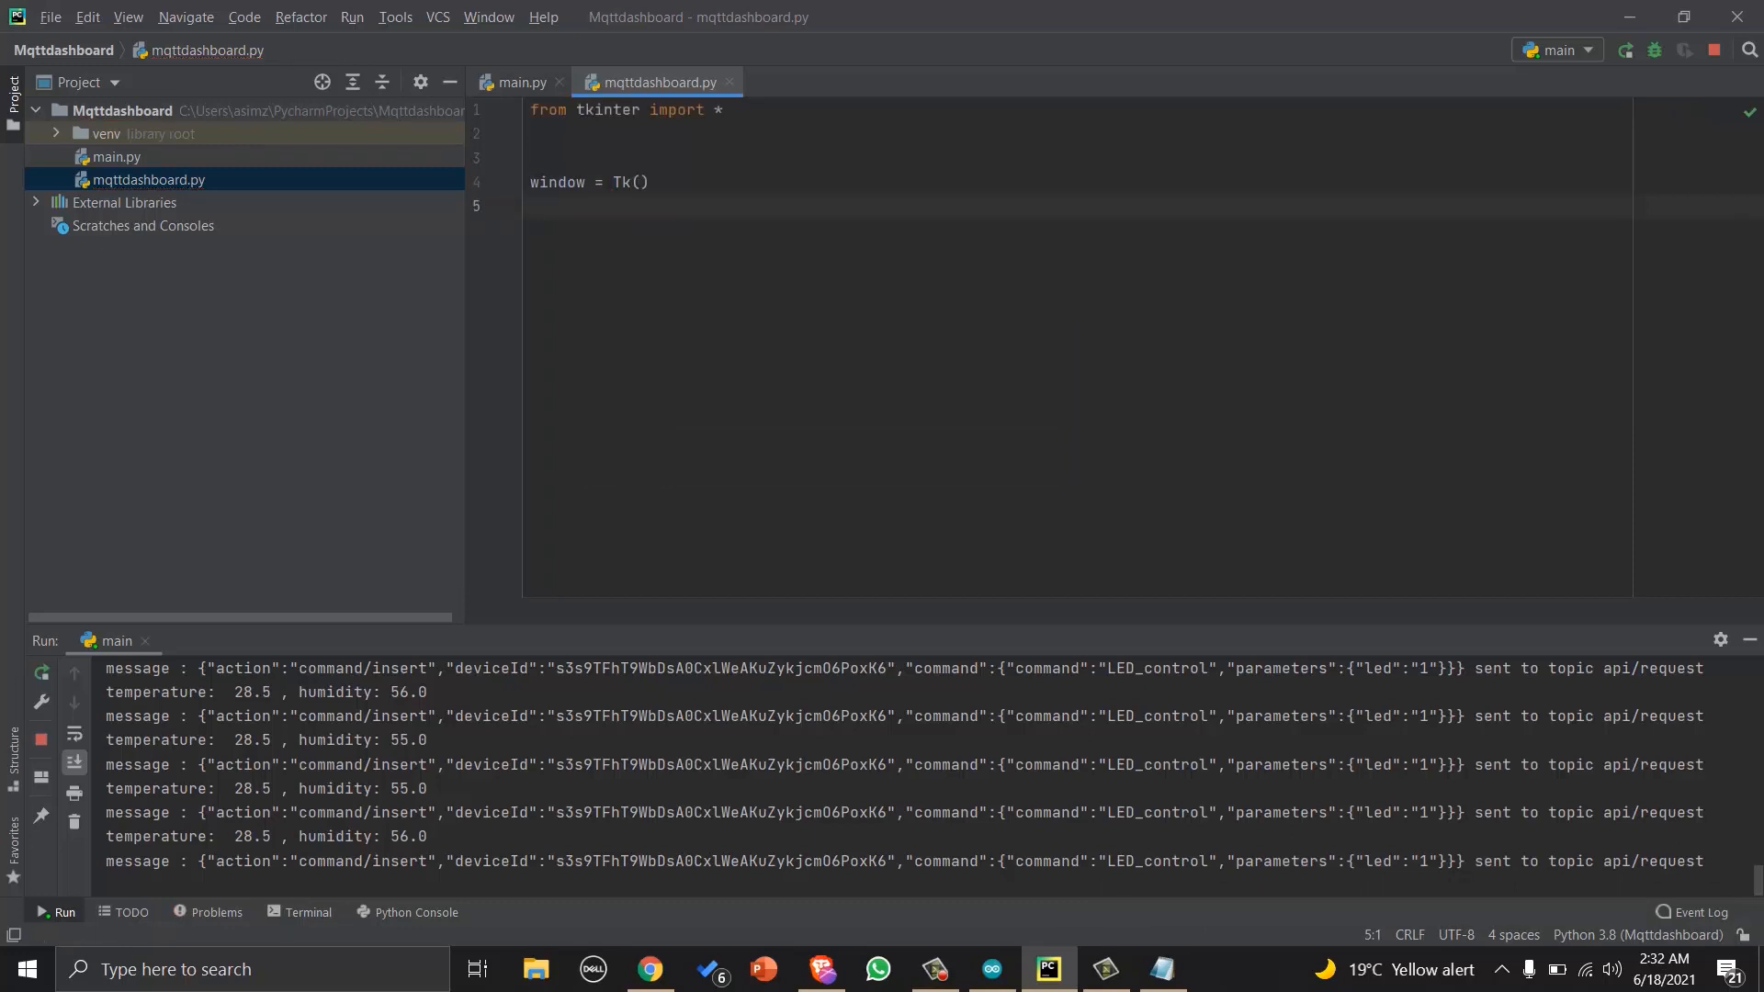
{"action": "type", "text": "wind"}
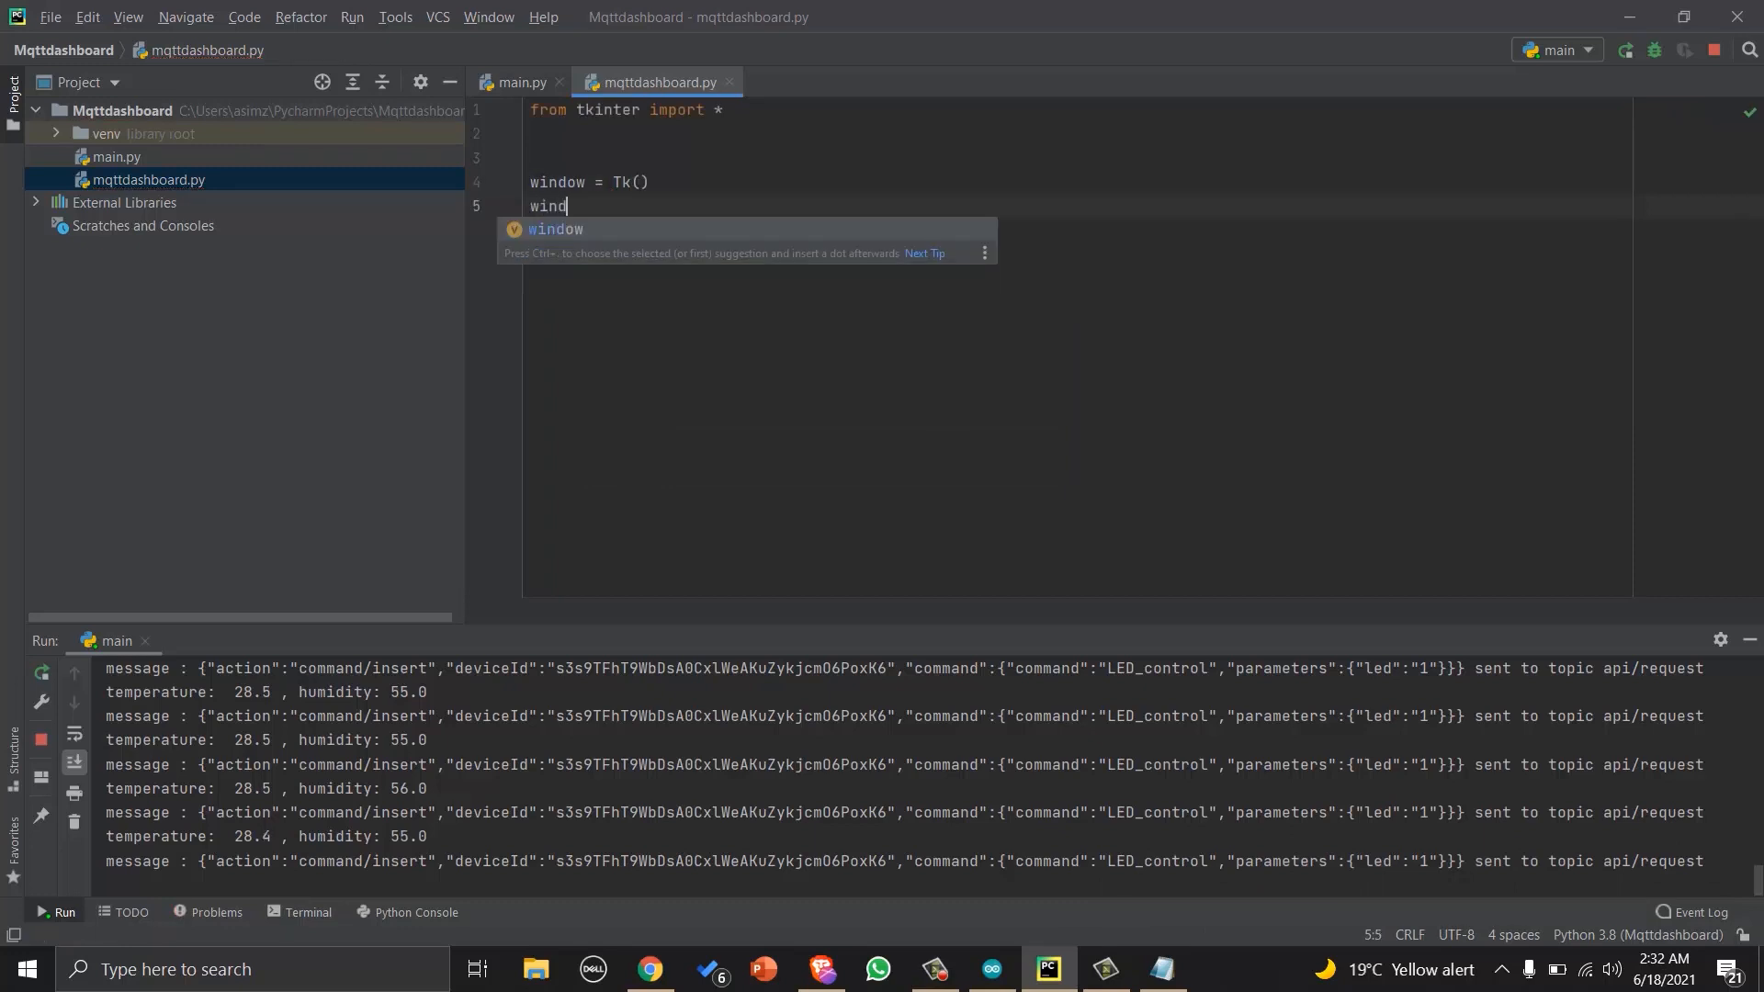
{"action": "type", "text": "ow.title(\"MQTT Dash"}
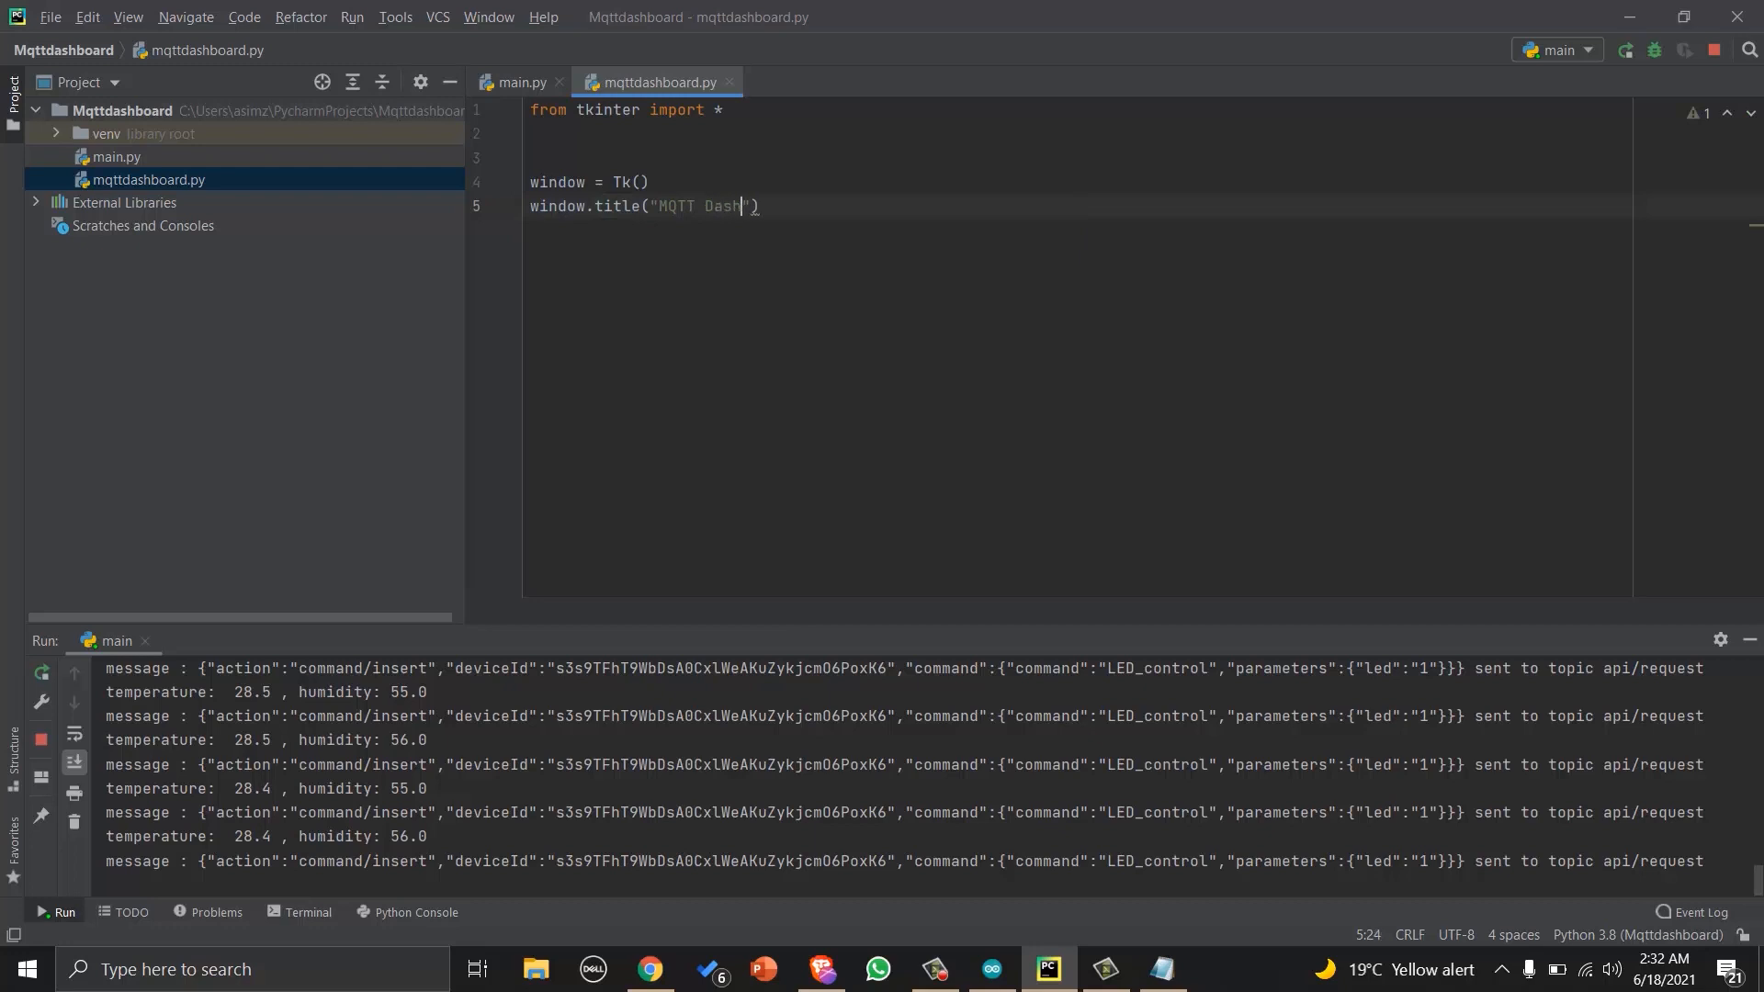
{"action": "type", "text": "board"}
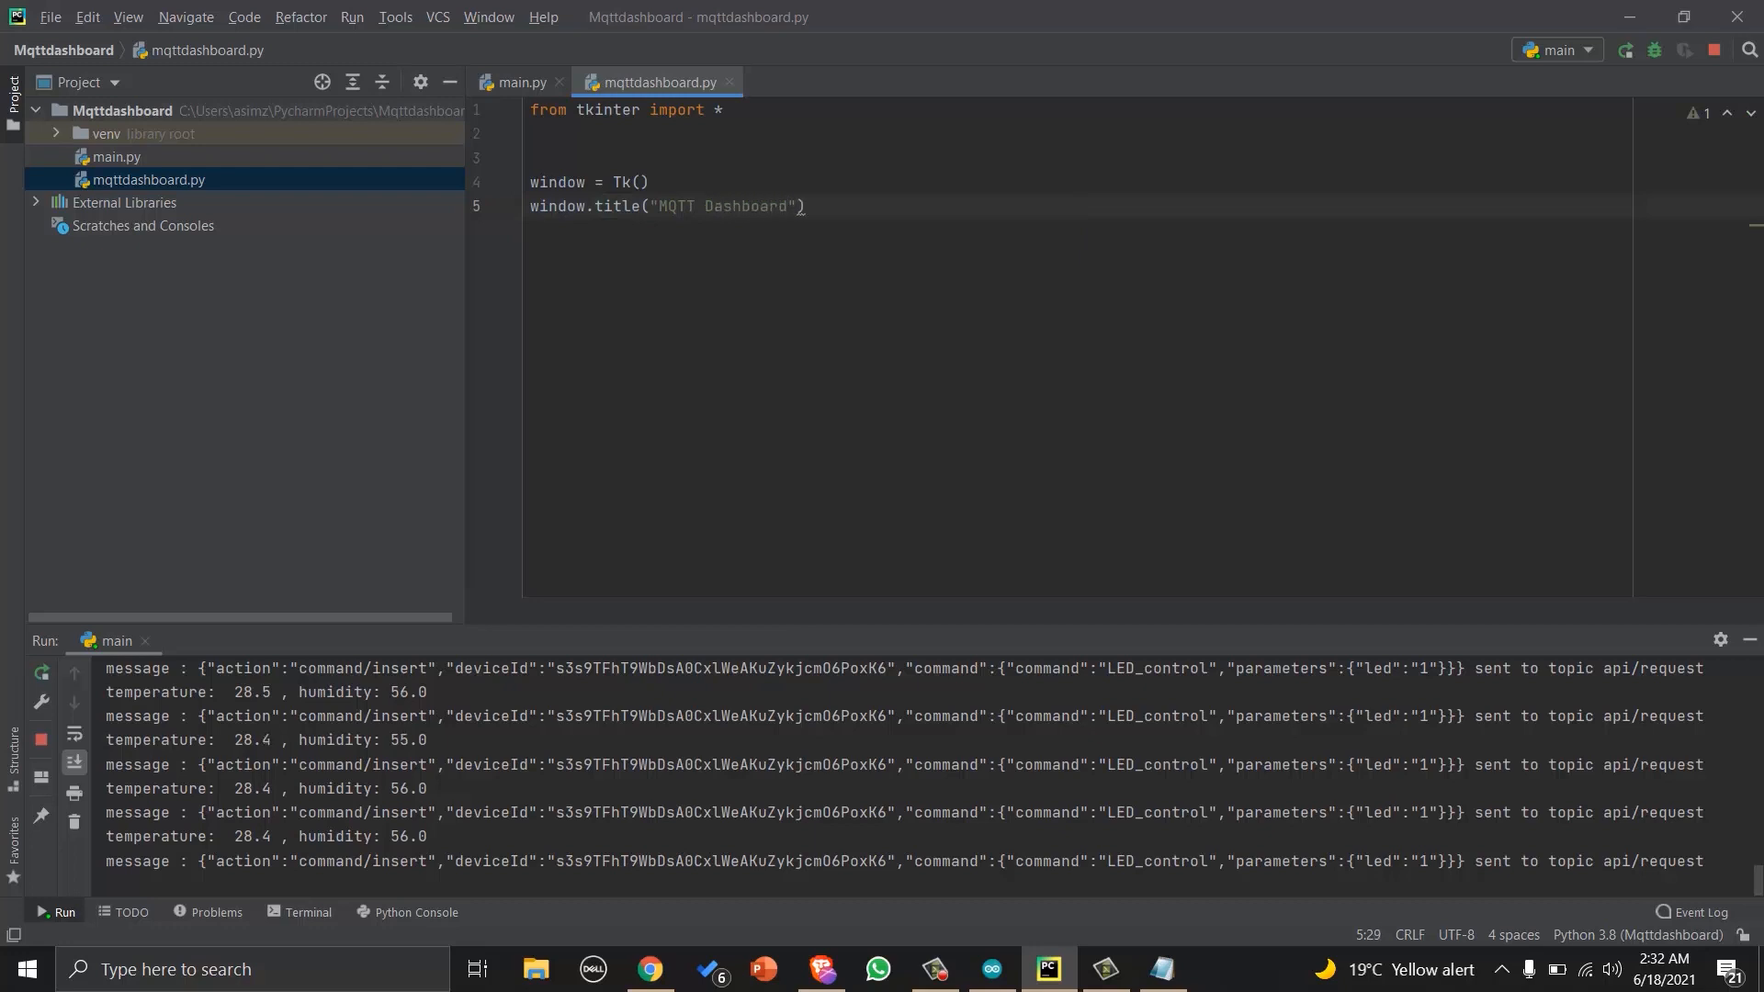
{"action": "type", "text": "wind"}
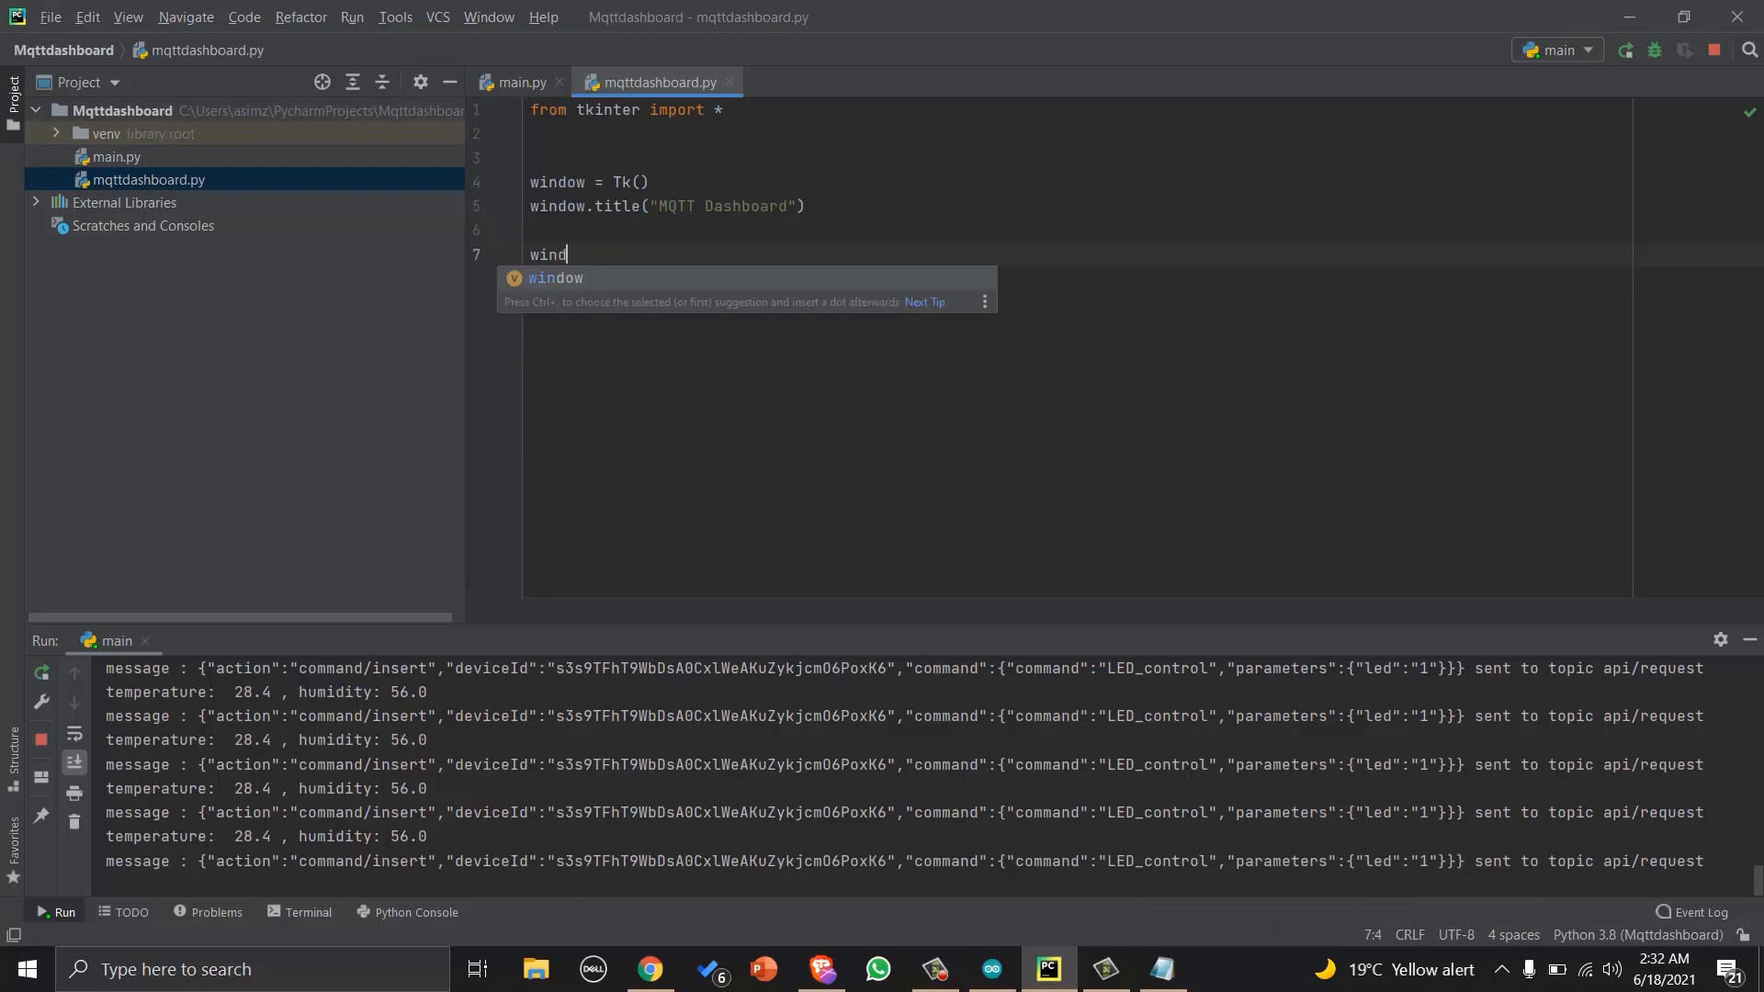
{"action": "type", "text": "ow.mainloop("}
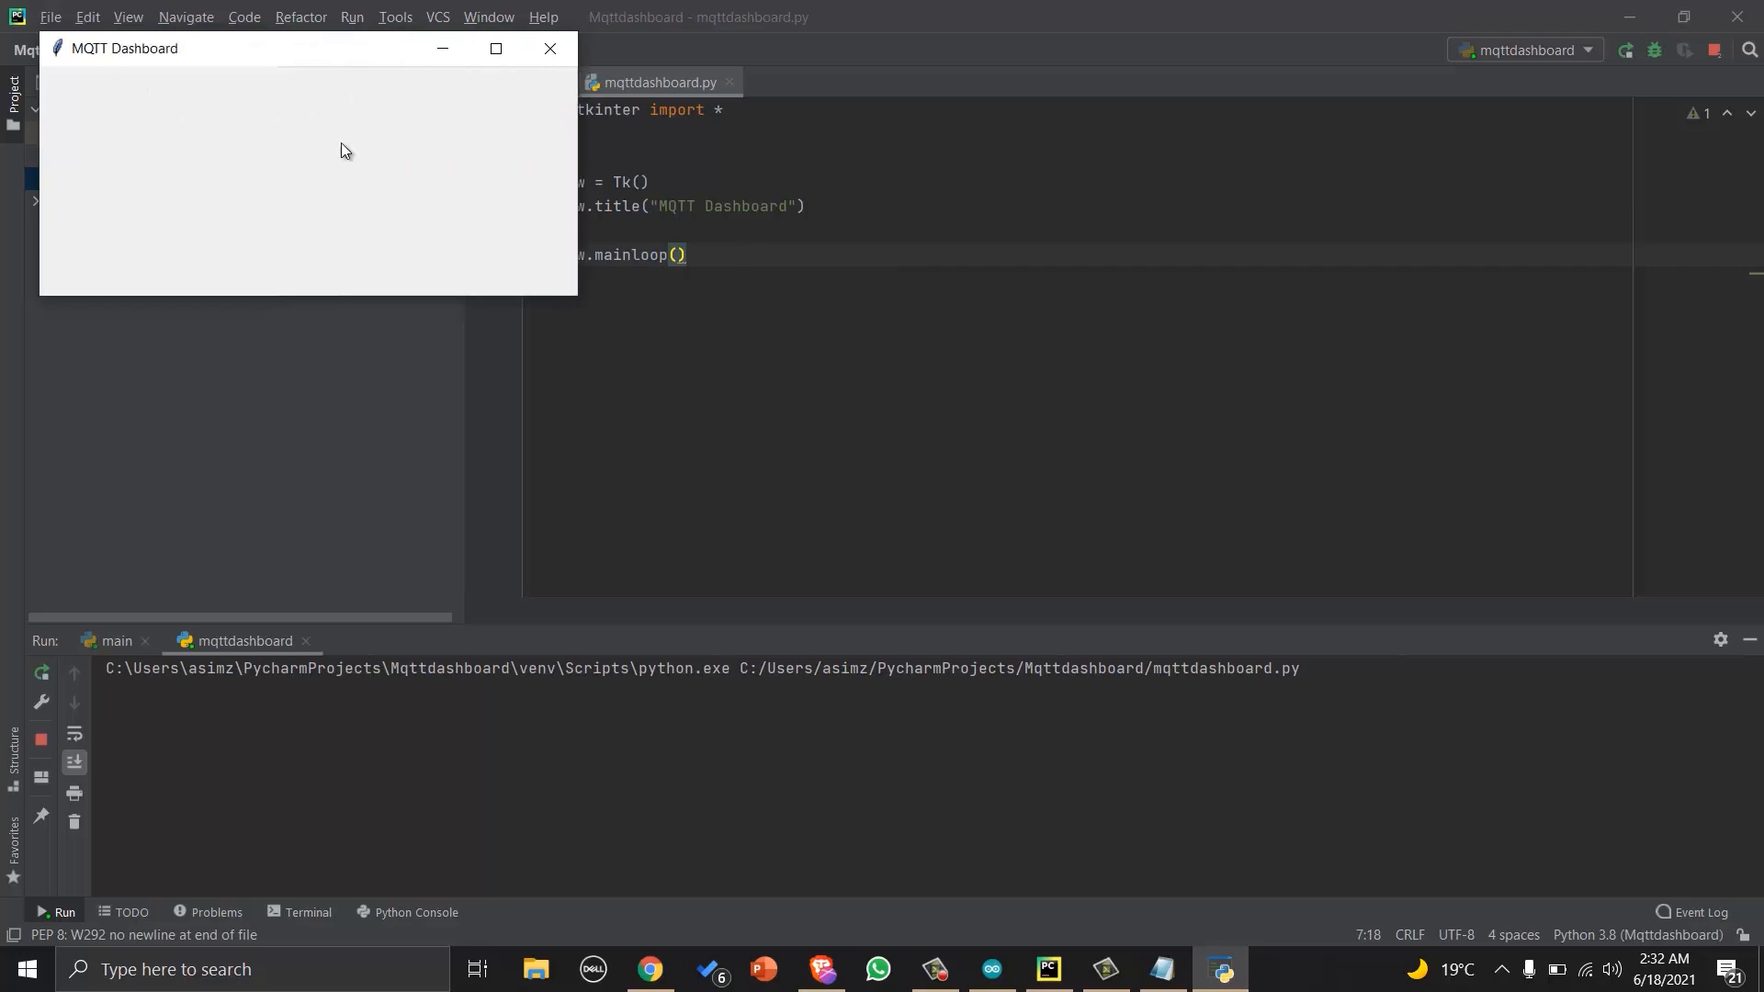
{"action": "mouse_move", "coordinate": [551, 49]}
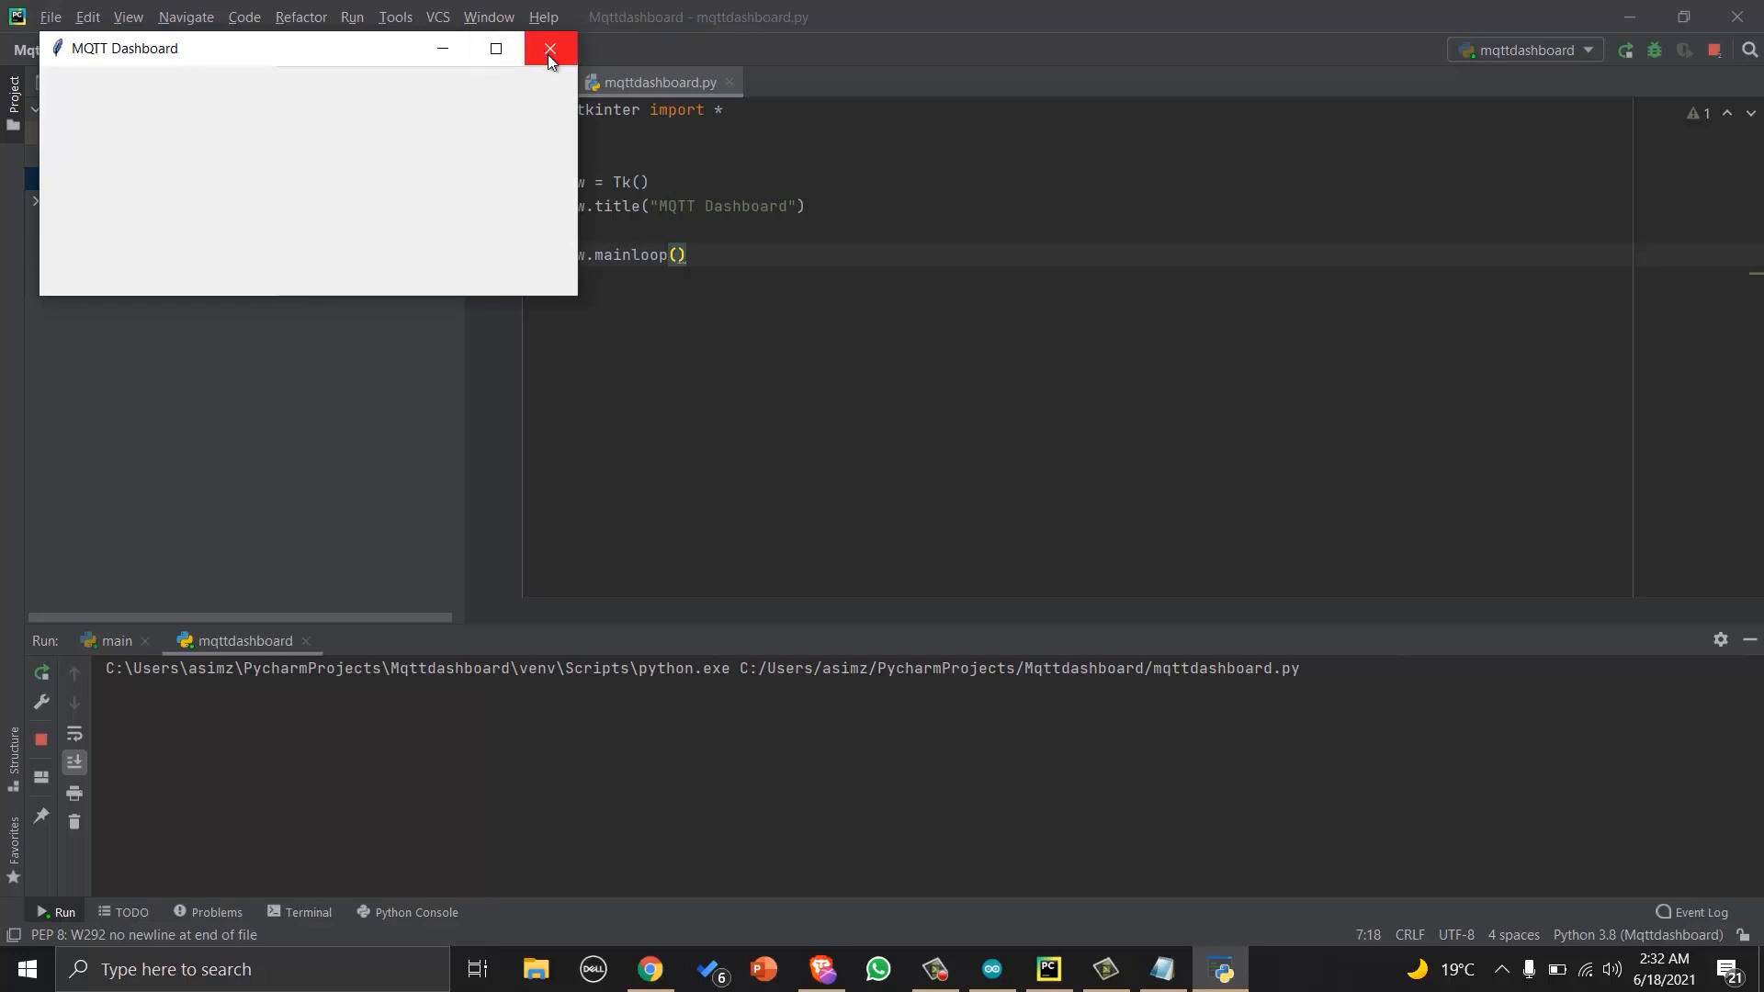
{"action": "left_click", "coordinate": [550, 48]}
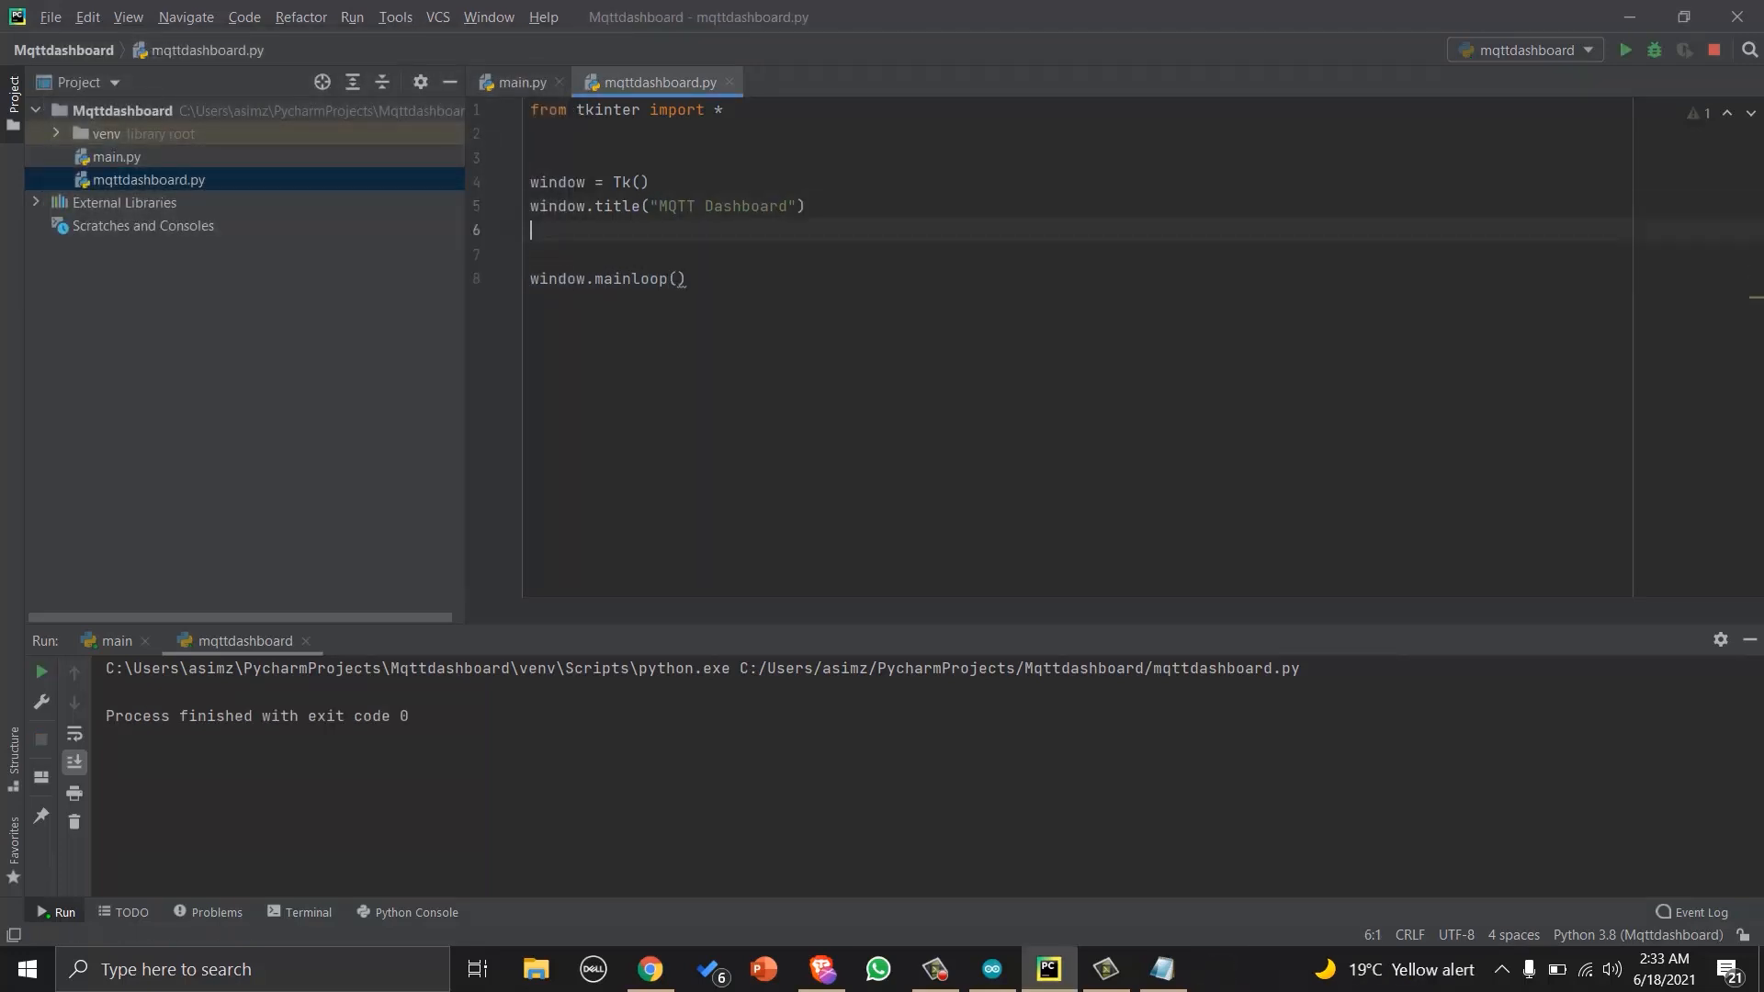
Set window.geometry('395x675') and window.resizable(False, False).
{"action": "type", "text": "window.geometry('395x675')"}
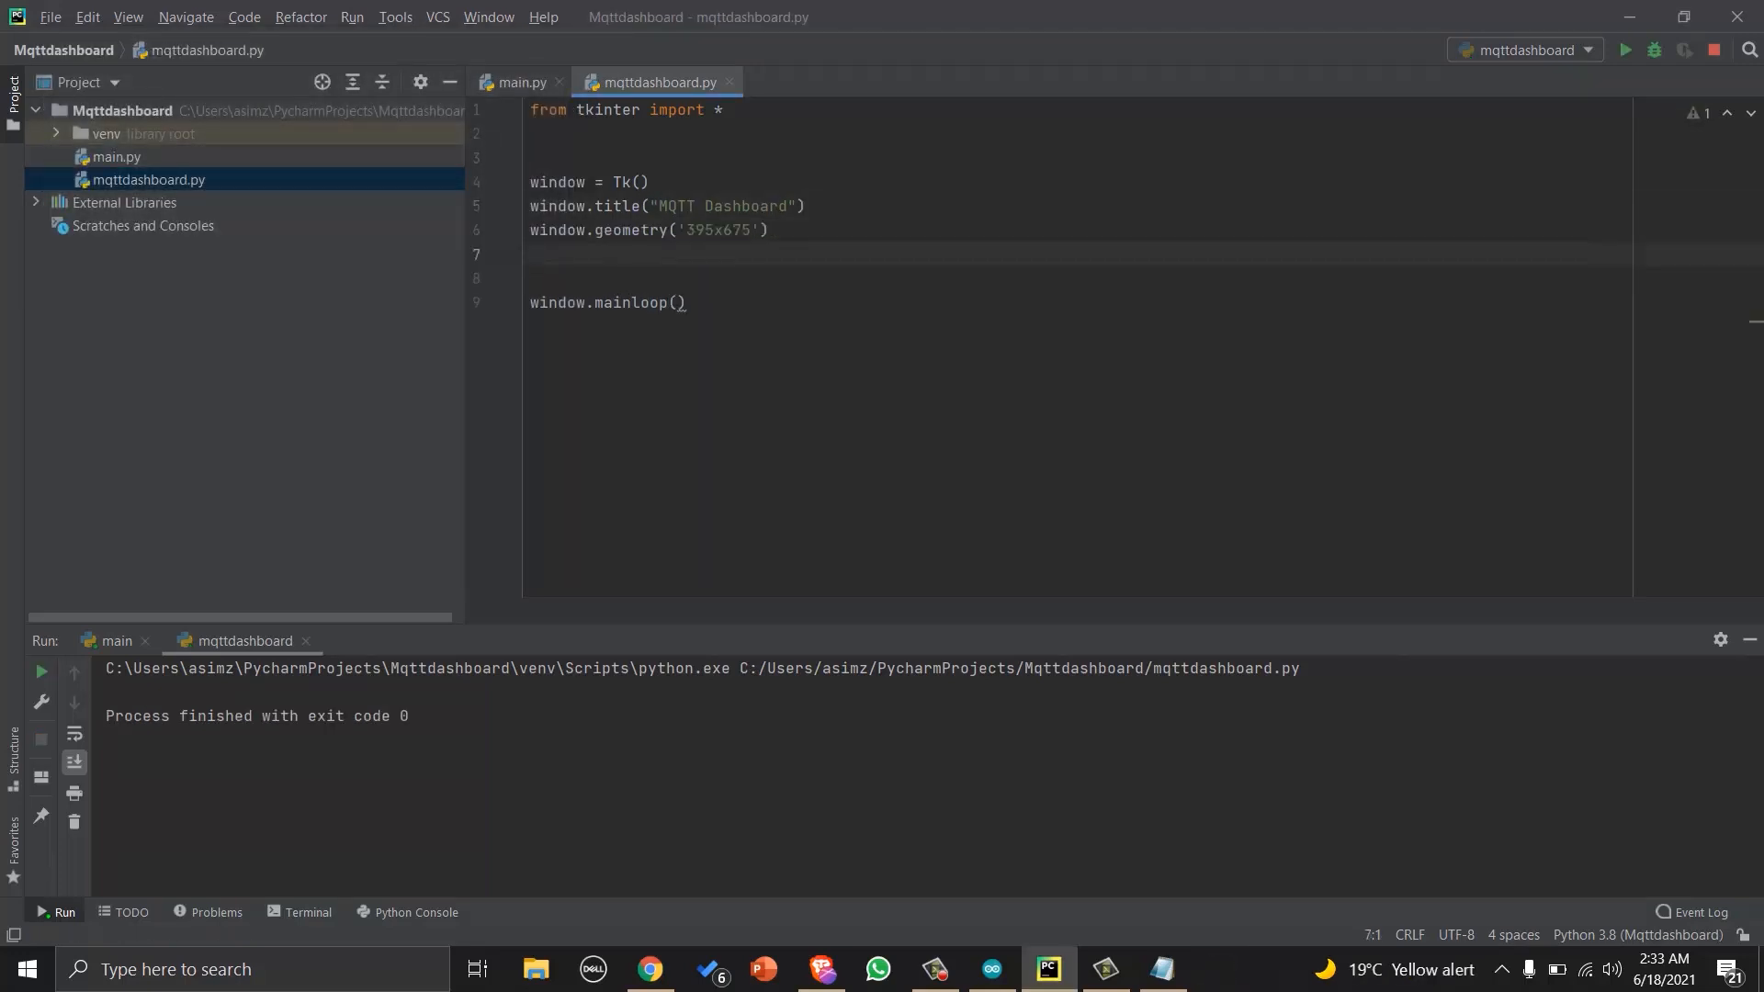
{"action": "type", "text": "window.s"}
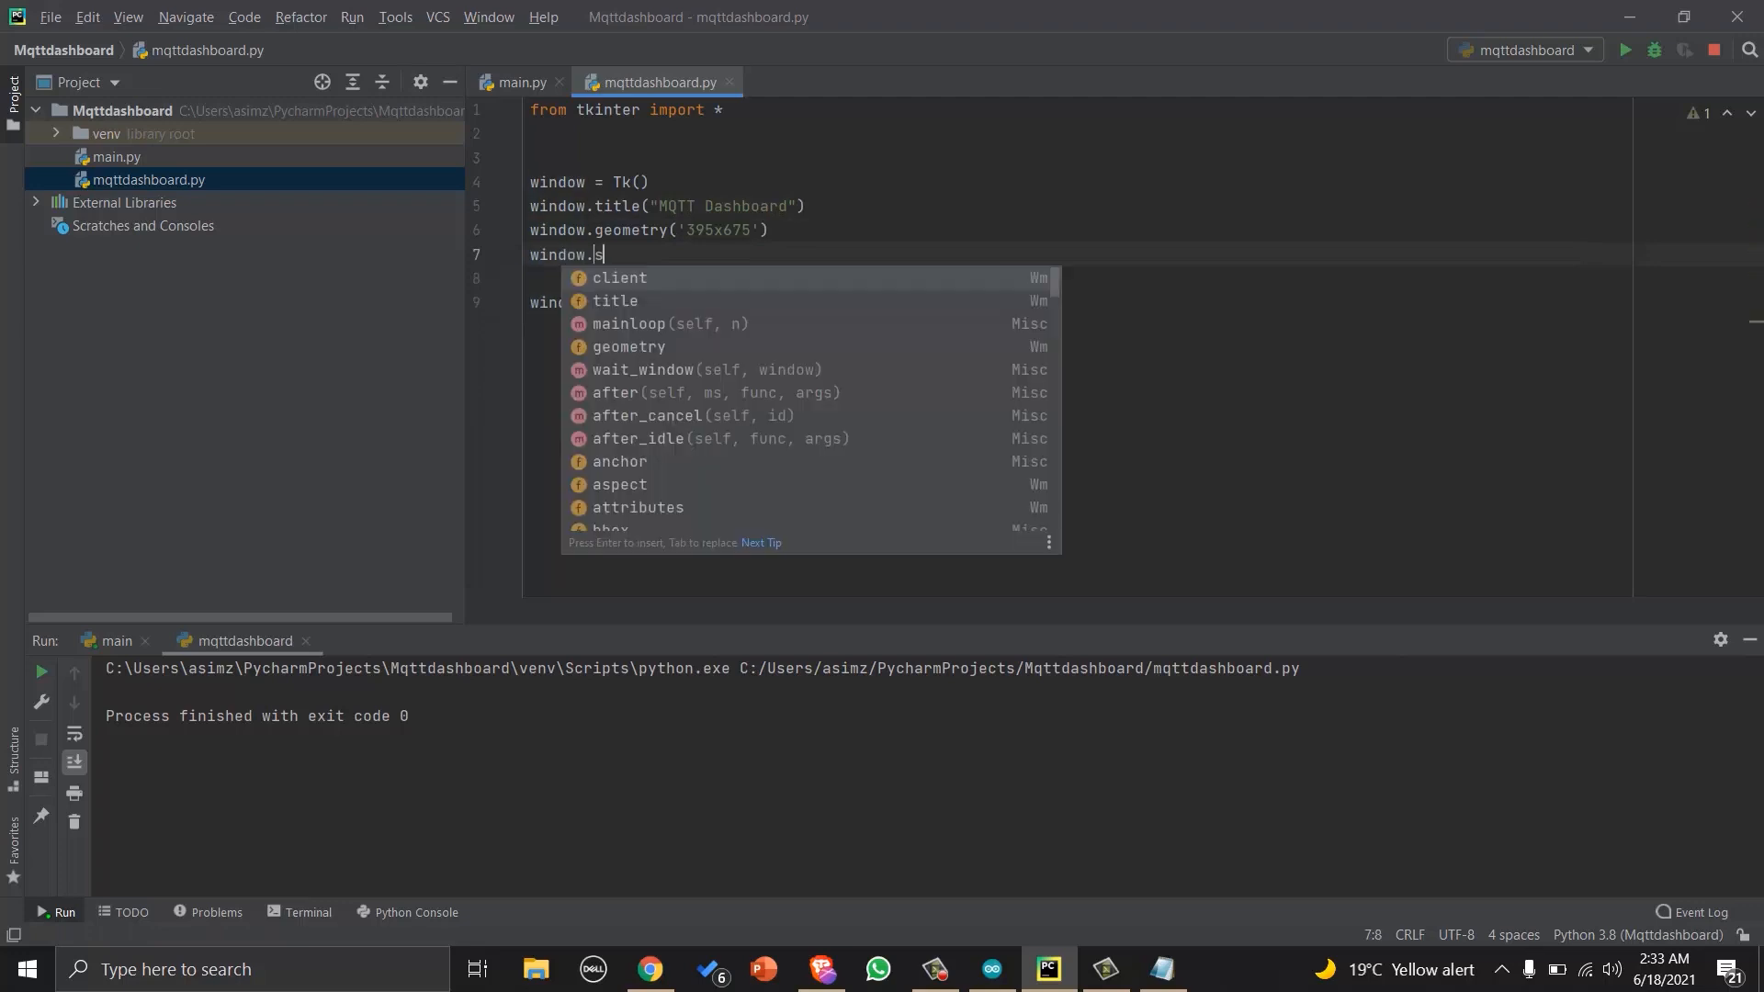
{"action": "type", "text": "s"}
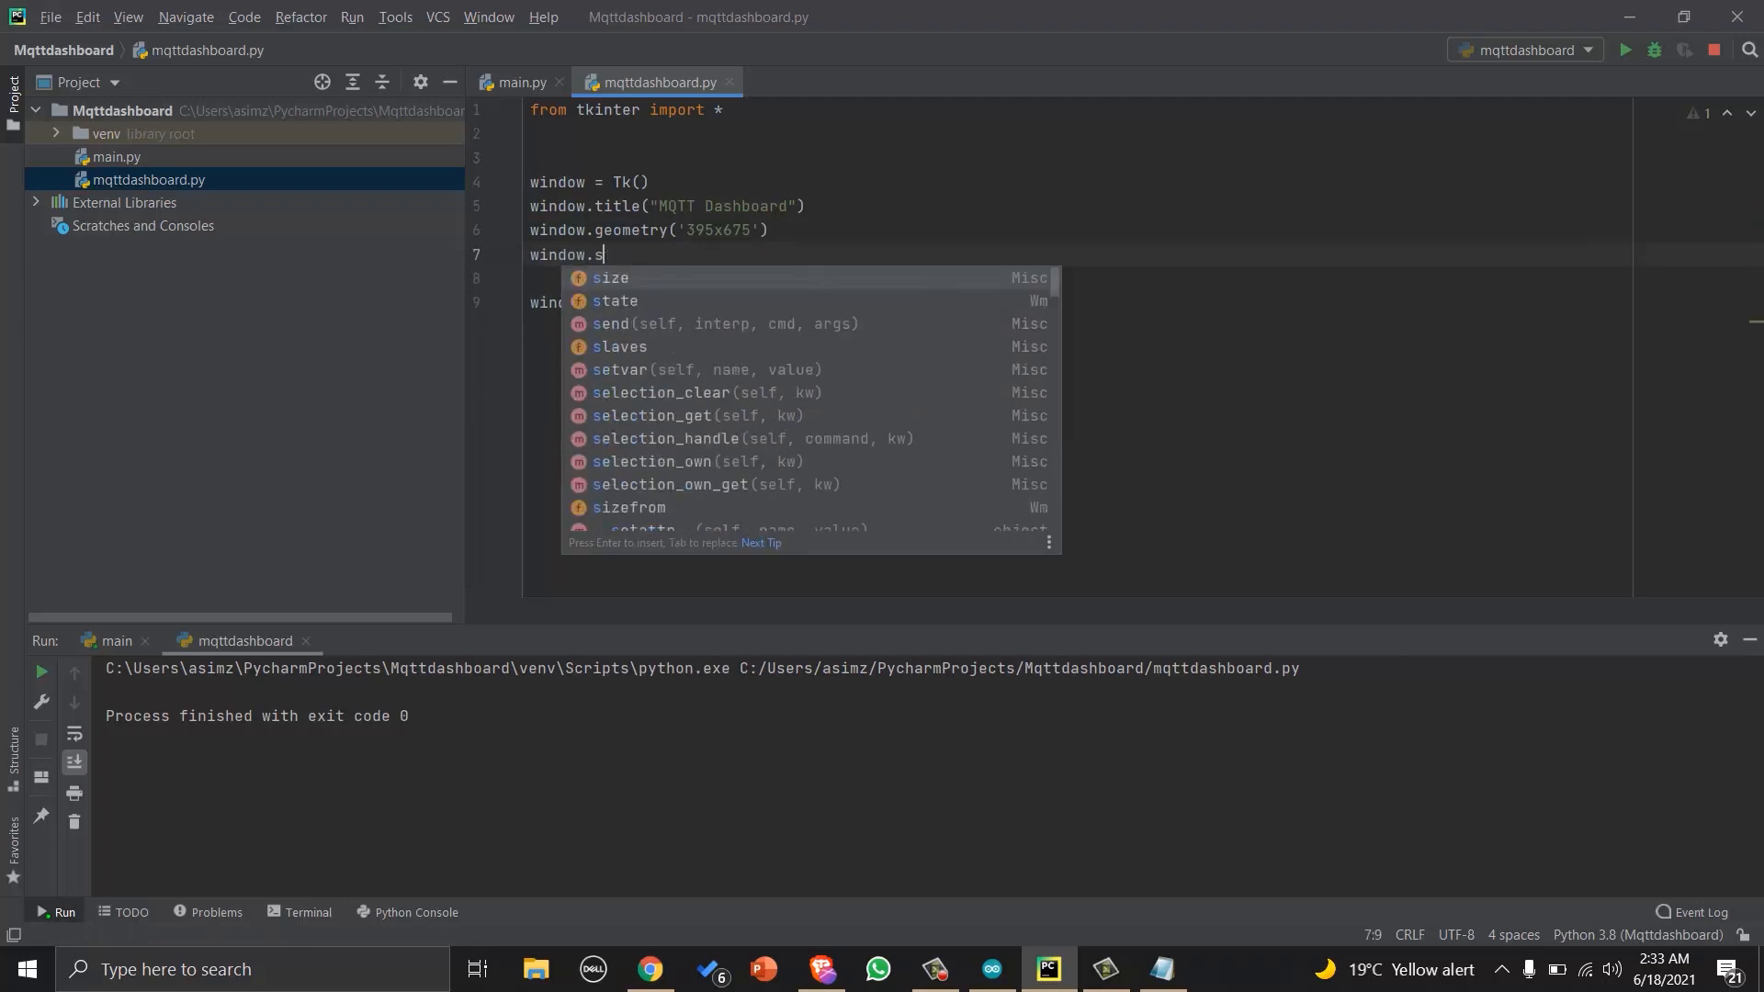
{"action": "type", "text": "resizable"}
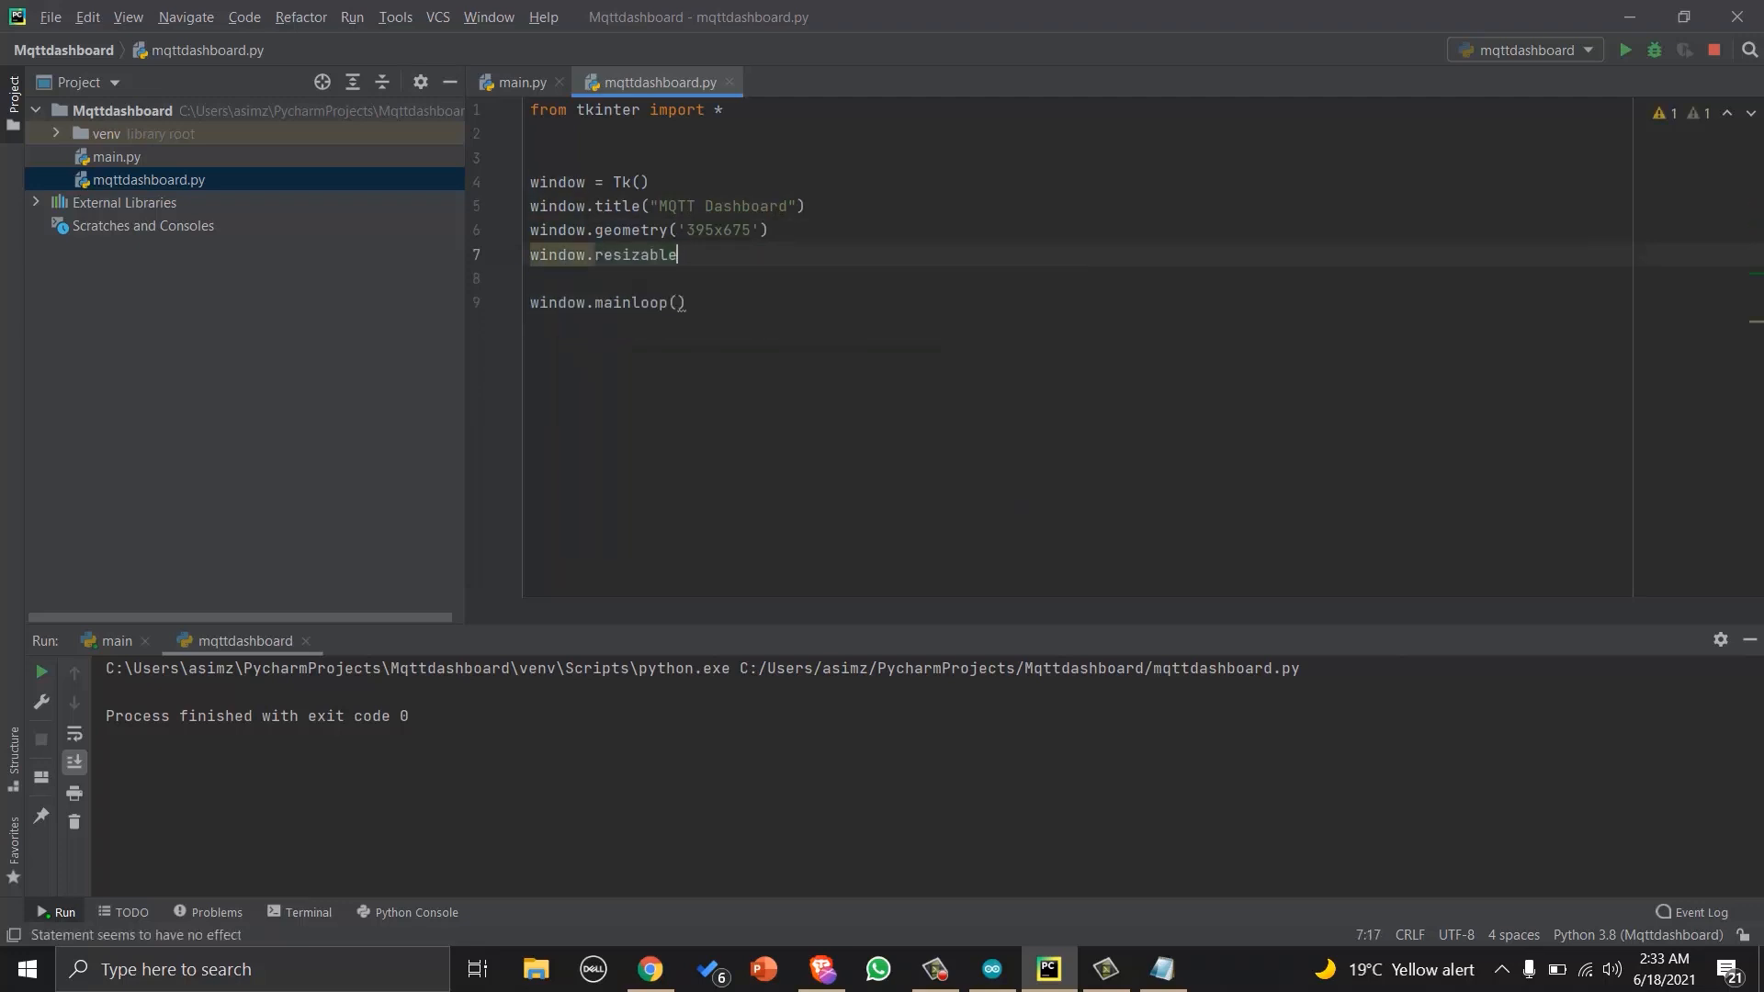
{"action": "type", "text": "(false,"}
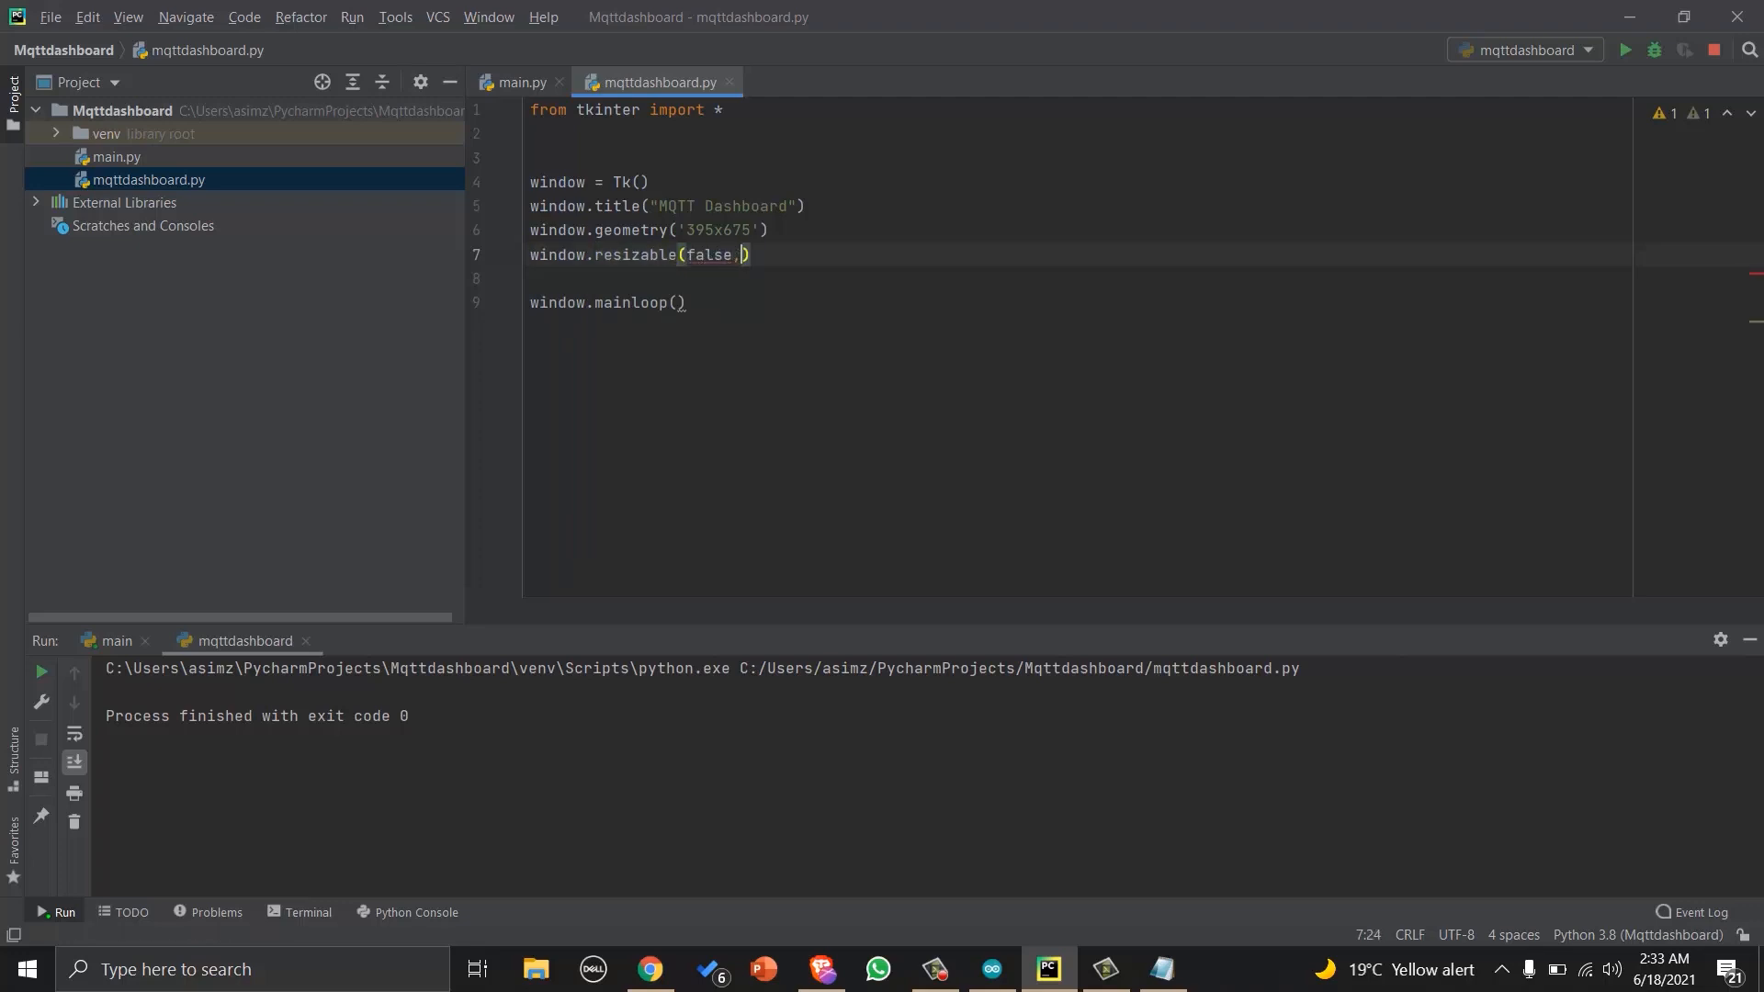
{"action": "type", "text": "false"}
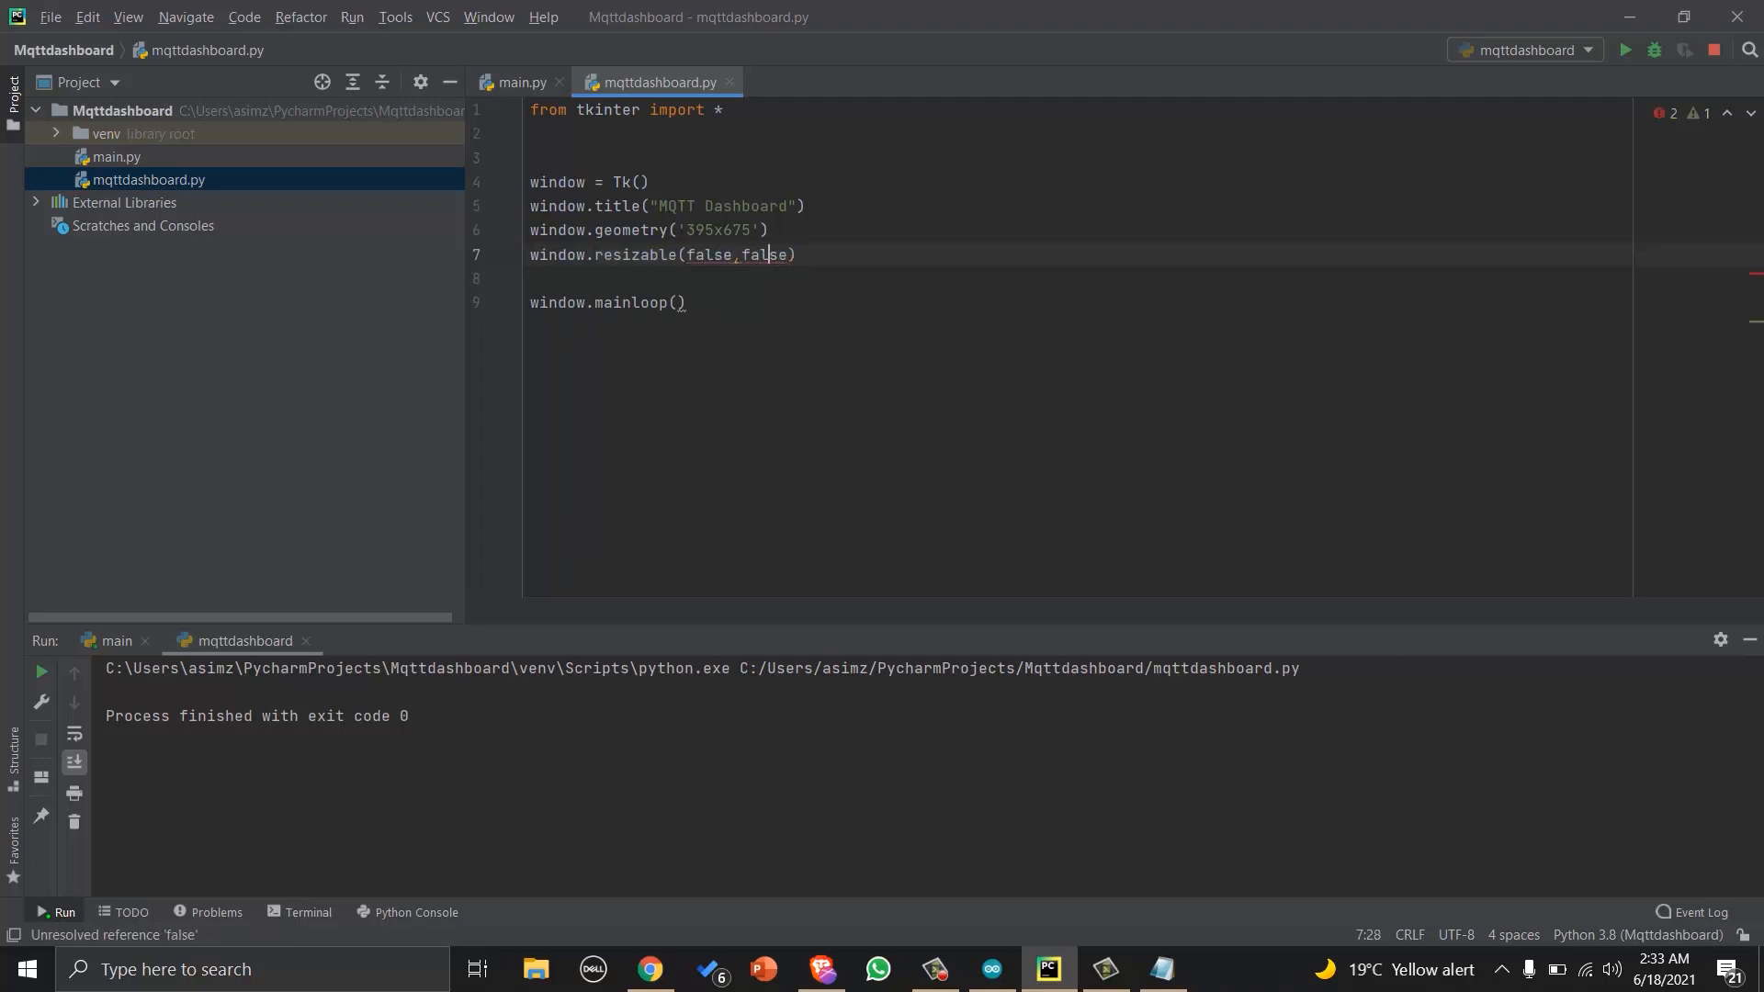
{"action": "type", "text": "False"}
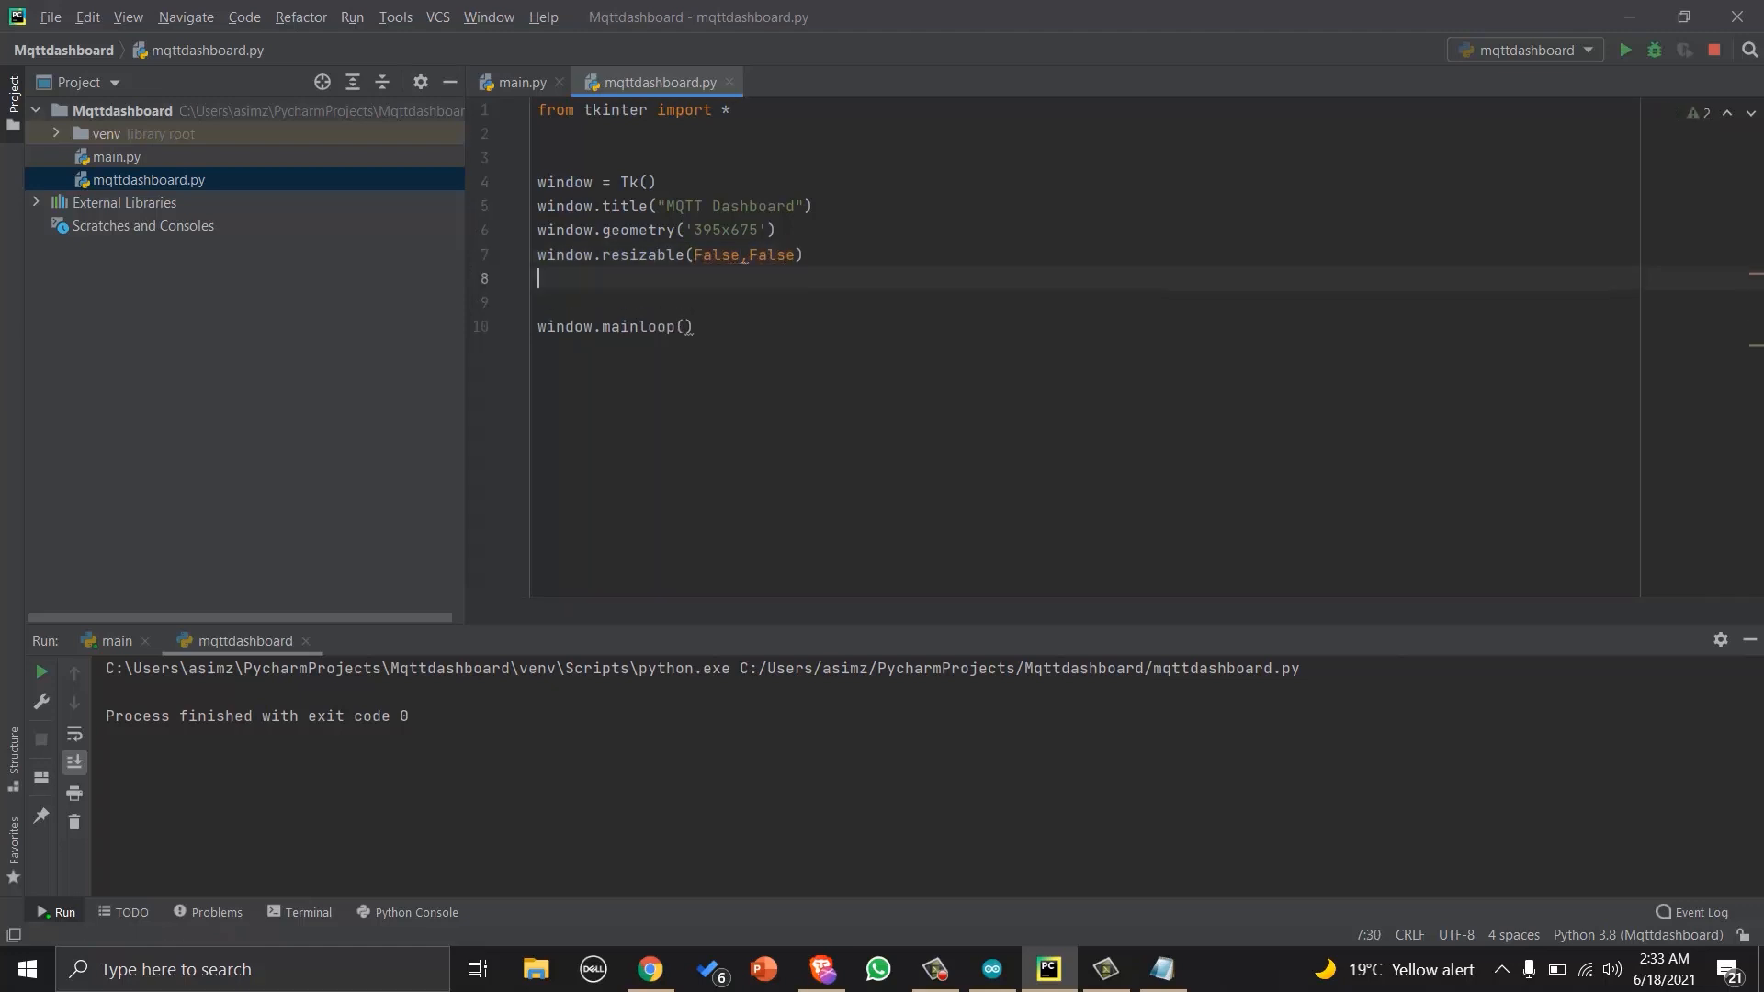
Run to check the fixed-size window, then close it.
{"action": "left_click", "coordinate": [1628, 49]}
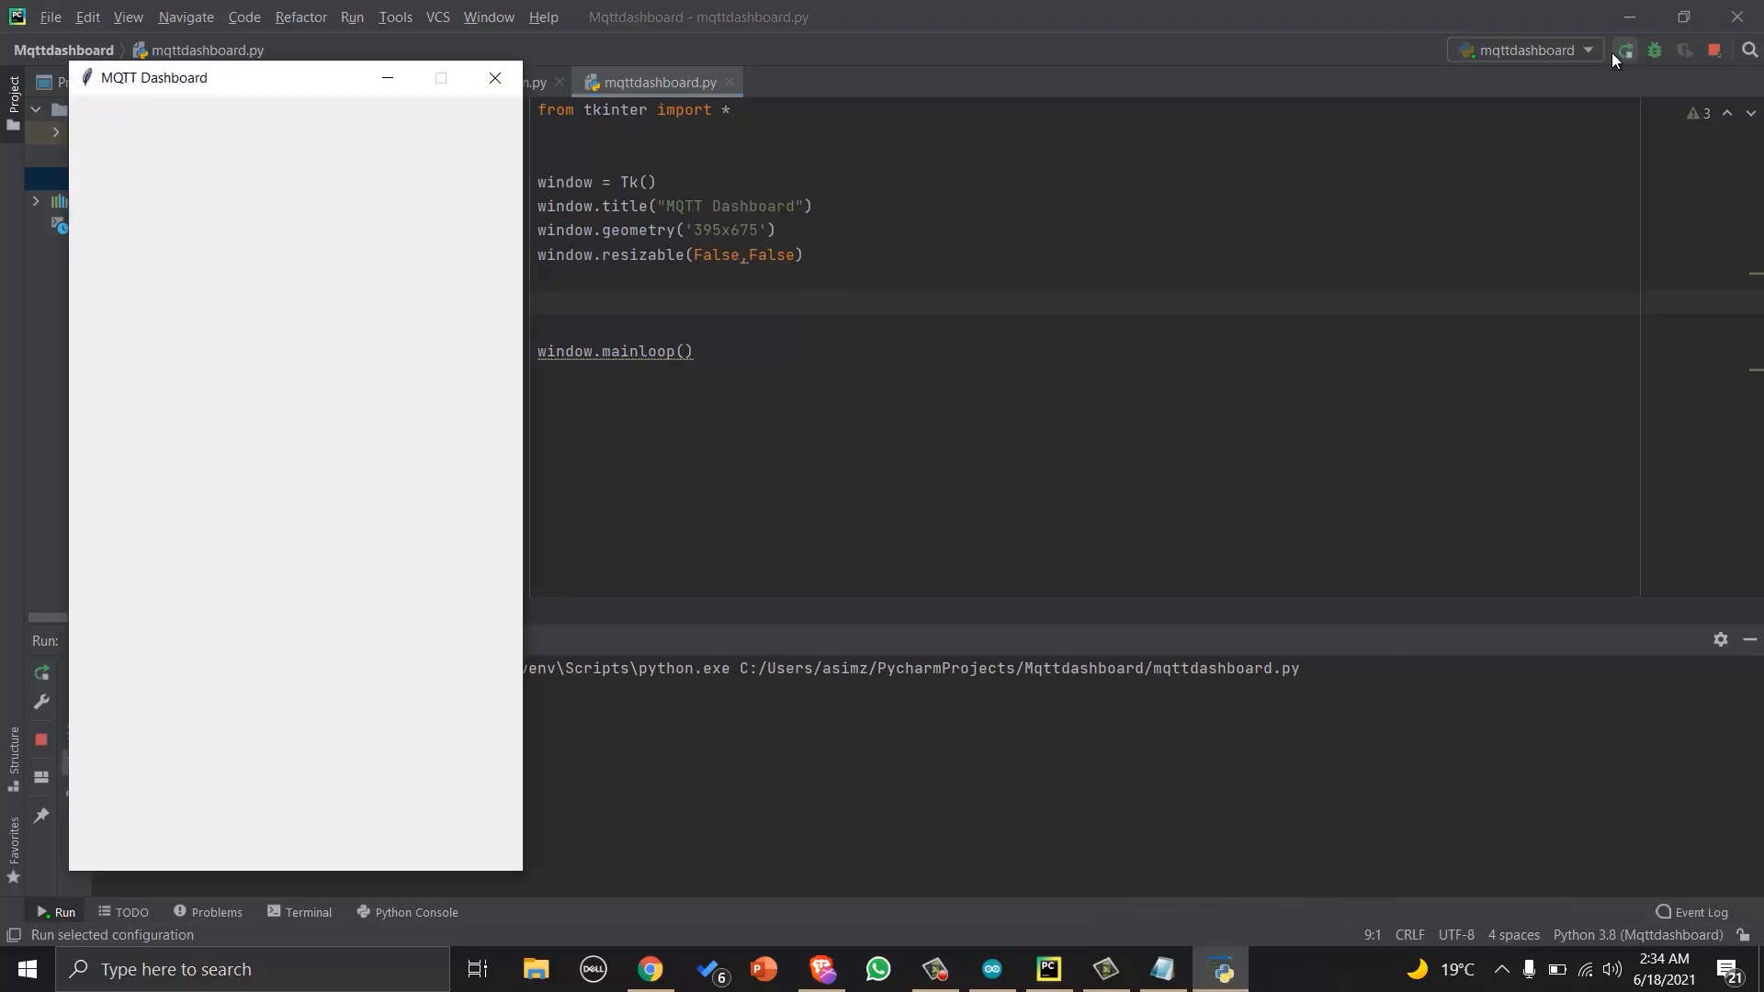
{"action": "mouse_move", "coordinate": [494, 92]}
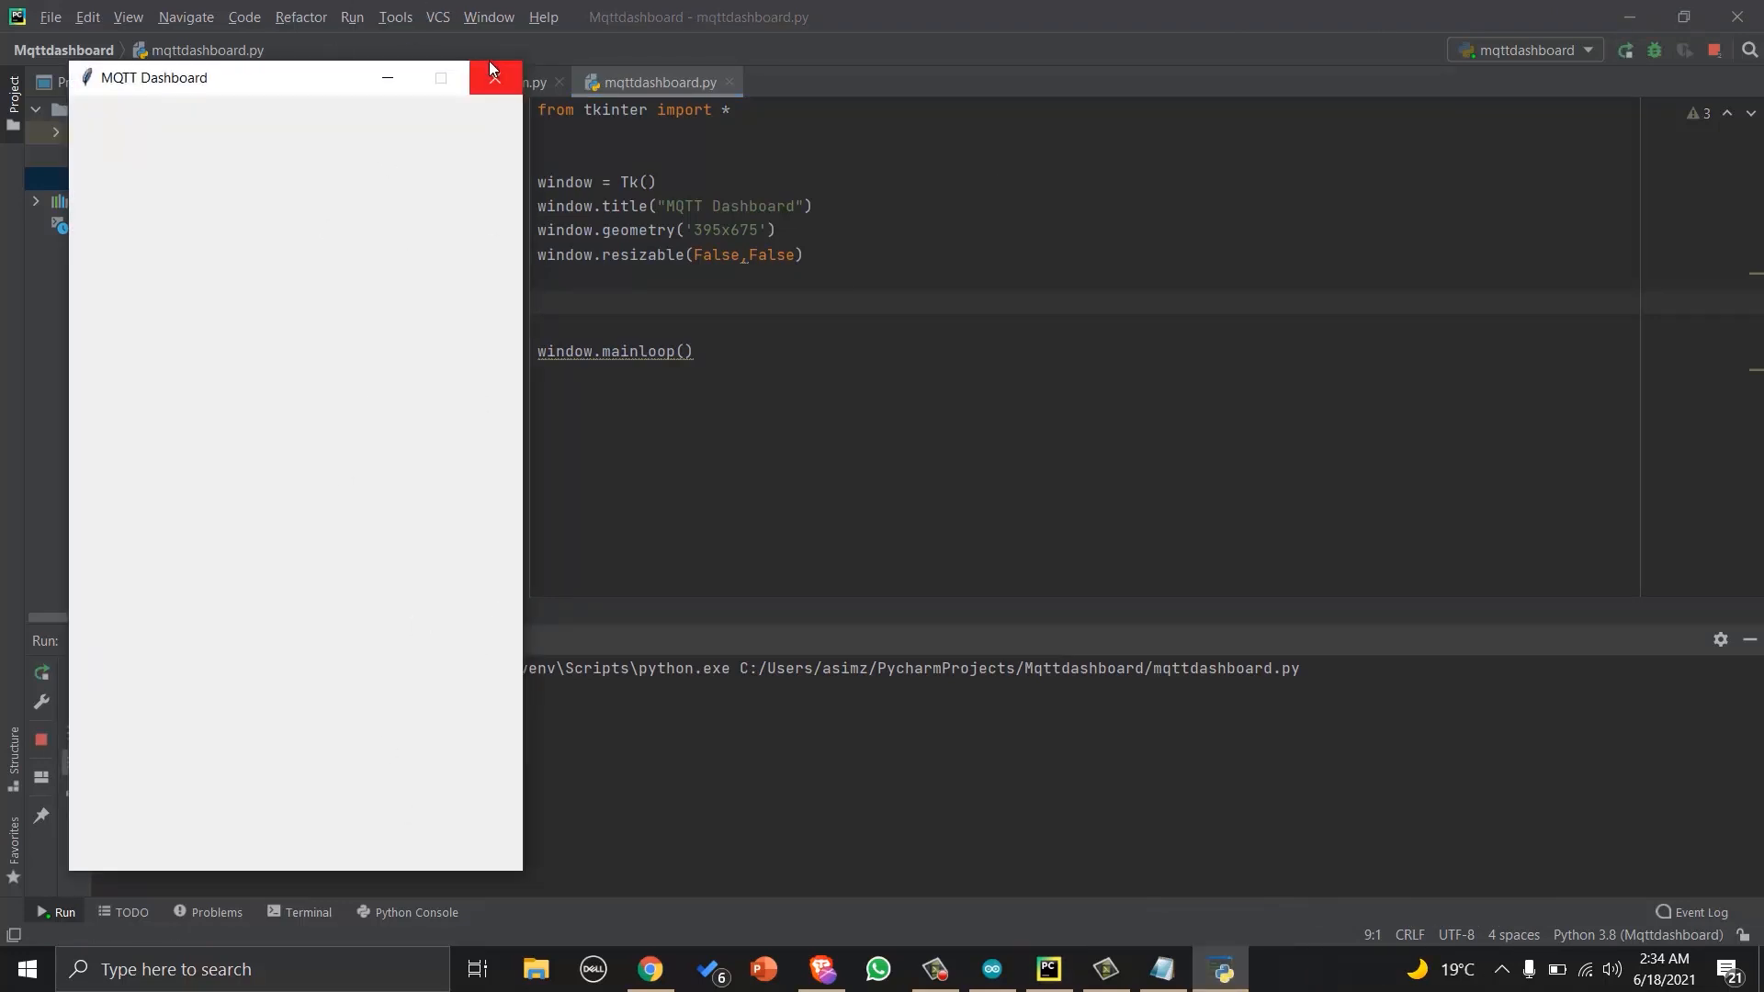
{"action": "left_click", "coordinate": [490, 77]}
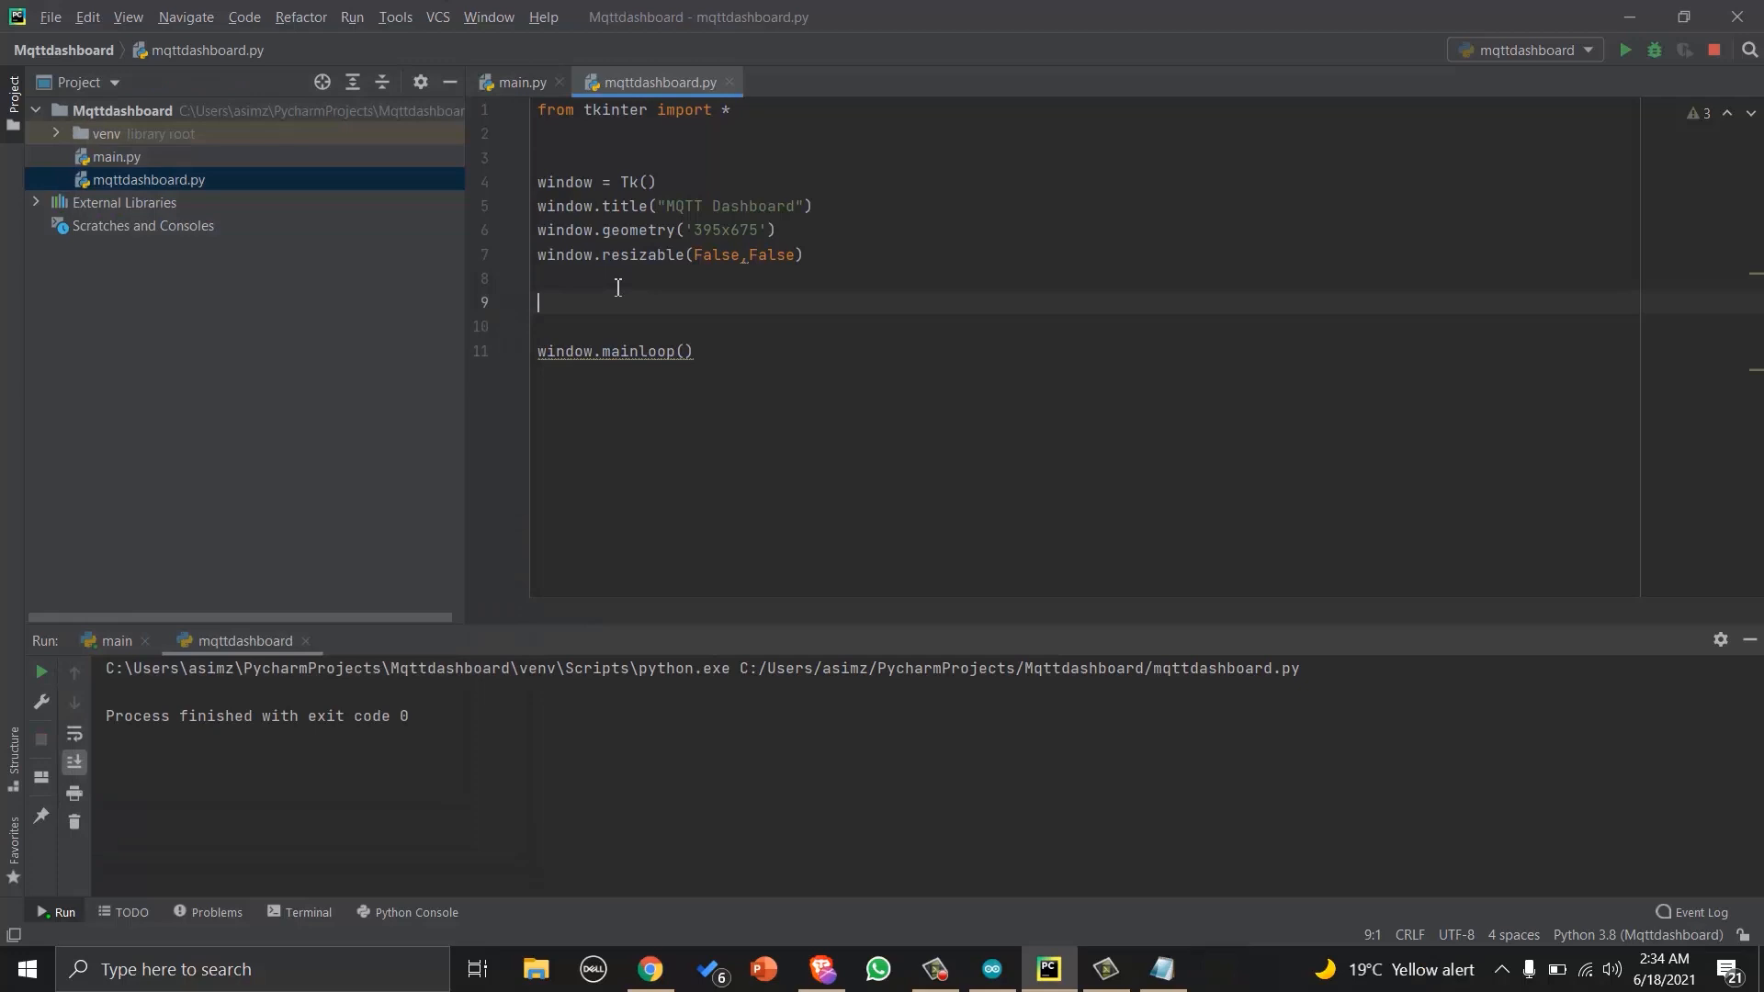
Configure the window background white and paste the dashboard image files (hum.png, logo.png, on.png) into the project.
{"action": "type", "text": "window.geometry('395x675')"}
{"action": "left_click", "coordinate": [1084, 279]}
{"action": "type", "text": "window.configure(bg=\"white\")"}
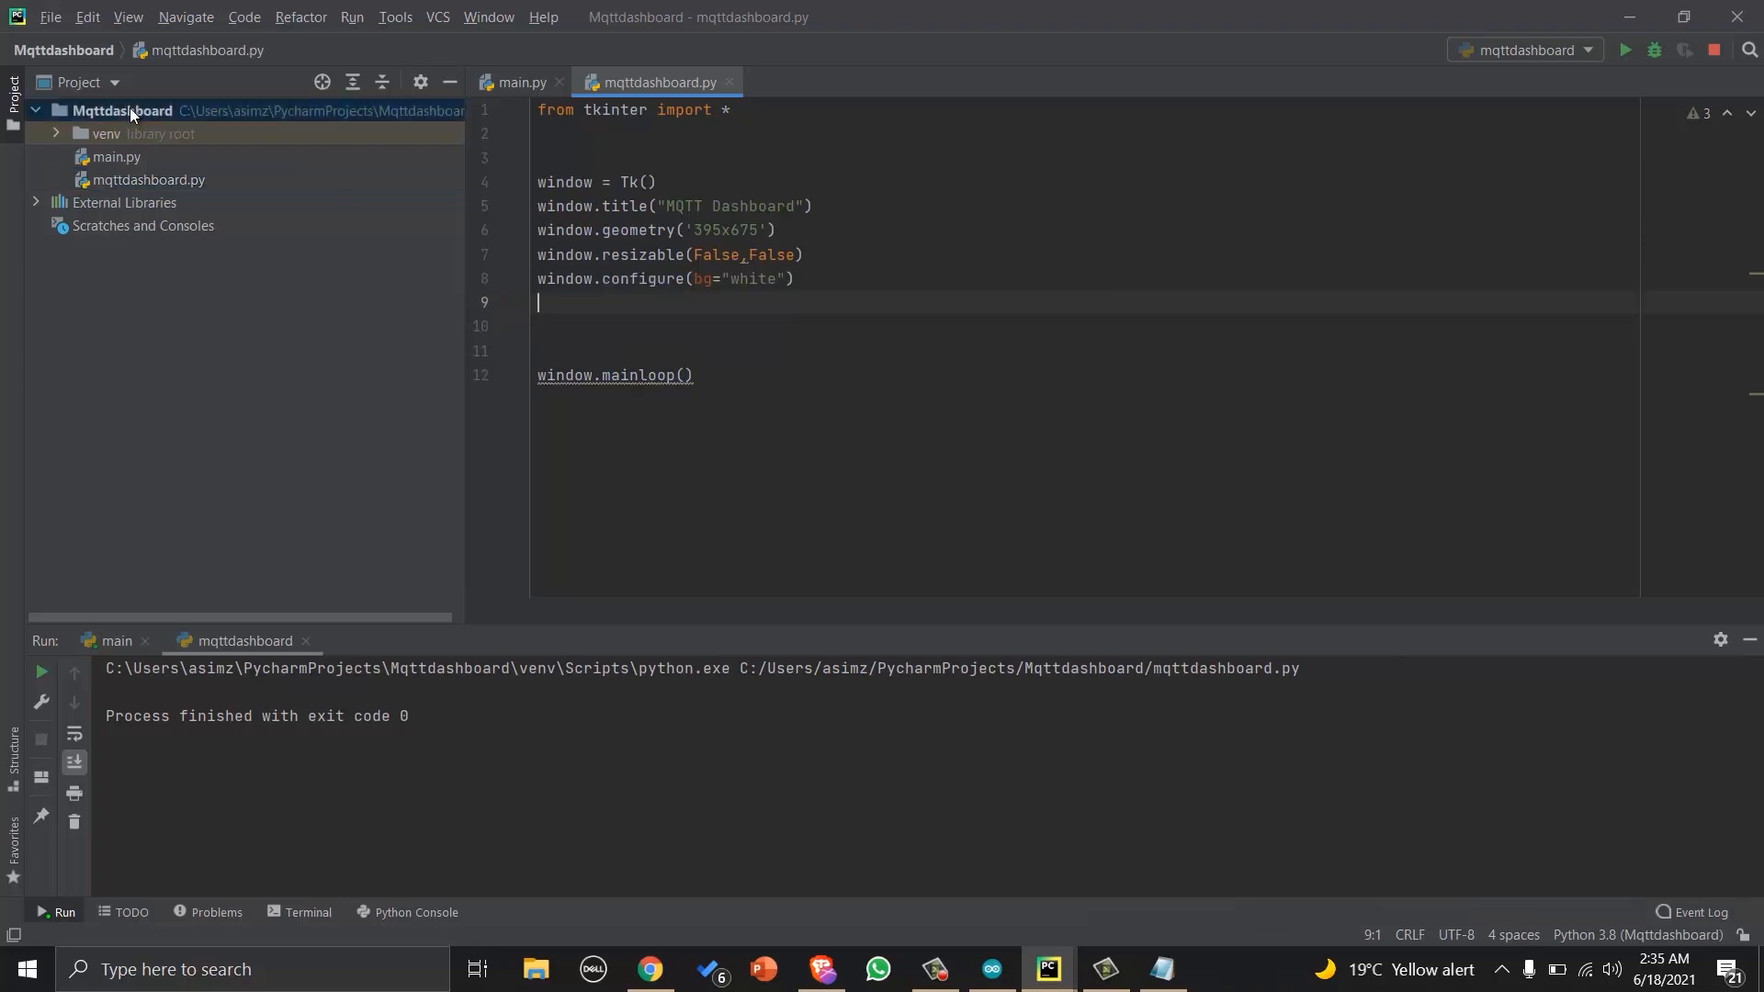
{"action": "right_click", "coordinate": [121, 110]}
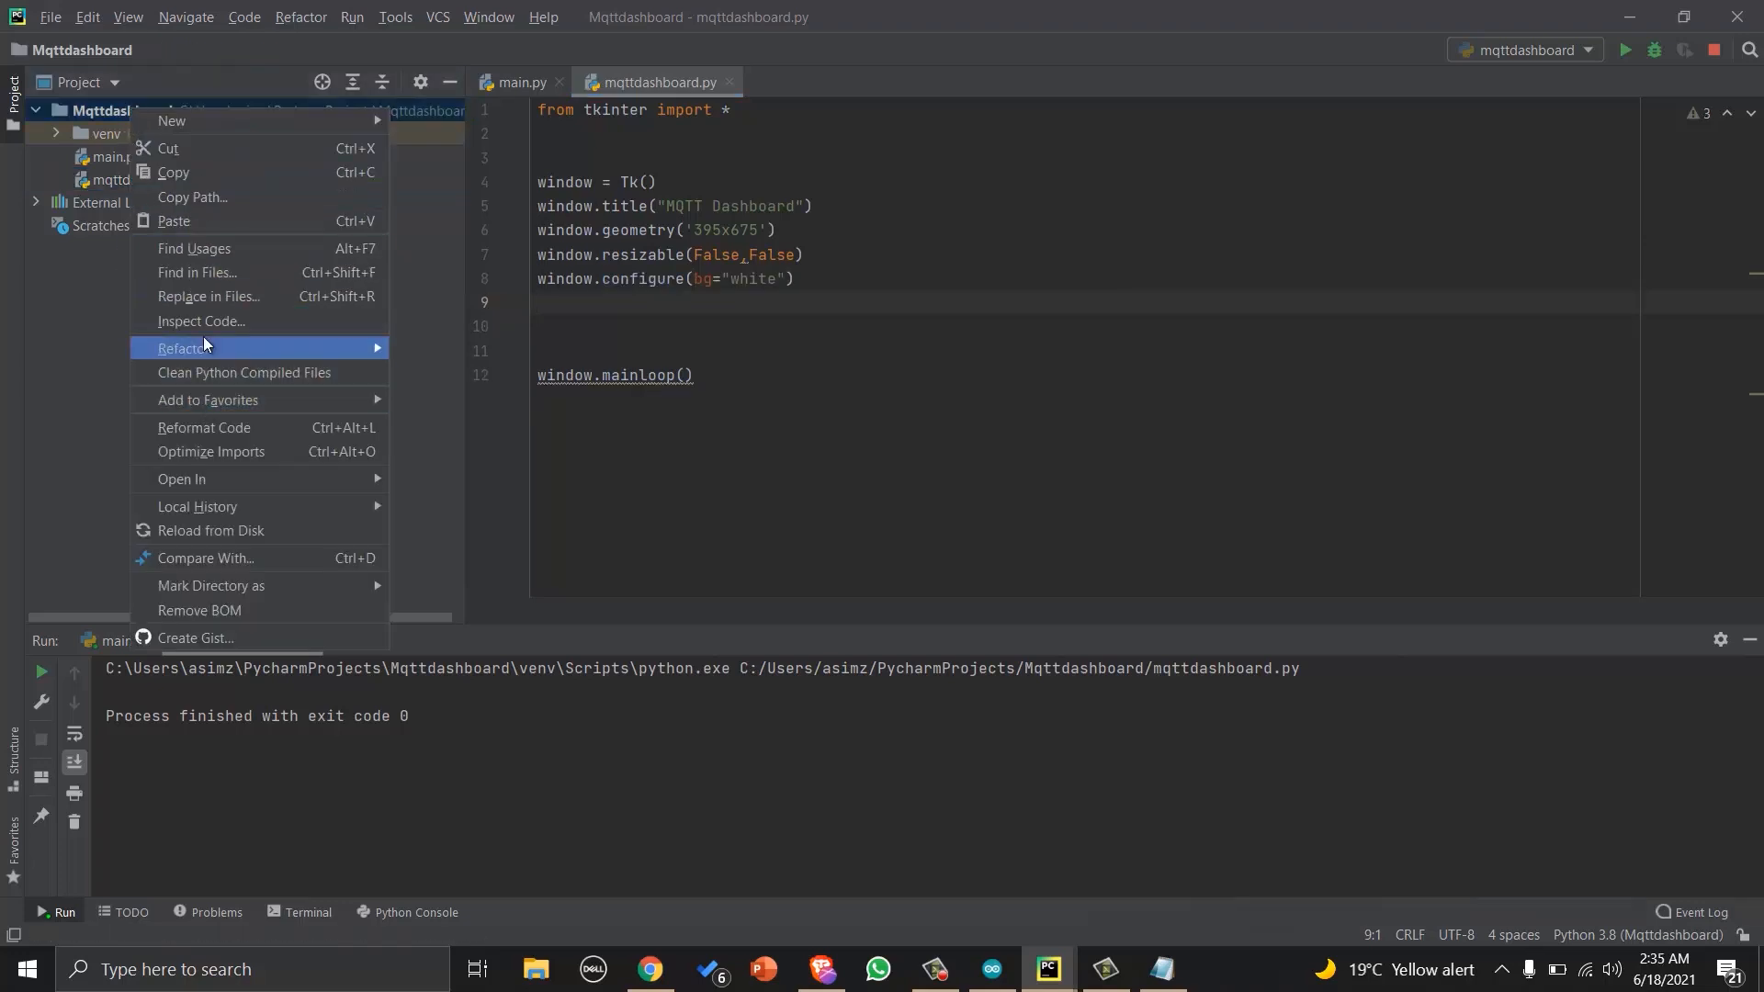
{"action": "mouse_move", "coordinate": [204, 228]}
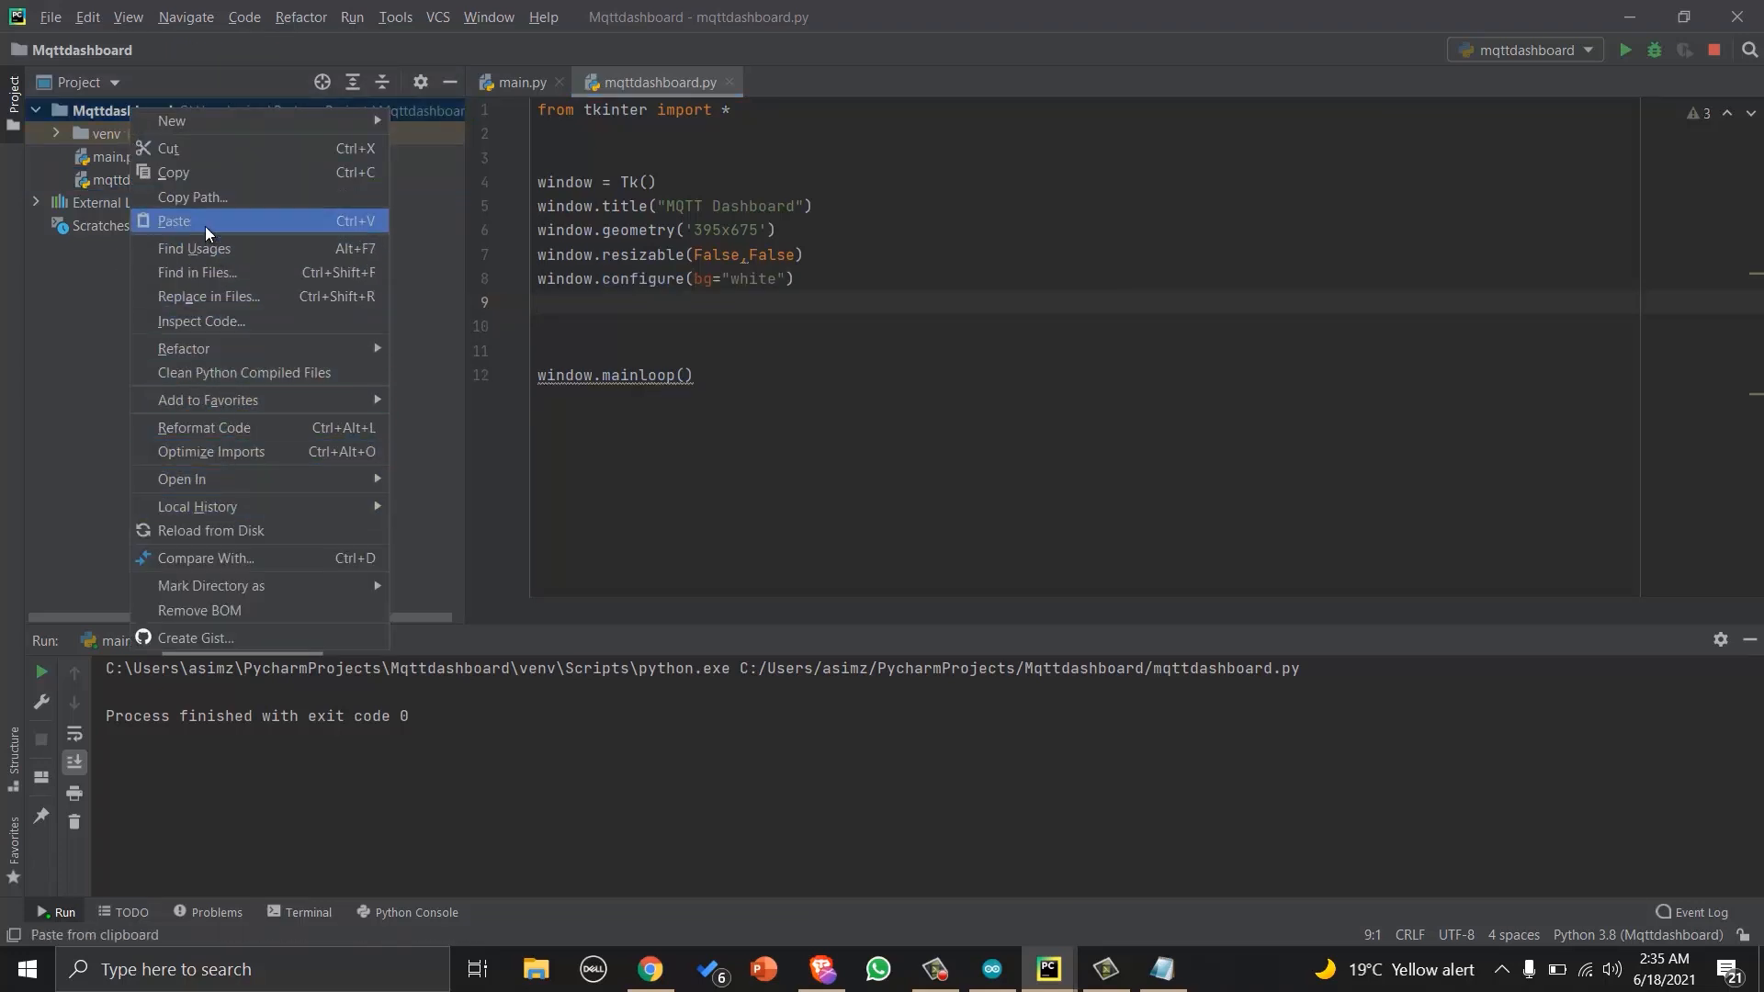
{"action": "left_click", "coordinate": [173, 220]}
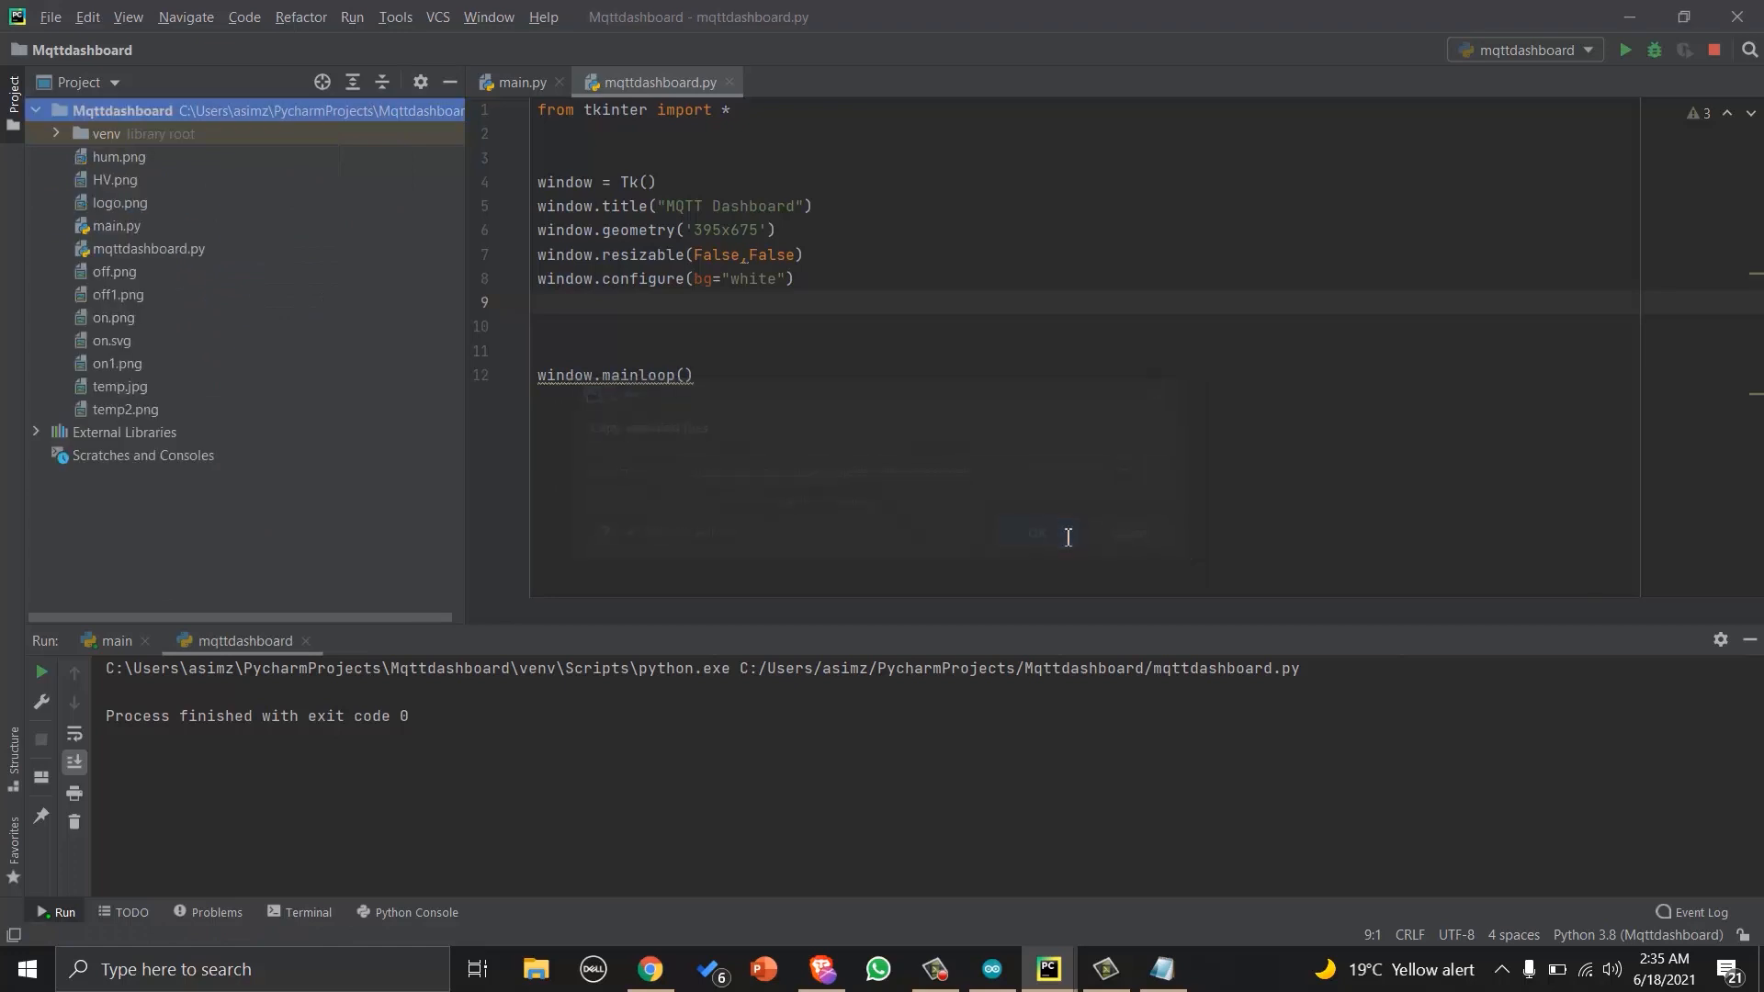
{"action": "left_click", "coordinate": [117, 156]}
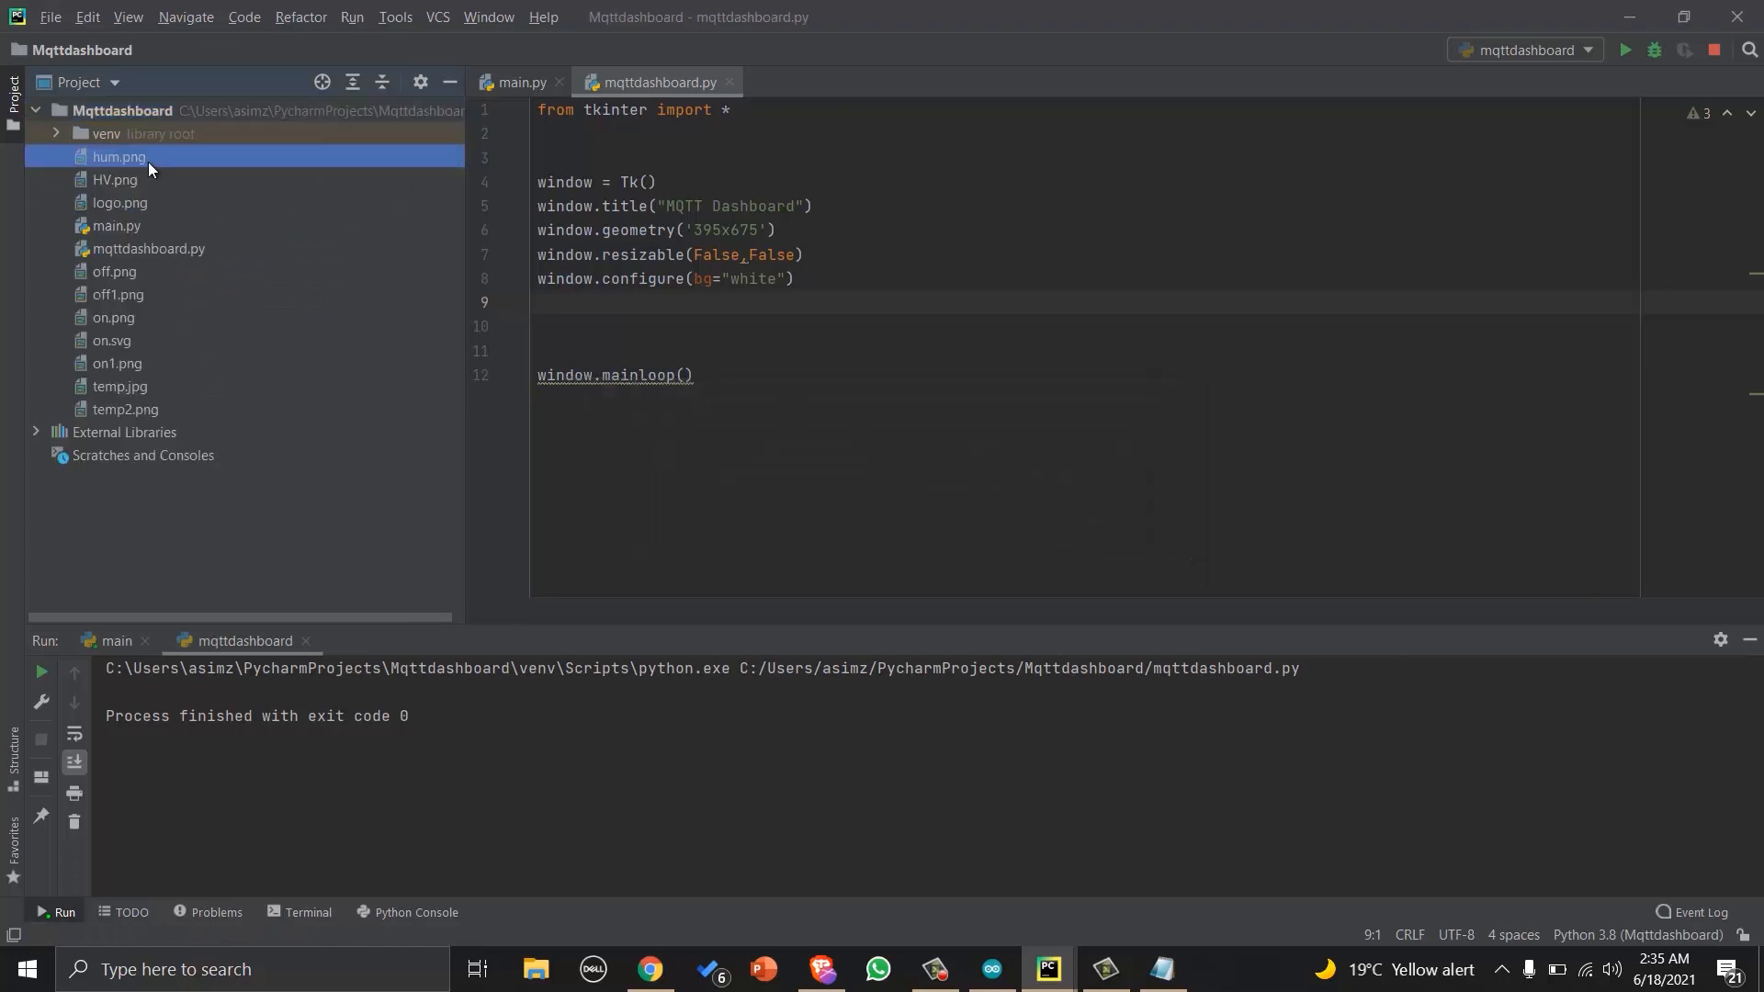
{"action": "left_click", "coordinate": [541, 303]}
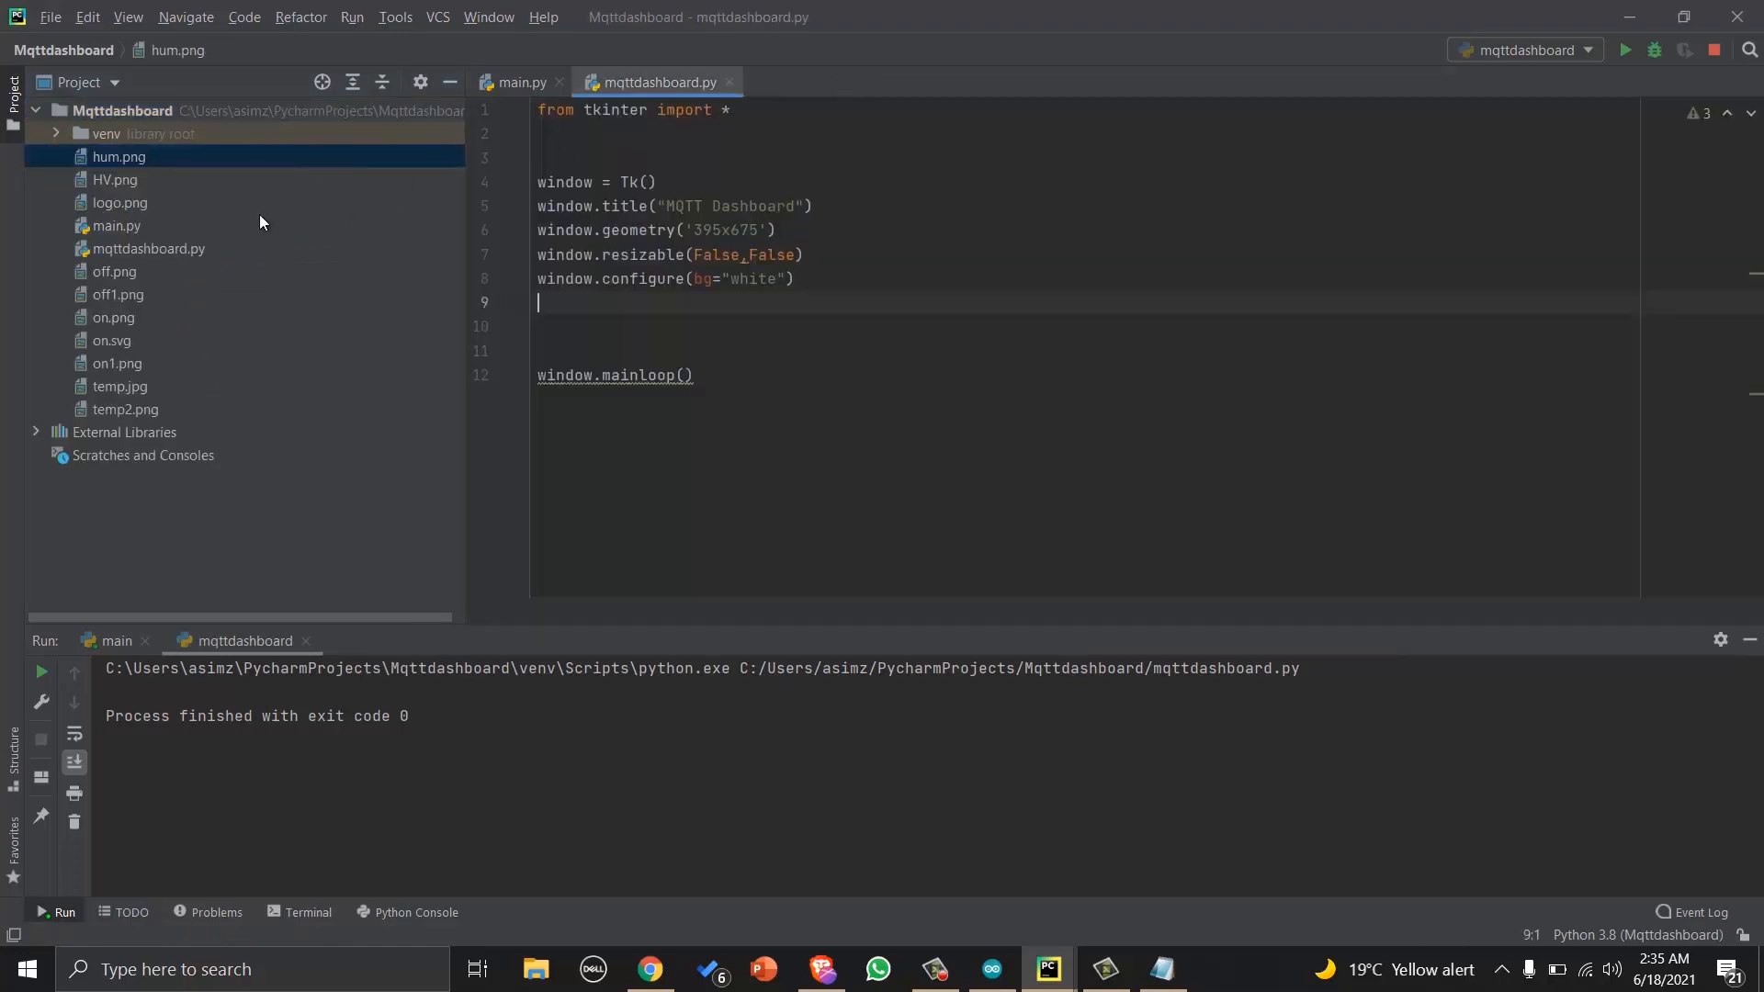
Add a white 395x135 canvas placed at the window's top-left.
{"action": "type", "text": "canvas"}
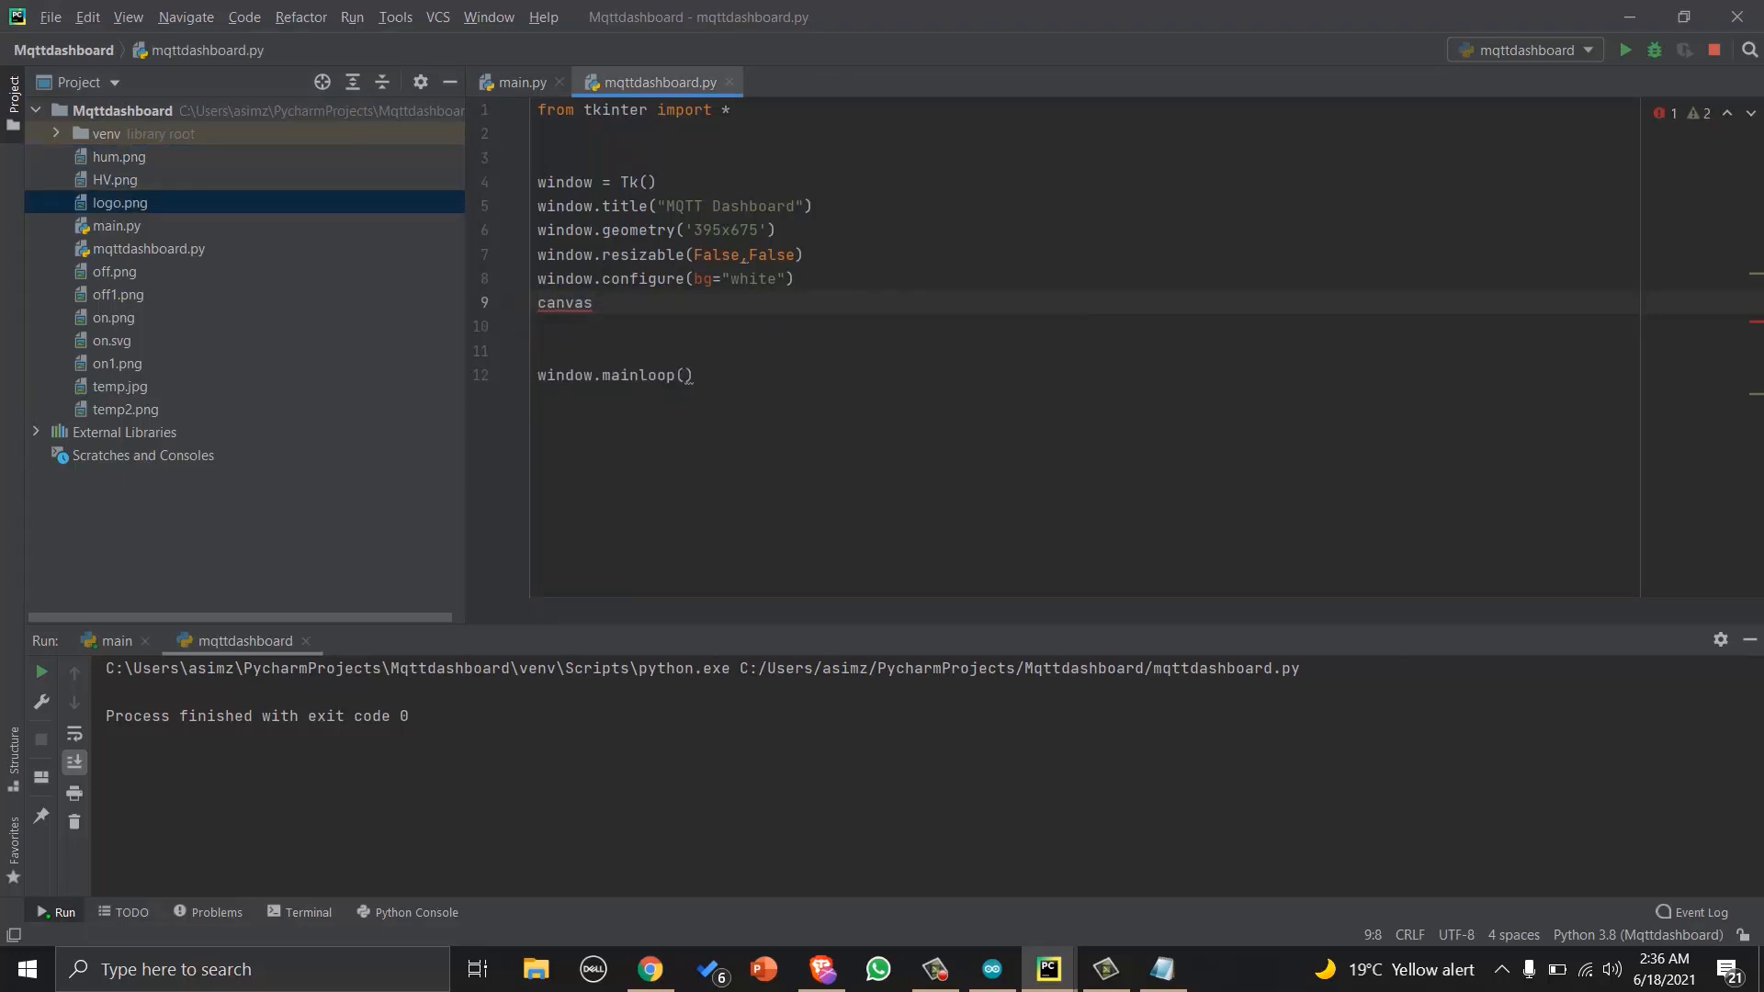
{"action": "type", "text": "= Canvas"}
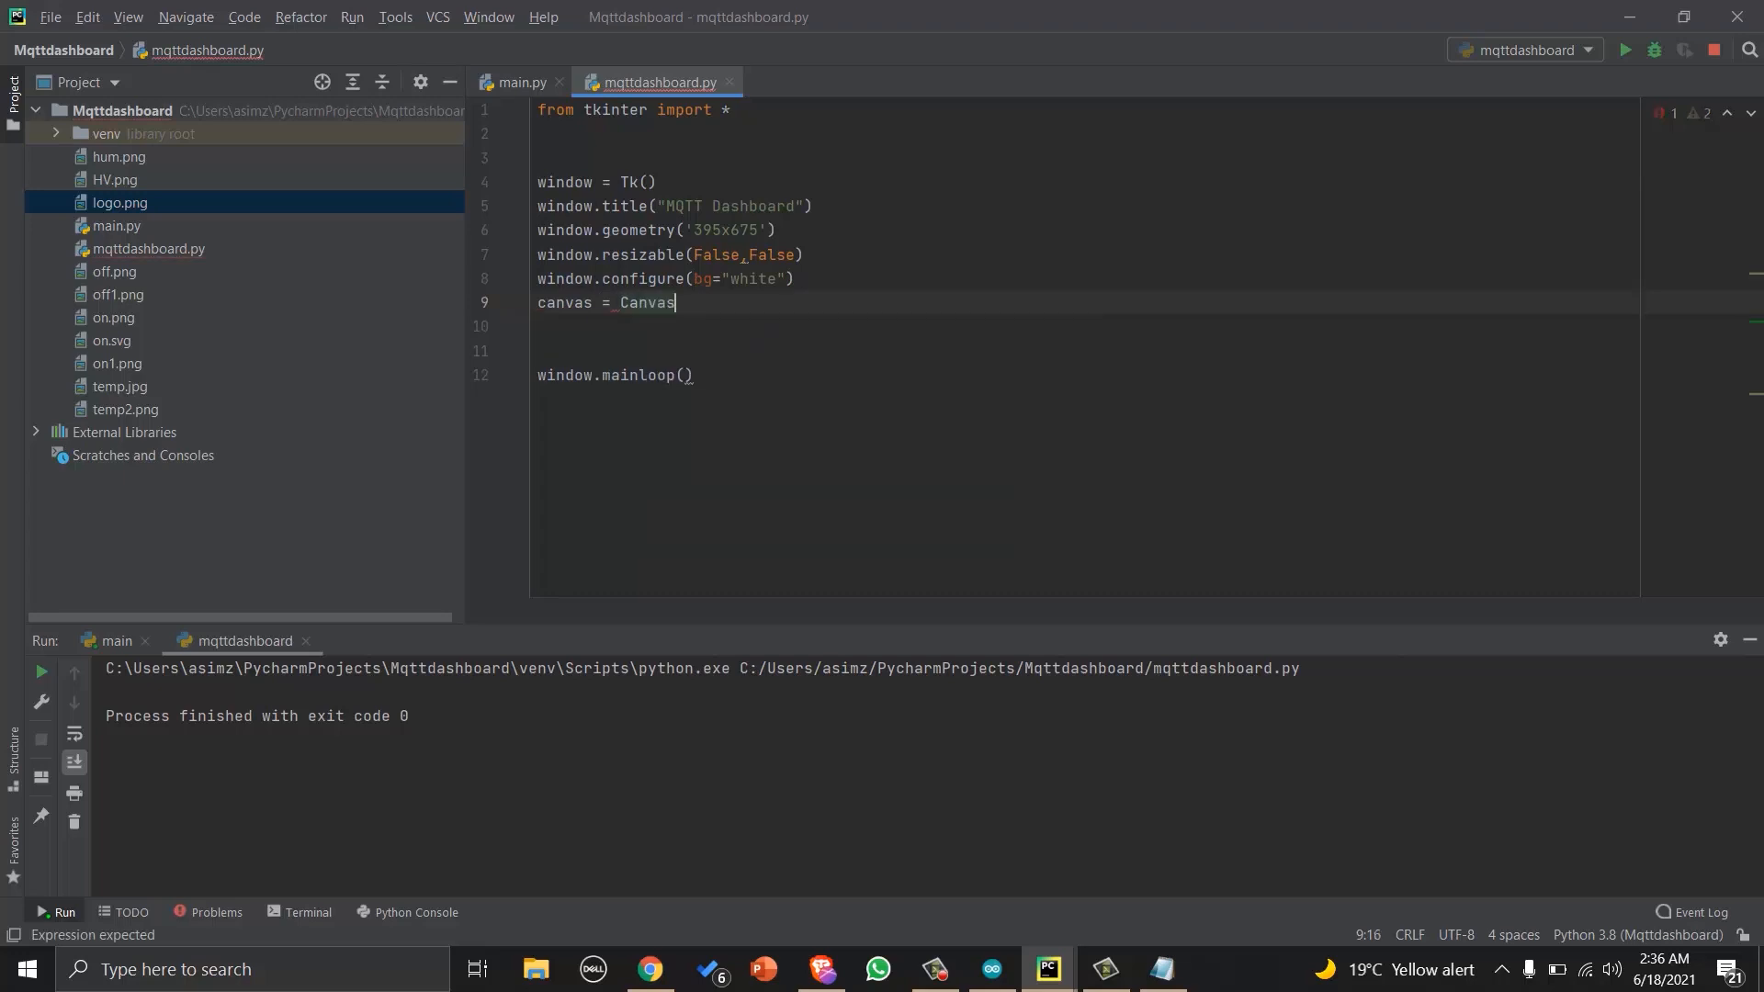
{"action": "type", "text": "(window, bg"}
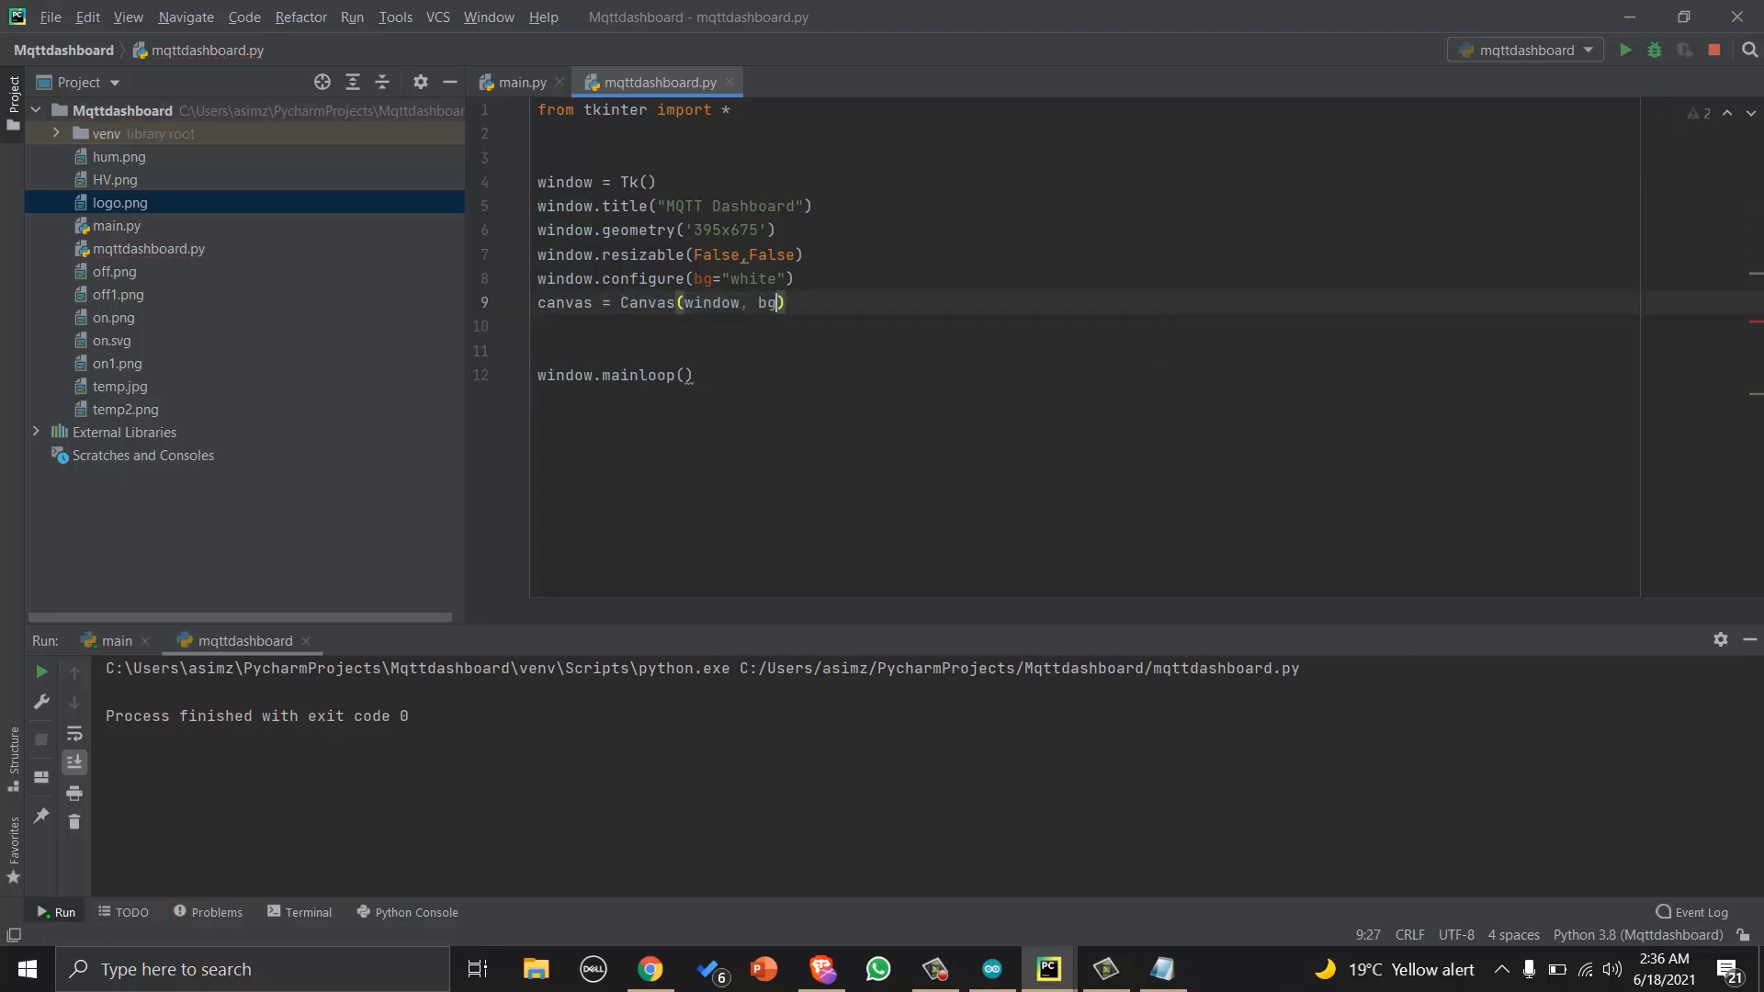
{"action": "type", "text": "=\"white\","}
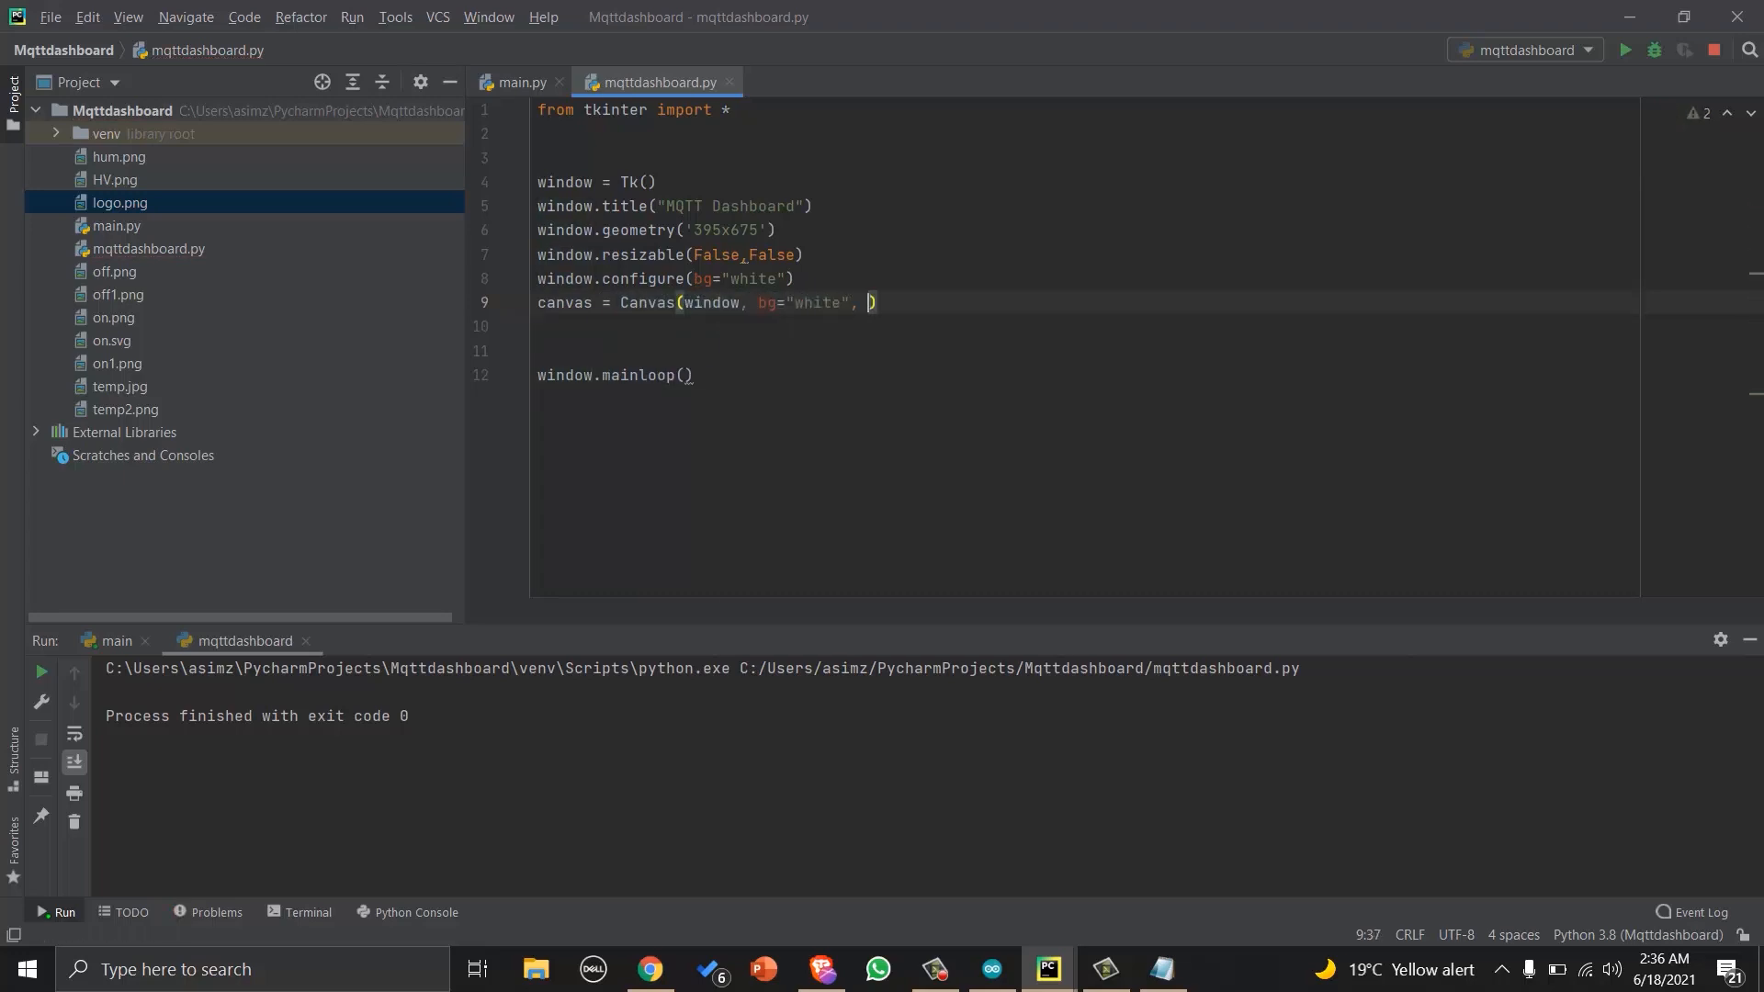
{"action": "type", "text": "width=395,height=135)"}
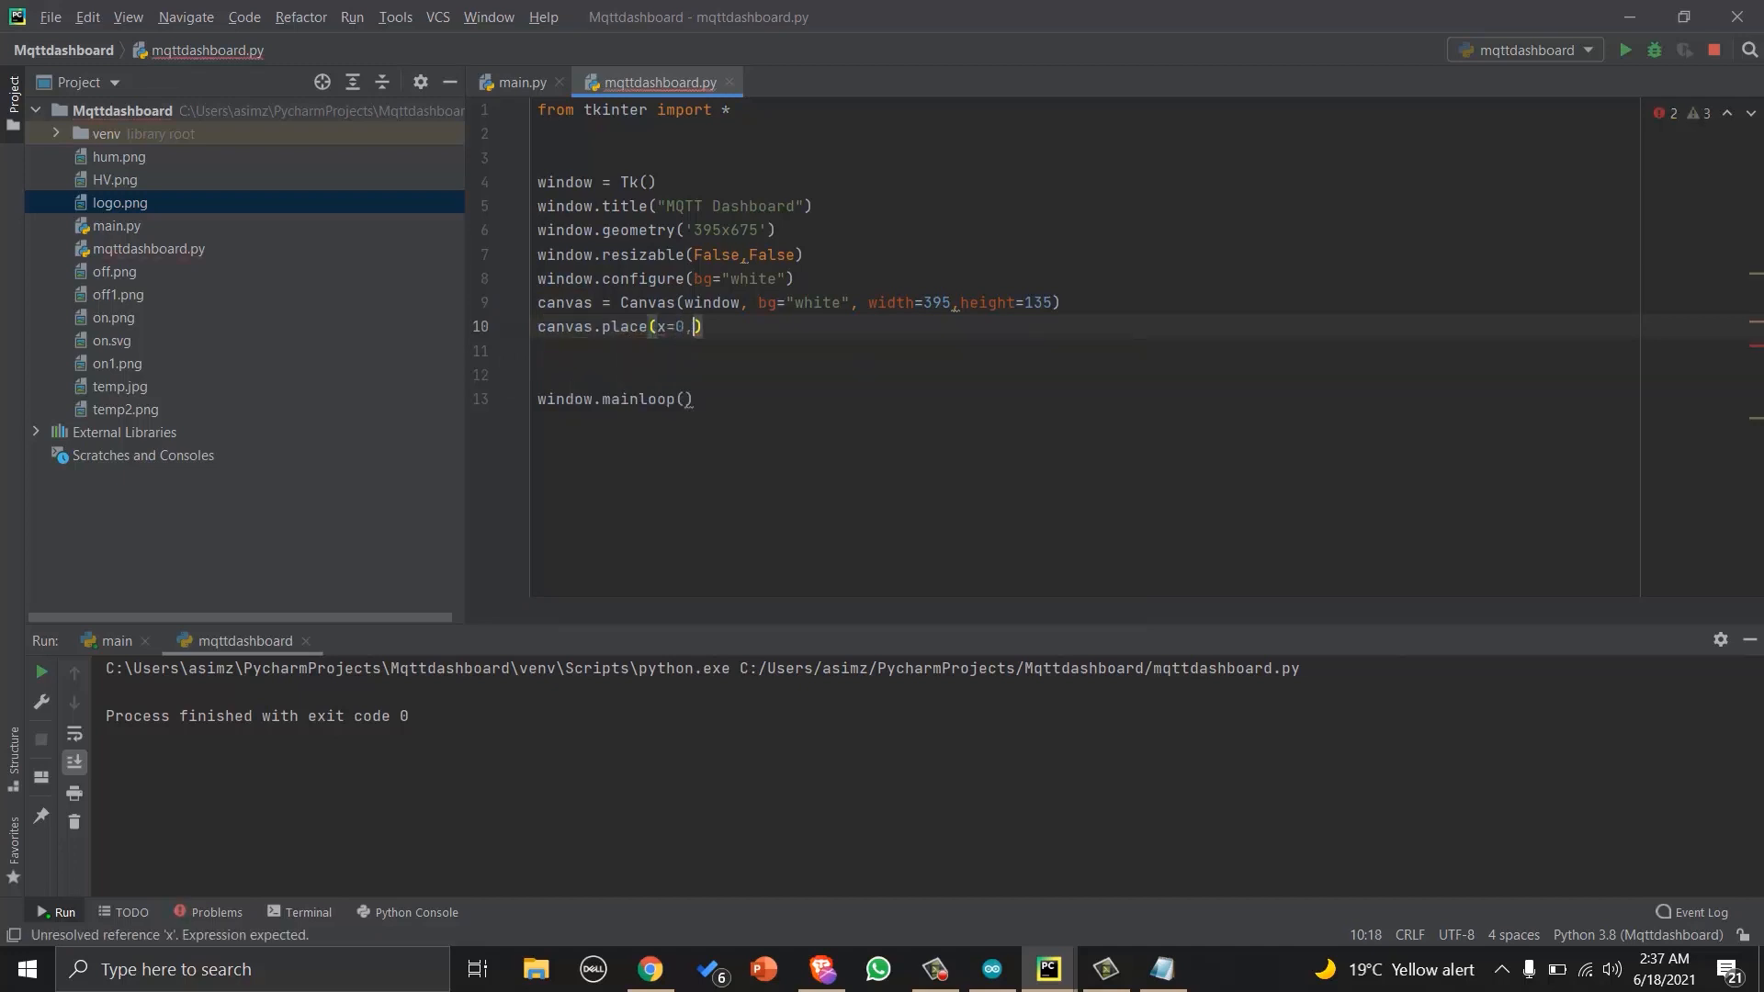
{"action": "type", "text": "y=0)"}
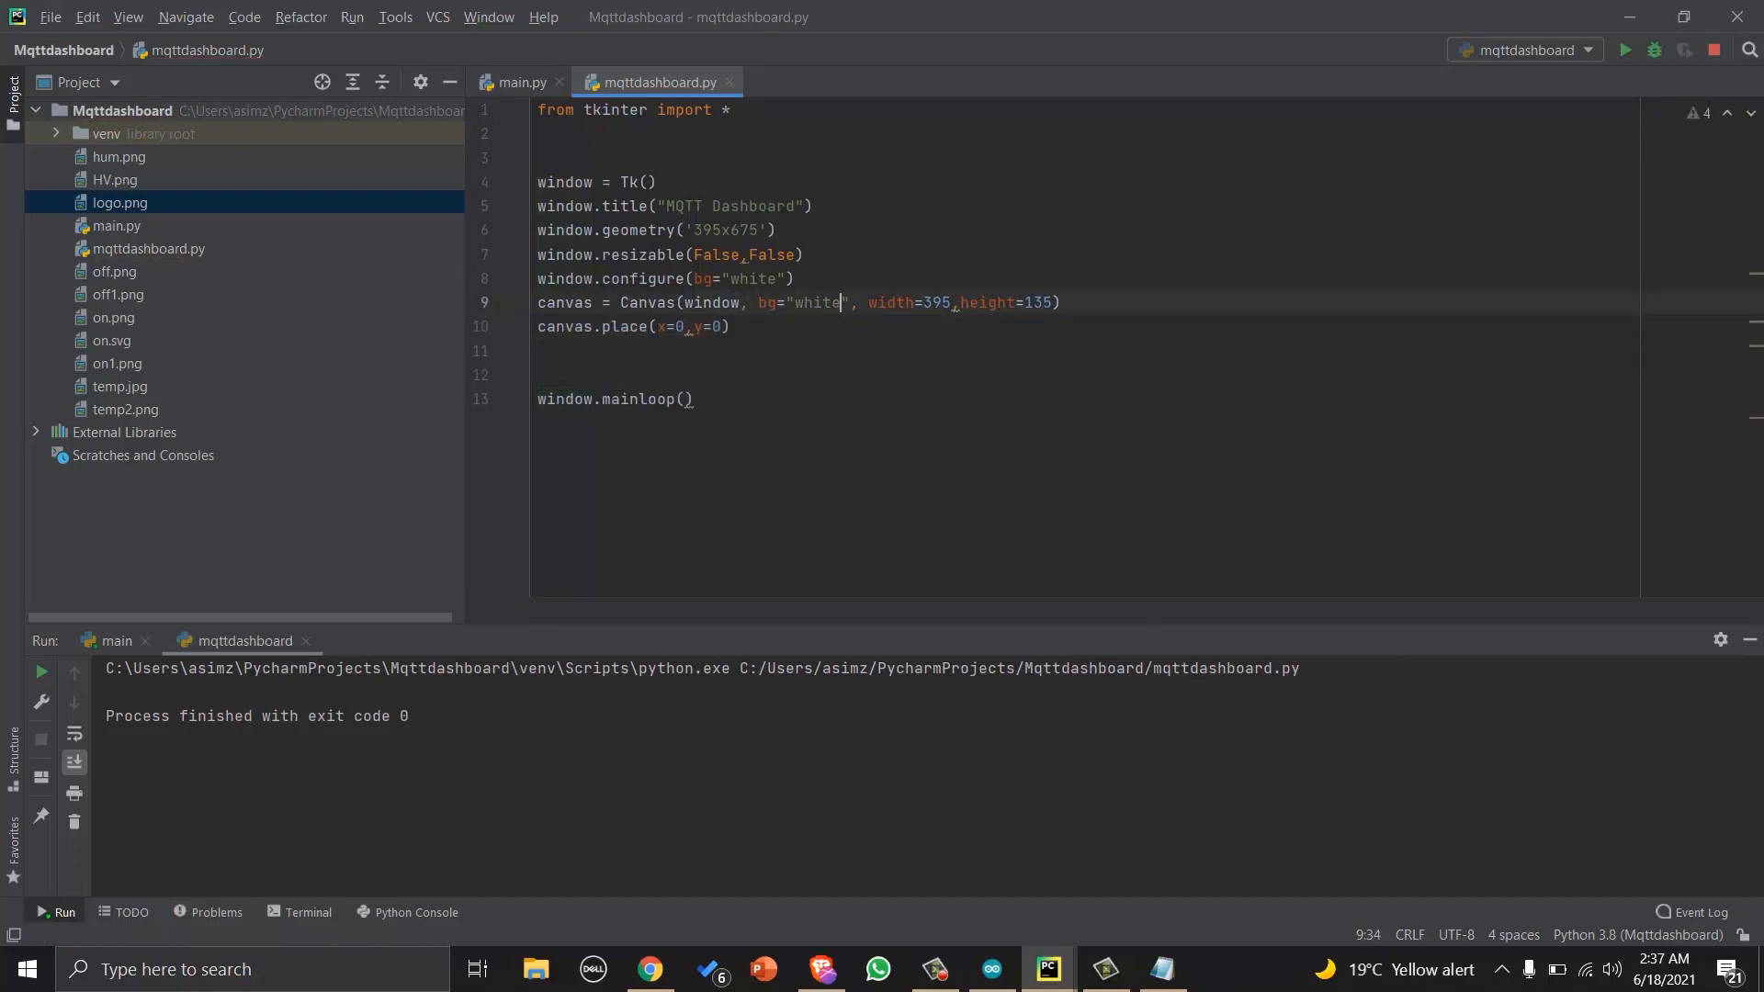
{"action": "type", "text": "black"}
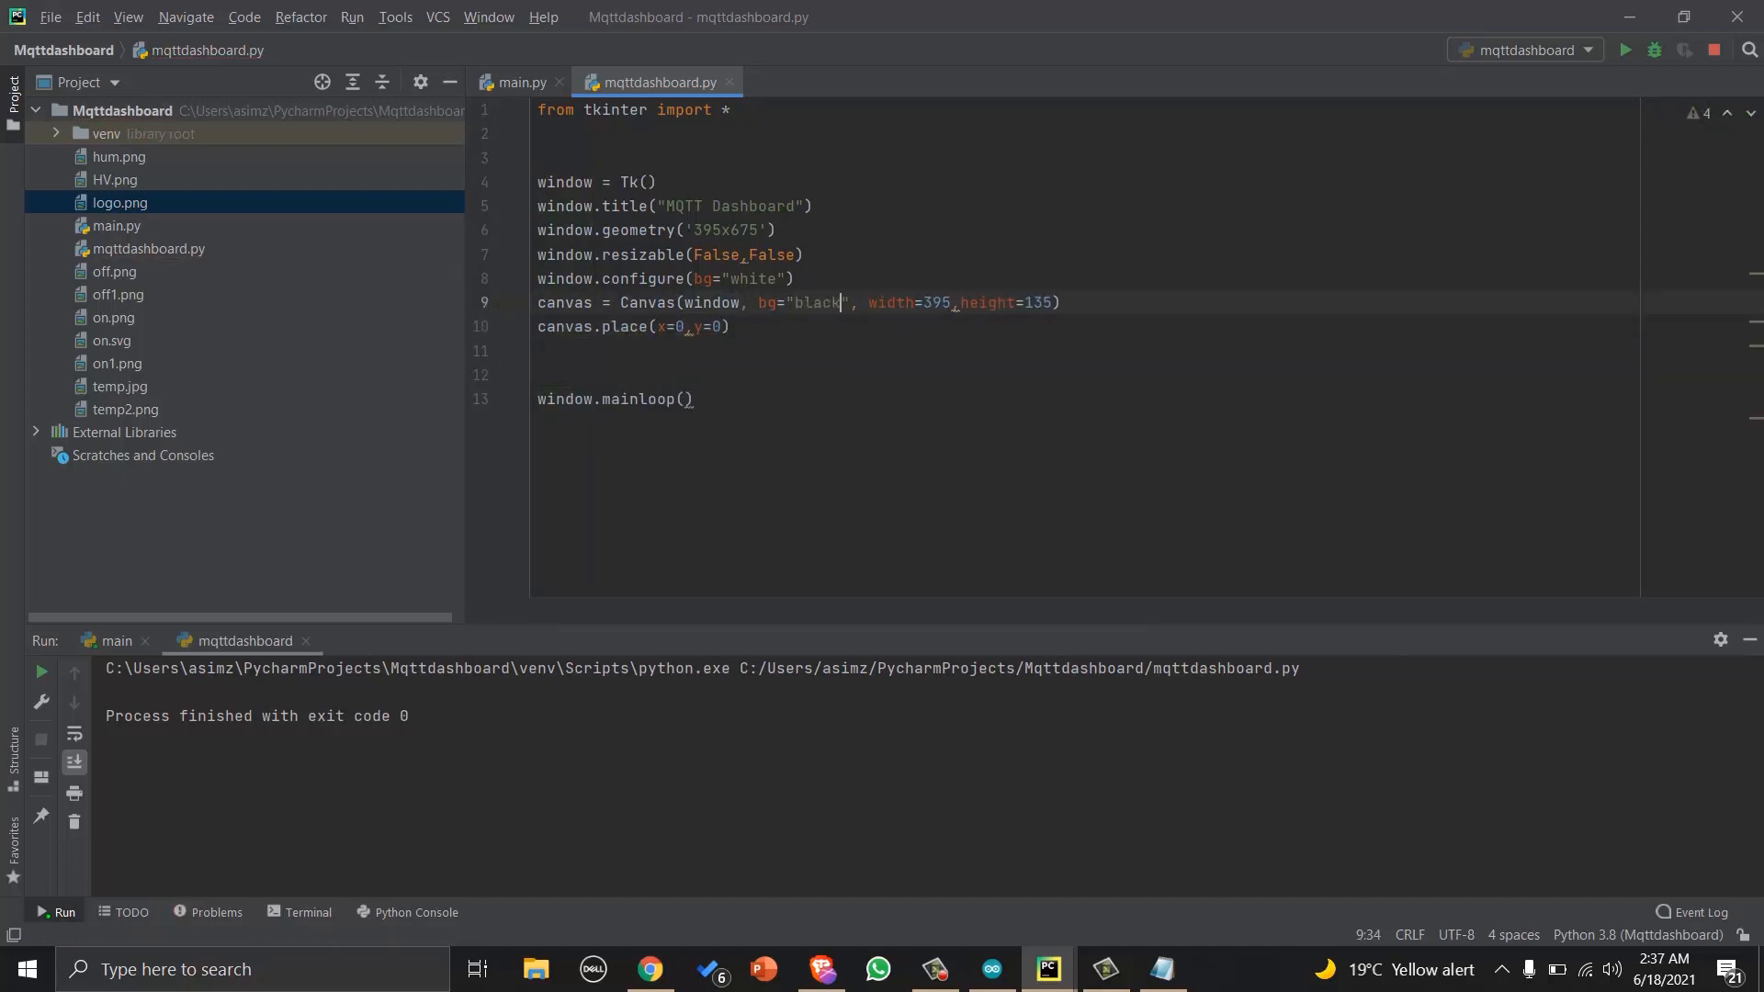
{"action": "key", "text": "enter"}
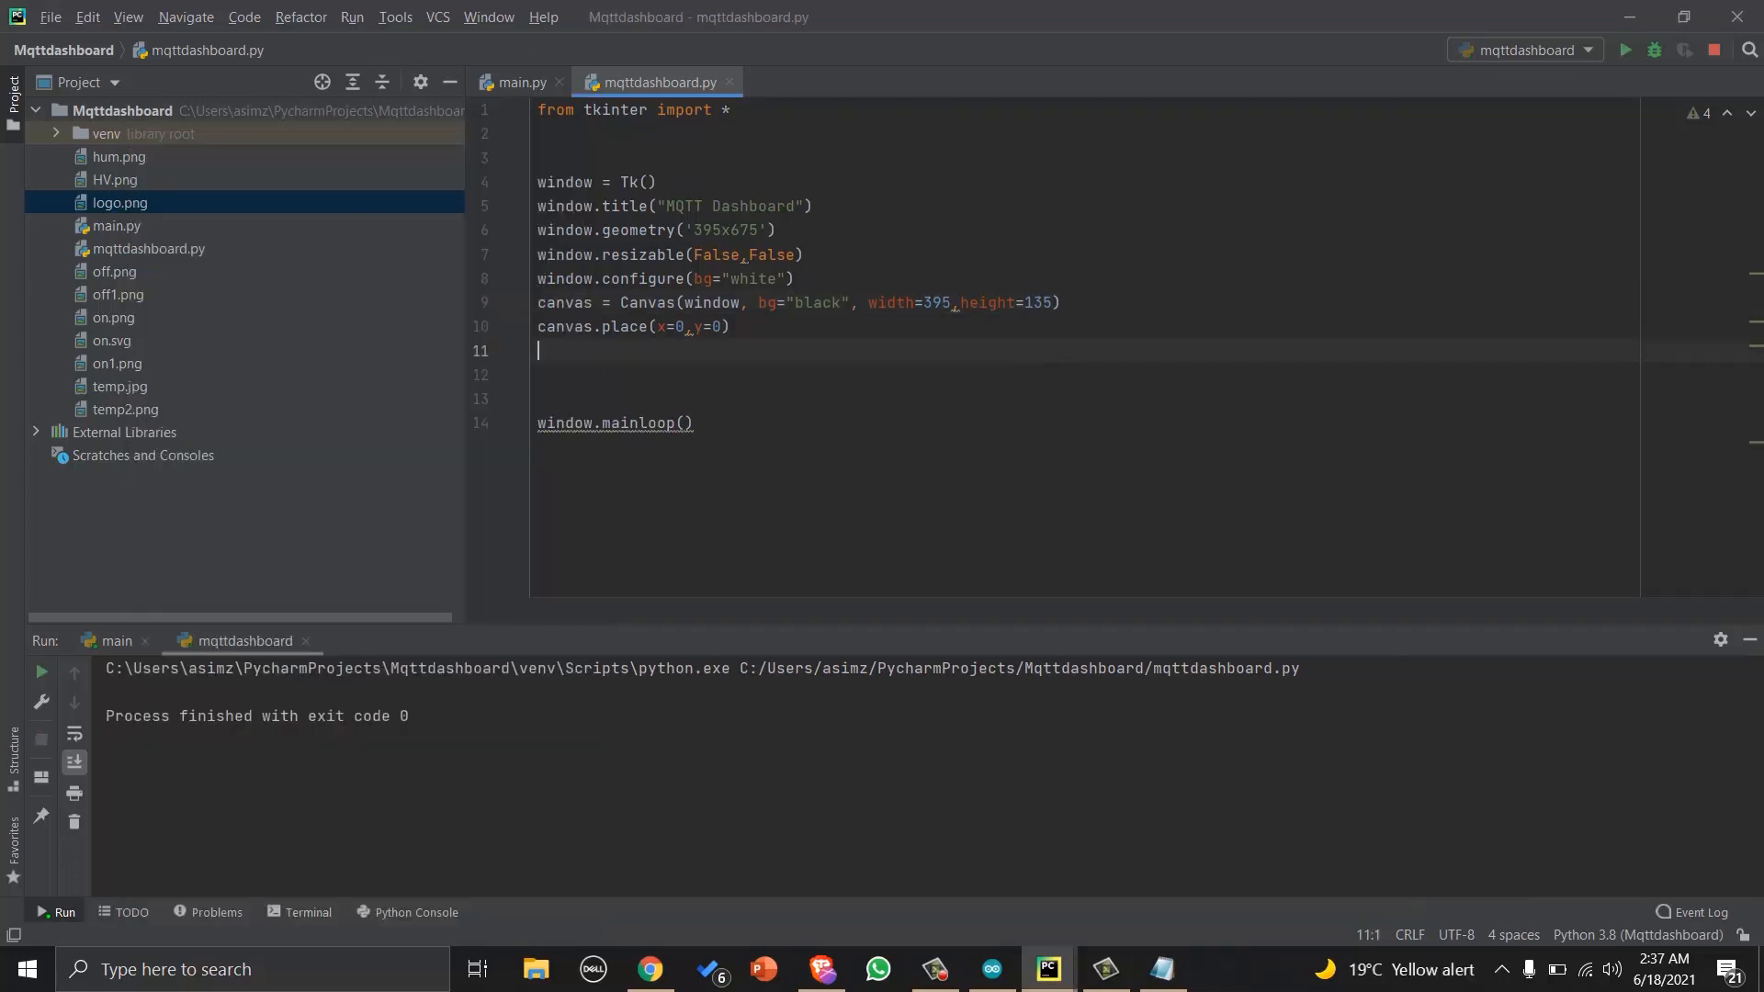
Load logo.png as a PhotoImage, draw it at (0,0) anchored NW, fix the typo and rerun the dashboard.
{"action": "type", "text": "img = PhotoImage"}
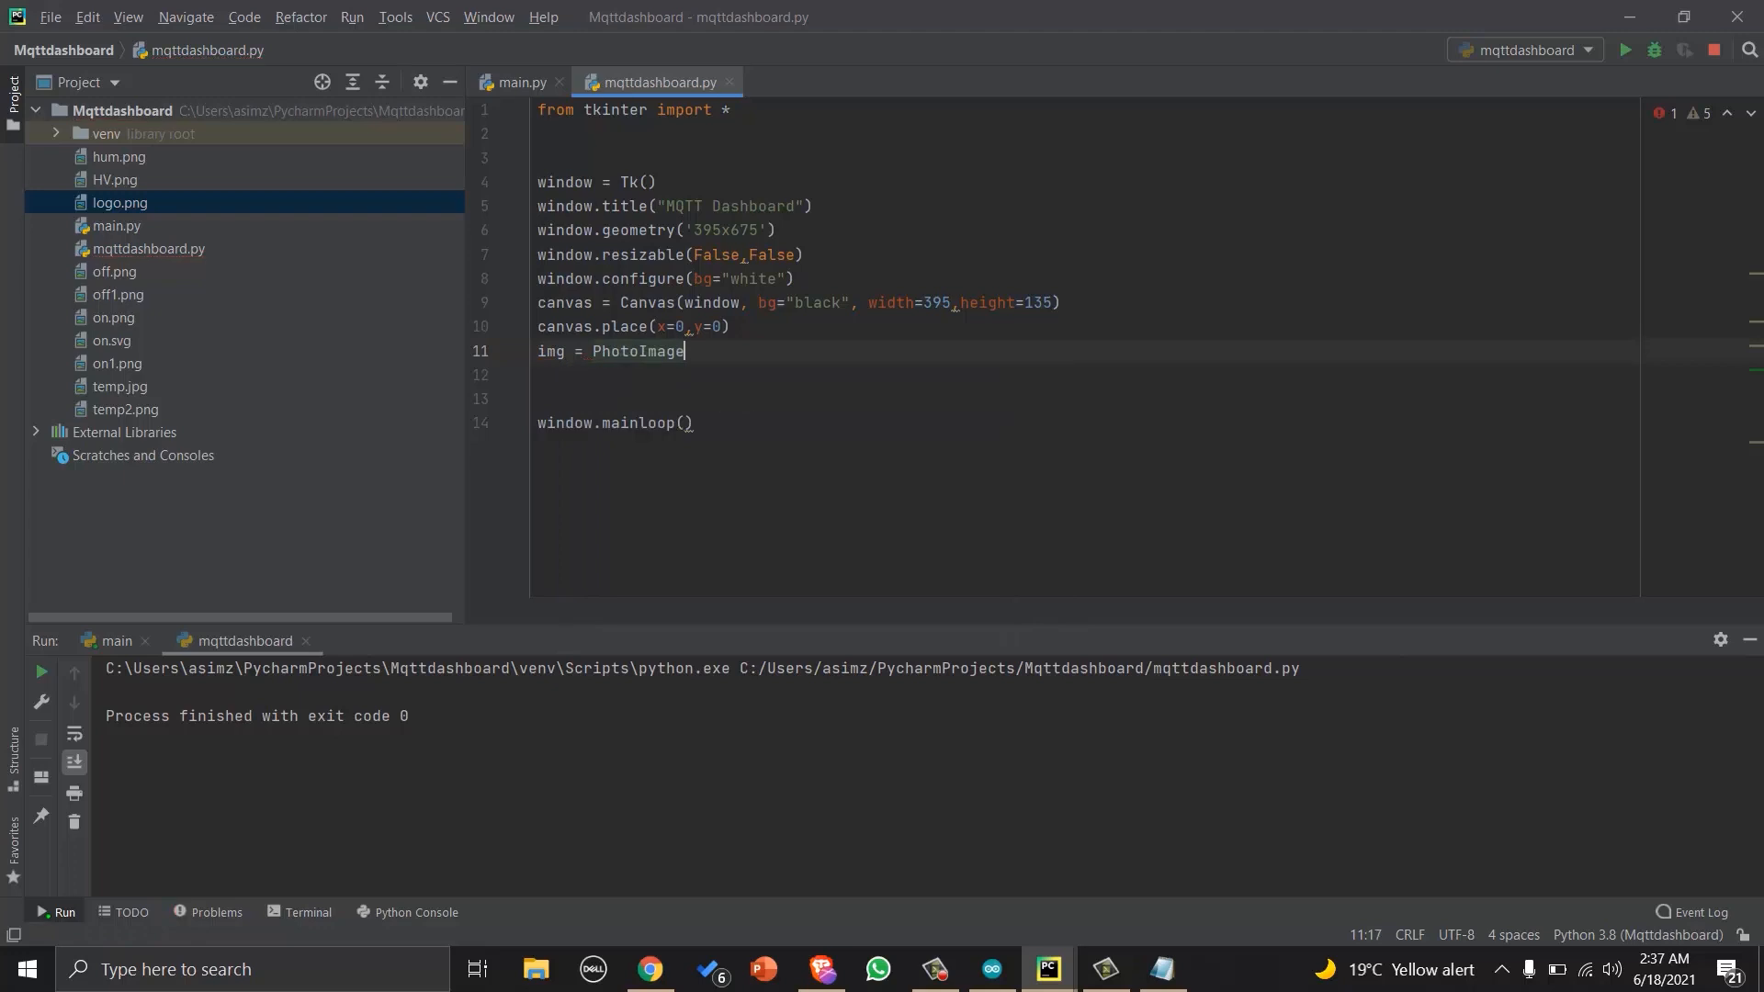
{"action": "type", "text": "(file)"}
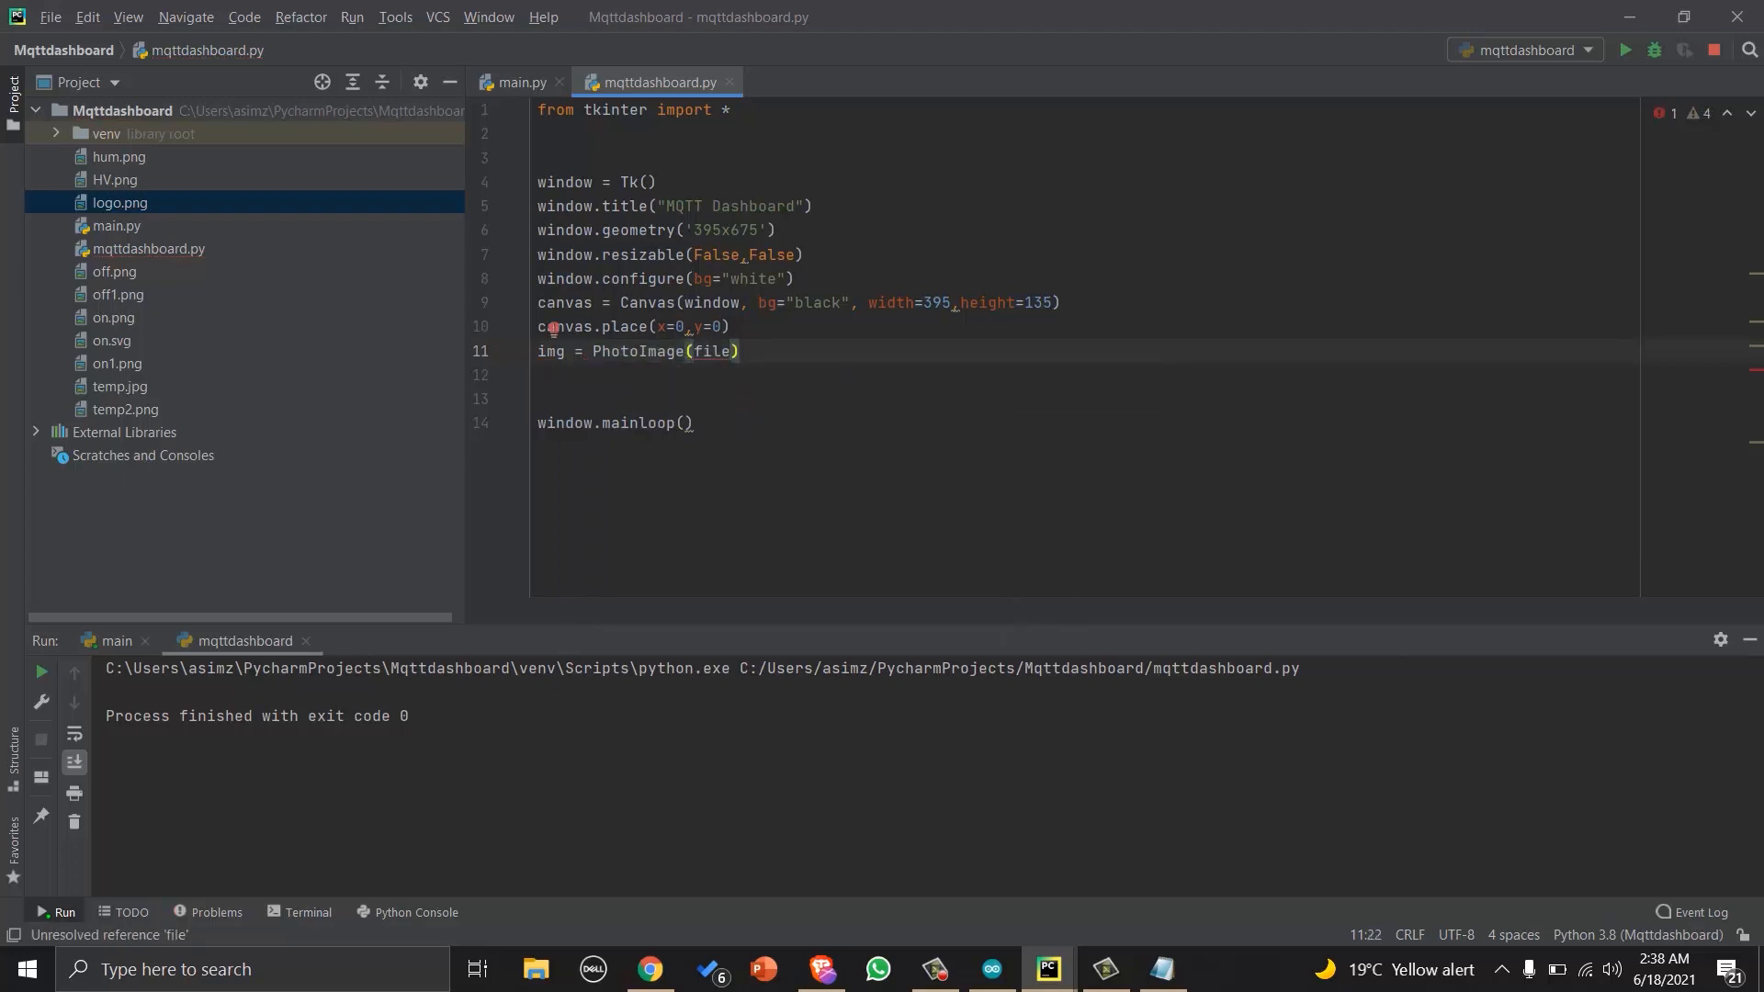
{"action": "type", "text": "=\"\""}
{"action": "left_click", "coordinate": [1084, 375]}
{"action": "type", "text": "canvas.create_image(0,0,anchor"}
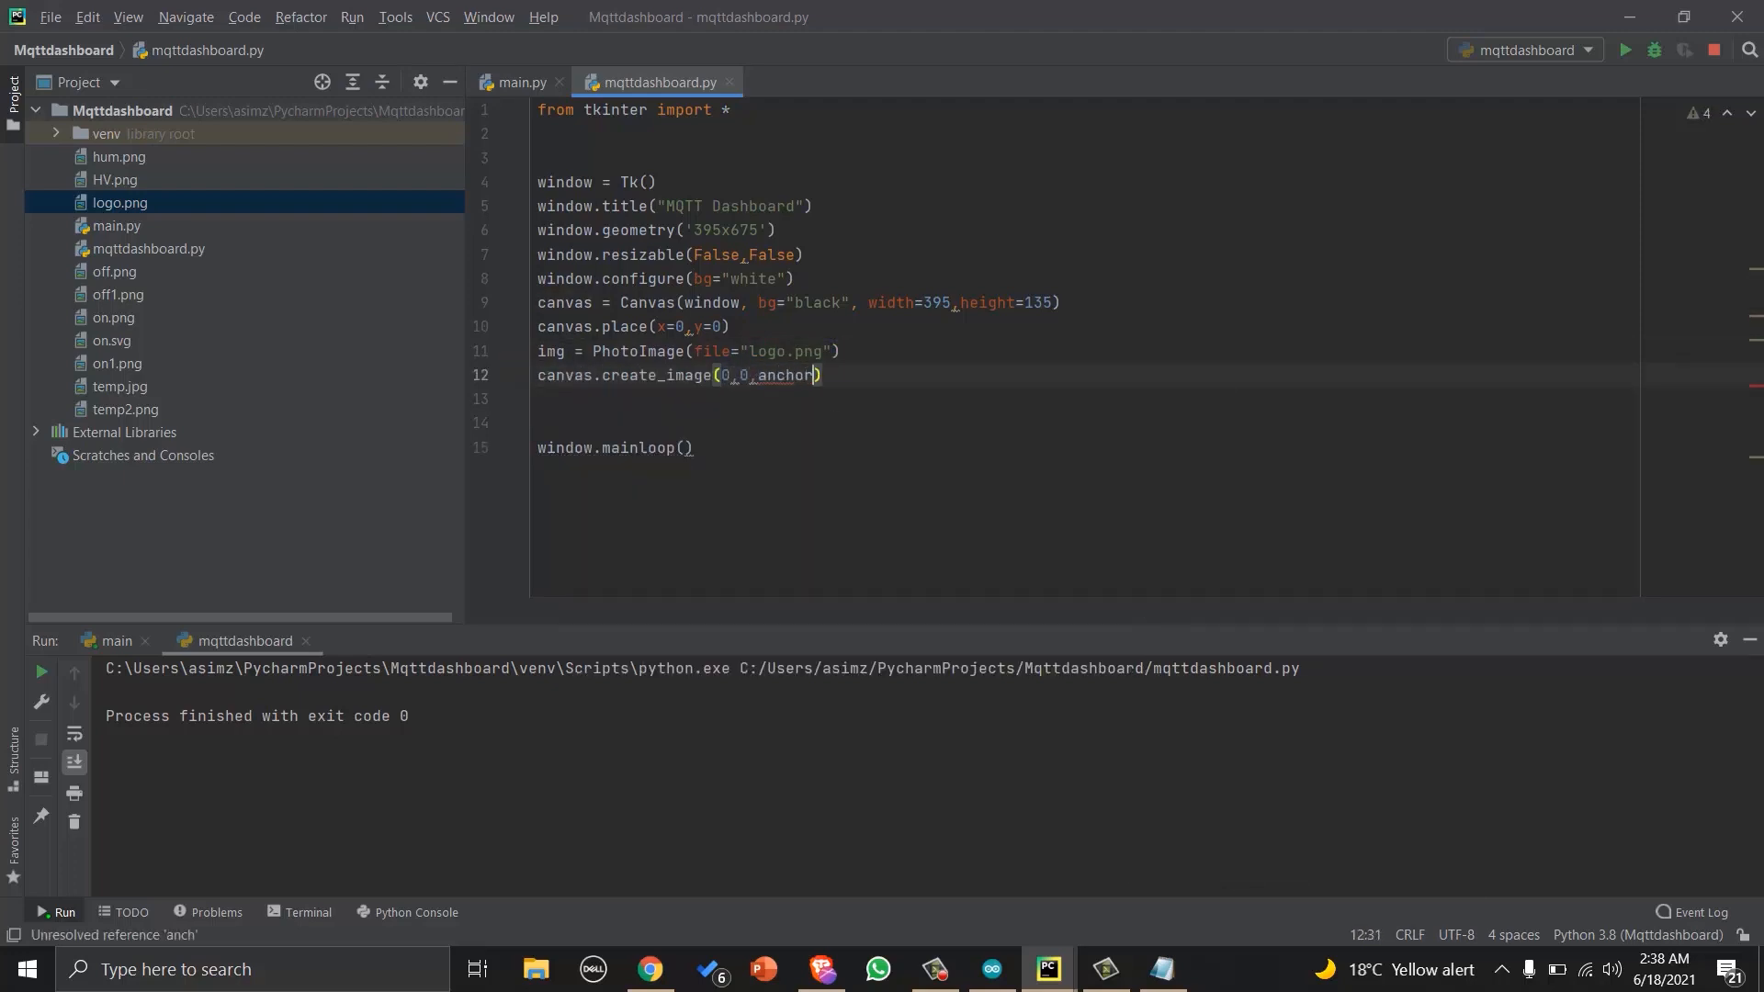
{"action": "type", "text": "=NW, ima"}
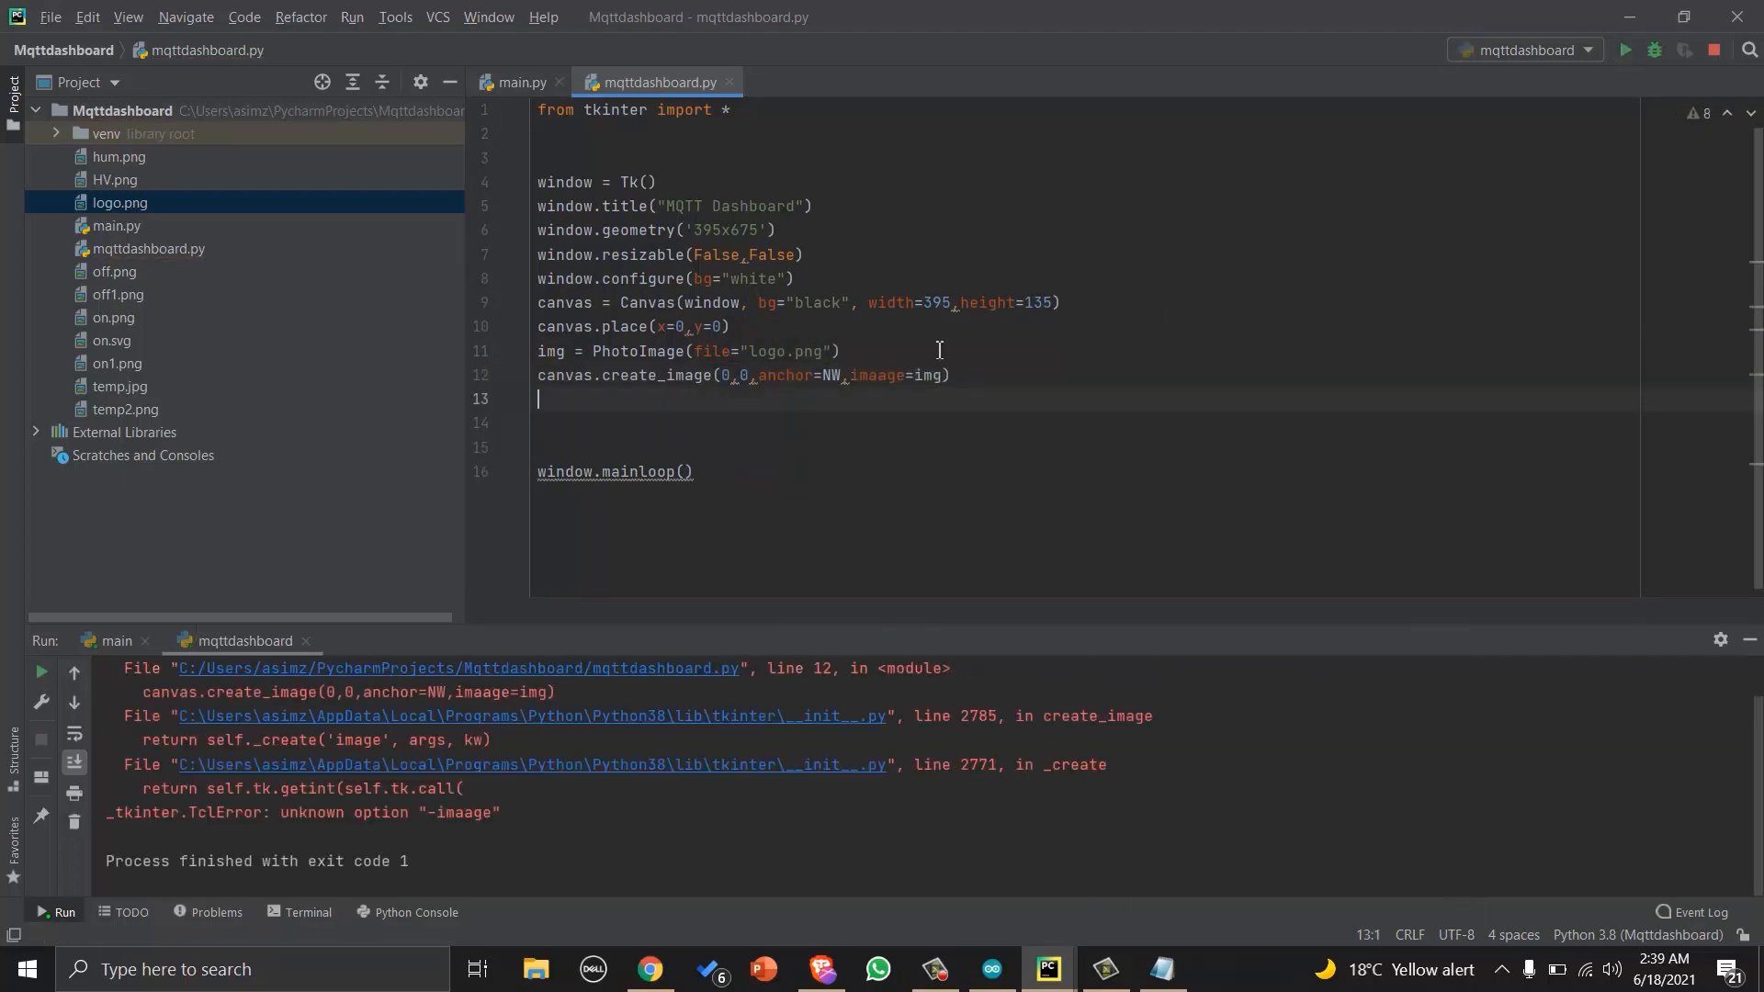
{"action": "left_click", "coordinate": [1626, 50]}
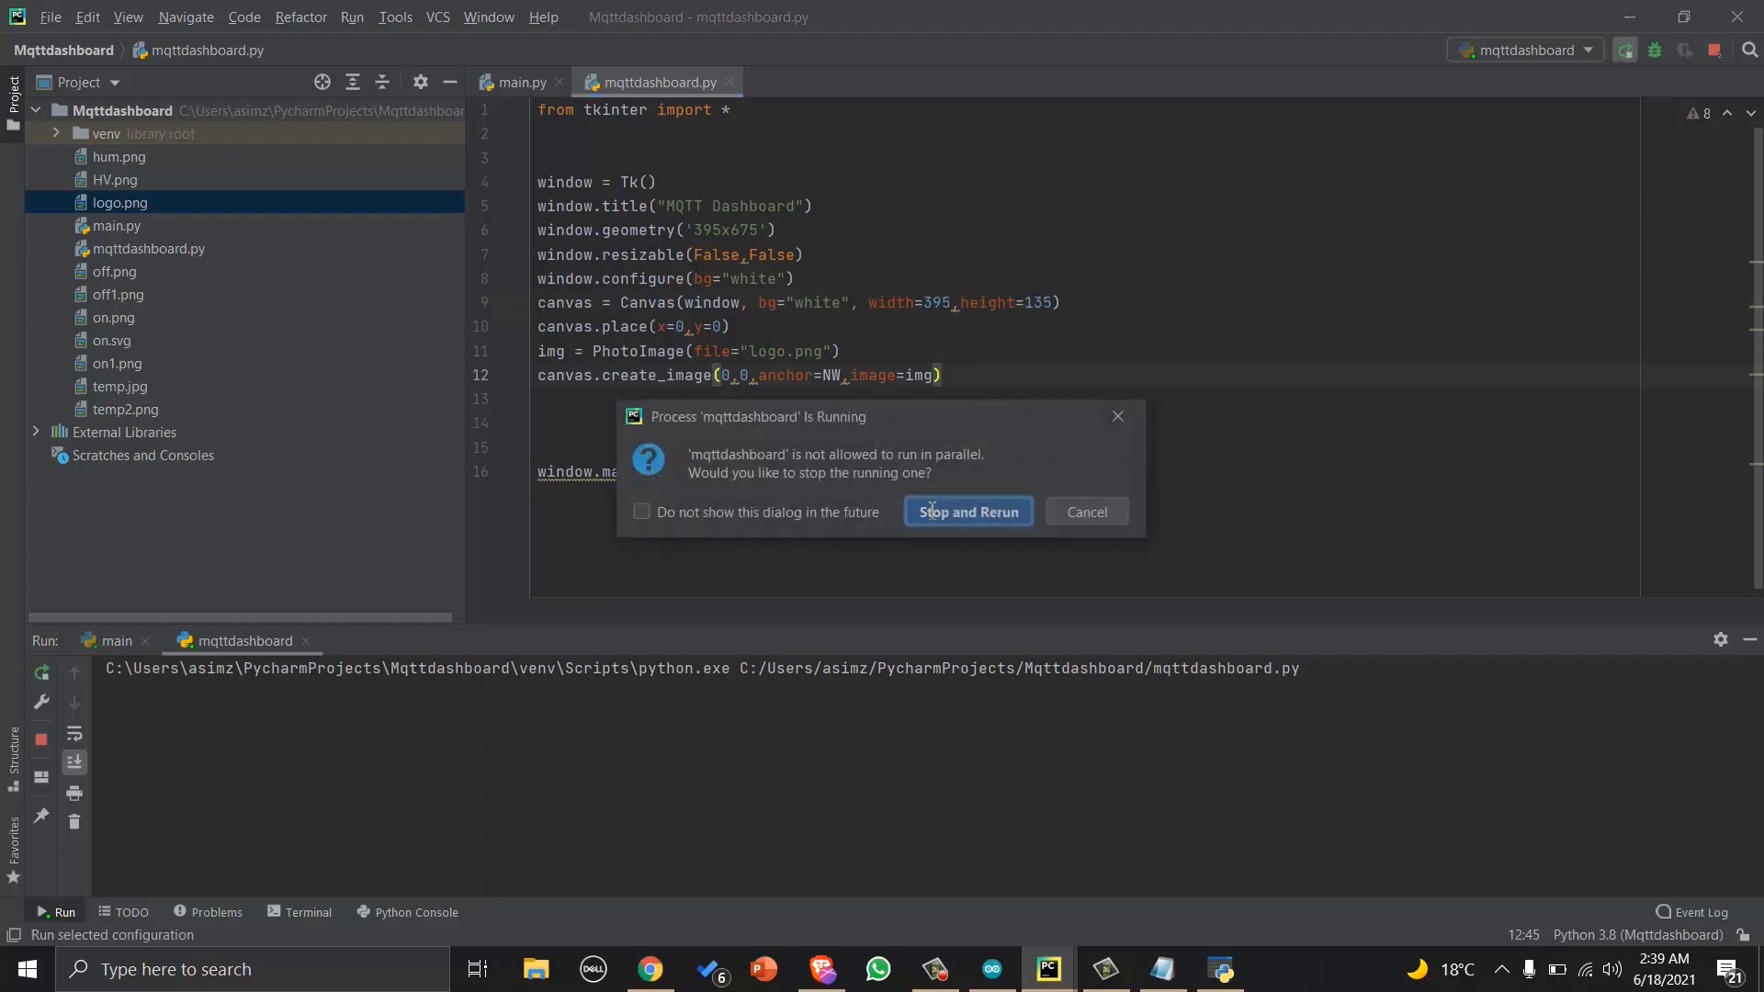
{"action": "left_click", "coordinate": [968, 511]}
{"action": "type", "text": "canvas2"}
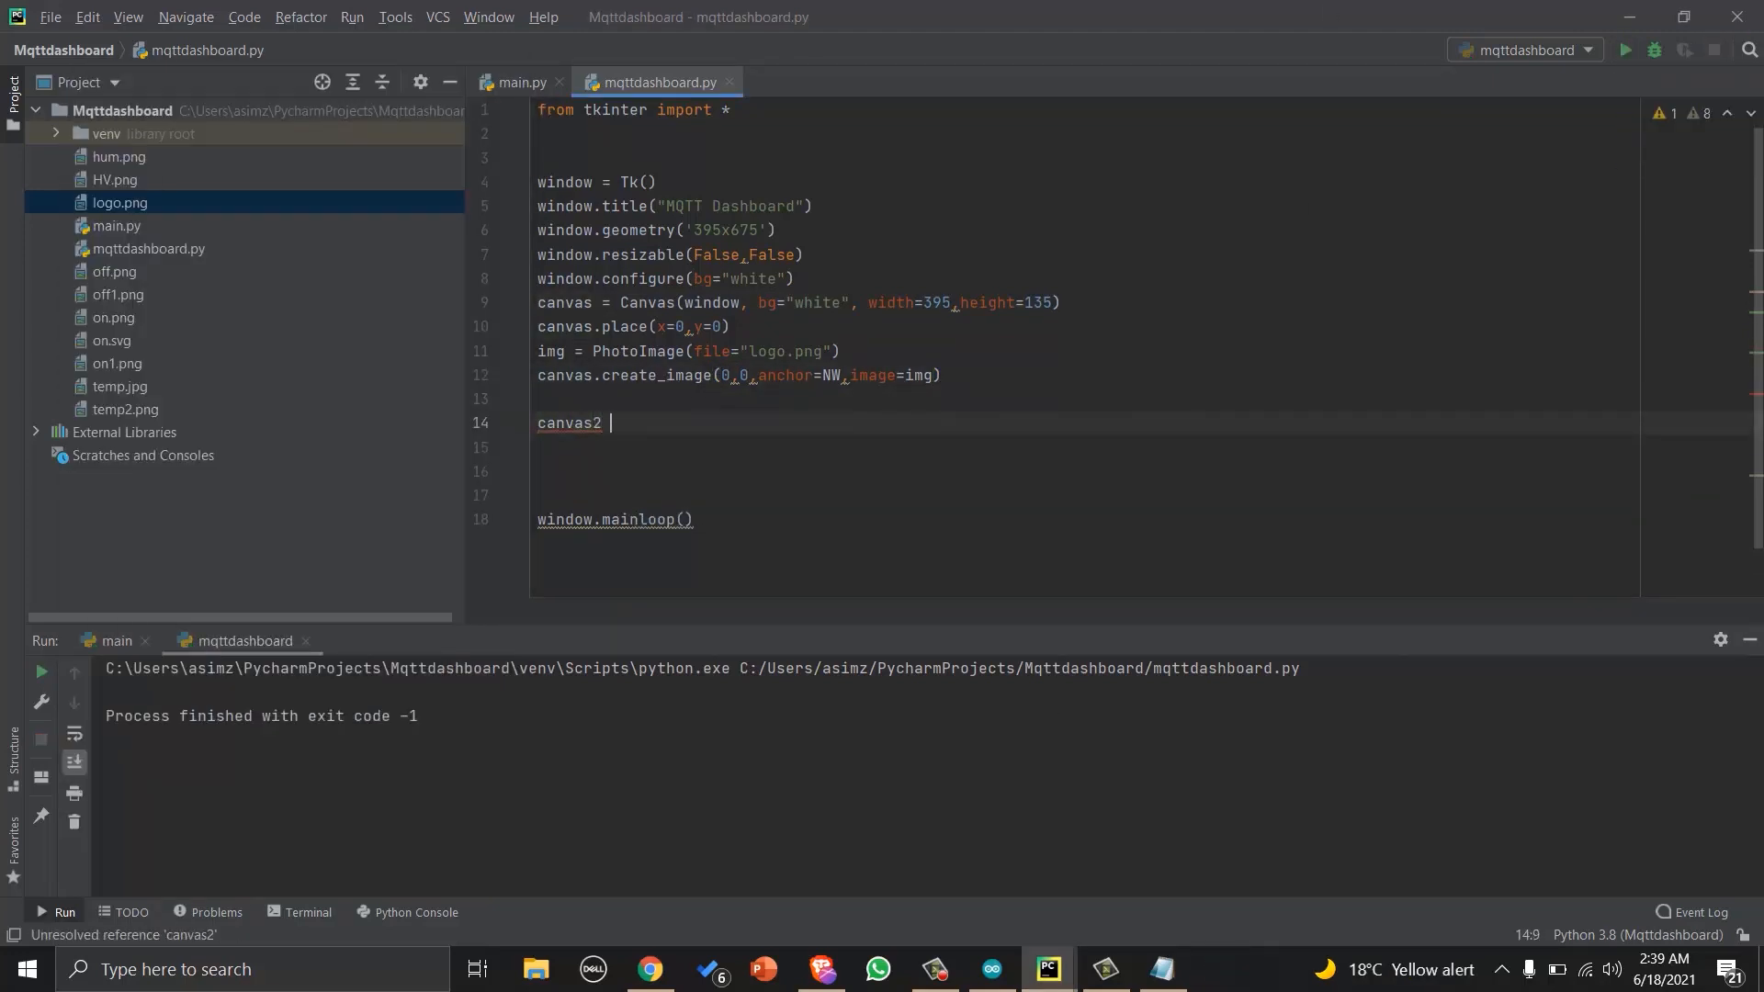
Add a second canvas placed at x=50 showing temp2.png via img2 and create_image anchored NW.
{"action": "type", "text": "= Canvas(window,width=100,height=100, bg=\"white"}
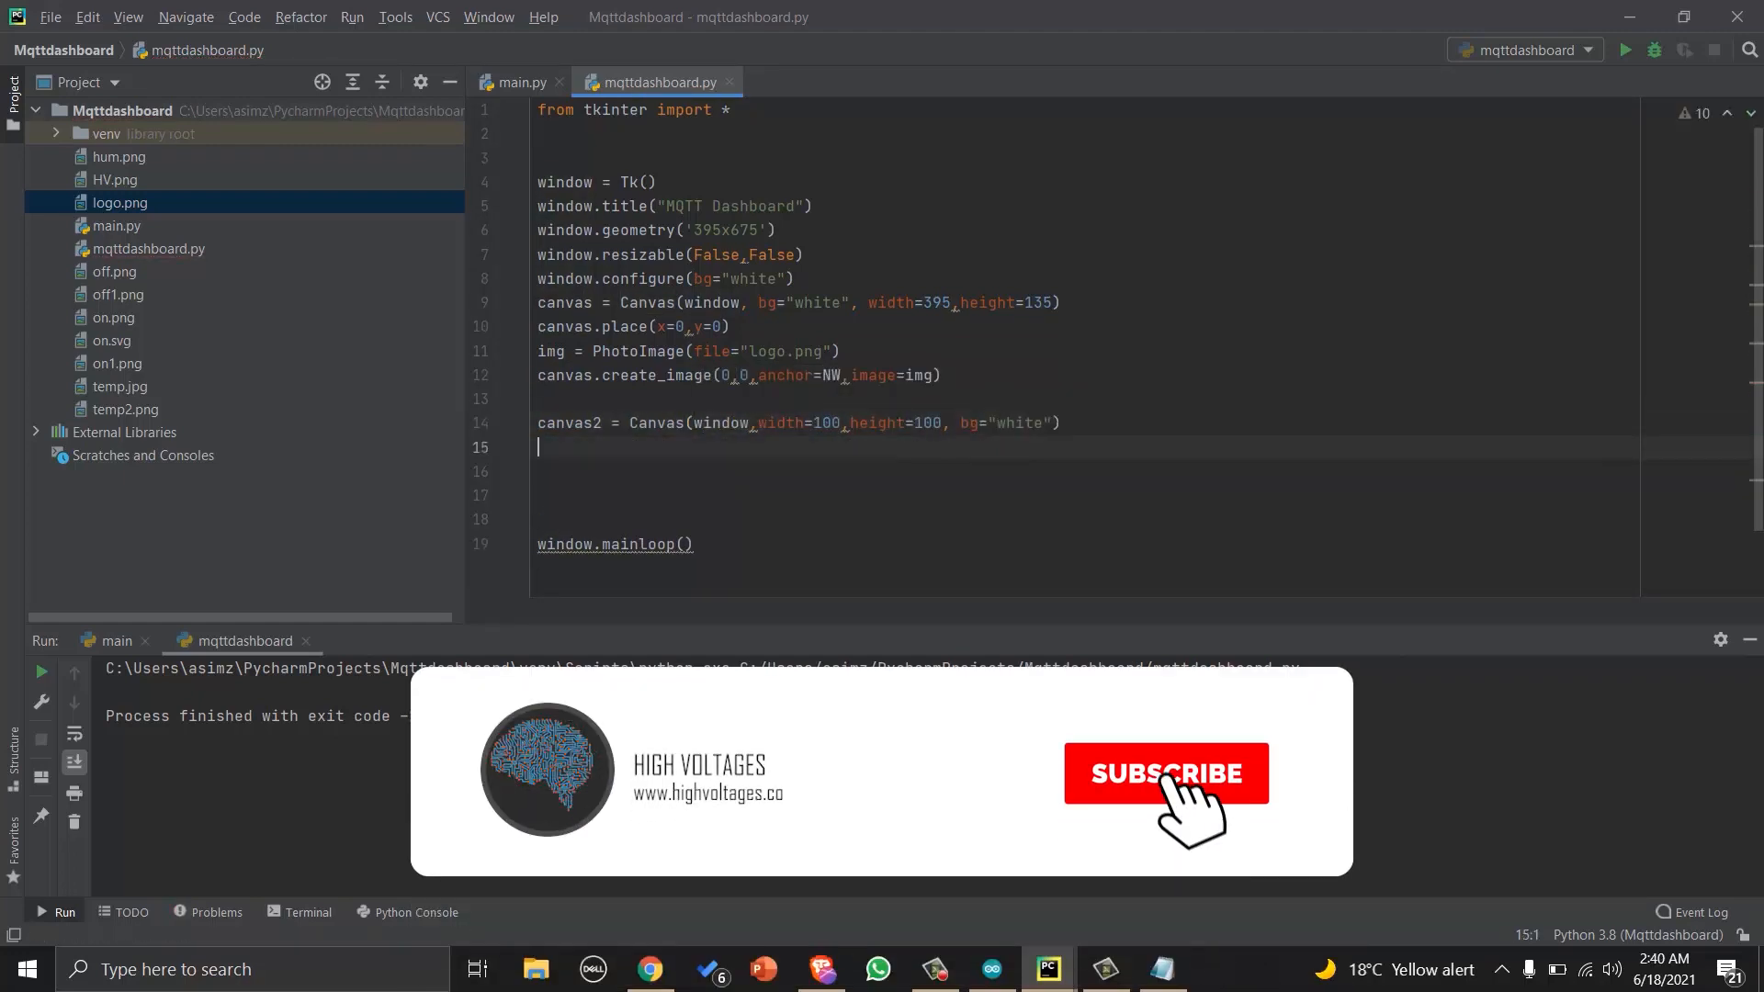
{"action": "type", "text": "canvas.place(x=50,y=165"}
{"action": "left_click", "coordinate": [1083, 470]}
{"action": "type", "text": "img"}
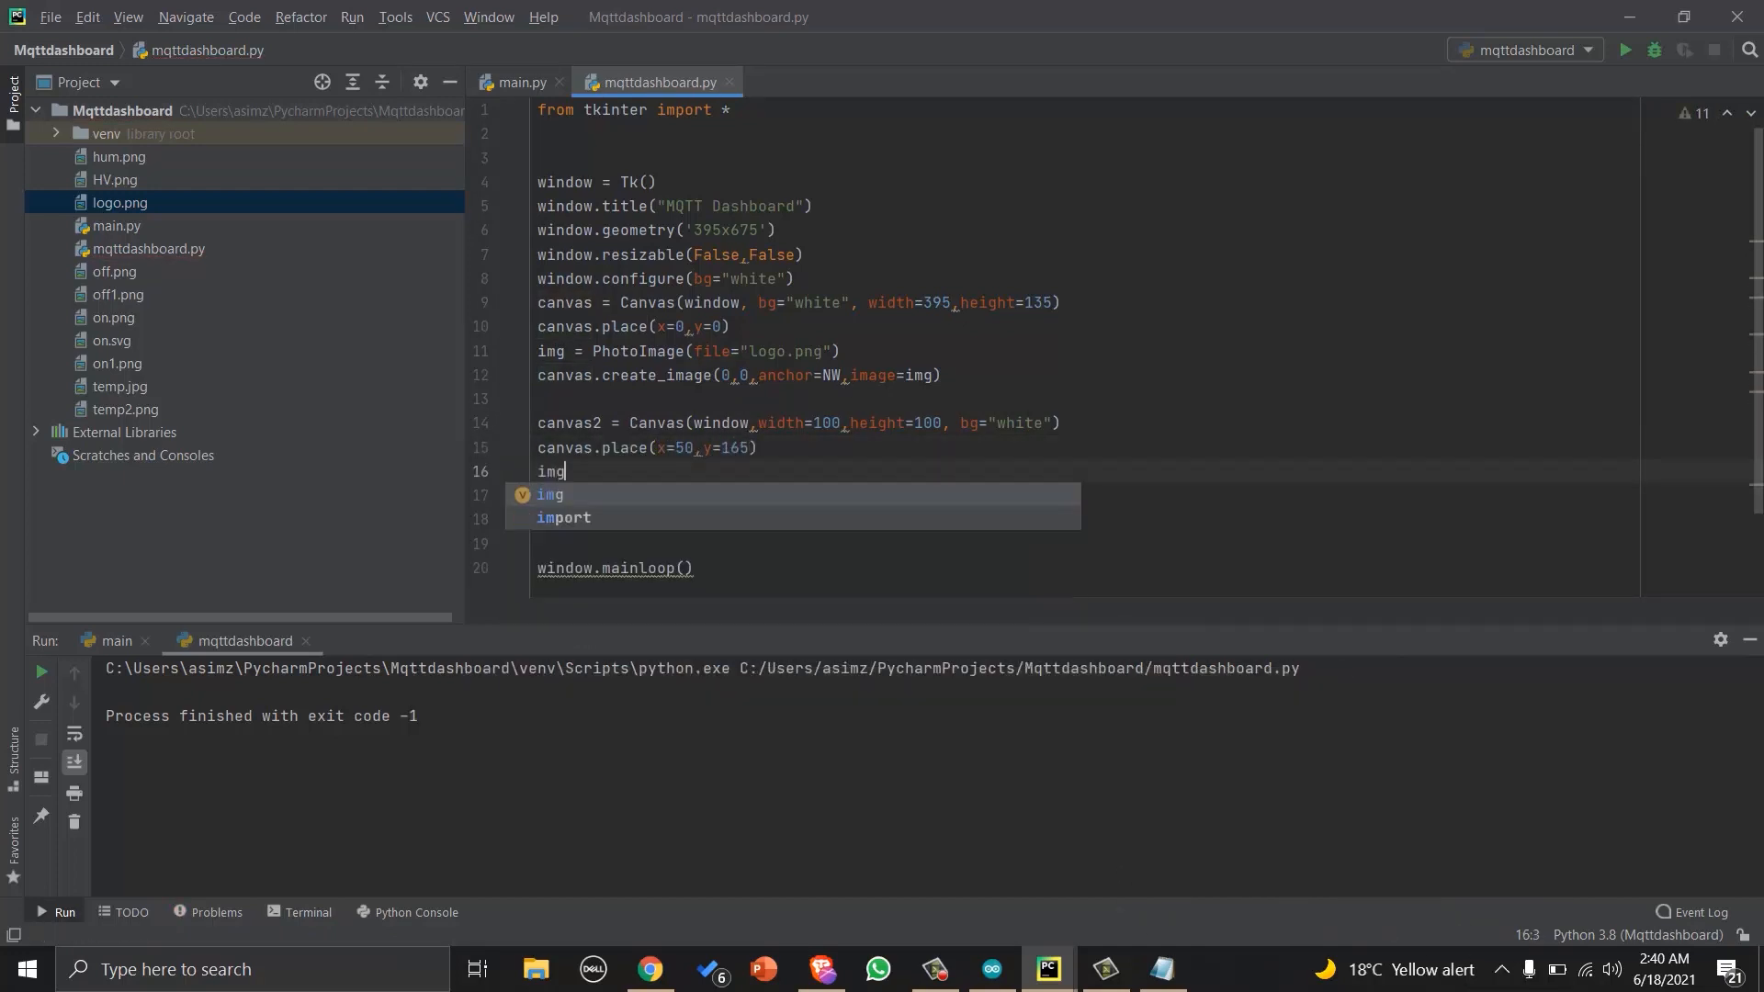
{"action": "type", "text": "2 = PhotoImage(file"}
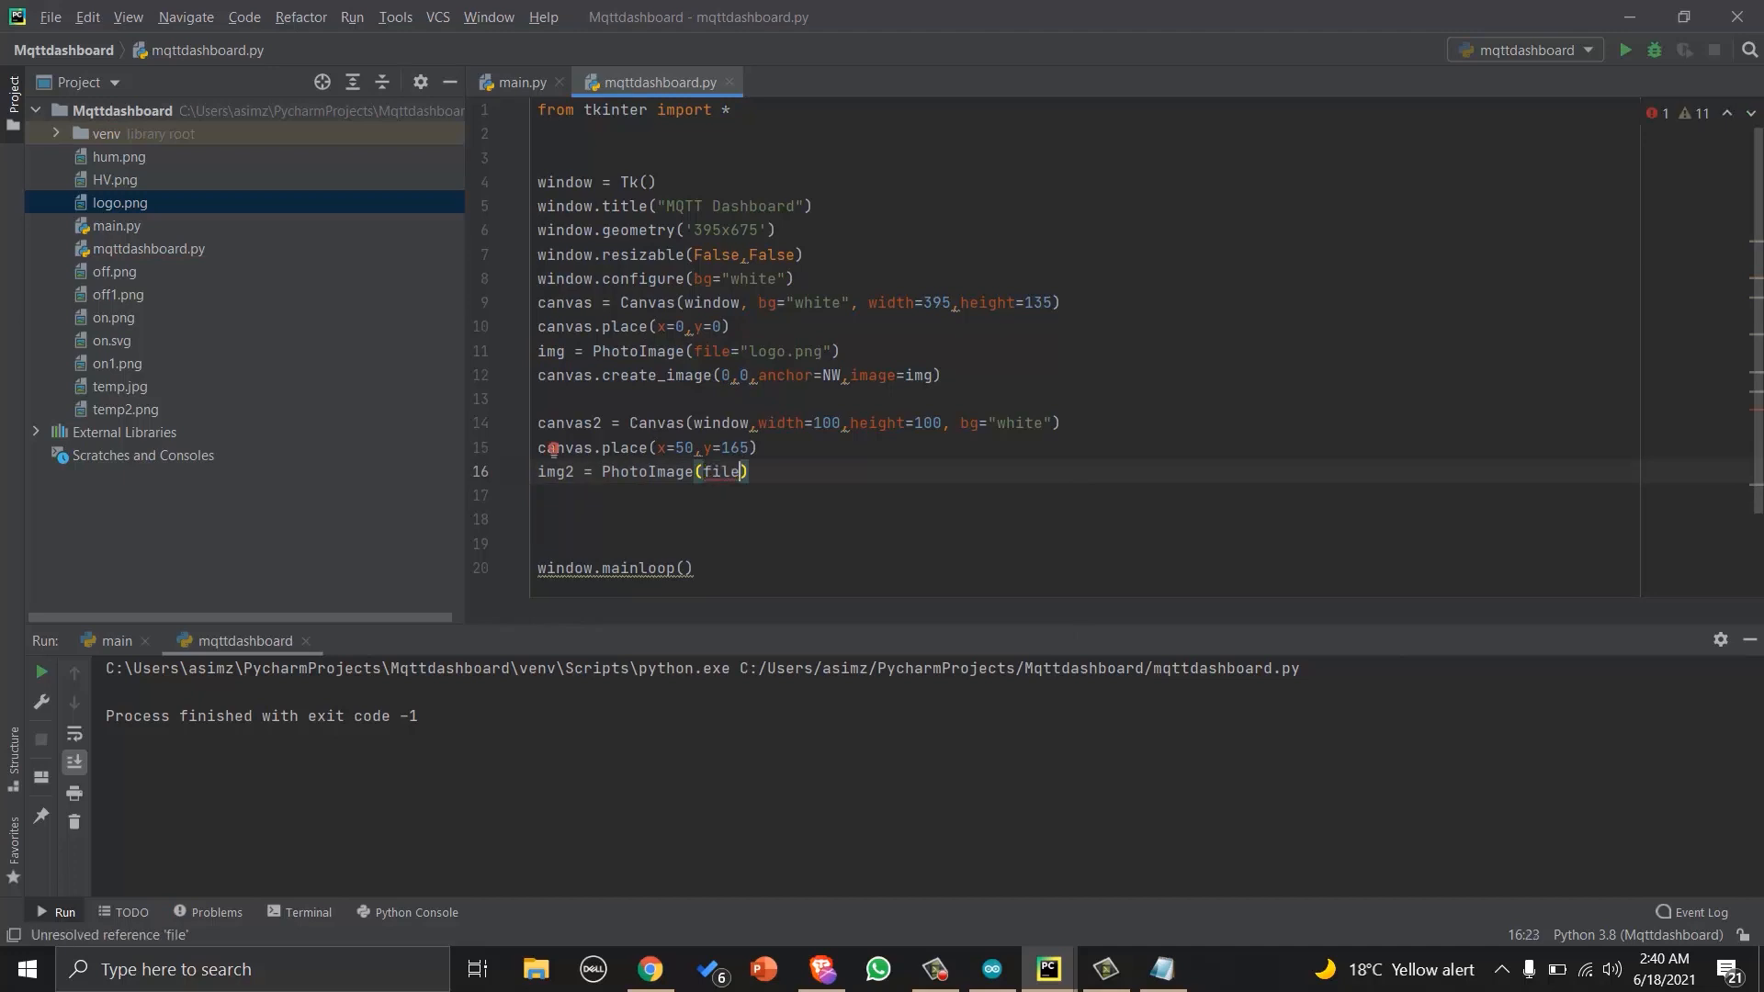
{"action": "type", "text": "=\""}
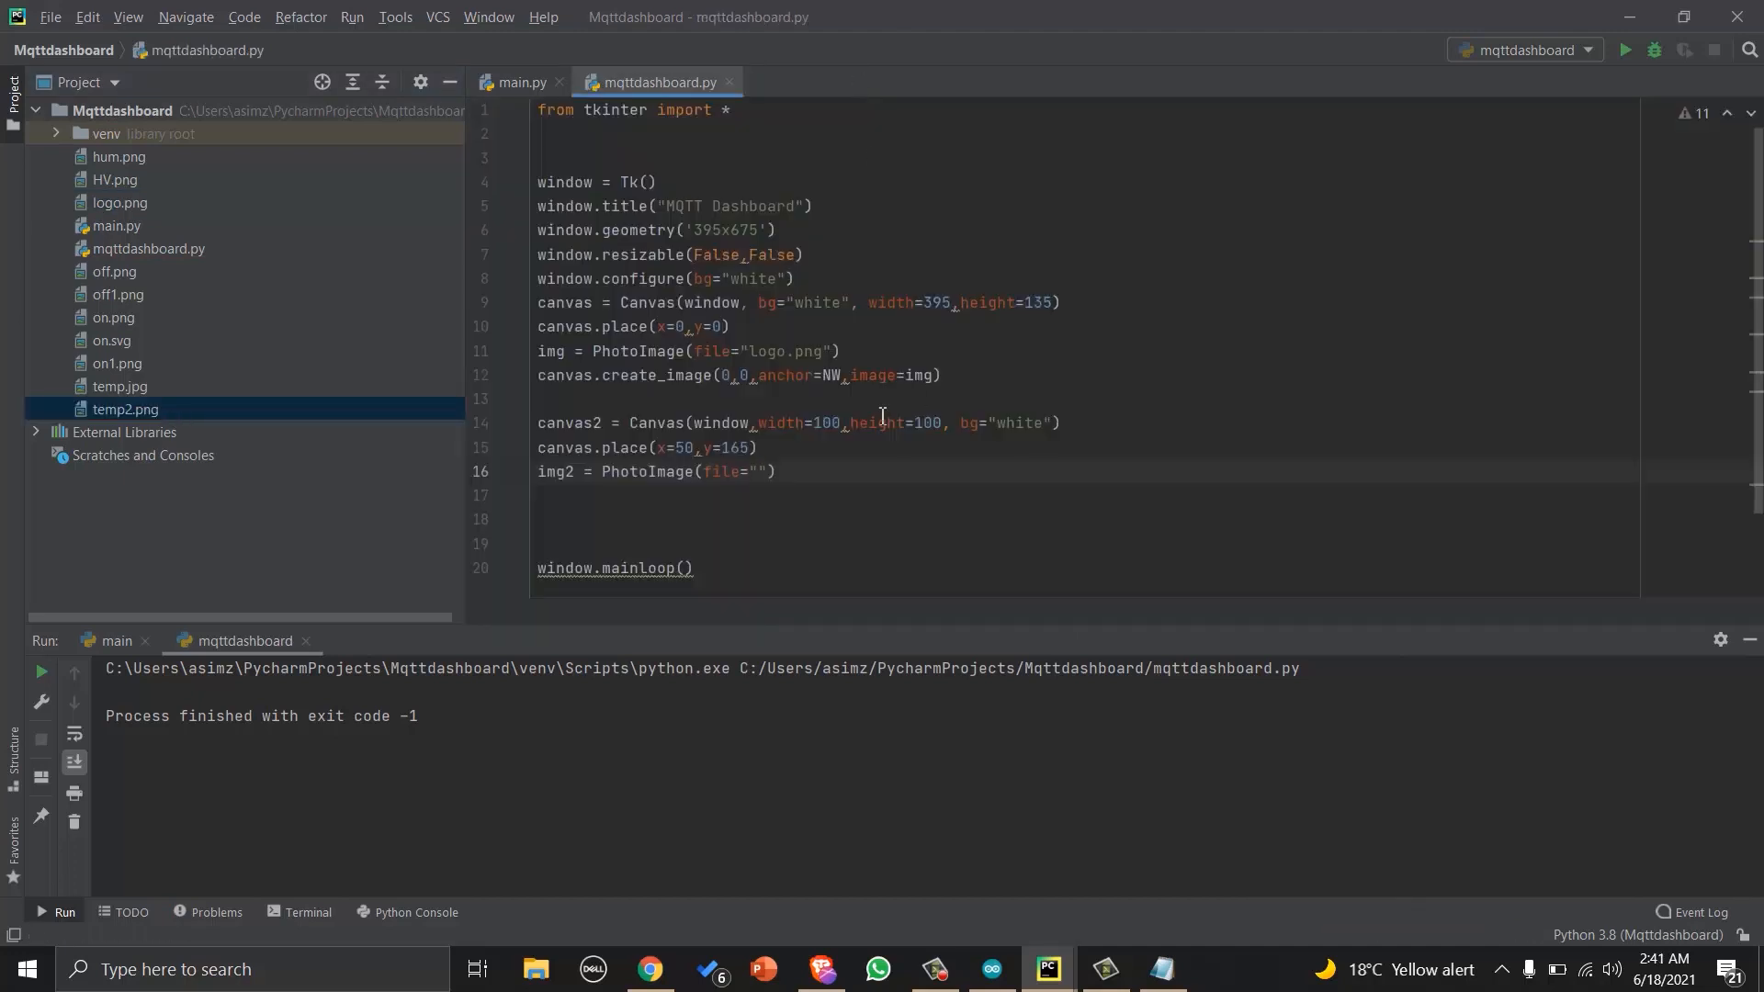
{"action": "type", "text": "temp2.png"}
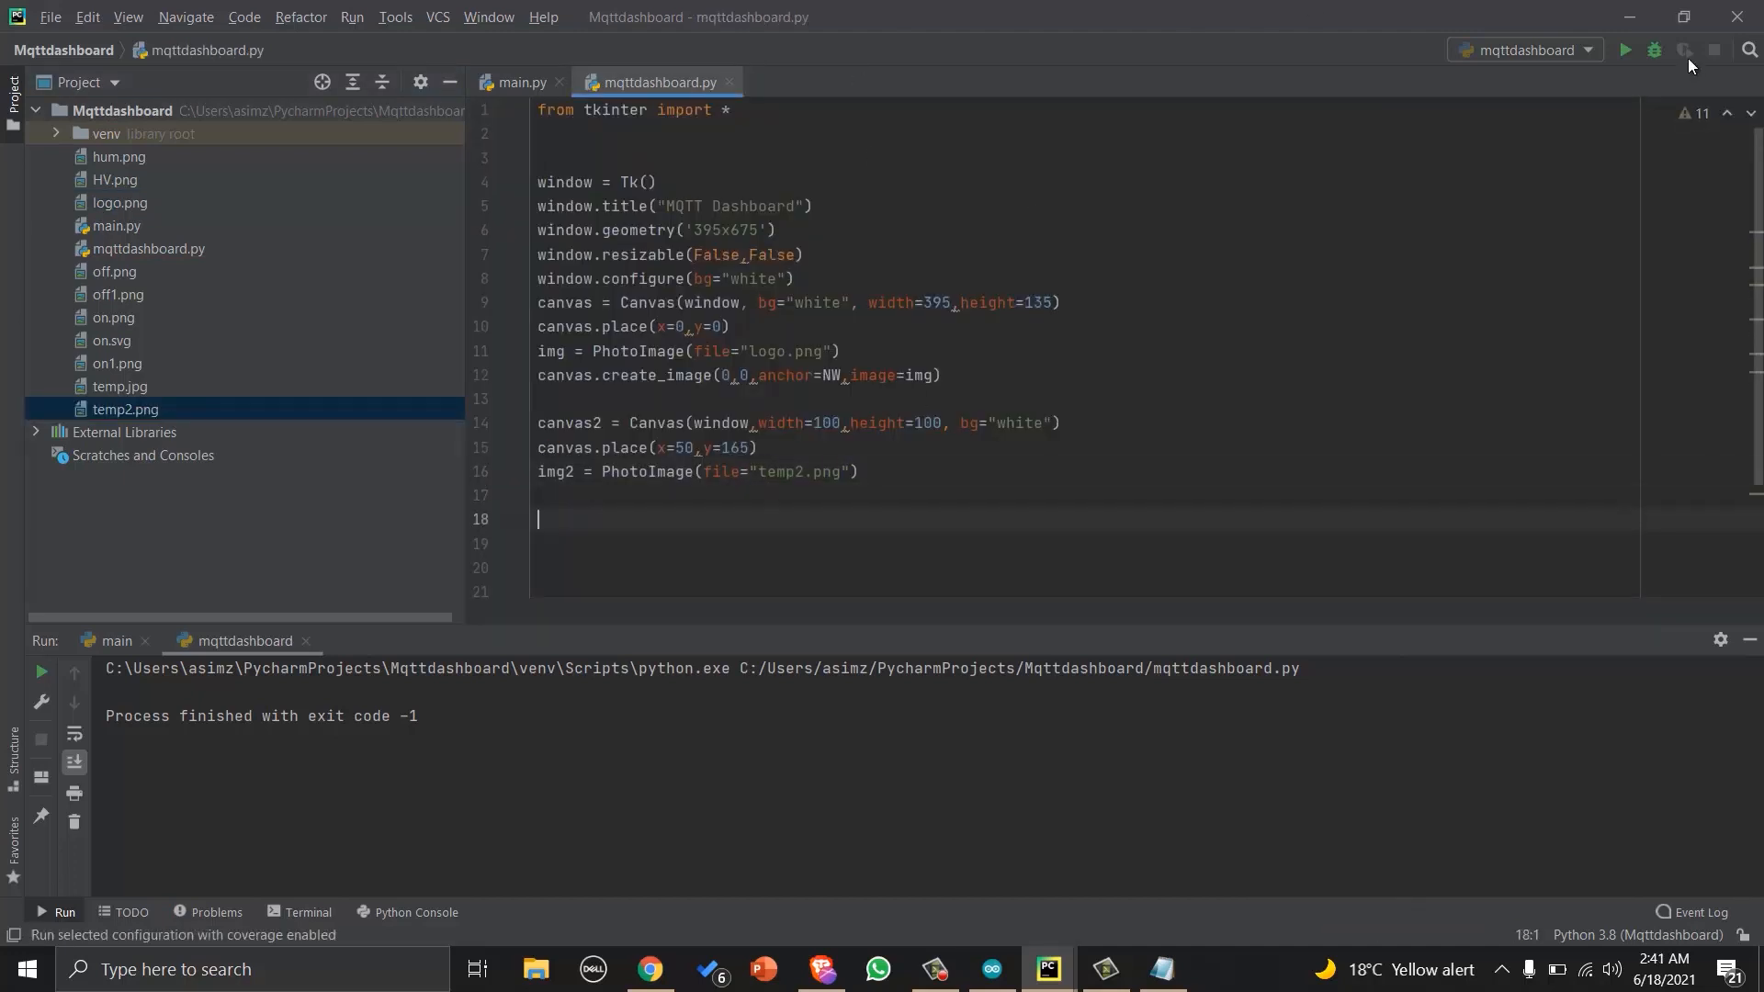
{"action": "type", "text": "canvas"}
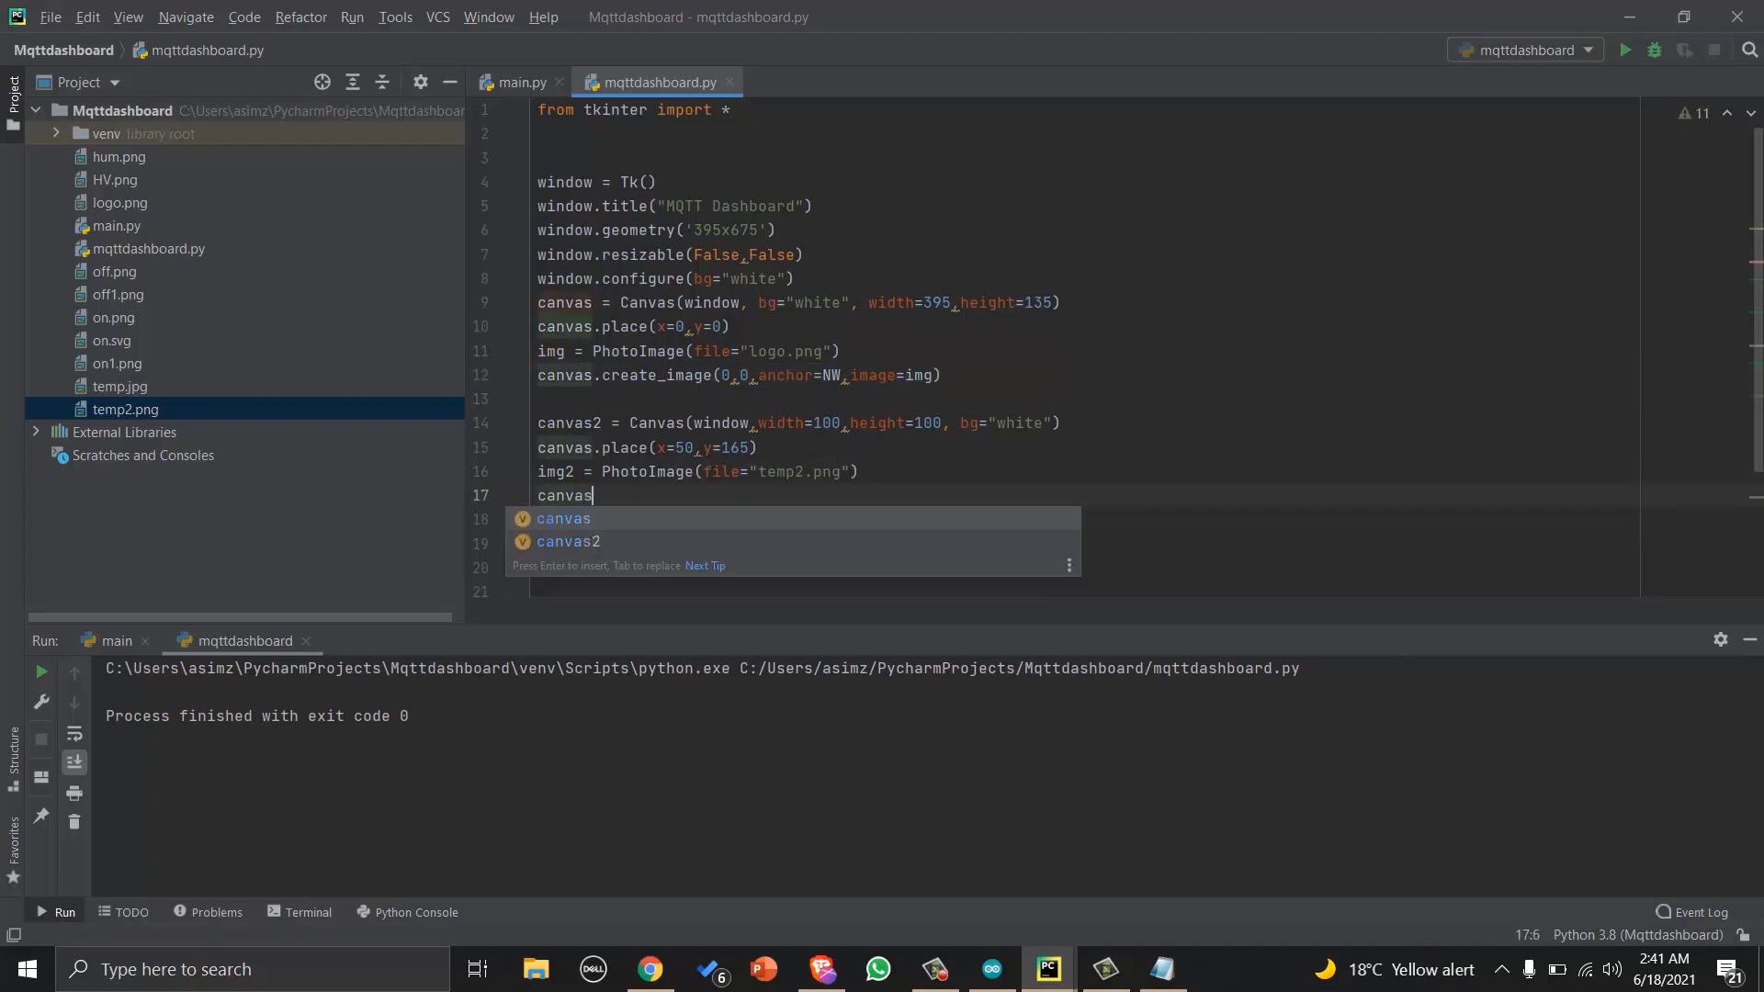
{"action": "type", "text": "2.create_image(0,0,anchor=NW,image=img2"}
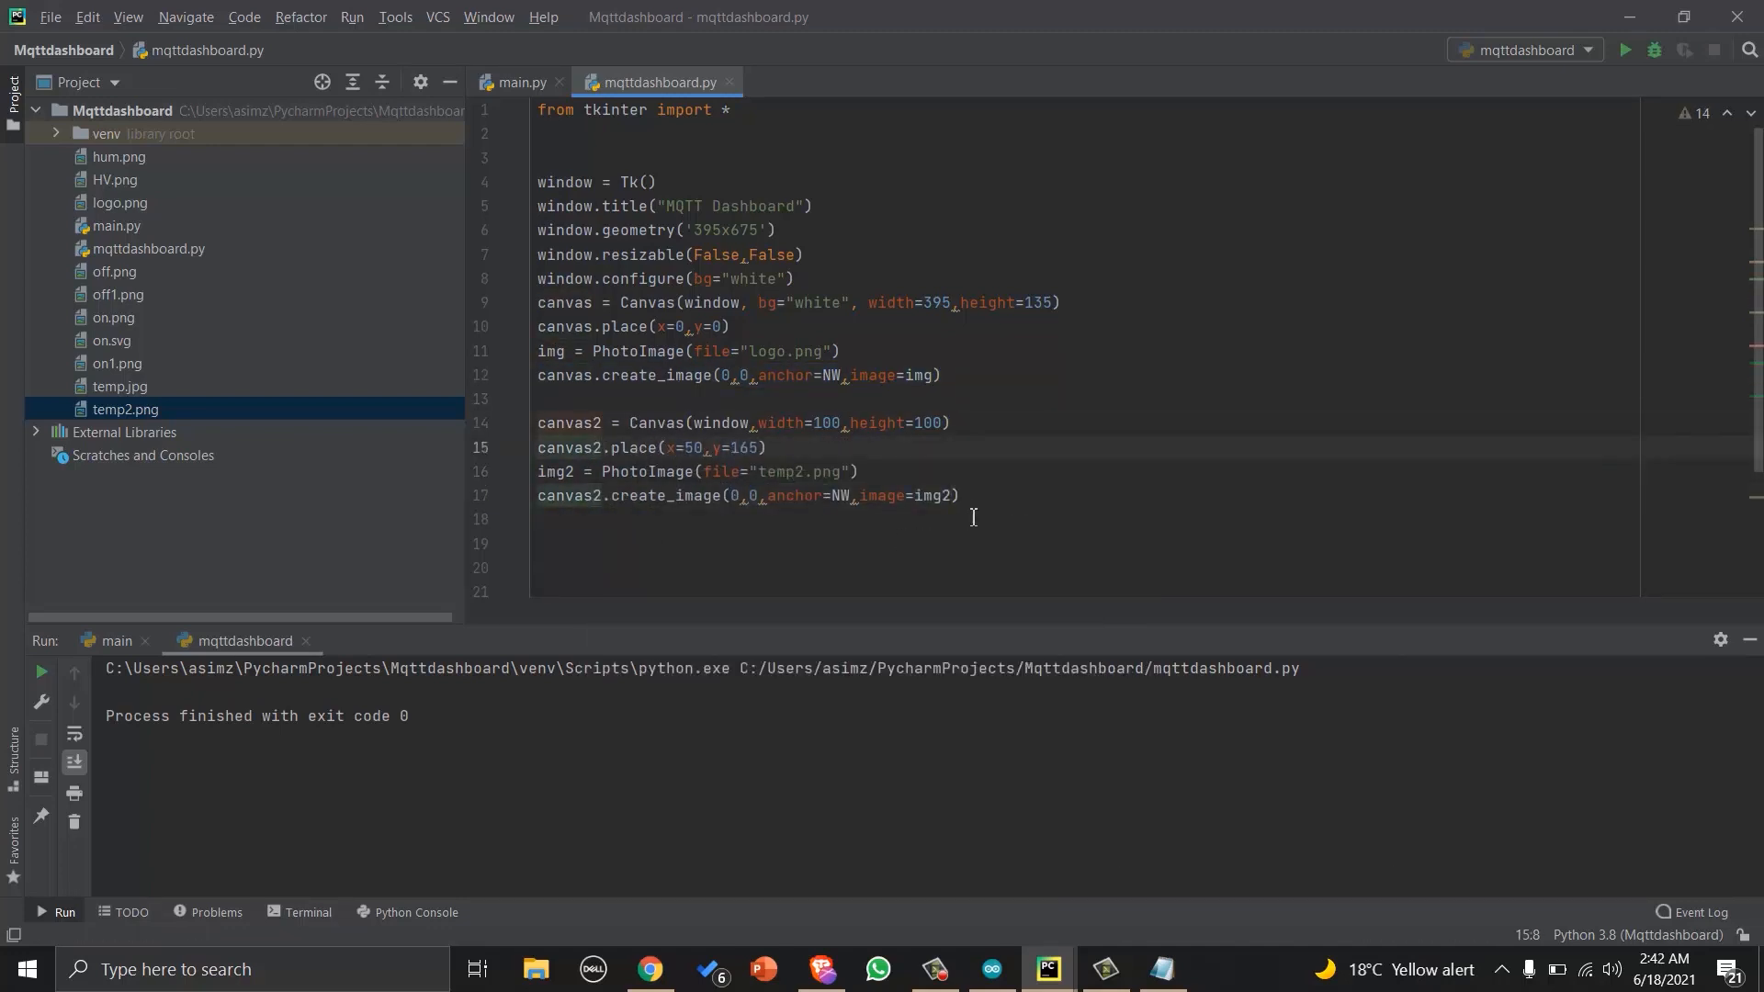
Run to confirm the thermometer icon below the logo, then close the window.
{"action": "left_click", "coordinate": [1624, 52]}
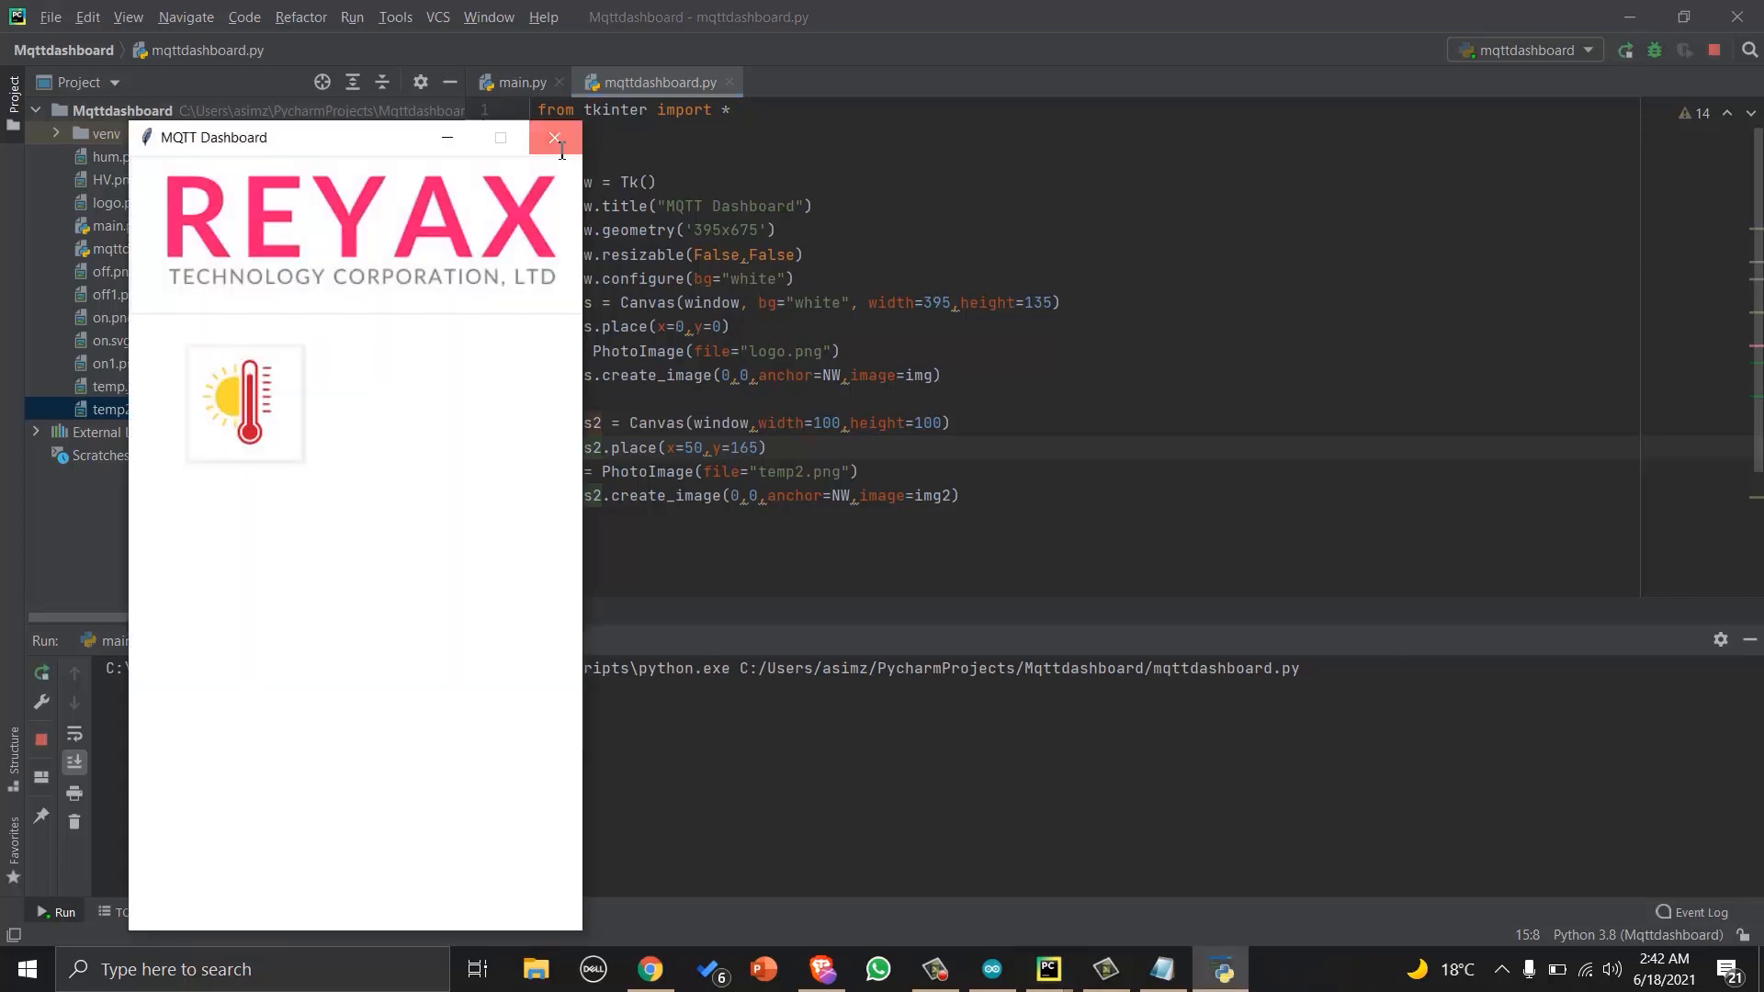
{"action": "left_click", "coordinate": [553, 137]}
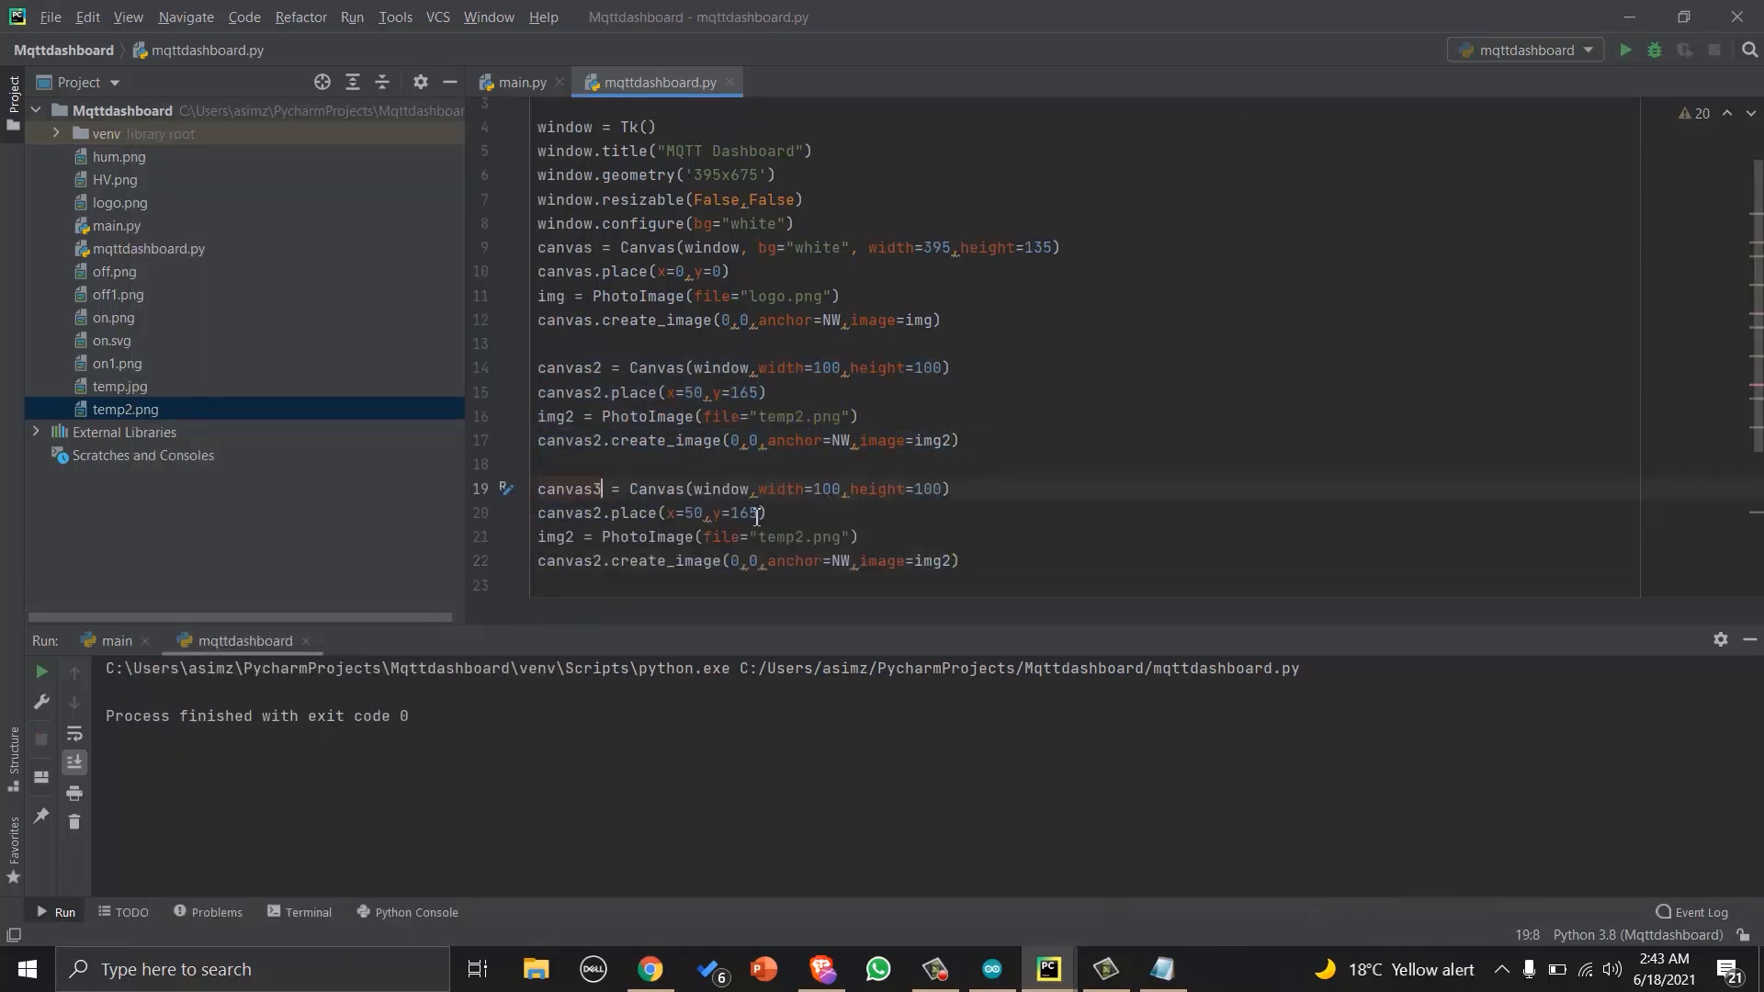
Rename the copied block to canvas3 showing hum.png and add an is_on = False flag.
{"action": "double_click", "coordinate": [117, 156]}
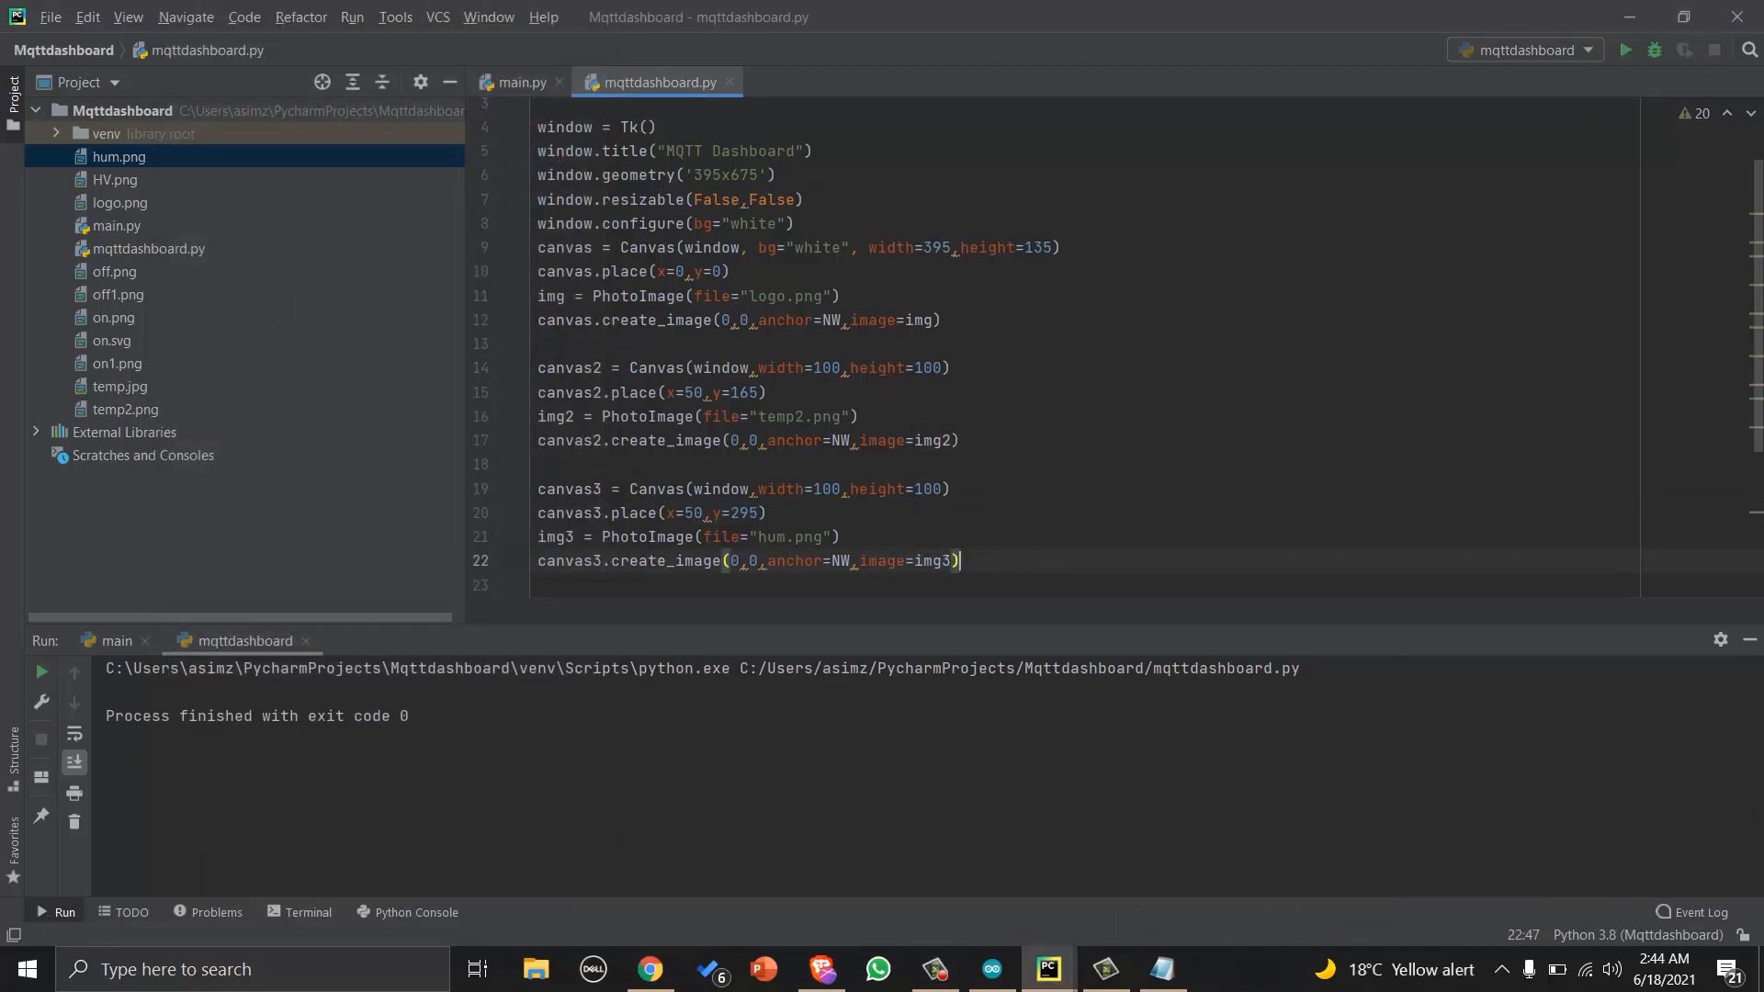
{"action": "type", "text": "i"}
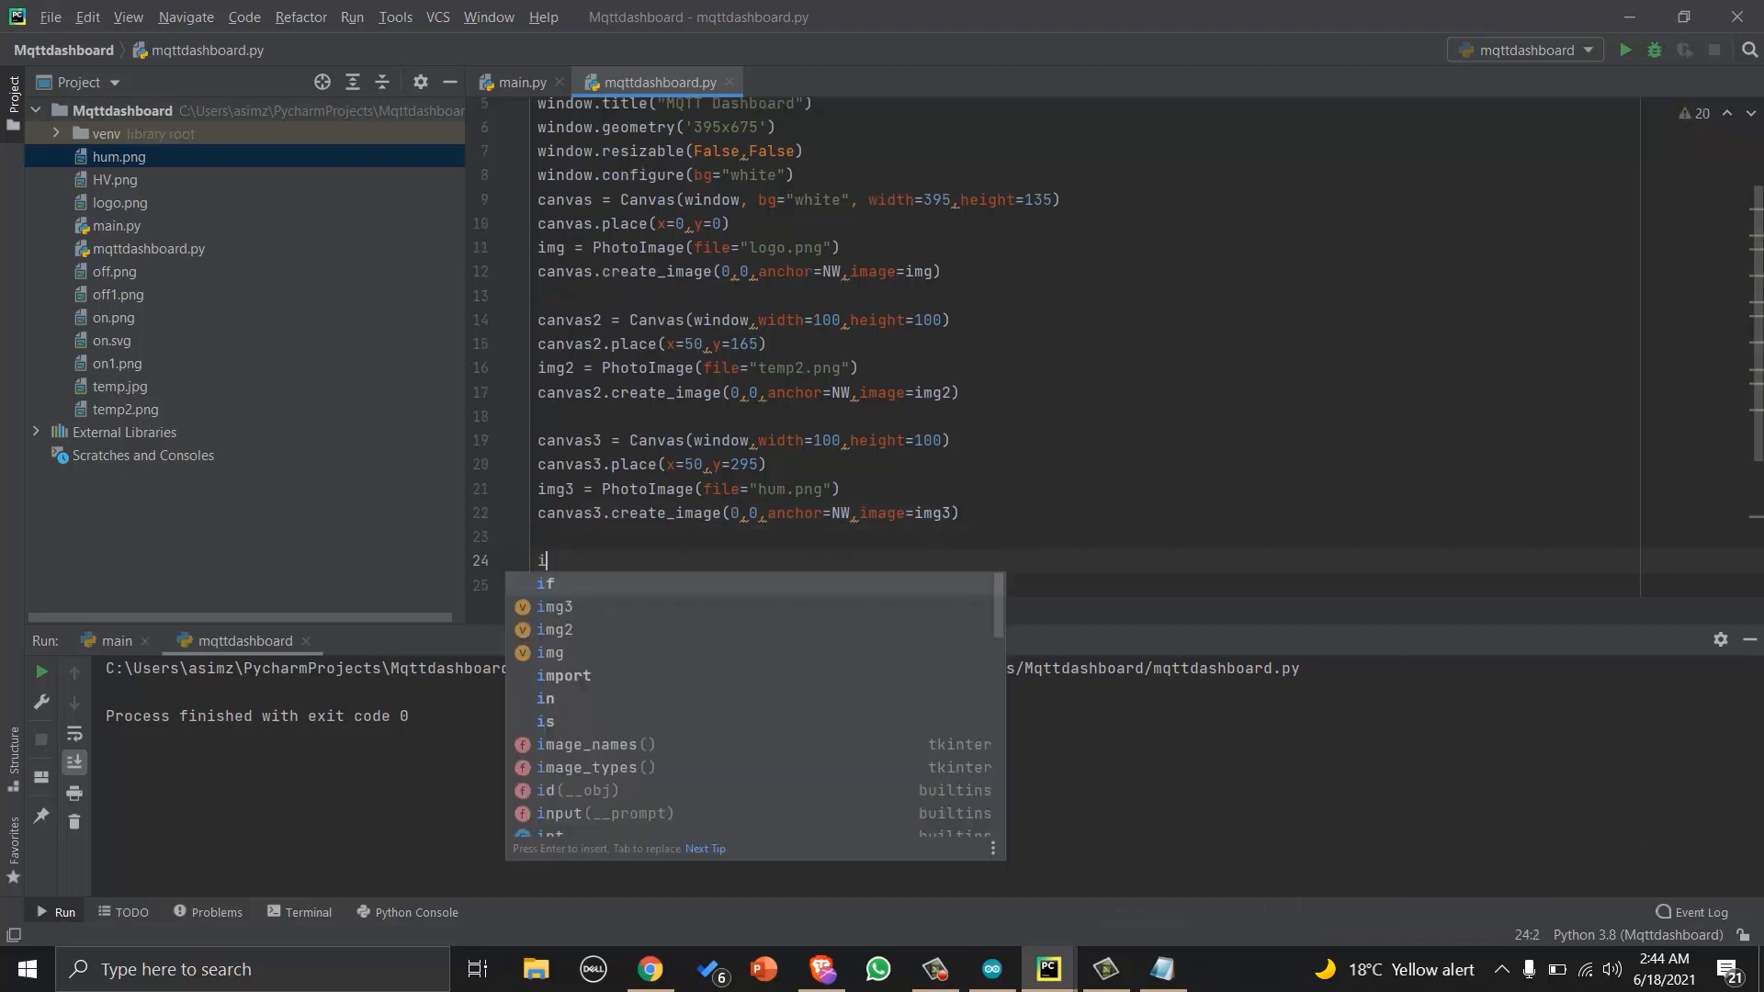
{"action": "type", "text": "s_on = False"}
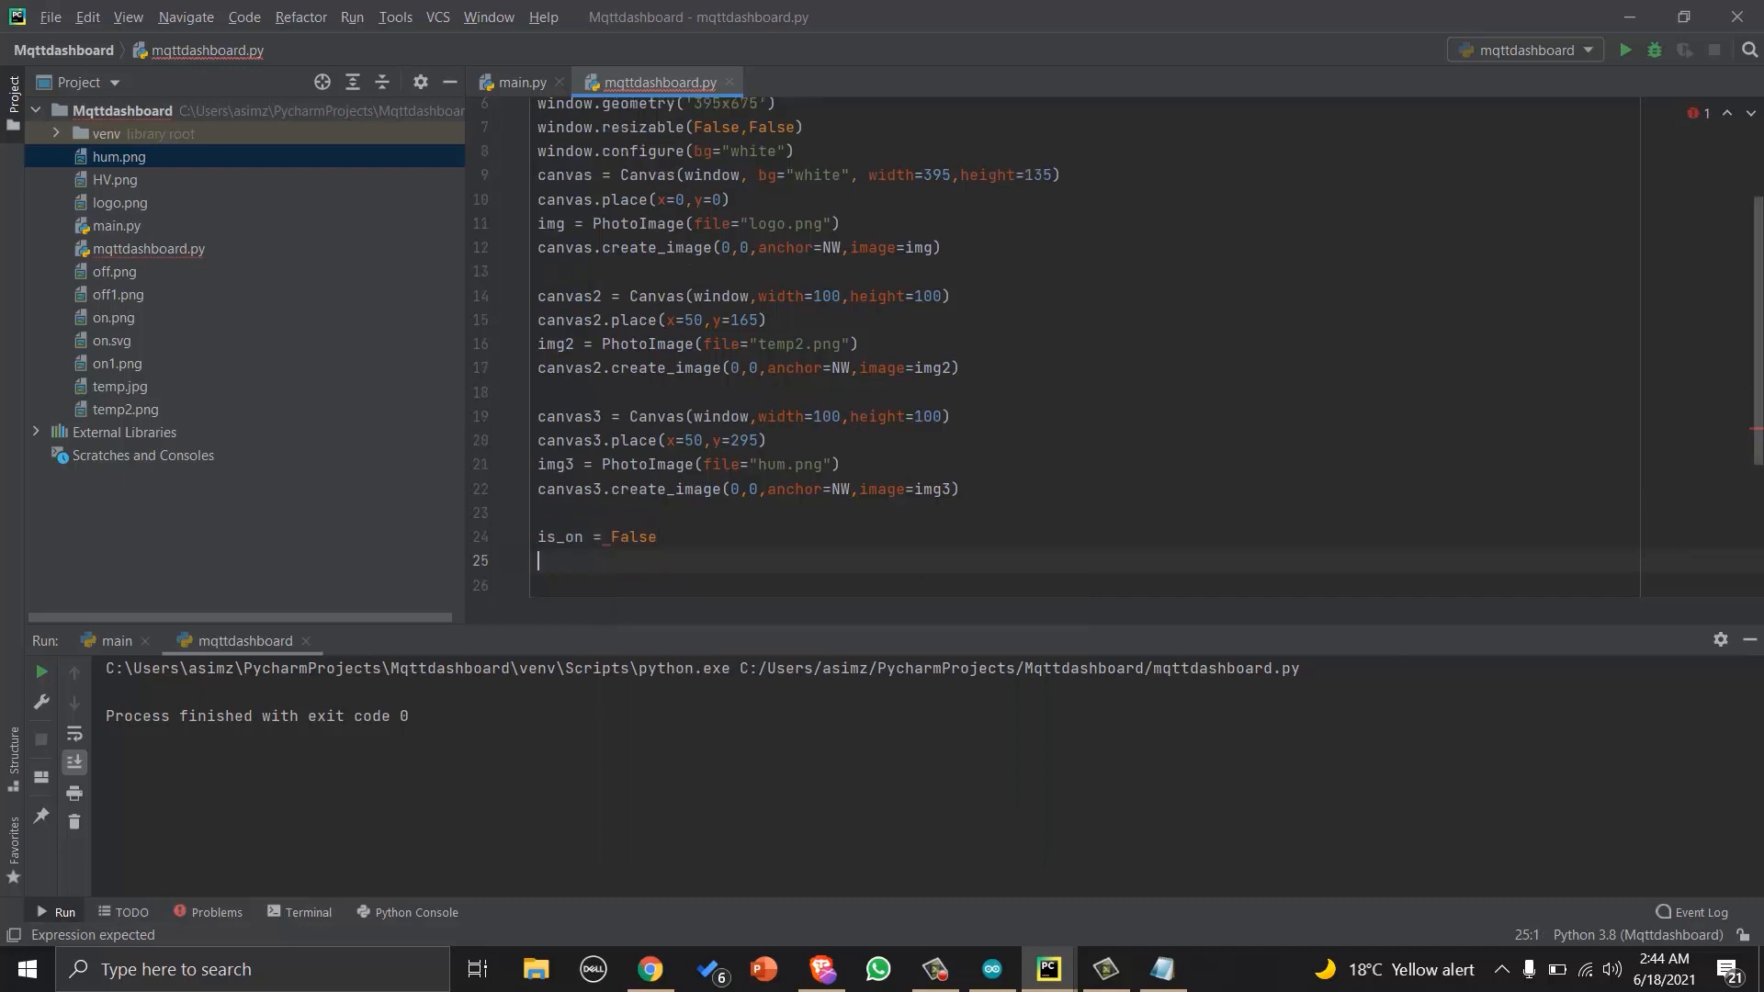
Add a grey 'OFF!' my_label and place it at x=180, y=430.
{"action": "type", "text": "# Create Label"}
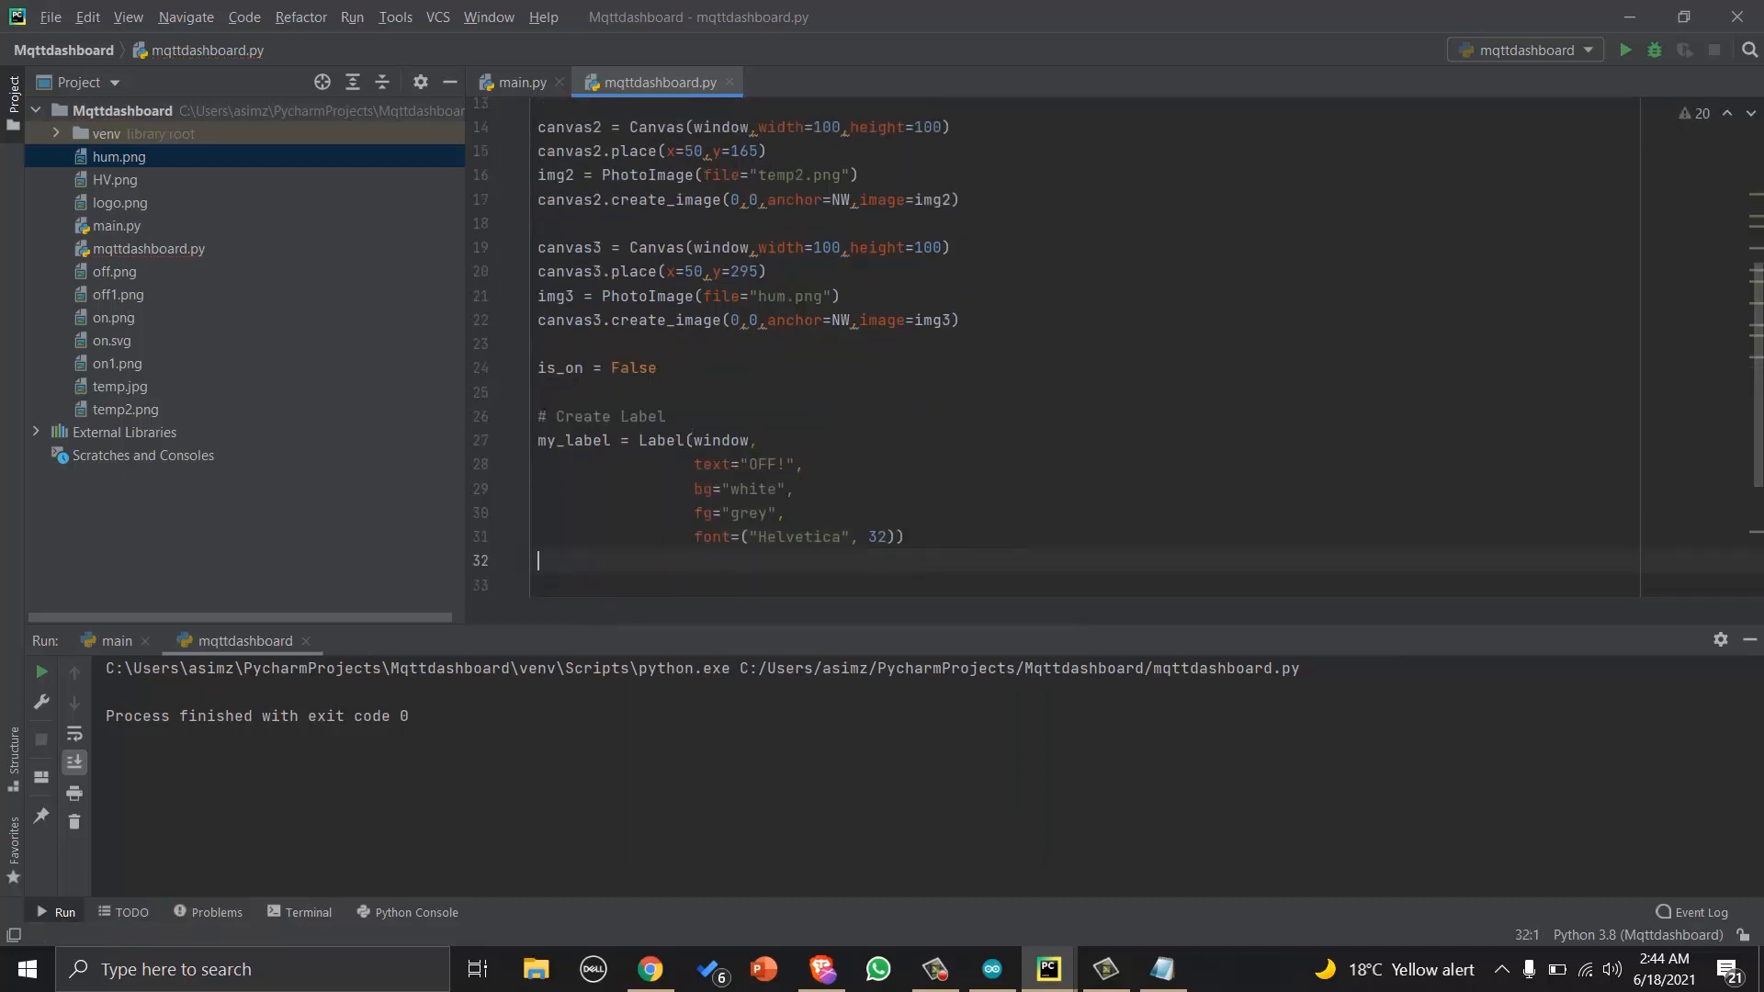
{"action": "type", "text": "my_label.place(x=180,y=430)"}
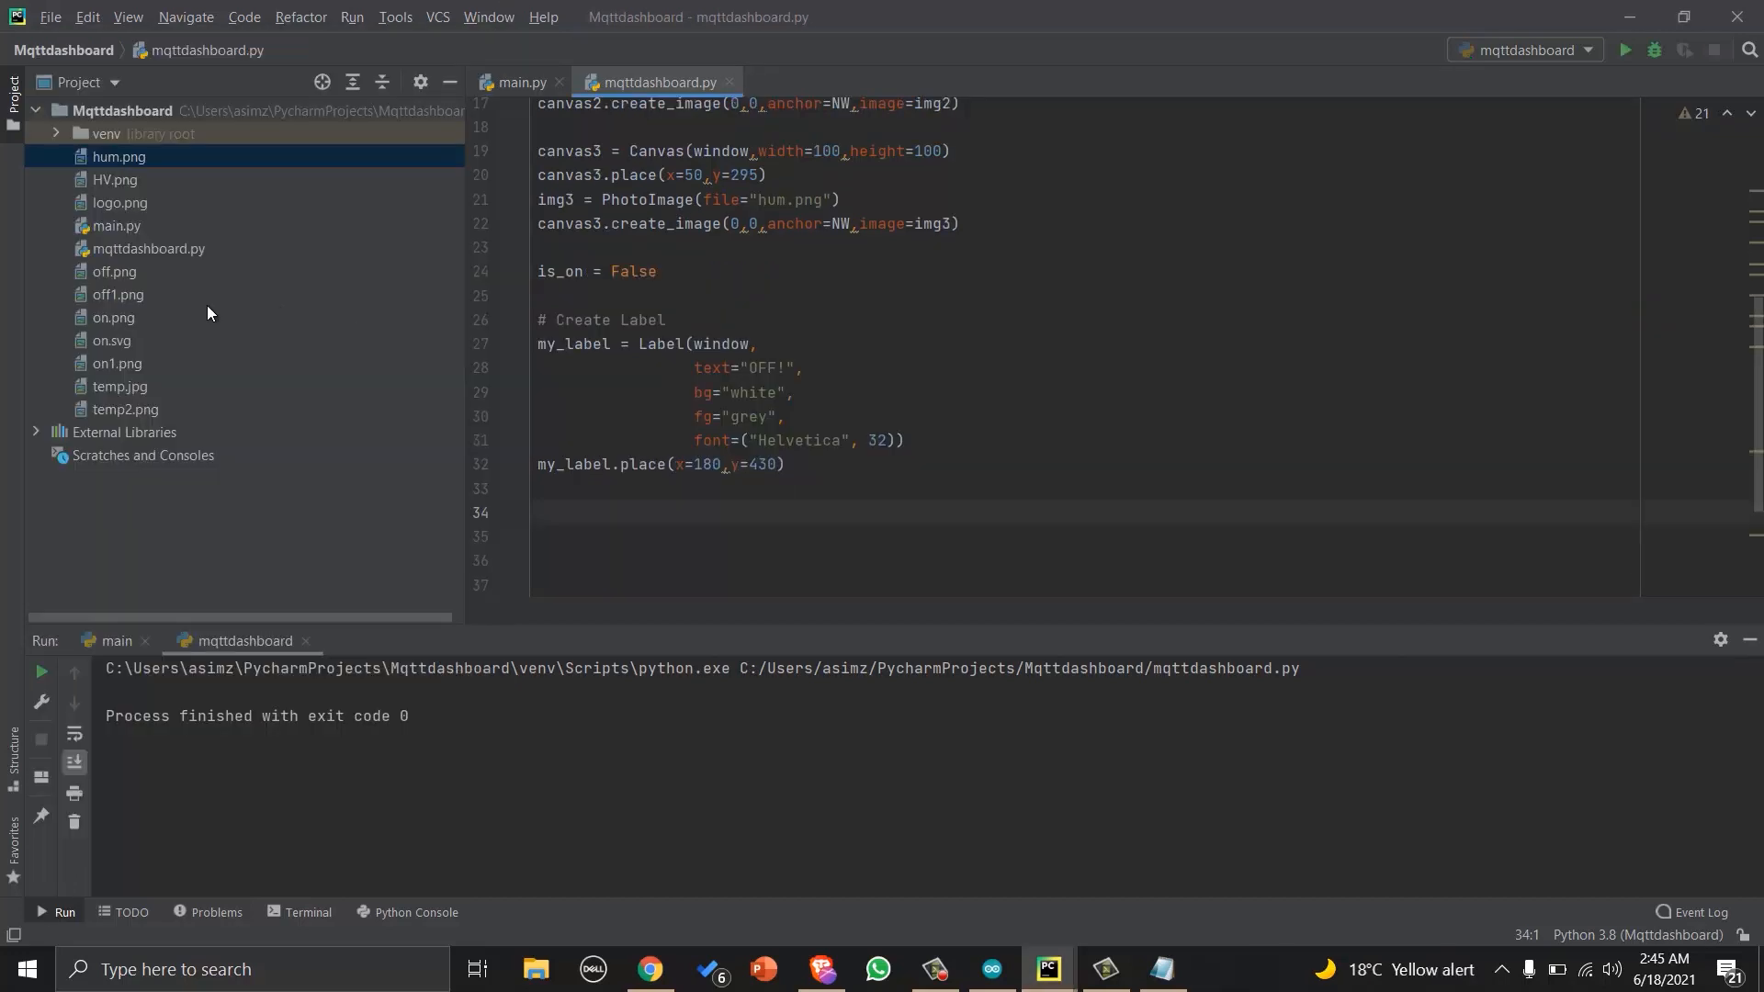
Preview the on1.png LED image, then return to mqttdashboard.py to define the images and button.
{"action": "left_click", "coordinate": [118, 362]}
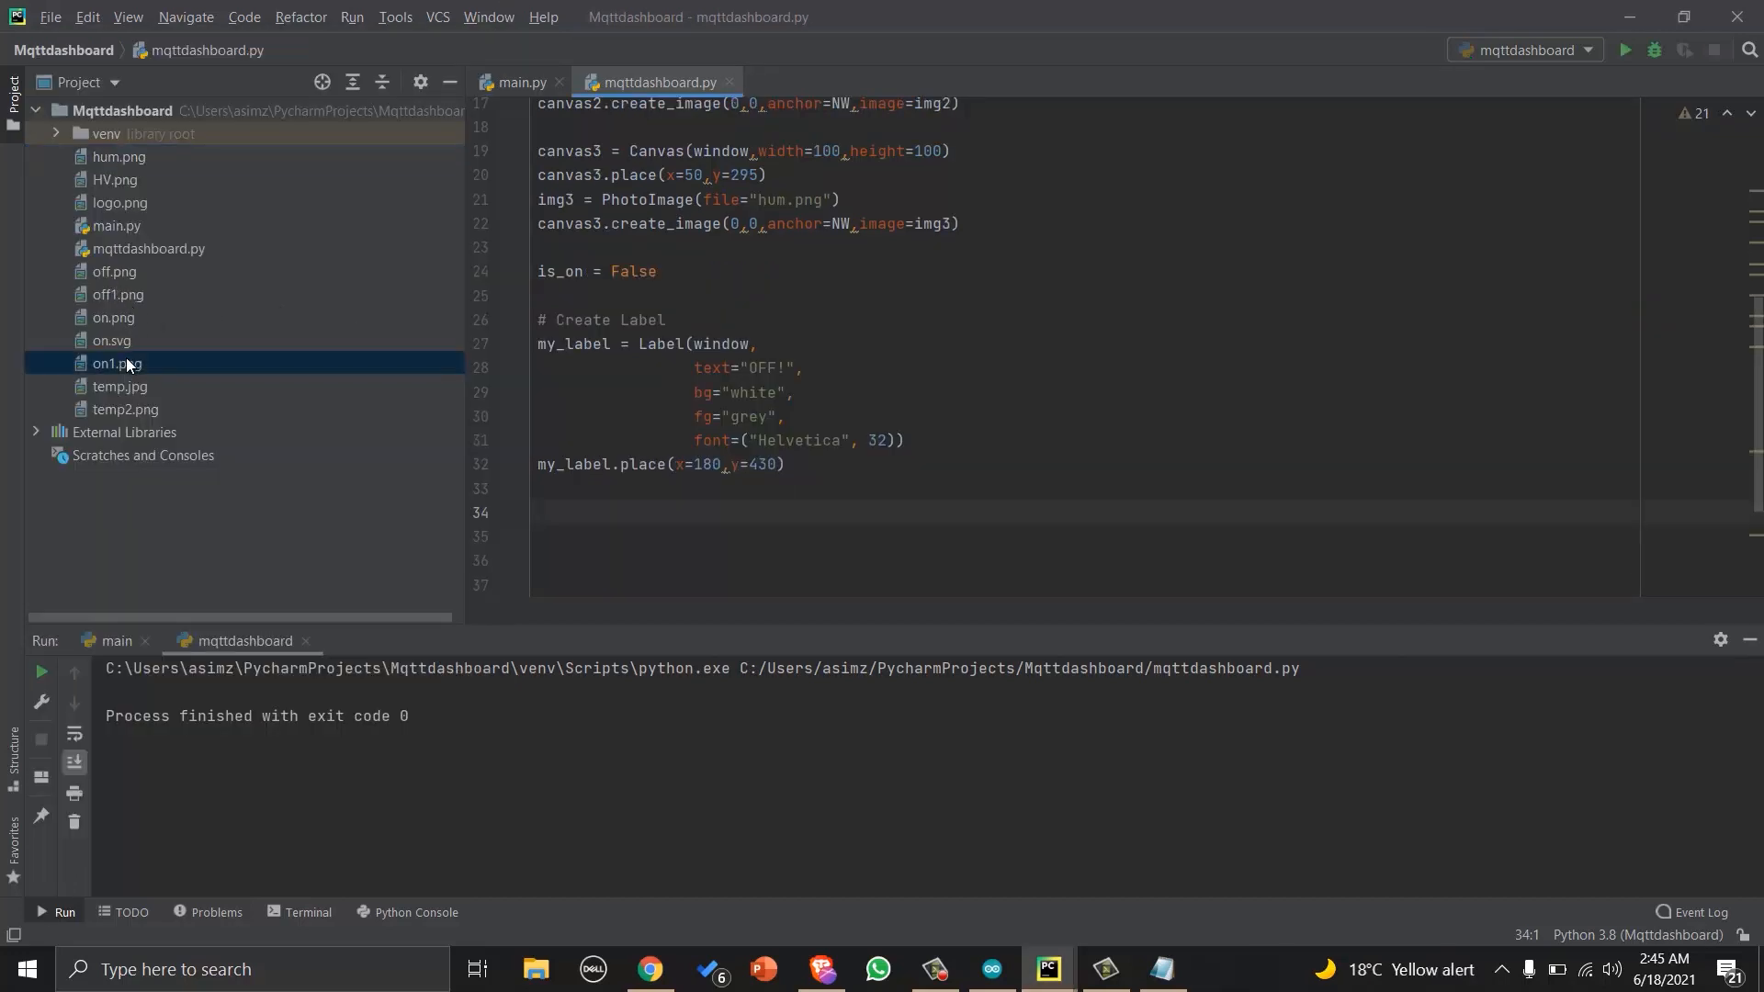
{"action": "double_click", "coordinate": [118, 362]}
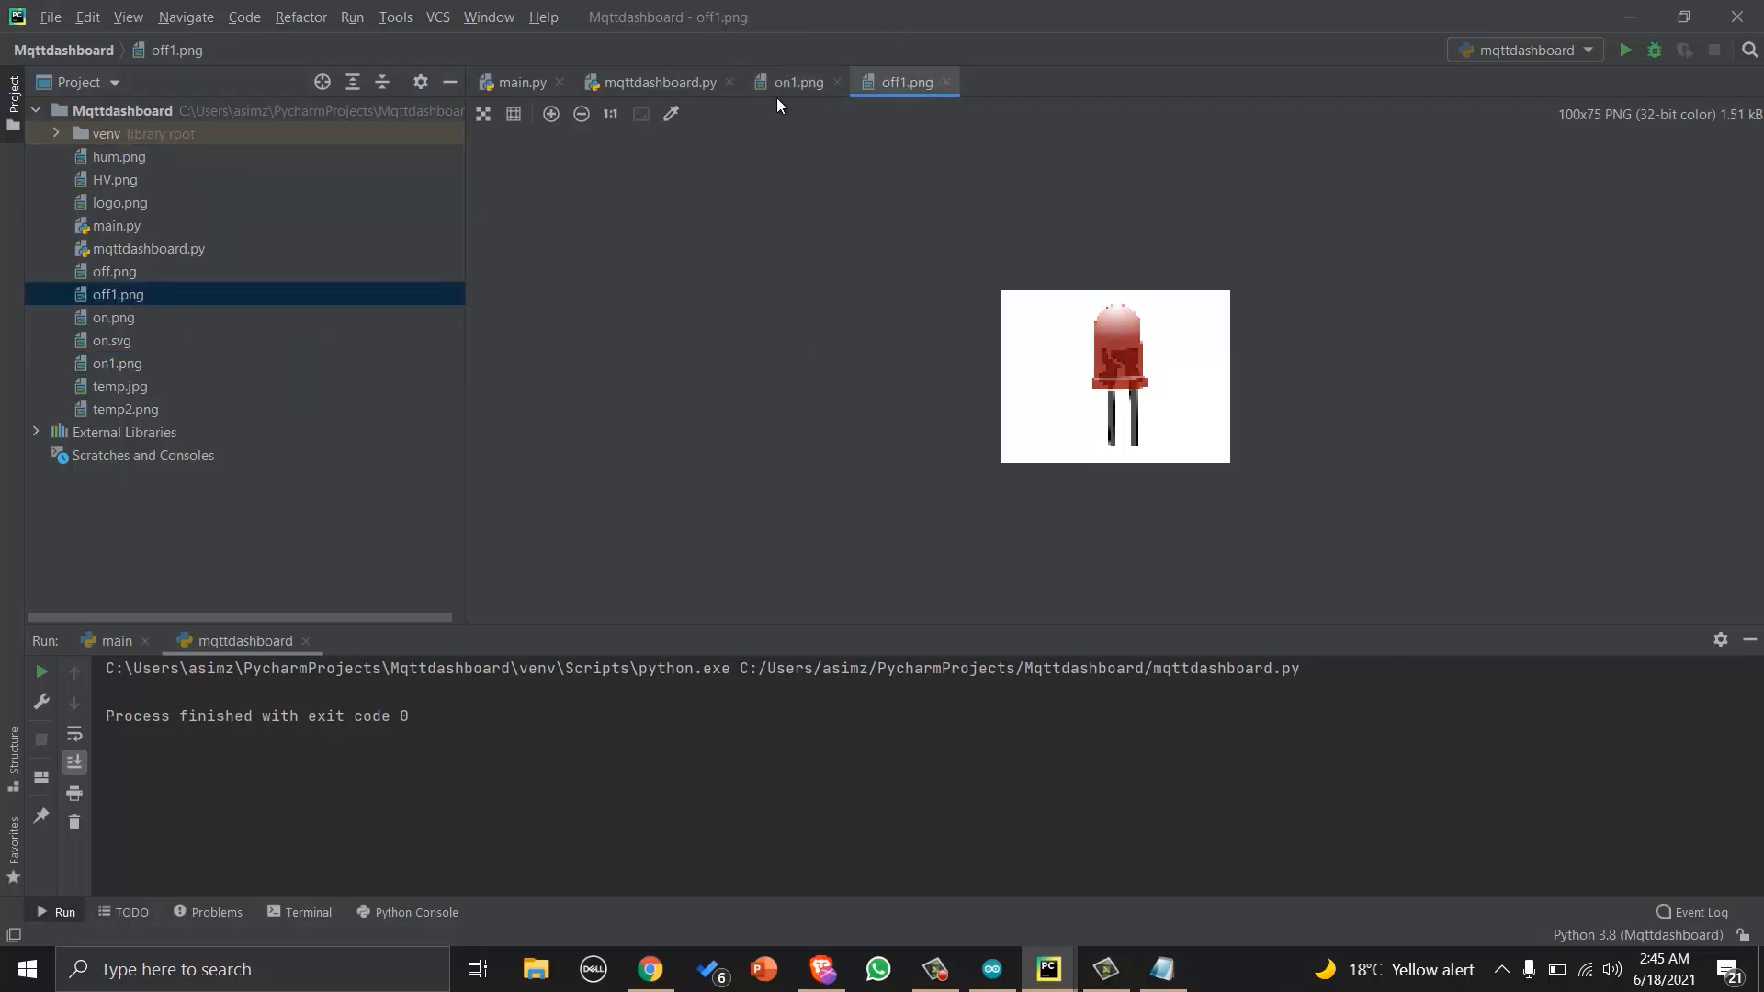
{"action": "left_click", "coordinate": [658, 83]}
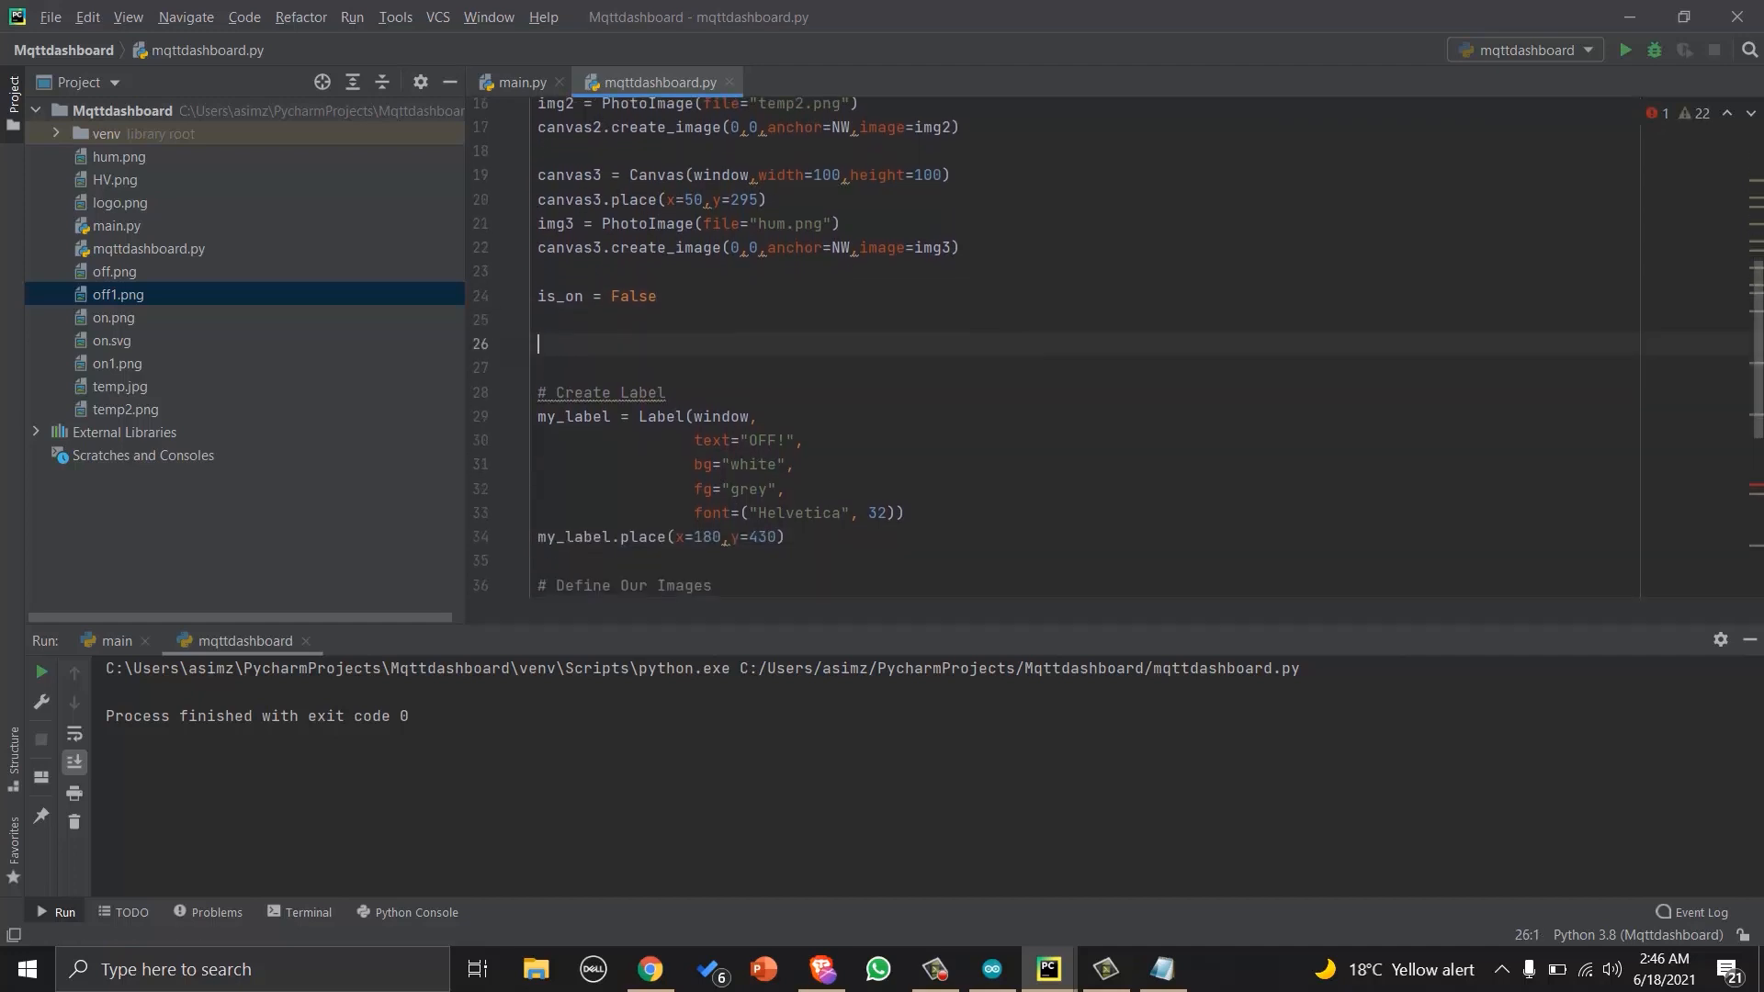
Start def switch(): with global is_on and an if is_on: branch.
{"action": "type", "text": "def"}
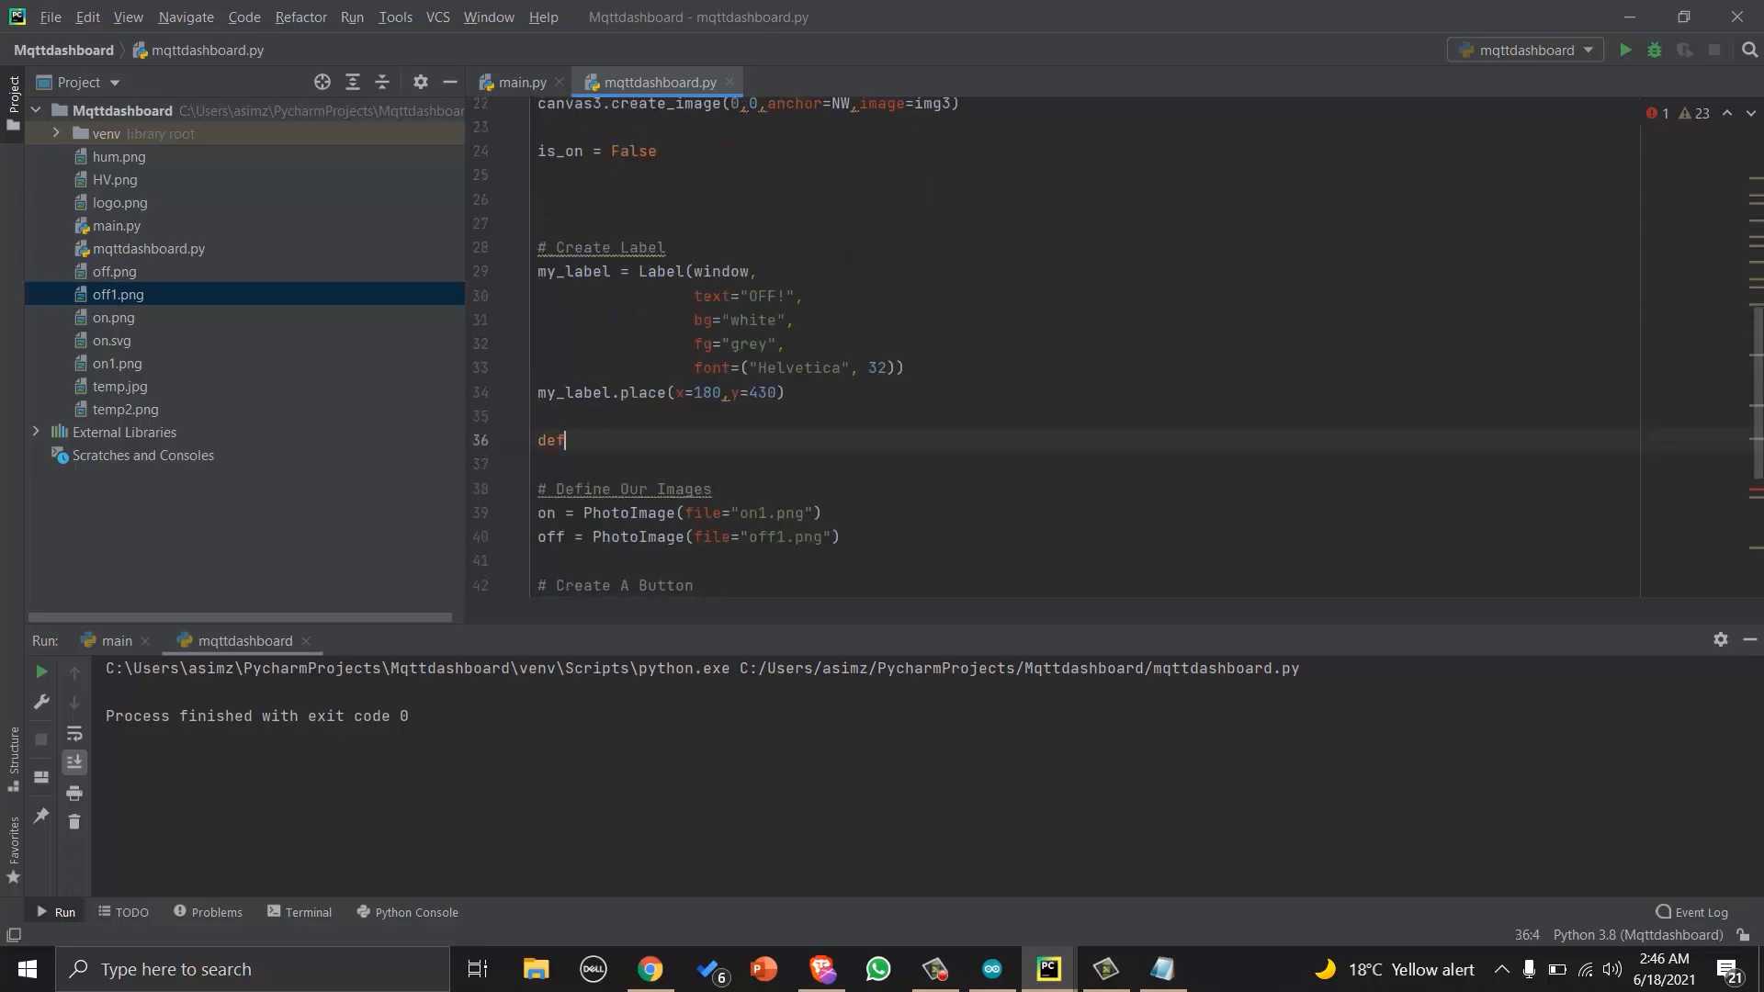
{"action": "type", "text": "switch"}
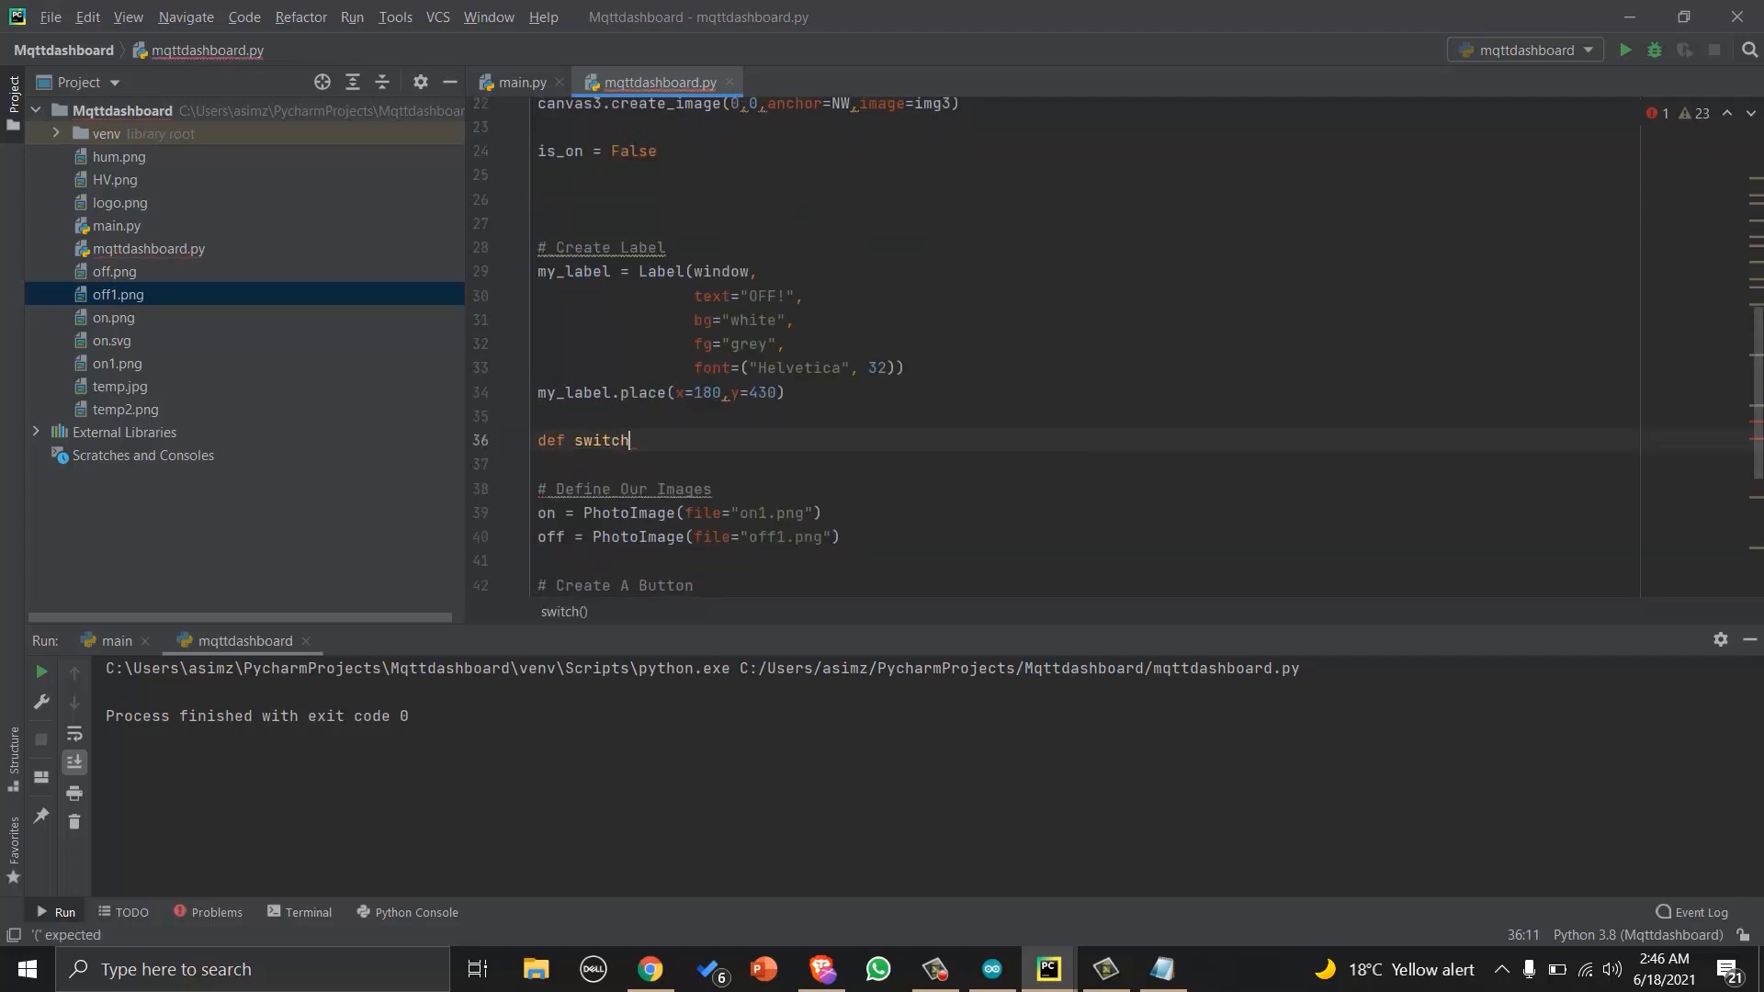
{"action": "type", "text": "():"}
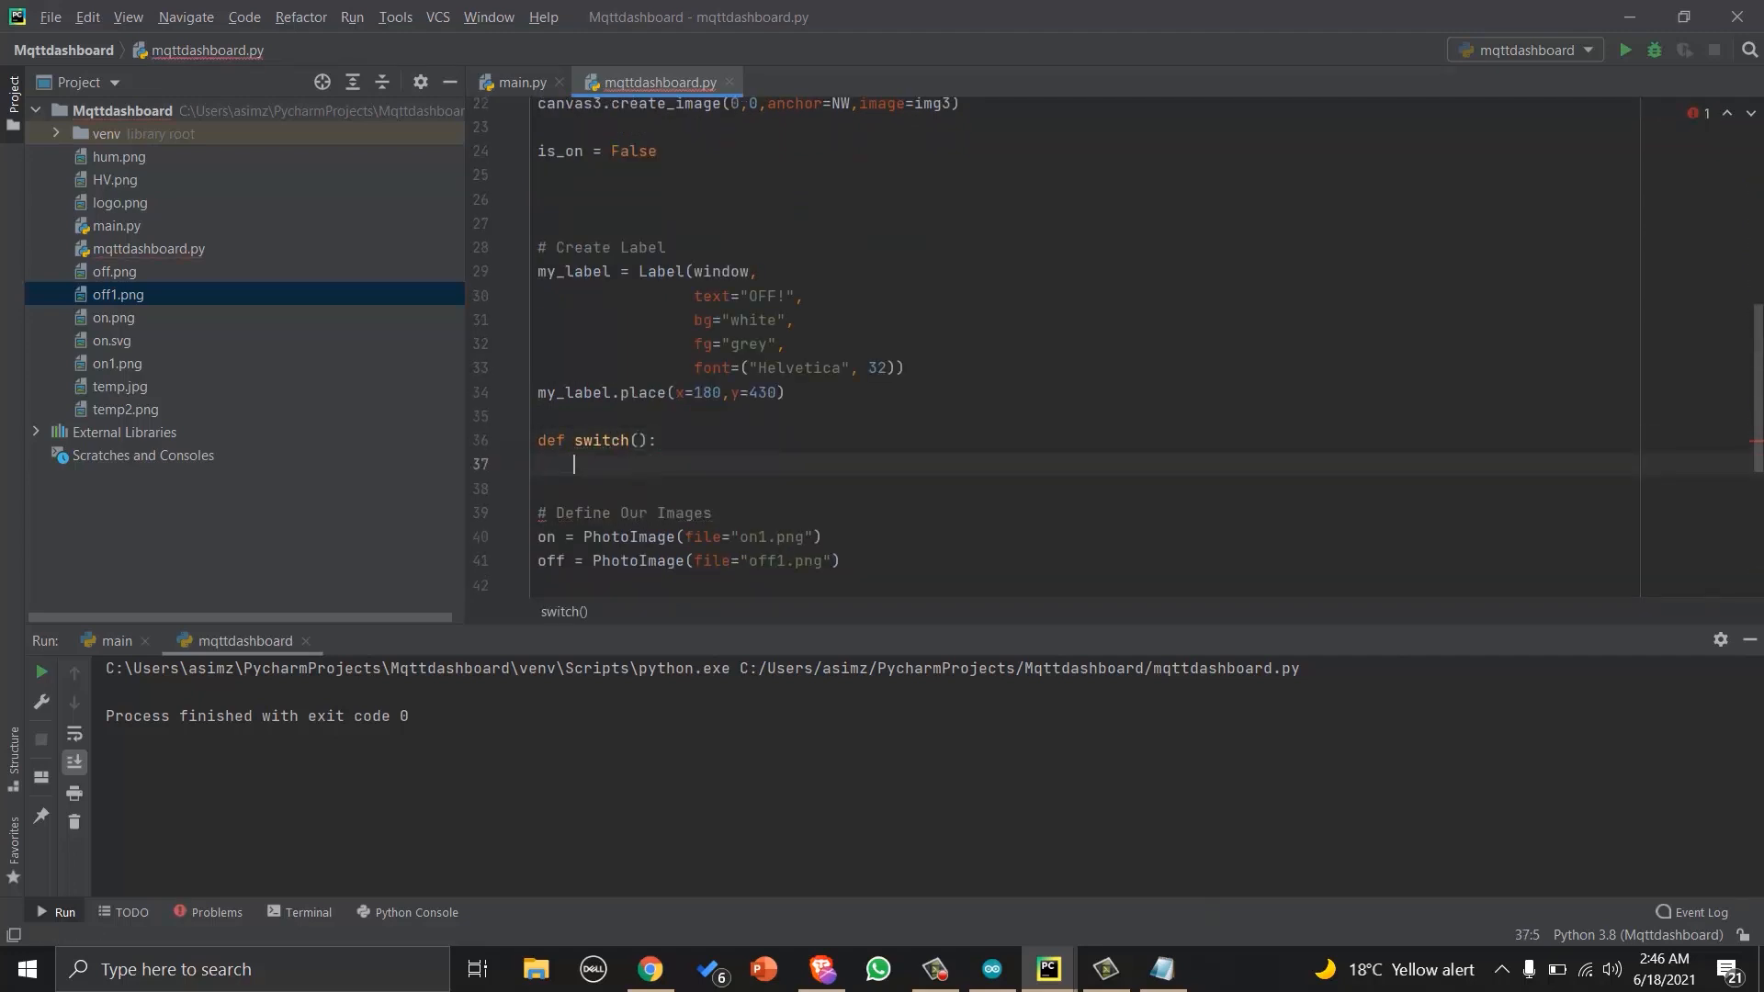
{"action": "type", "text": "global is_on"}
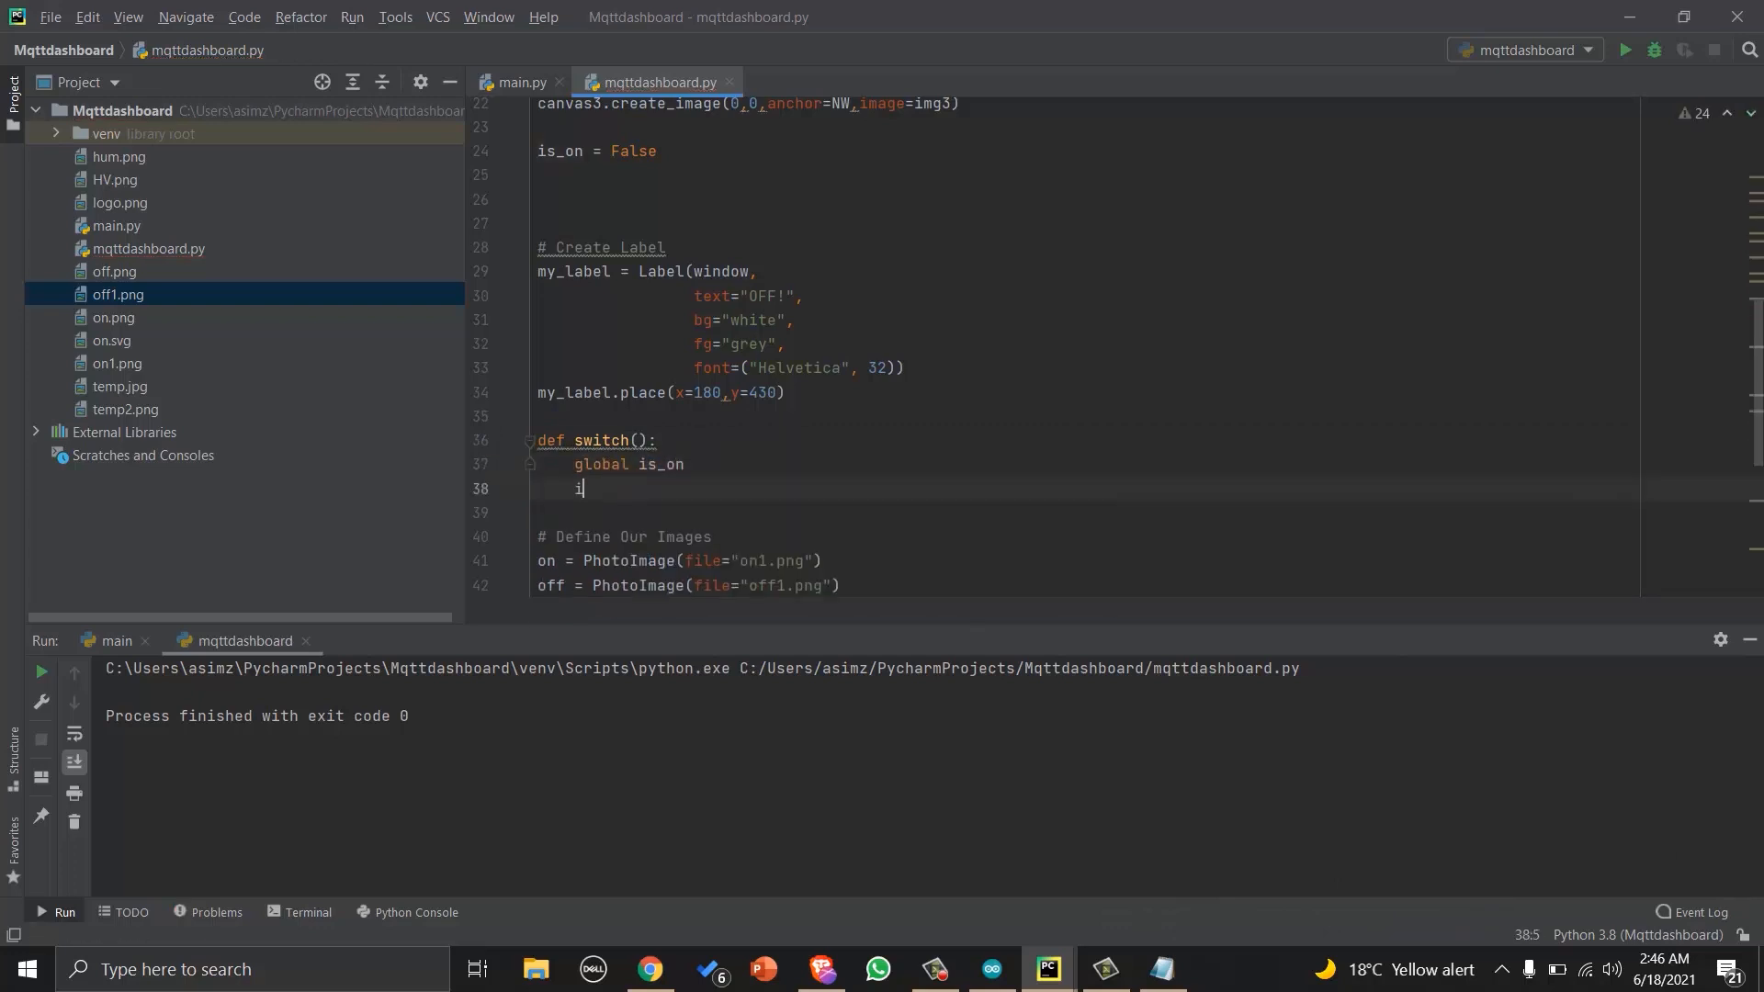
{"action": "type", "text": "f is_"}
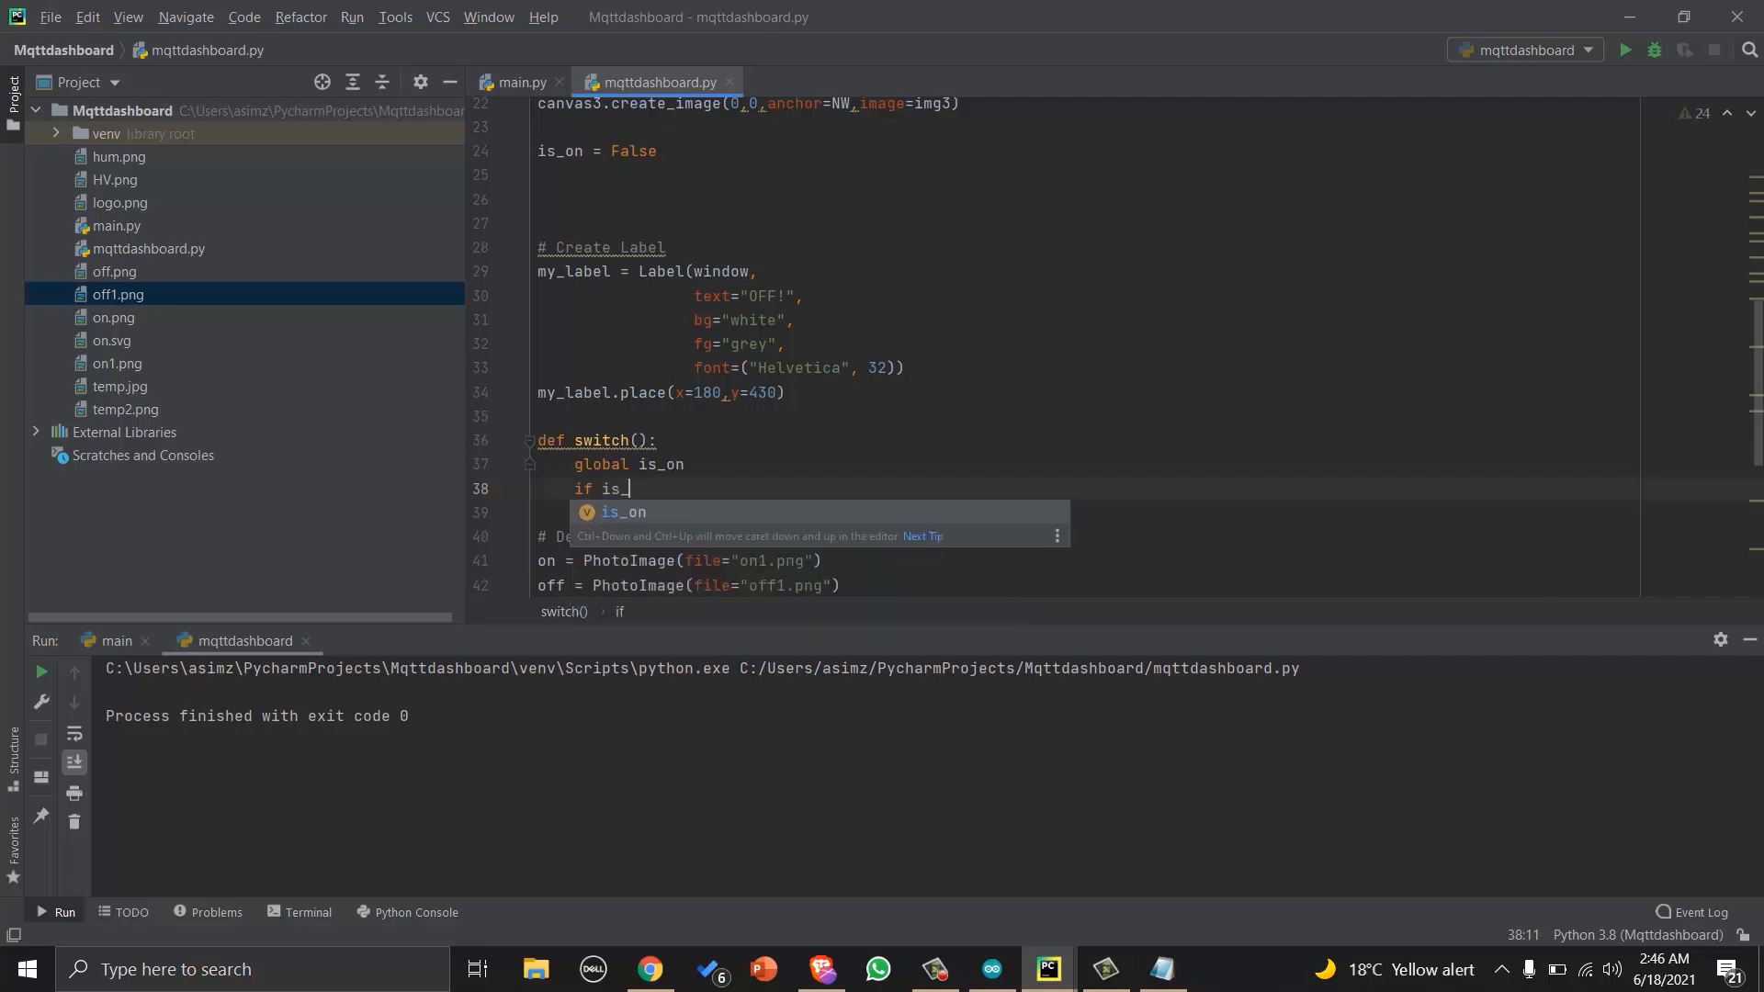
{"action": "type", "text": "on:"}
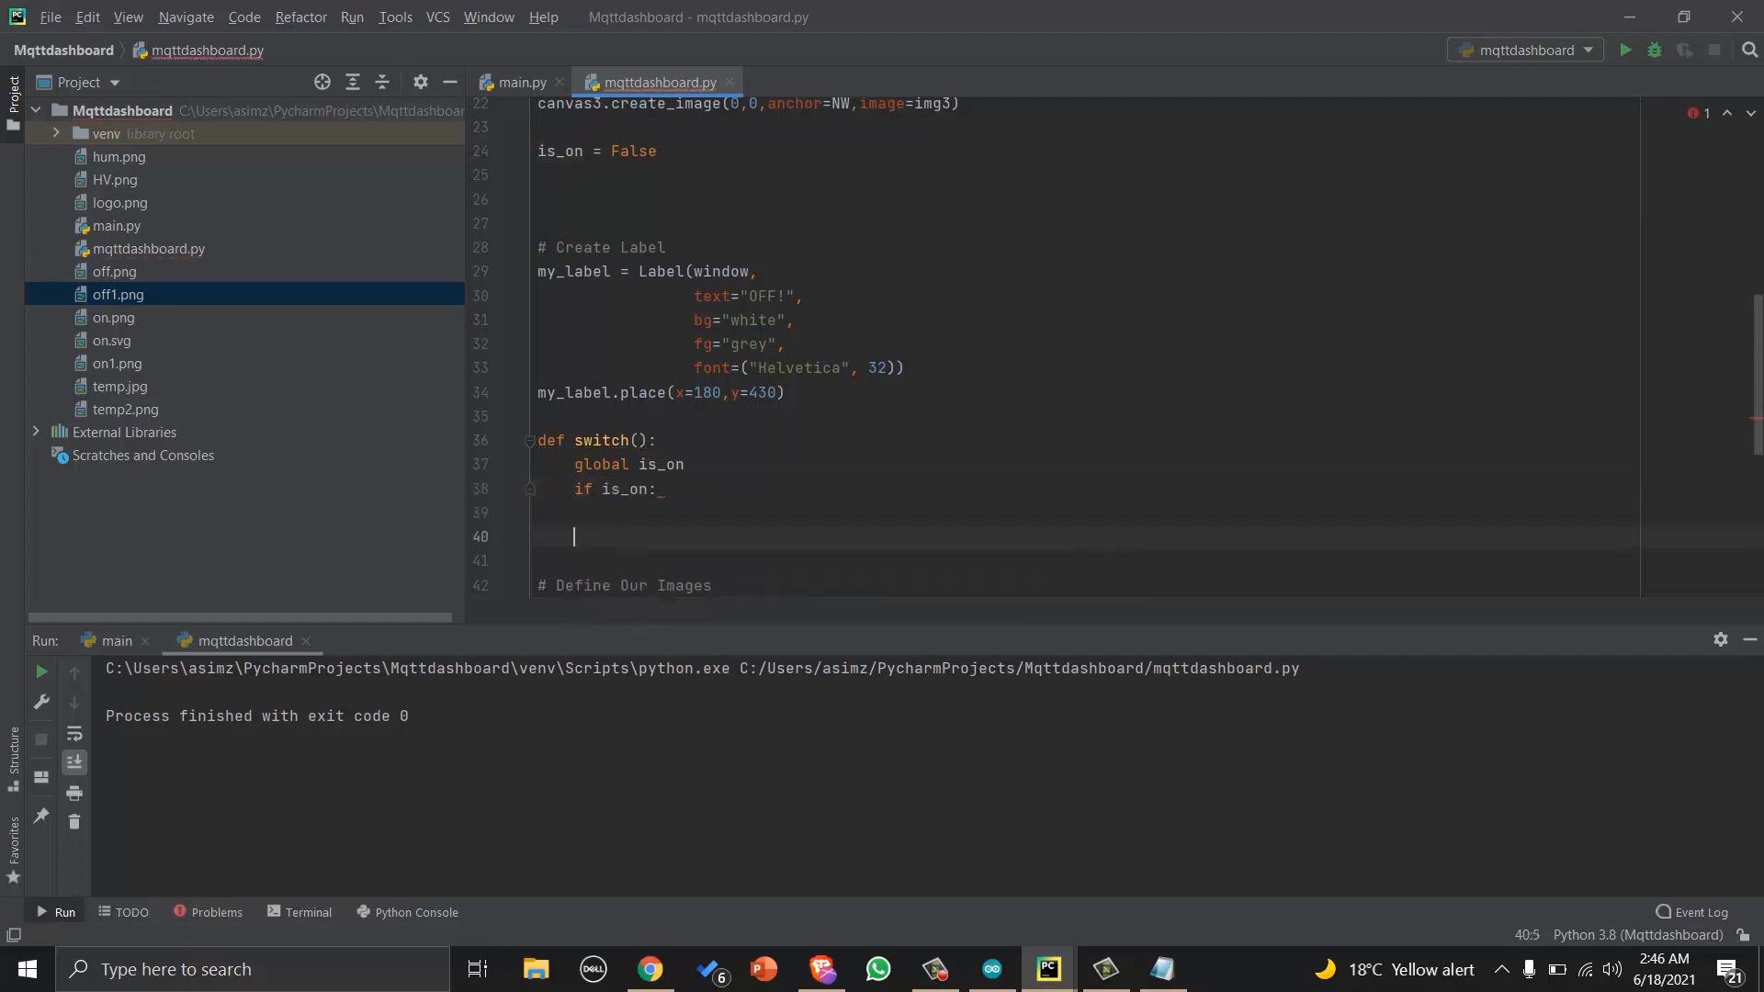
In the branch set on_button to the off image and is_on = False, with the else mirroring it.
{"action": "type", "text": "on_button.config(image=off)"}
{"action": "type", "text": "else:"}
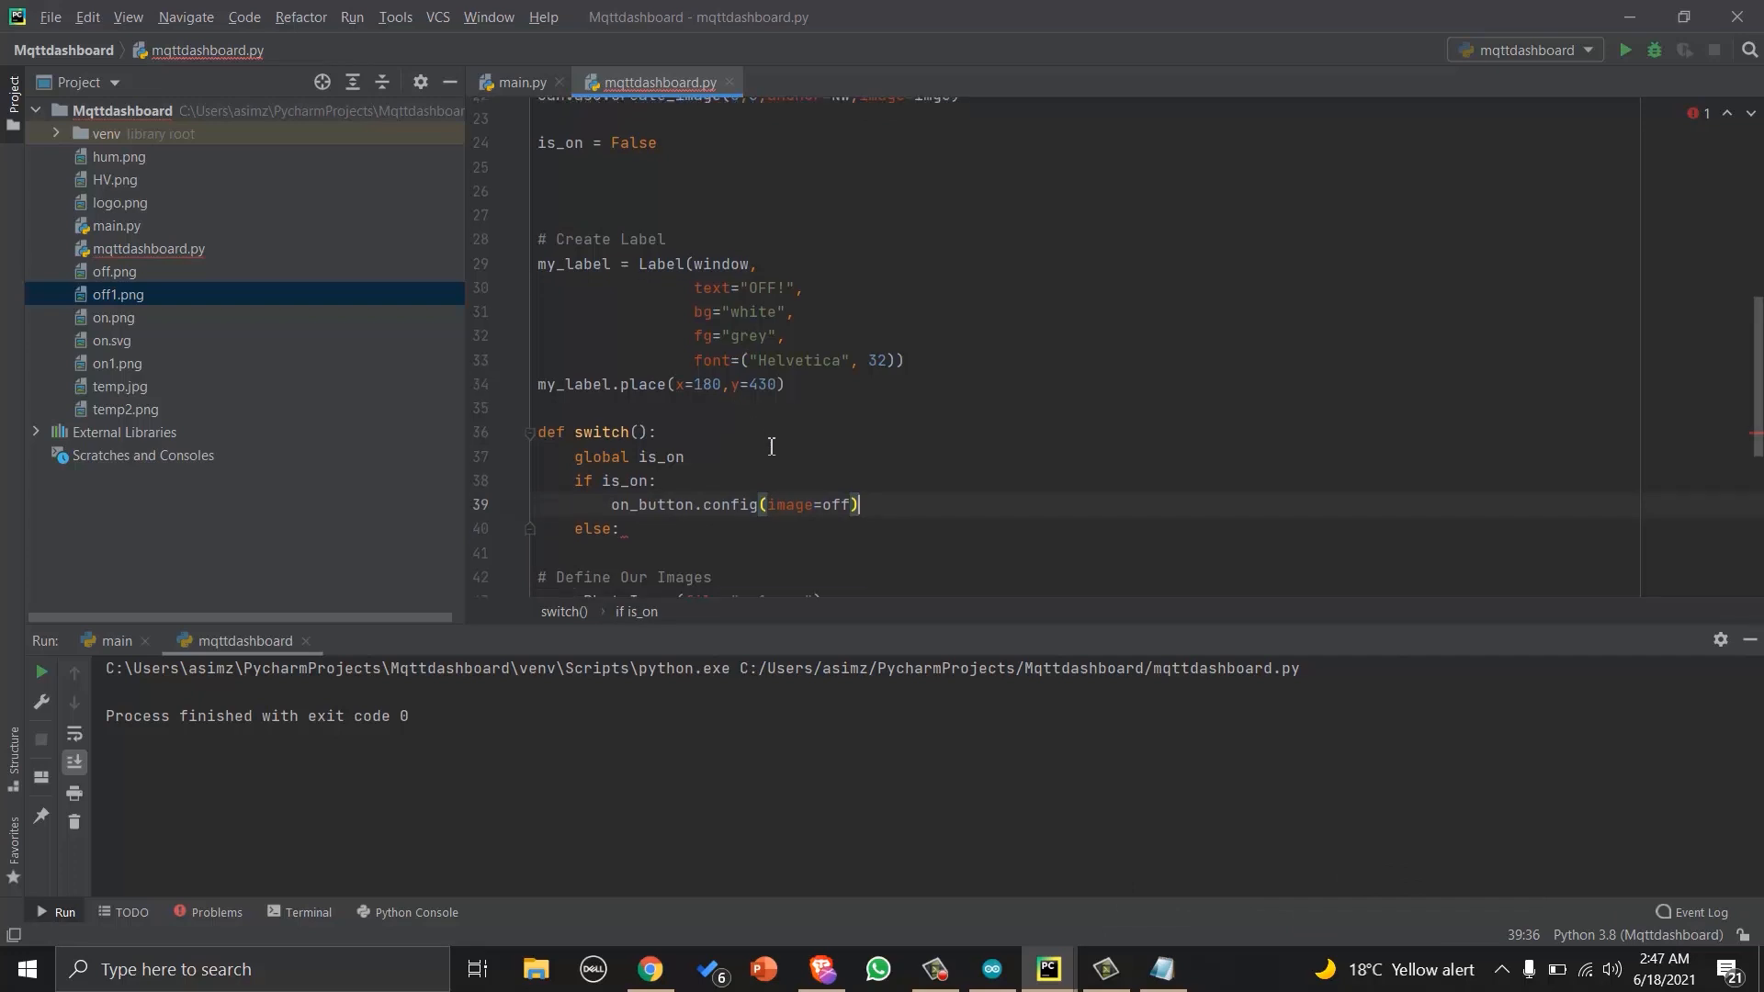
{"action": "scroll", "scroll_direction": "down", "scroll_amount": 3}
{"action": "type", "text": "i"}
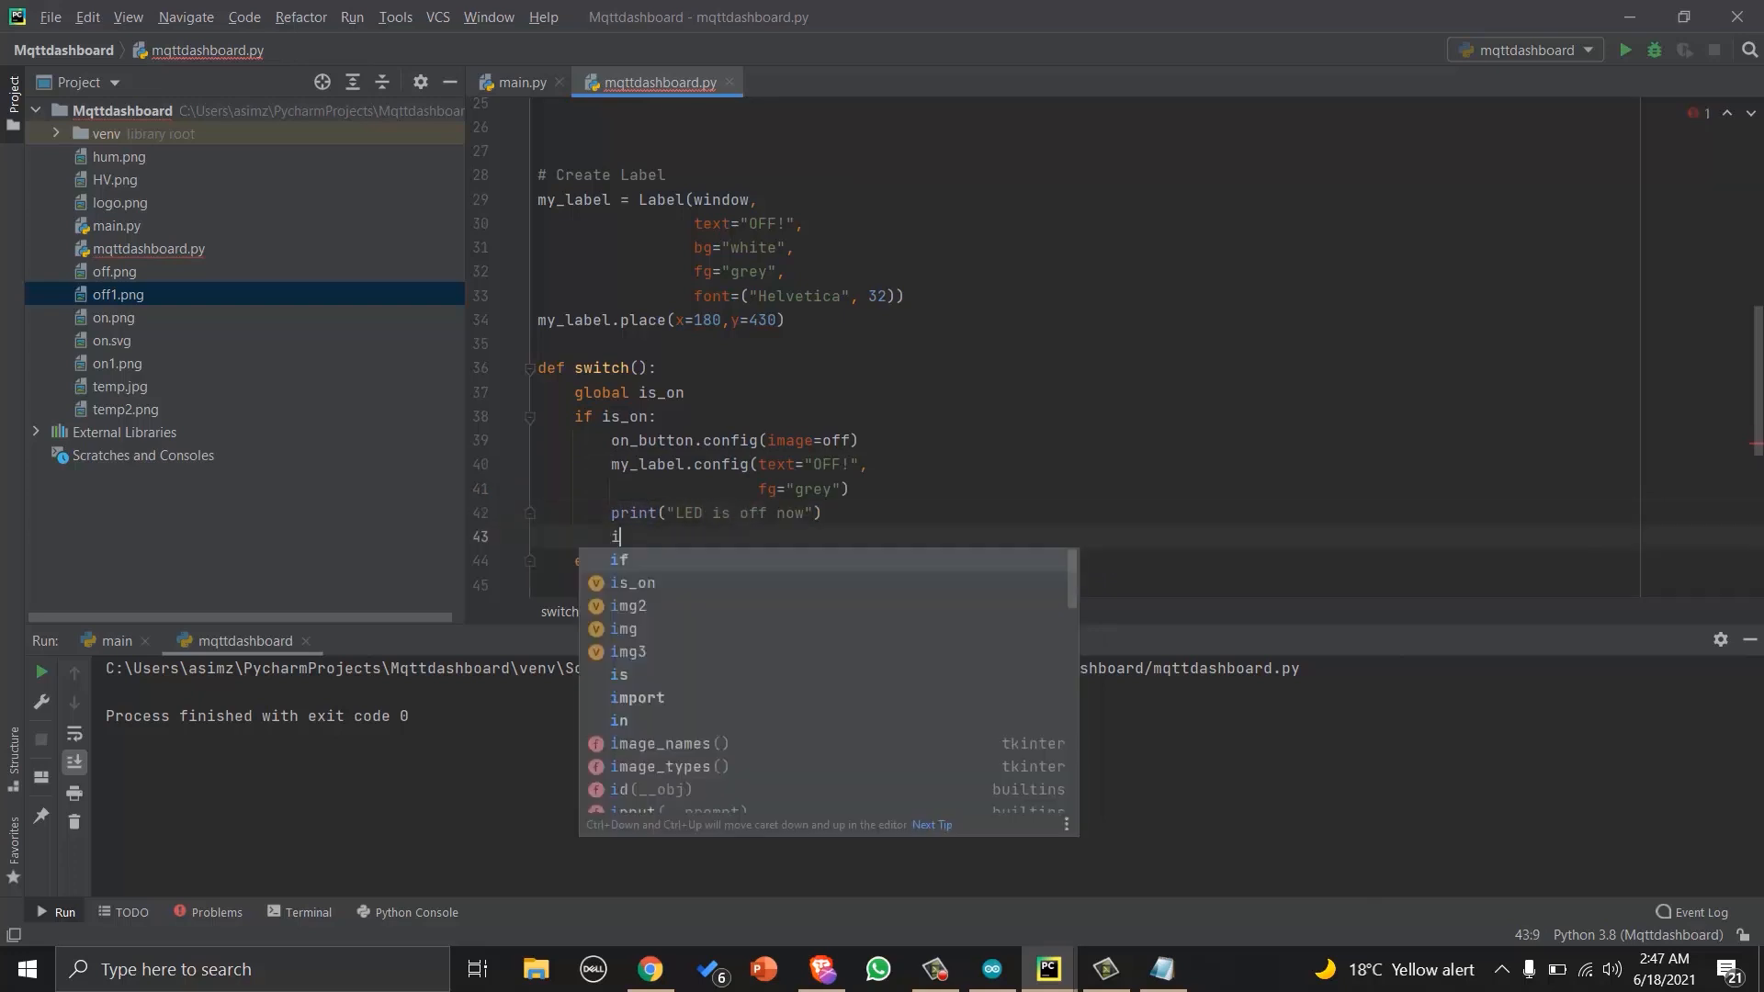
{"action": "type", "text": "s_on=False"}
{"action": "type", "text": "is_on=True"}
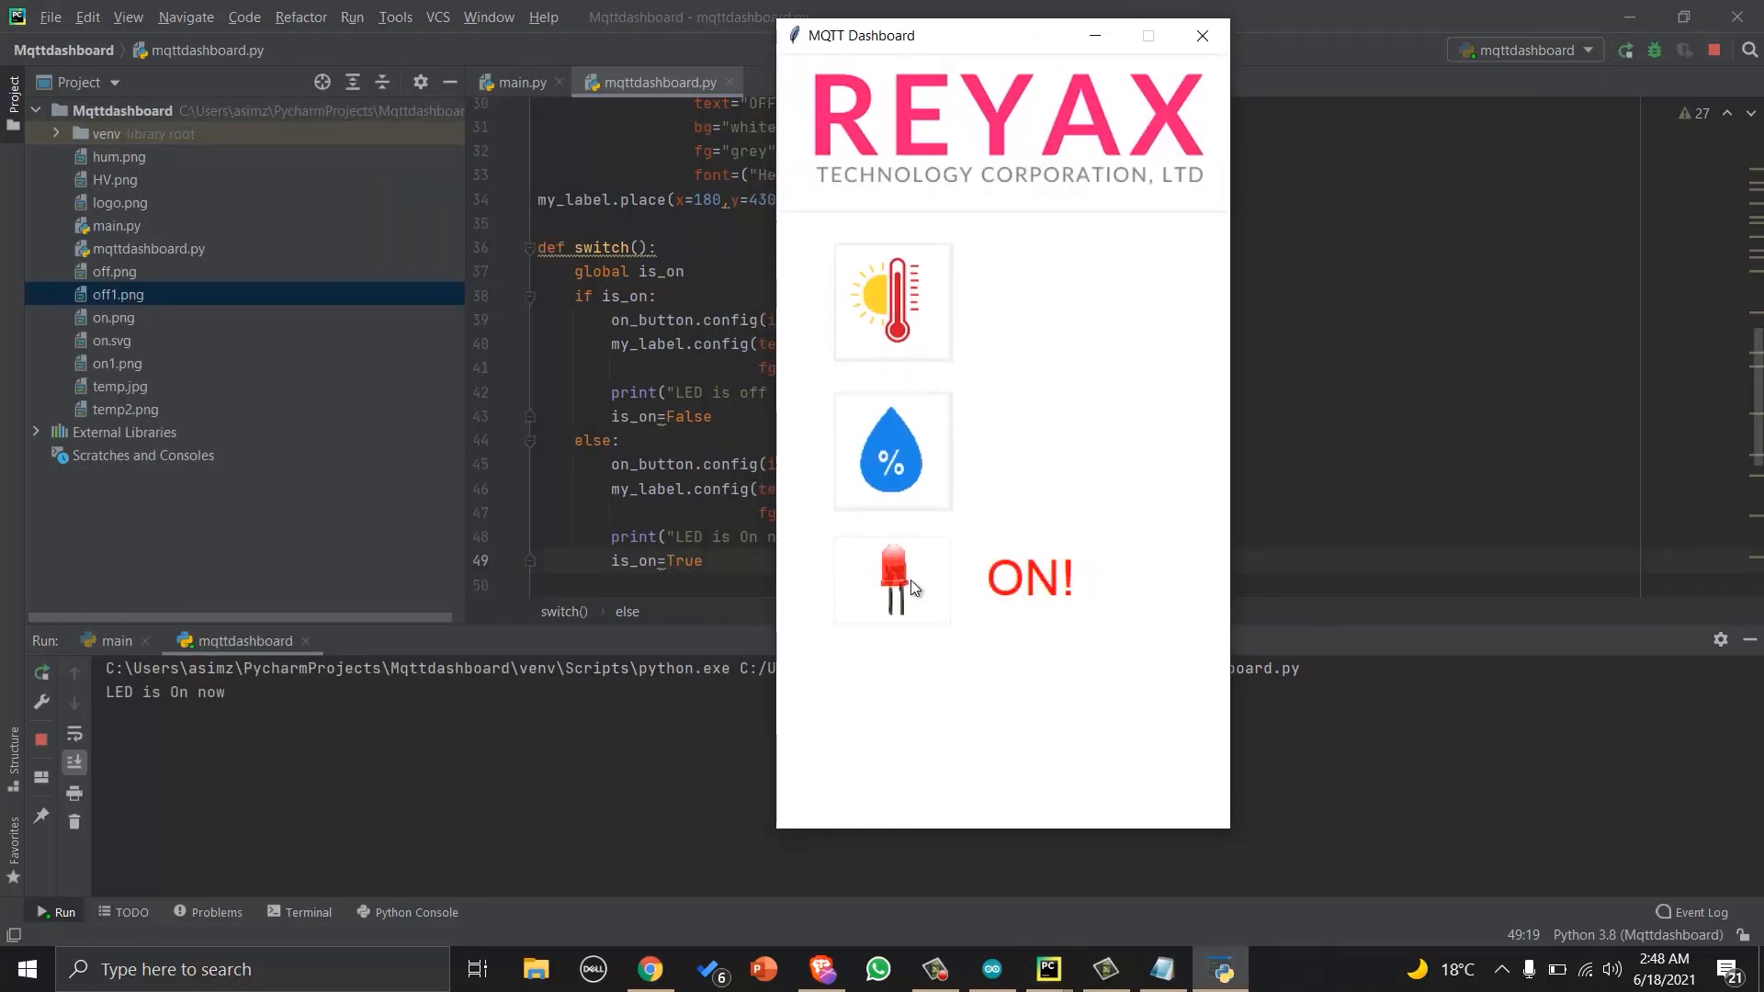
Toggle the dashboard's LED button so it reads ON! and logs 'LED is On now'.
{"action": "left_click", "coordinate": [1201, 35]}
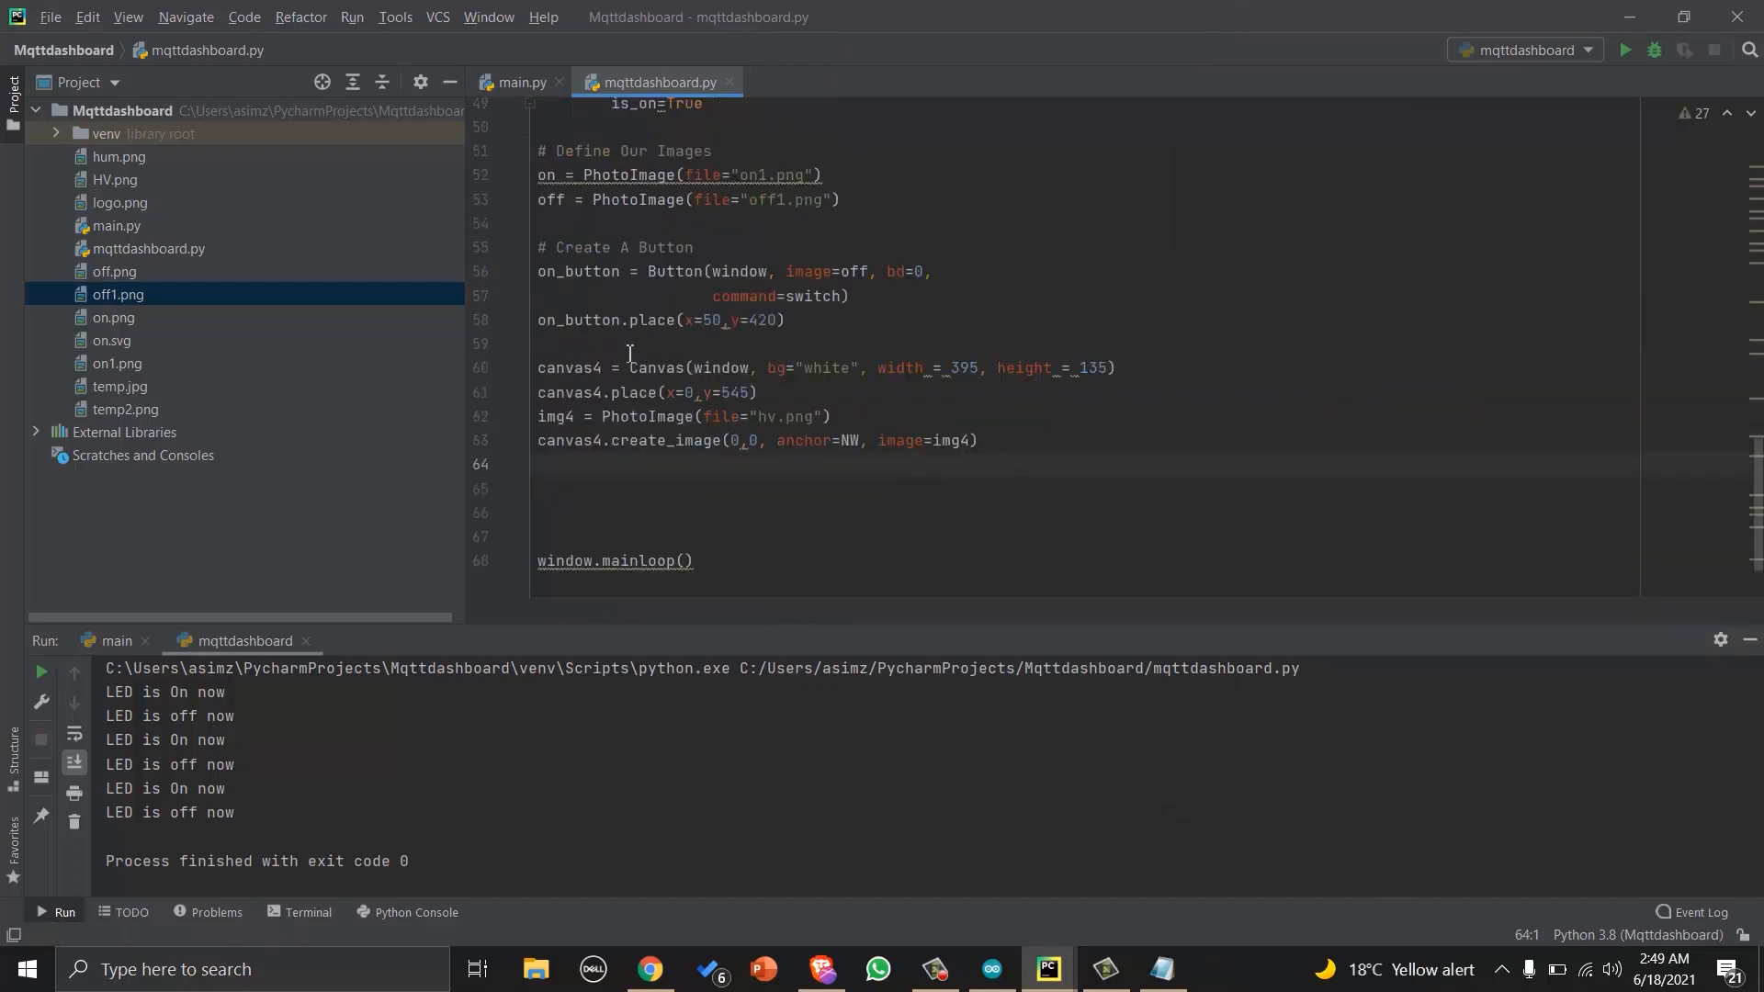
Run the dashboard and check the hv.png High Voltages banner along the bottom strip.
{"action": "left_click", "coordinate": [1624, 49]}
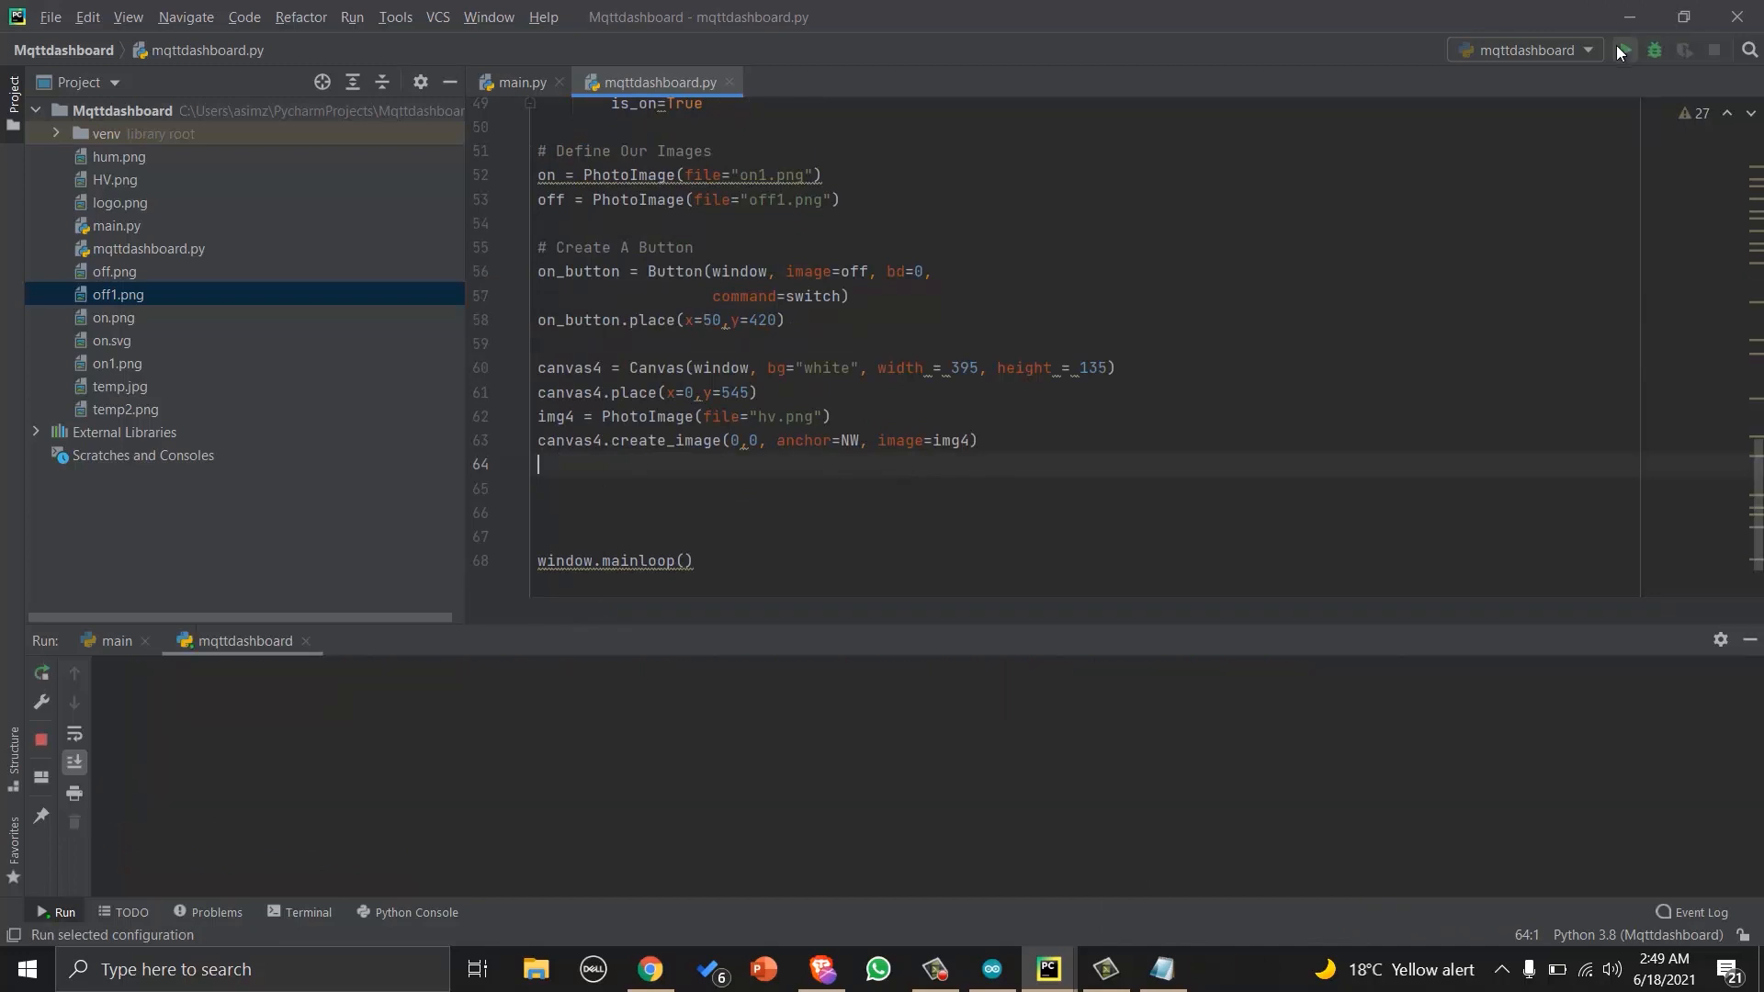
{"action": "left_click", "coordinate": [1624, 49]}
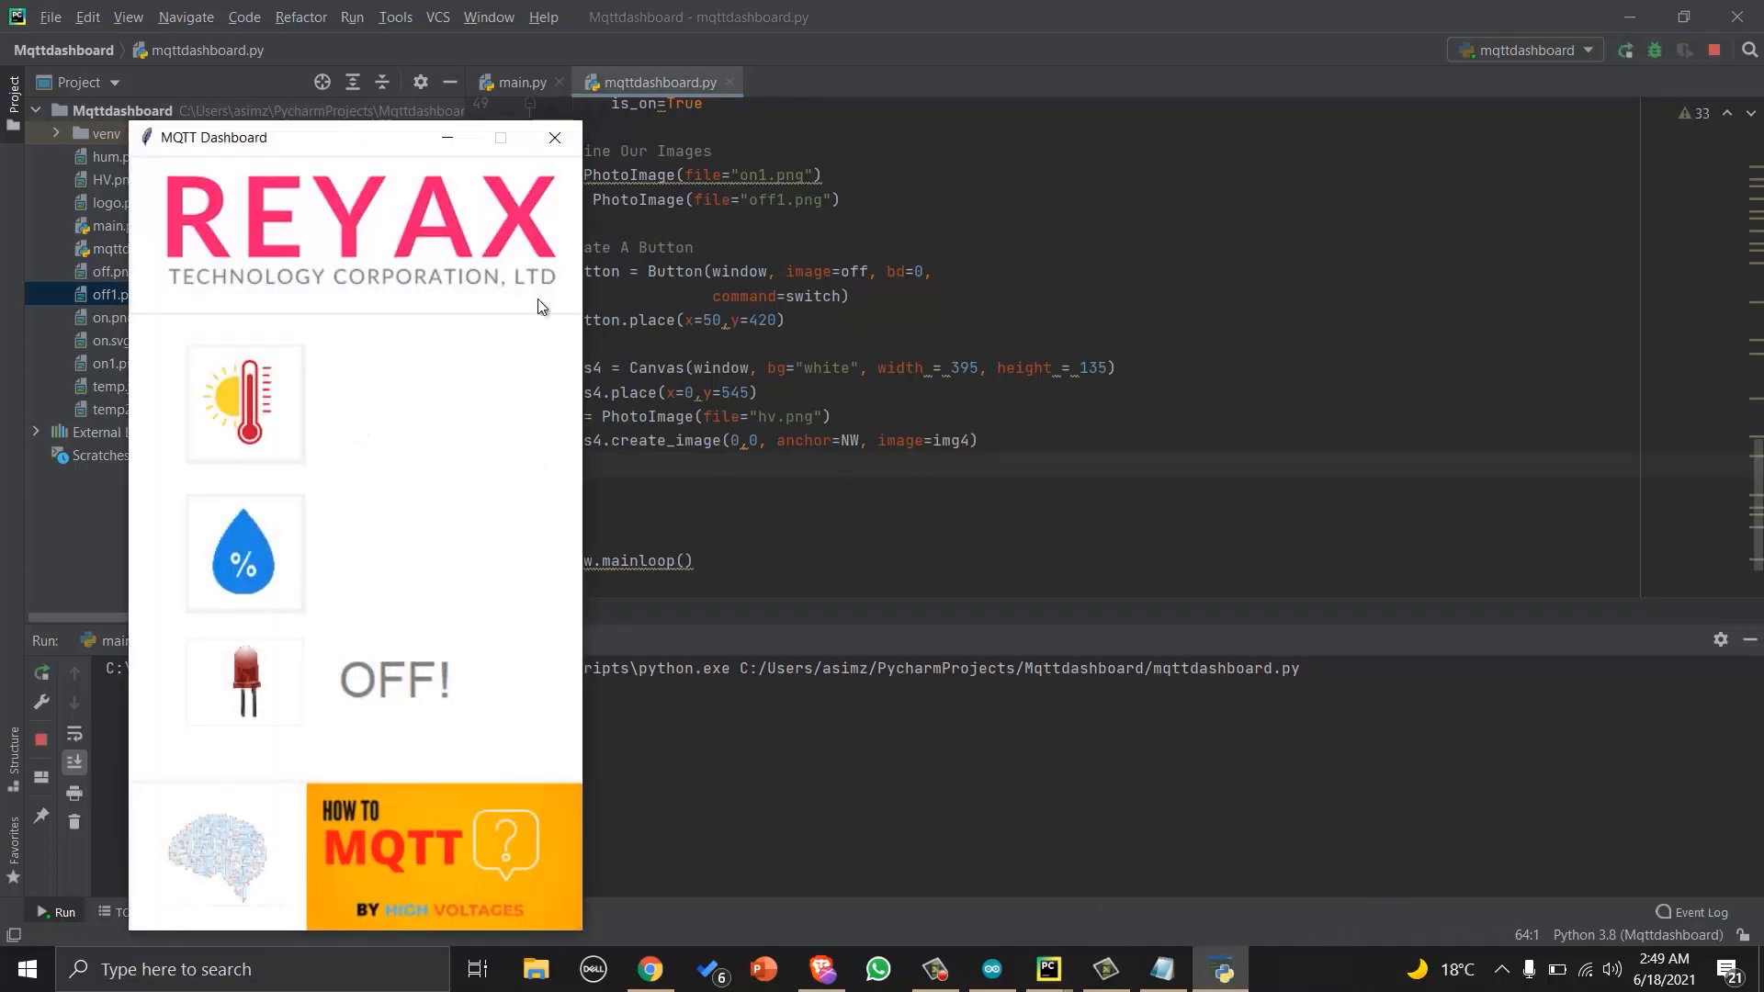
{"action": "left_click", "coordinate": [554, 138]}
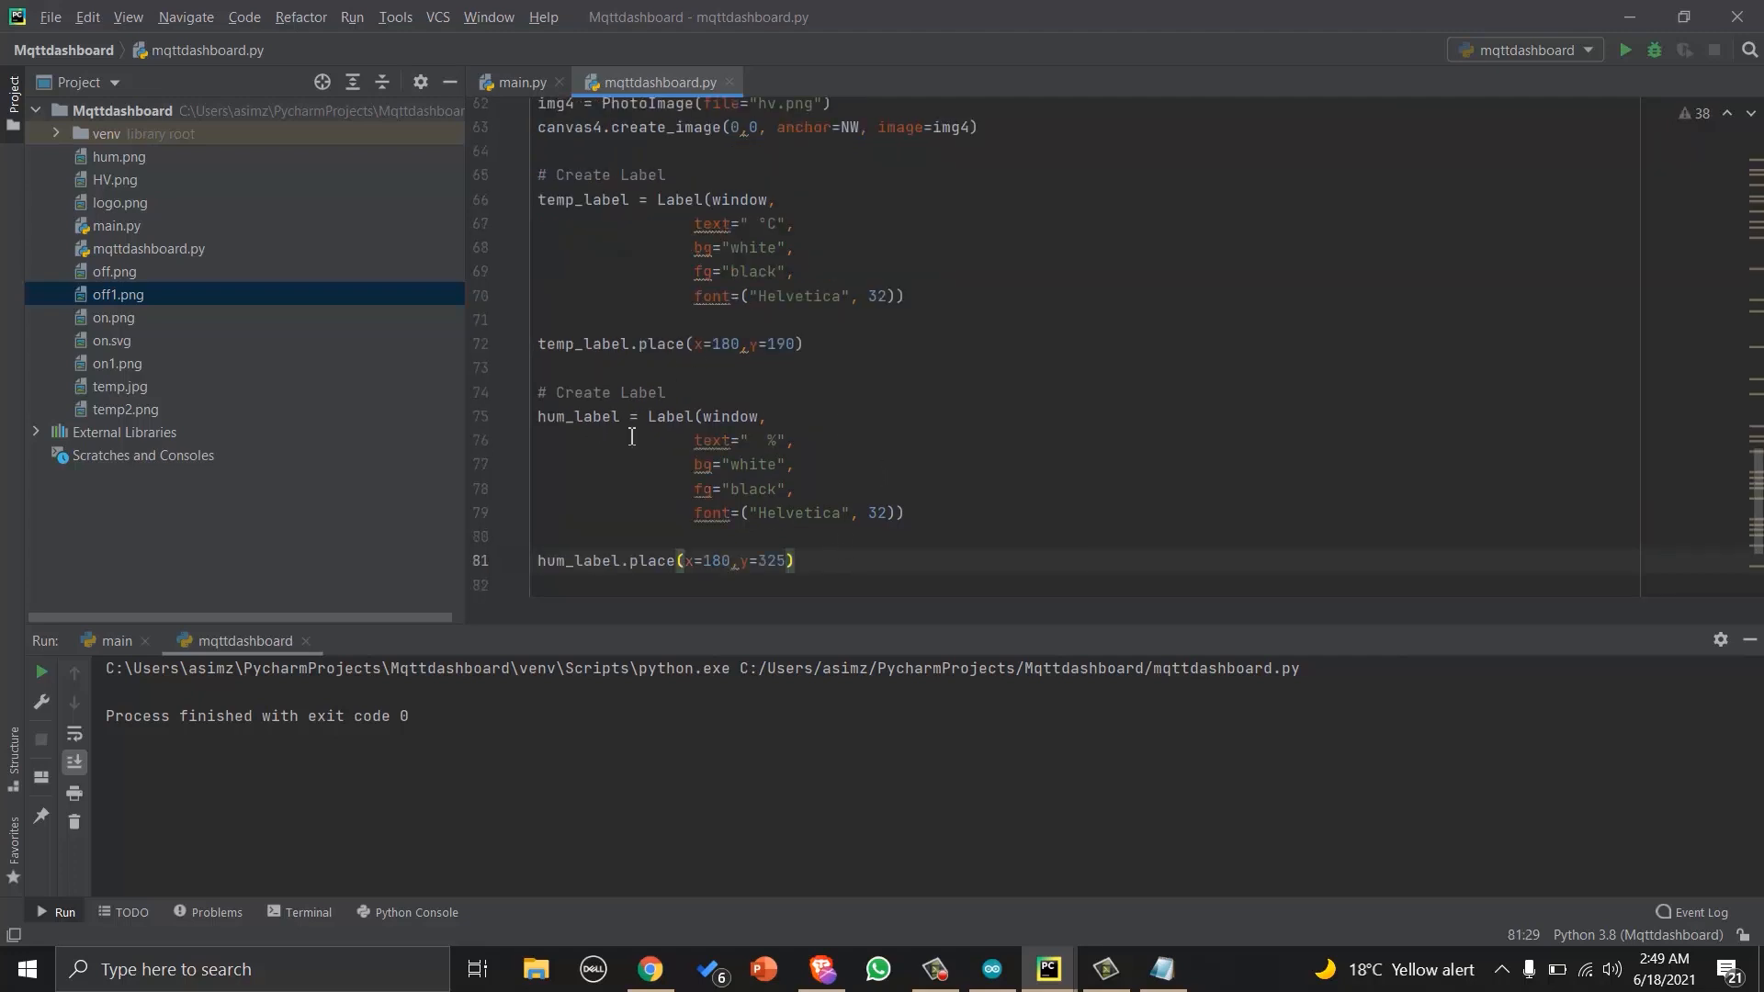
Run the dashboard to verify the °C and % labels at 180,190 and 180,325 beside the icons.
{"action": "left_click", "coordinate": [1624, 50]}
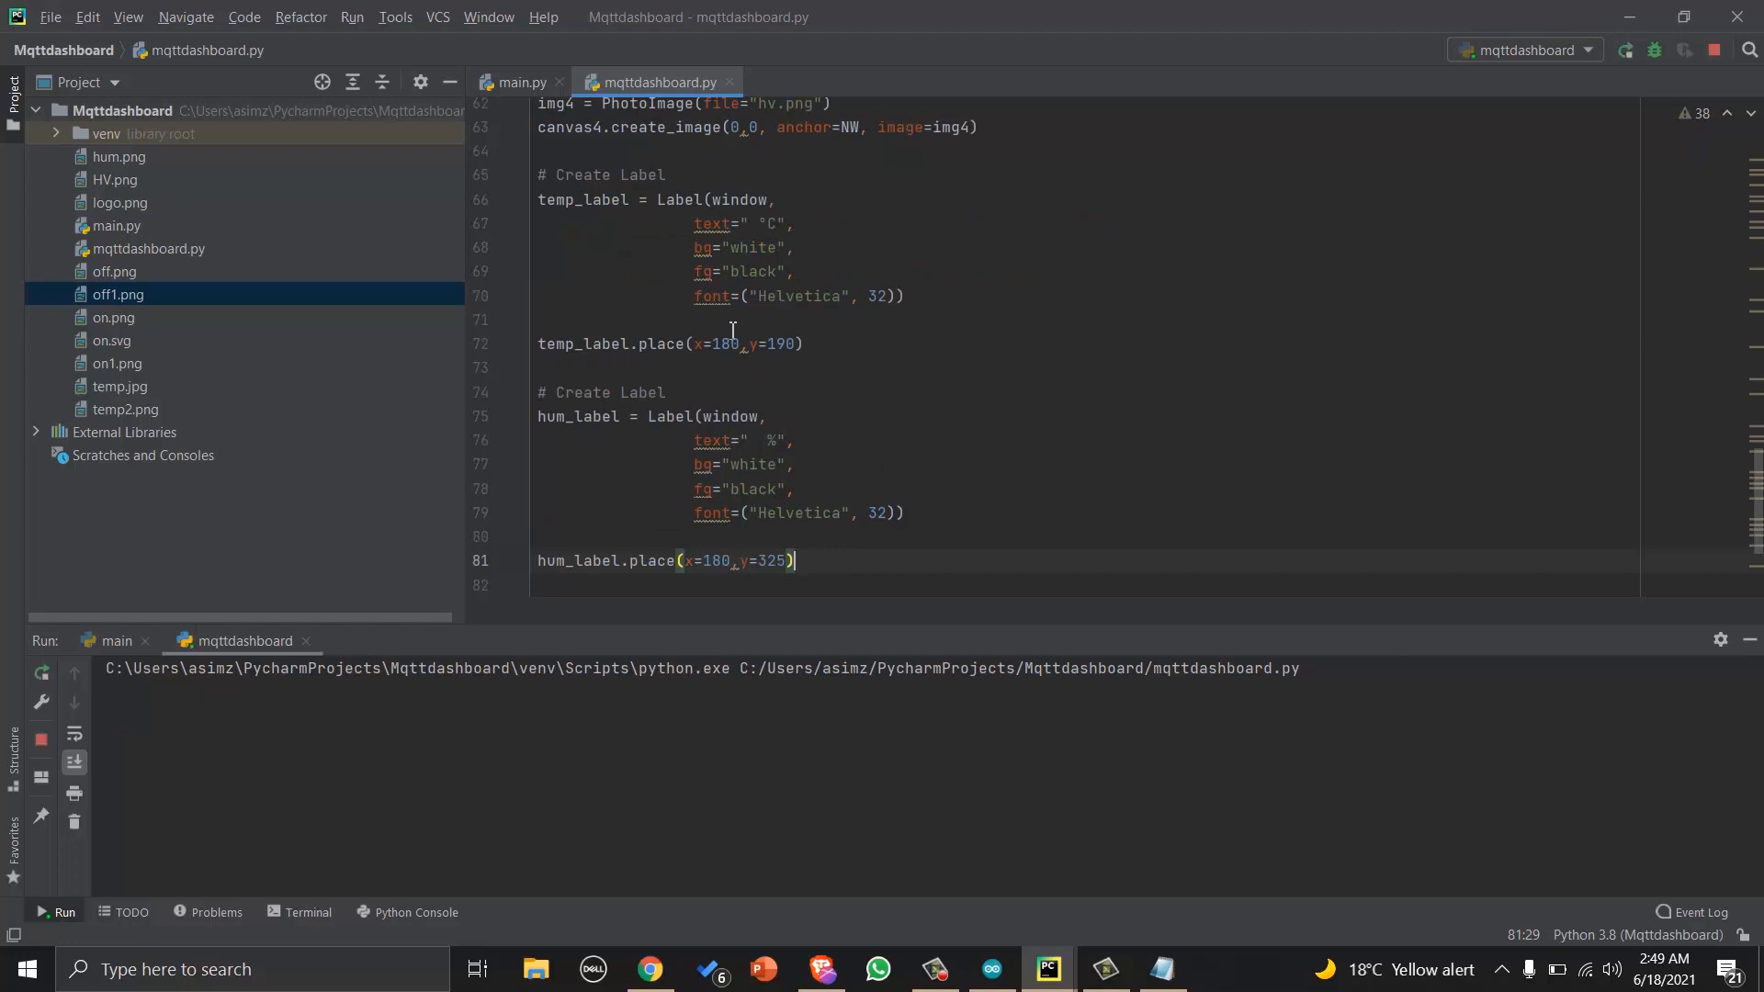
{"action": "left_click", "coordinate": [55, 912]}
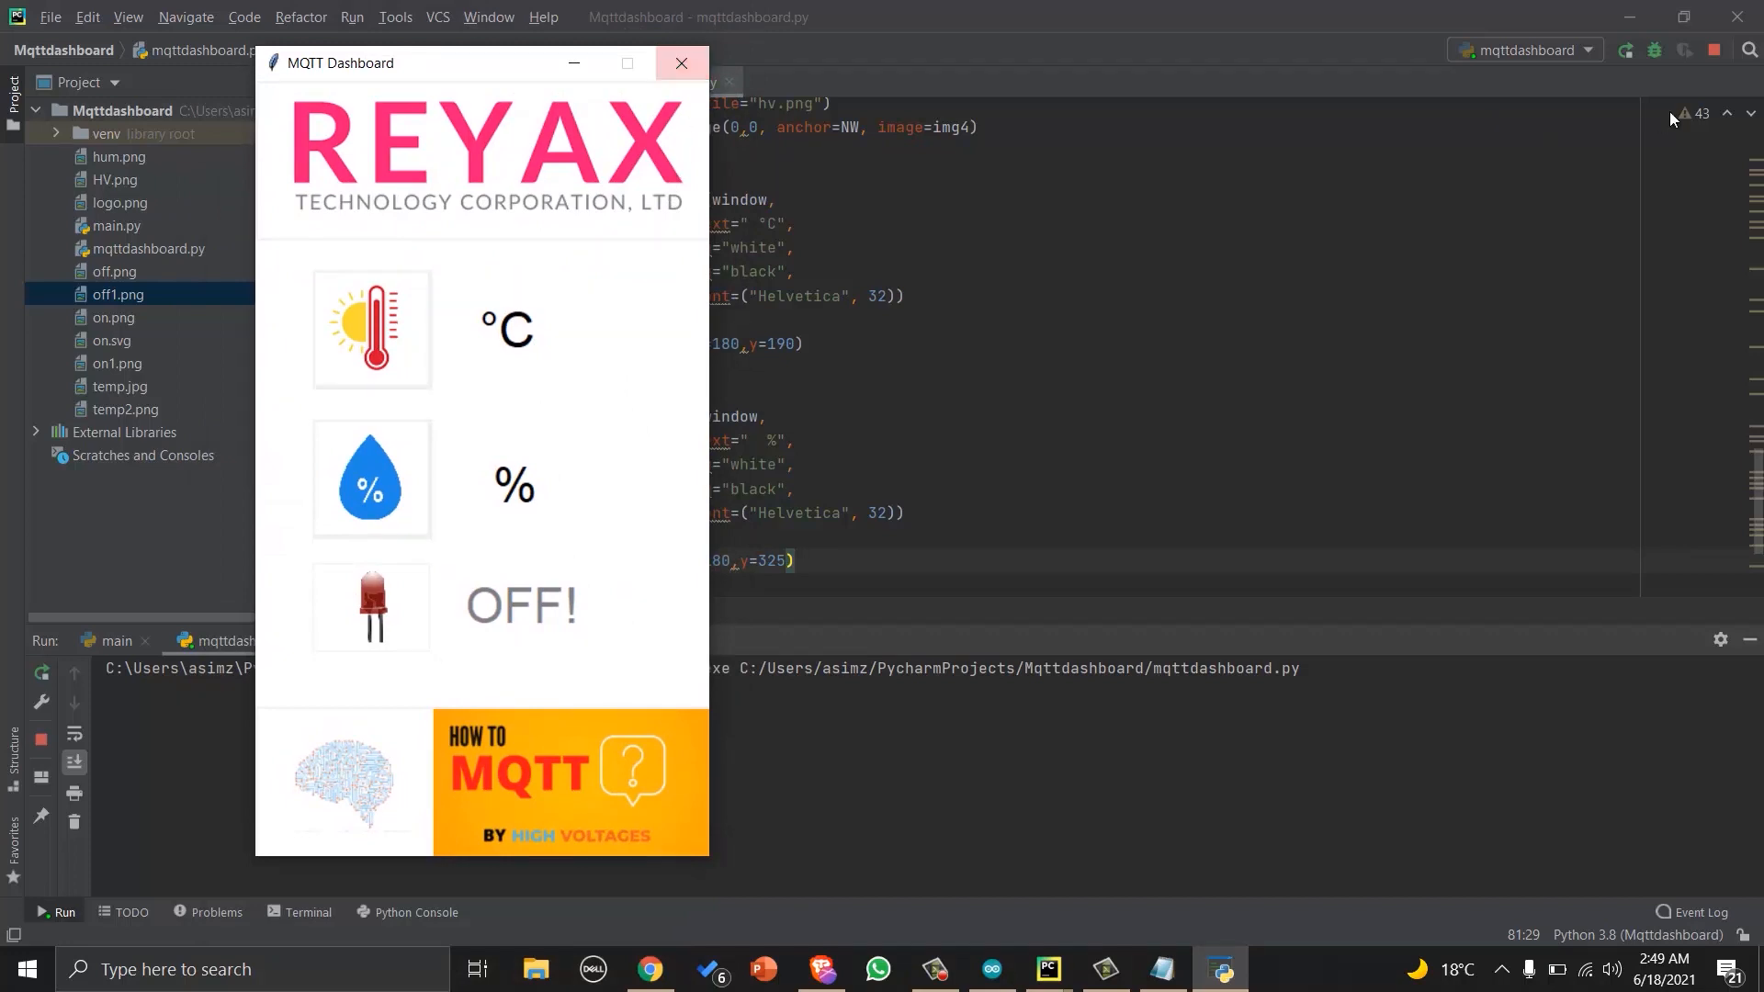
{"action": "left_click", "coordinate": [680, 63]}
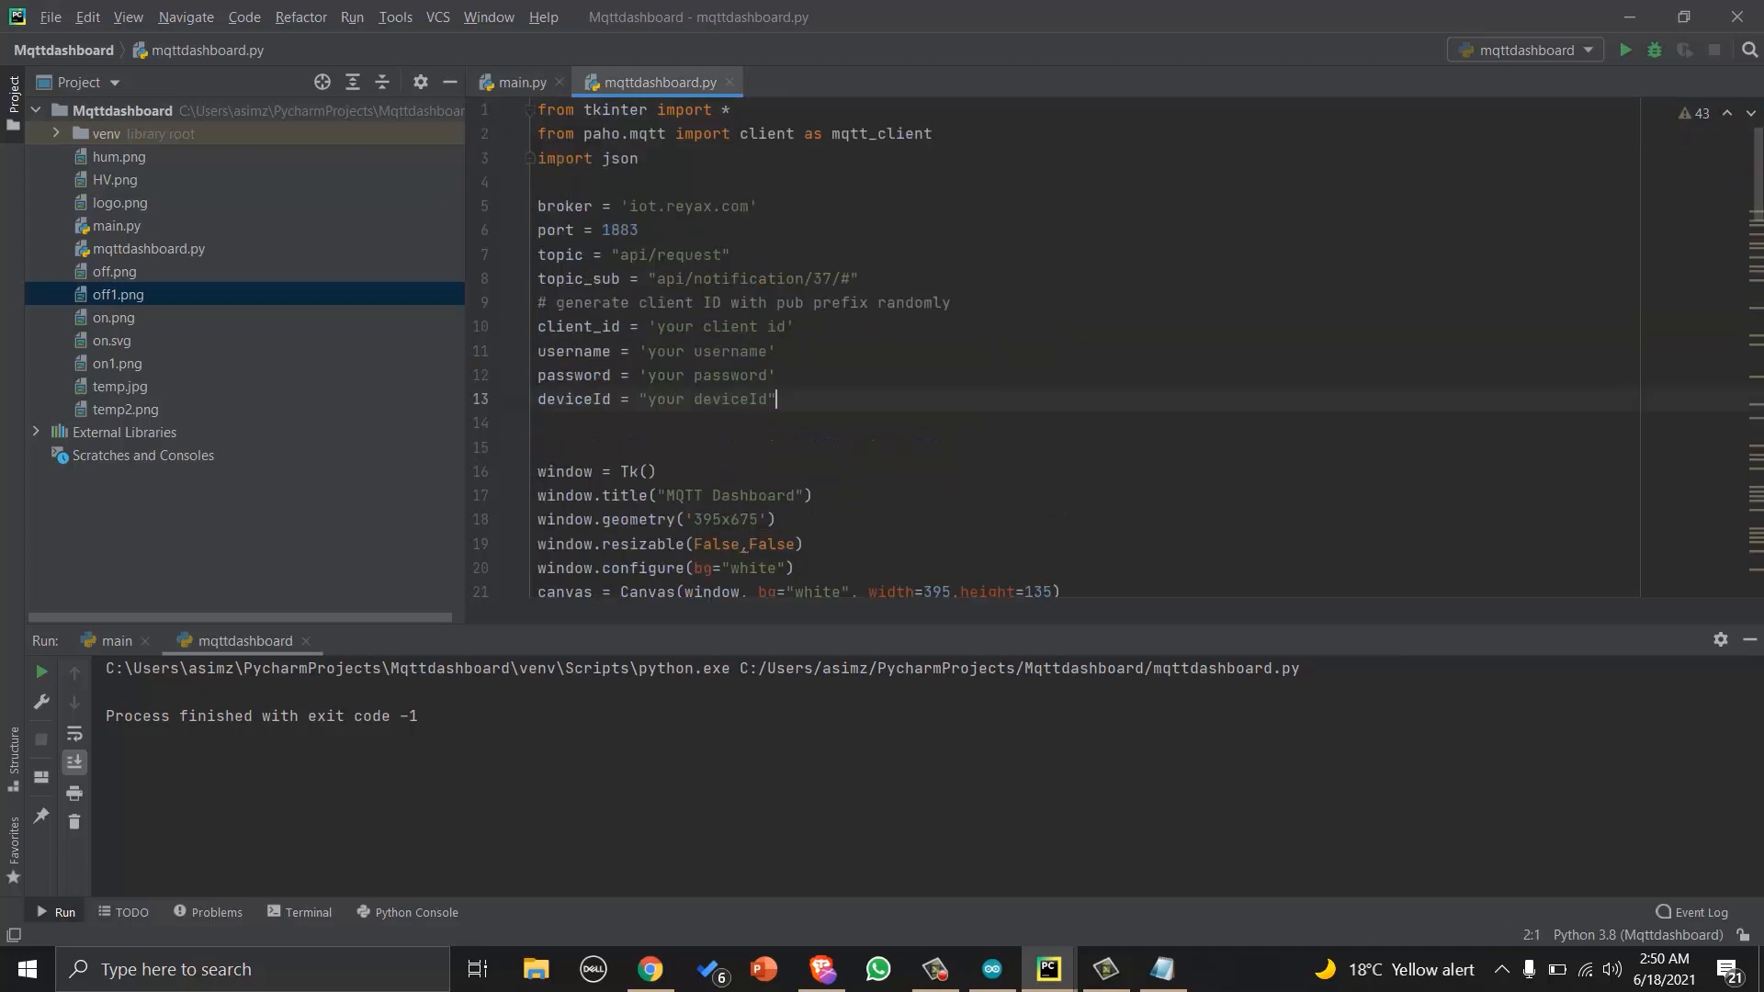
Copy main.py's broker settings through subscribe() and return to mqttdashboard.py.
{"action": "left_click", "coordinate": [520, 83]}
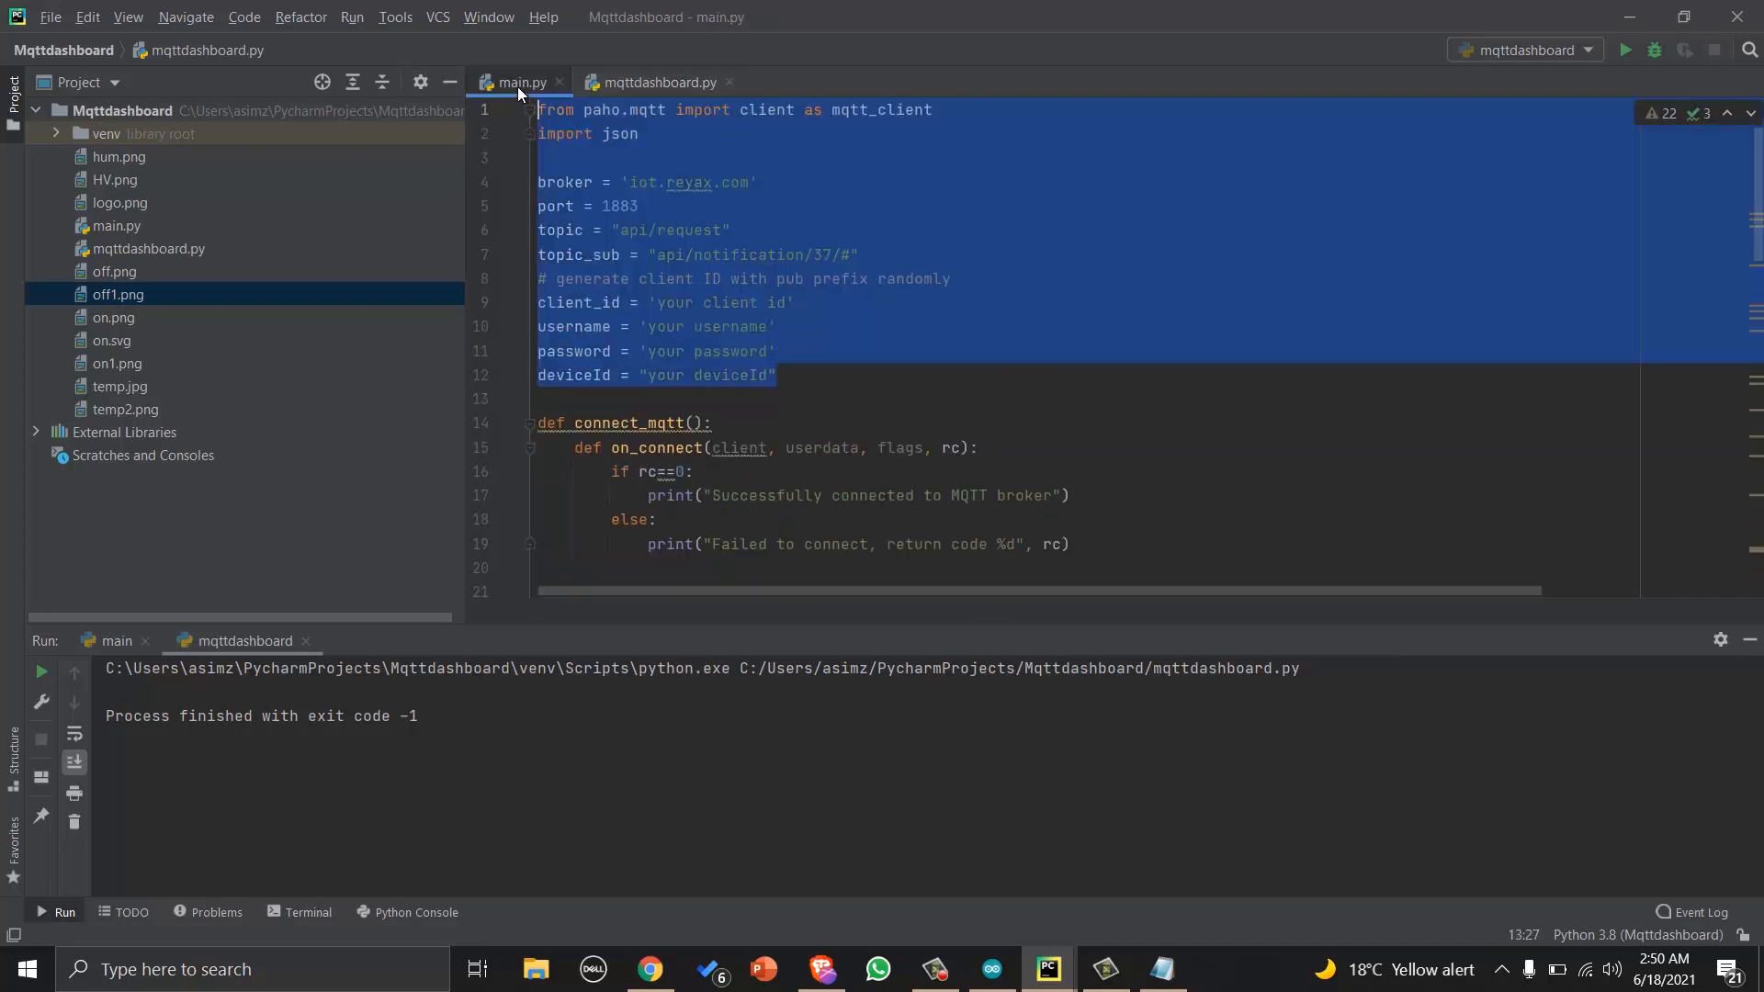
{"action": "scroll", "scroll_direction": "down", "scroll_amount": 3}
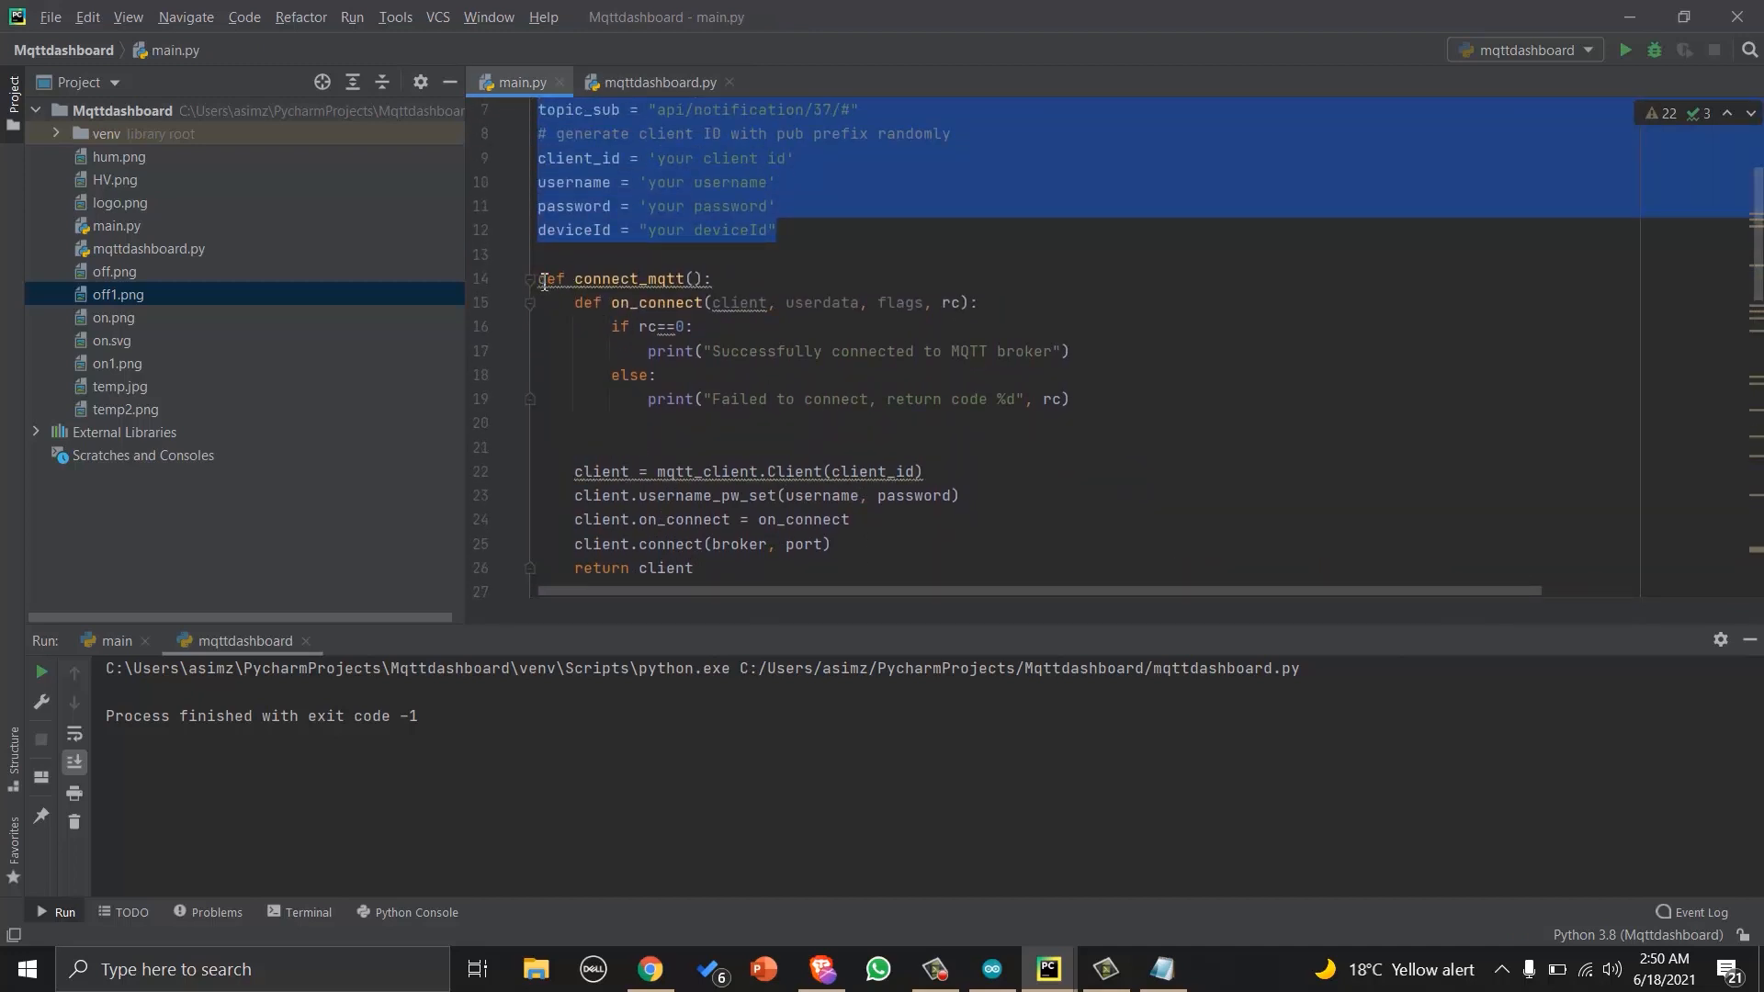
{"action": "scroll", "scroll_direction": "down", "scroll_amount": 3}
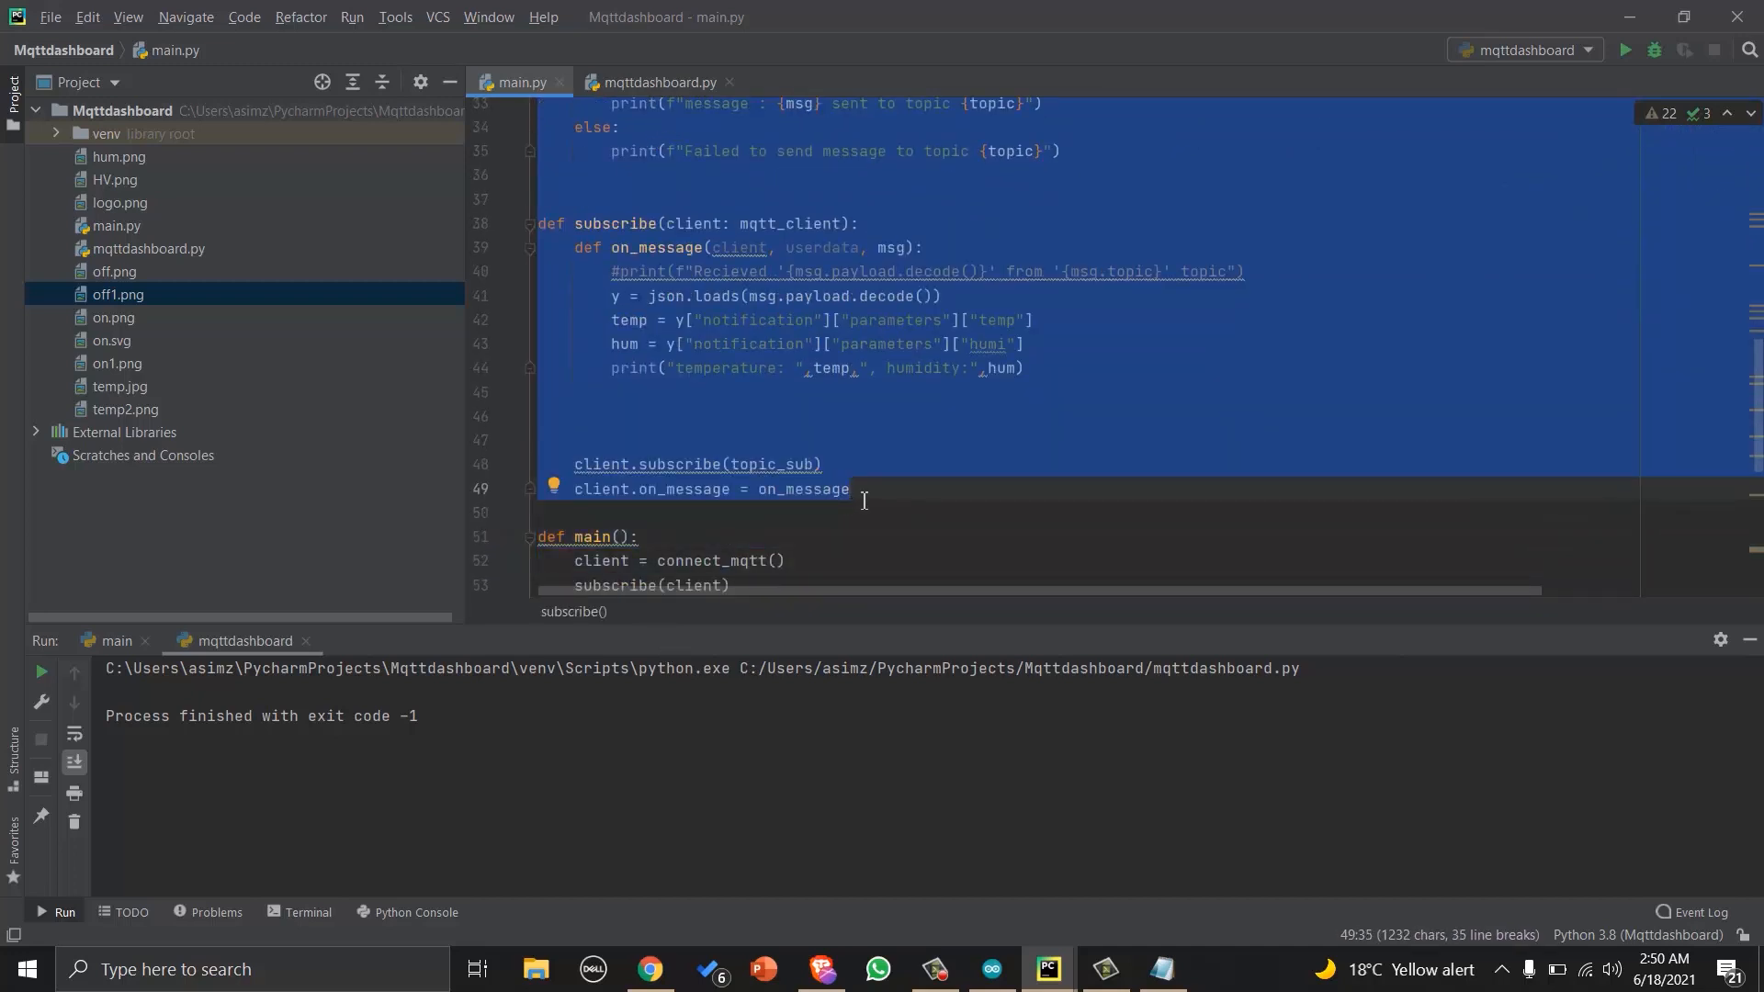
{"action": "left_click", "coordinate": [658, 83]}
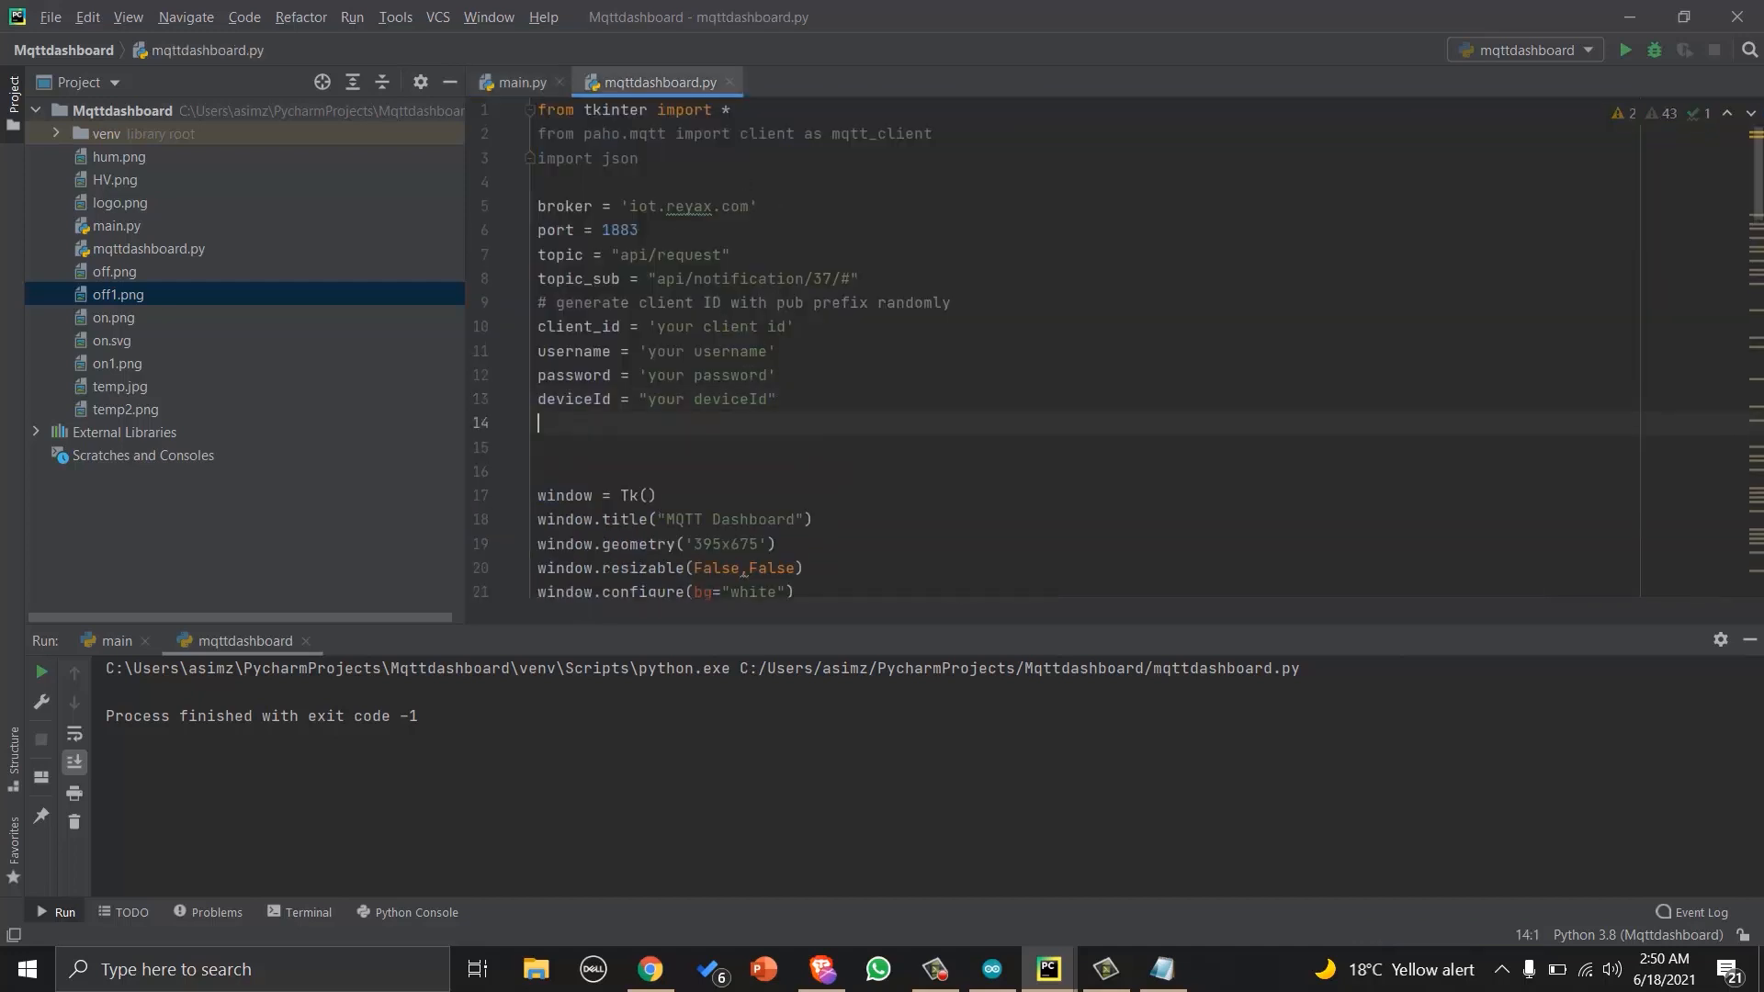
Paste the MQTT functions and have on_message config temp_label and hum_label with readings.
{"action": "scroll", "scroll_direction": "down", "scroll_amount": 3}
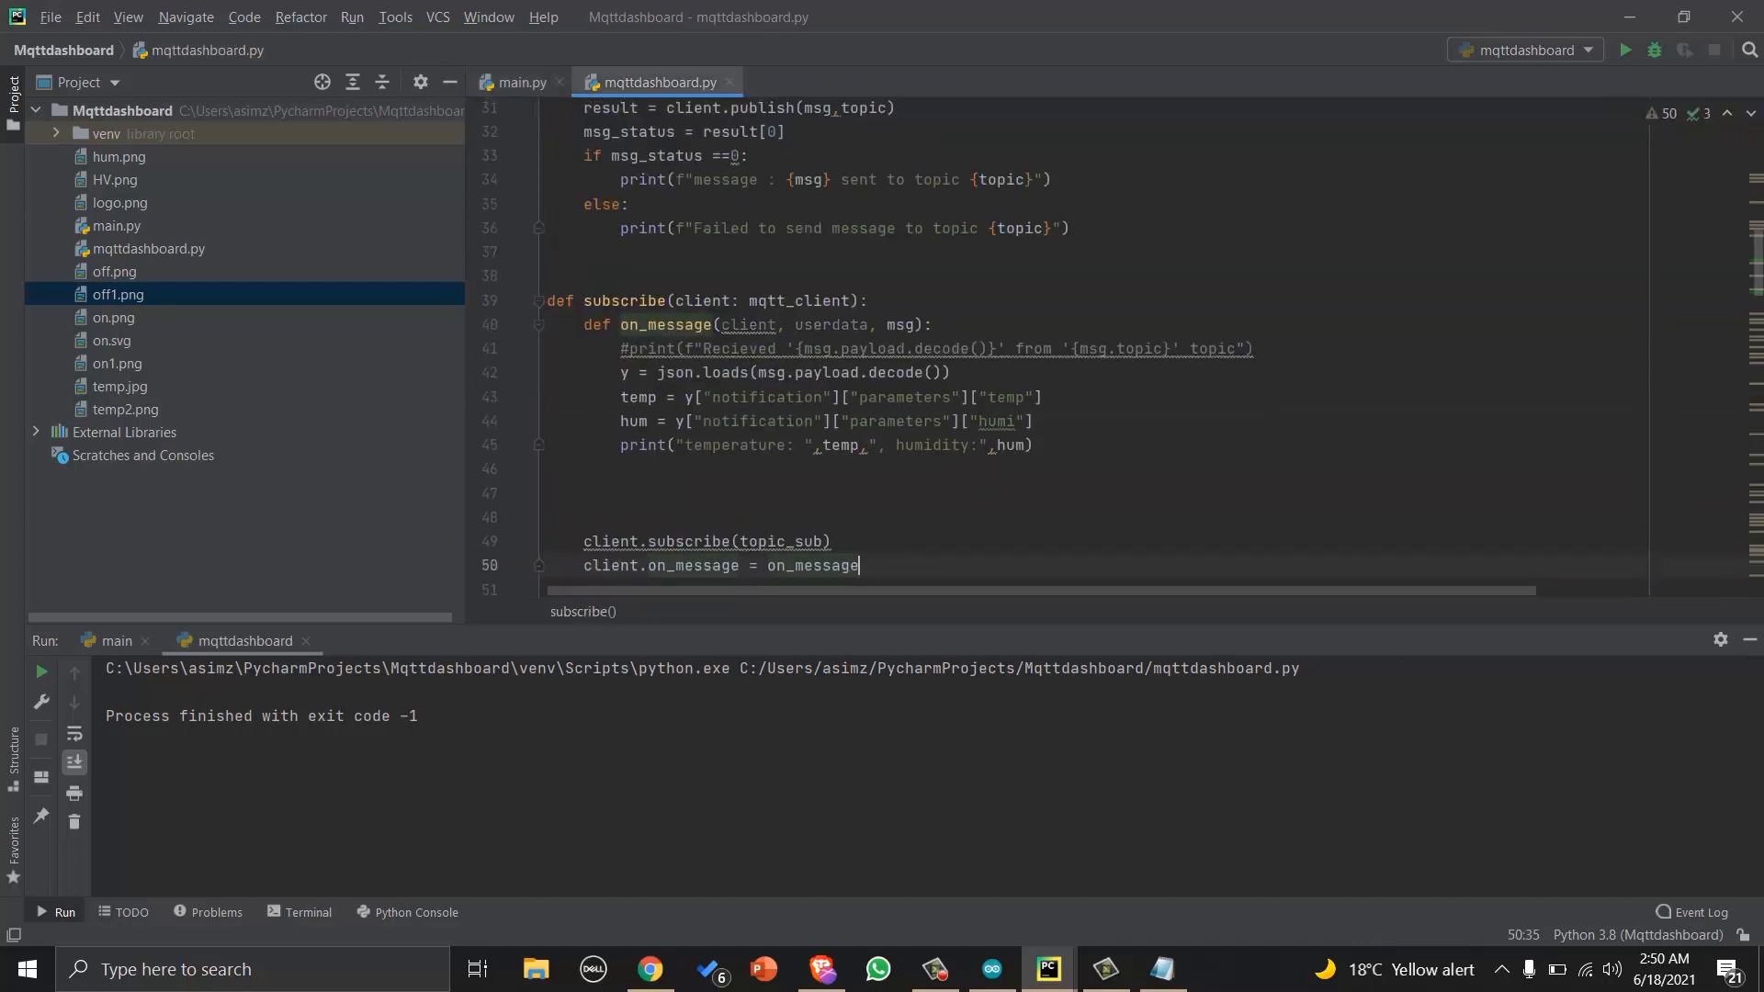
{"action": "scroll", "scroll_direction": "down", "scroll_amount": 3}
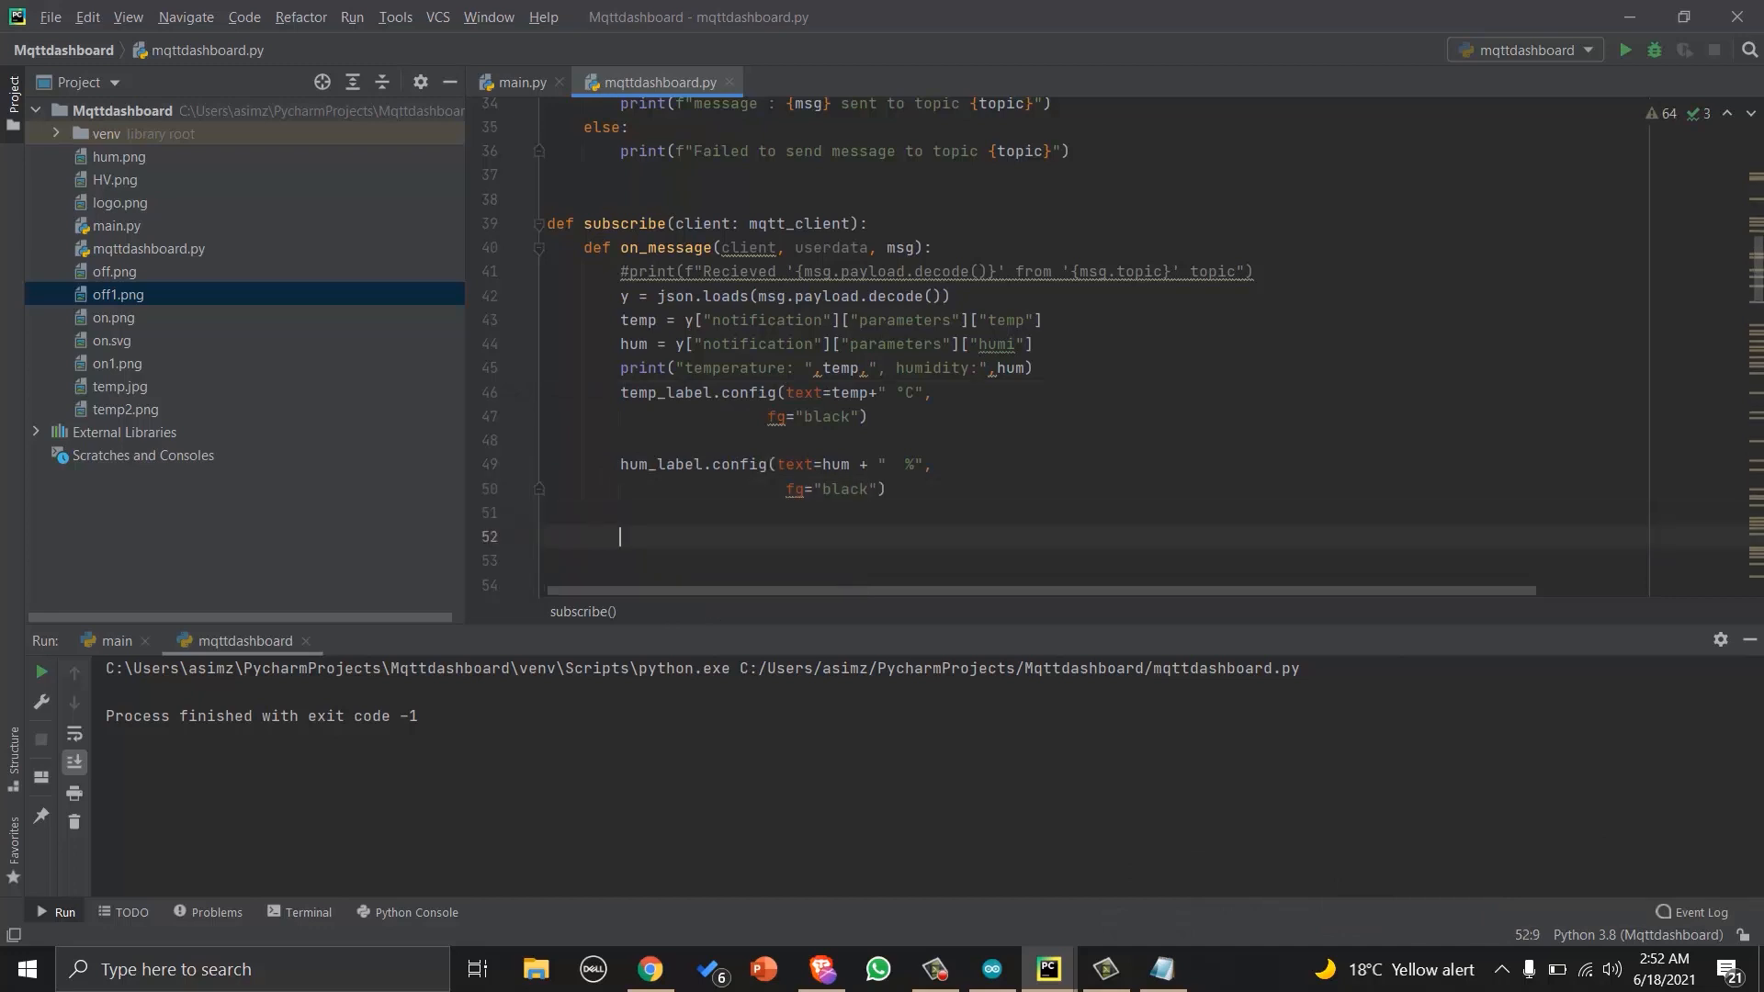
{"action": "scroll", "scroll_direction": "down", "scroll_amount": 3}
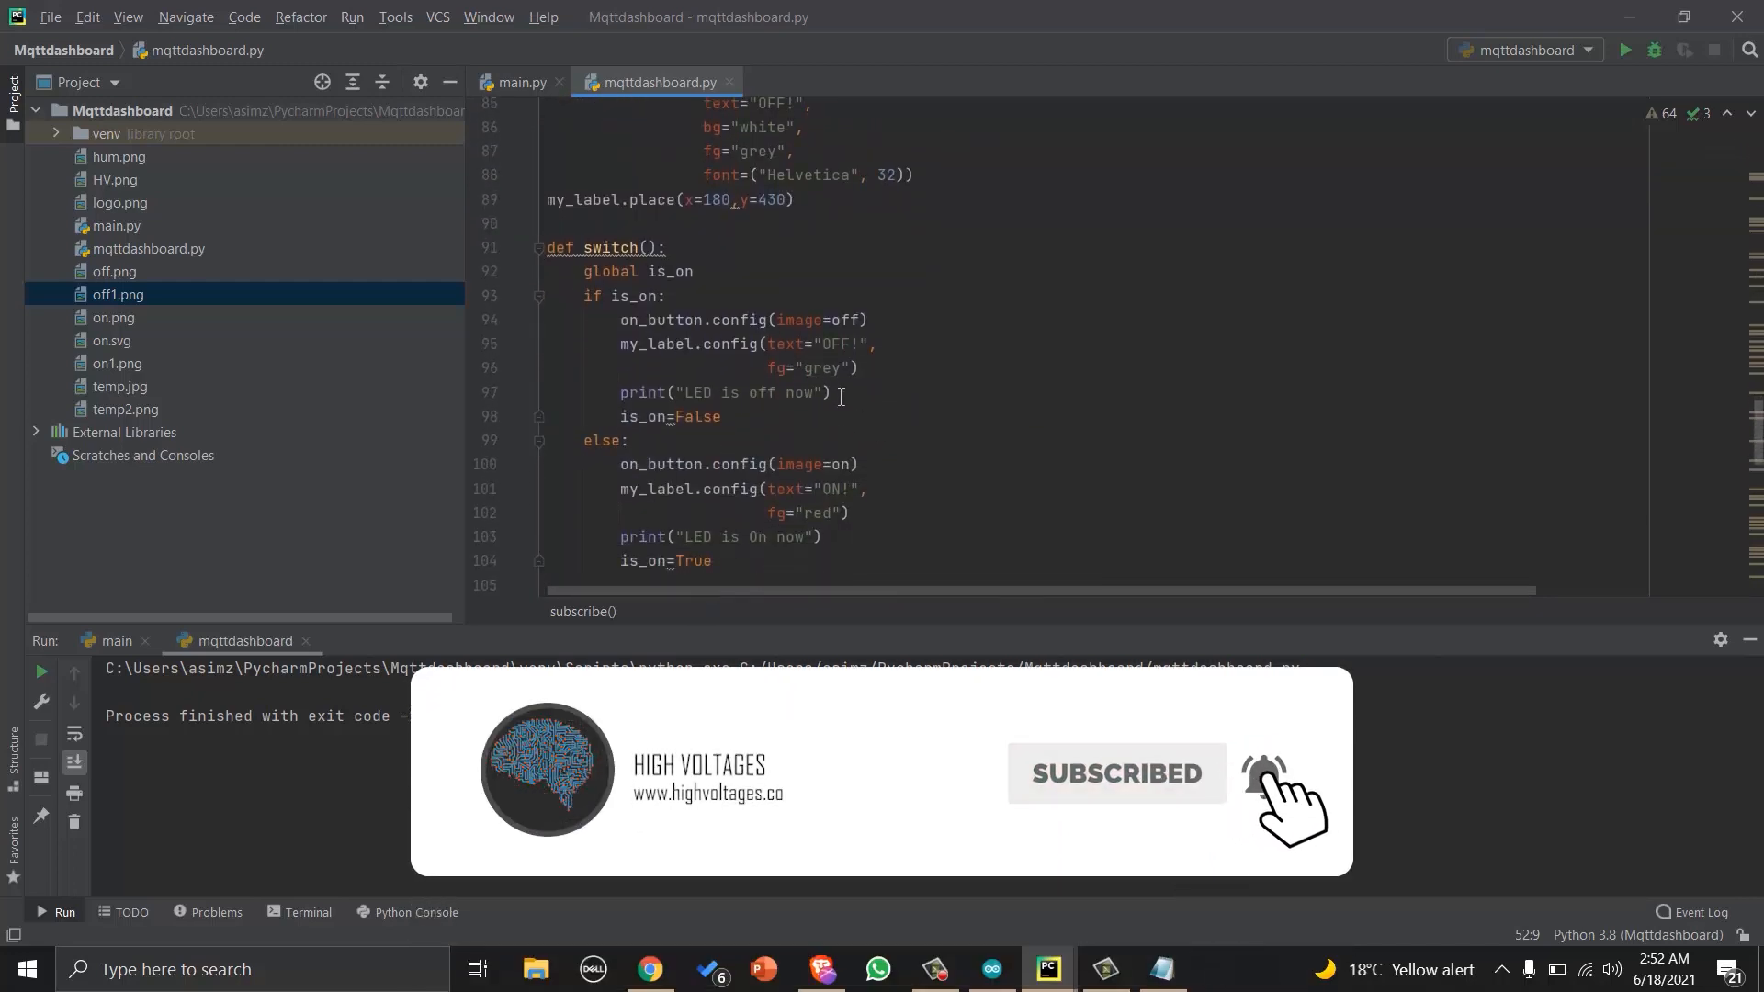
Add publish(client,"0") in the is_on branch and publish(client,"1") in the else branch.
{"action": "type", "text": "publish("}
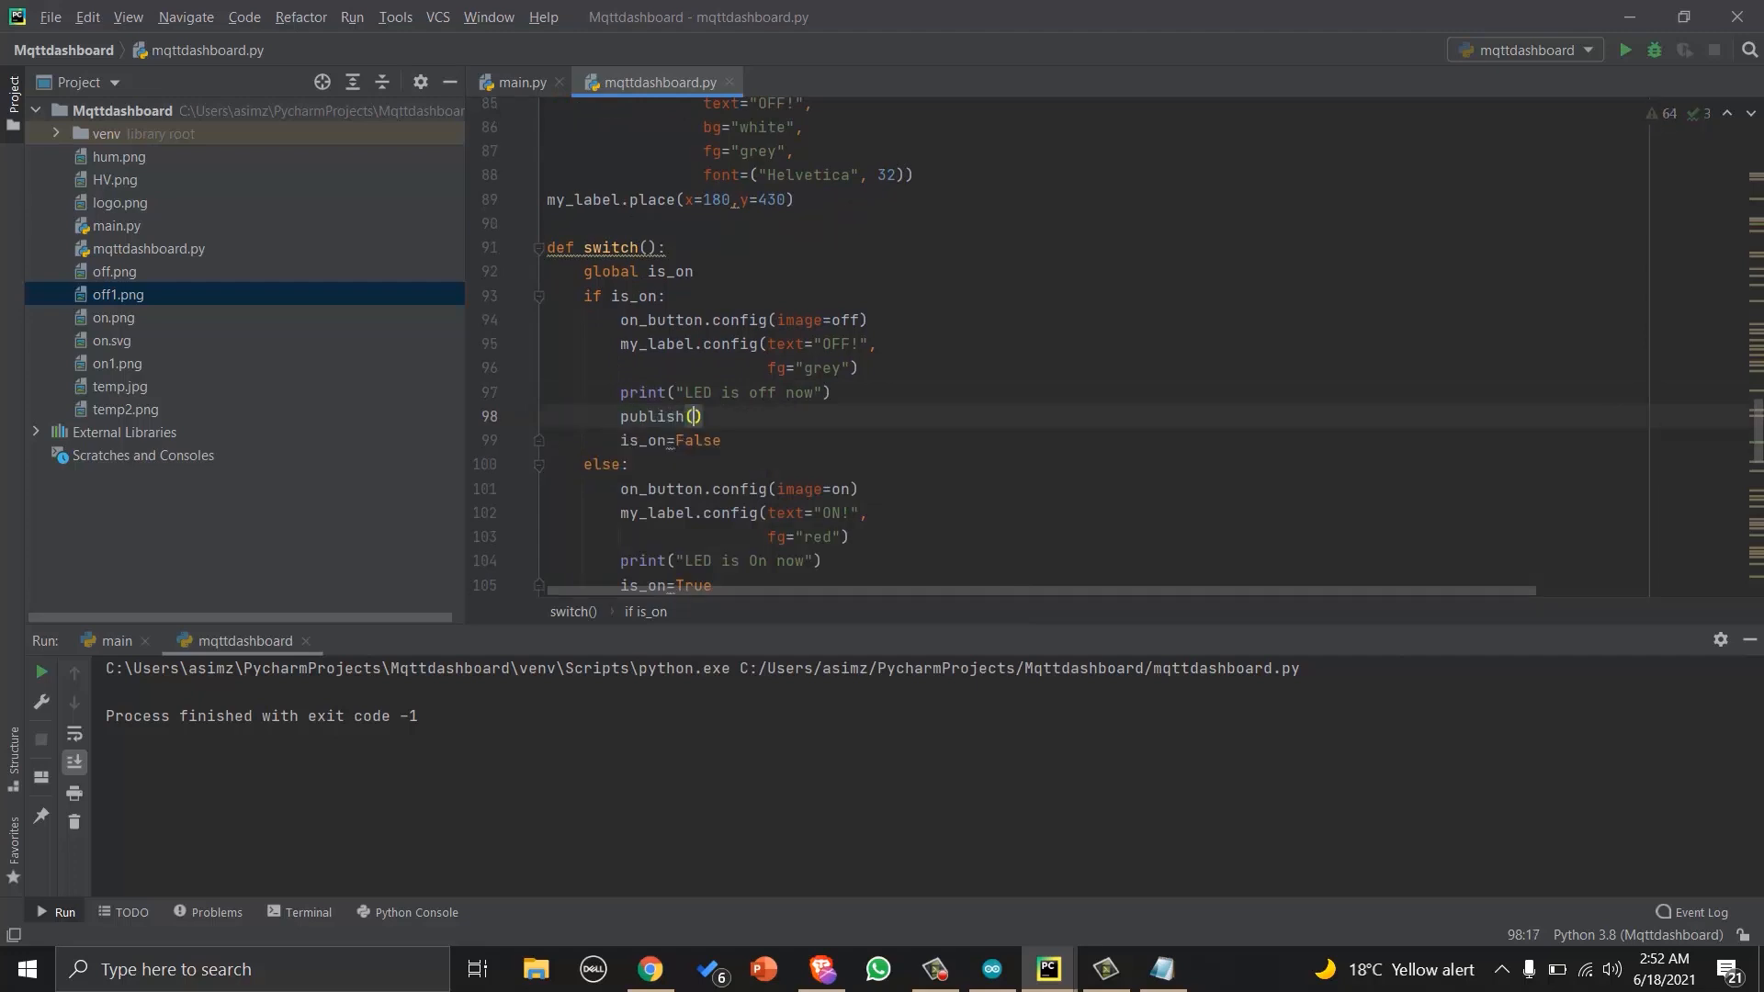
{"action": "type", "text": "client,\""}
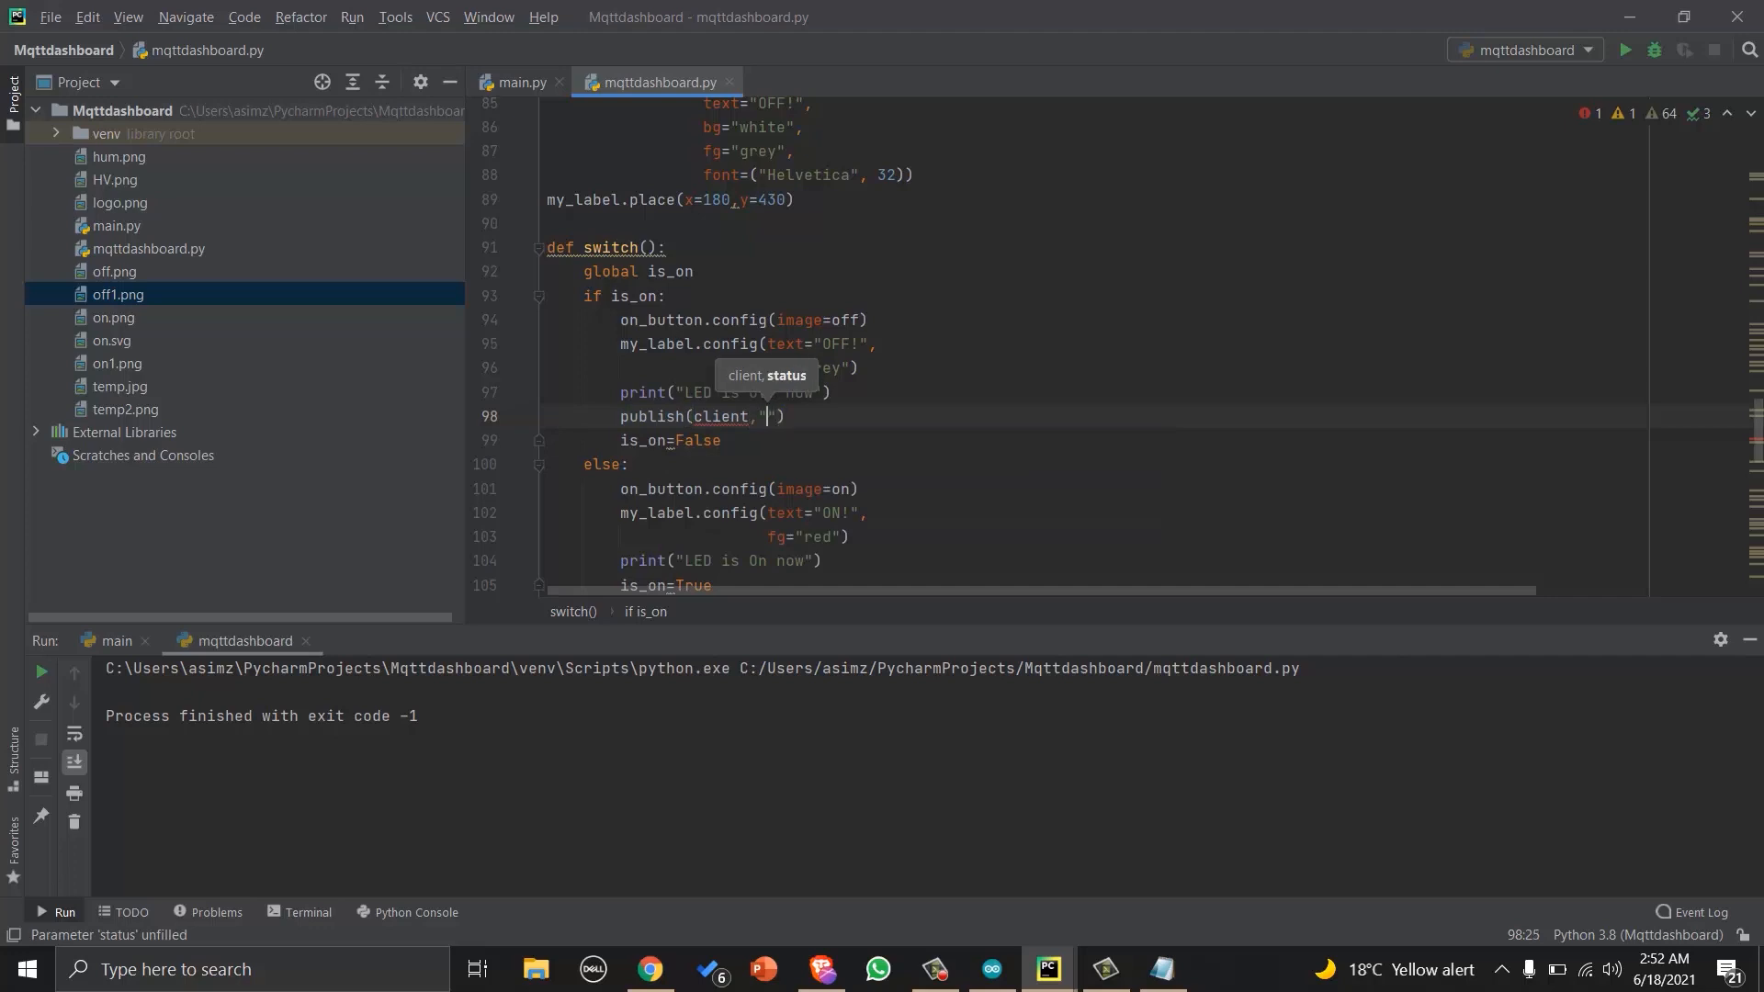
{"action": "type", "text": "O"}
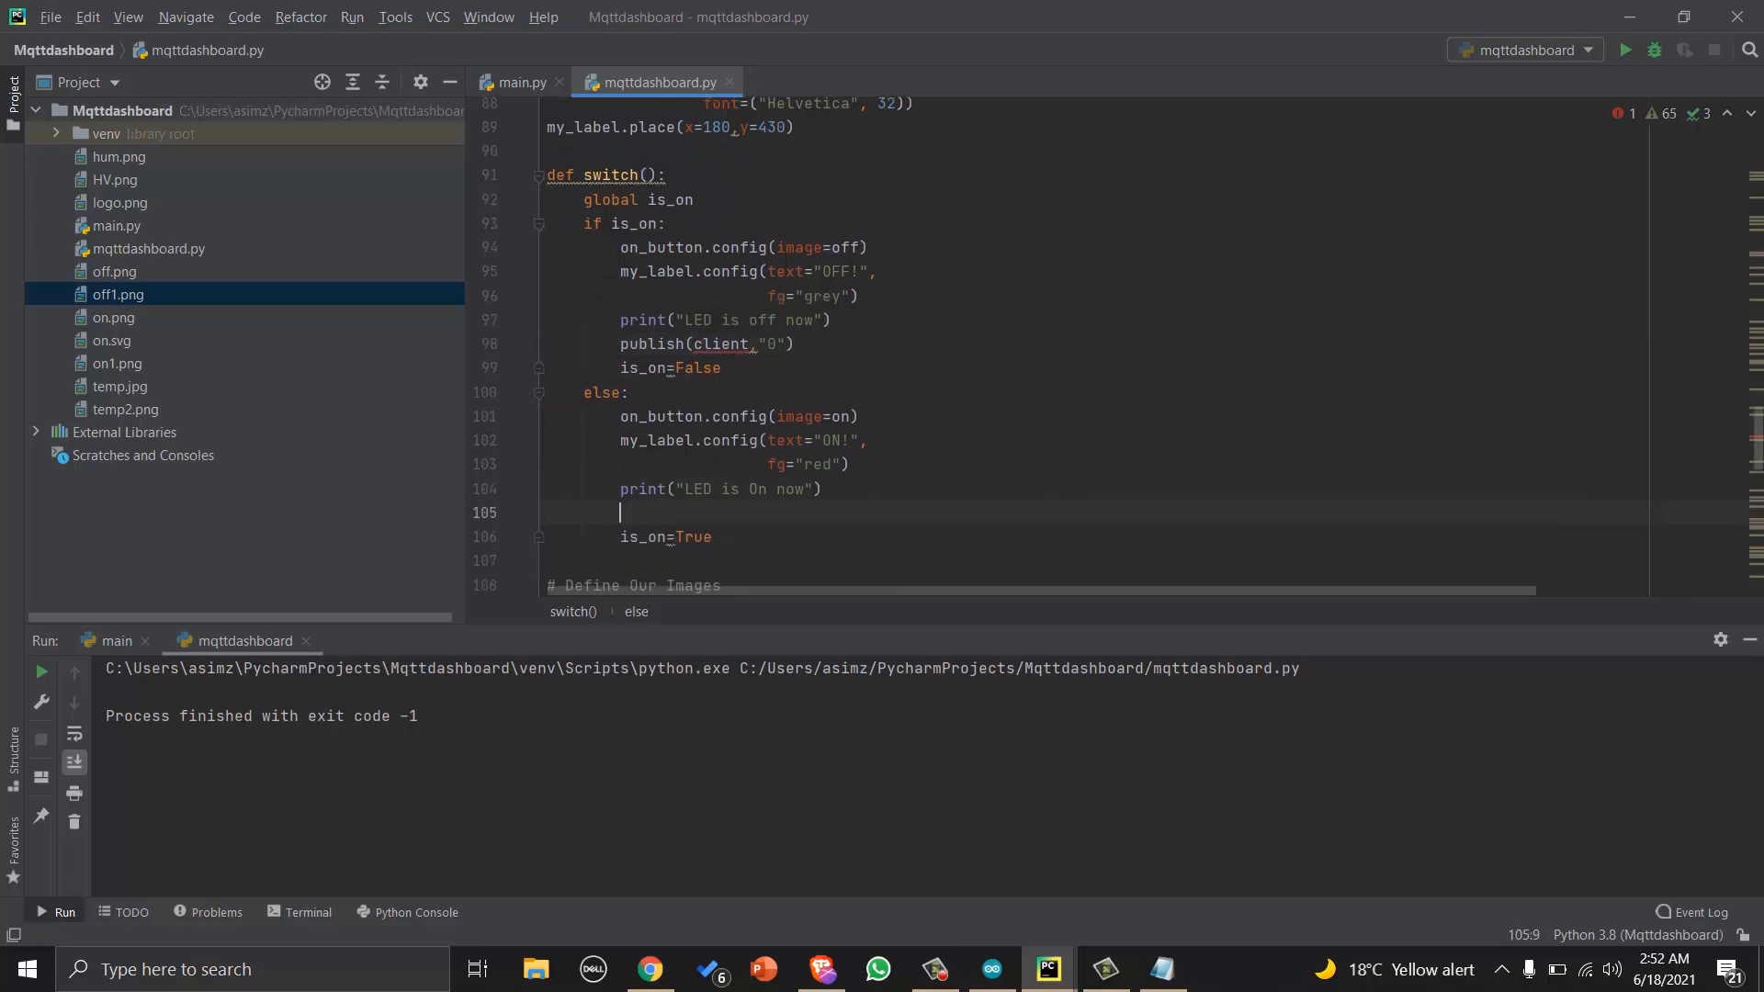
{"action": "type", "text": "publish"}
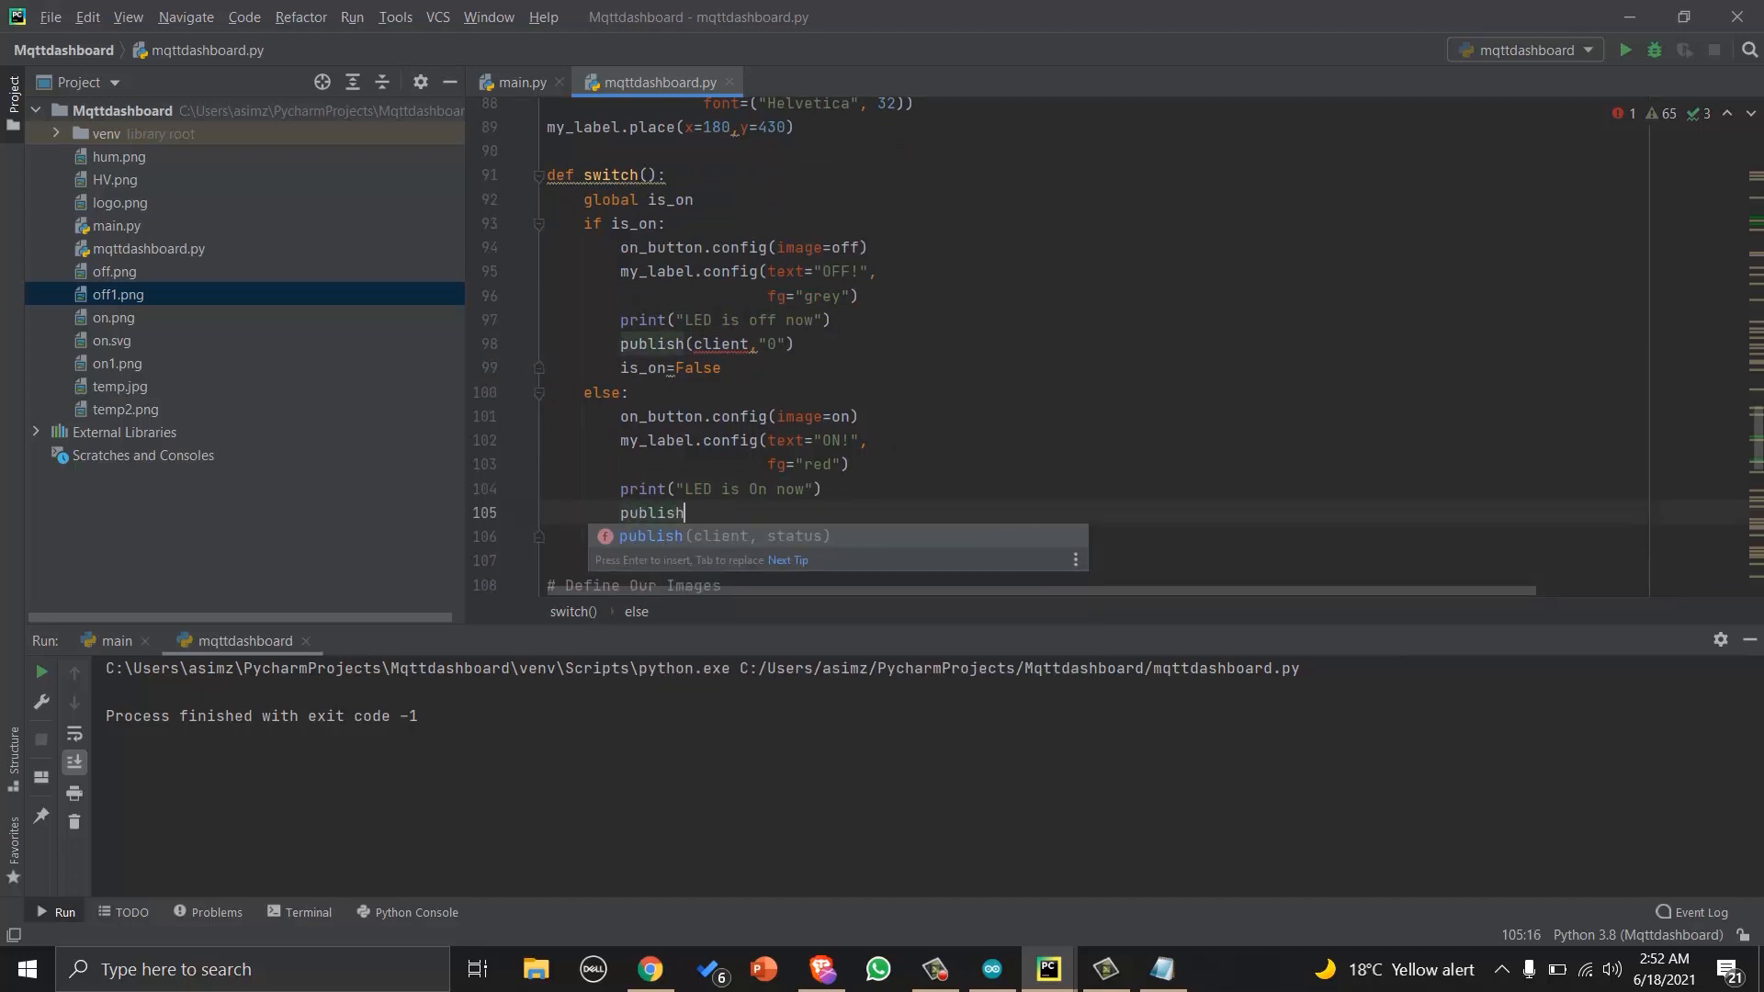
{"action": "type", "text": "(client"}
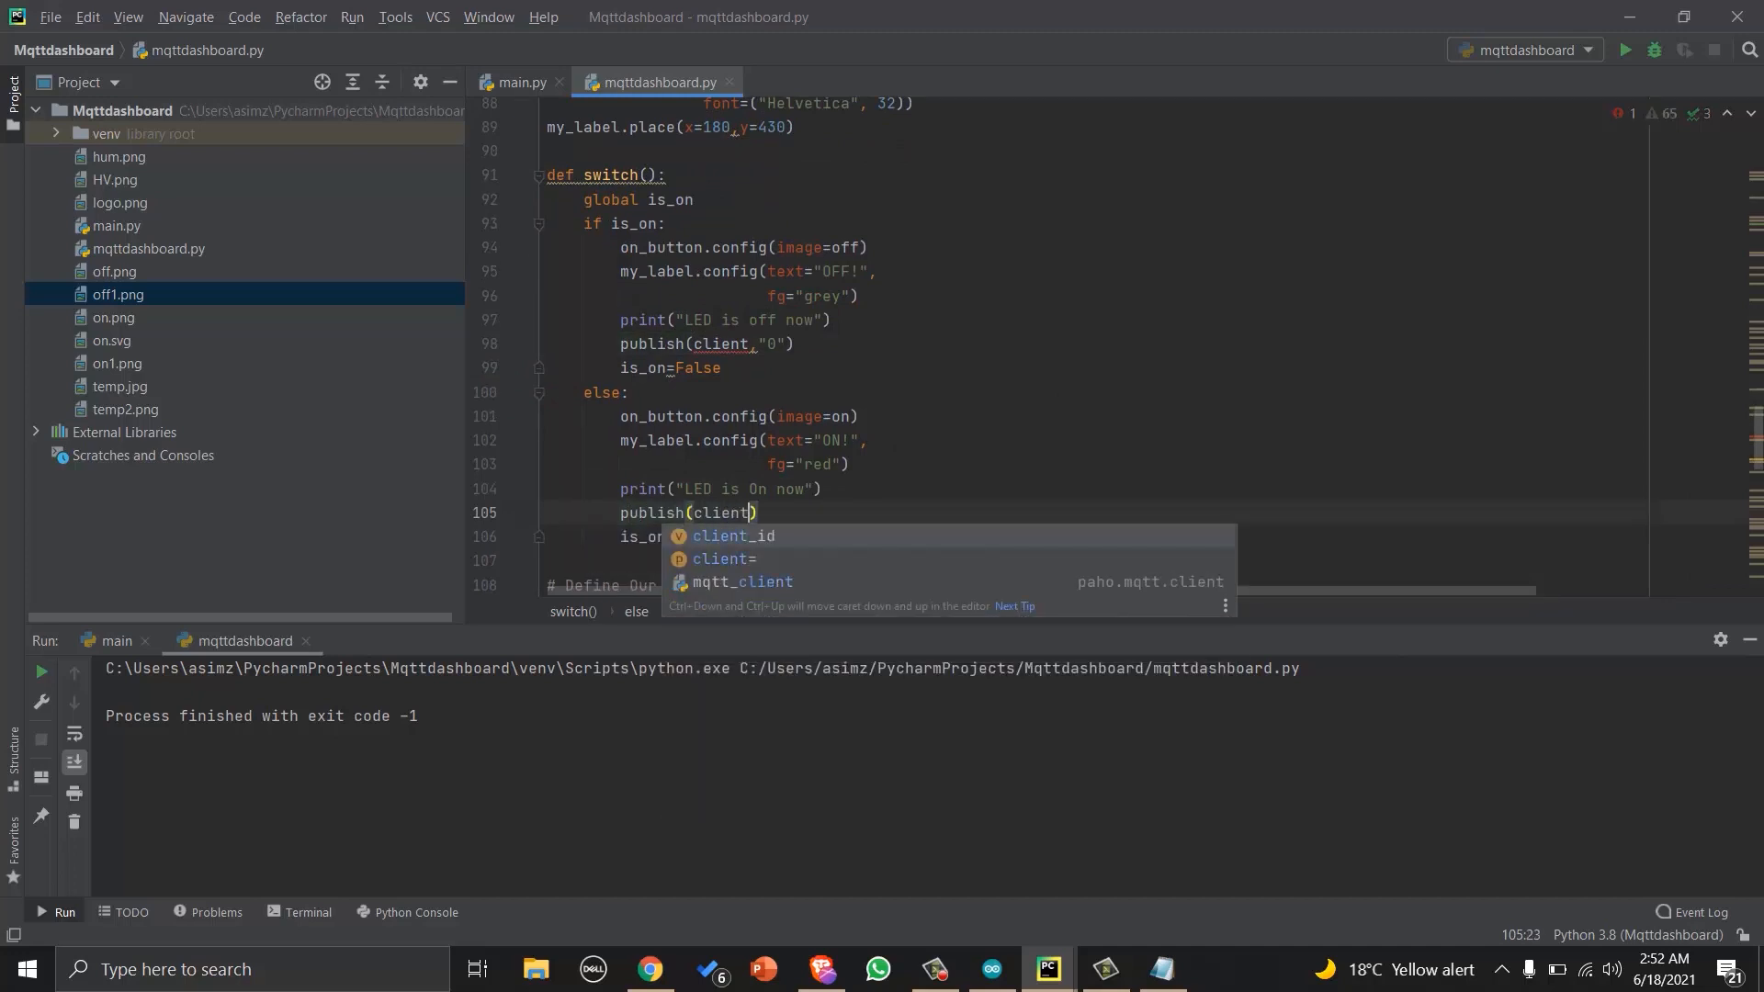
{"action": "type", "text": ",\"1\""}
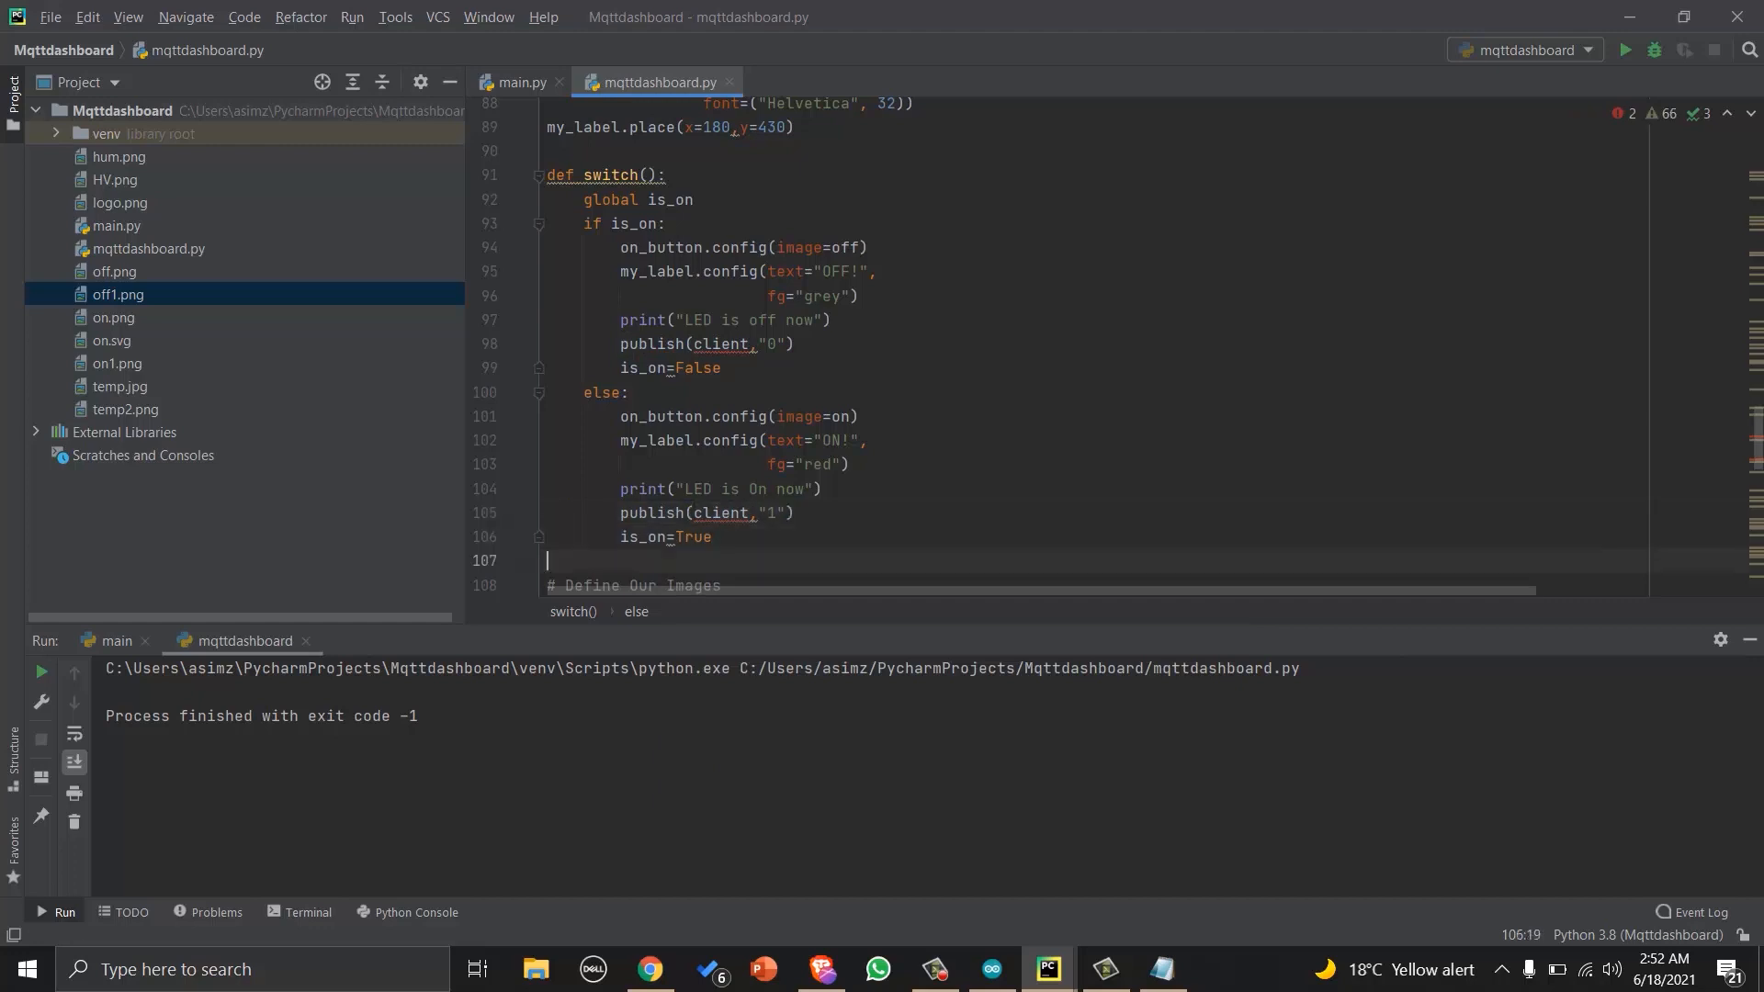
Before window.mainloop() add client = connect_mqtt() and subscribe(client).
{"action": "scroll", "scroll_direction": "down", "scroll_amount": 3}
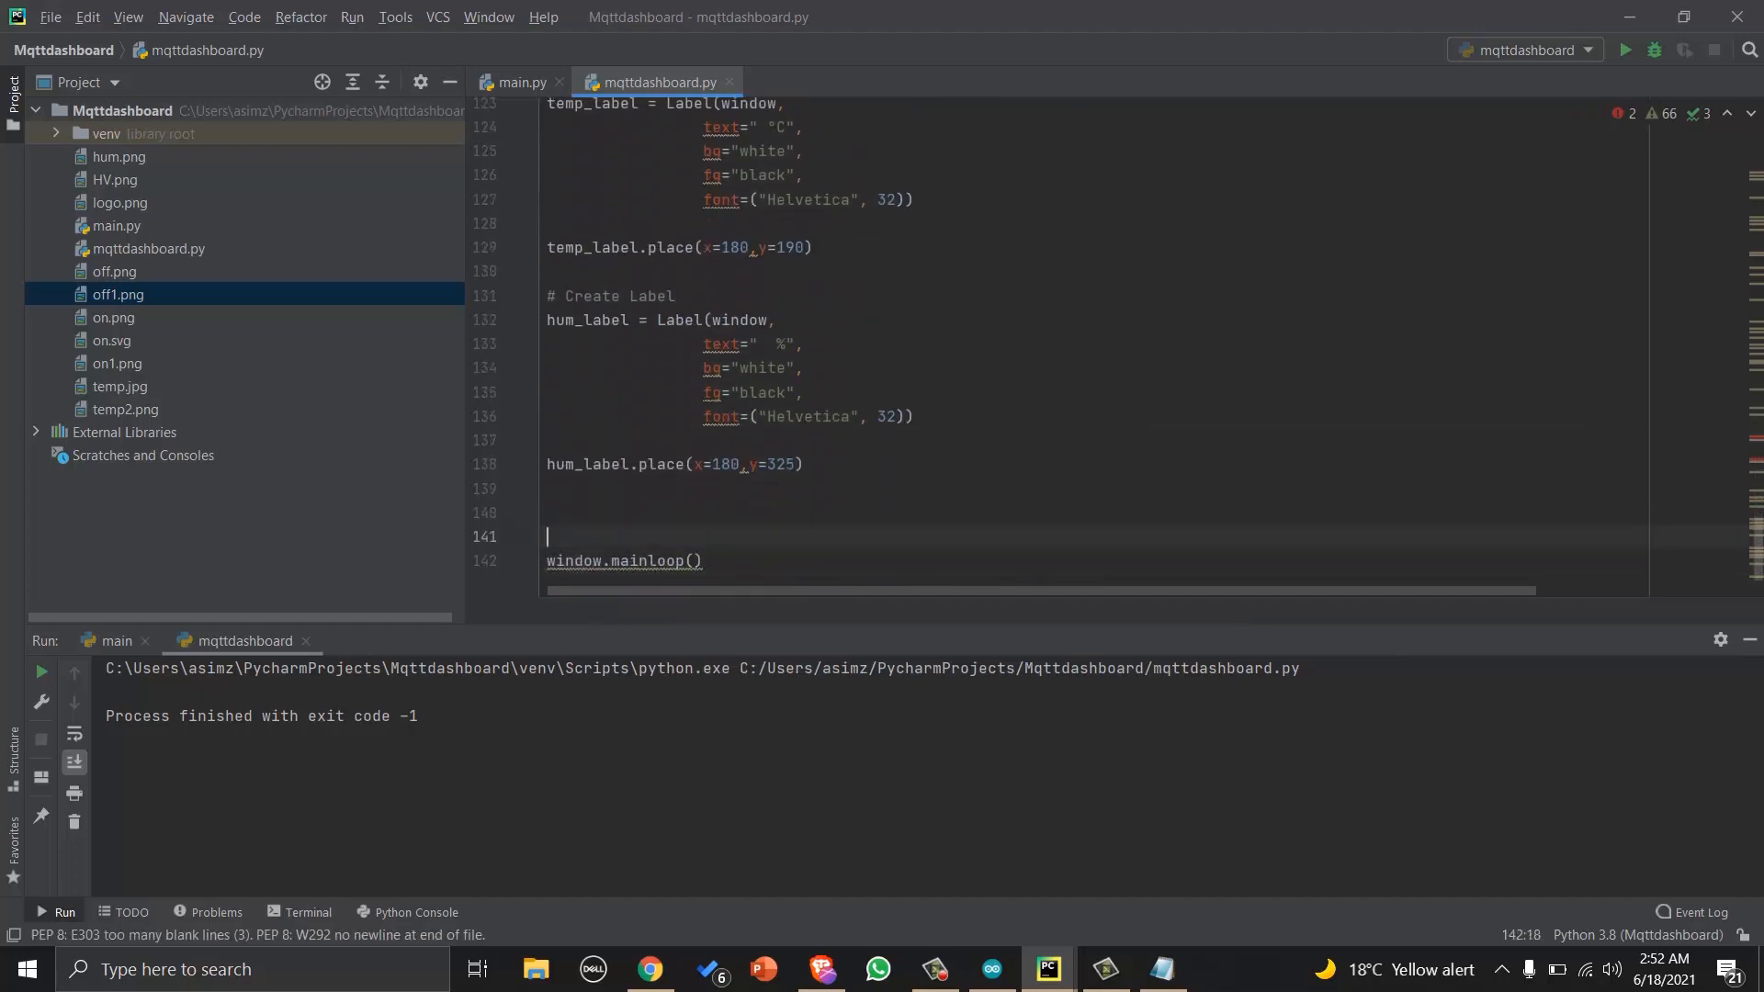
{"action": "type", "text": "c"}
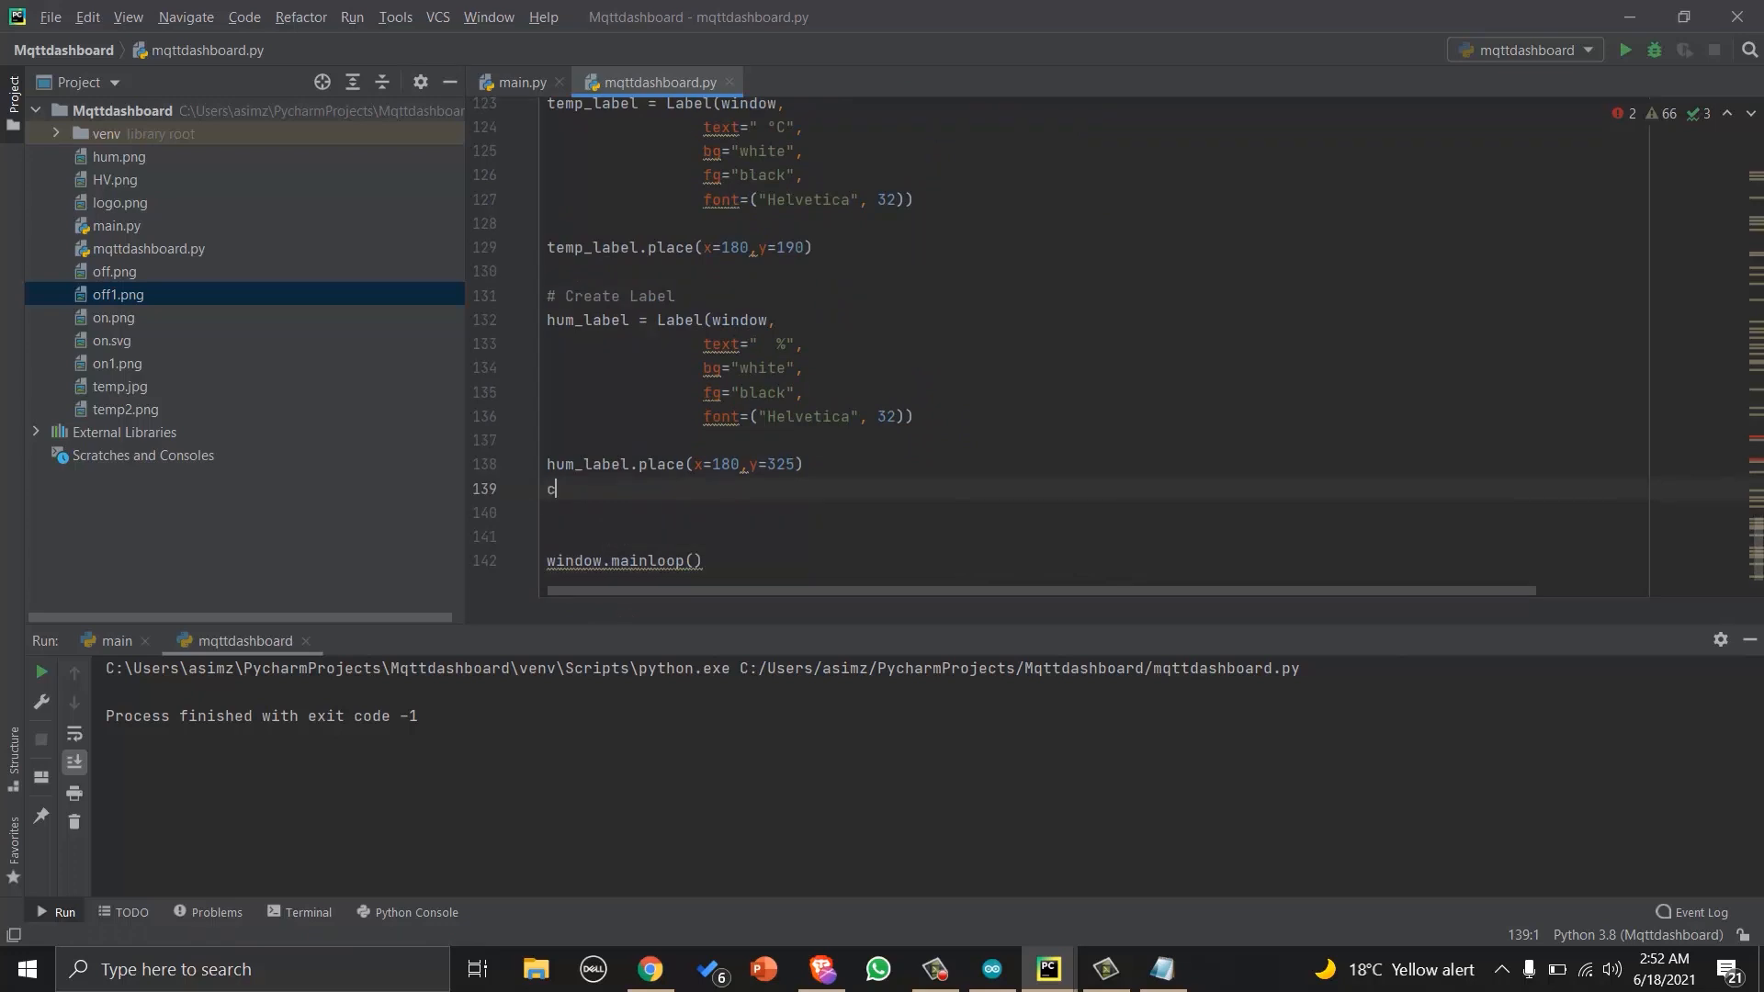
{"action": "type", "text": "lient ="}
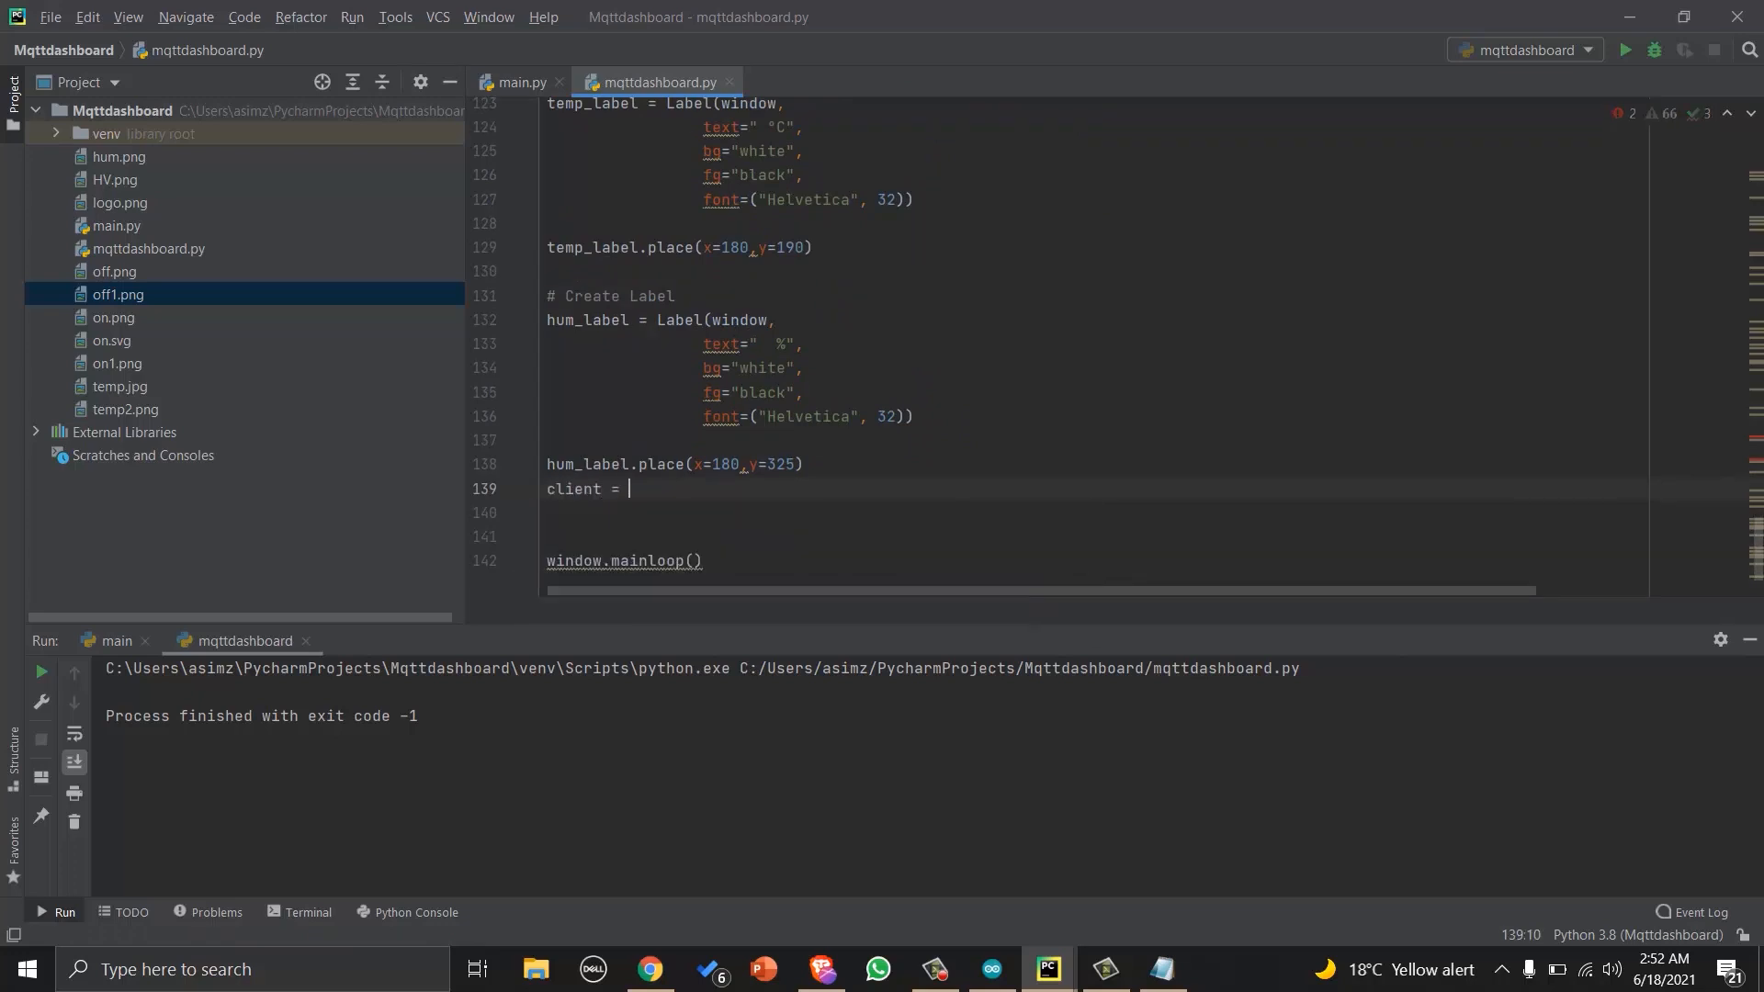
{"action": "type", "text": "_connect_mqtt()"}
{"action": "left_click", "coordinate": [1091, 513]}
{"action": "type", "text": "s"}
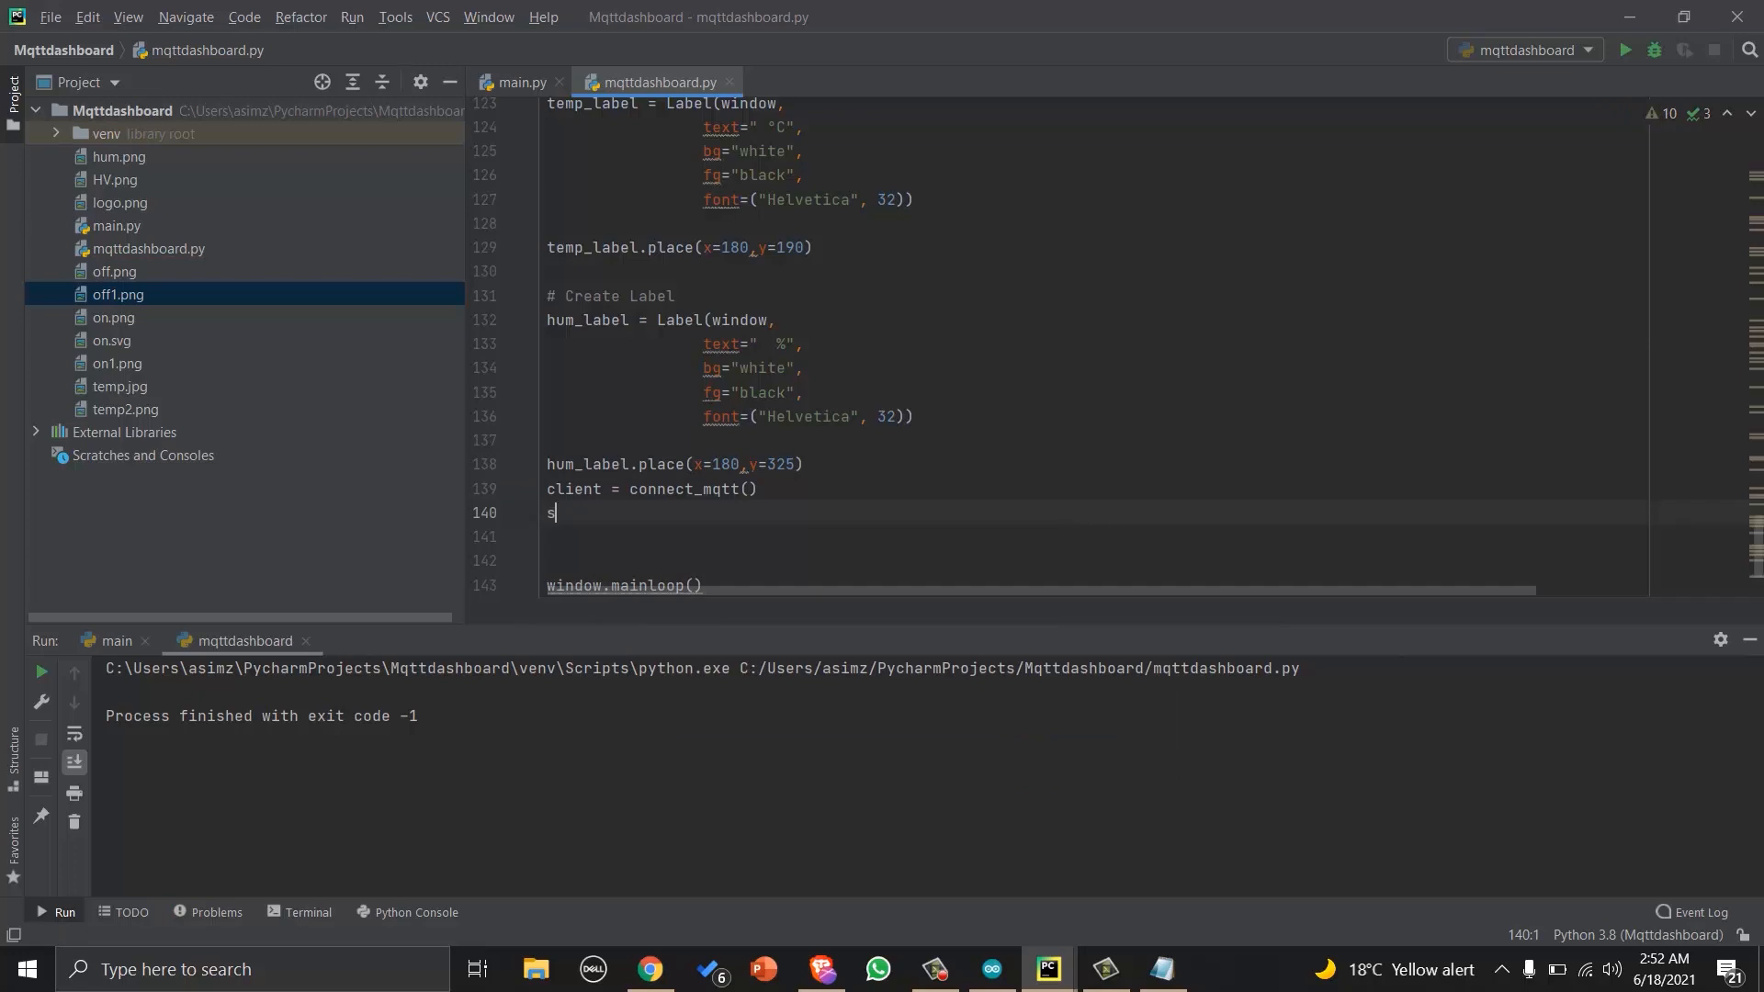
{"action": "type", "text": "ubscribe()"}
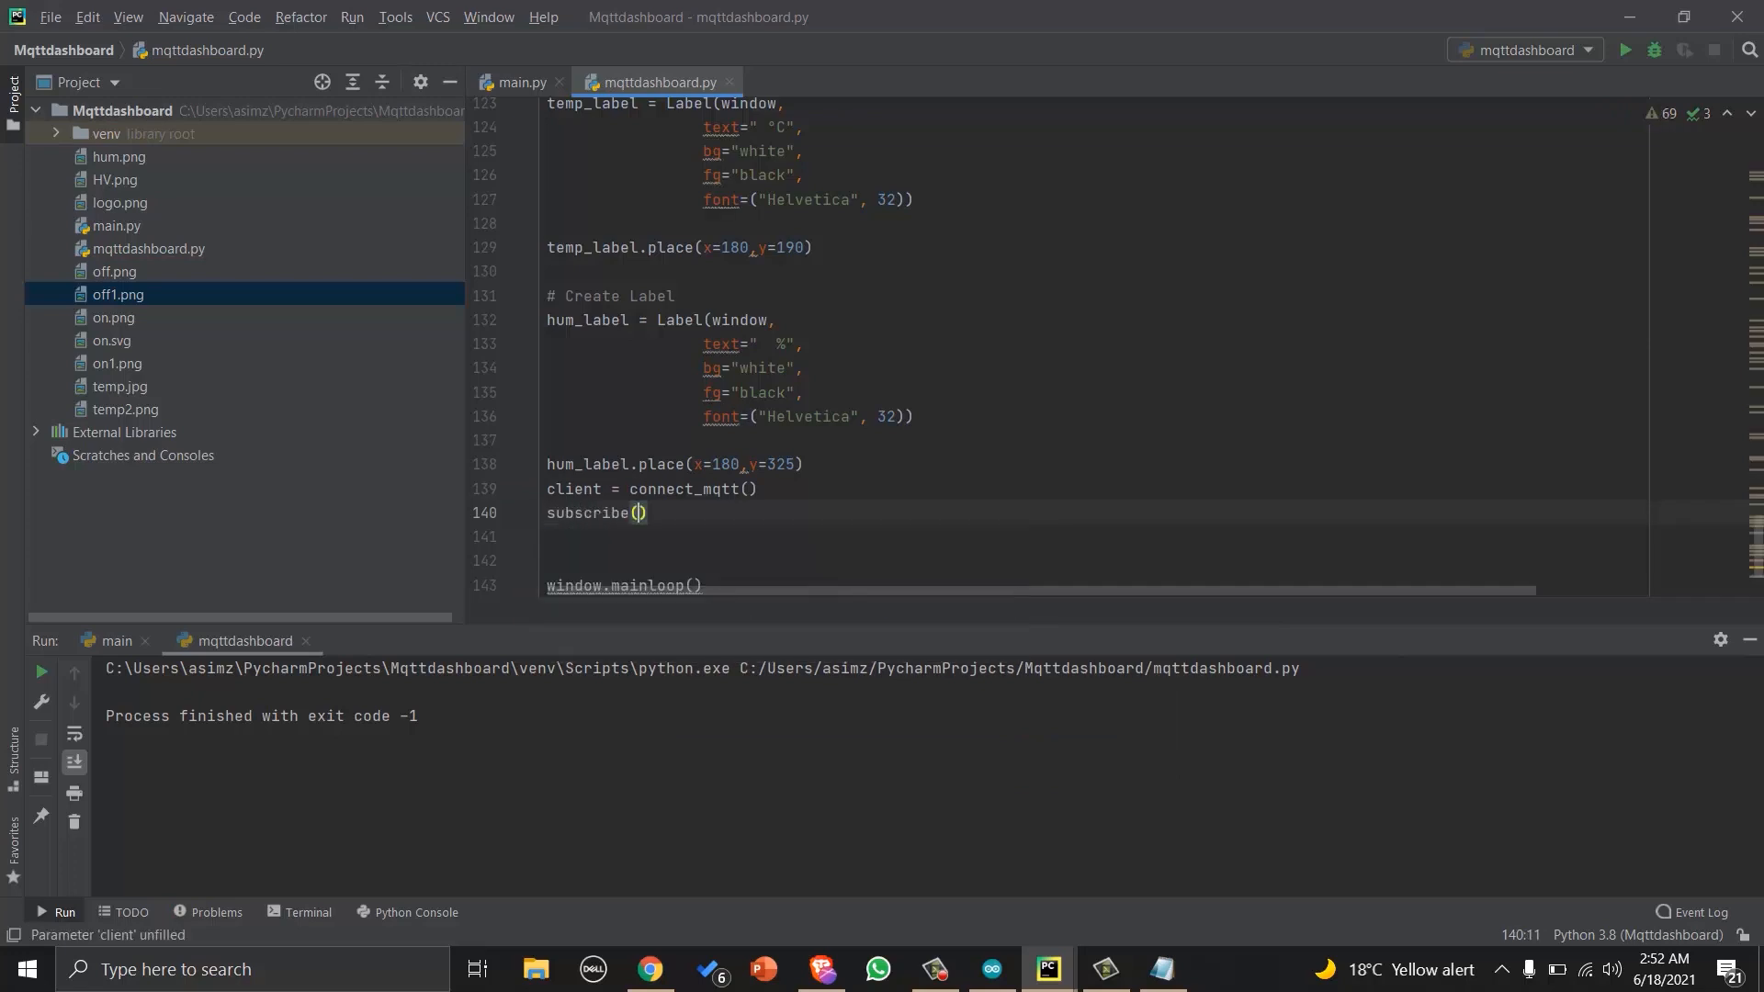
{"action": "type", "text": "client"}
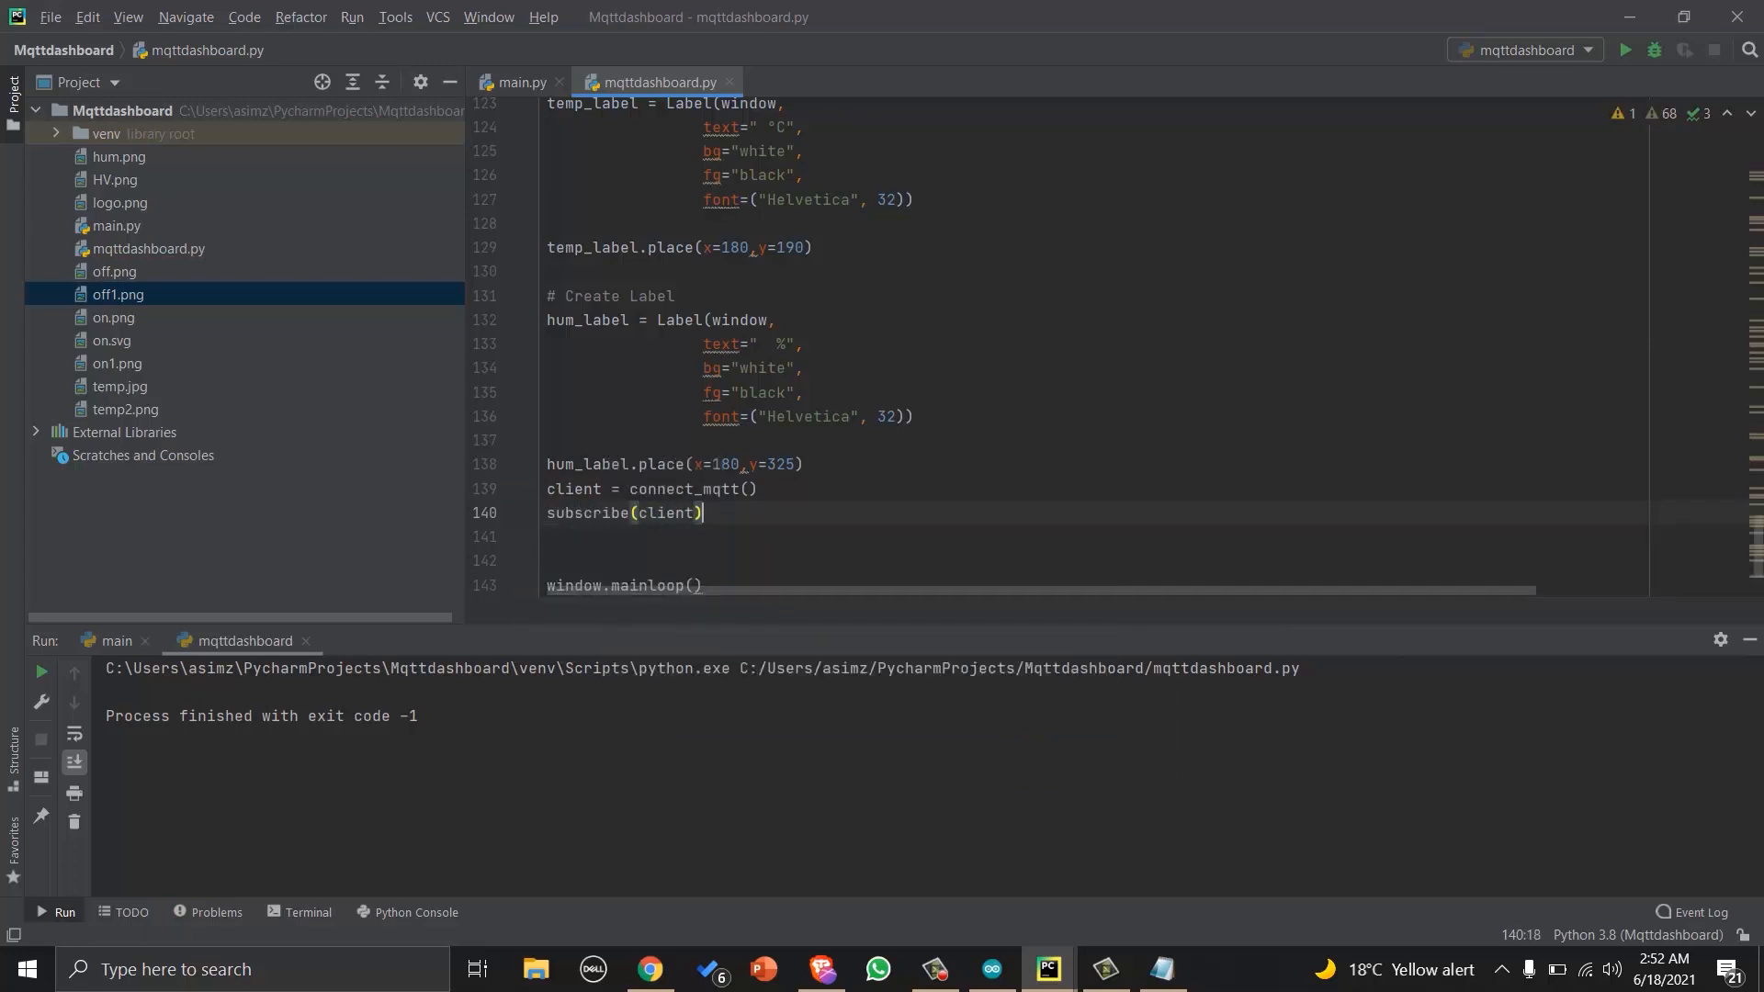
Add client.loop_start() via autocomplete and begin a client.loop call after mainloop.
{"action": "type", "text": "cli"}
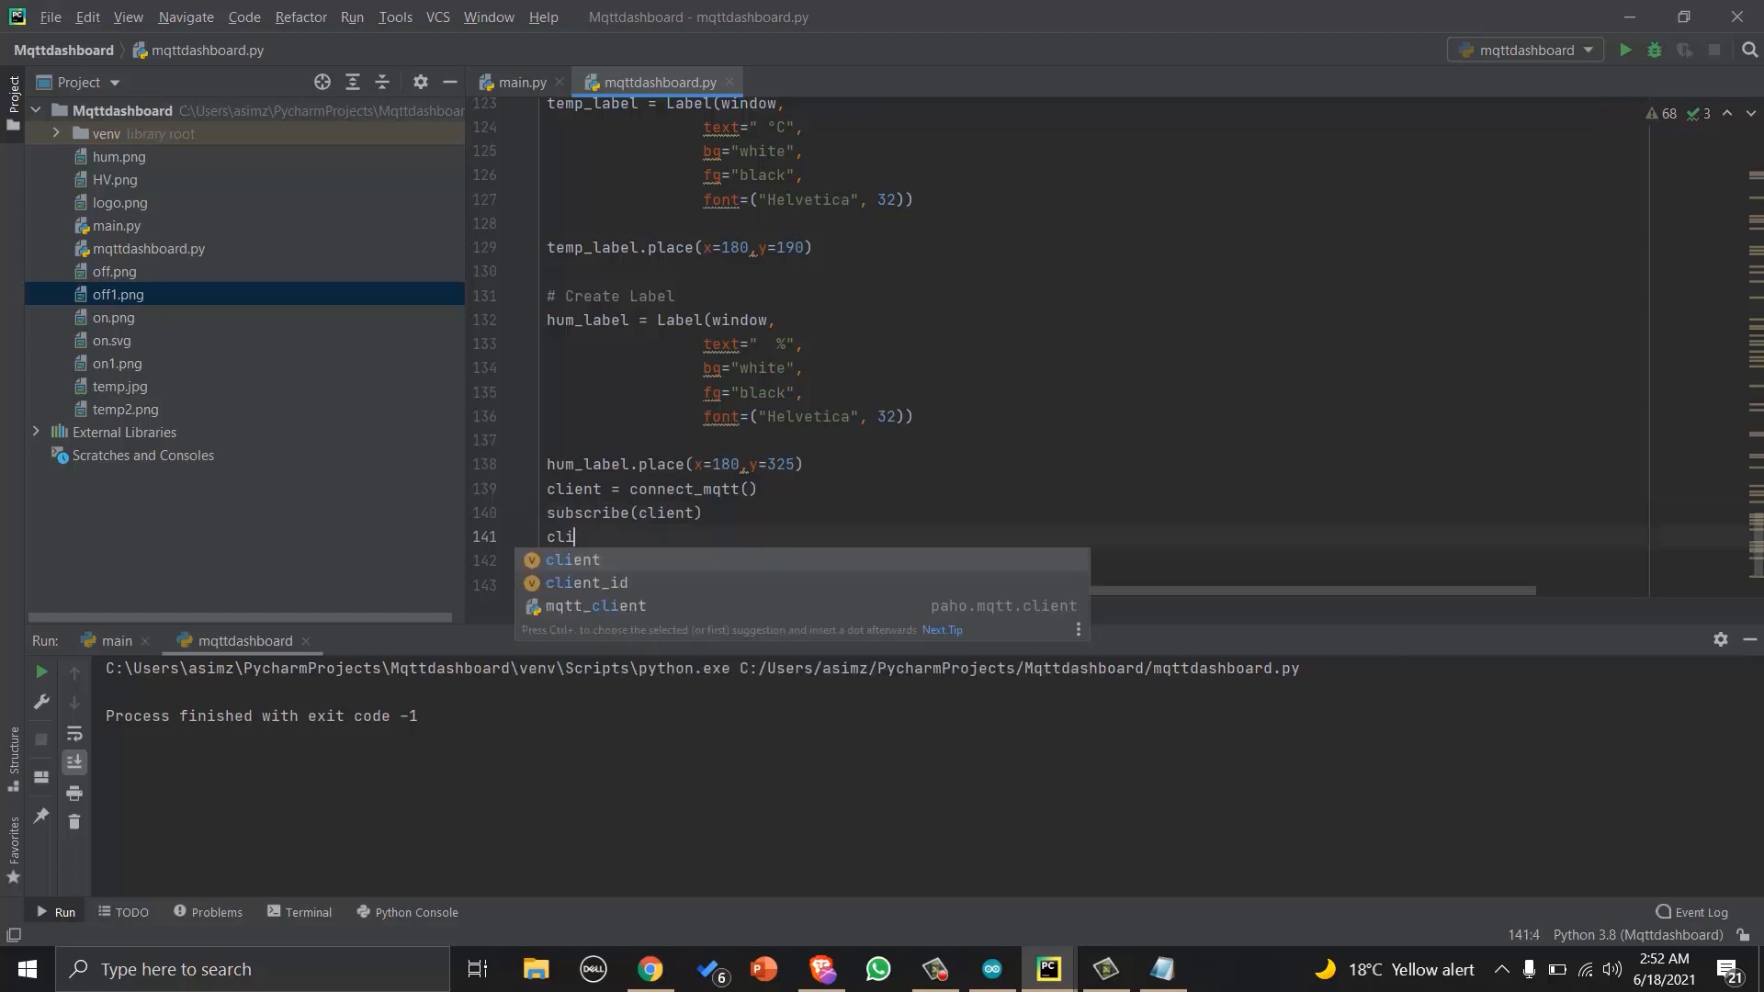
{"action": "type", "text": "ent."}
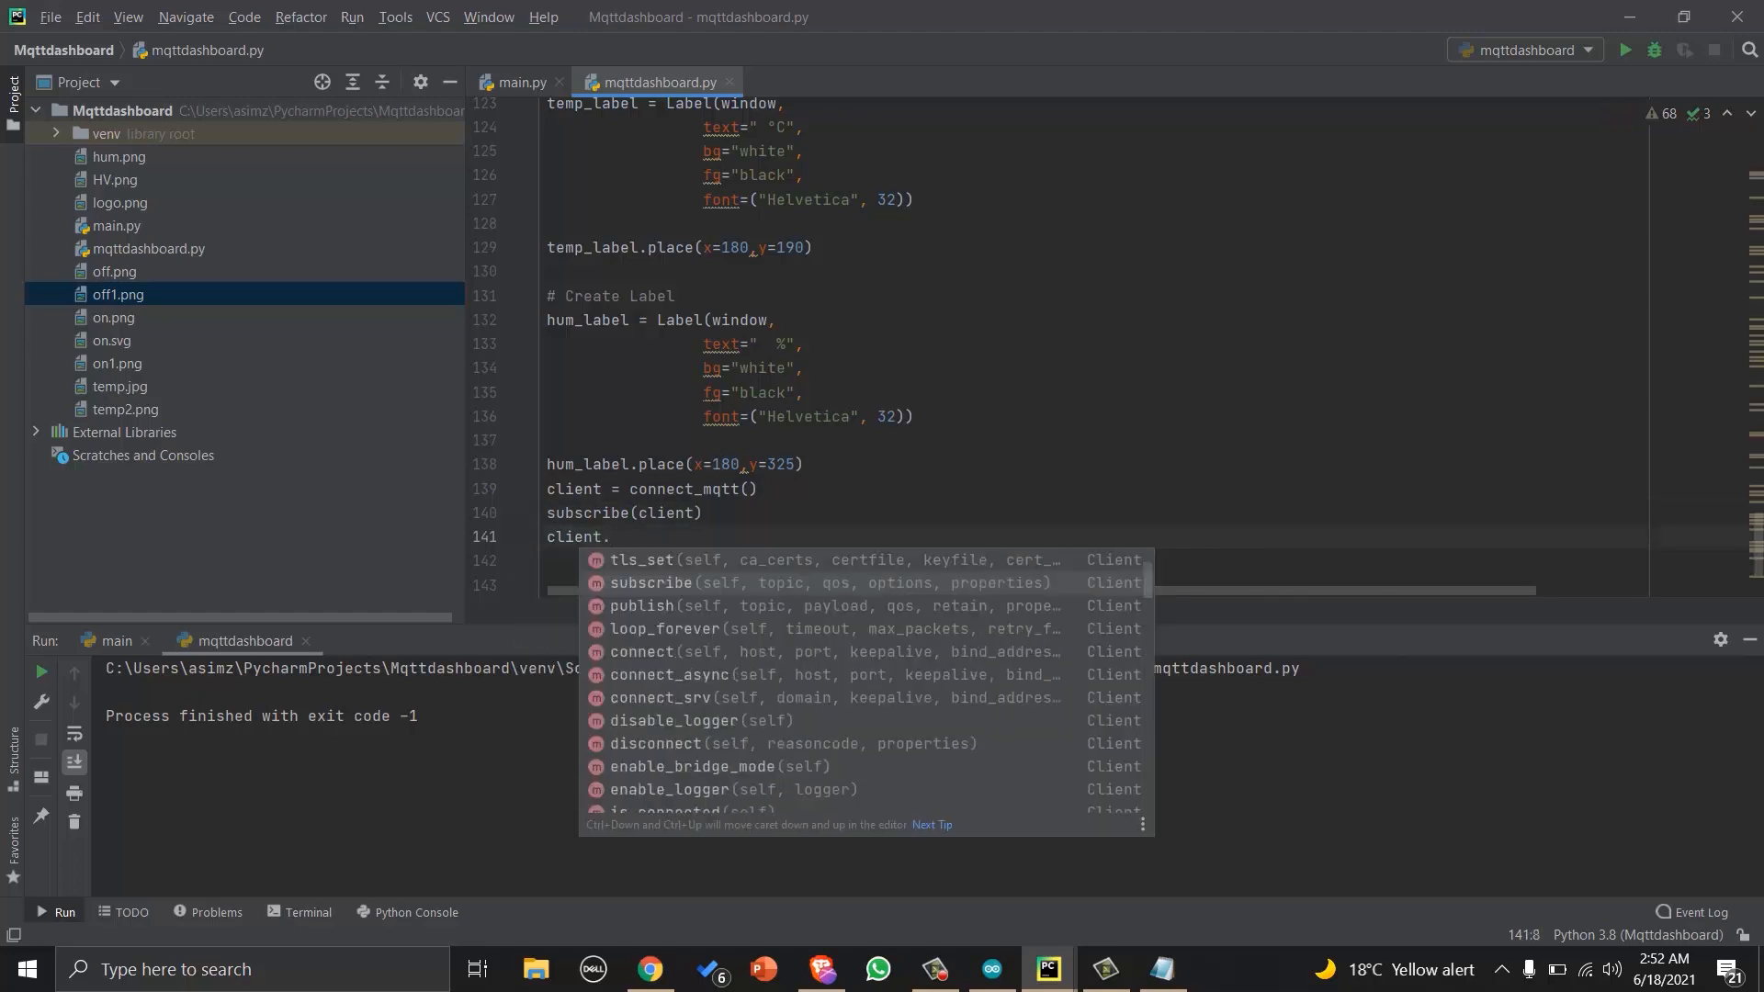
{"action": "key", "text": "Down"}
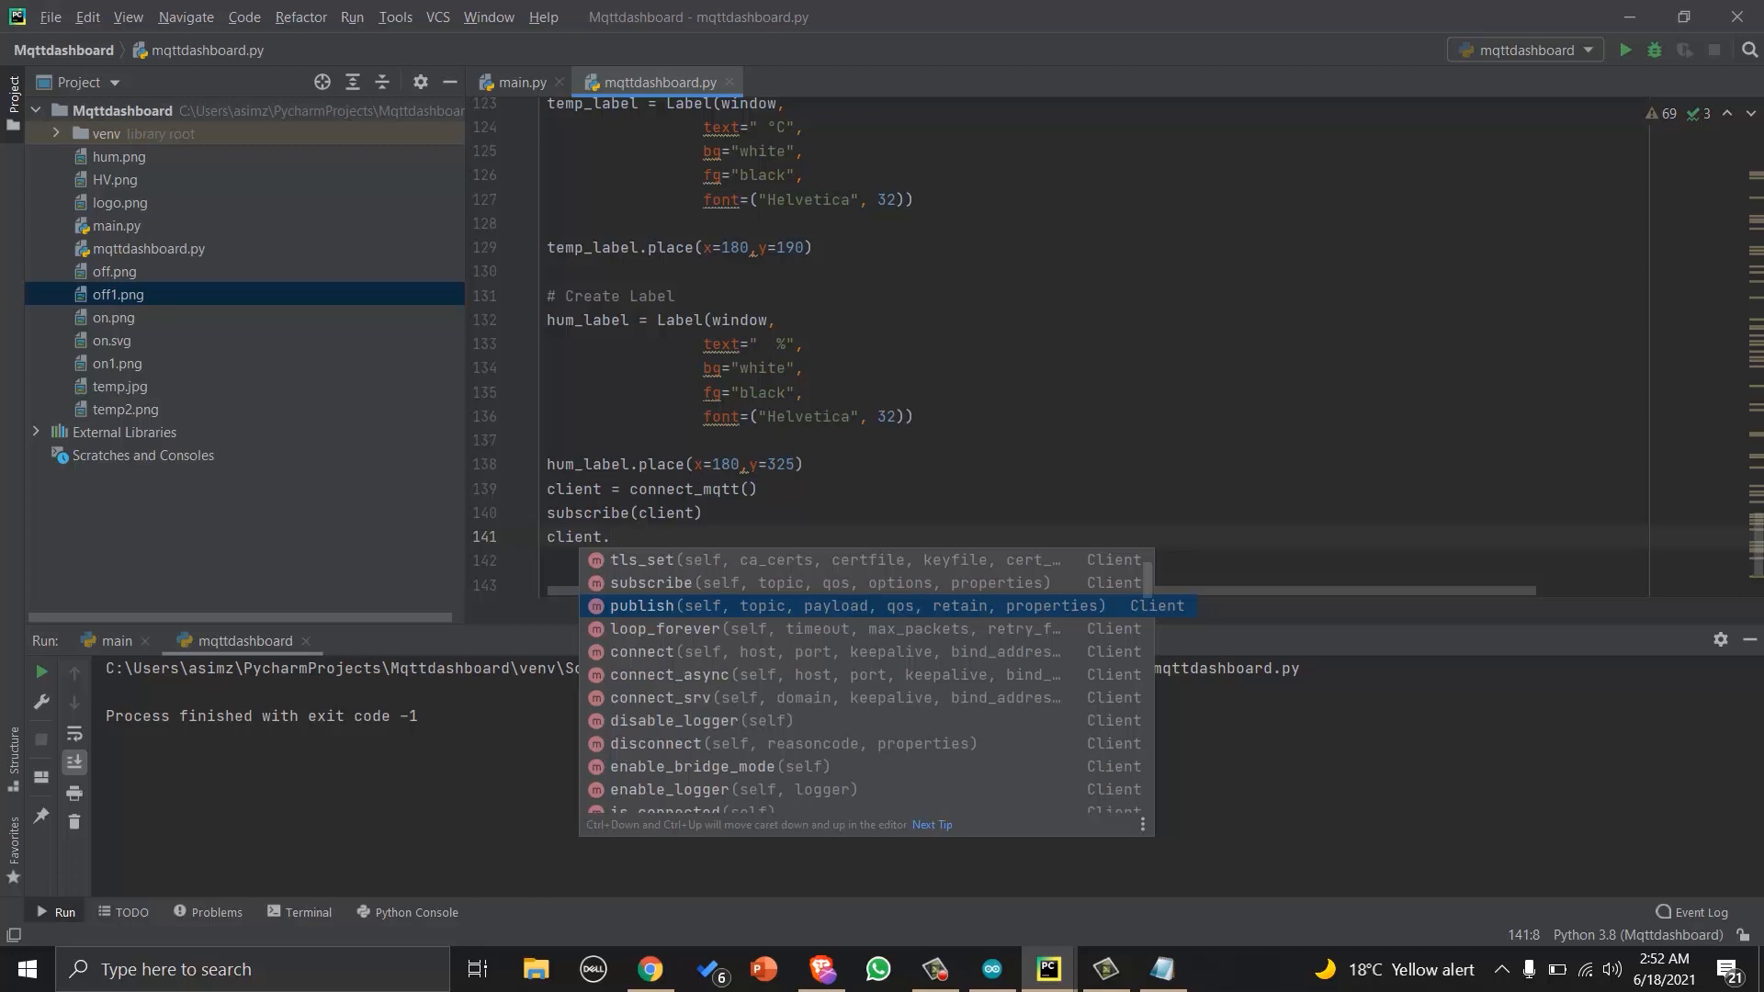
{"action": "type", "text": "loop"}
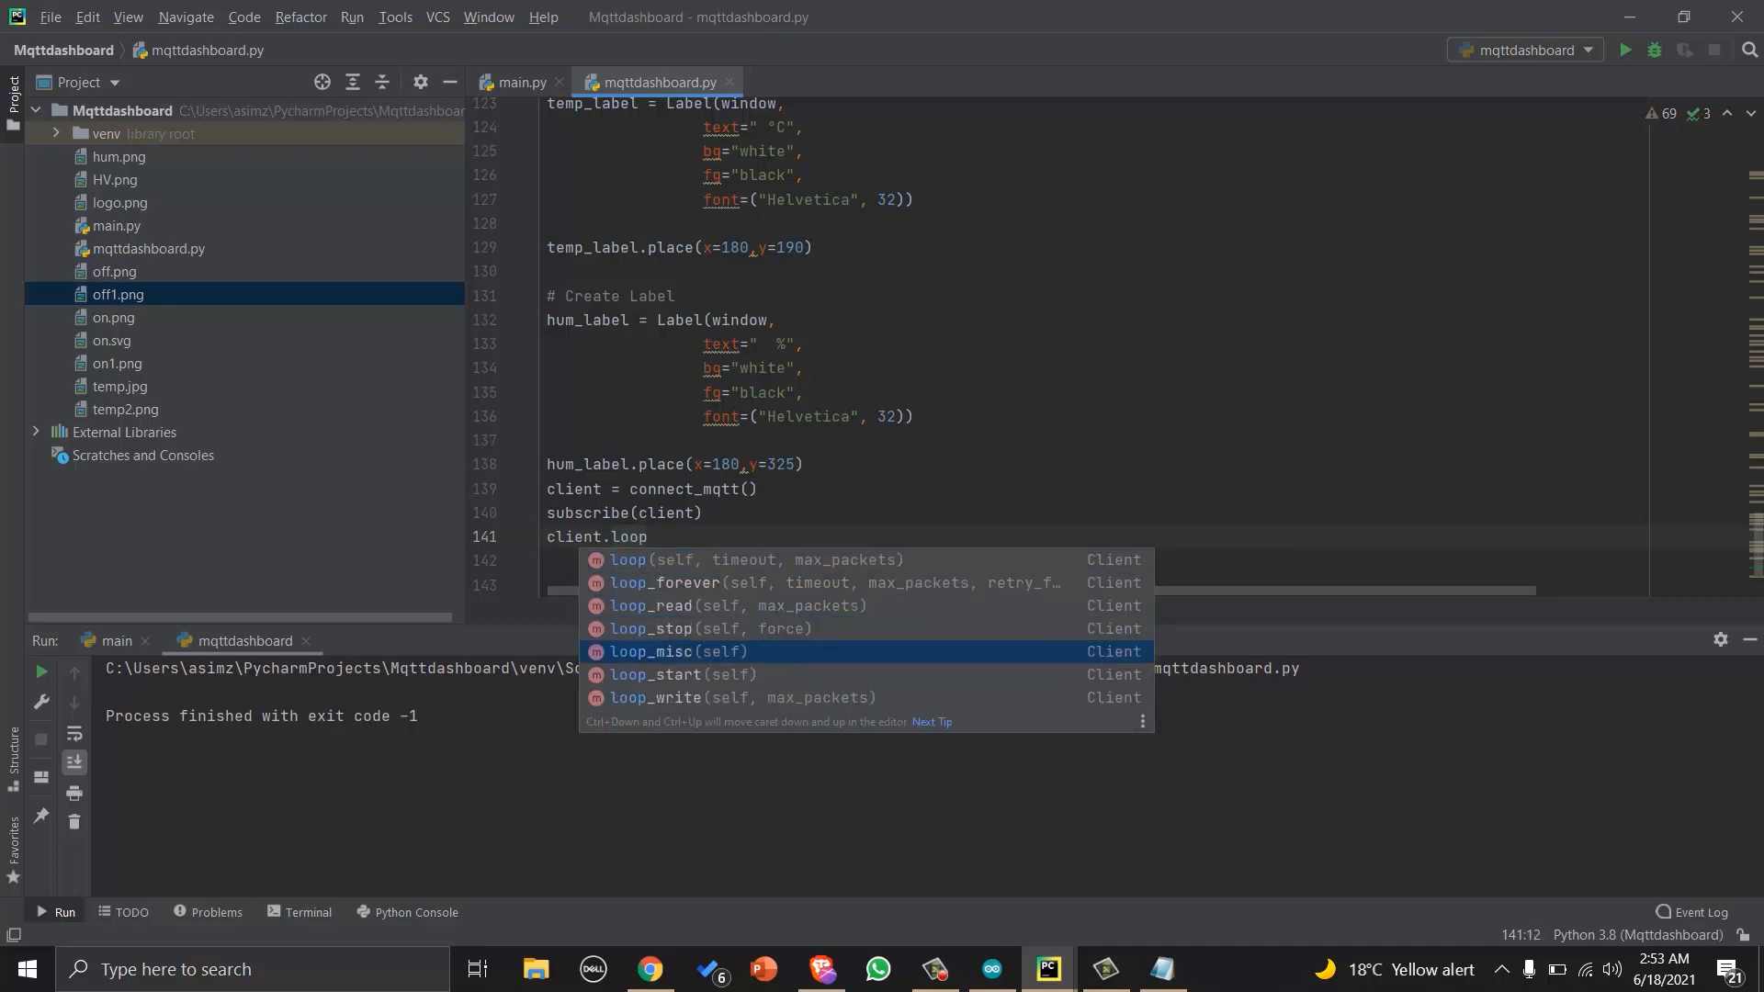
{"action": "left_click", "coordinate": [664, 674]}
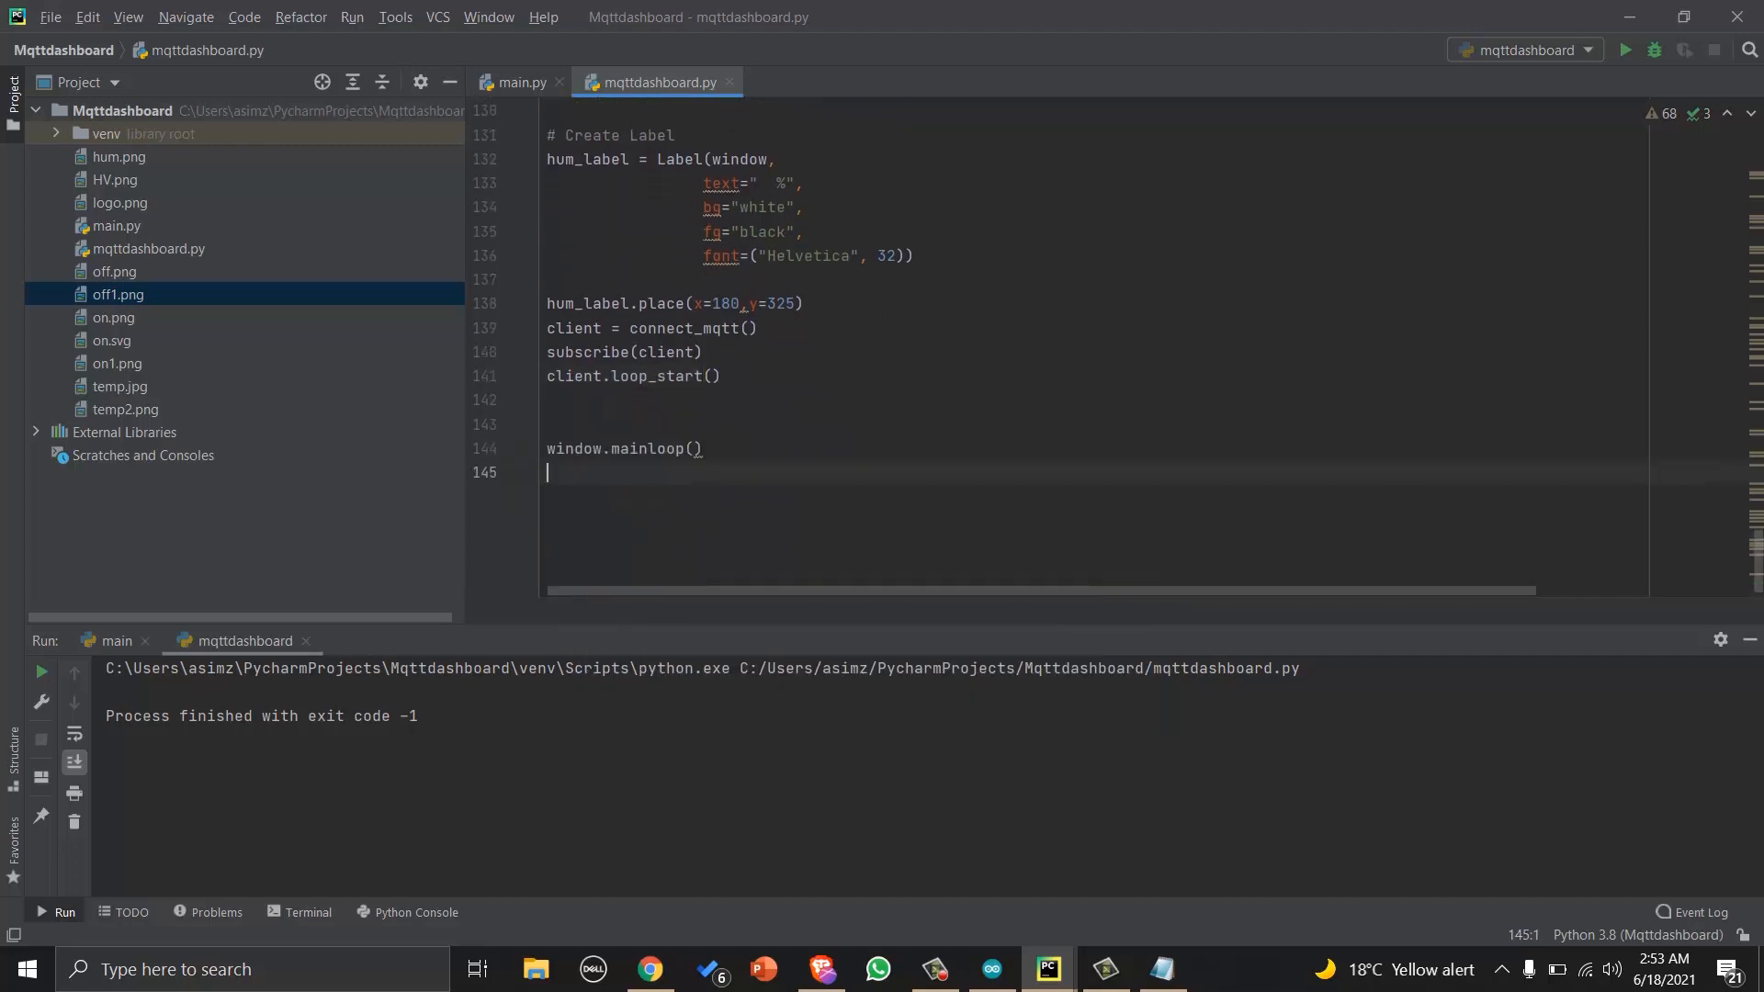
{"action": "type", "text": "client.l"}
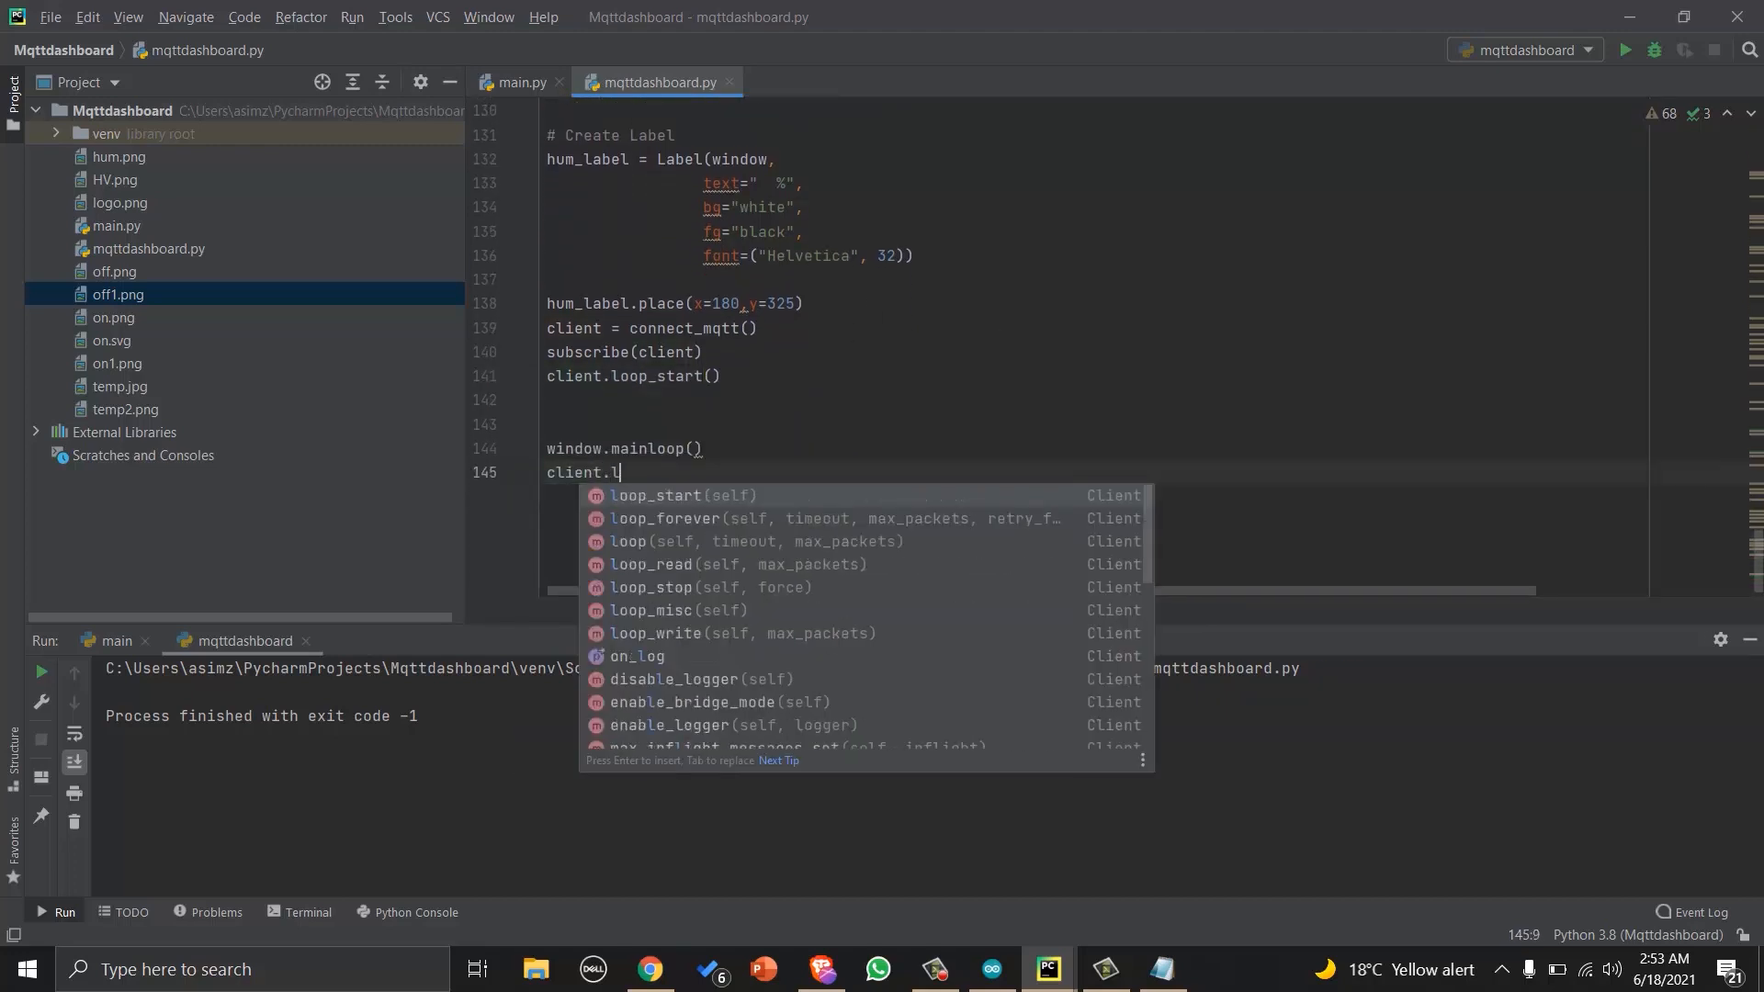
{"action": "type", "text": "oop"}
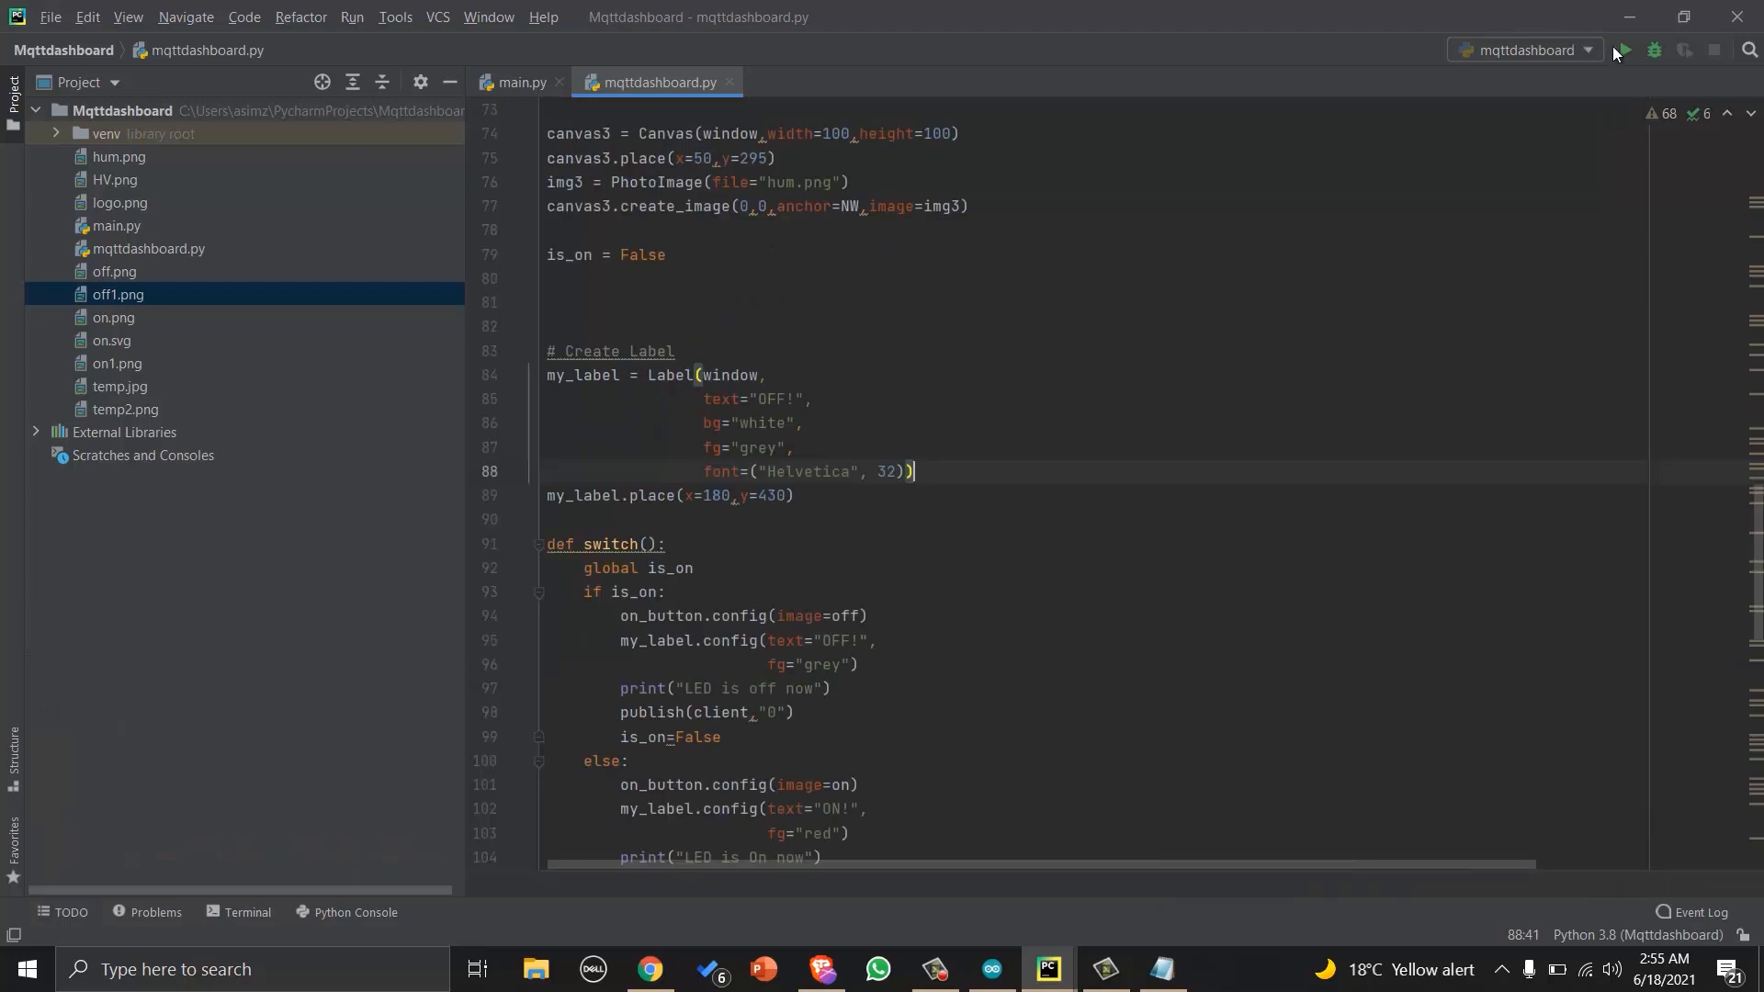
Launch the dashboard showing 28.4 °C and 55.0 %, then toggle the LED on and off to publish both commands.
{"action": "left_click", "coordinate": [1624, 50]}
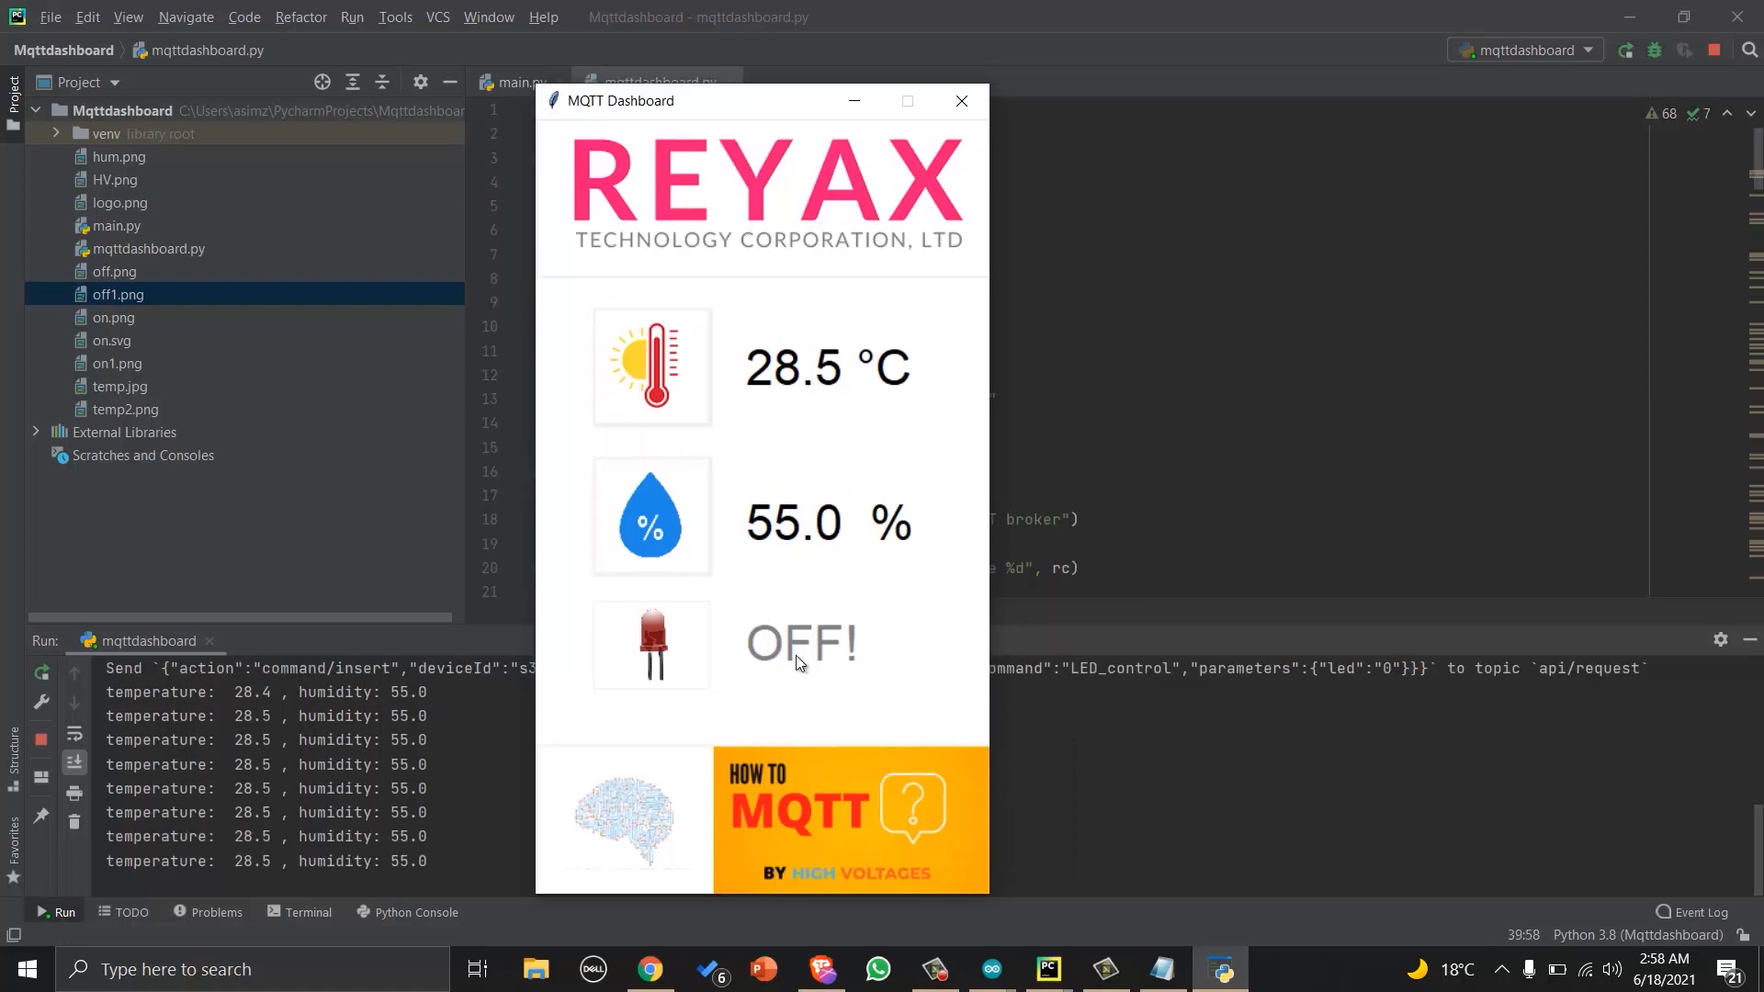
{"action": "left_click", "coordinate": [650, 646]}
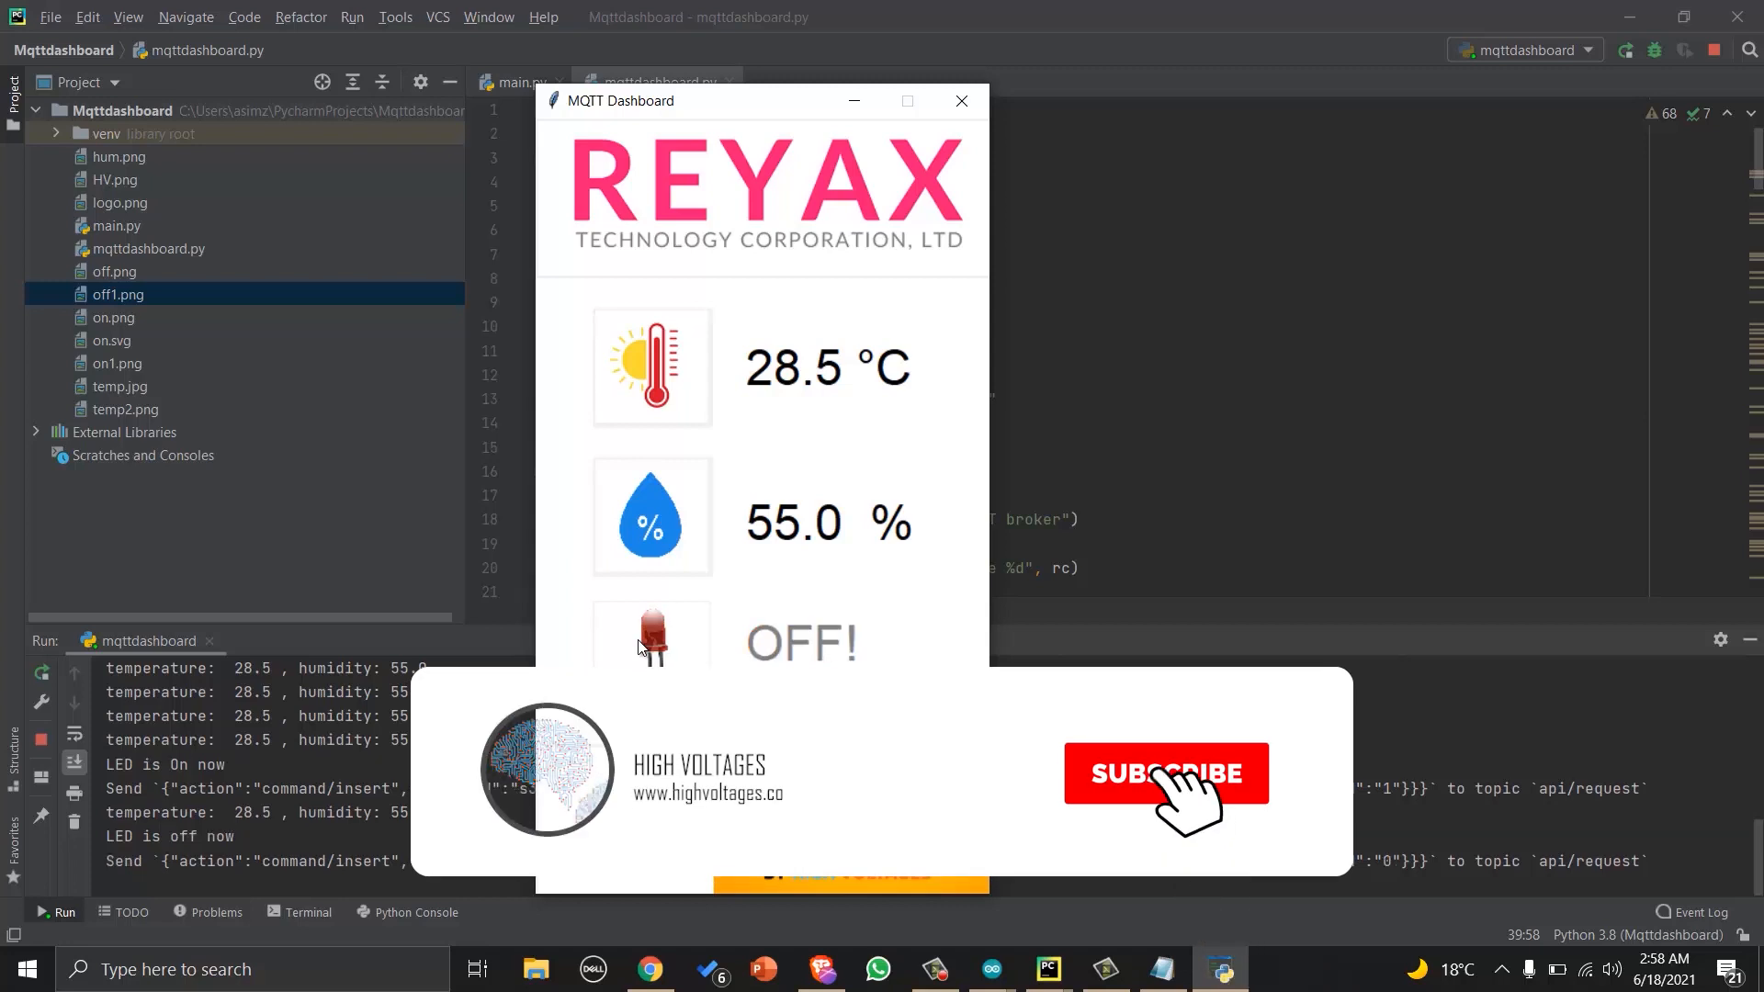
{"action": "left_click", "coordinate": [1168, 773]}
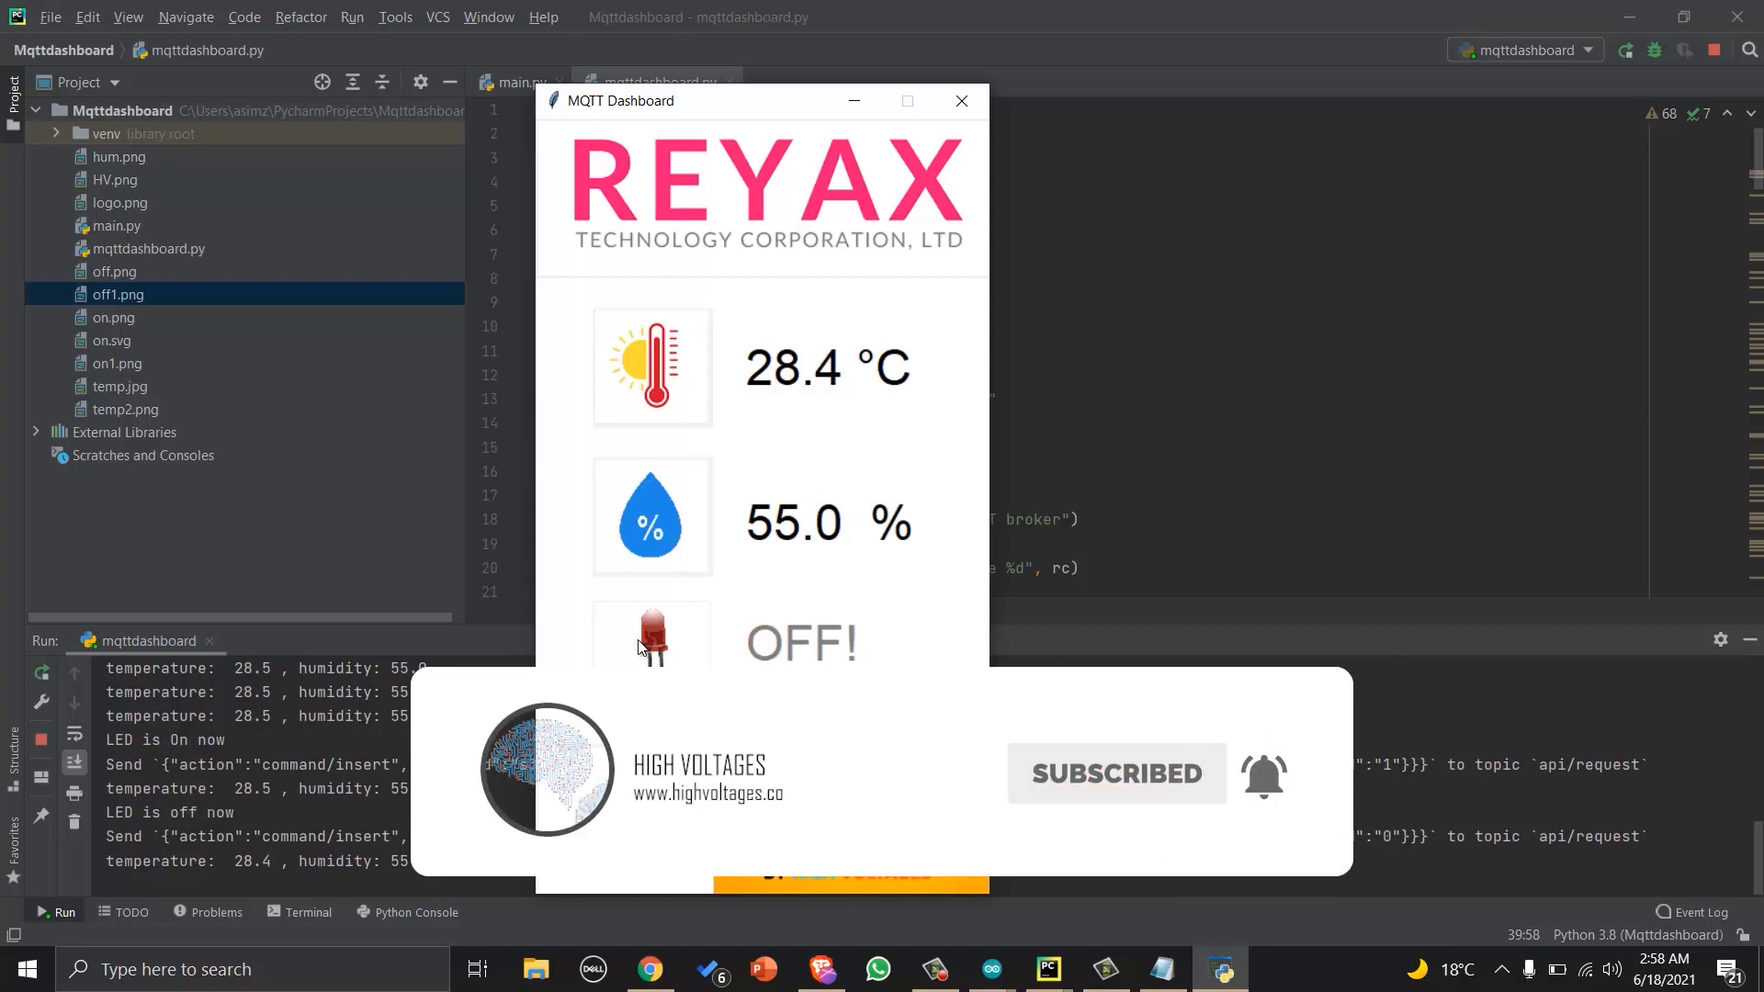